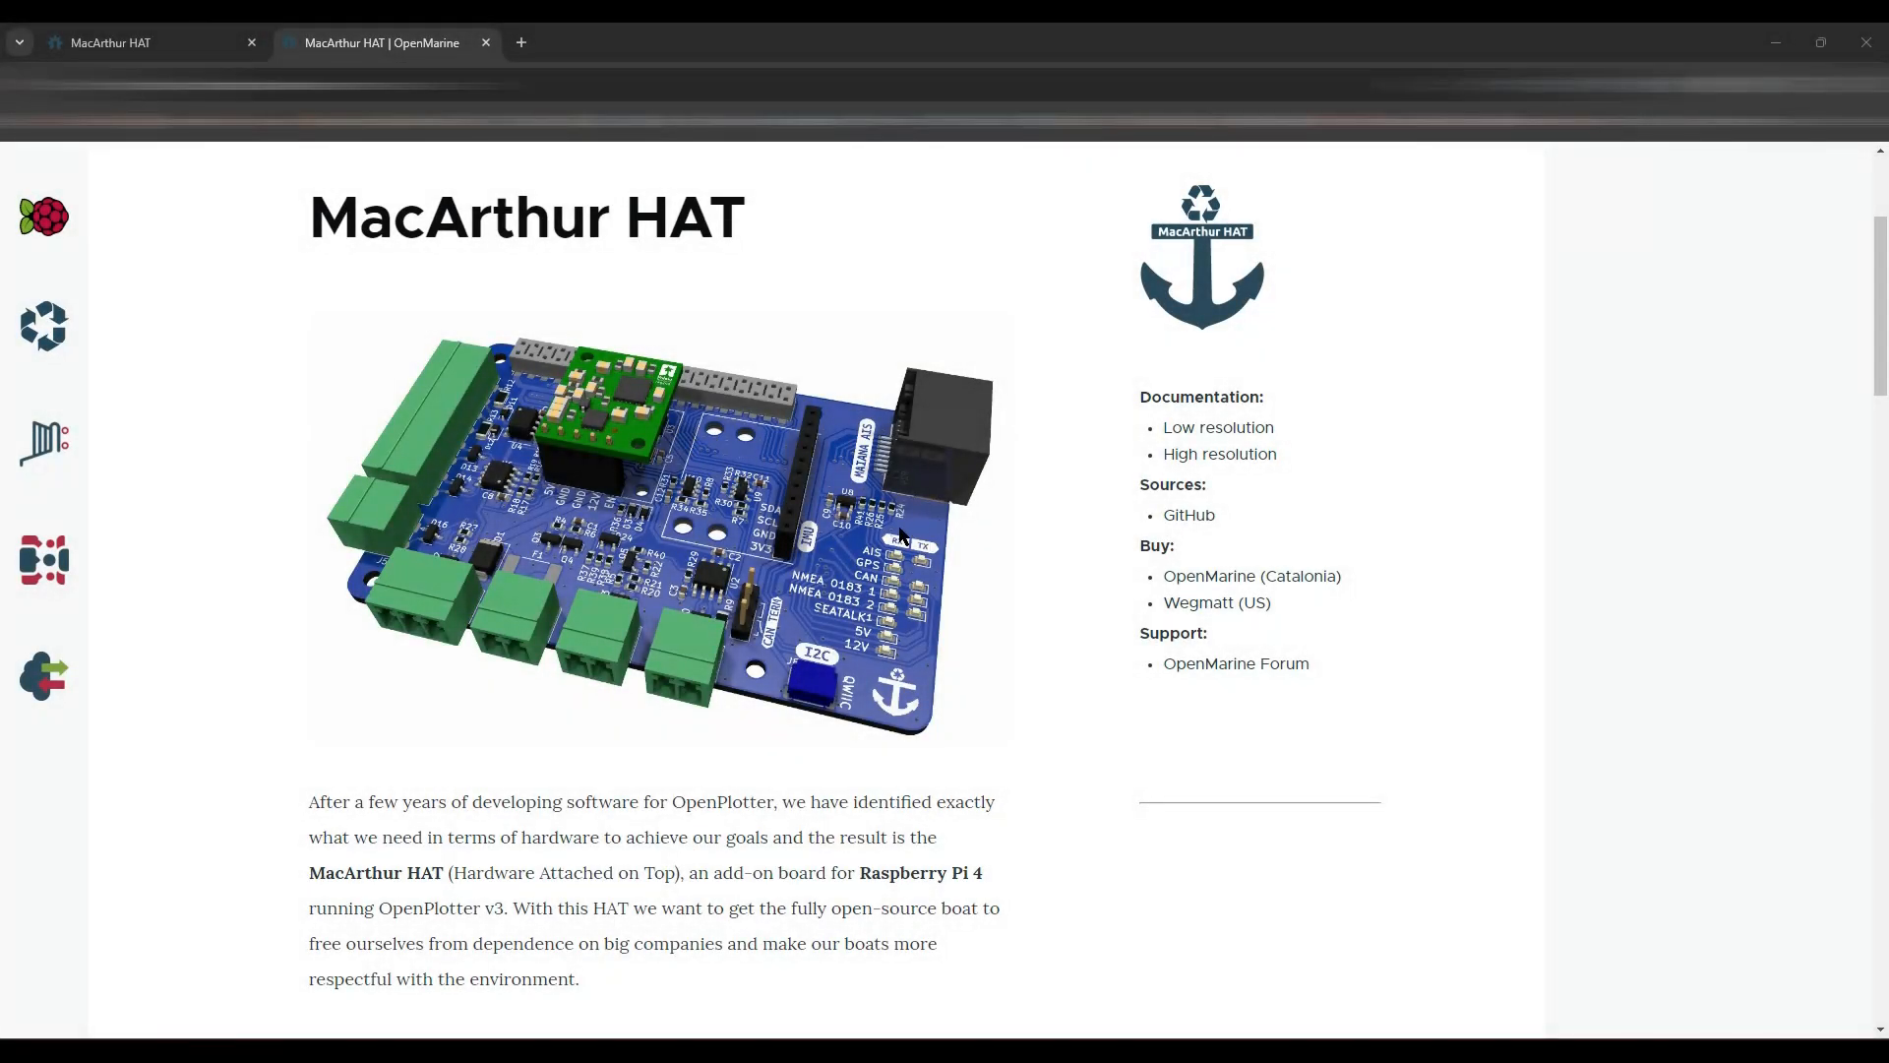
mouse_move(896, 508)
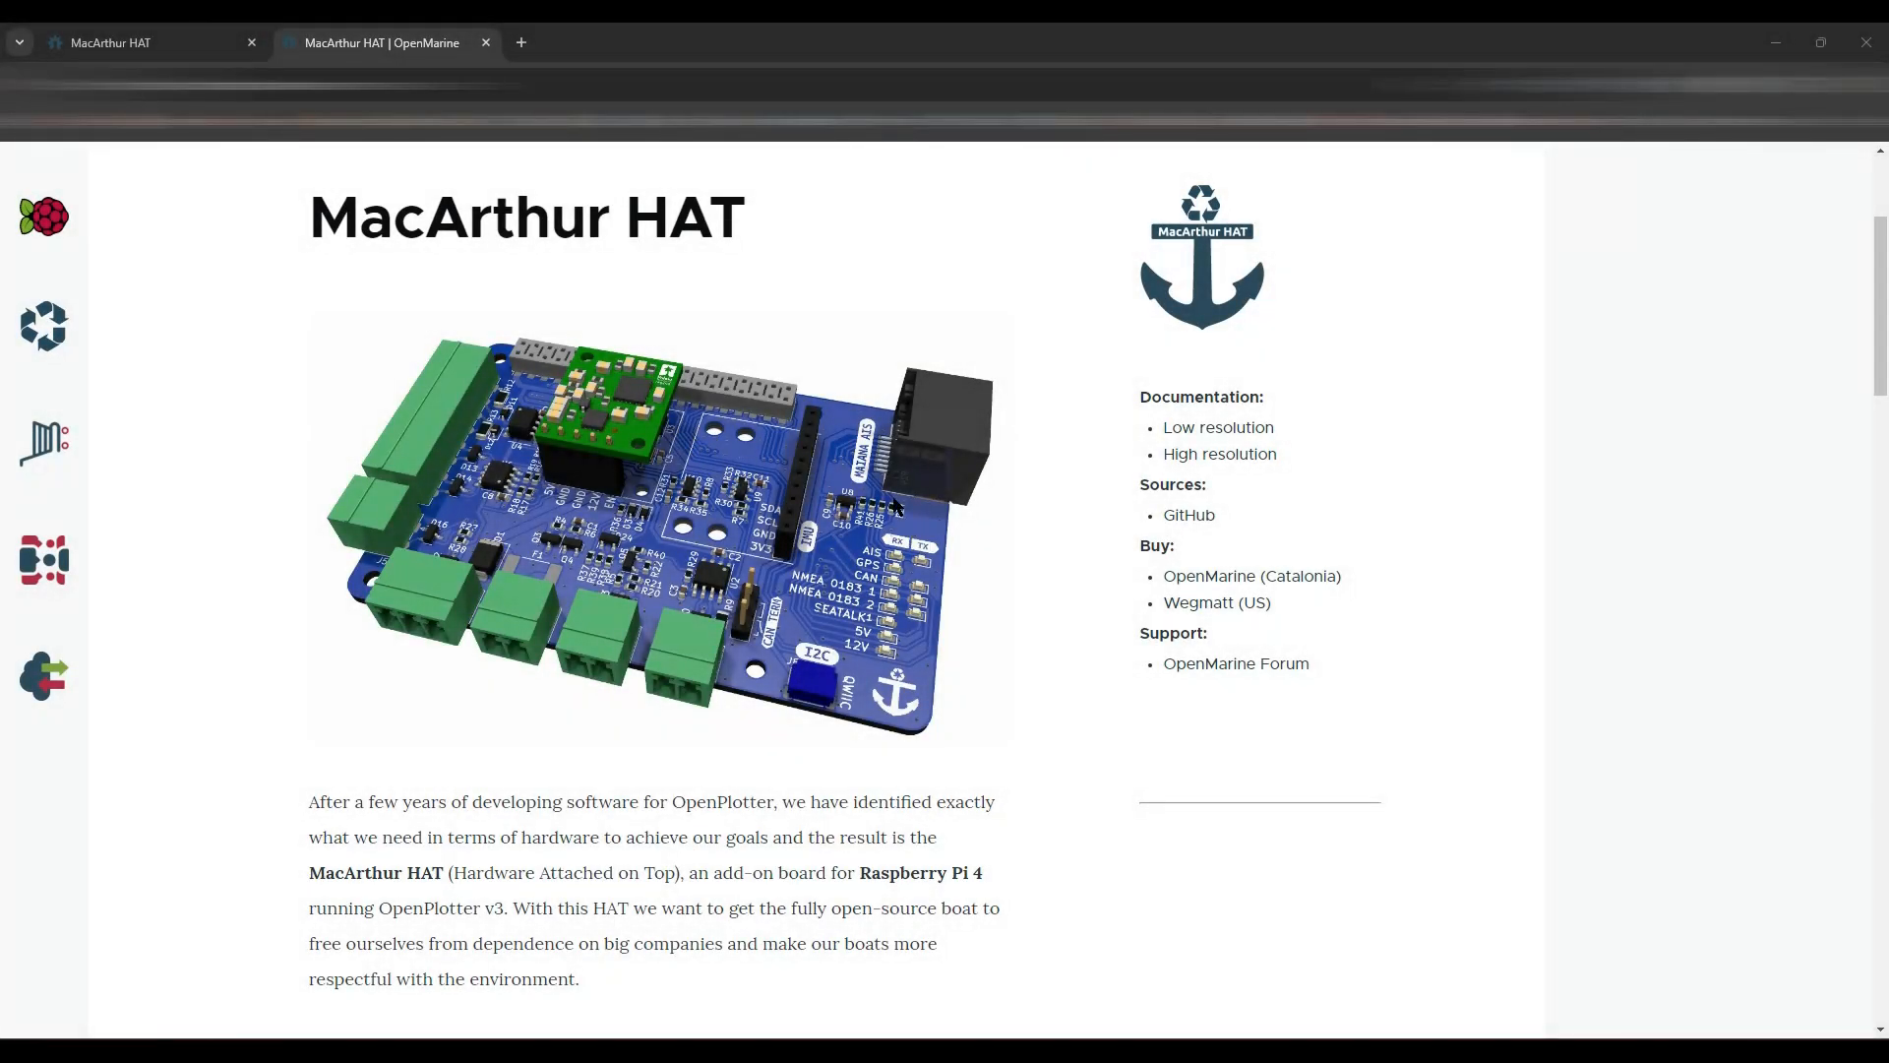
mouse_move(341, 401)
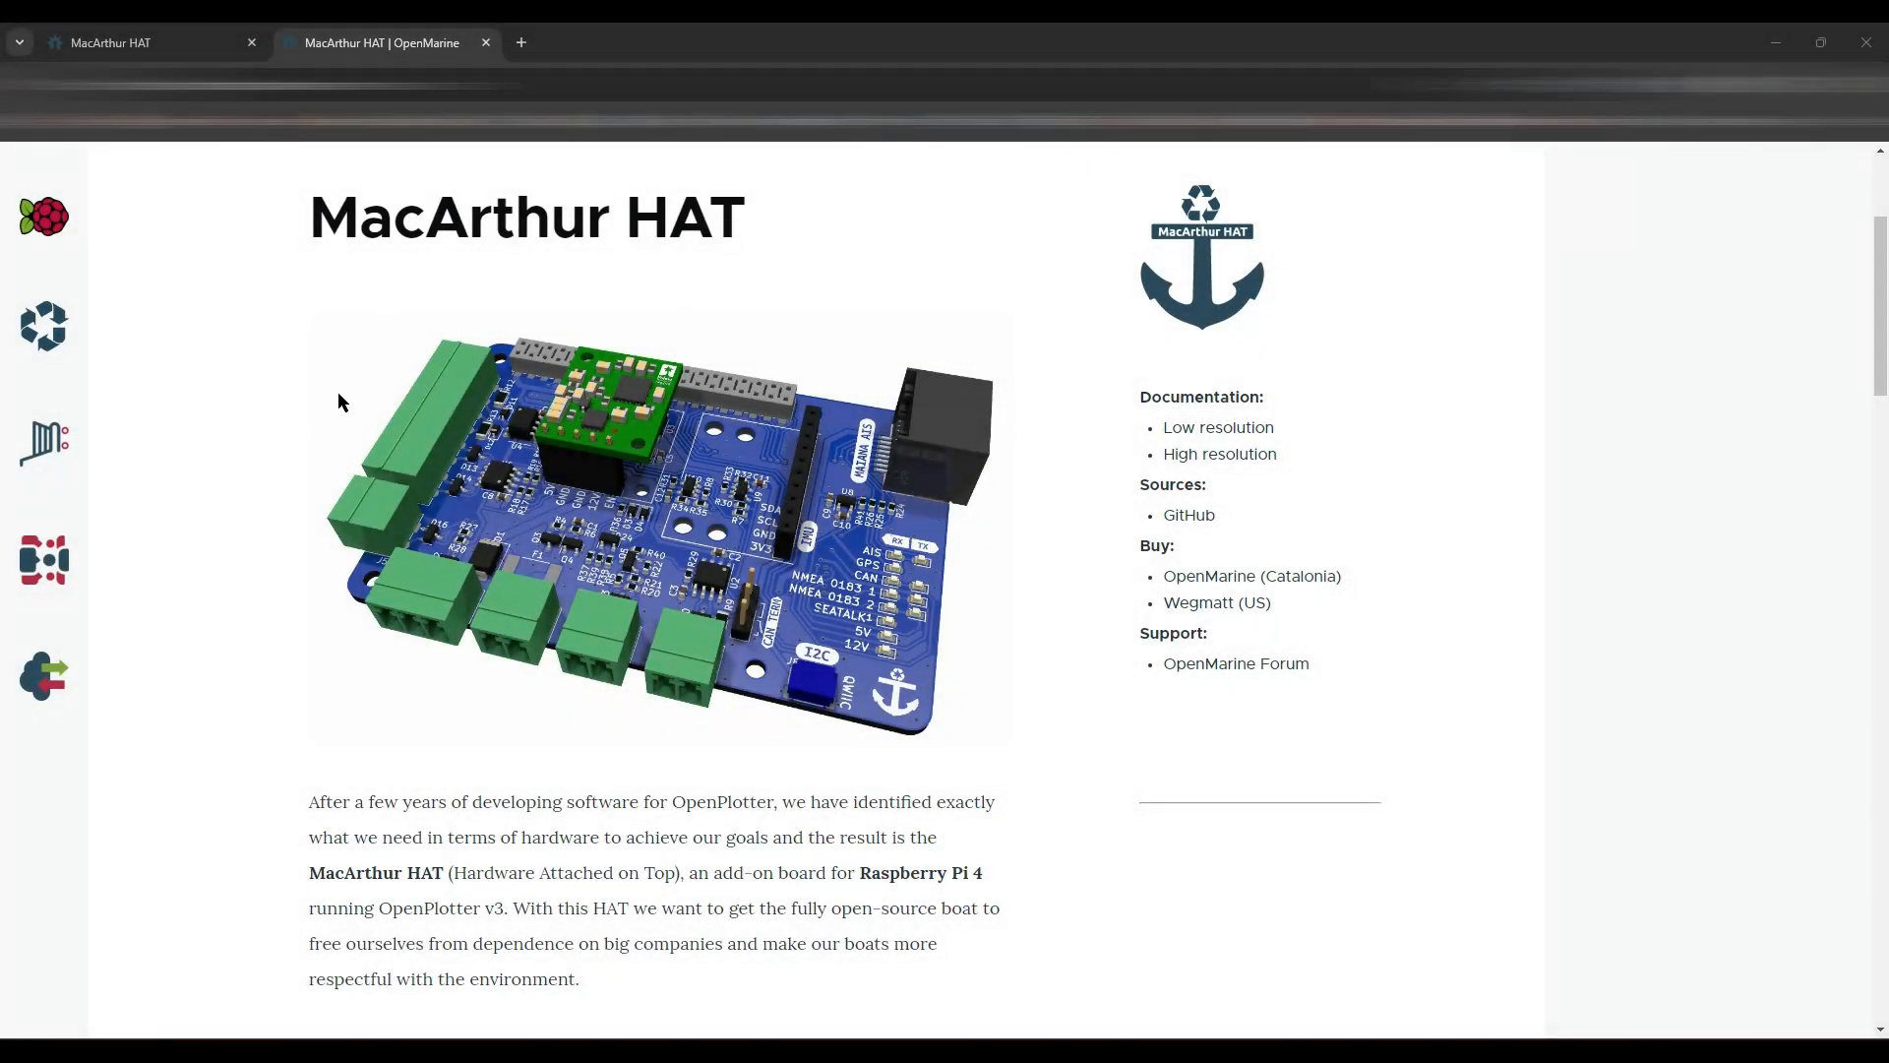
mouse_move(1050, 675)
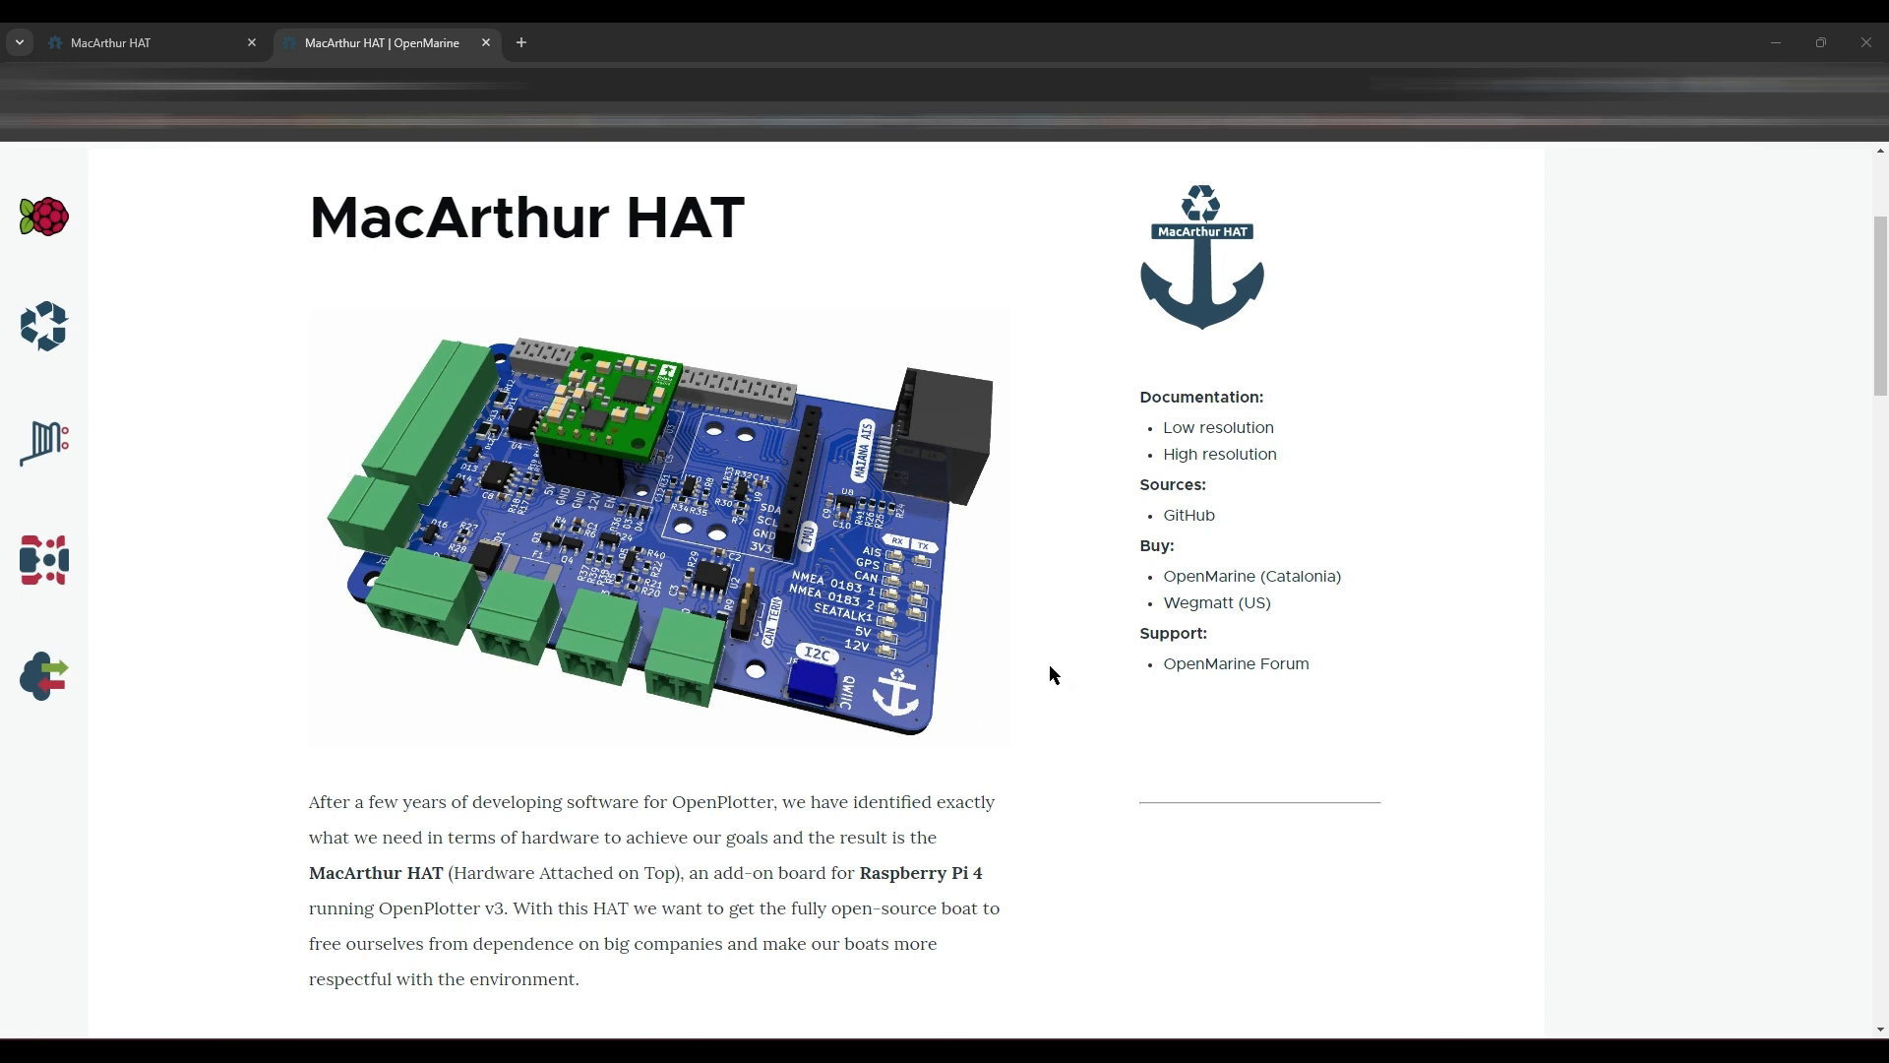
mouse_move(1047, 648)
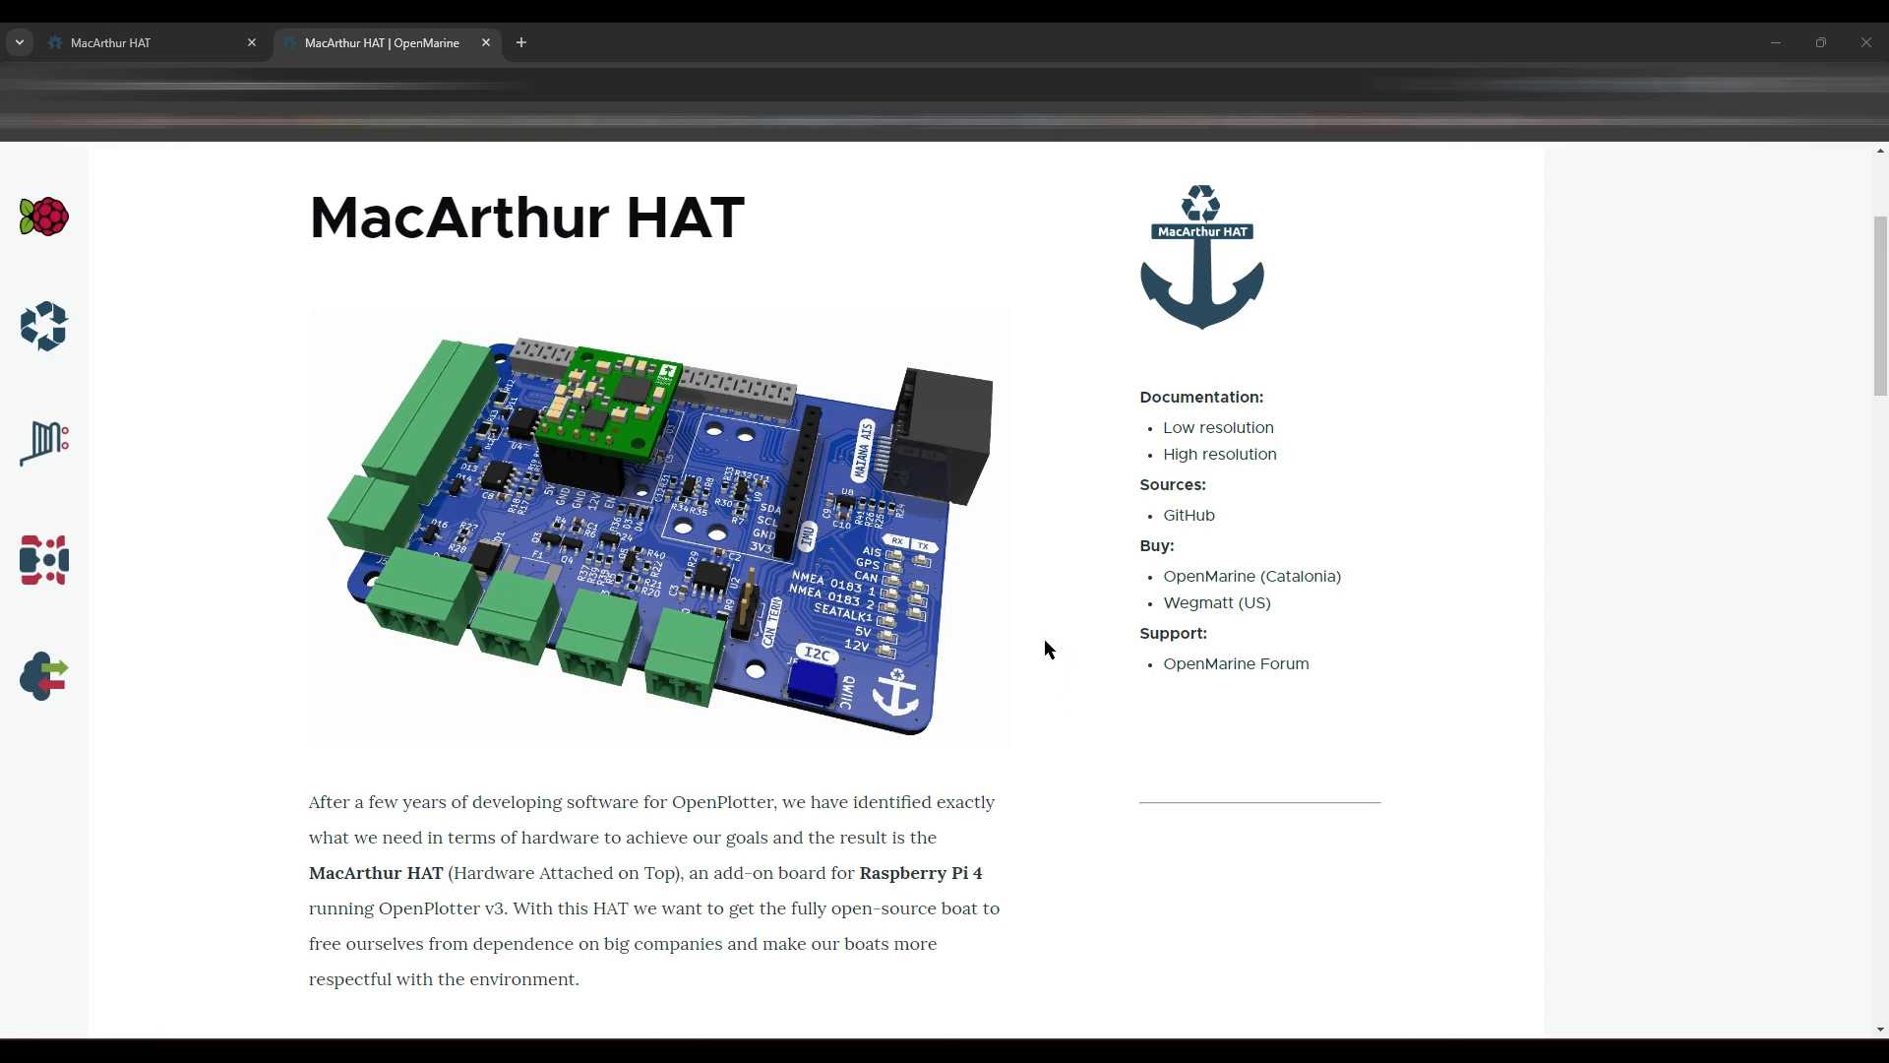
mouse_move(1090, 509)
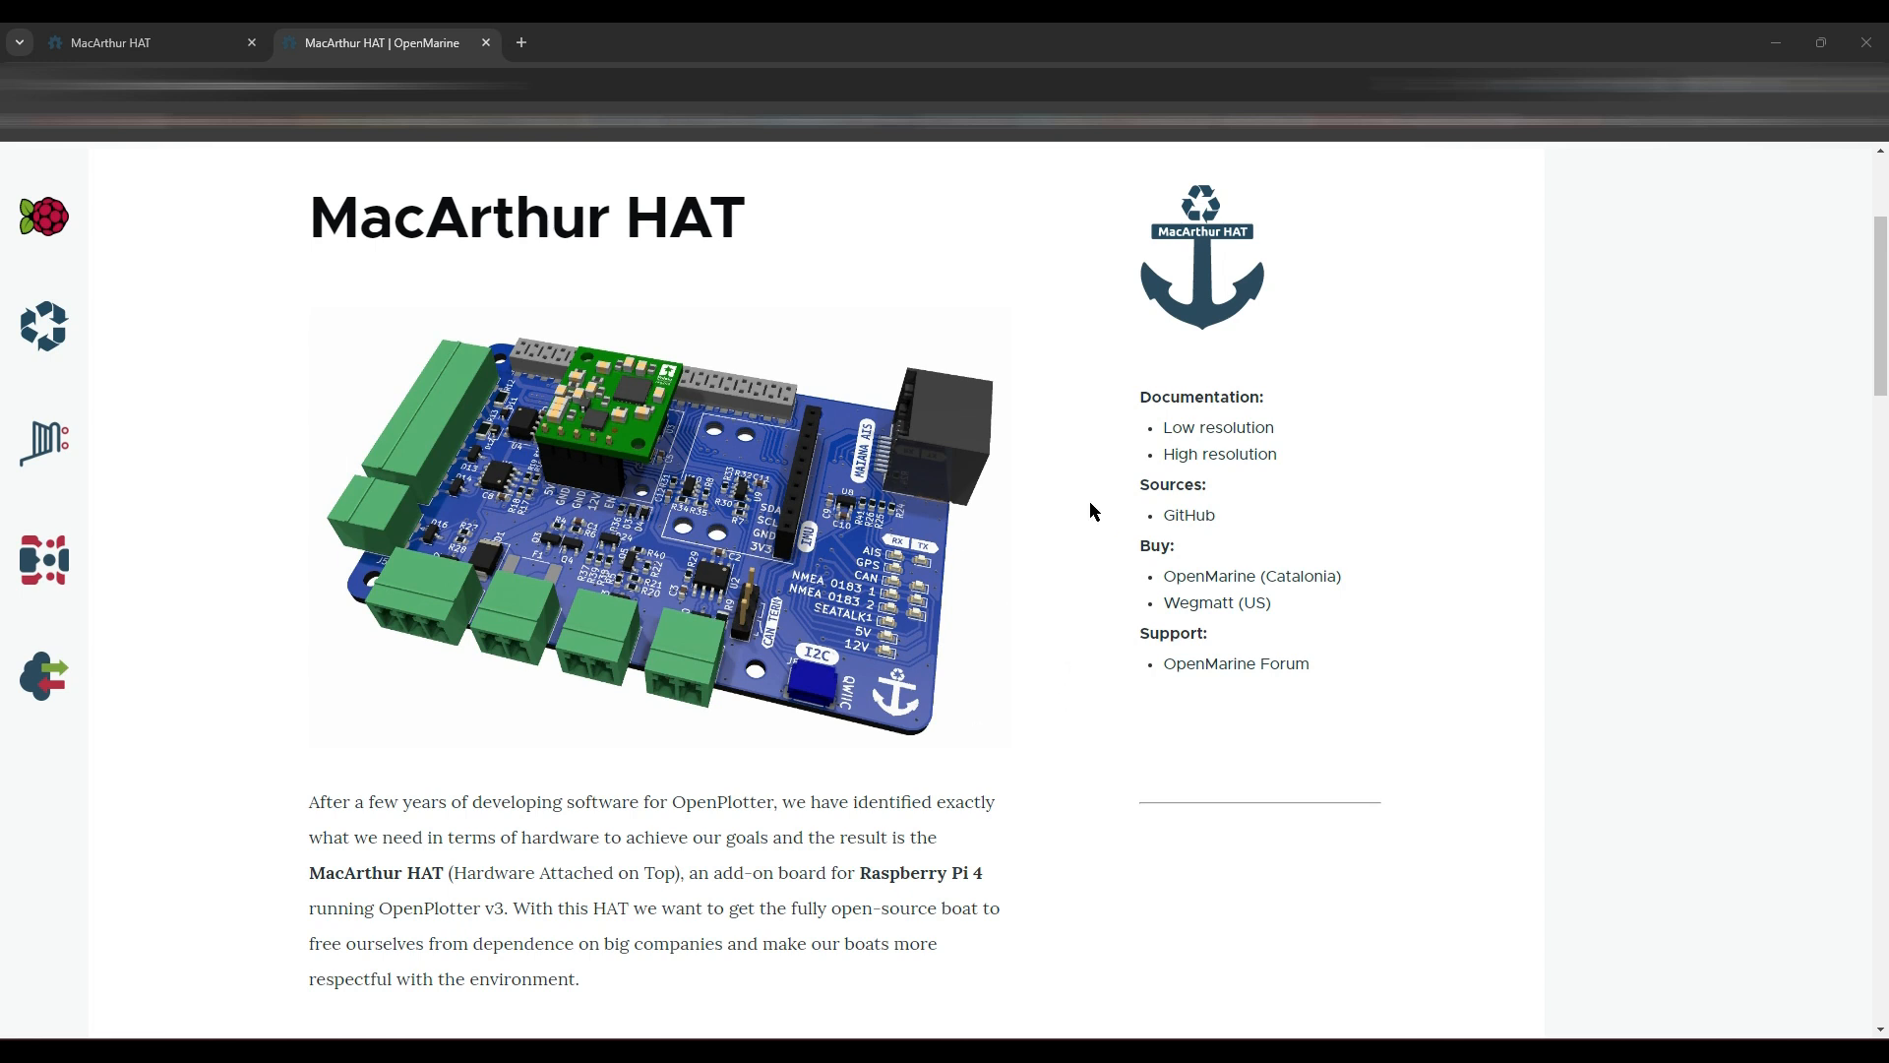
mouse_move(669, 805)
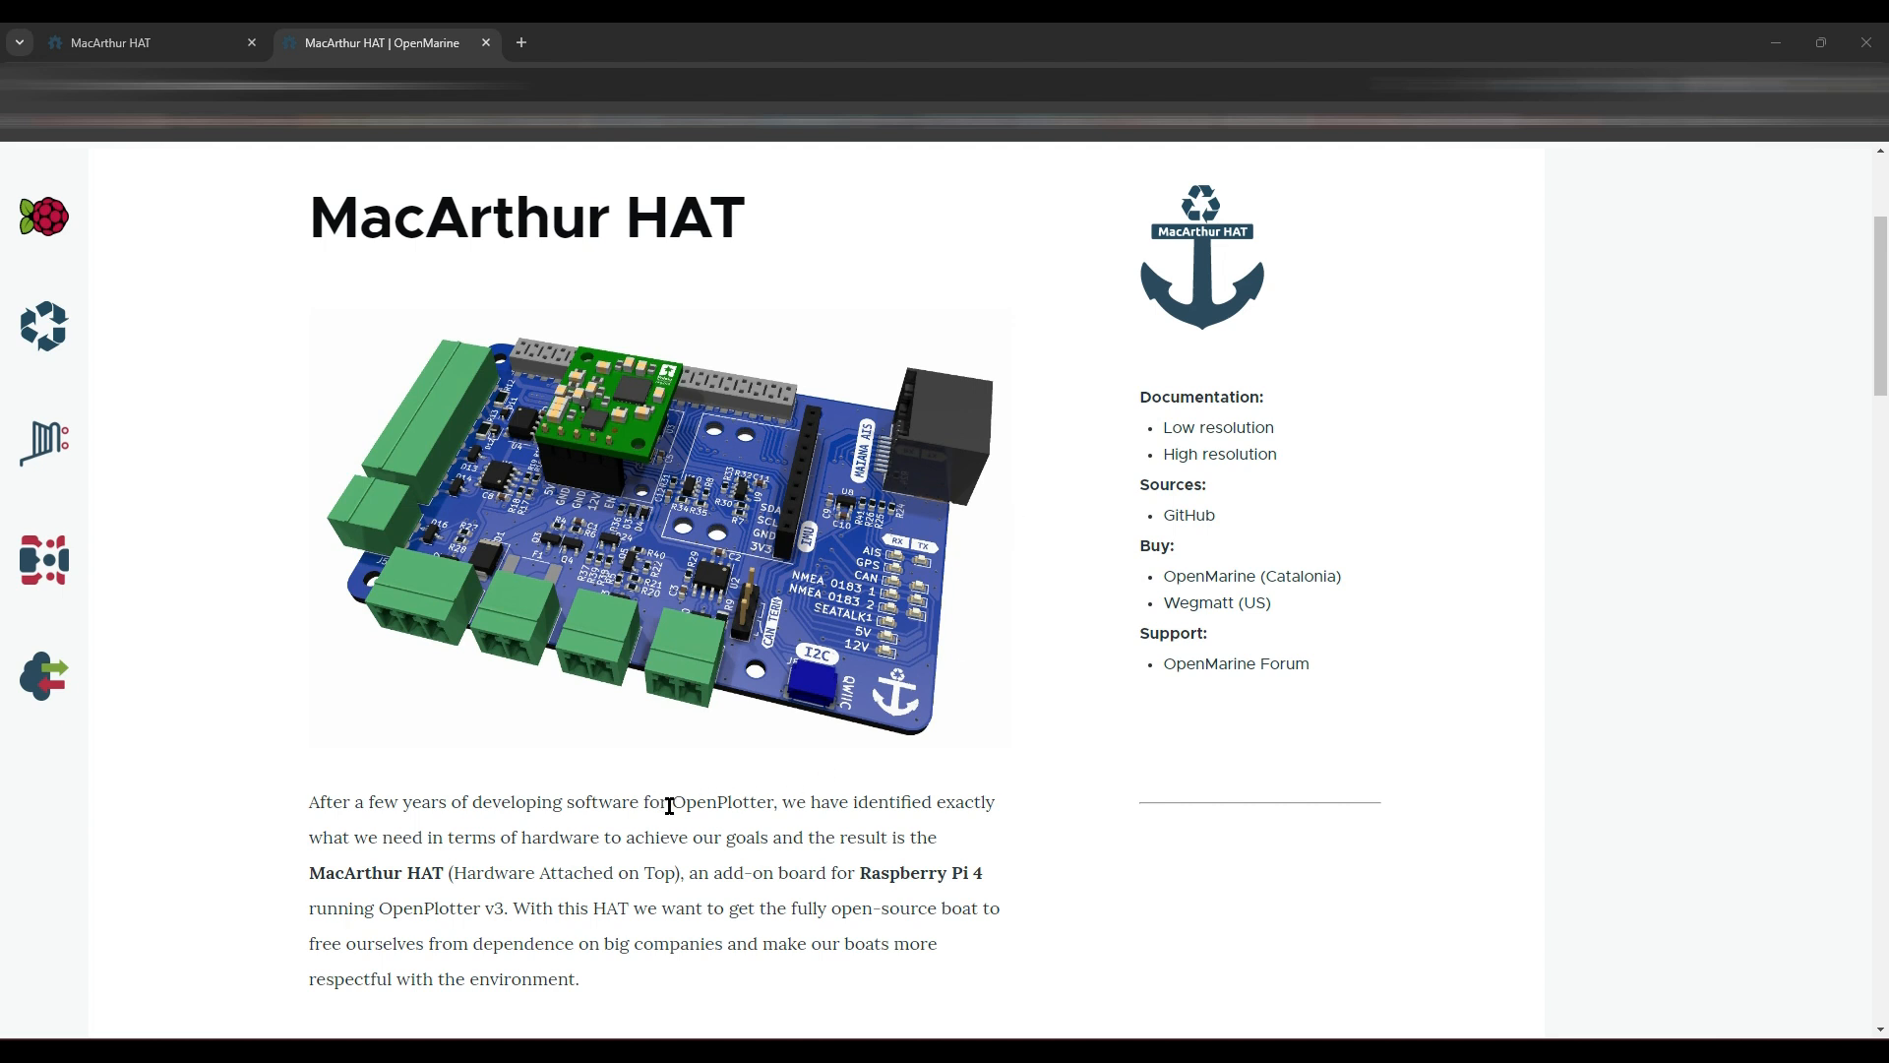
- Enlarge the MacArthur HAT product image and switch to the wiring diagram thumbnail
double_click(721, 800)
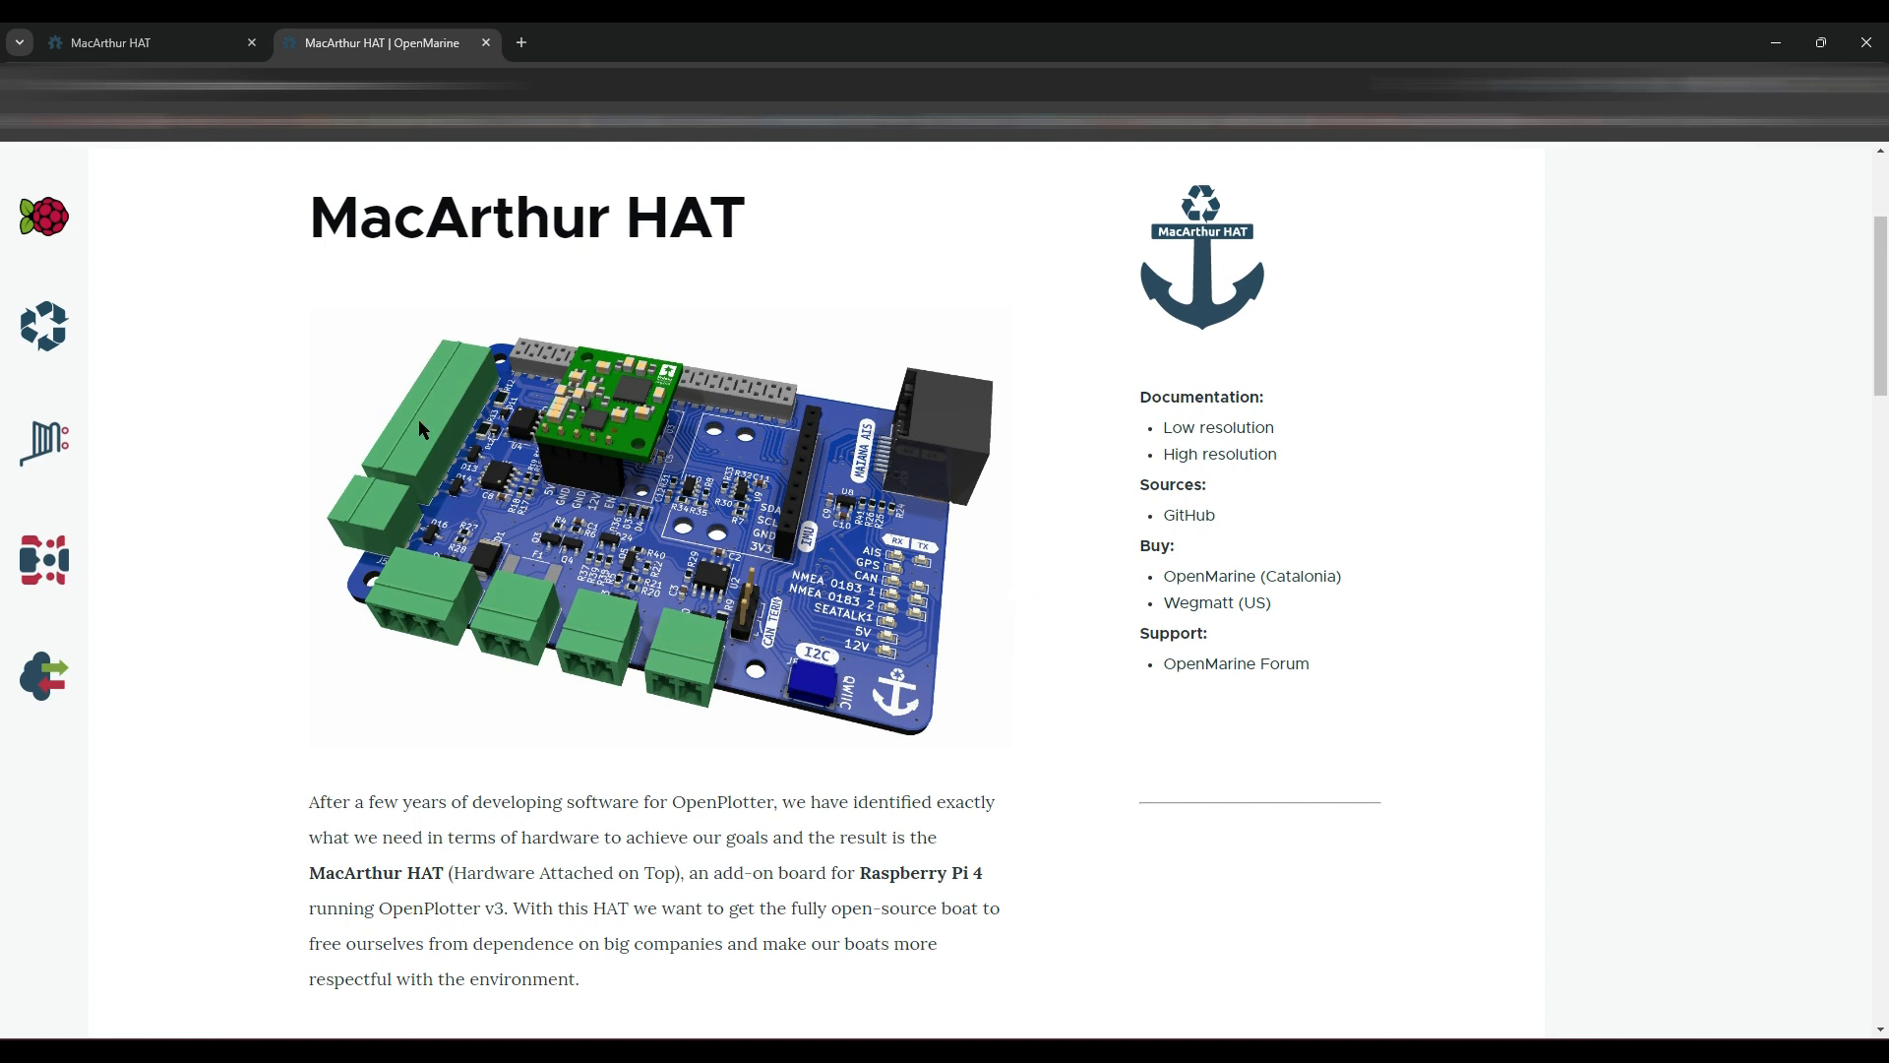
mouse_move(952, 353)
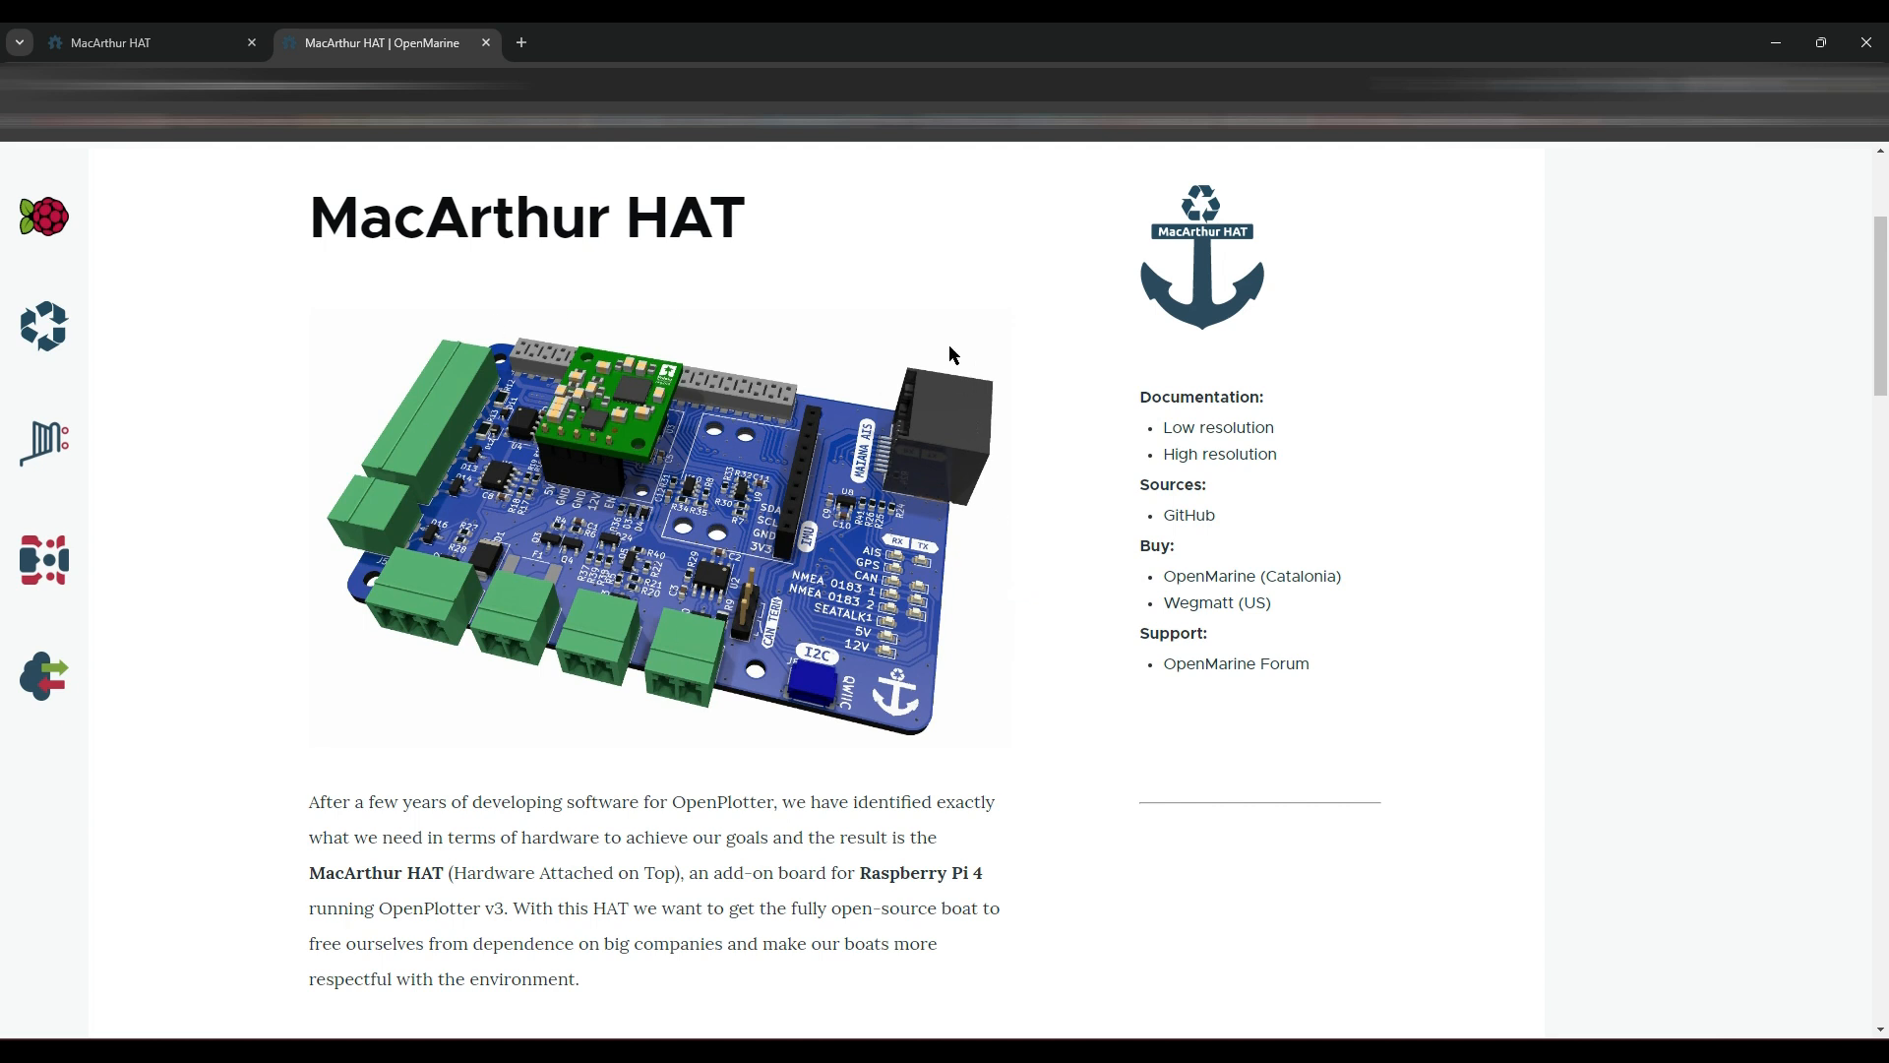
mouse_move(951, 374)
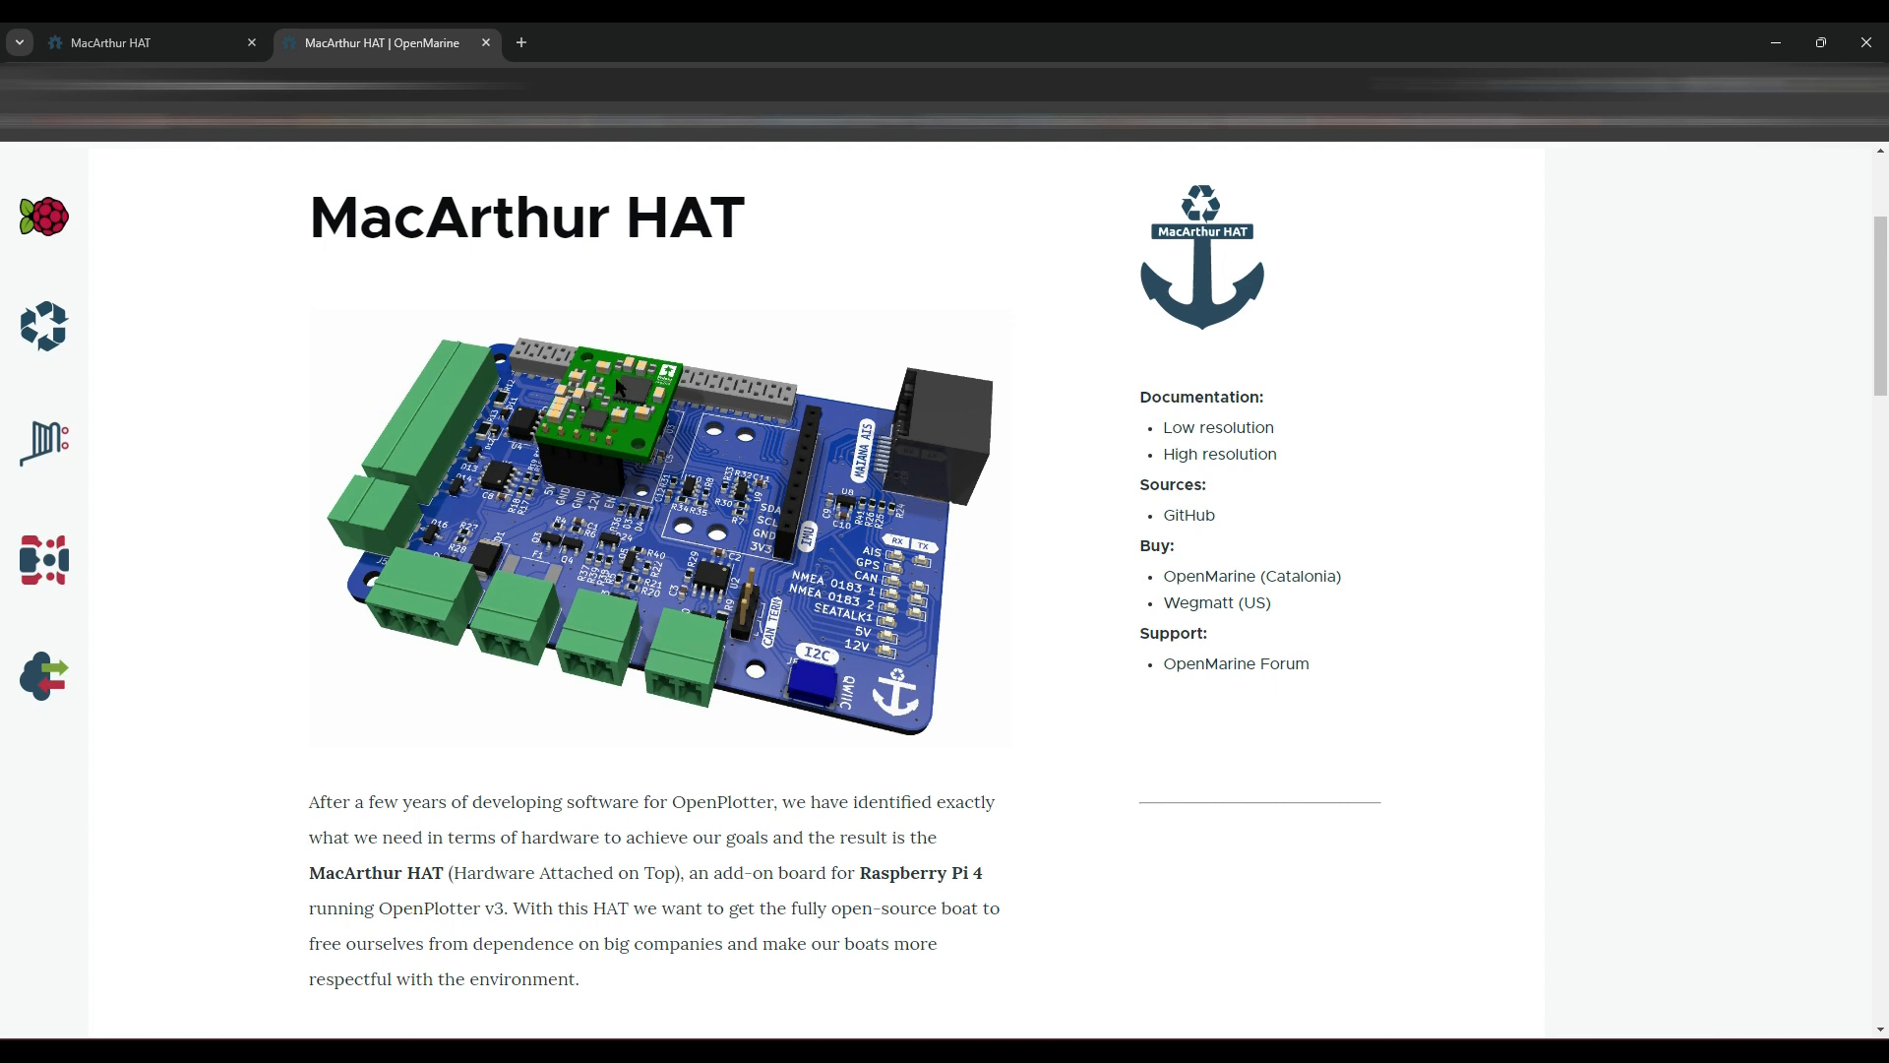
mouse_move(744, 376)
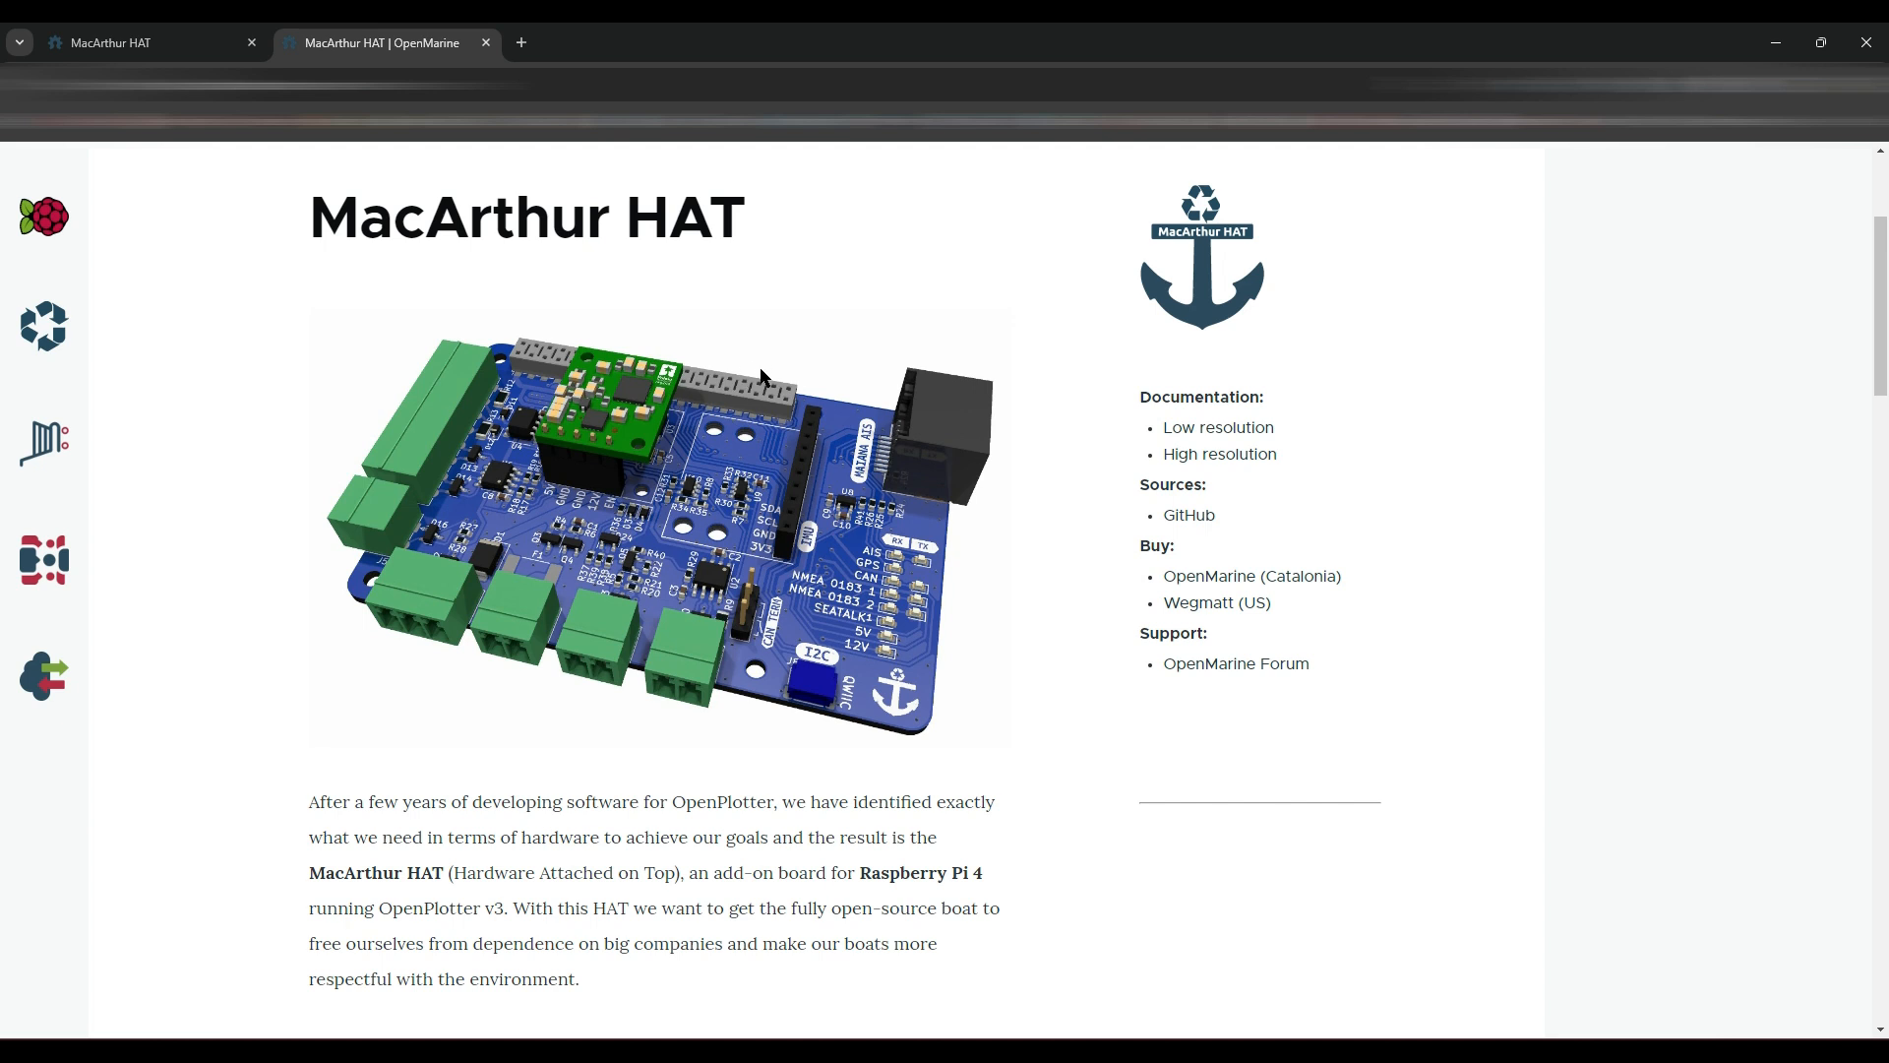
mouse_move(773, 343)
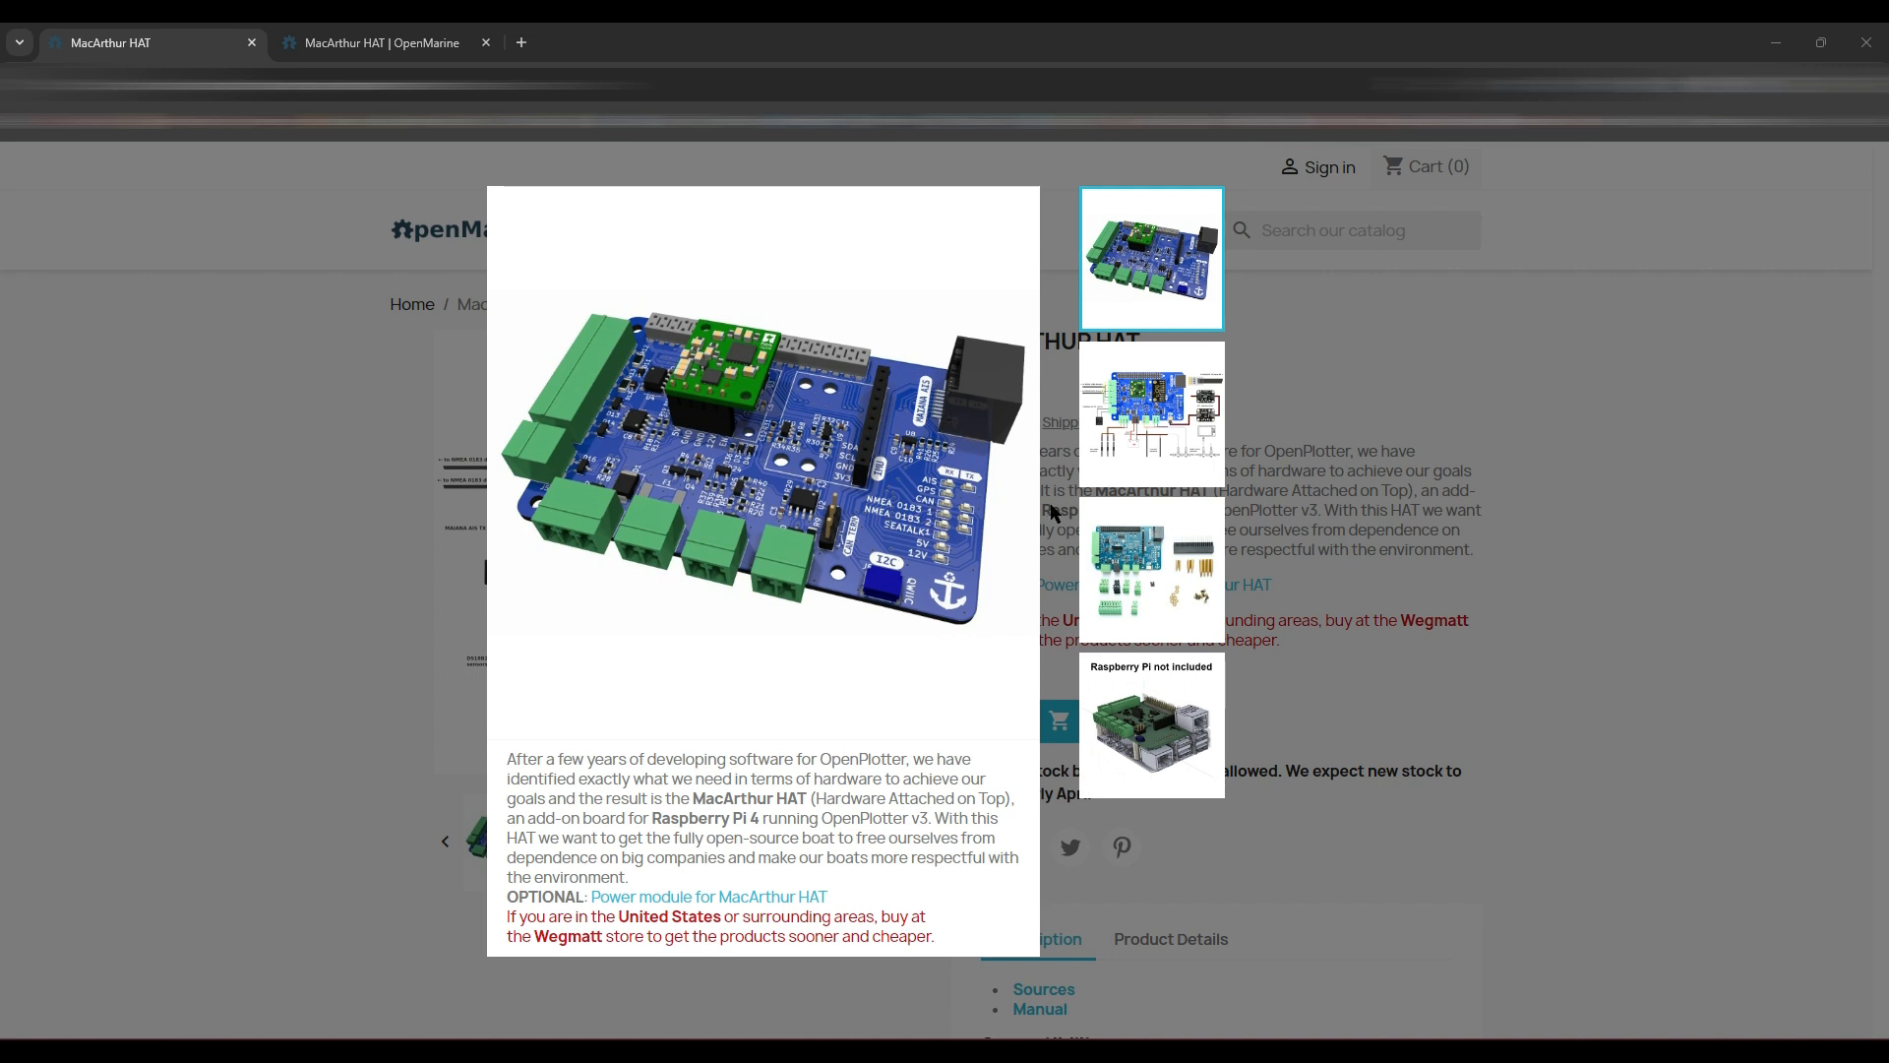
mouse_move(997, 461)
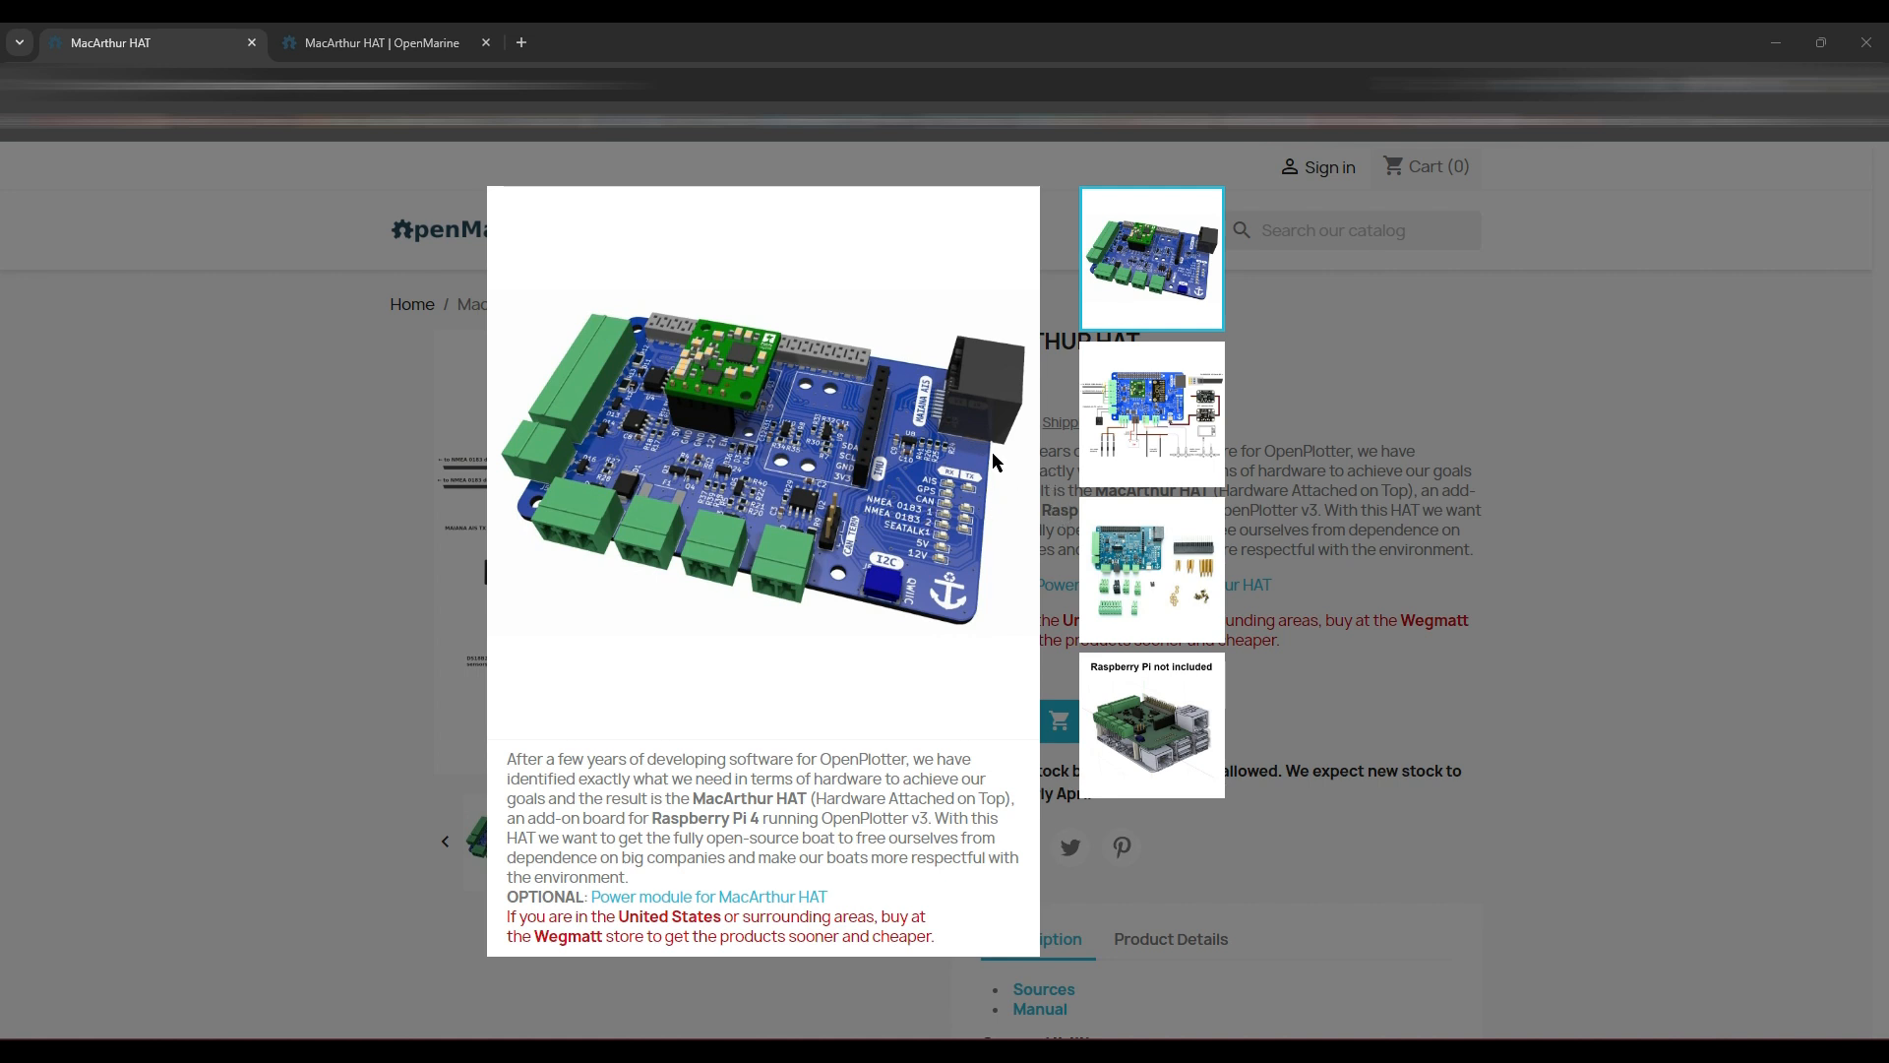
mouse_move(1008, 467)
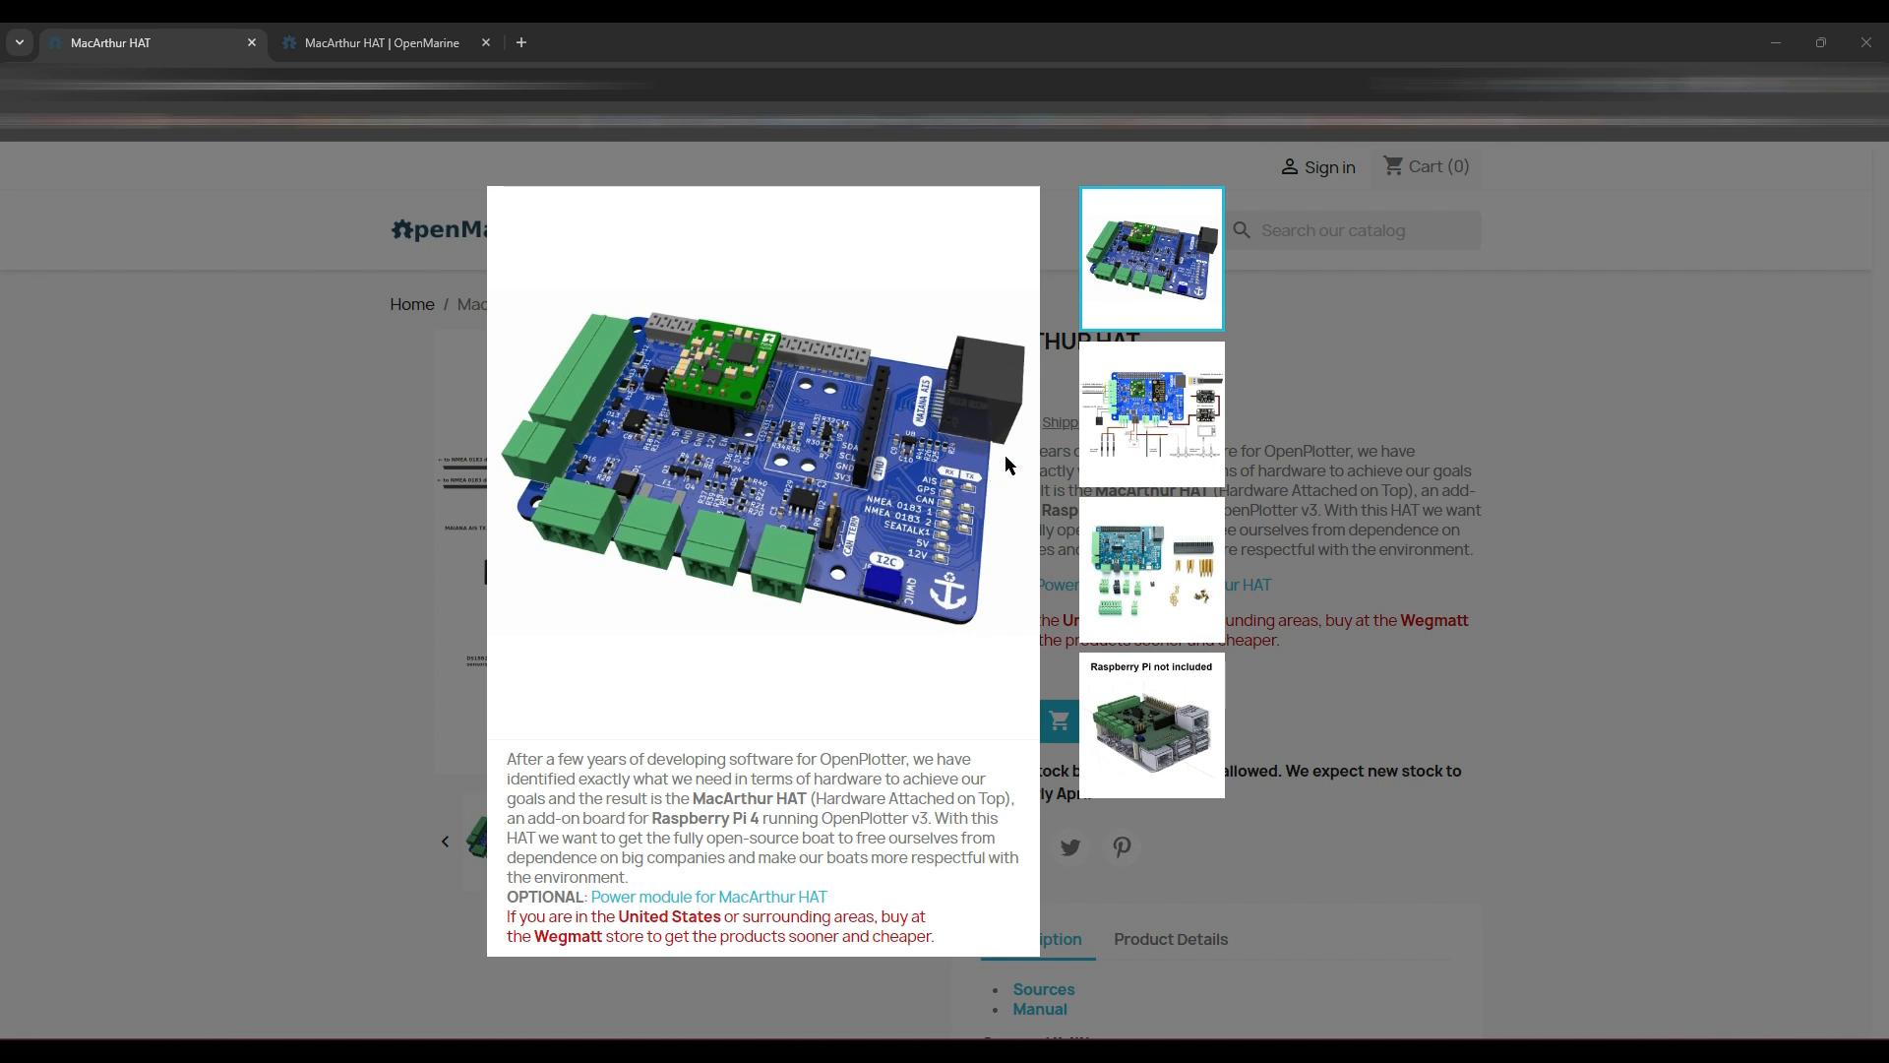
mouse_move(940, 385)
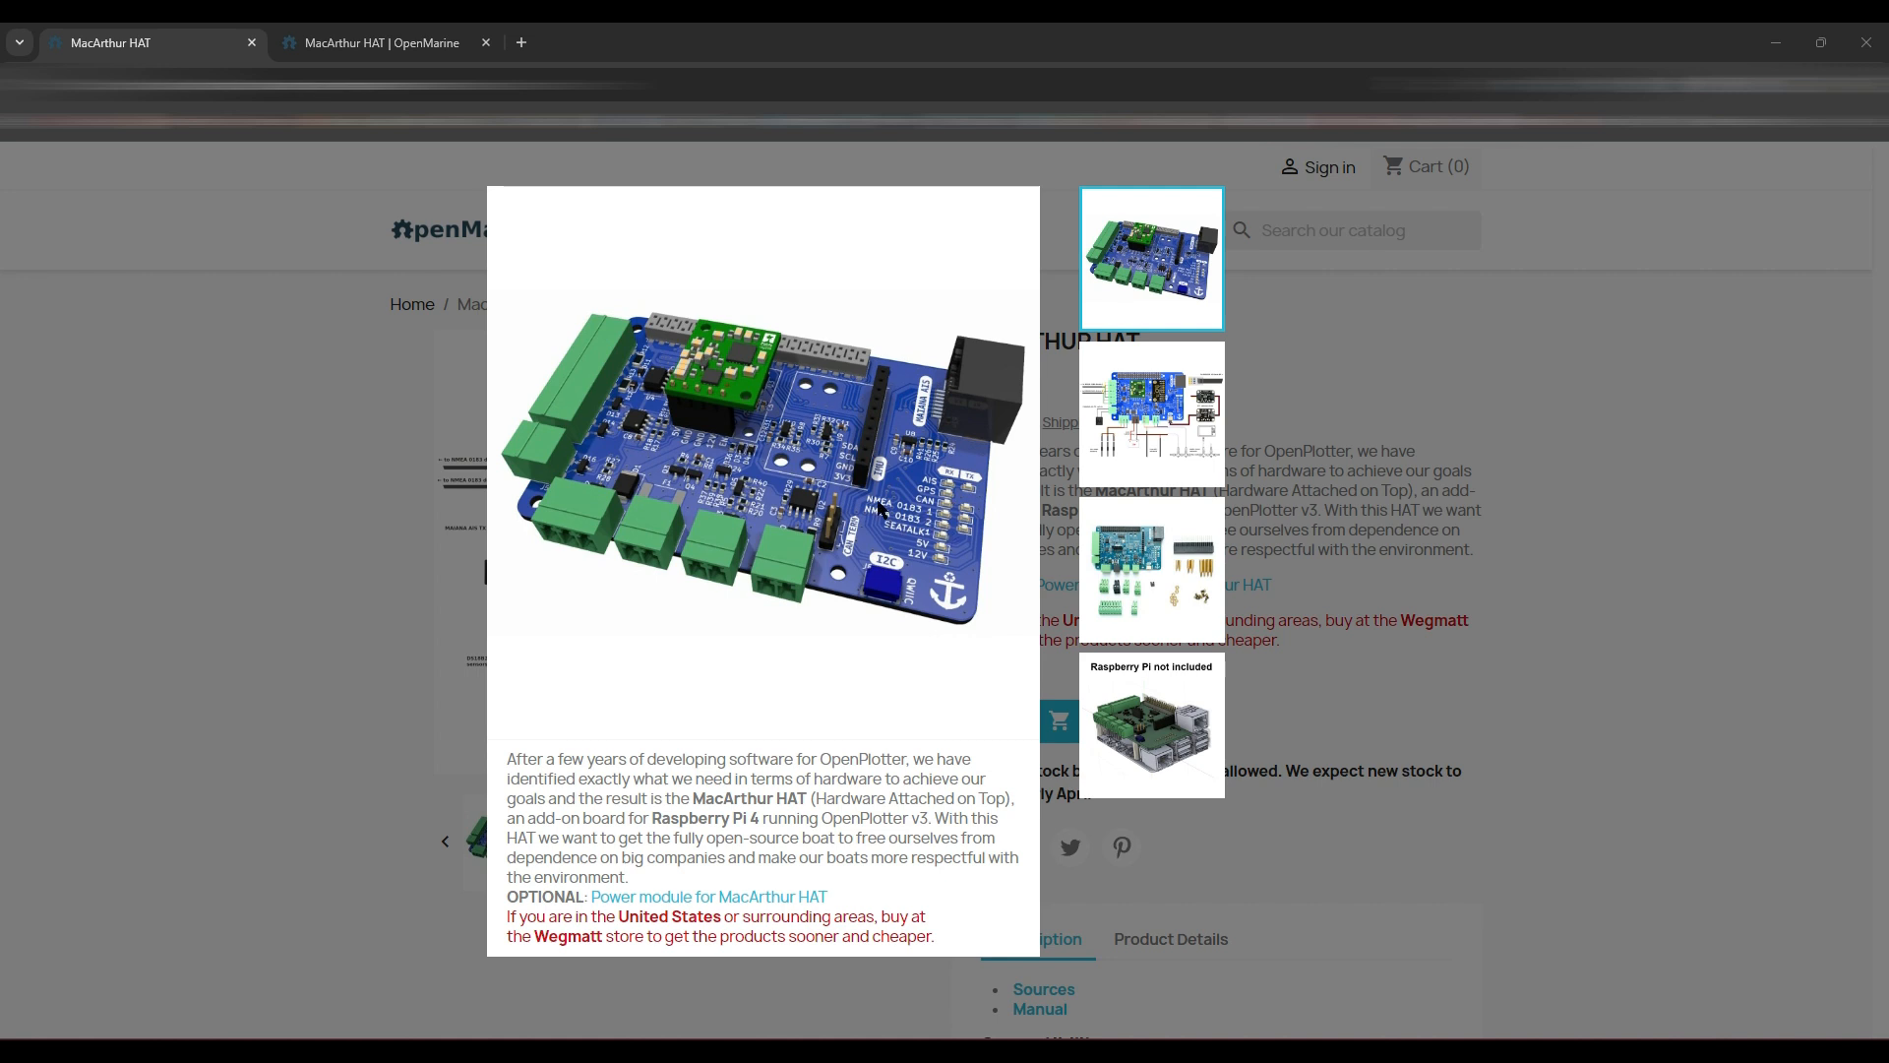
left_click(1149, 410)
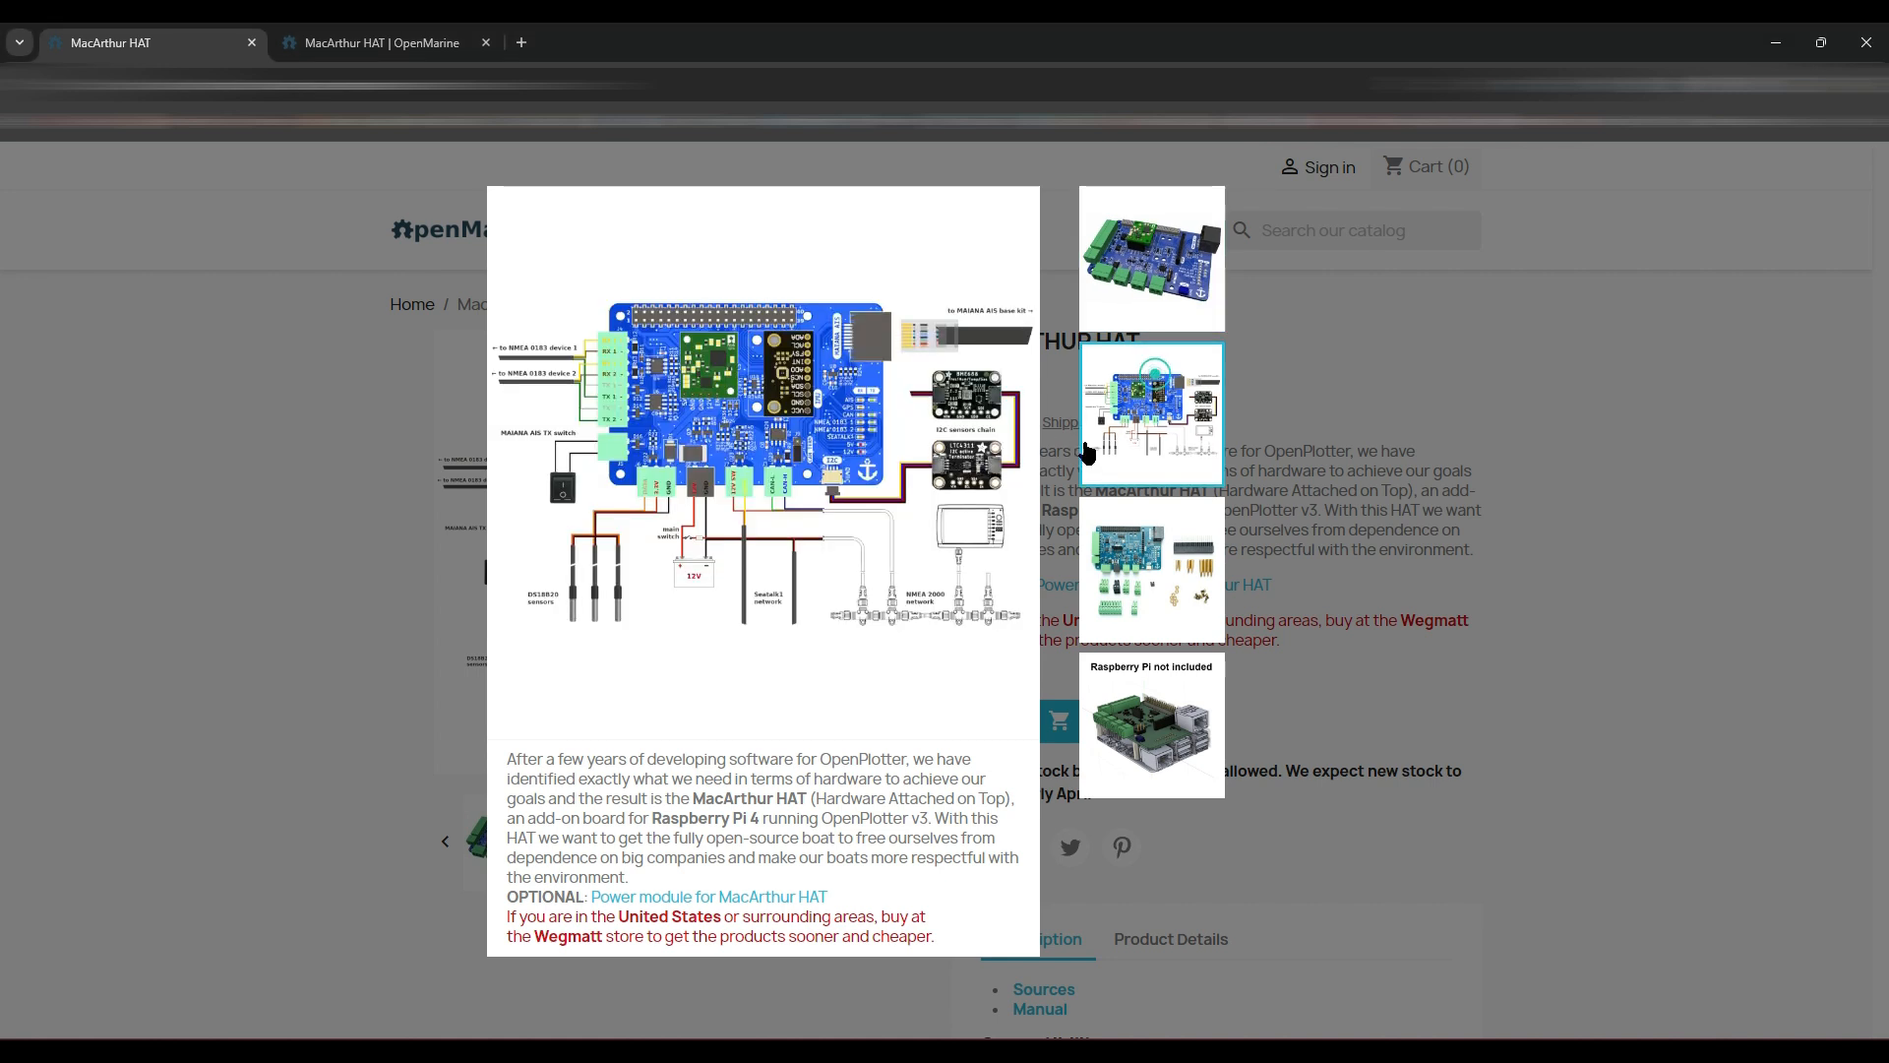
mouse_move(1006, 332)
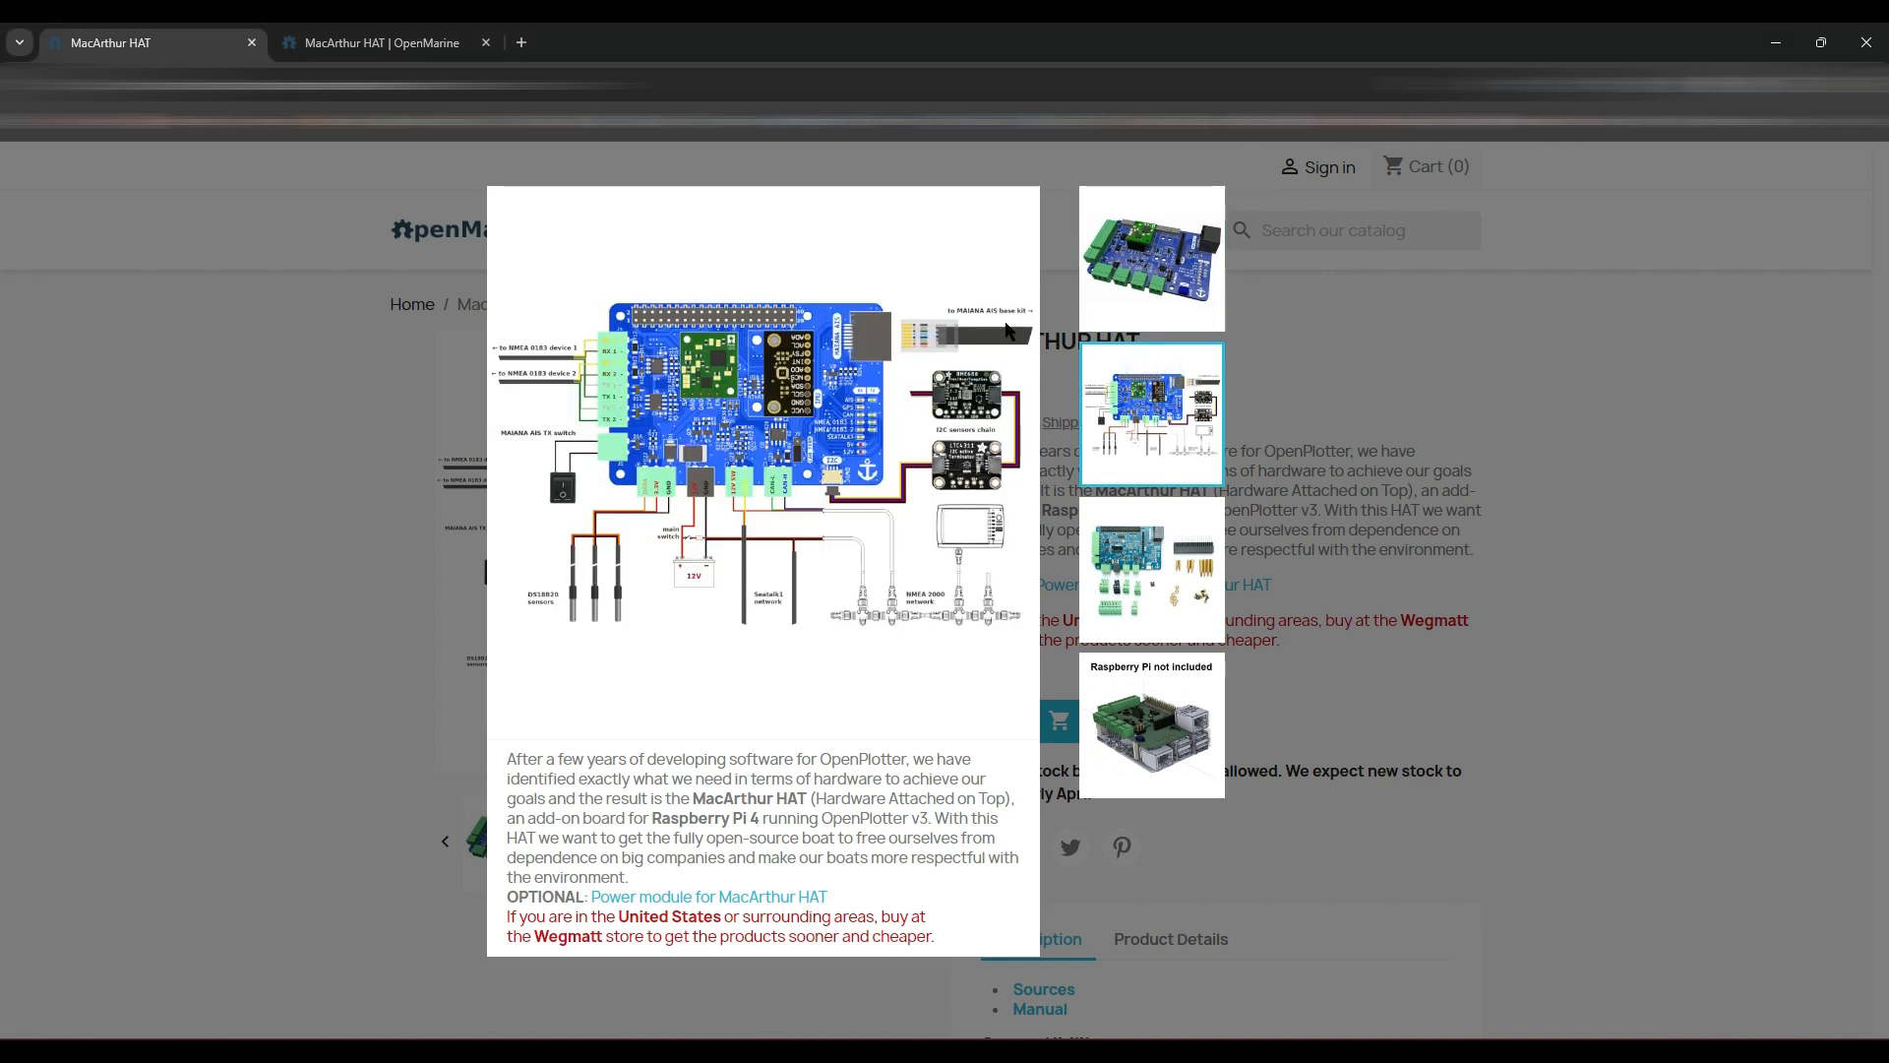
mouse_move(965, 347)
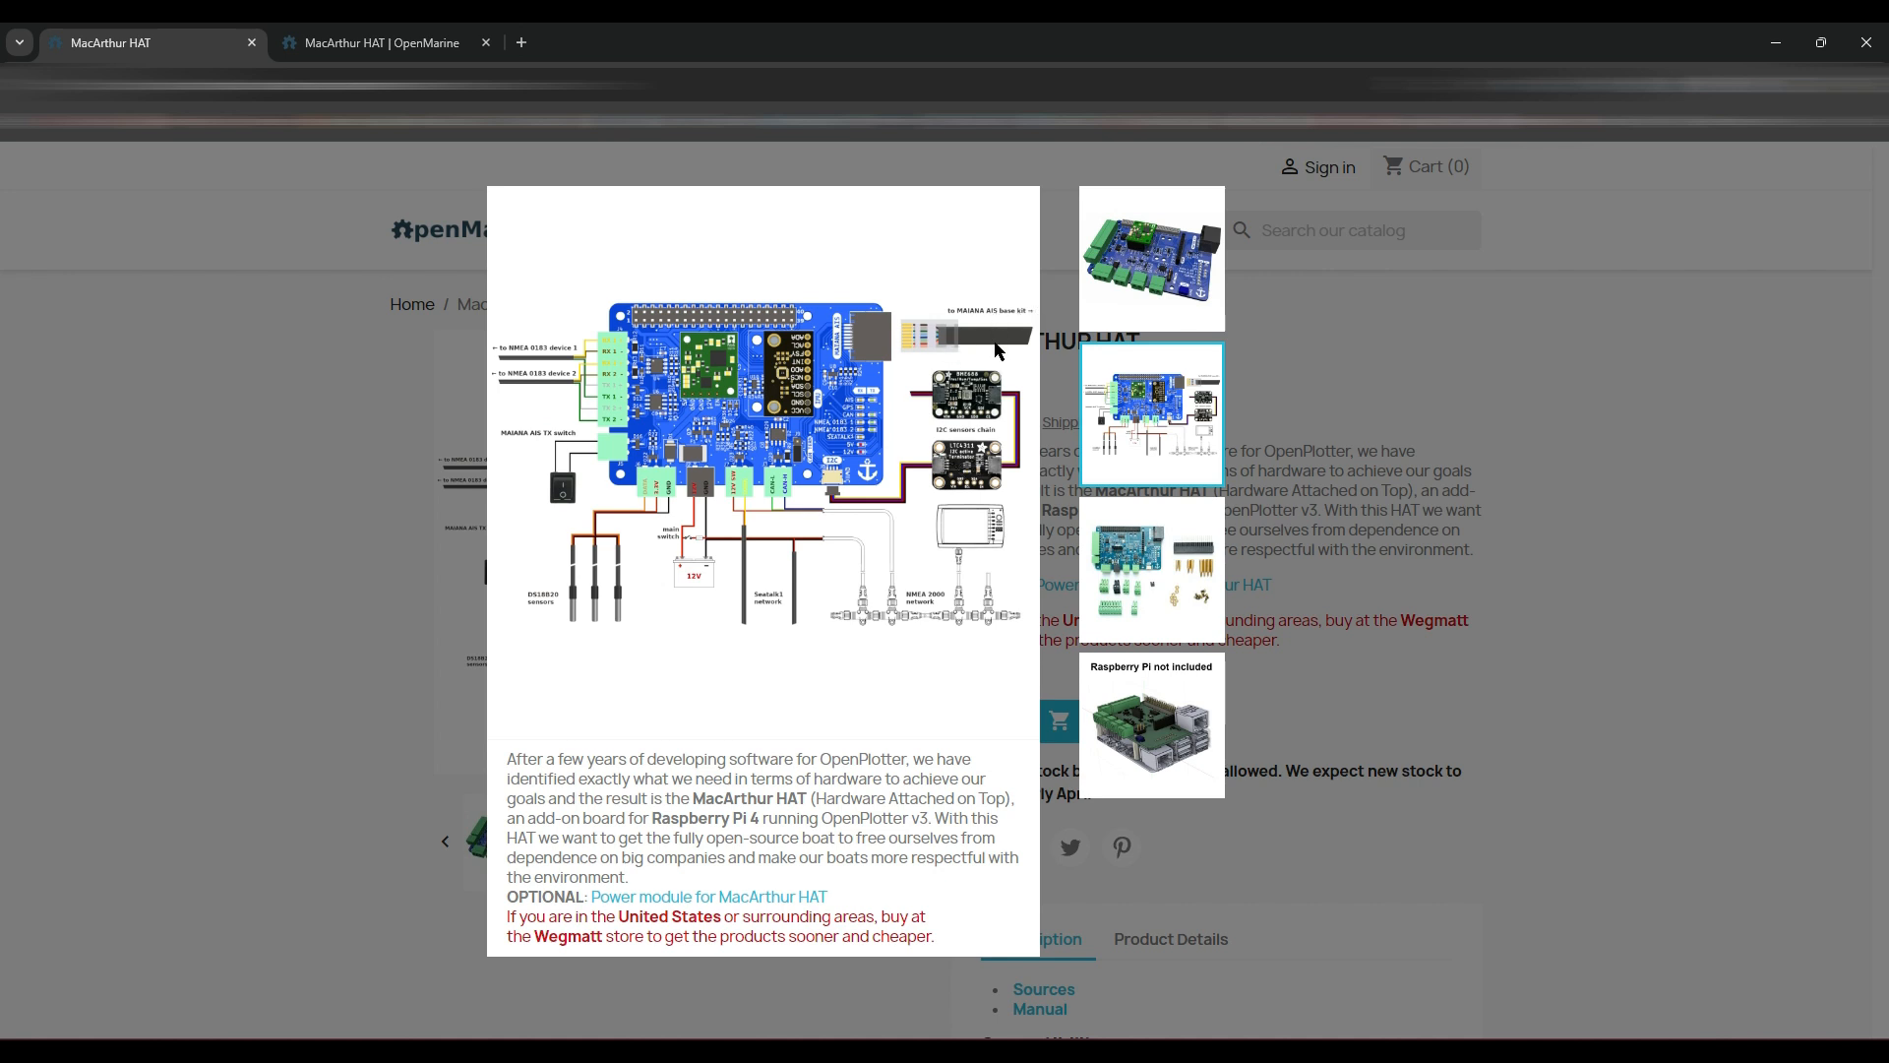
mouse_move(966, 337)
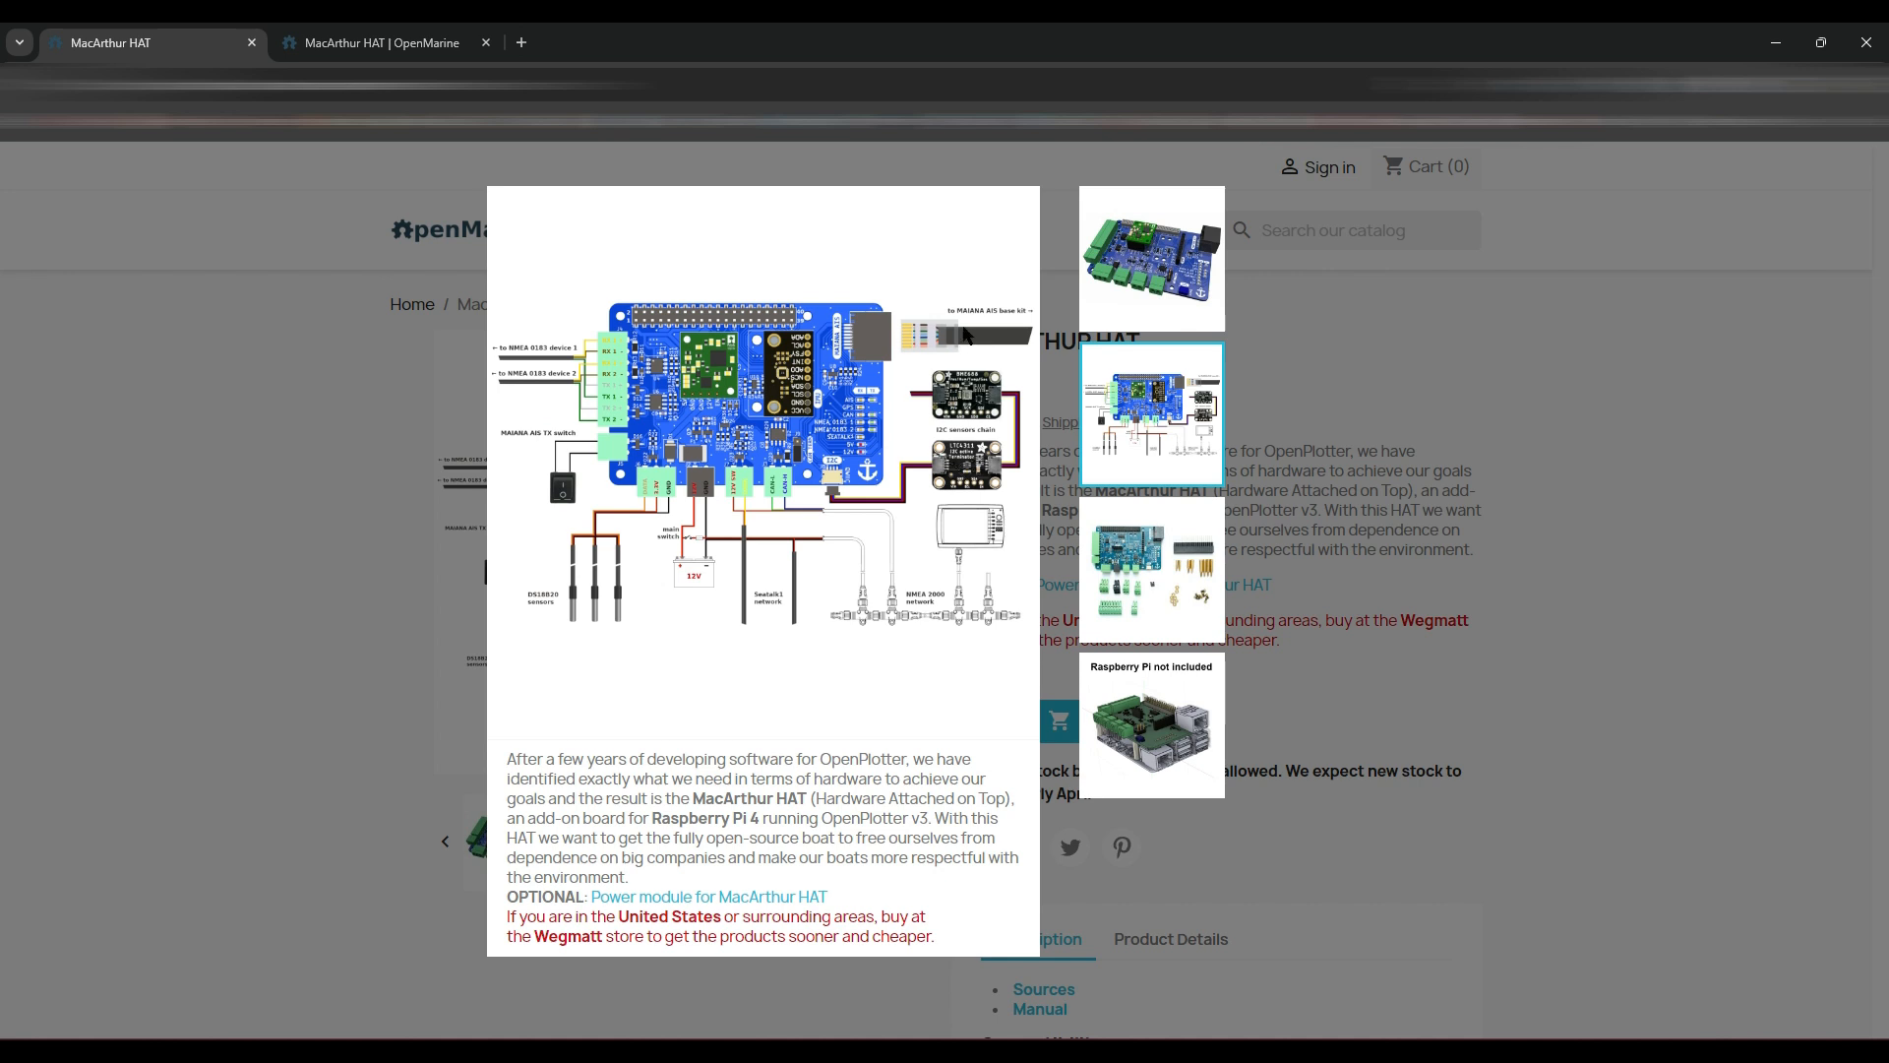
mouse_move(997, 350)
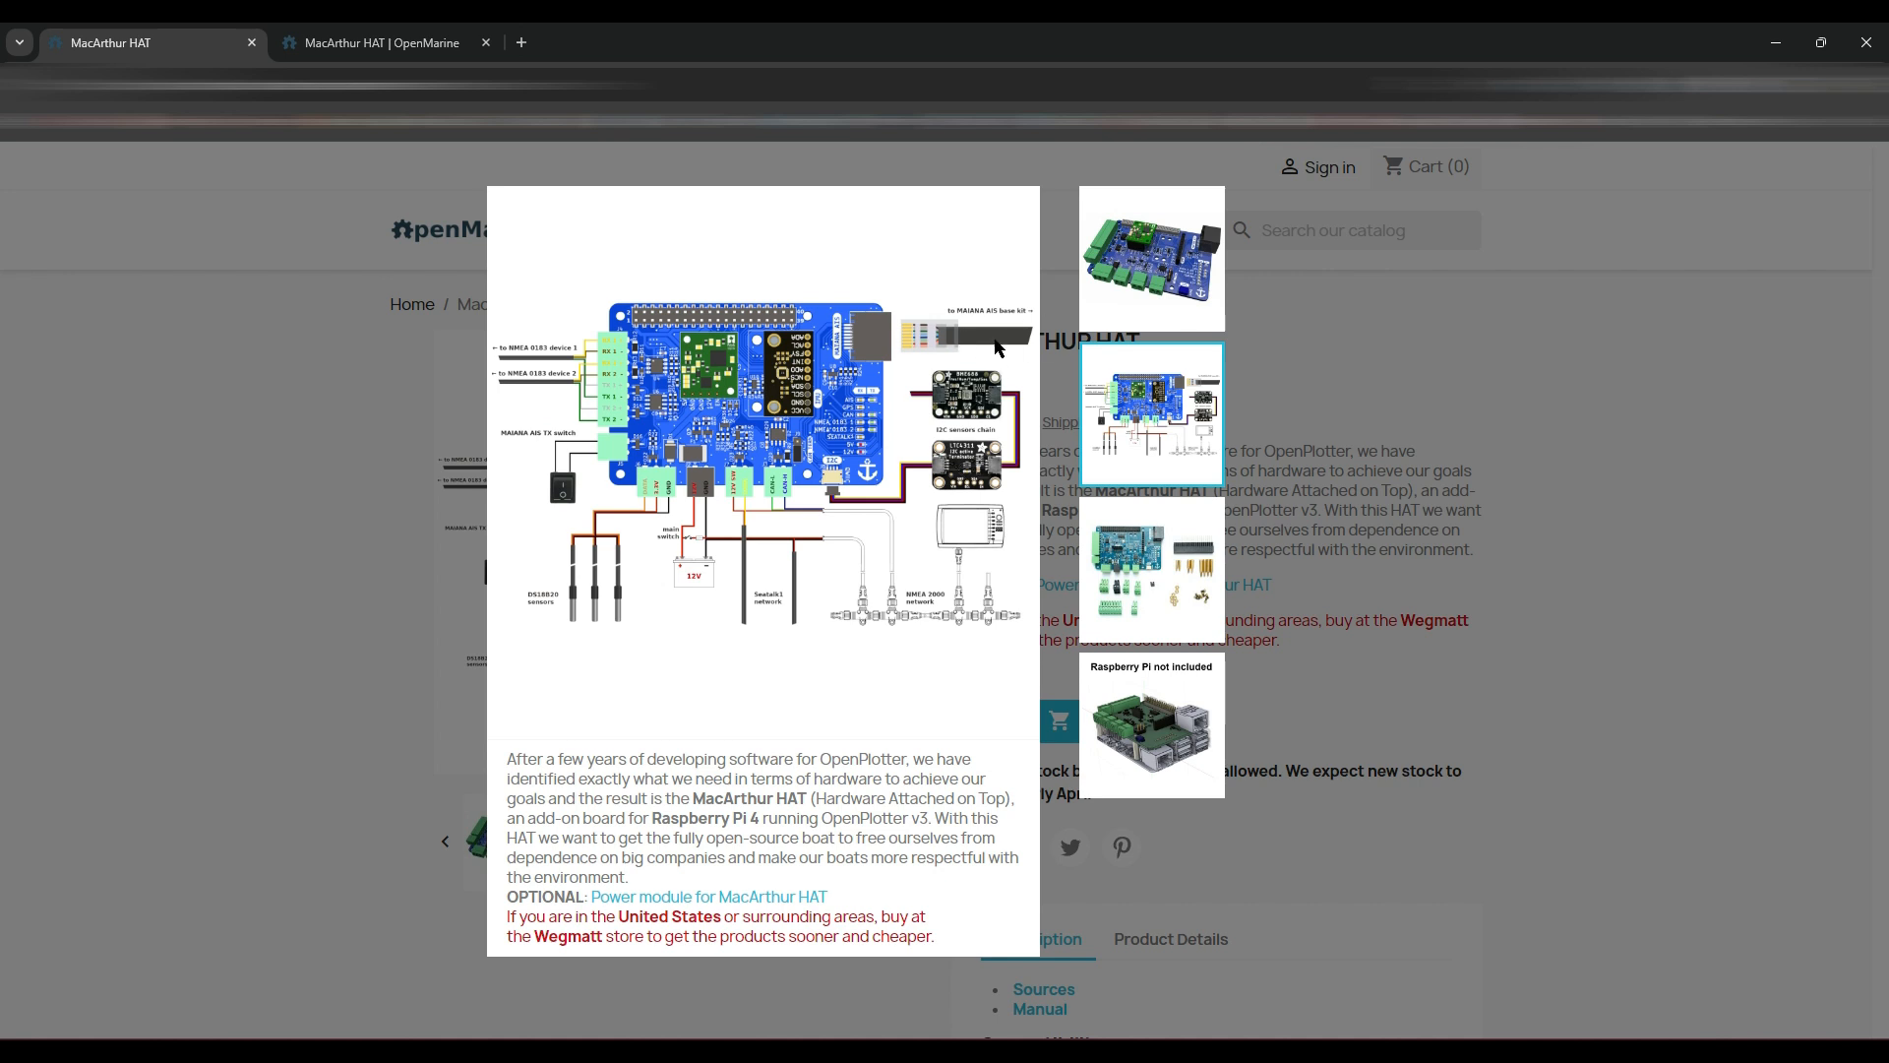
mouse_move(940, 337)
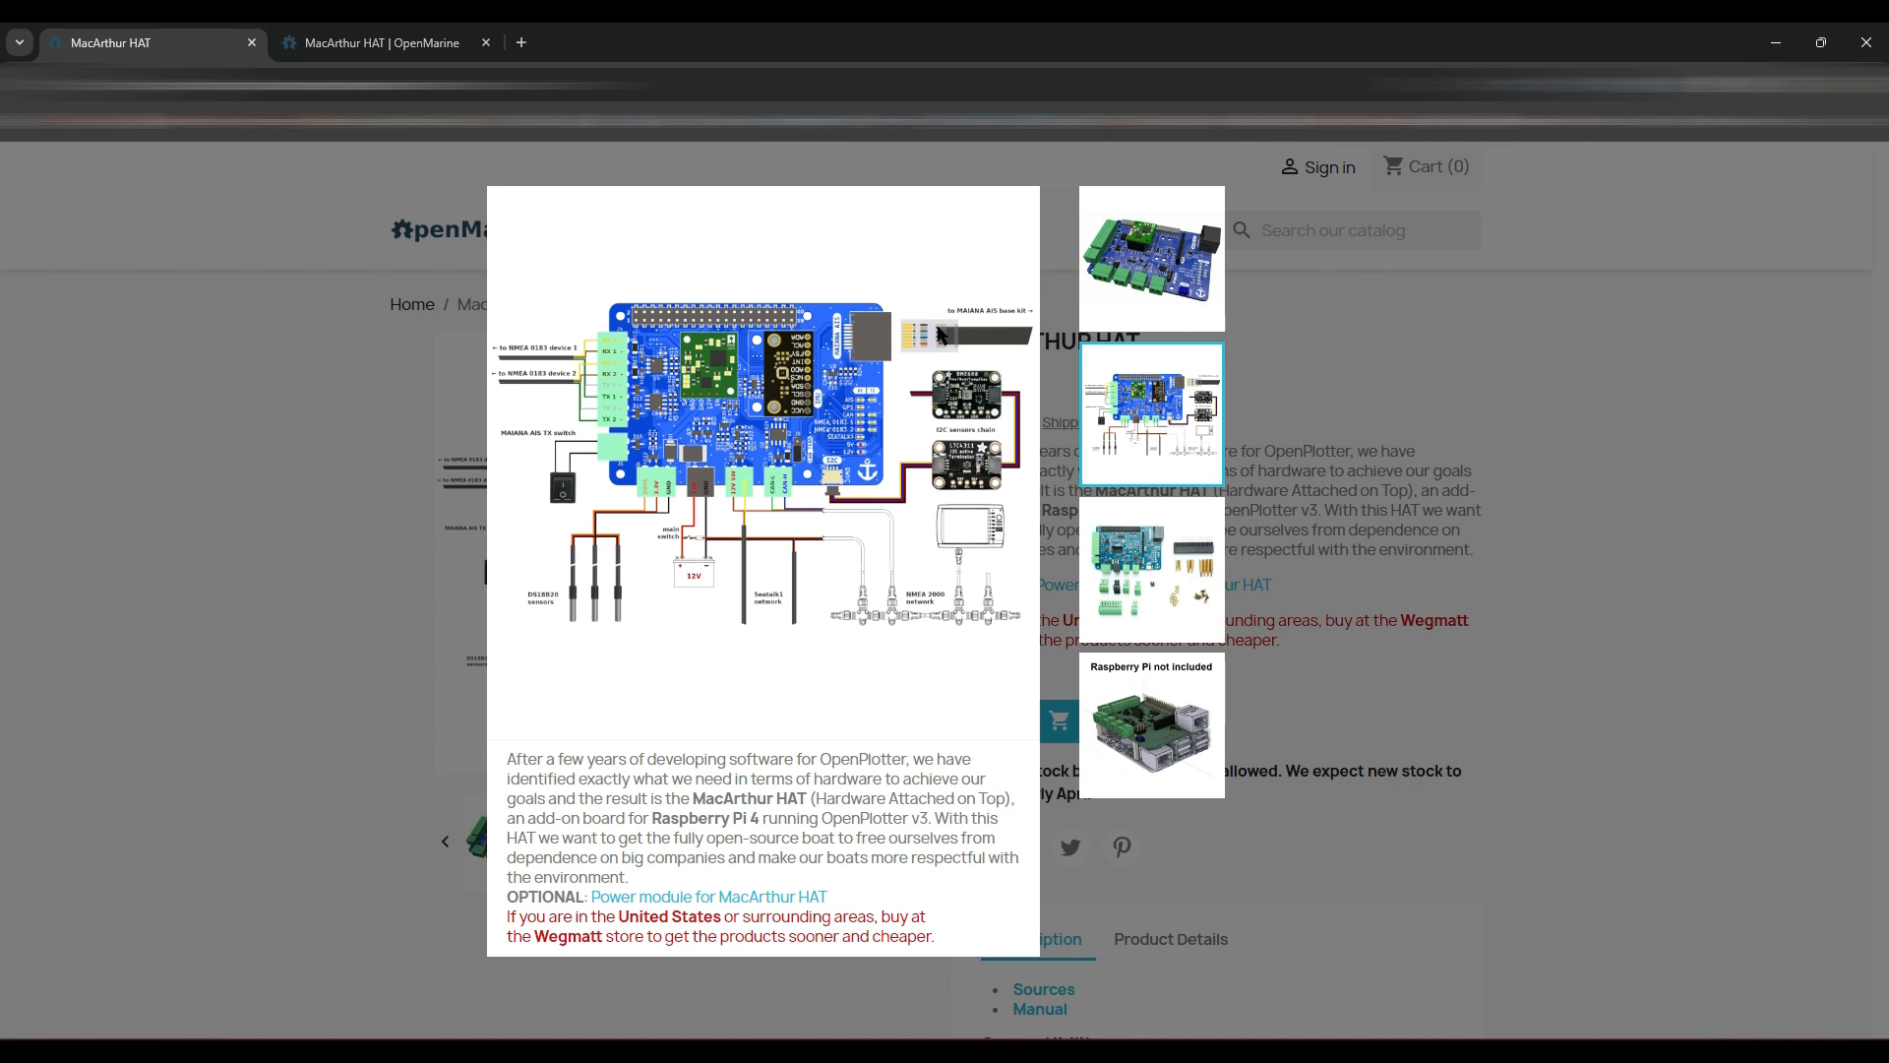
mouse_move(798, 495)
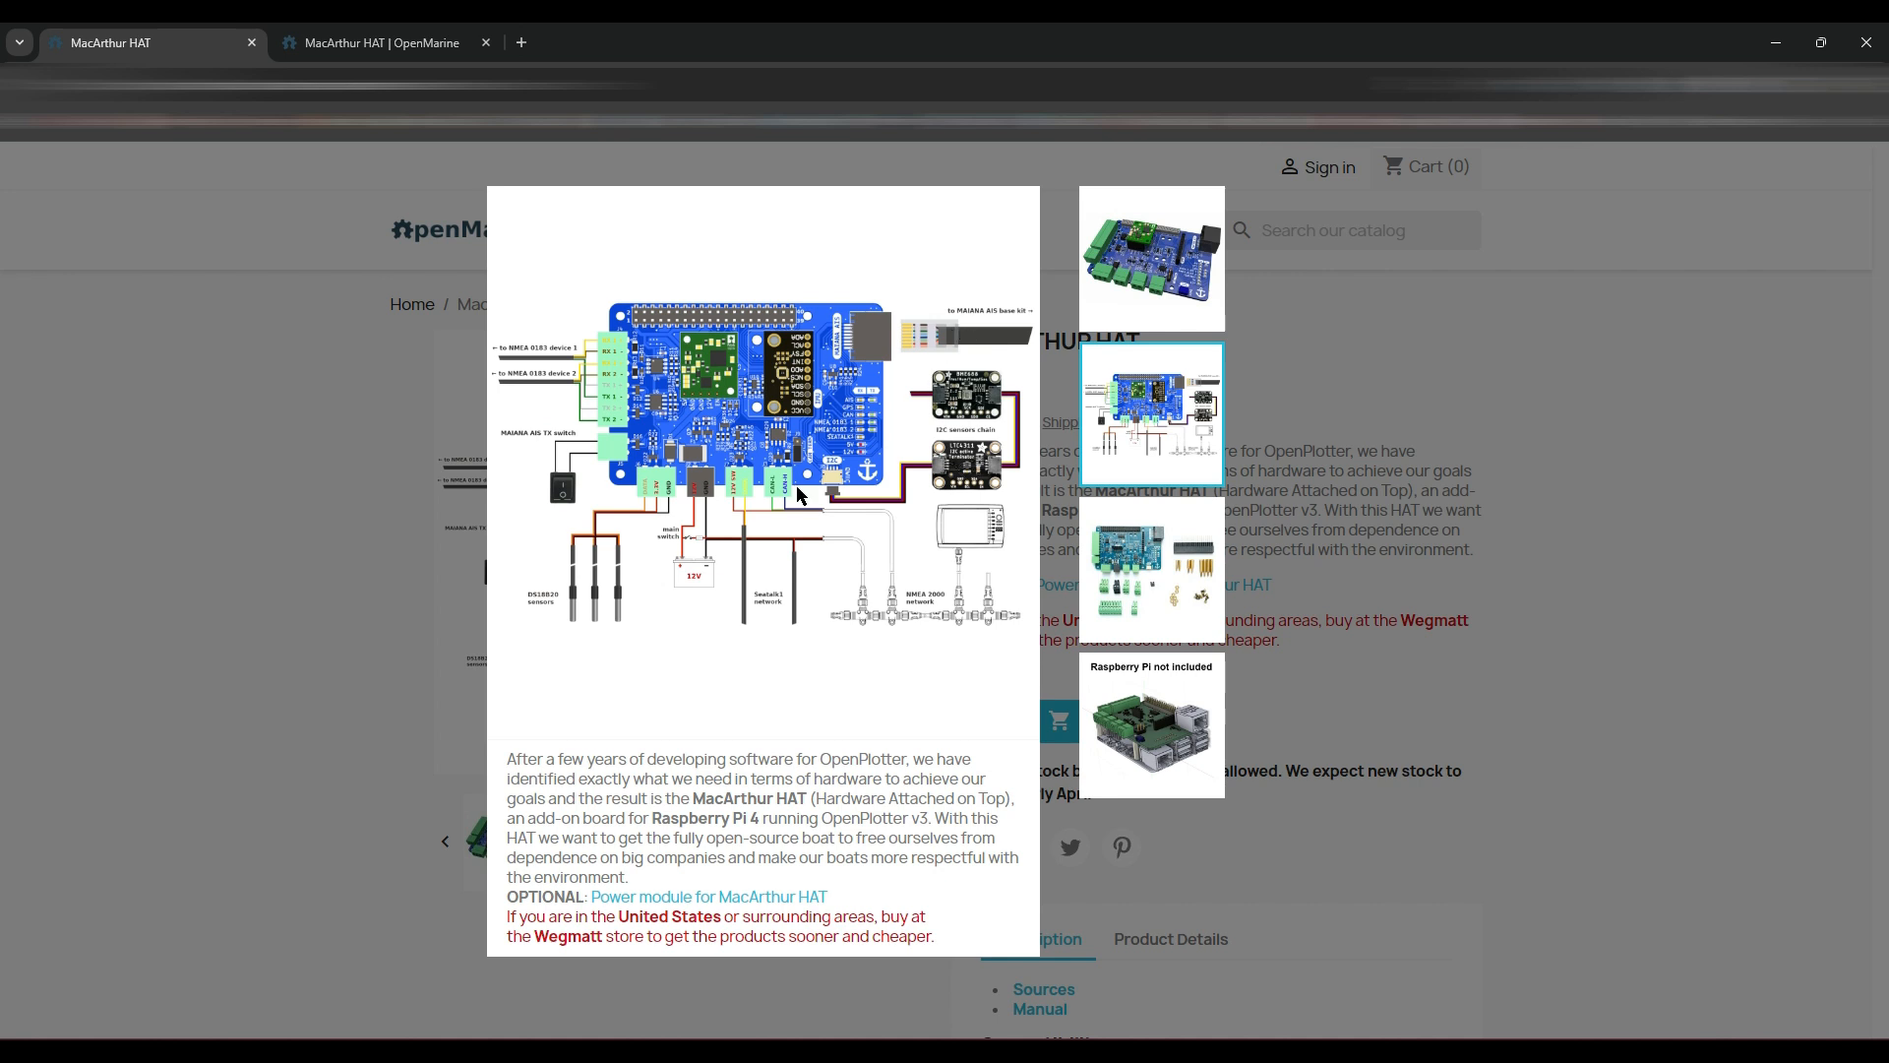
mouse_move(836, 488)
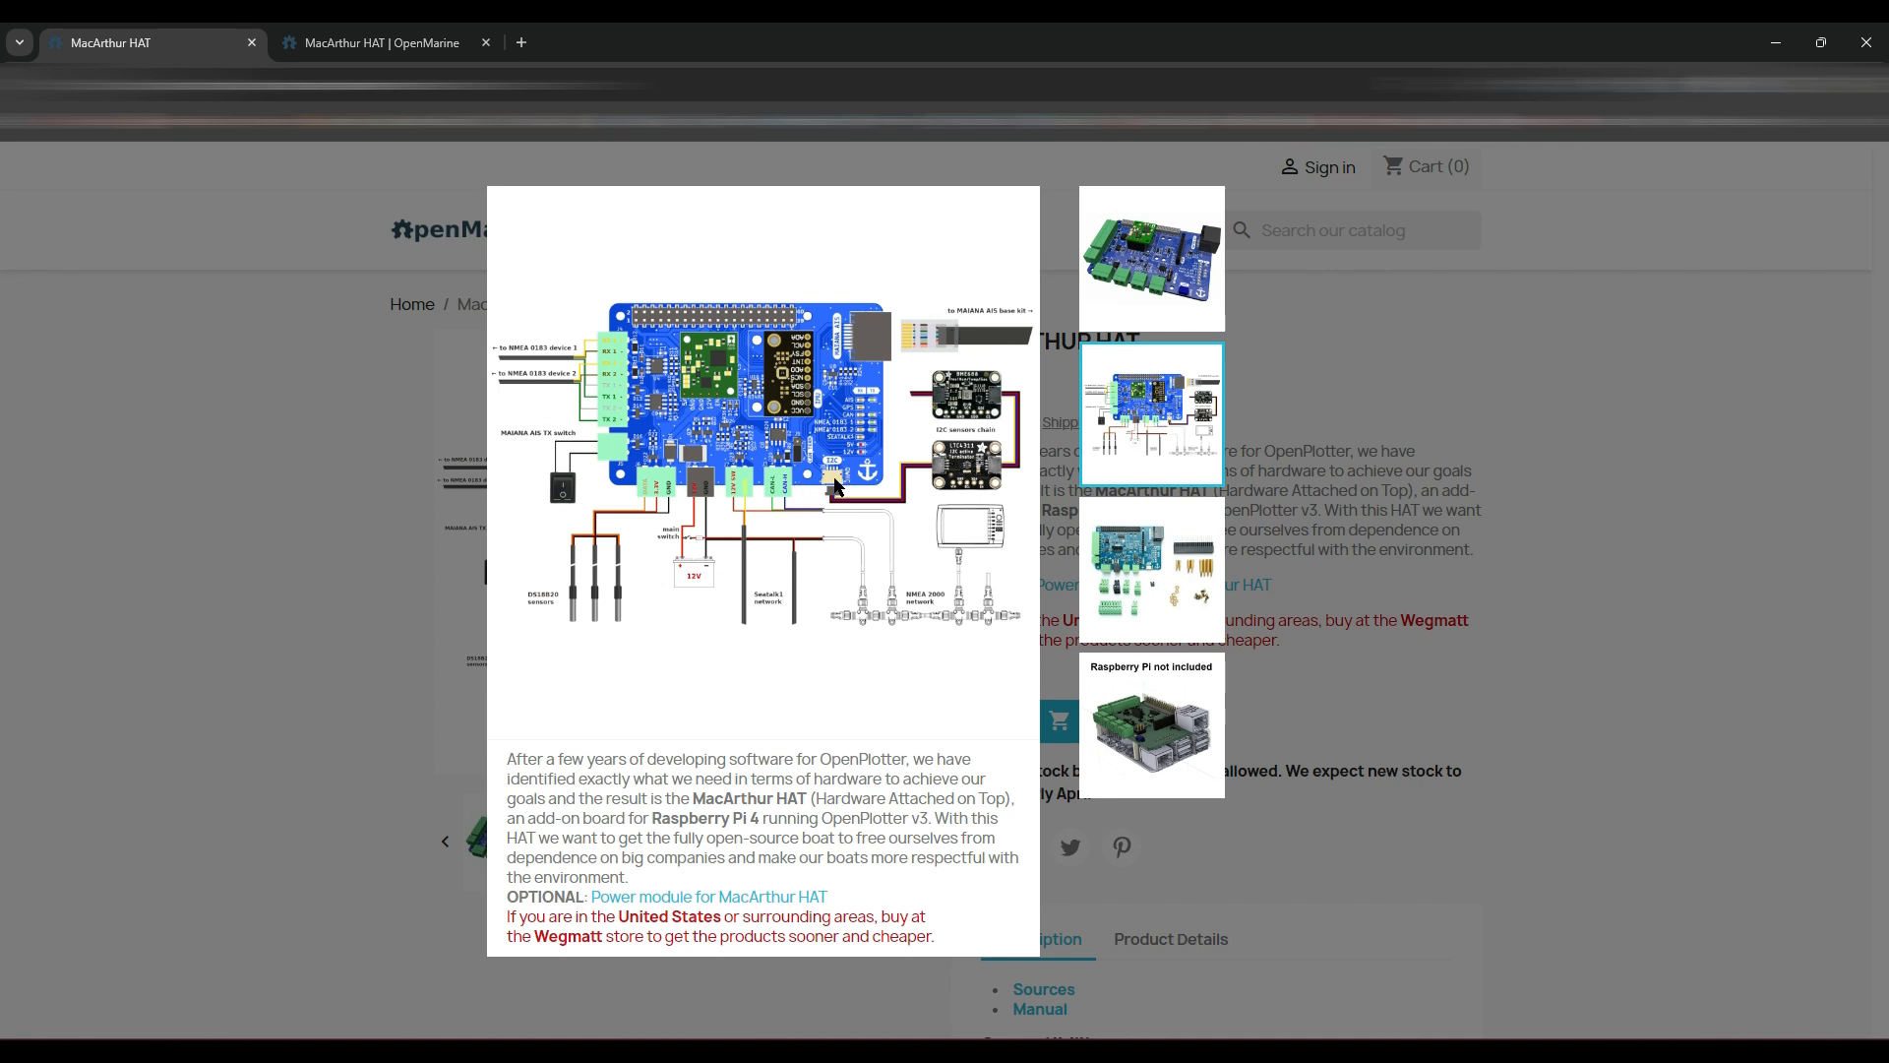
mouse_move(835, 464)
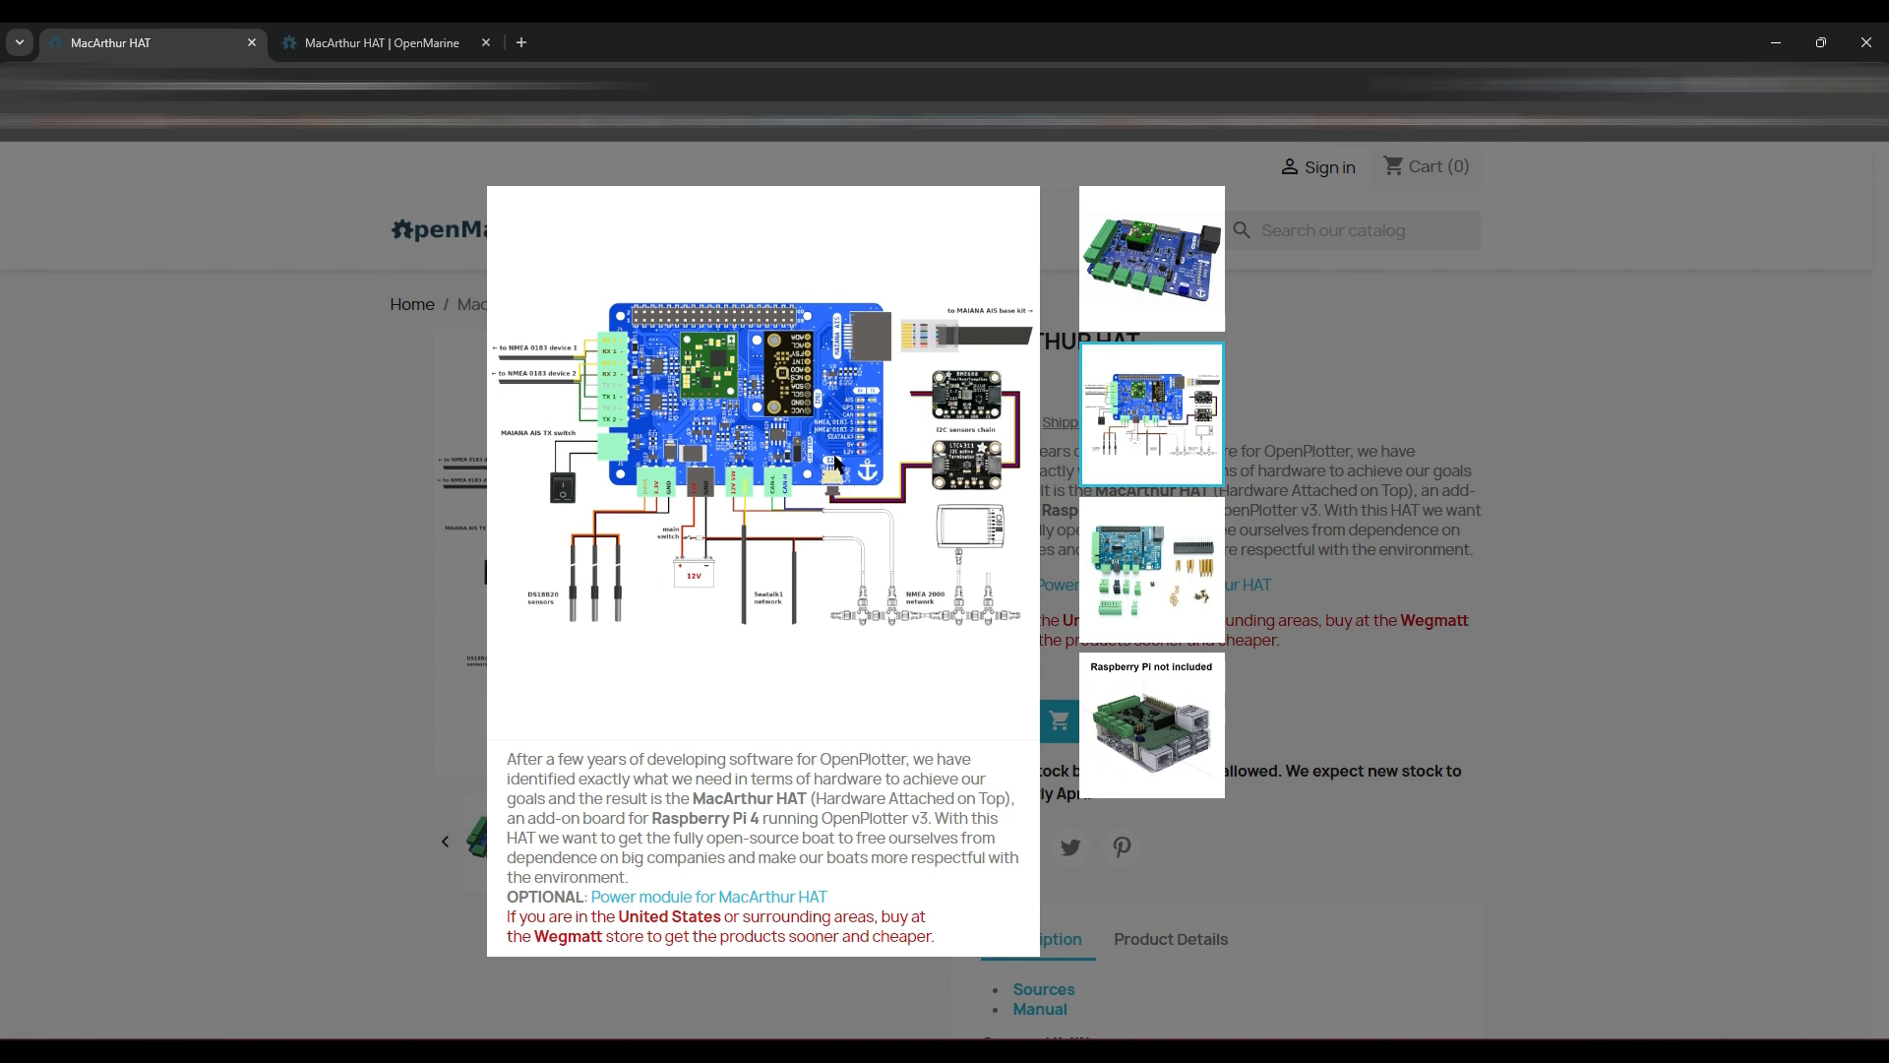
mouse_move(916, 344)
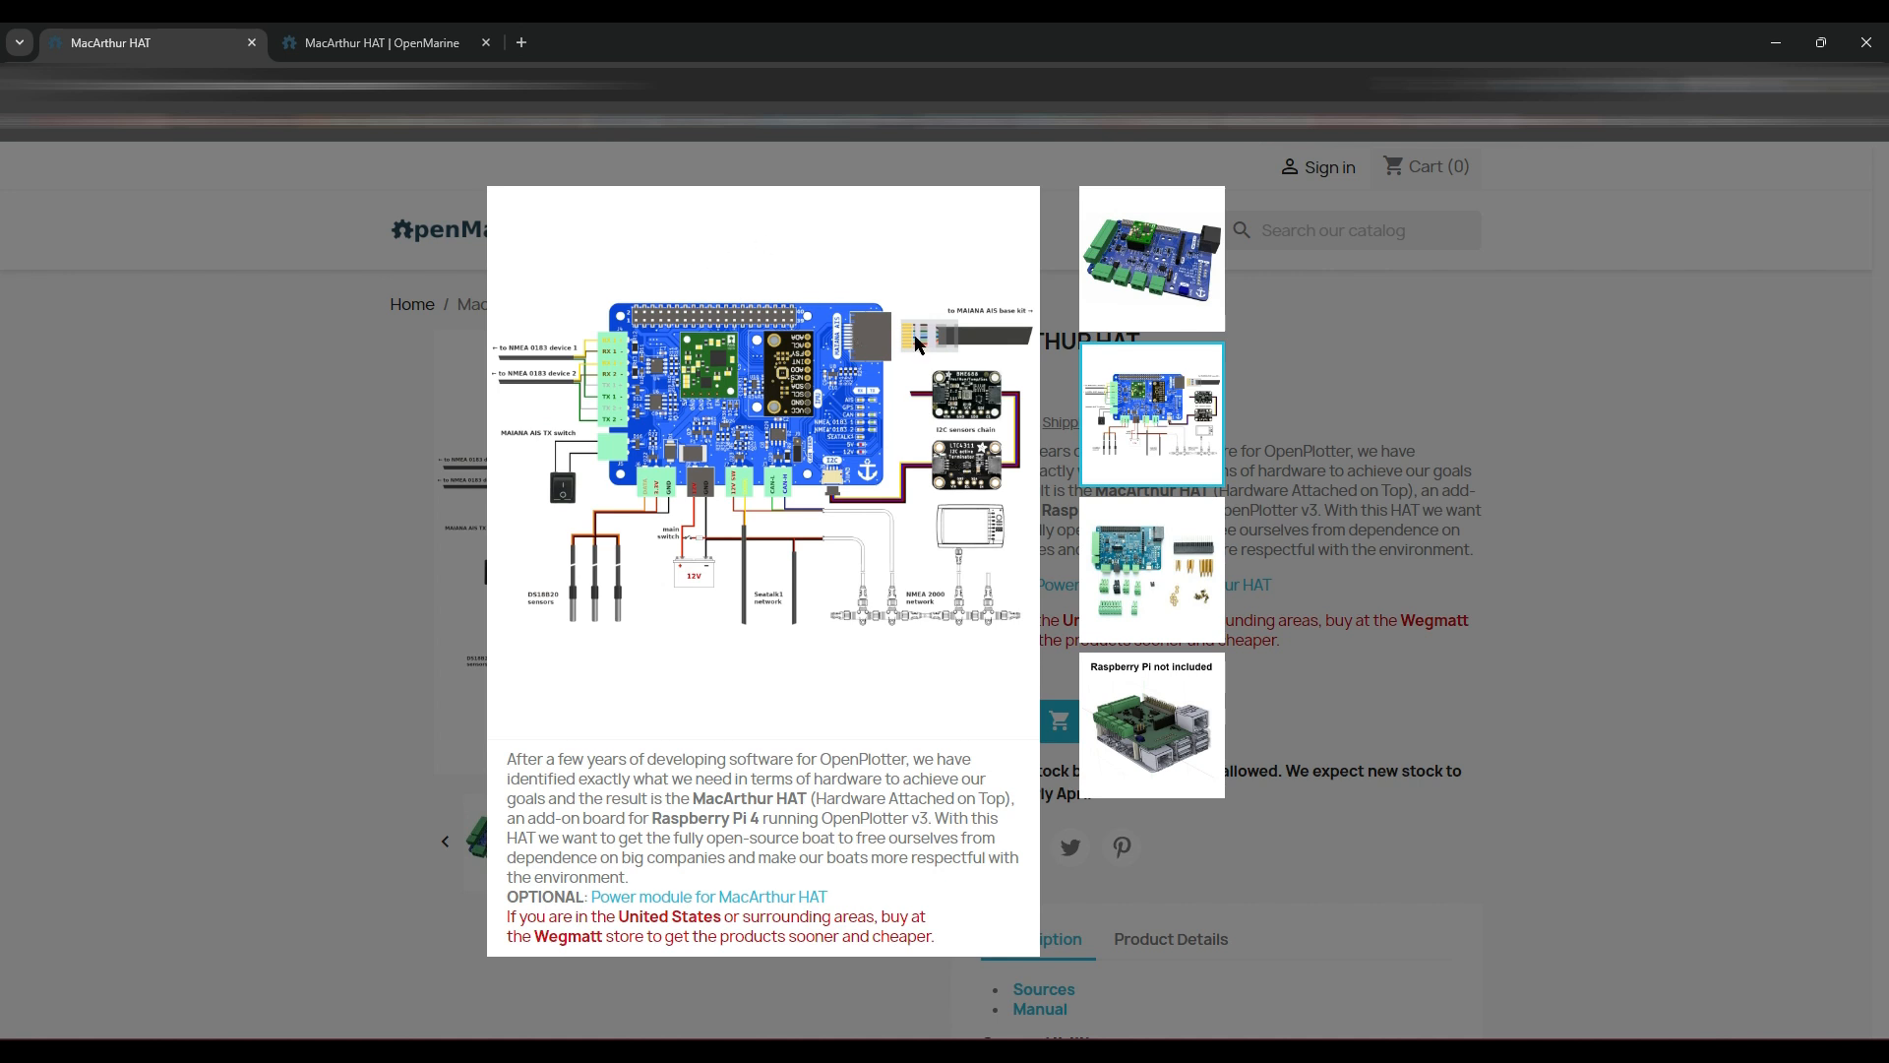
mouse_move(895, 429)
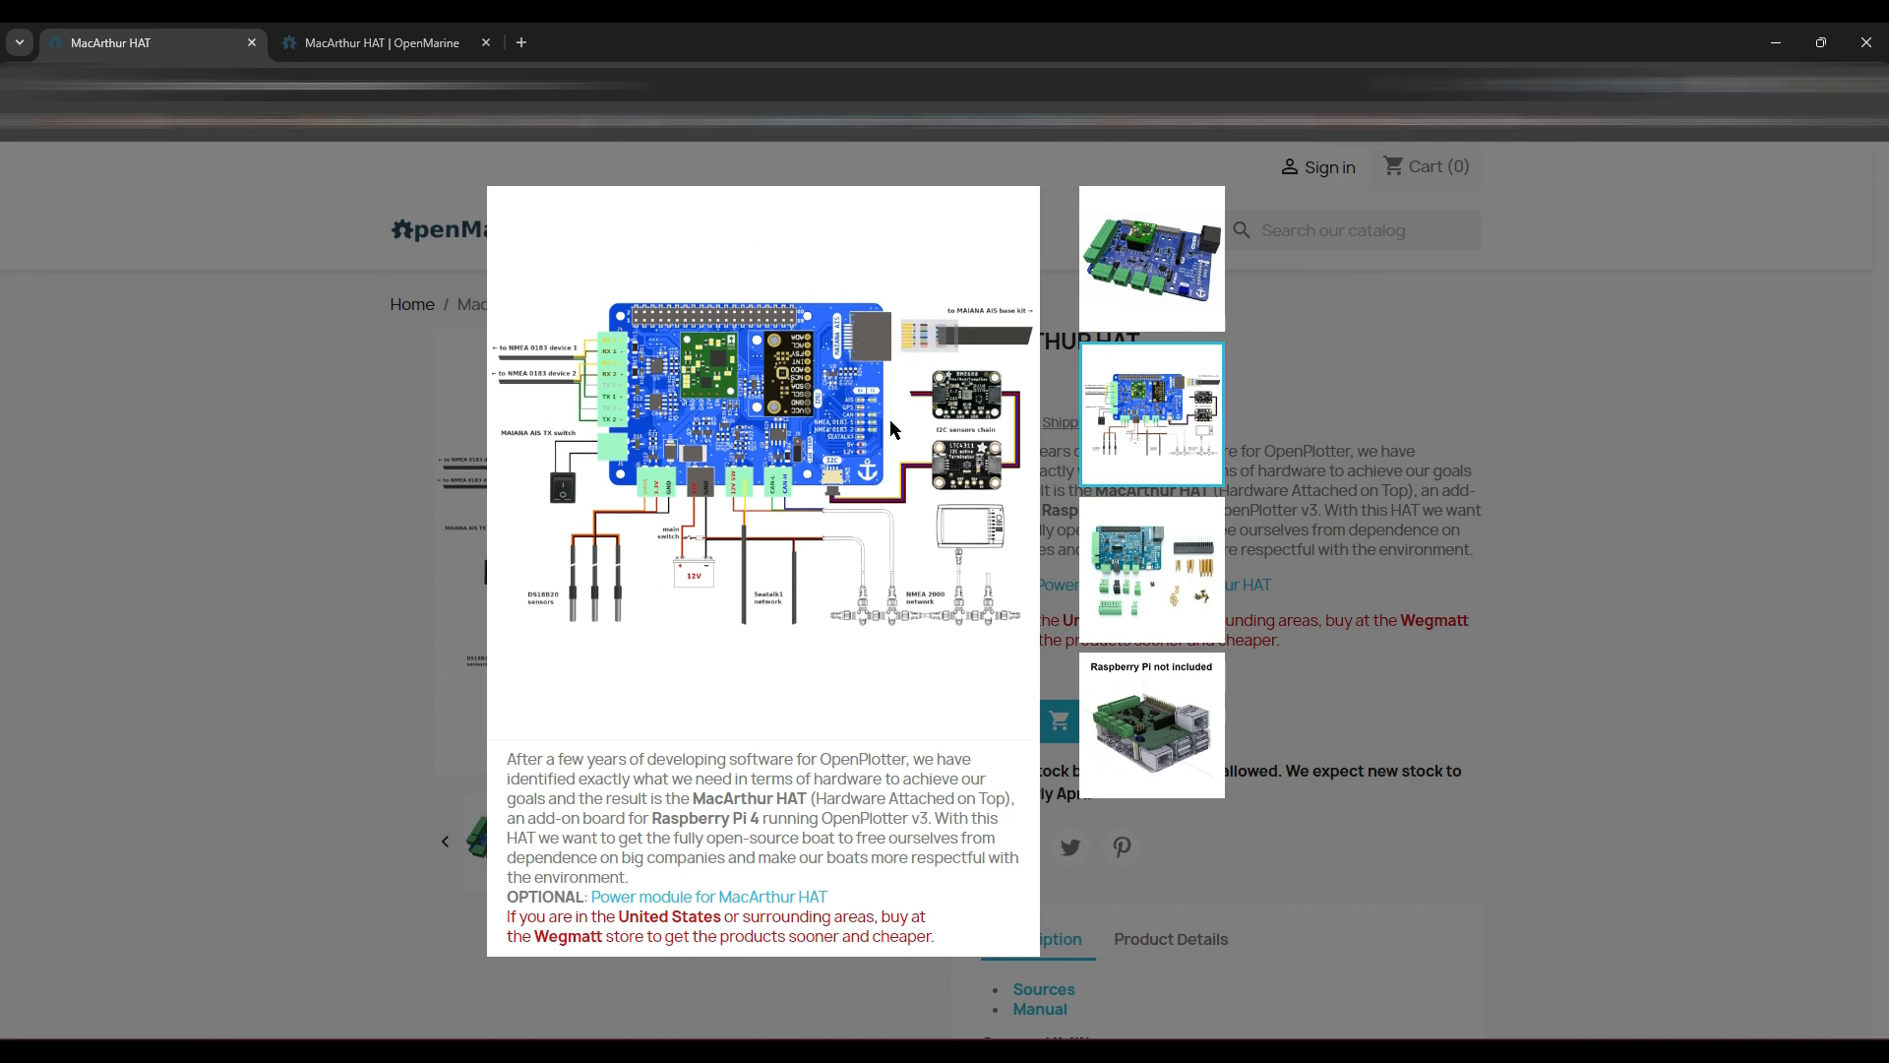
mouse_move(563, 355)
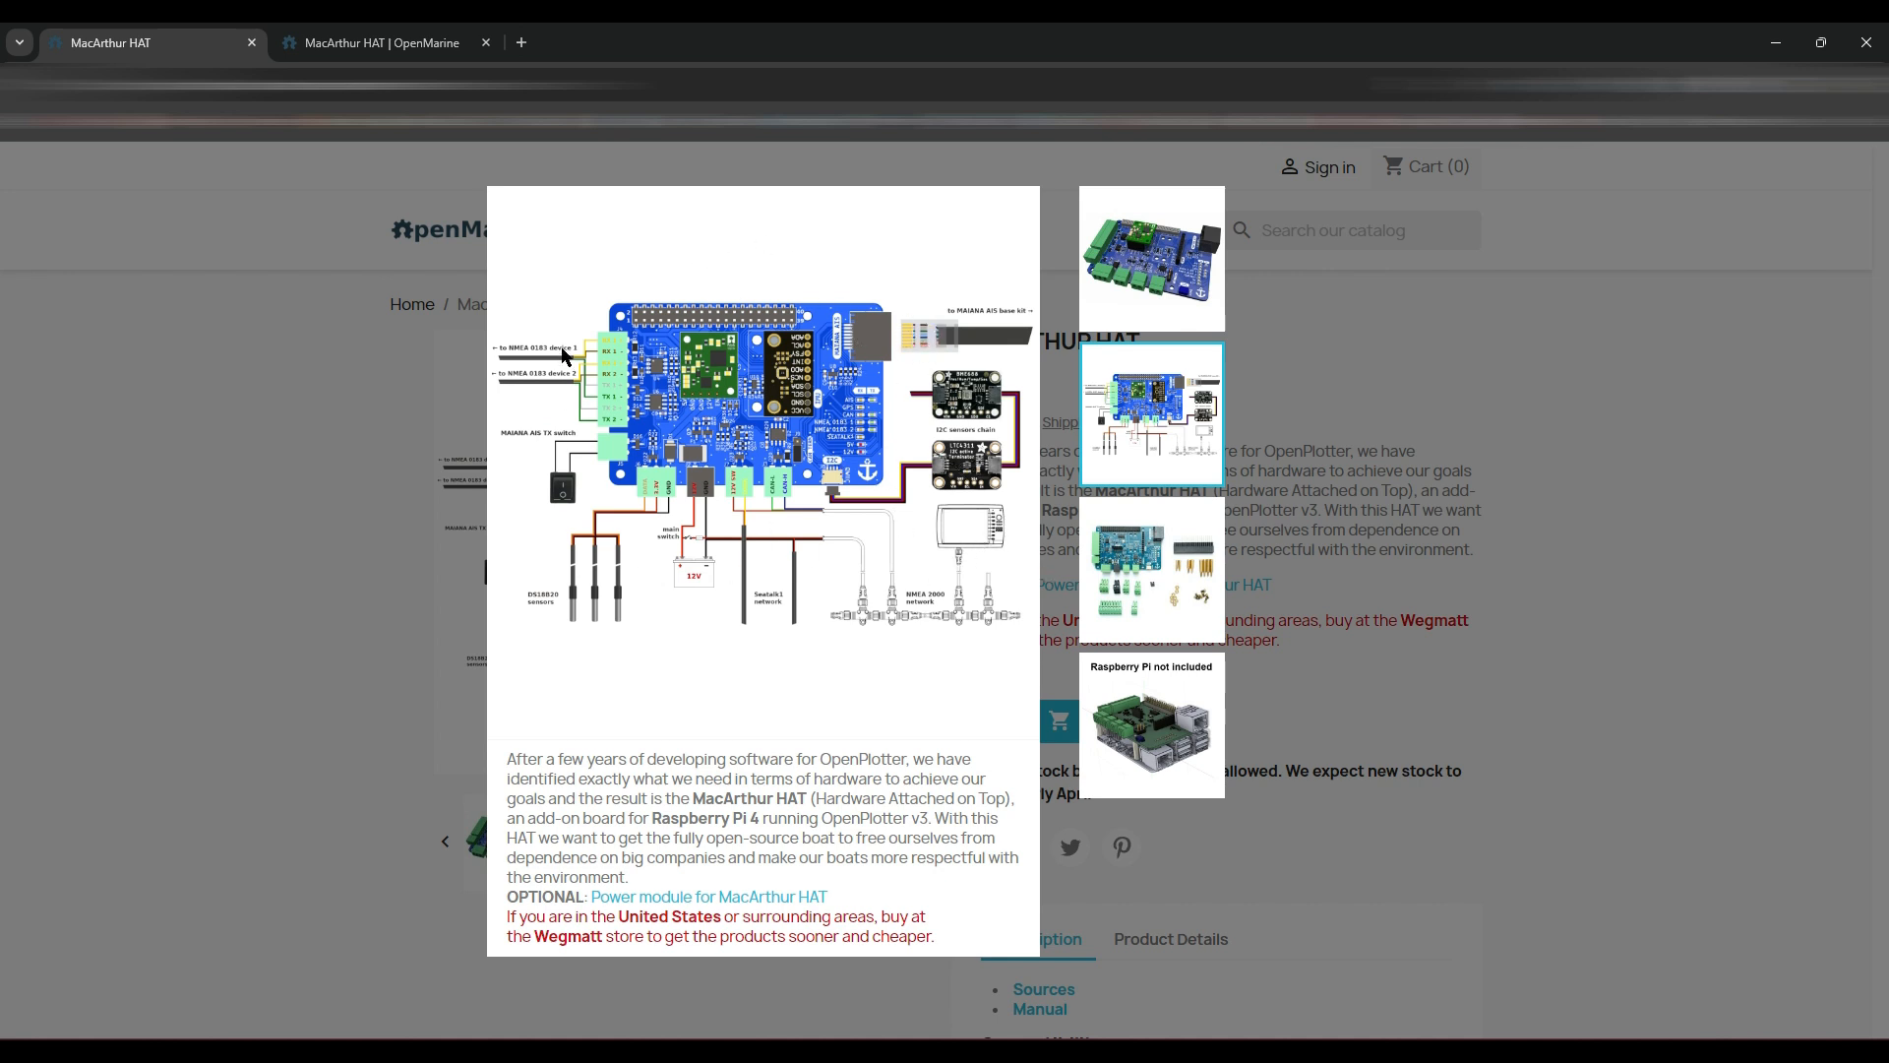
- Browse the HAT photos: the kit's loose parts, then the HAT mounted on a Pi
left_click(1149, 569)
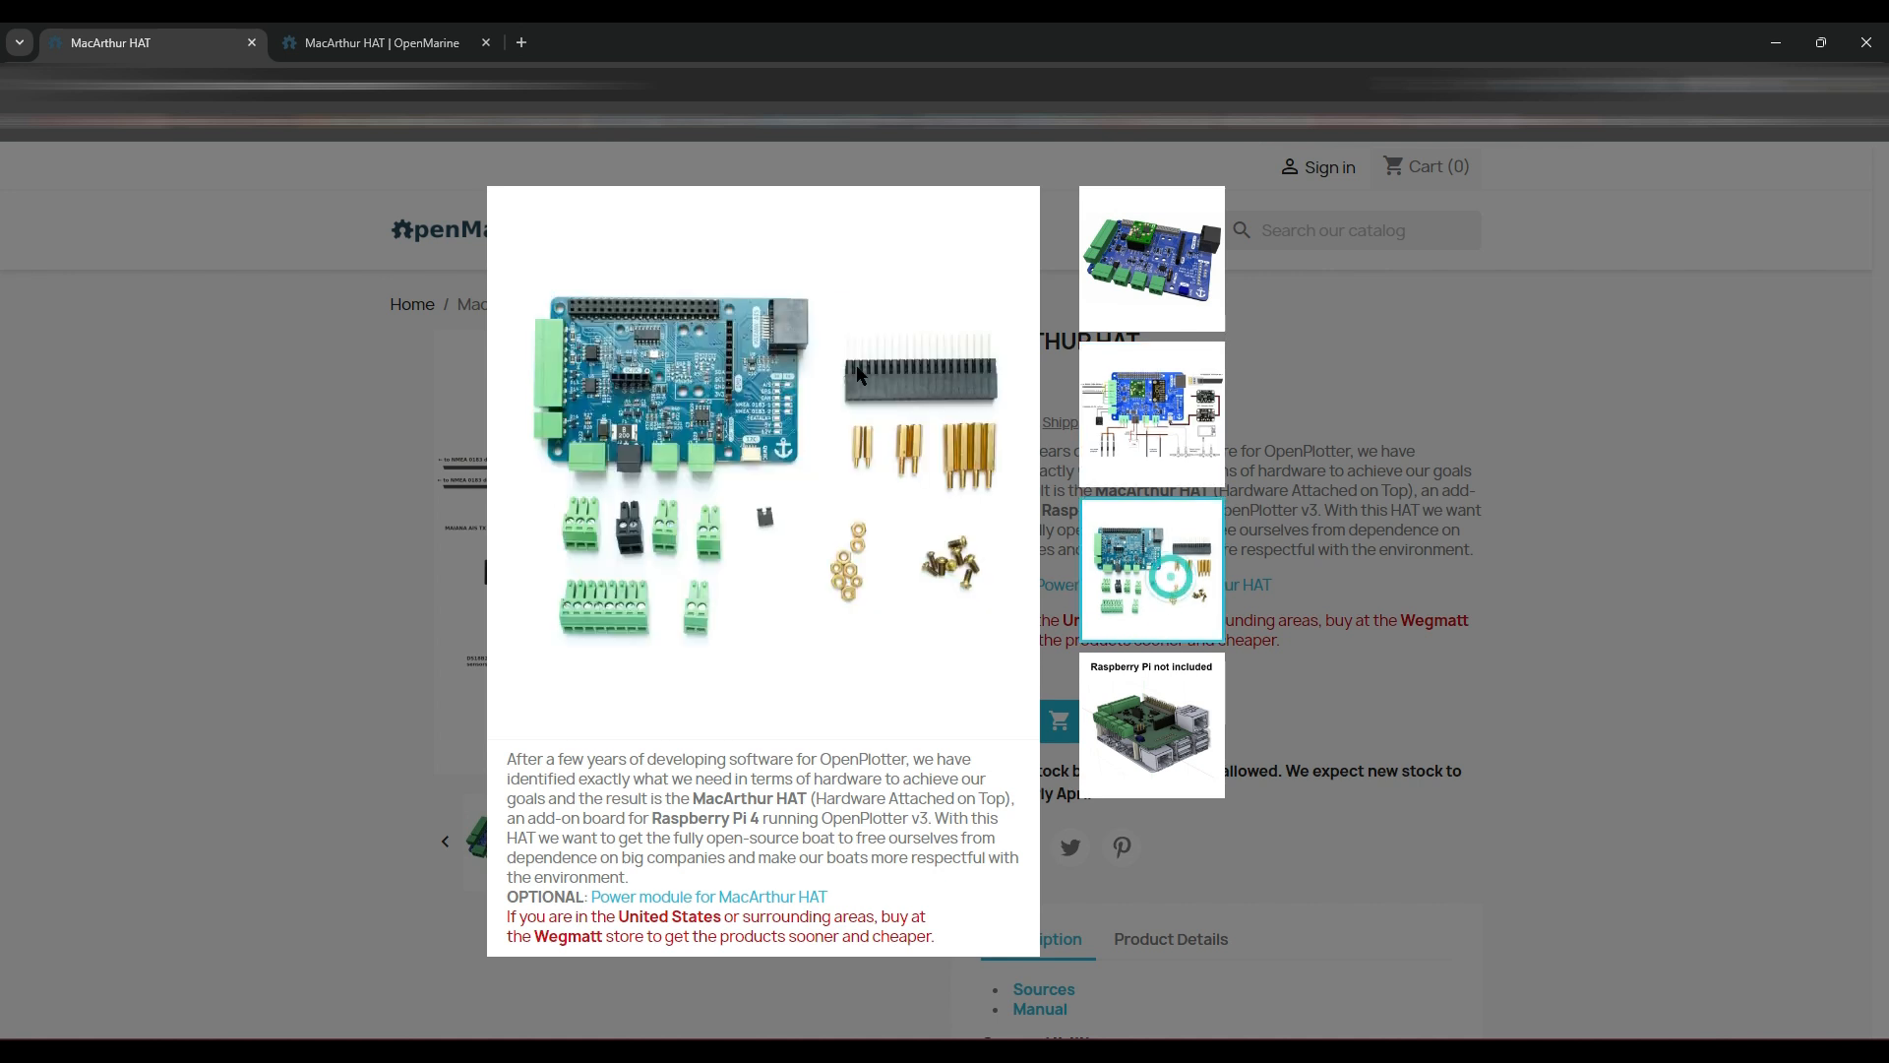
mouse_move(944, 414)
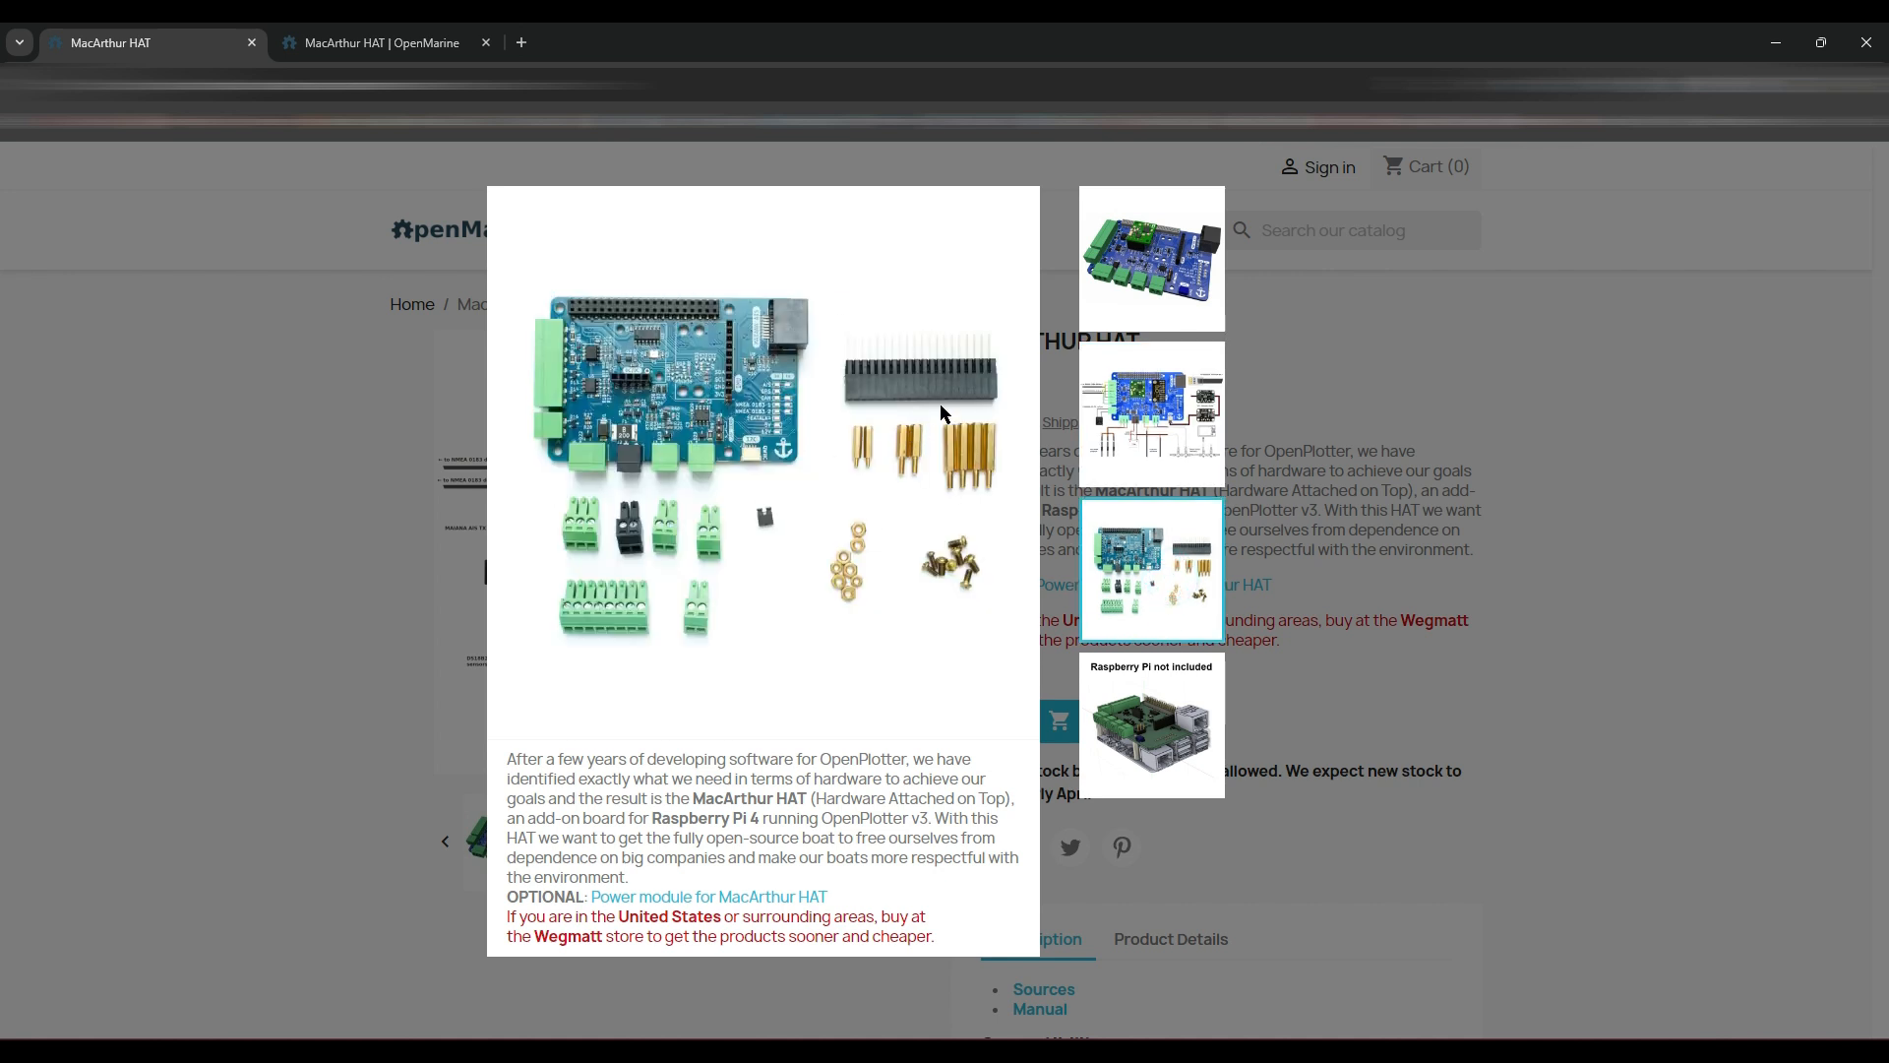
mouse_move(844, 613)
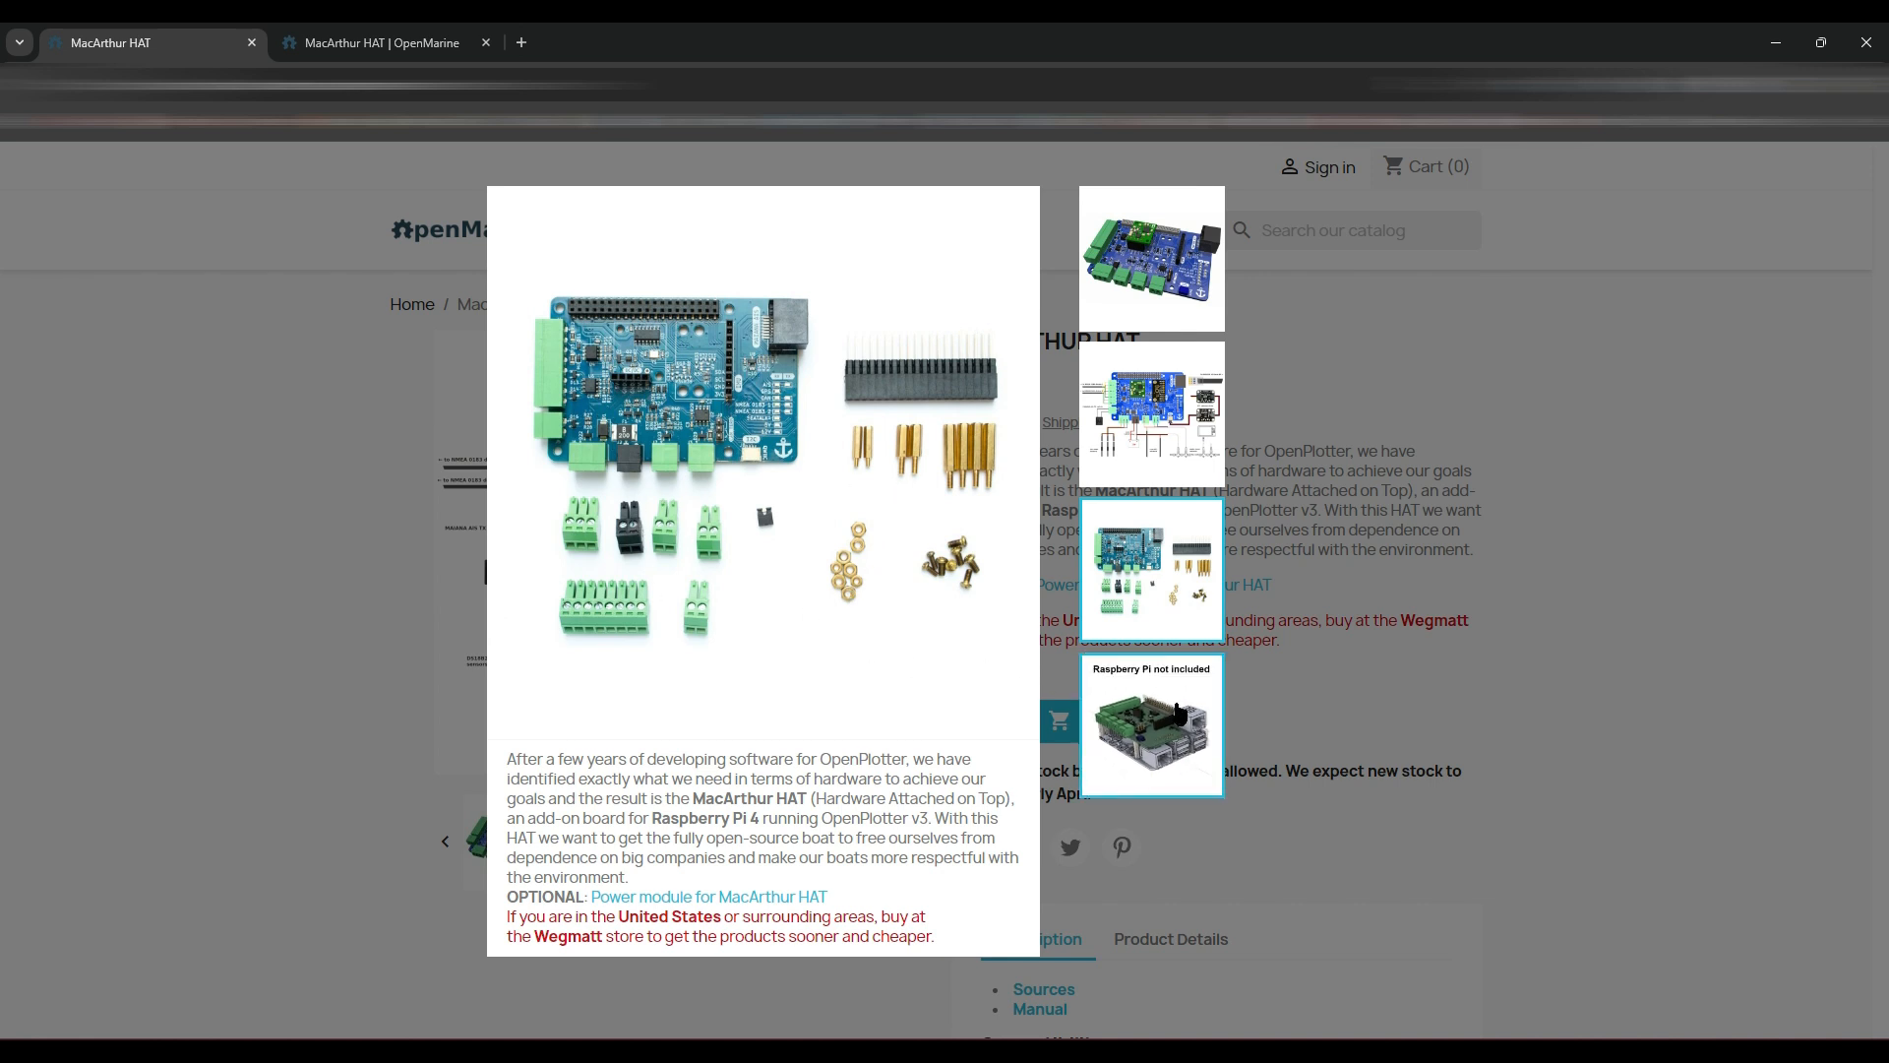
left_click(1150, 723)
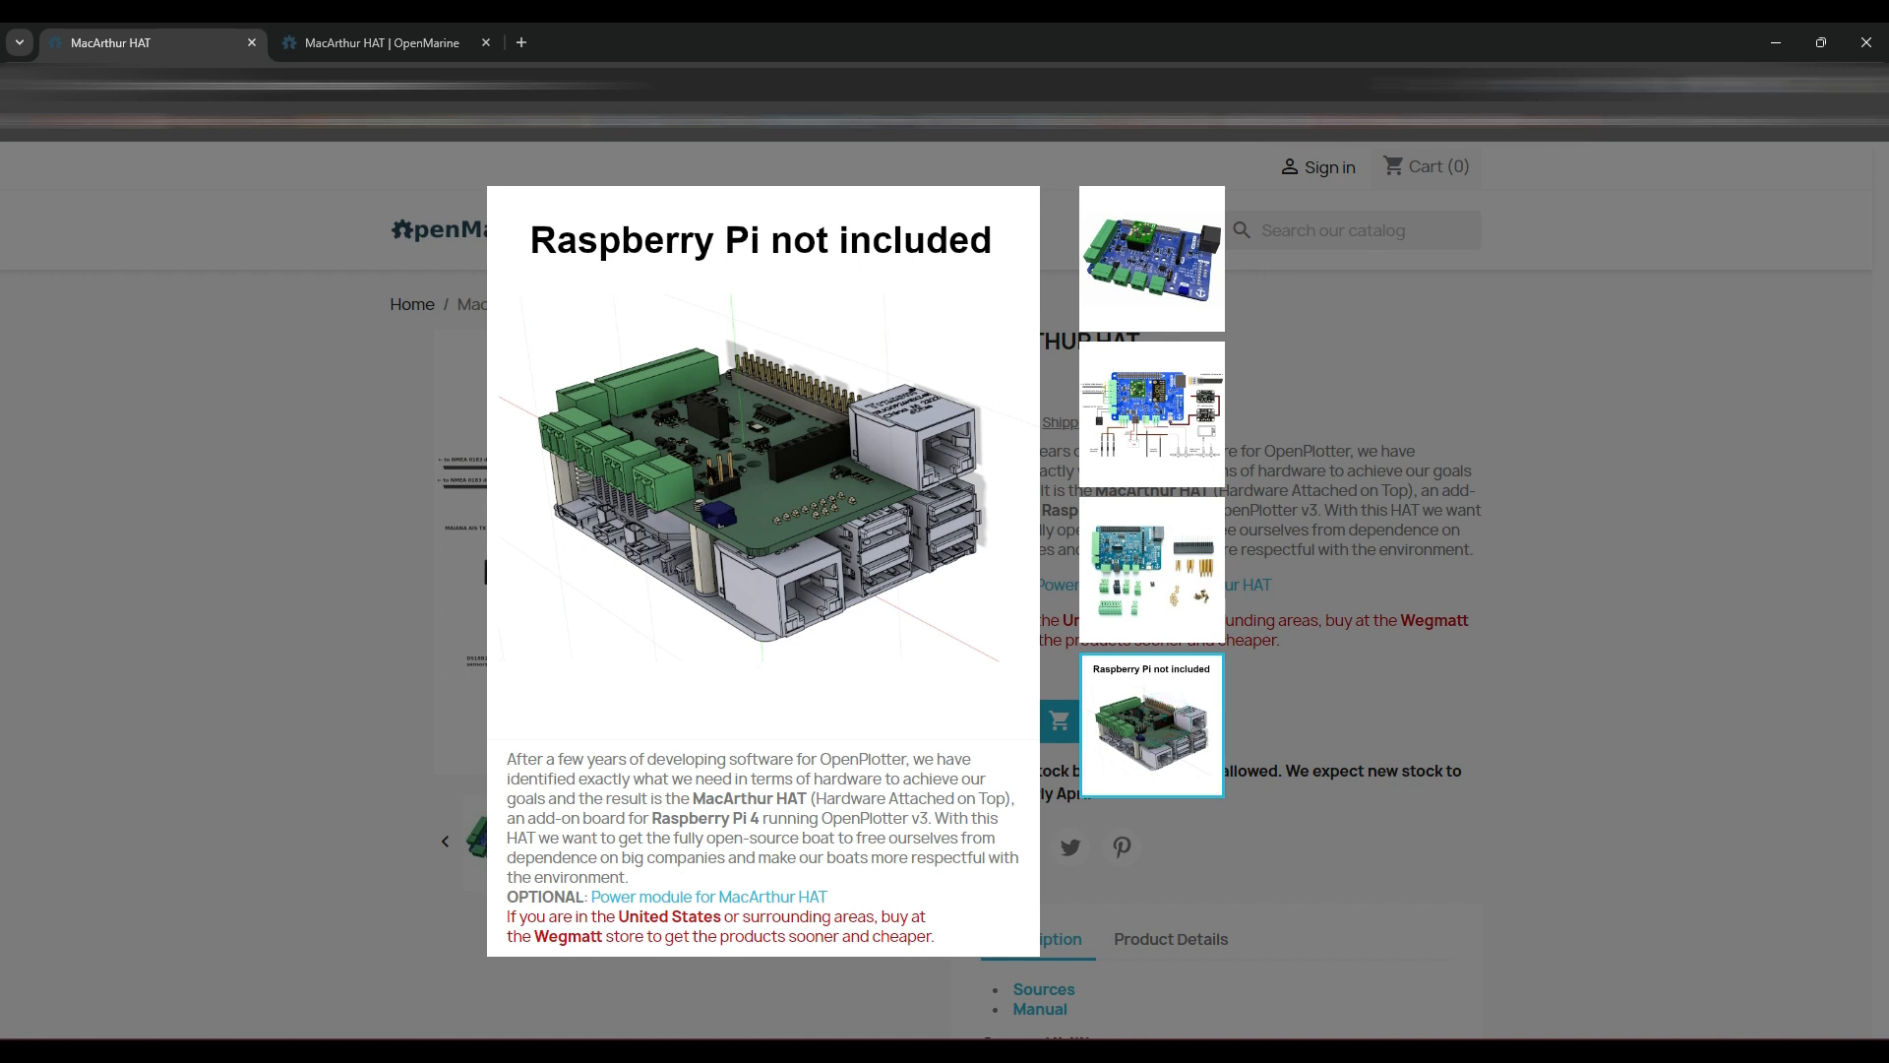
mouse_move(696, 556)
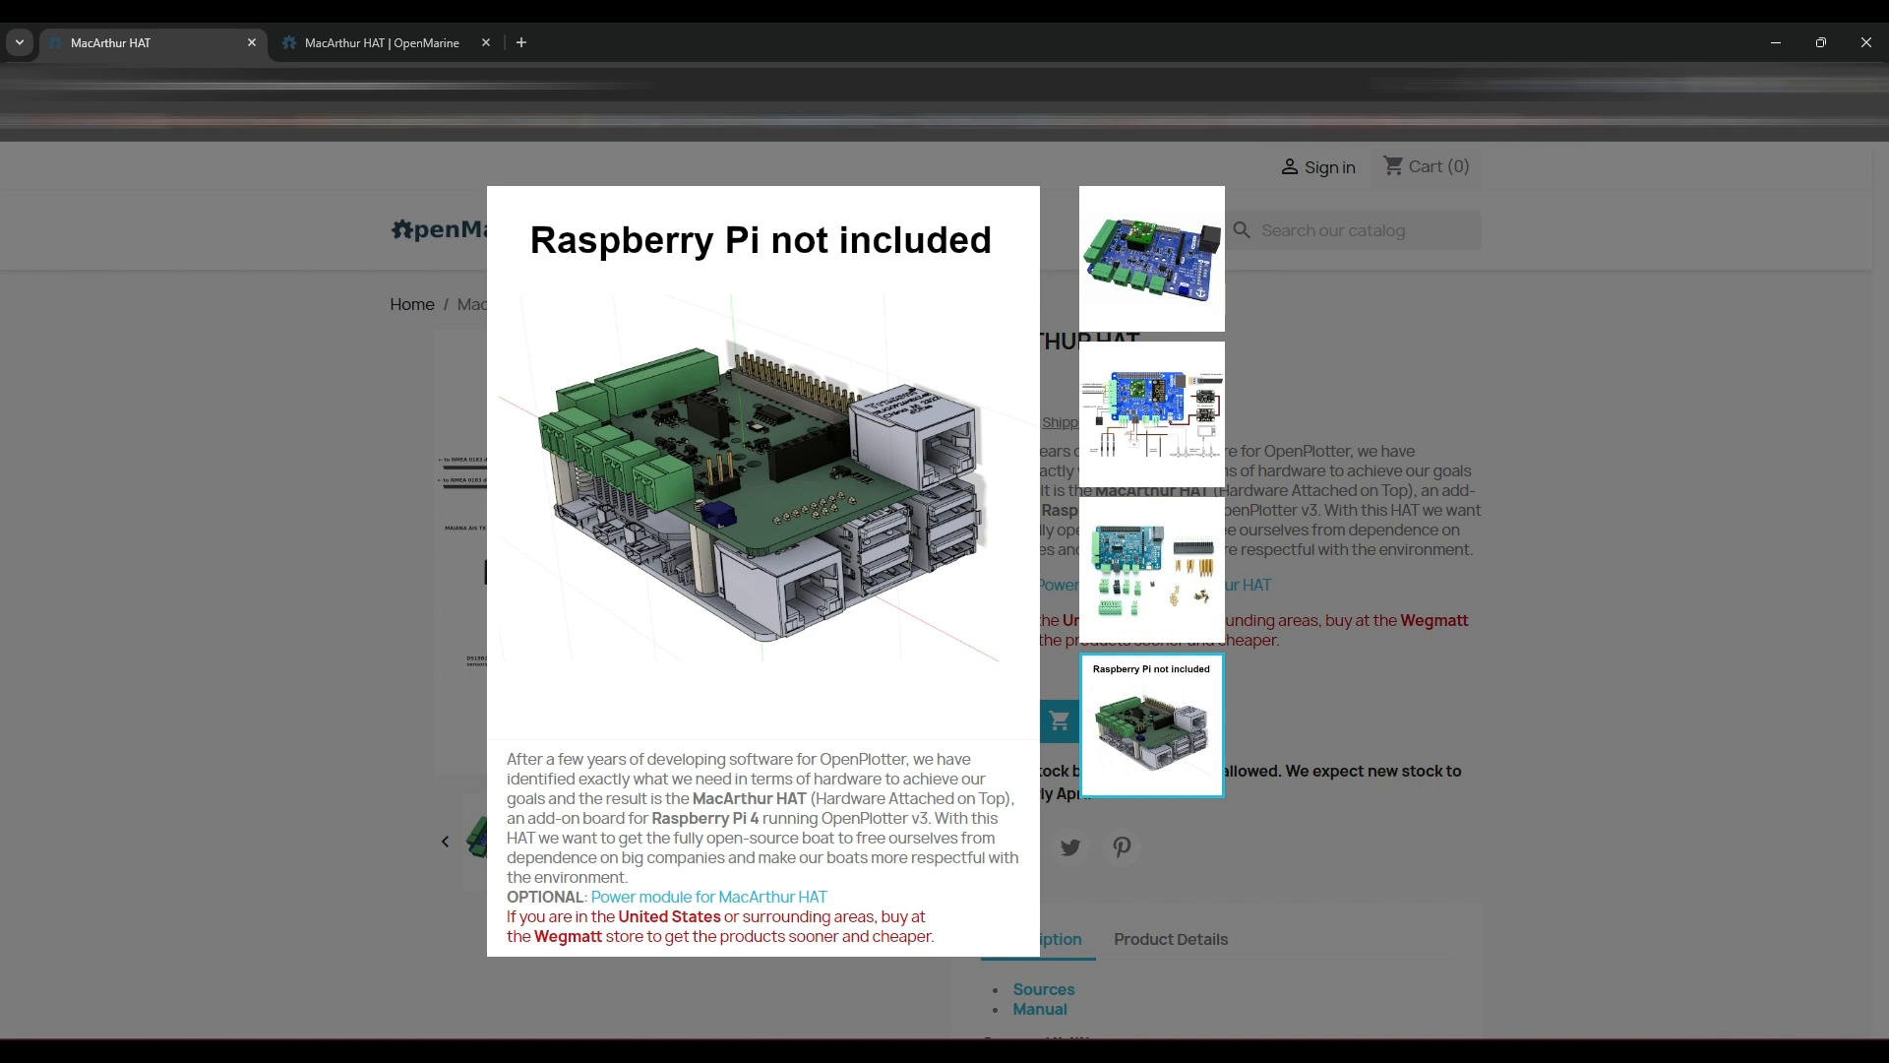
mouse_move(660, 289)
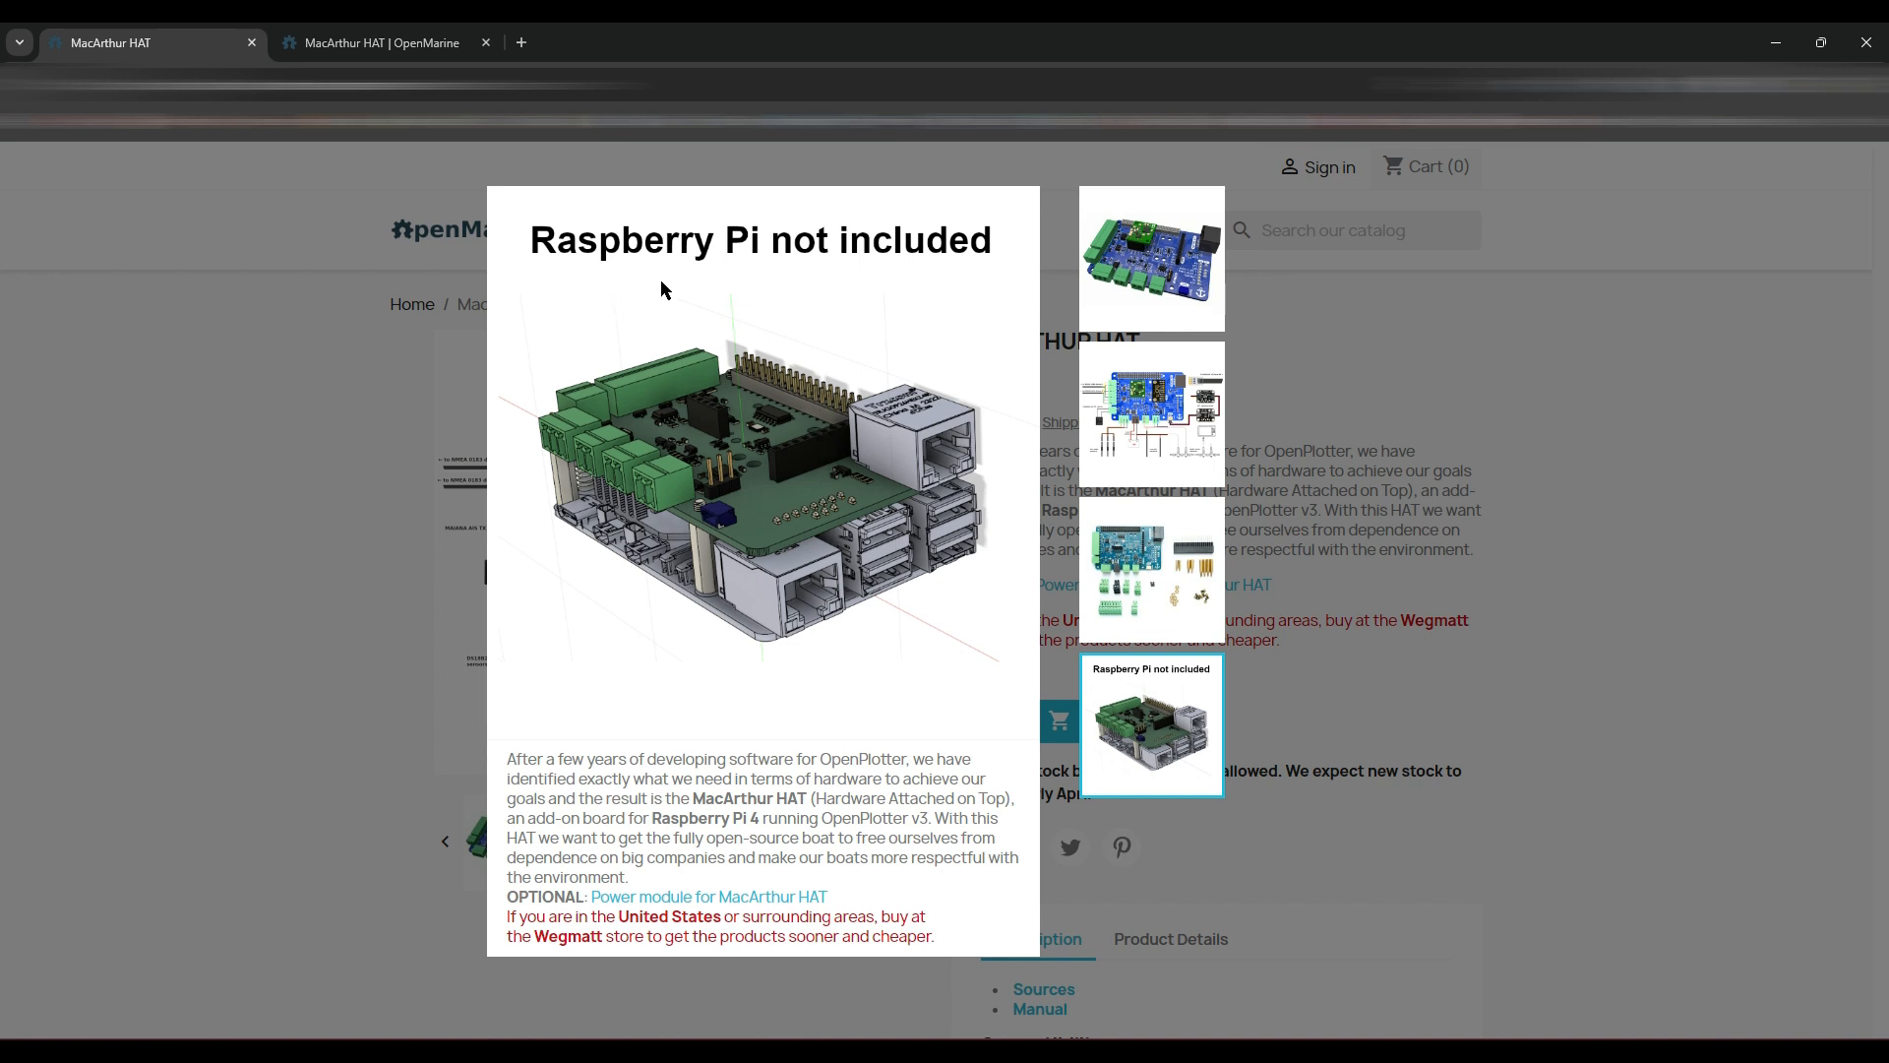
mouse_move(823, 408)
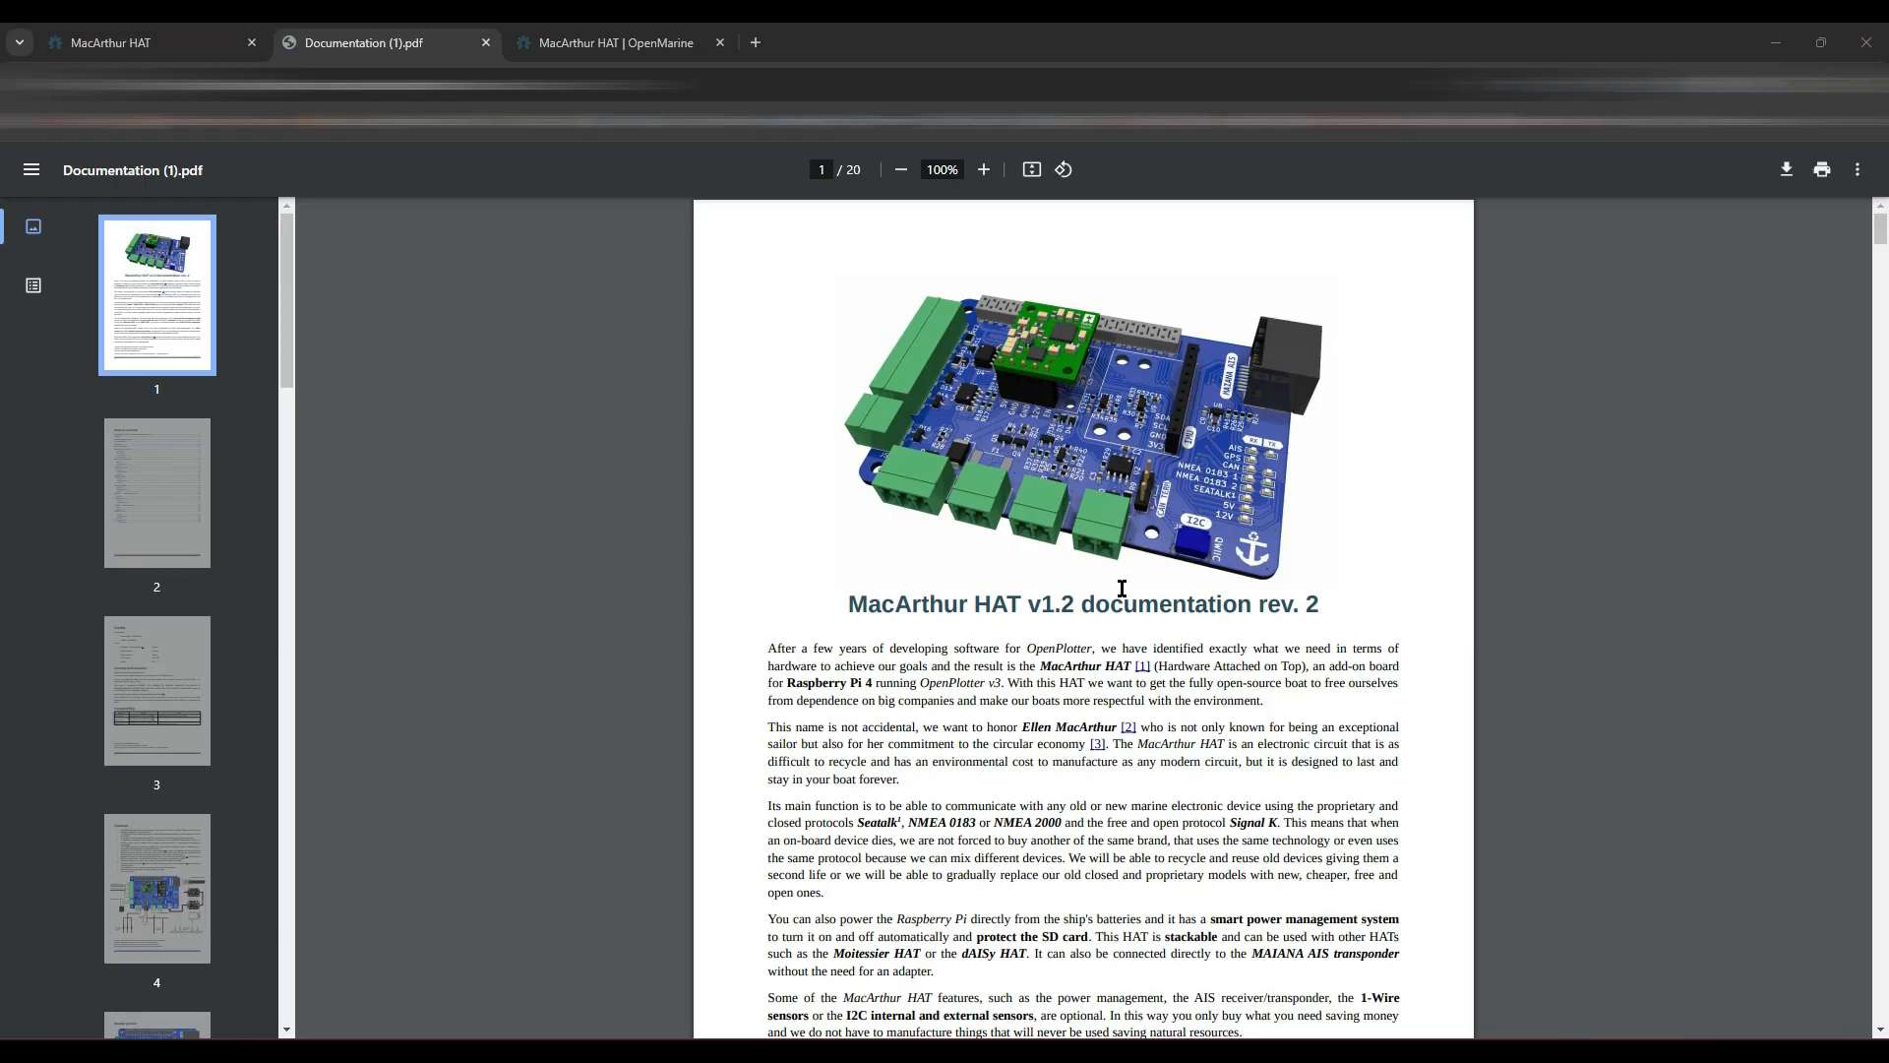
- Scroll the MacArthur HAT PDF from the cover to page 9's power management configuration
scroll("down", 3)
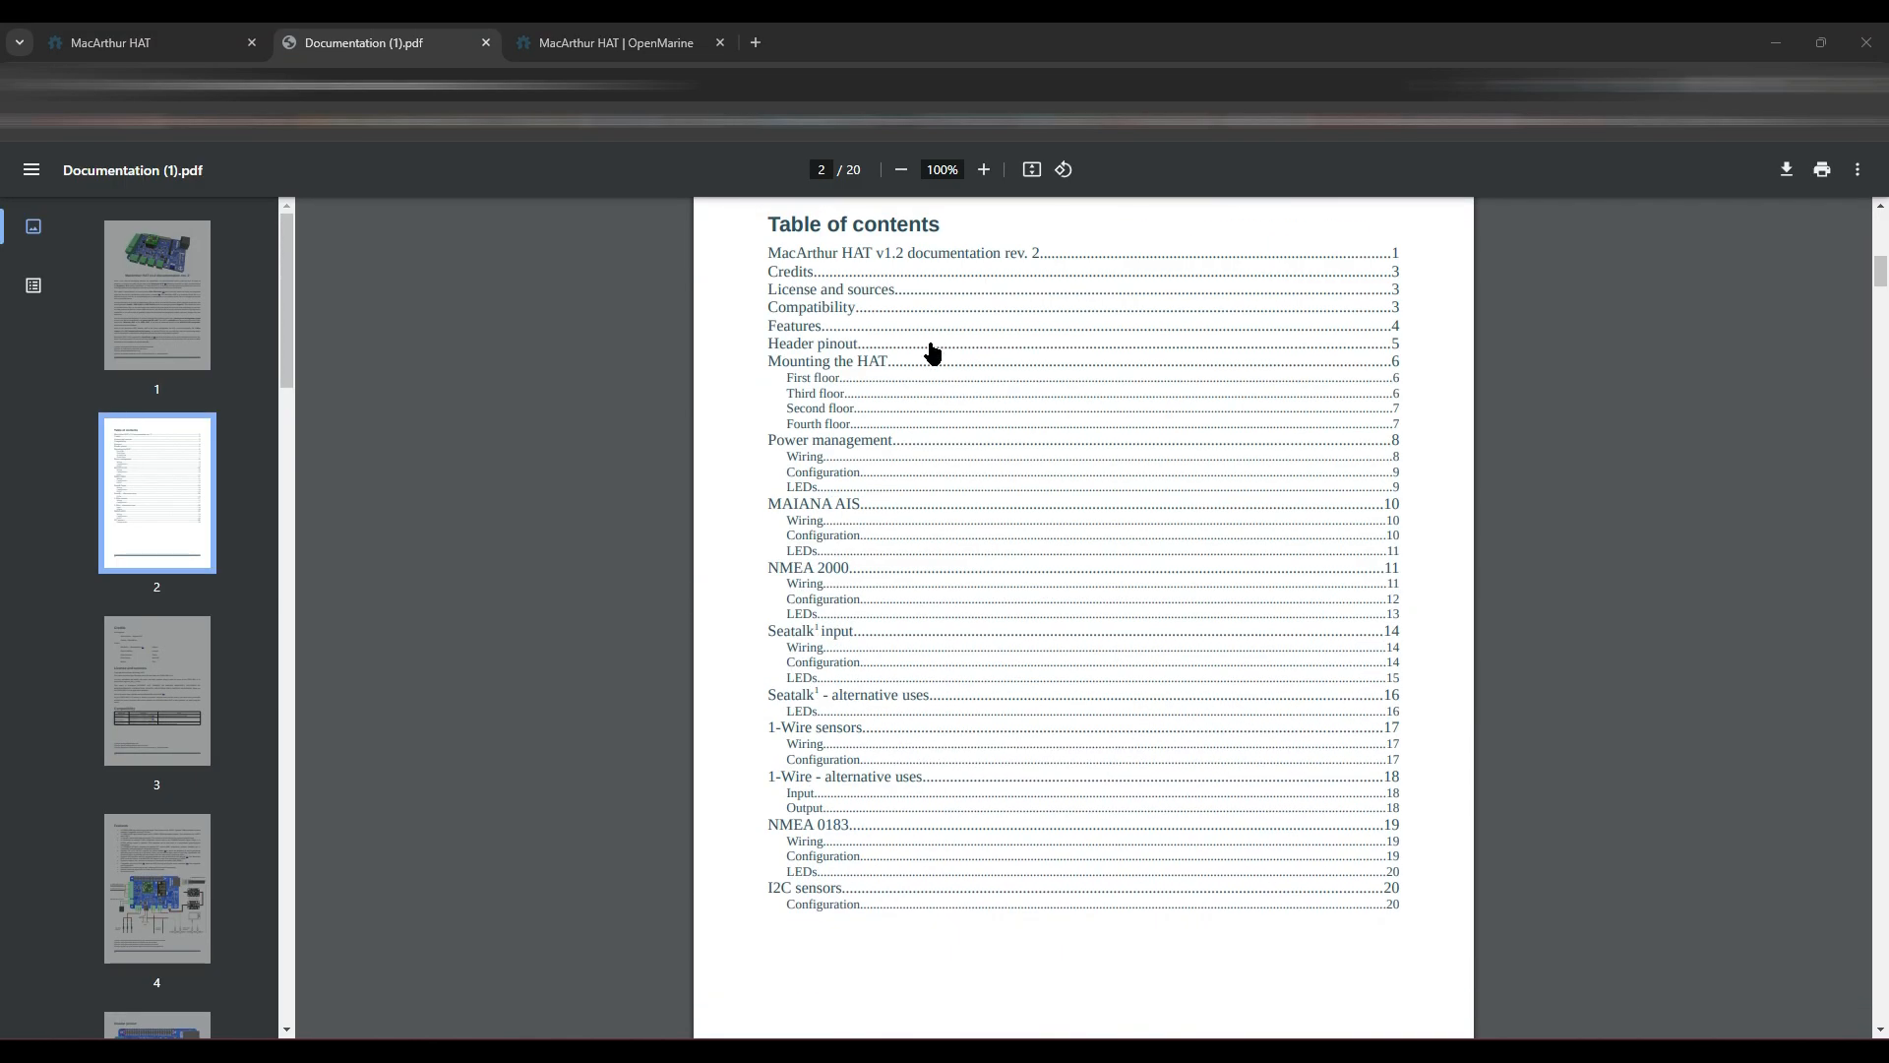
scroll("down", 3)
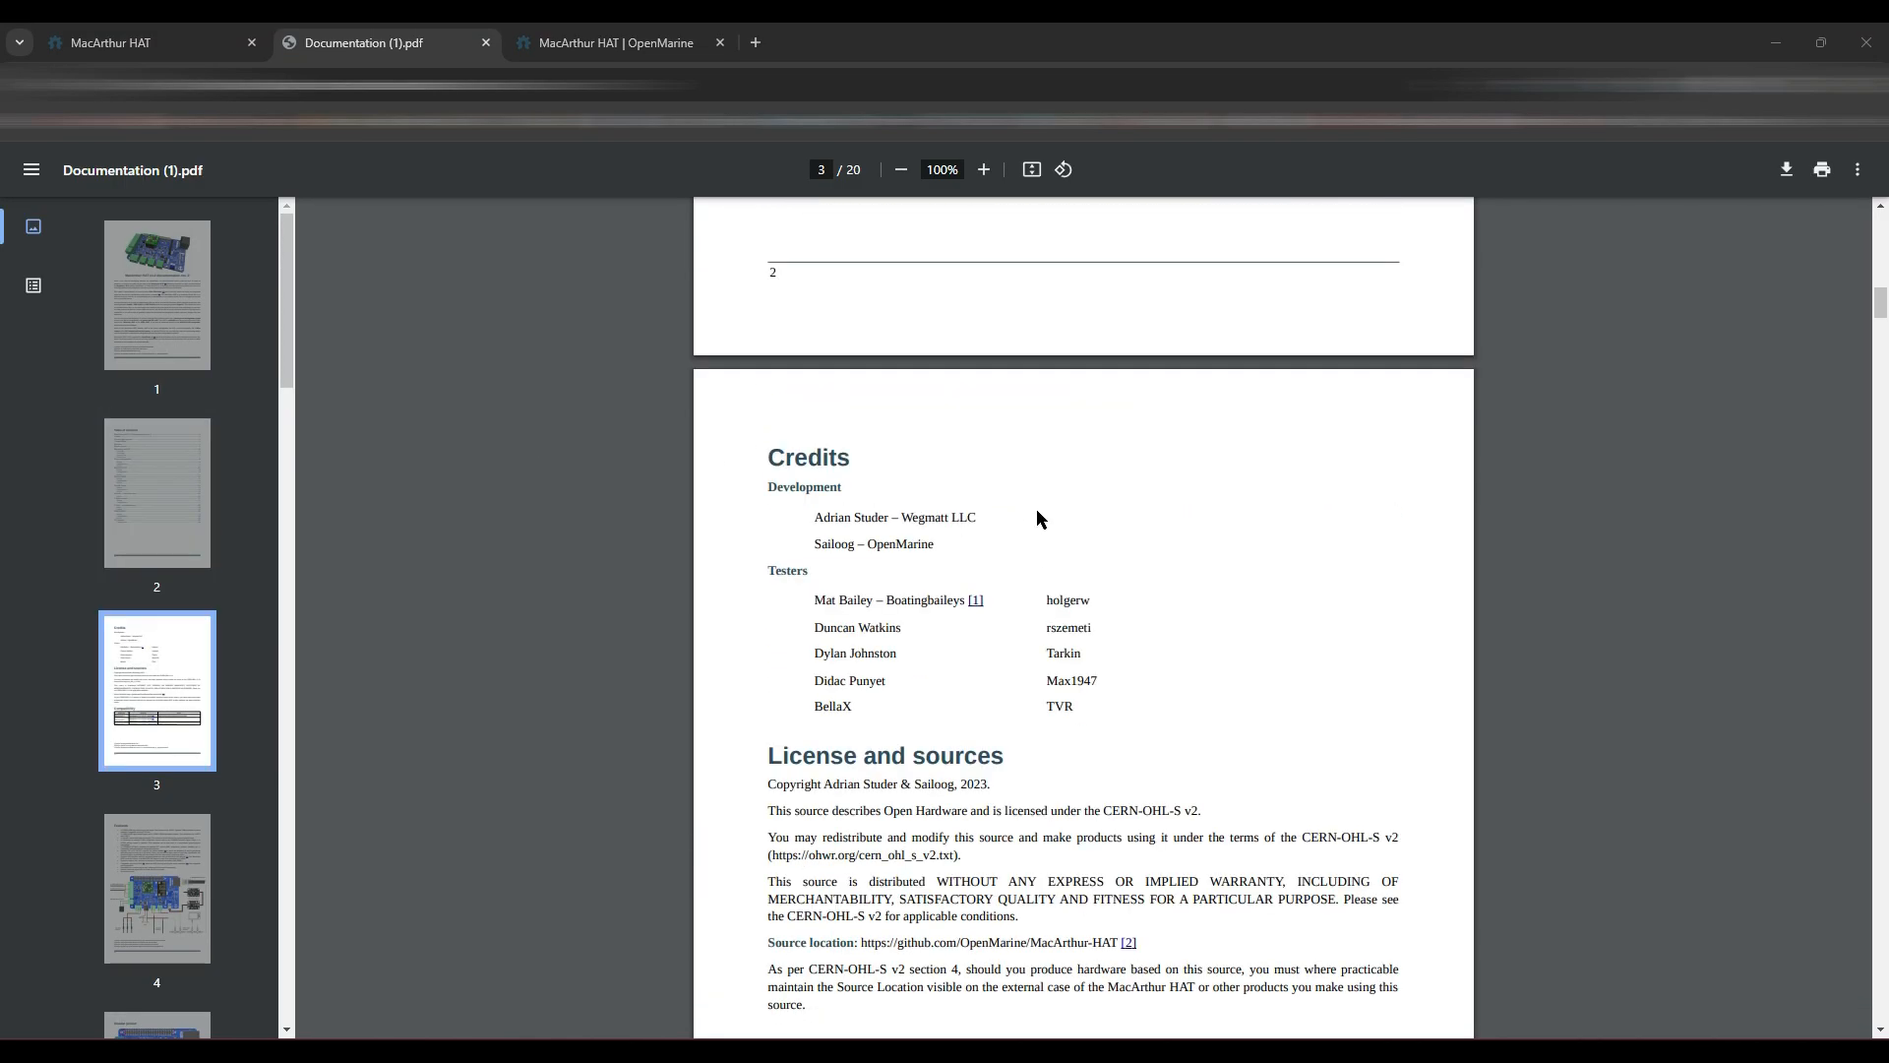
scroll("down", 3)
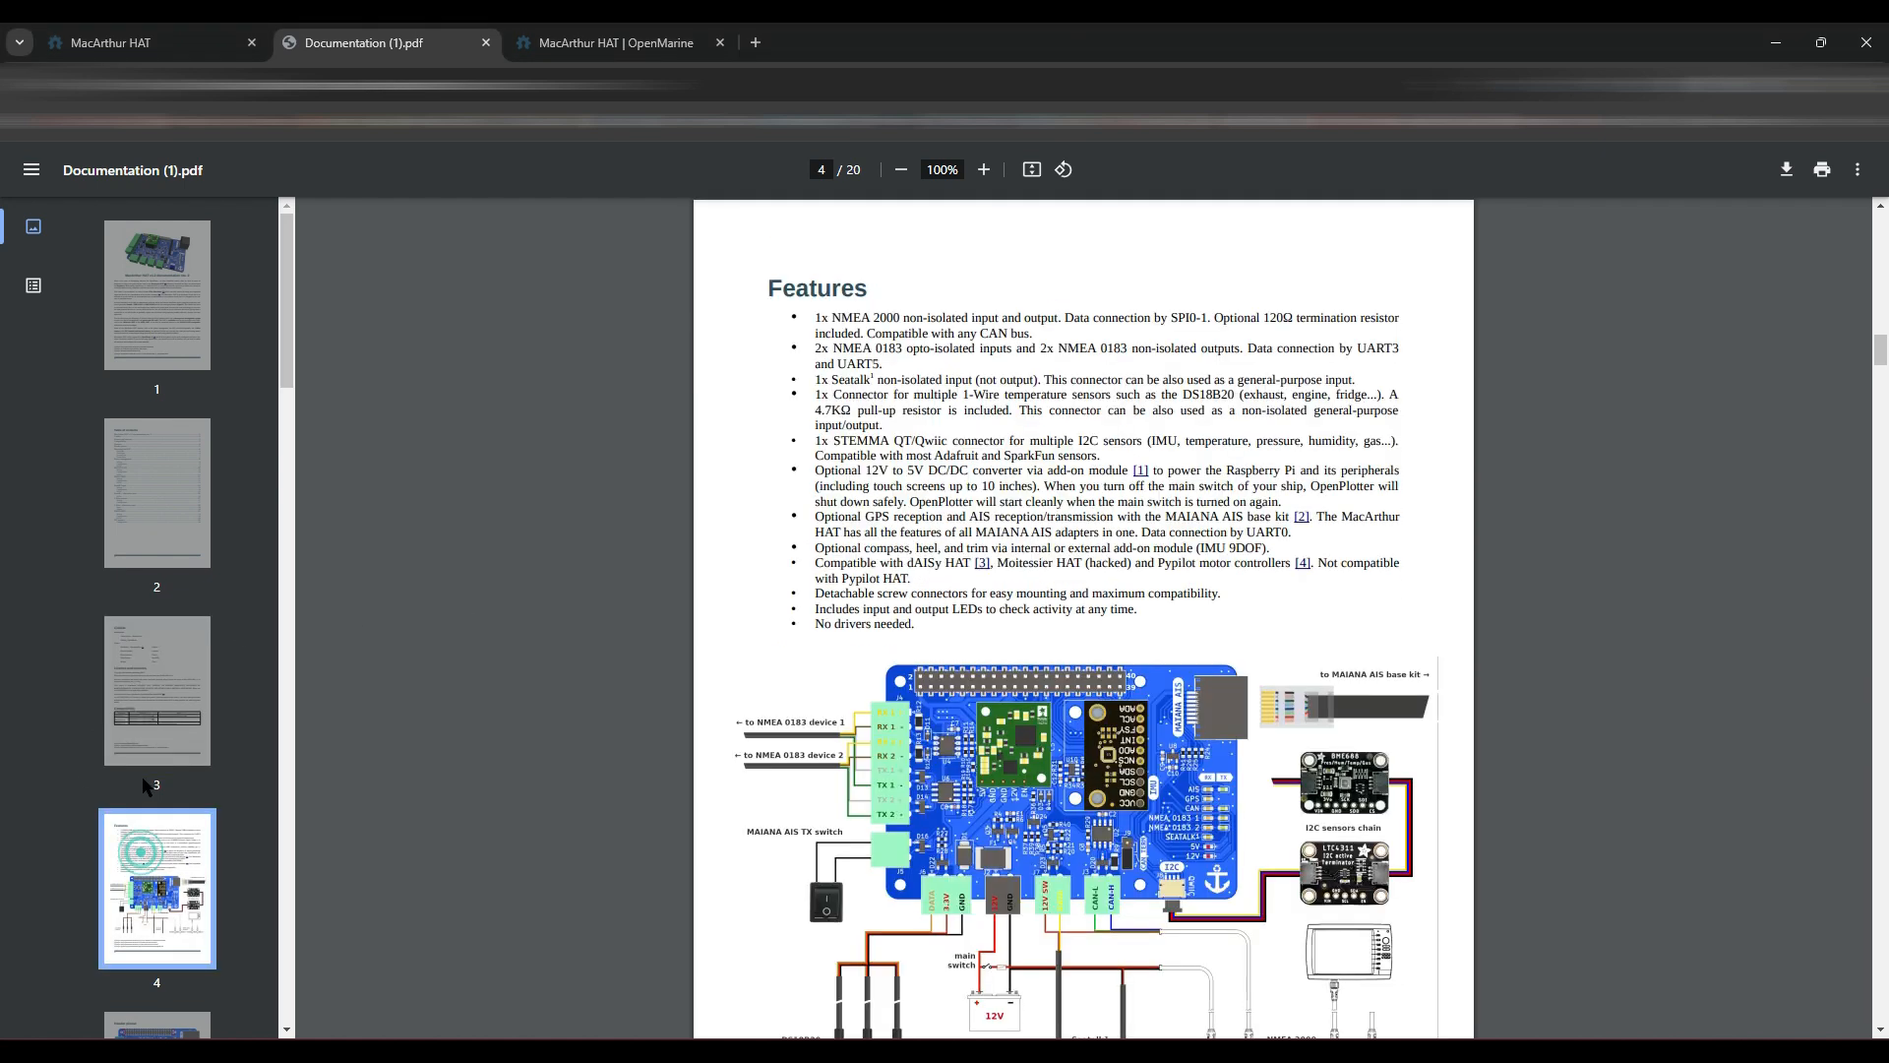
scroll("down", 3)
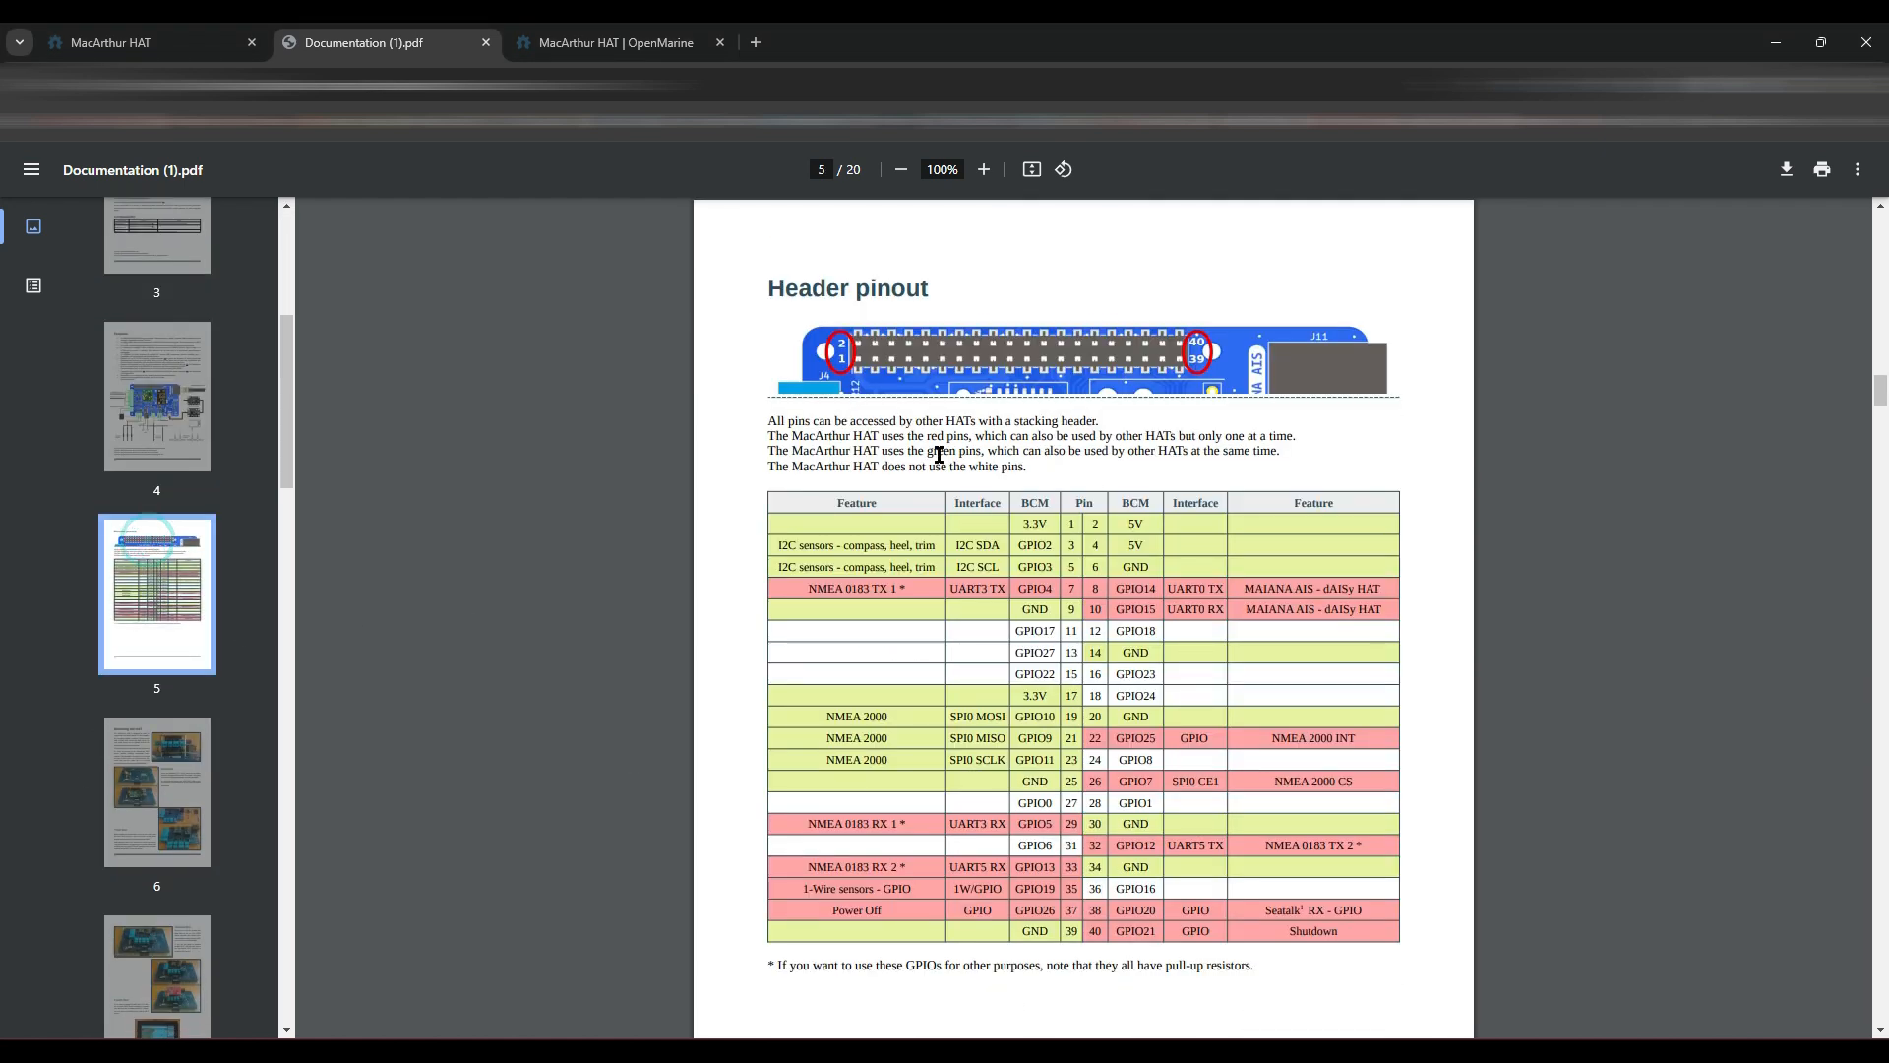
scroll("down", 3)
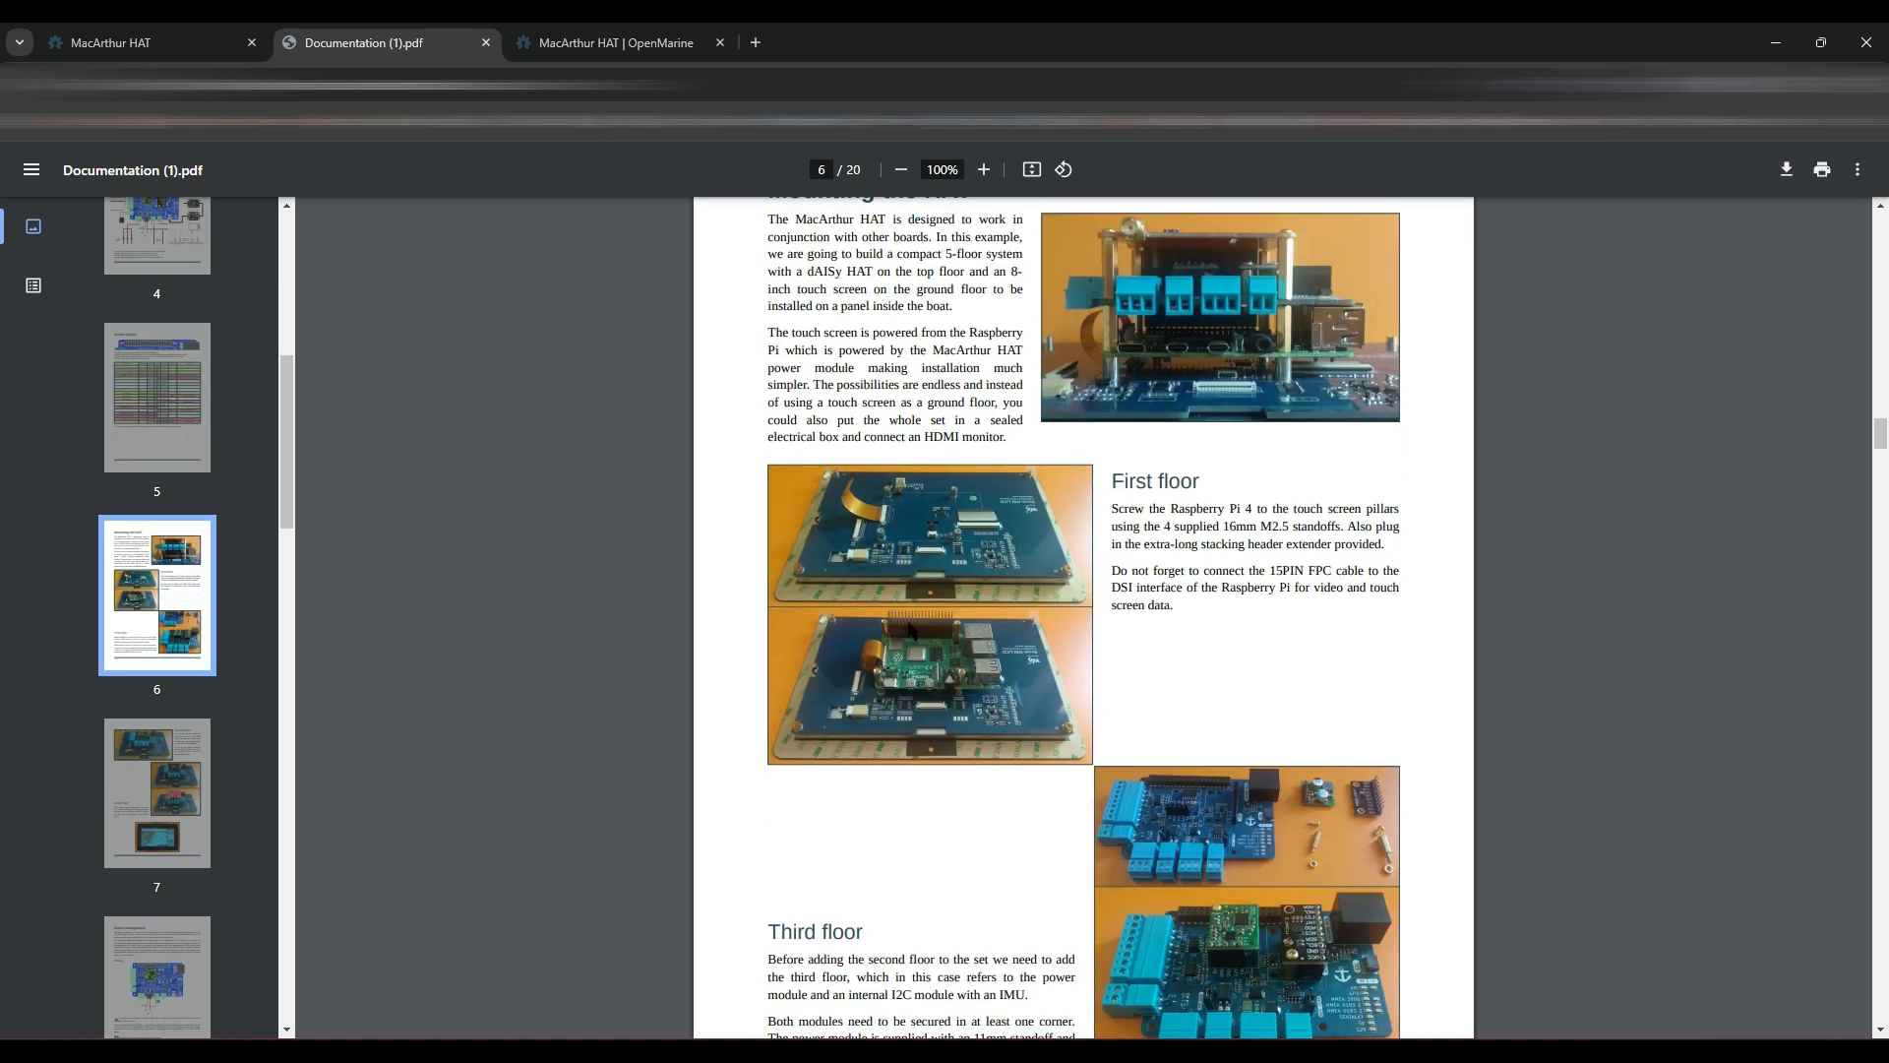
scroll("up", 3)
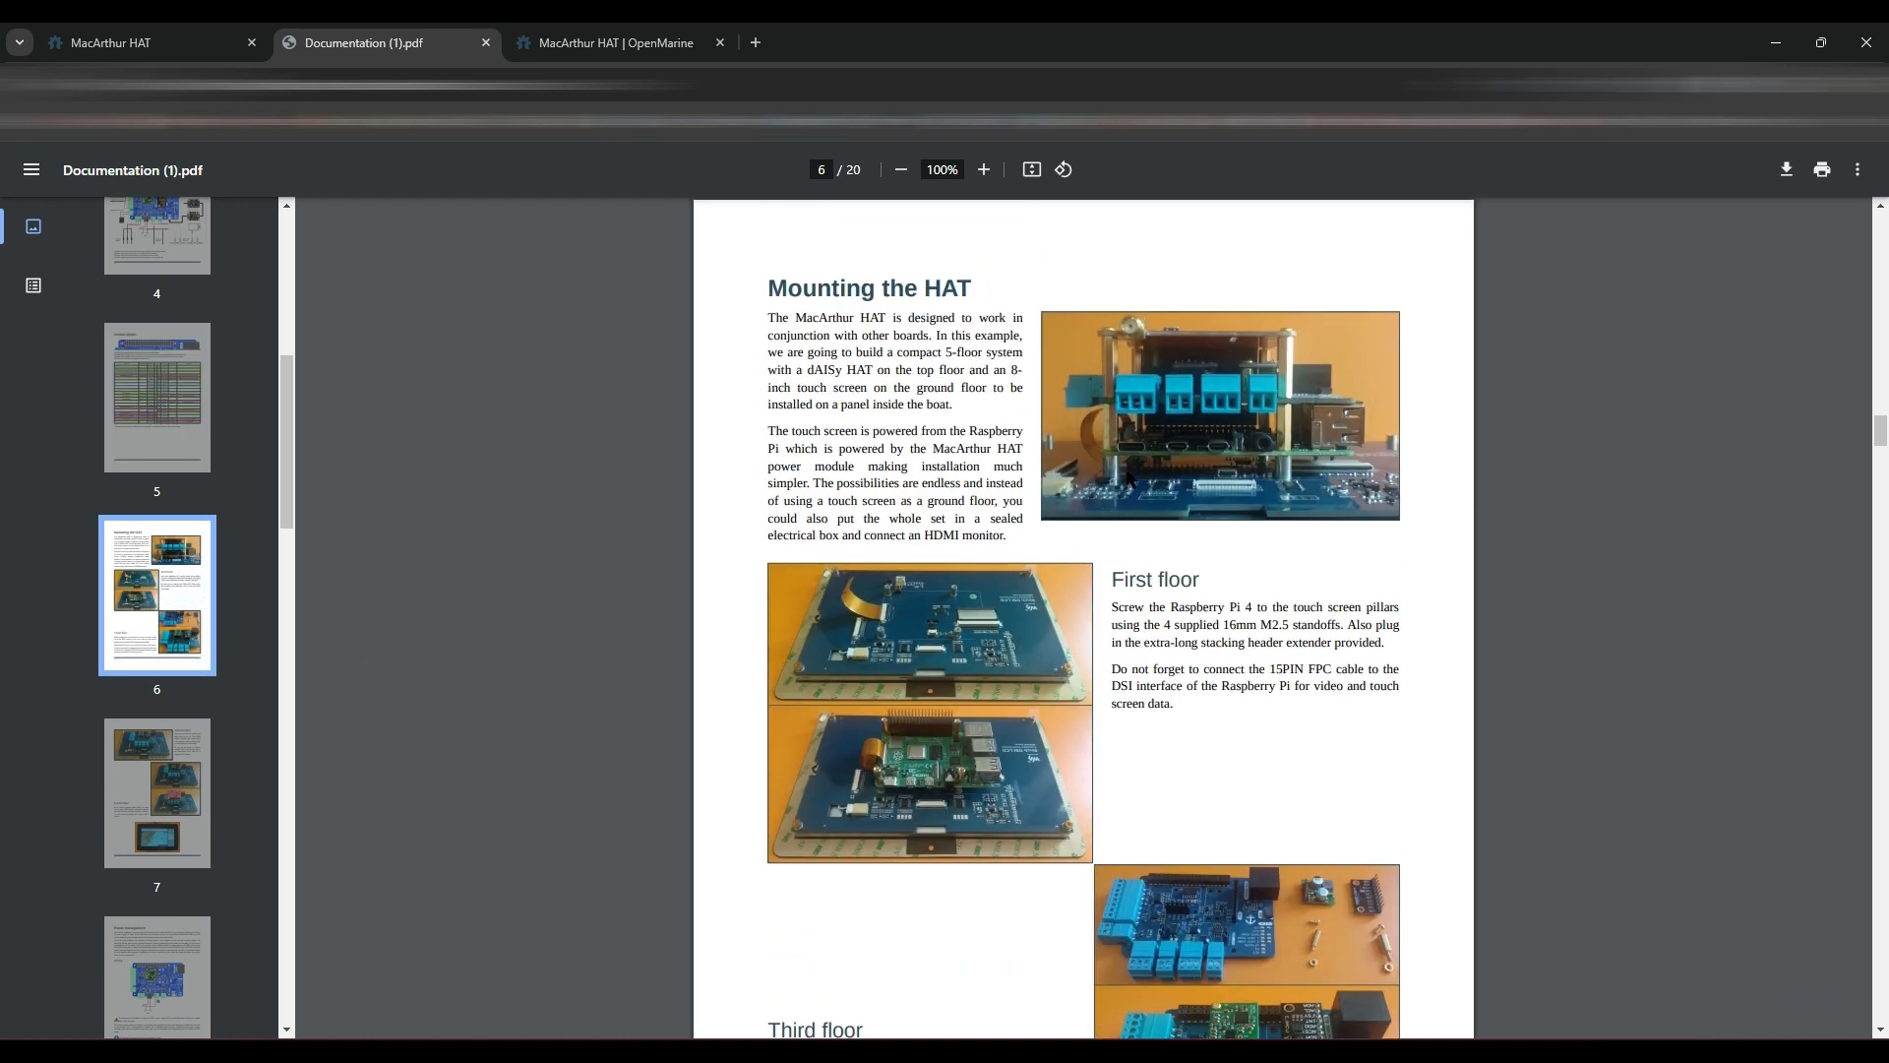
scroll("down", 3)
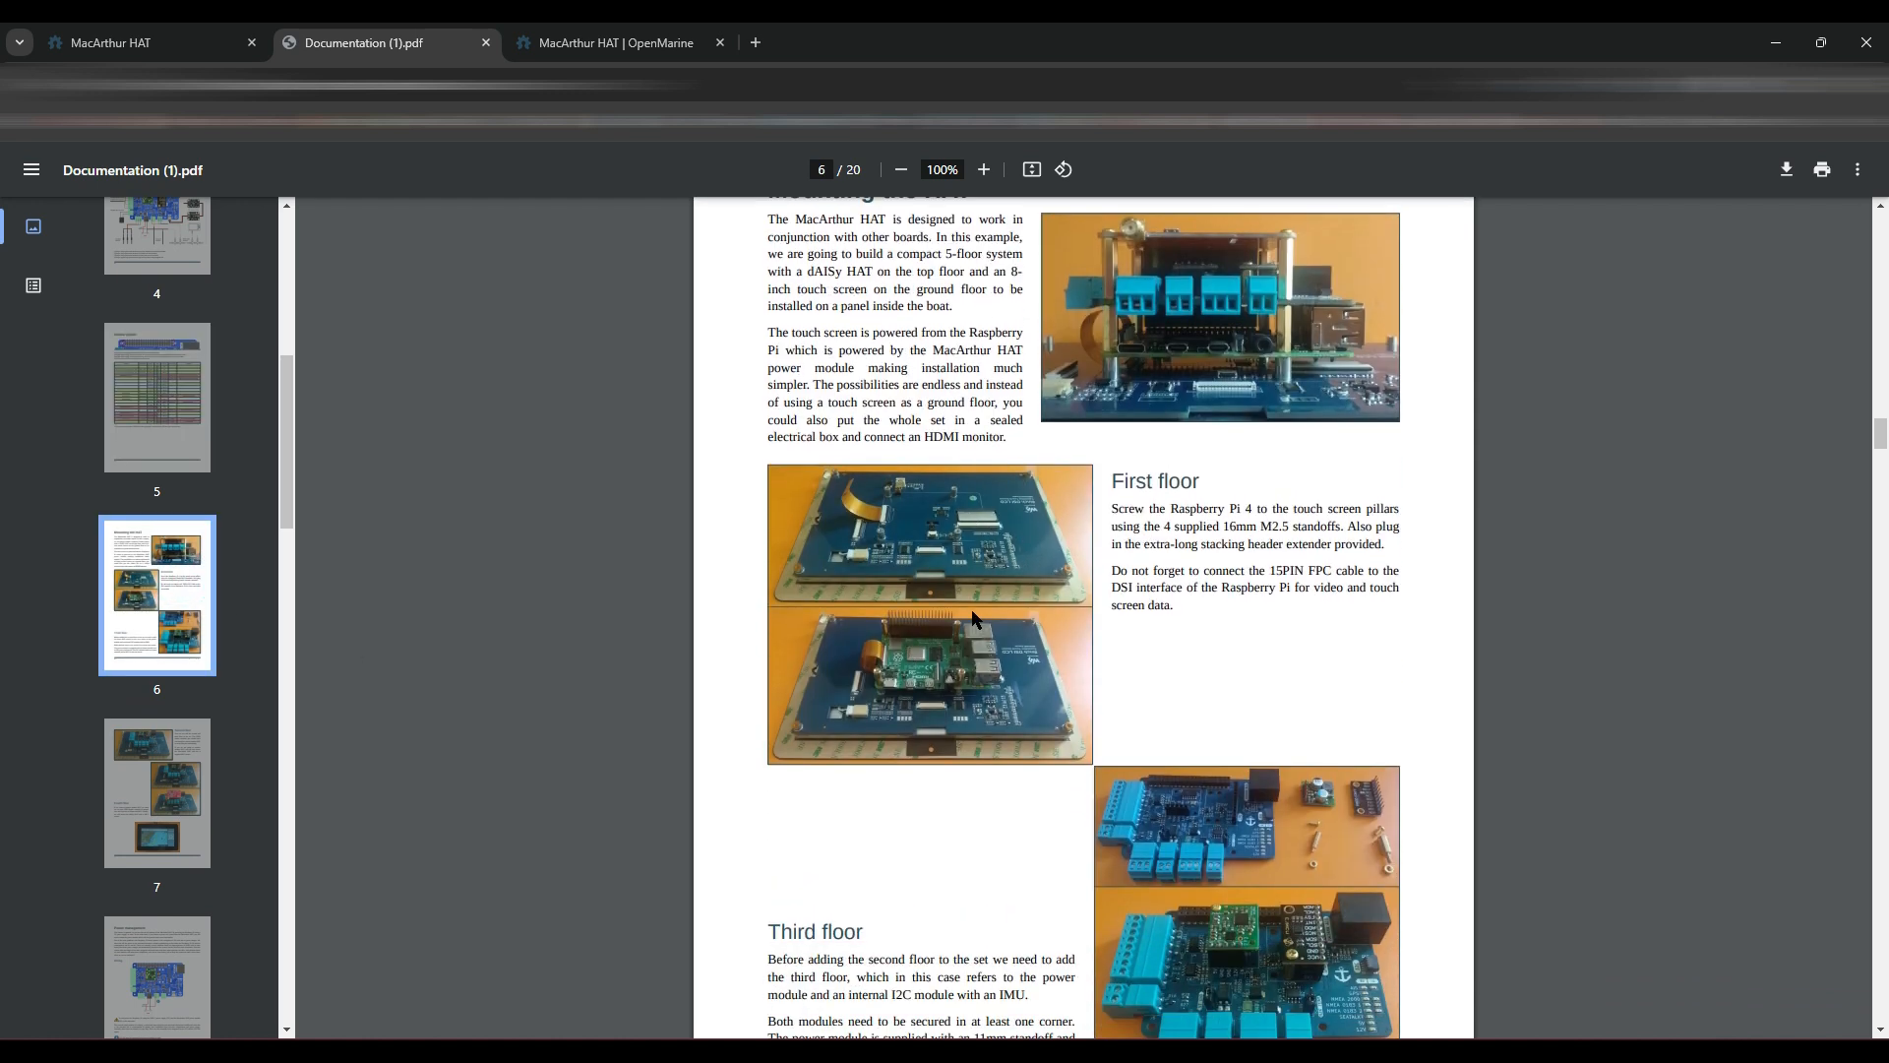
mouse_move(985, 585)
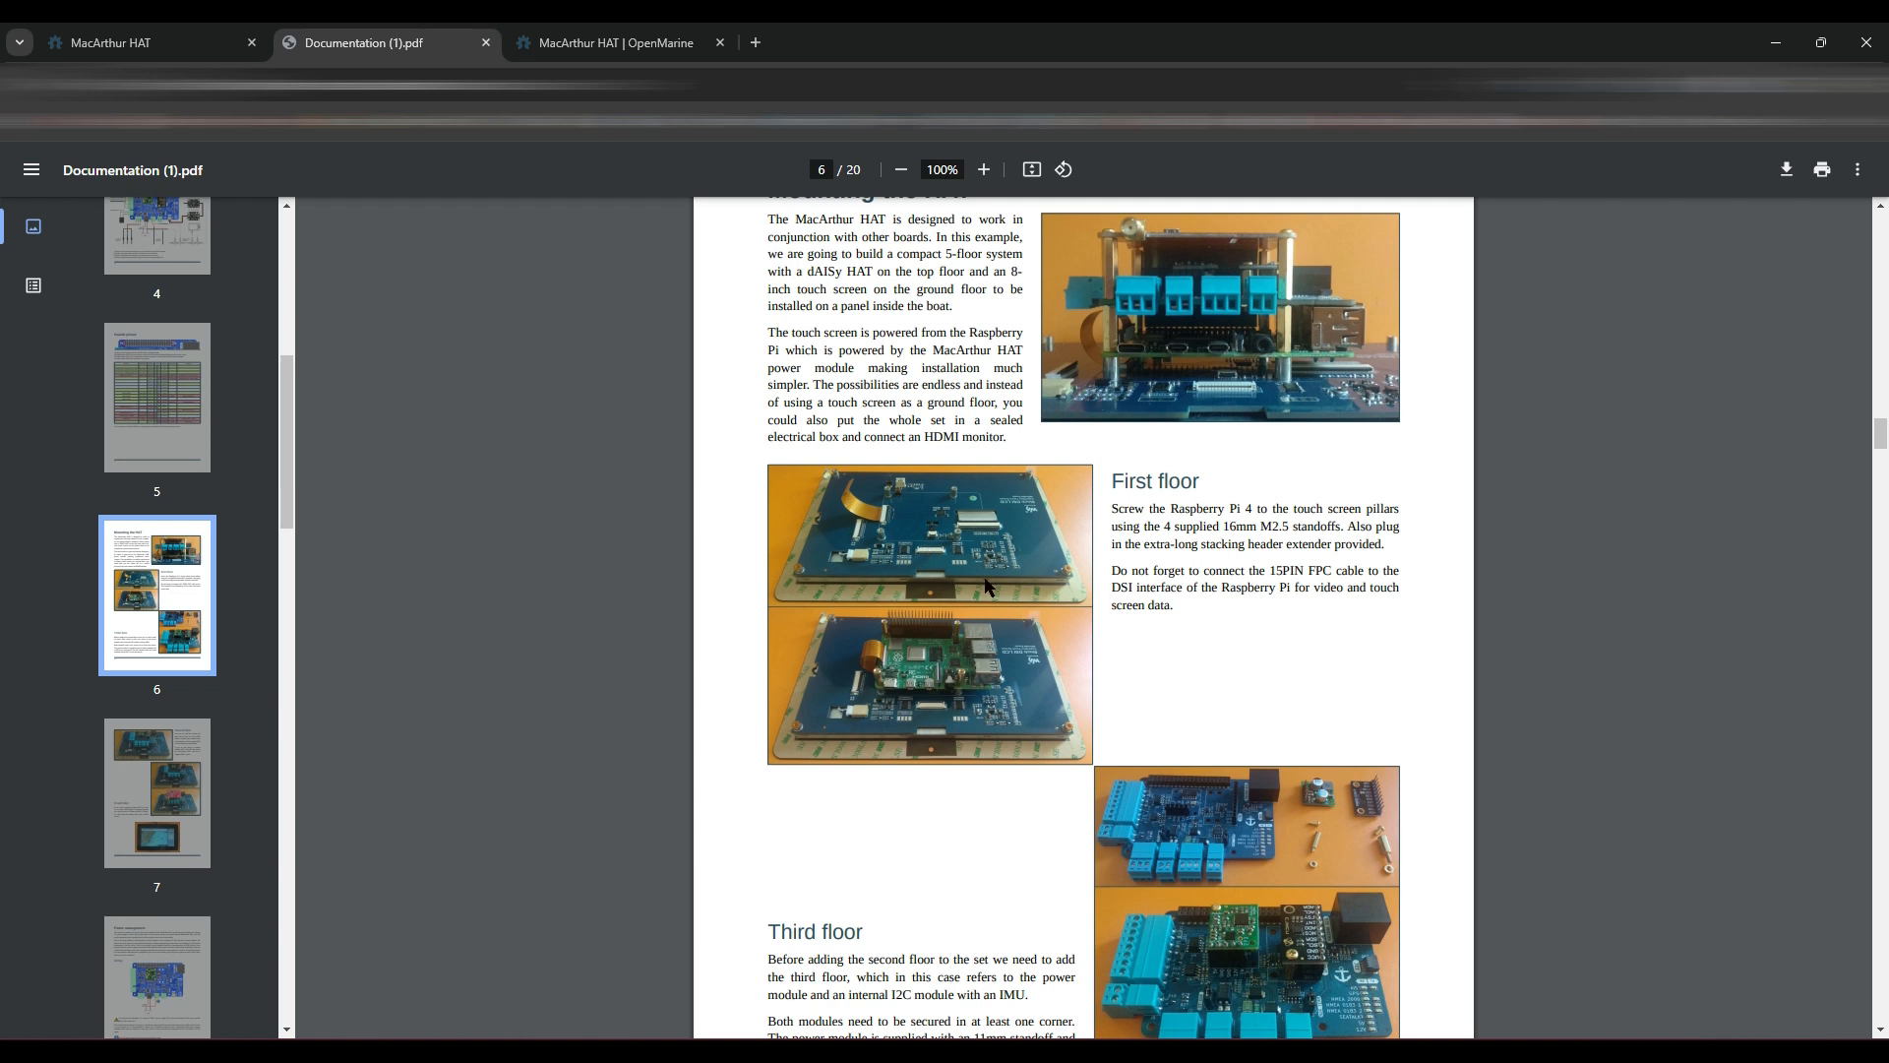
mouse_move(907, 533)
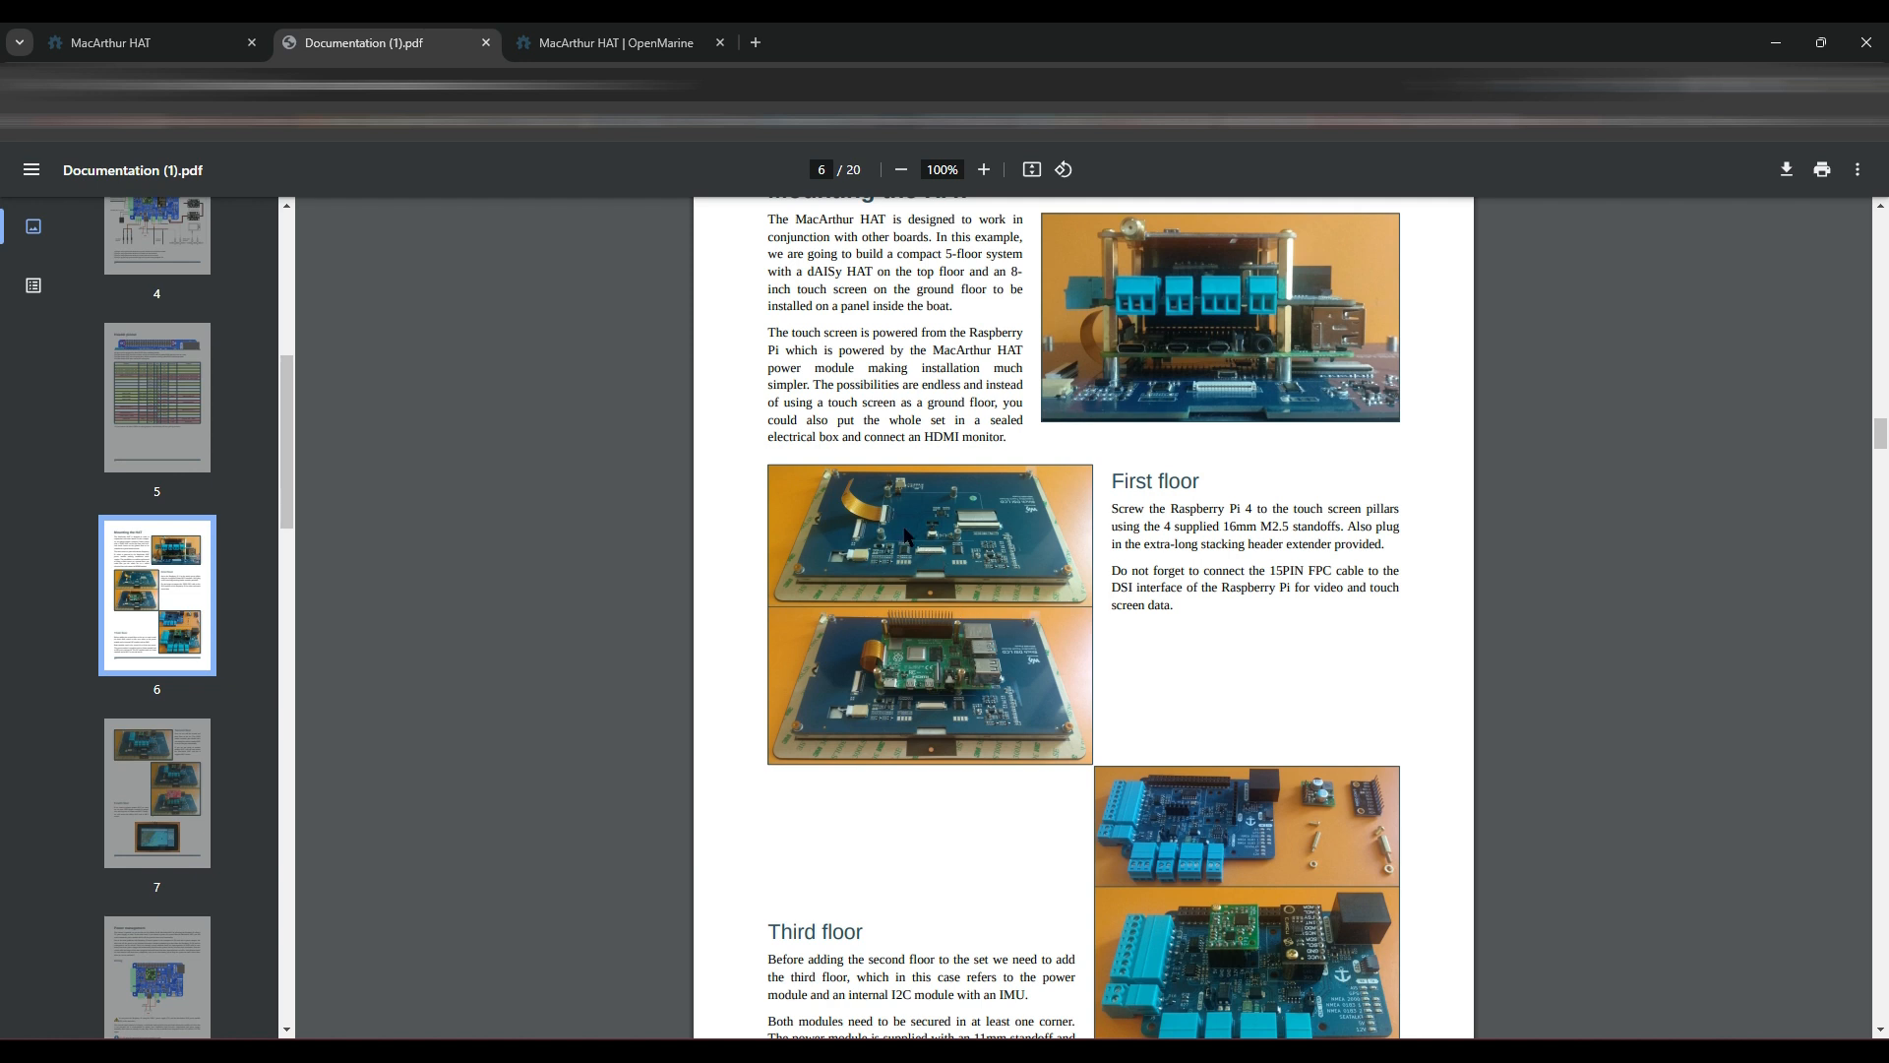
mouse_move(973, 653)
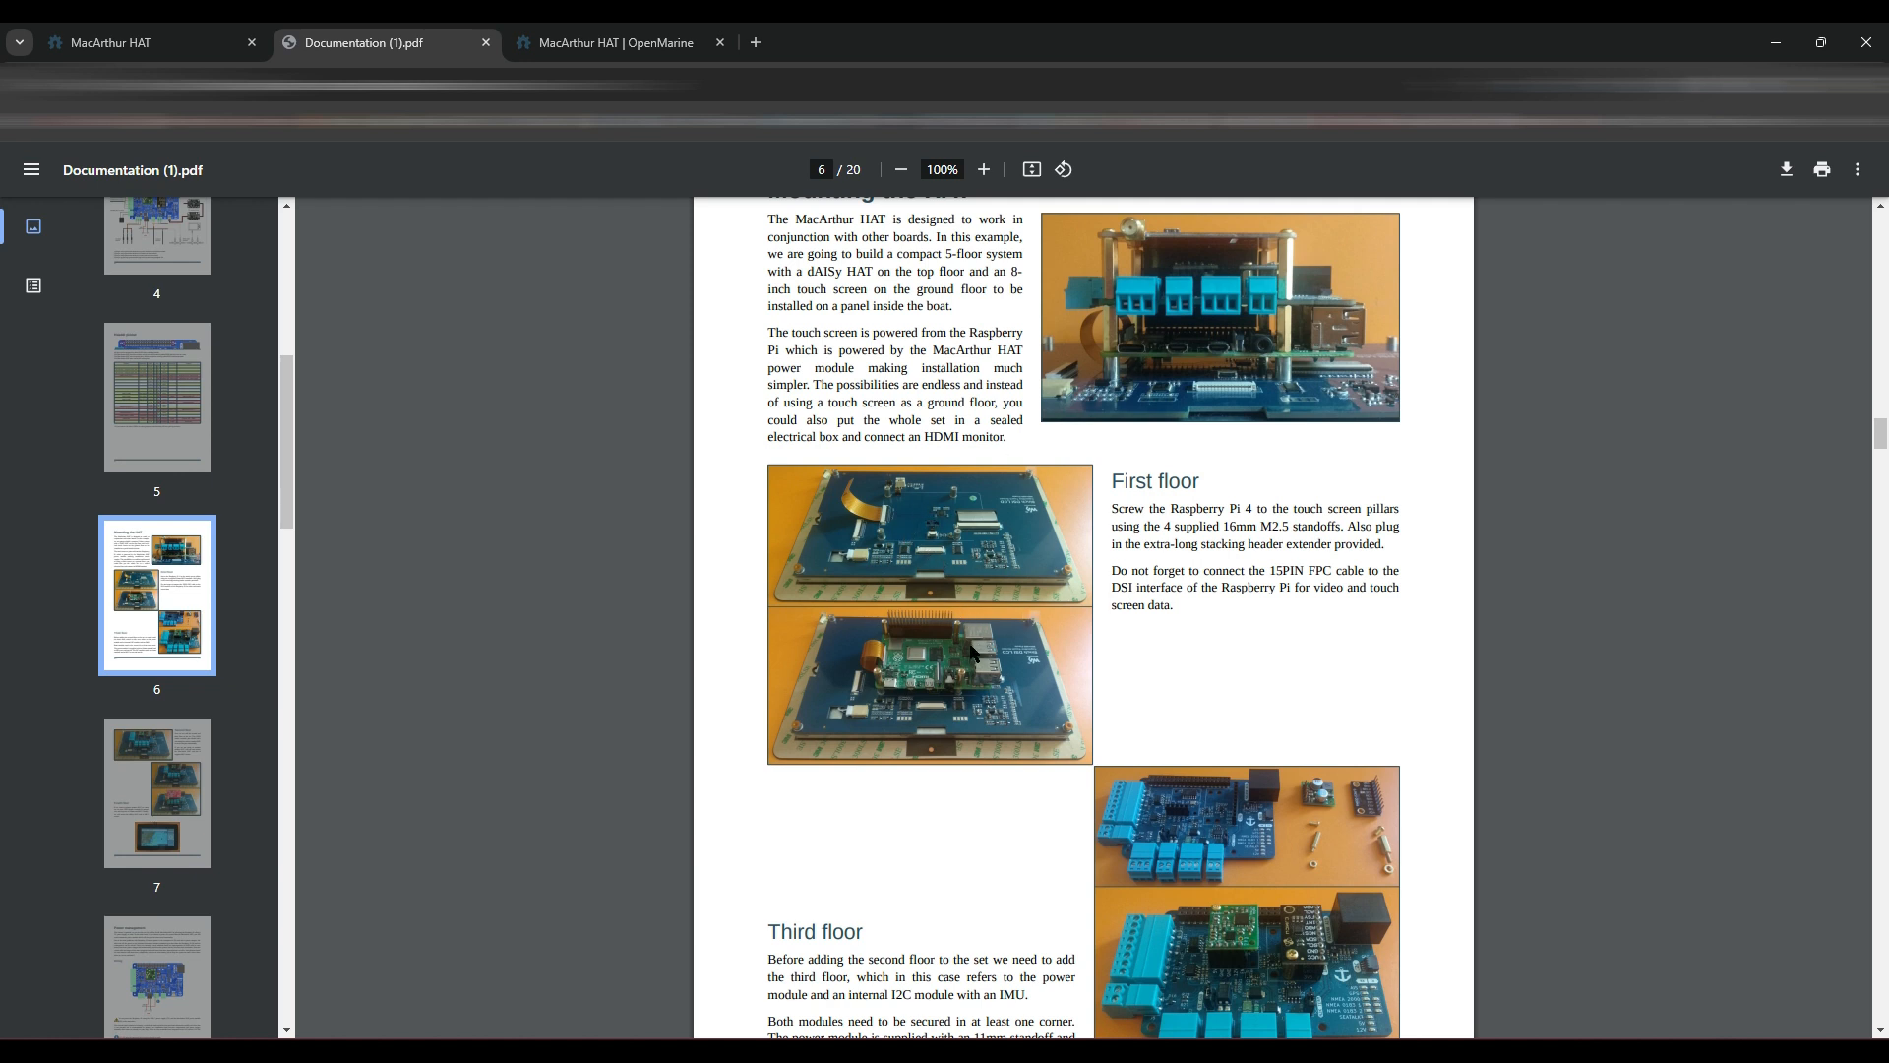
scroll("down", 3)
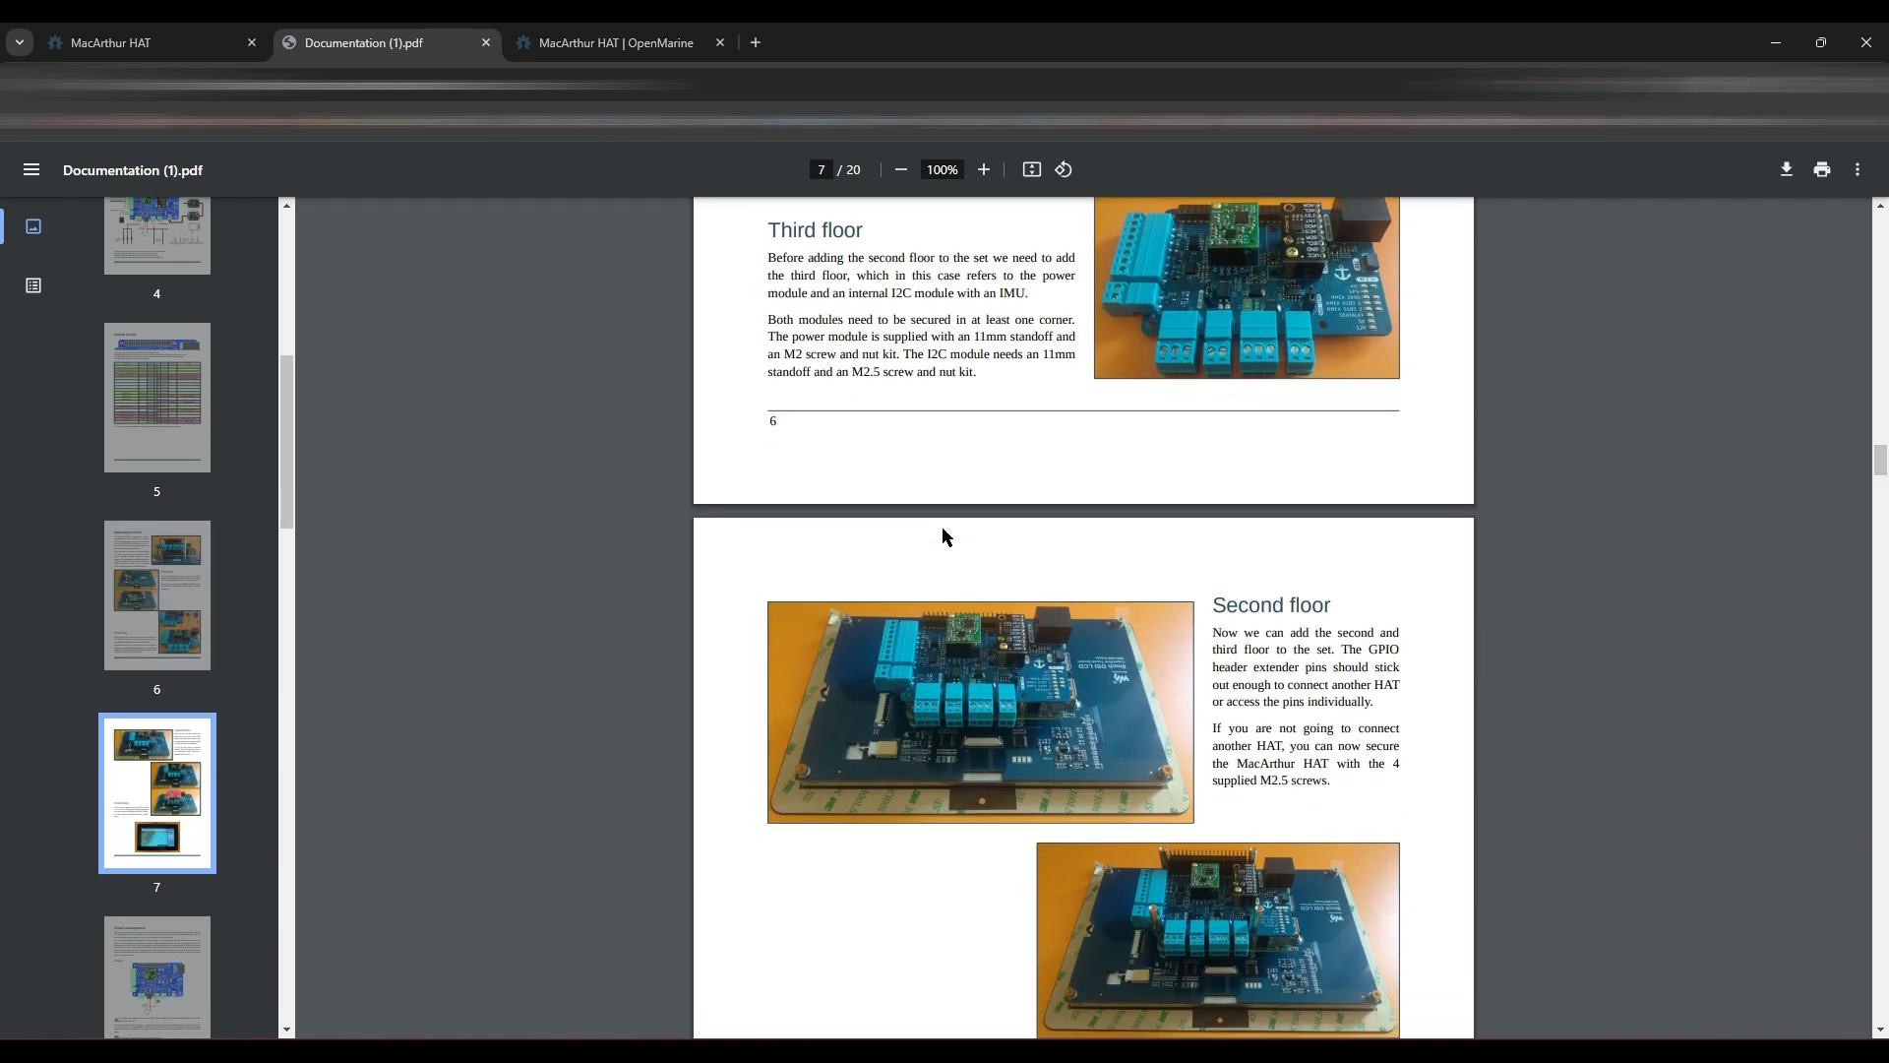
scroll("down", 3)
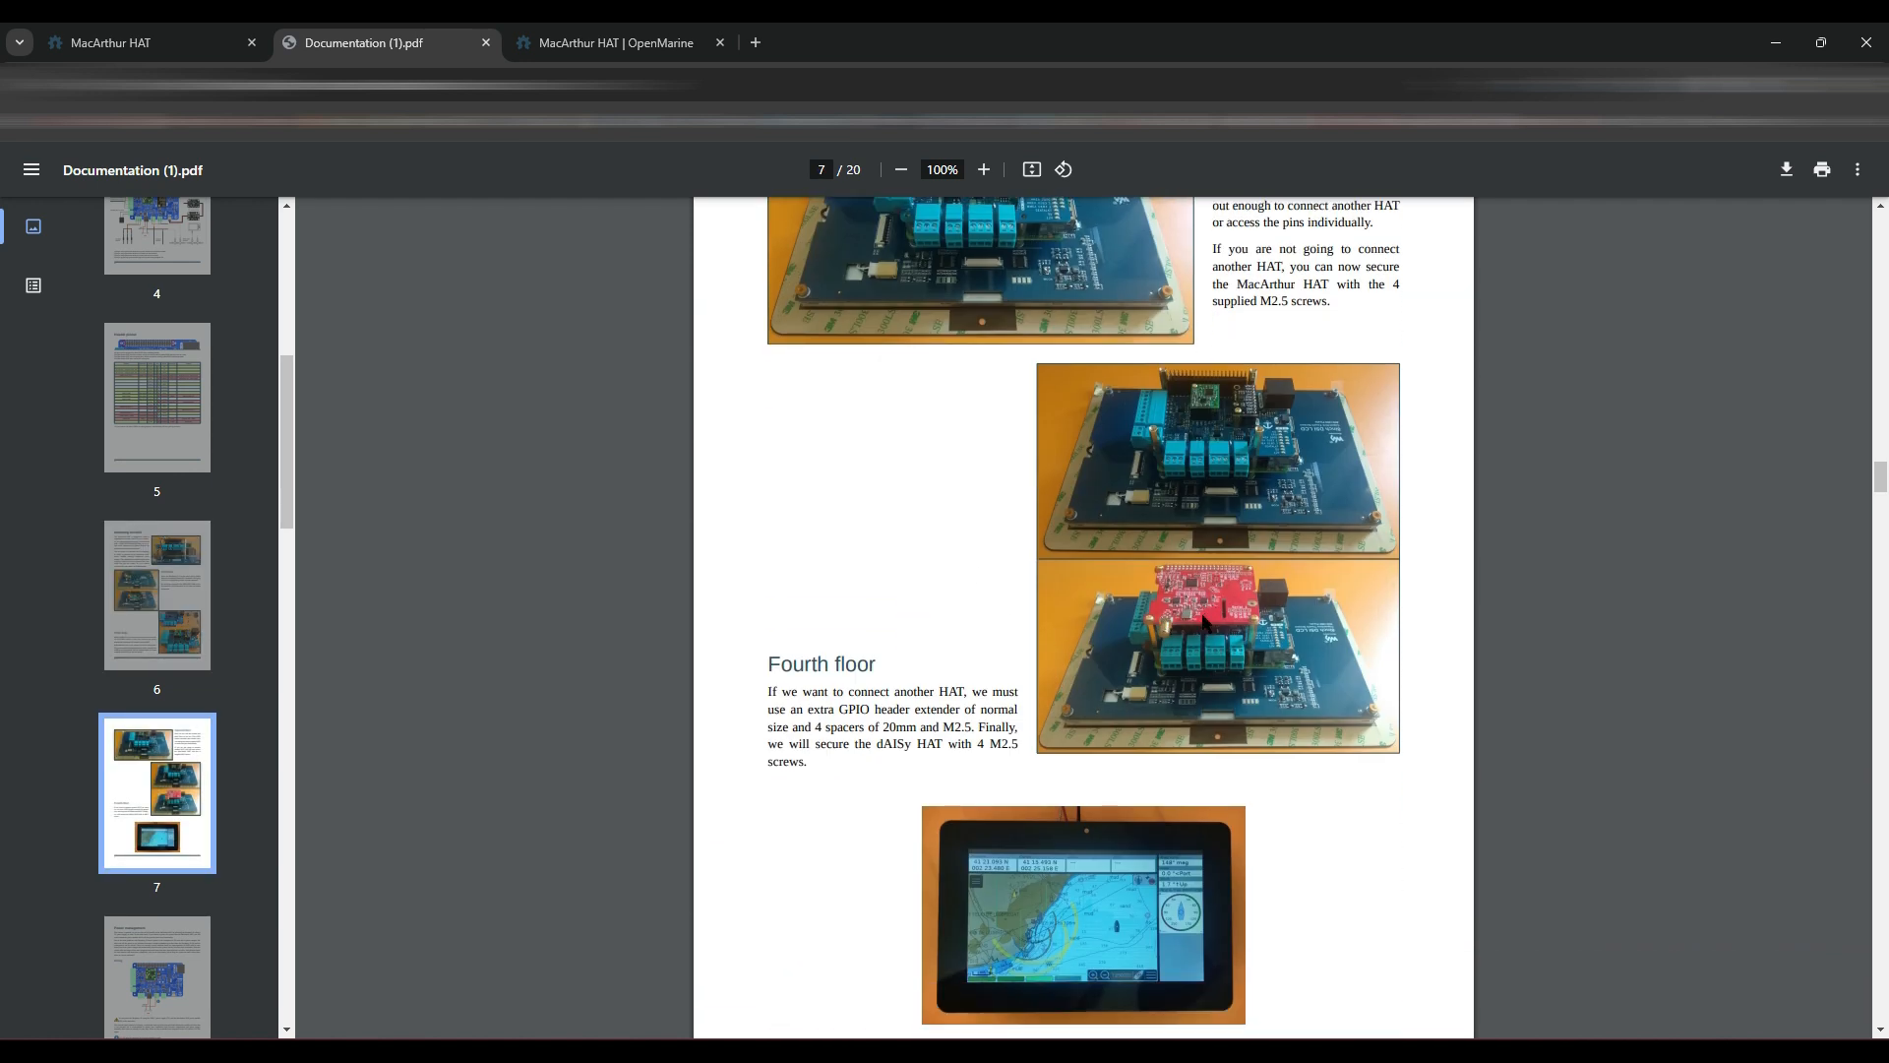
mouse_move(1197, 600)
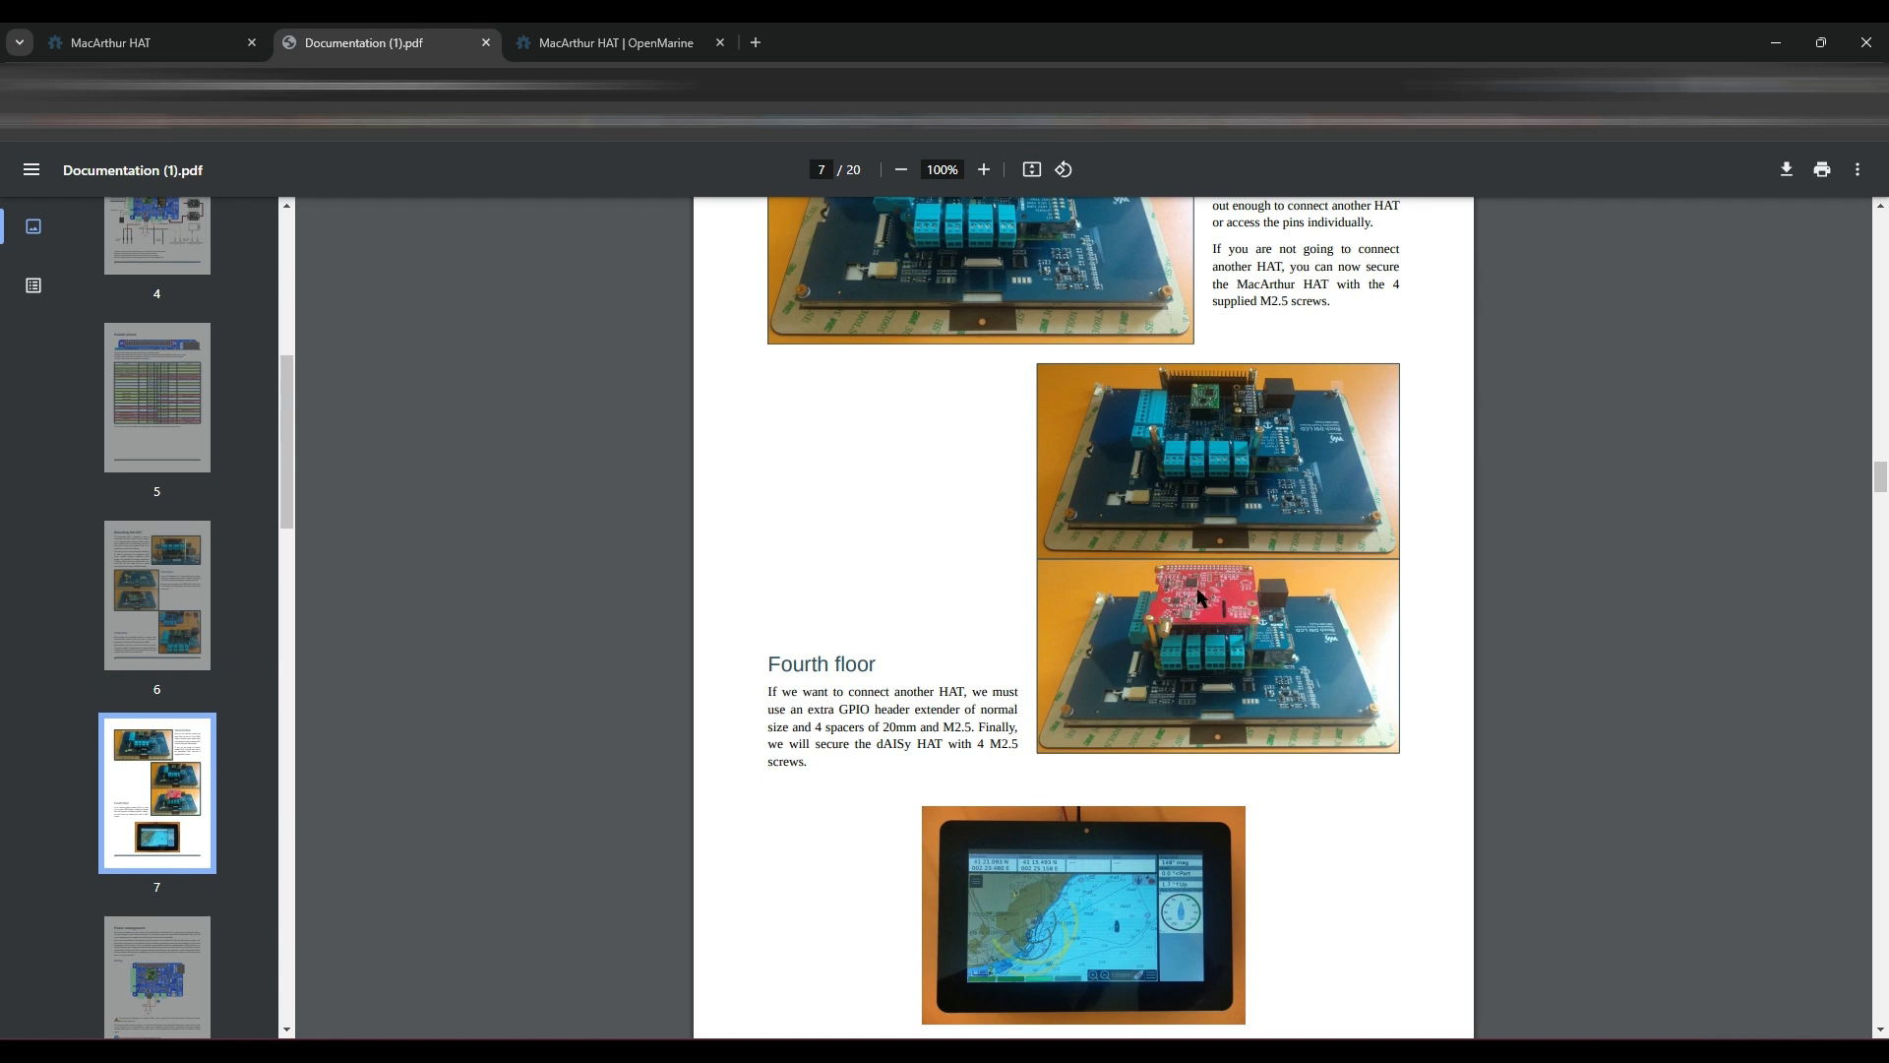
mouse_move(1214, 574)
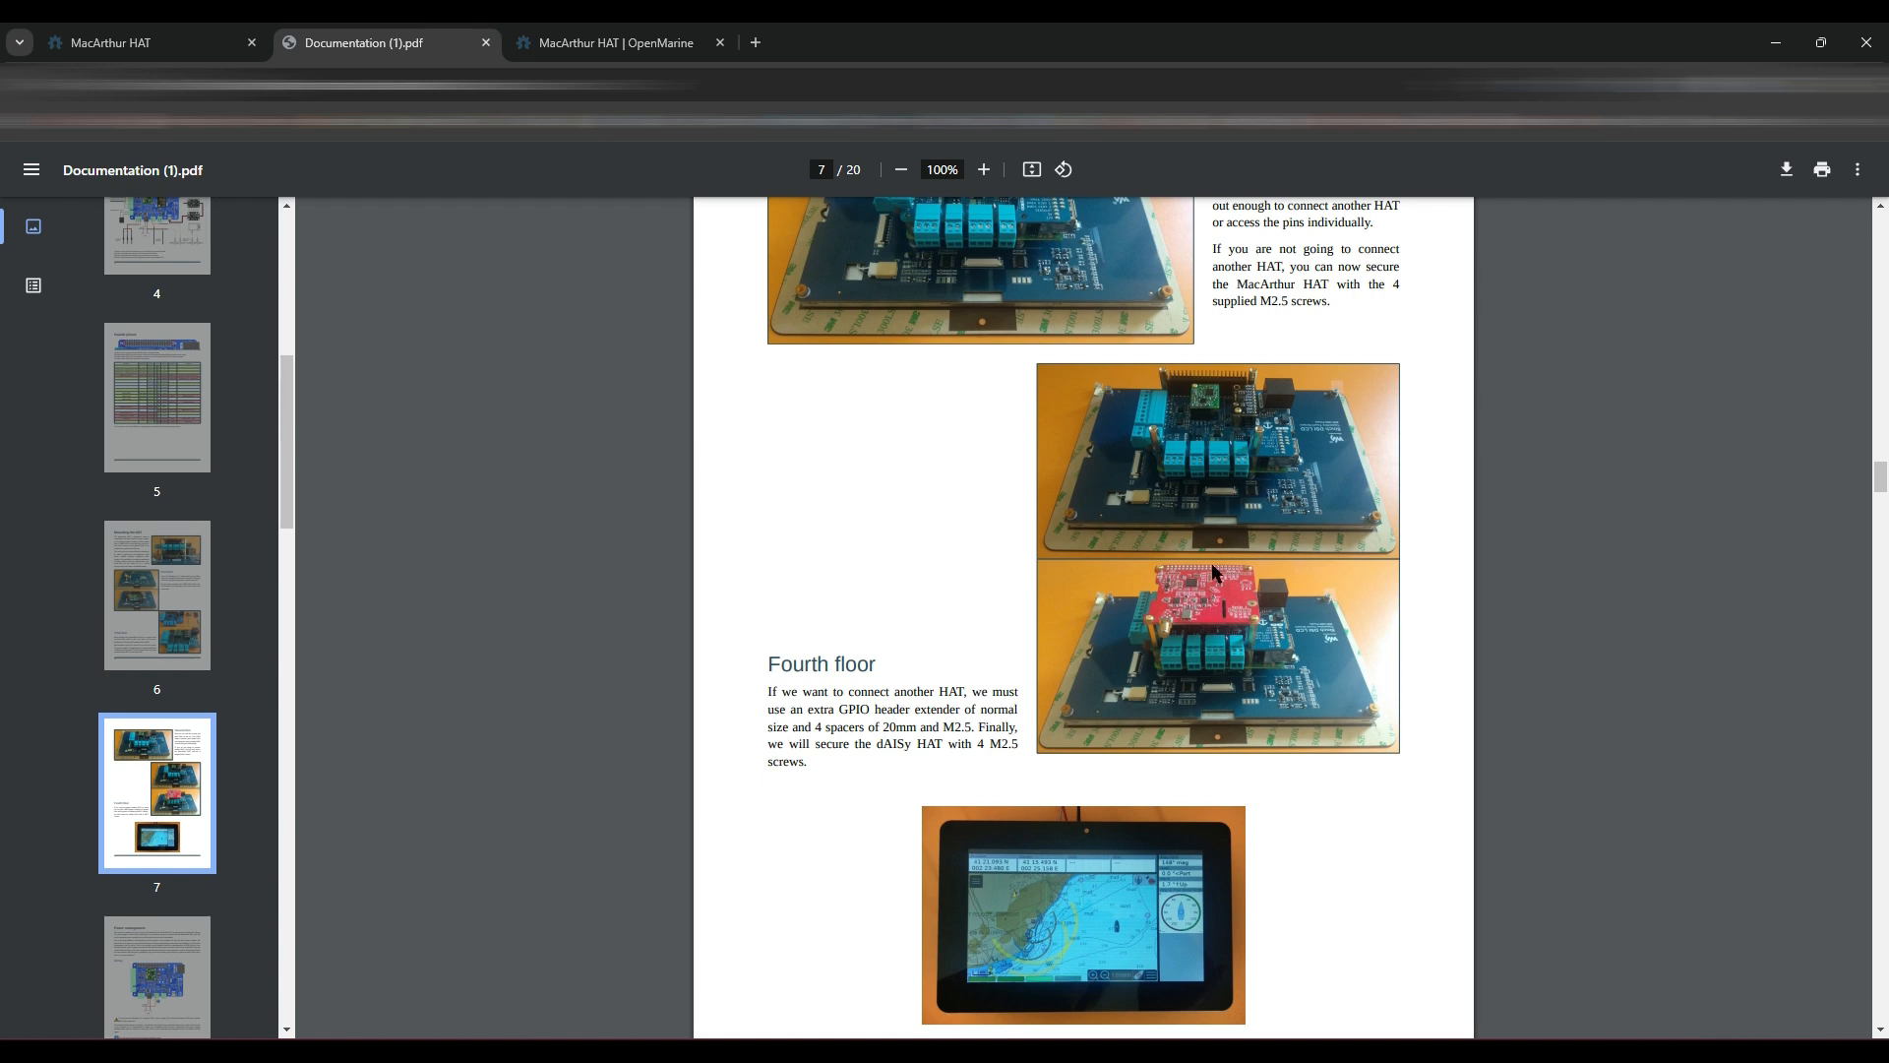
scroll("down", 3)
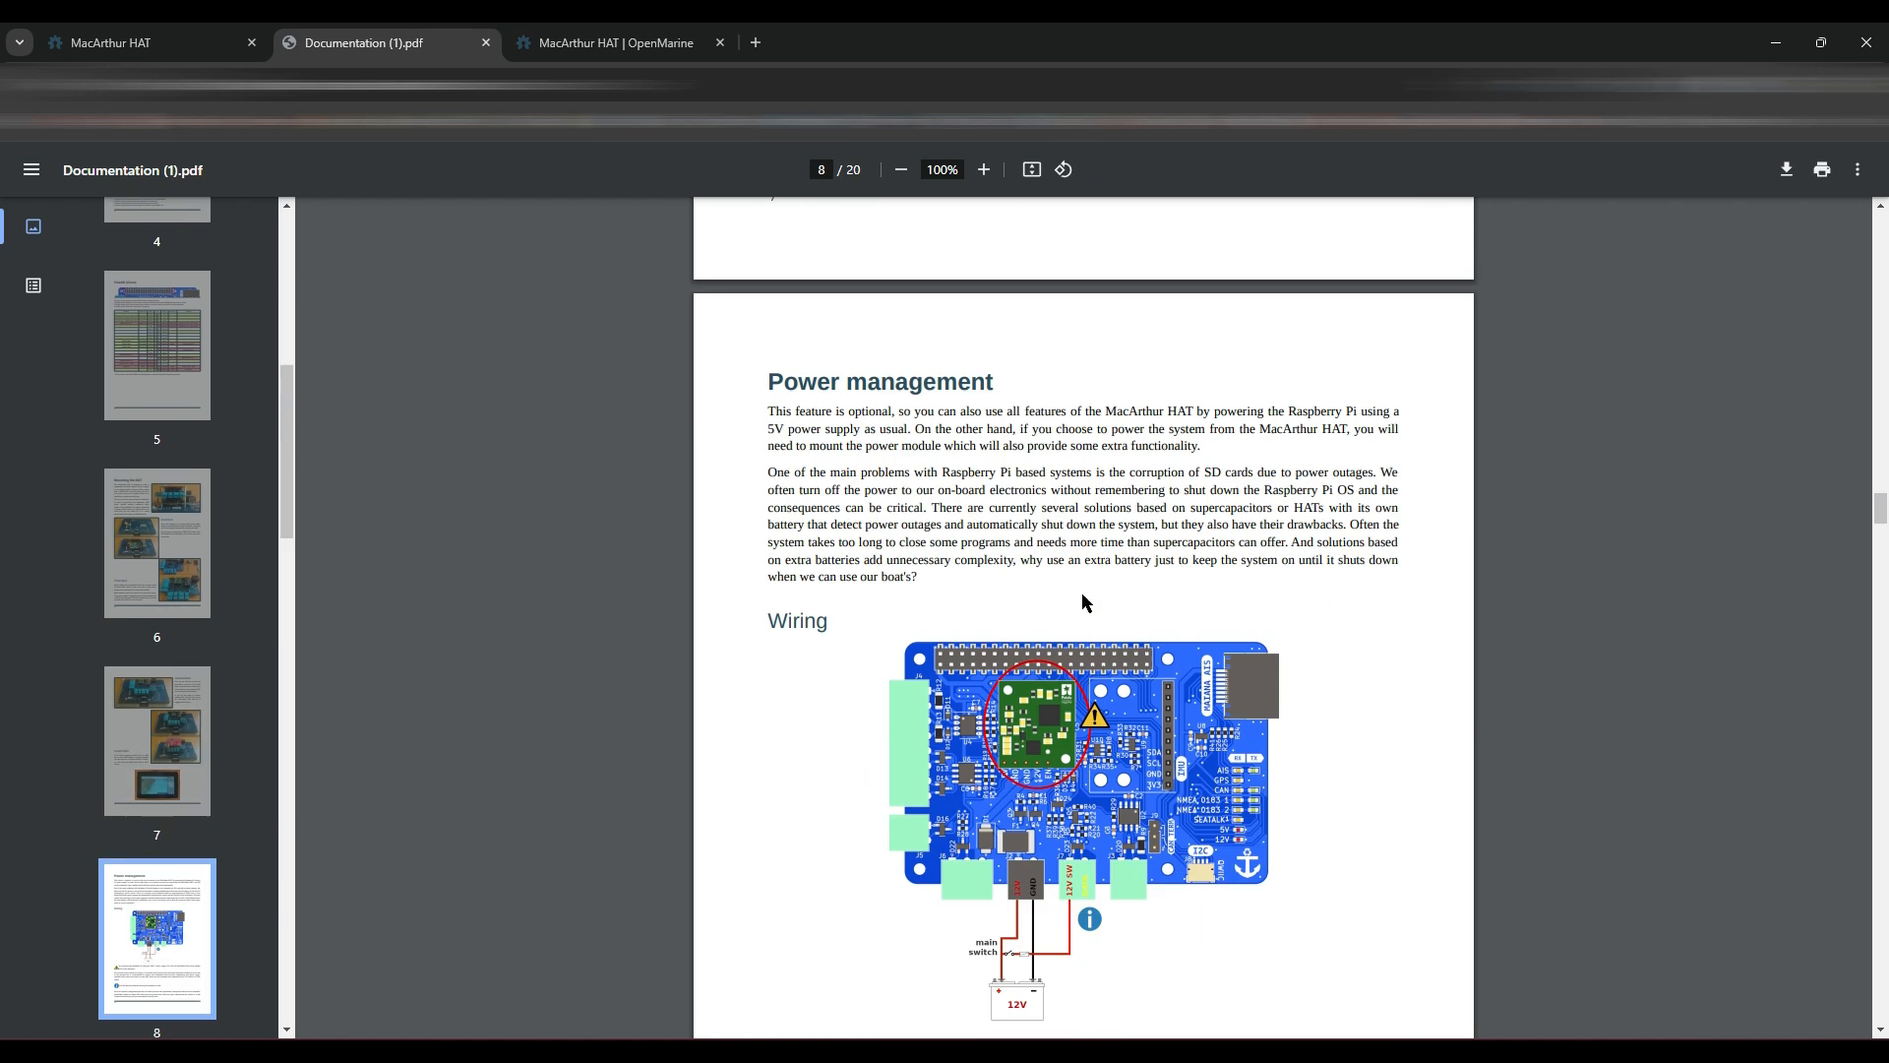
scroll("up", 3)
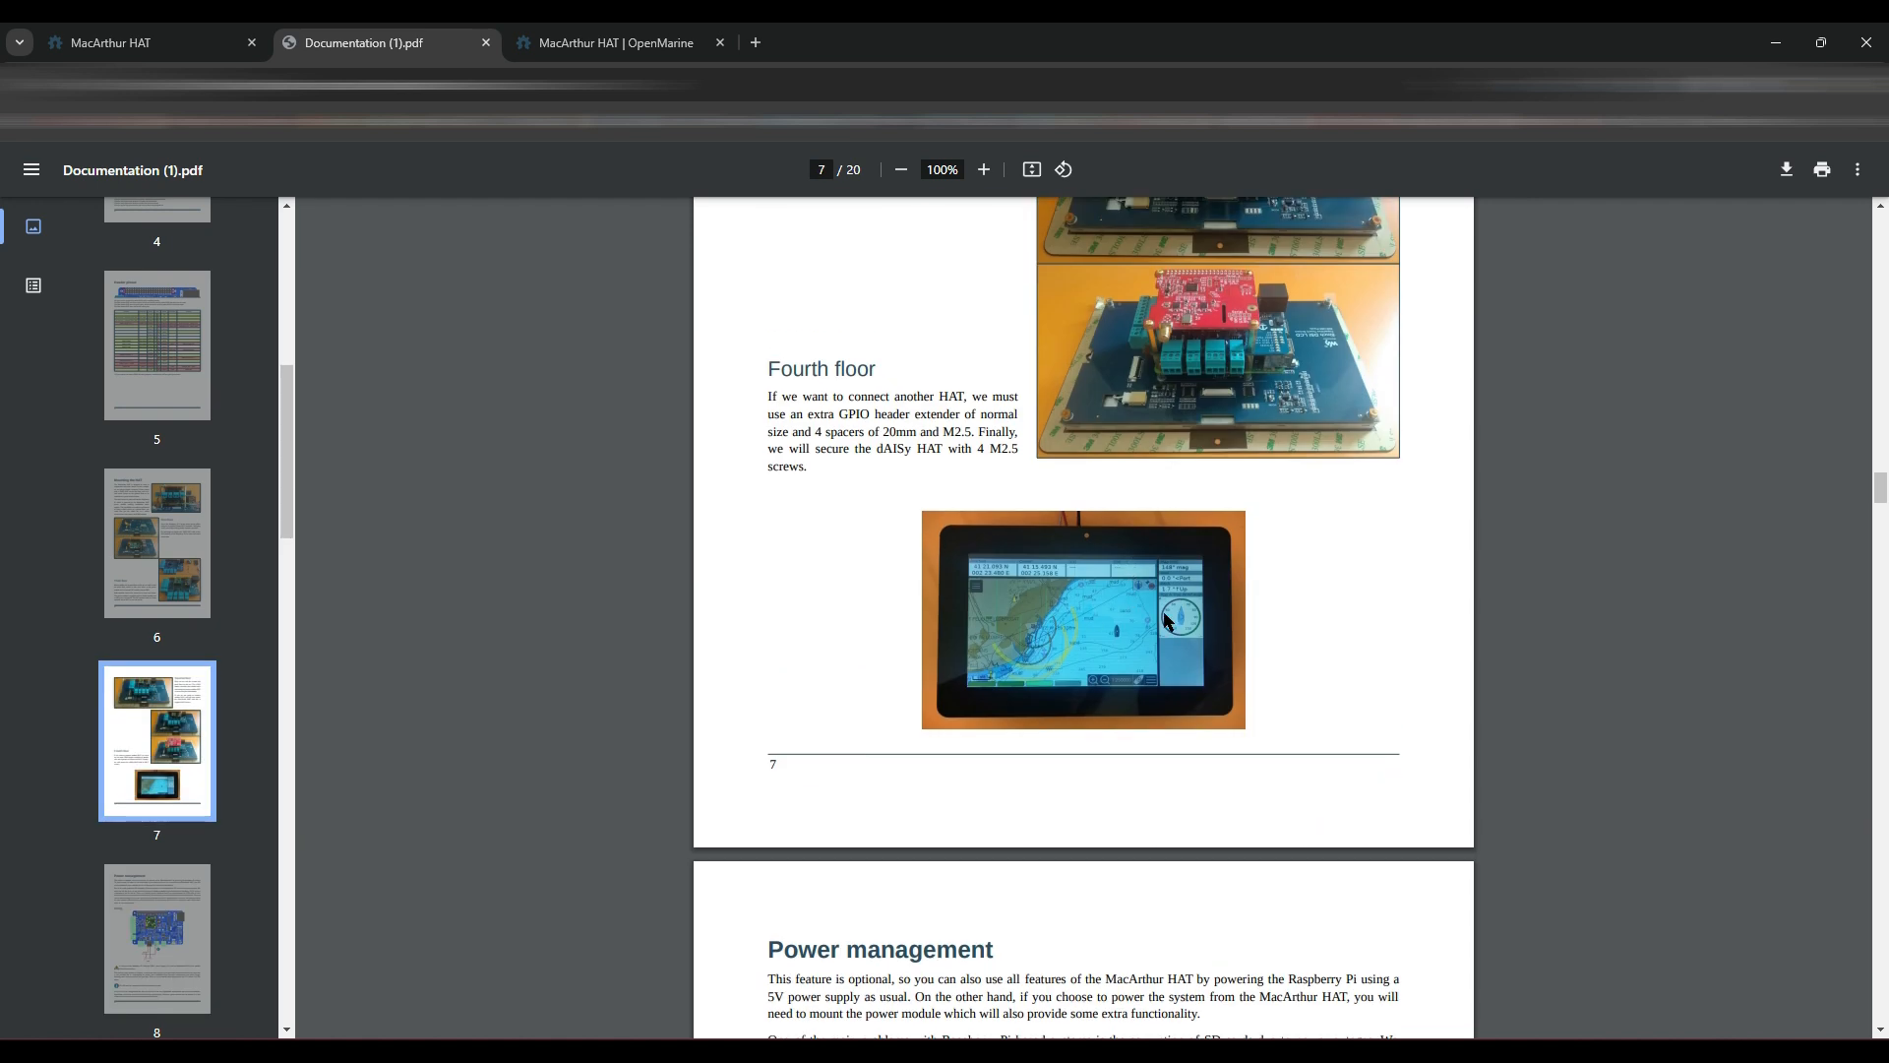
mouse_move(1073, 569)
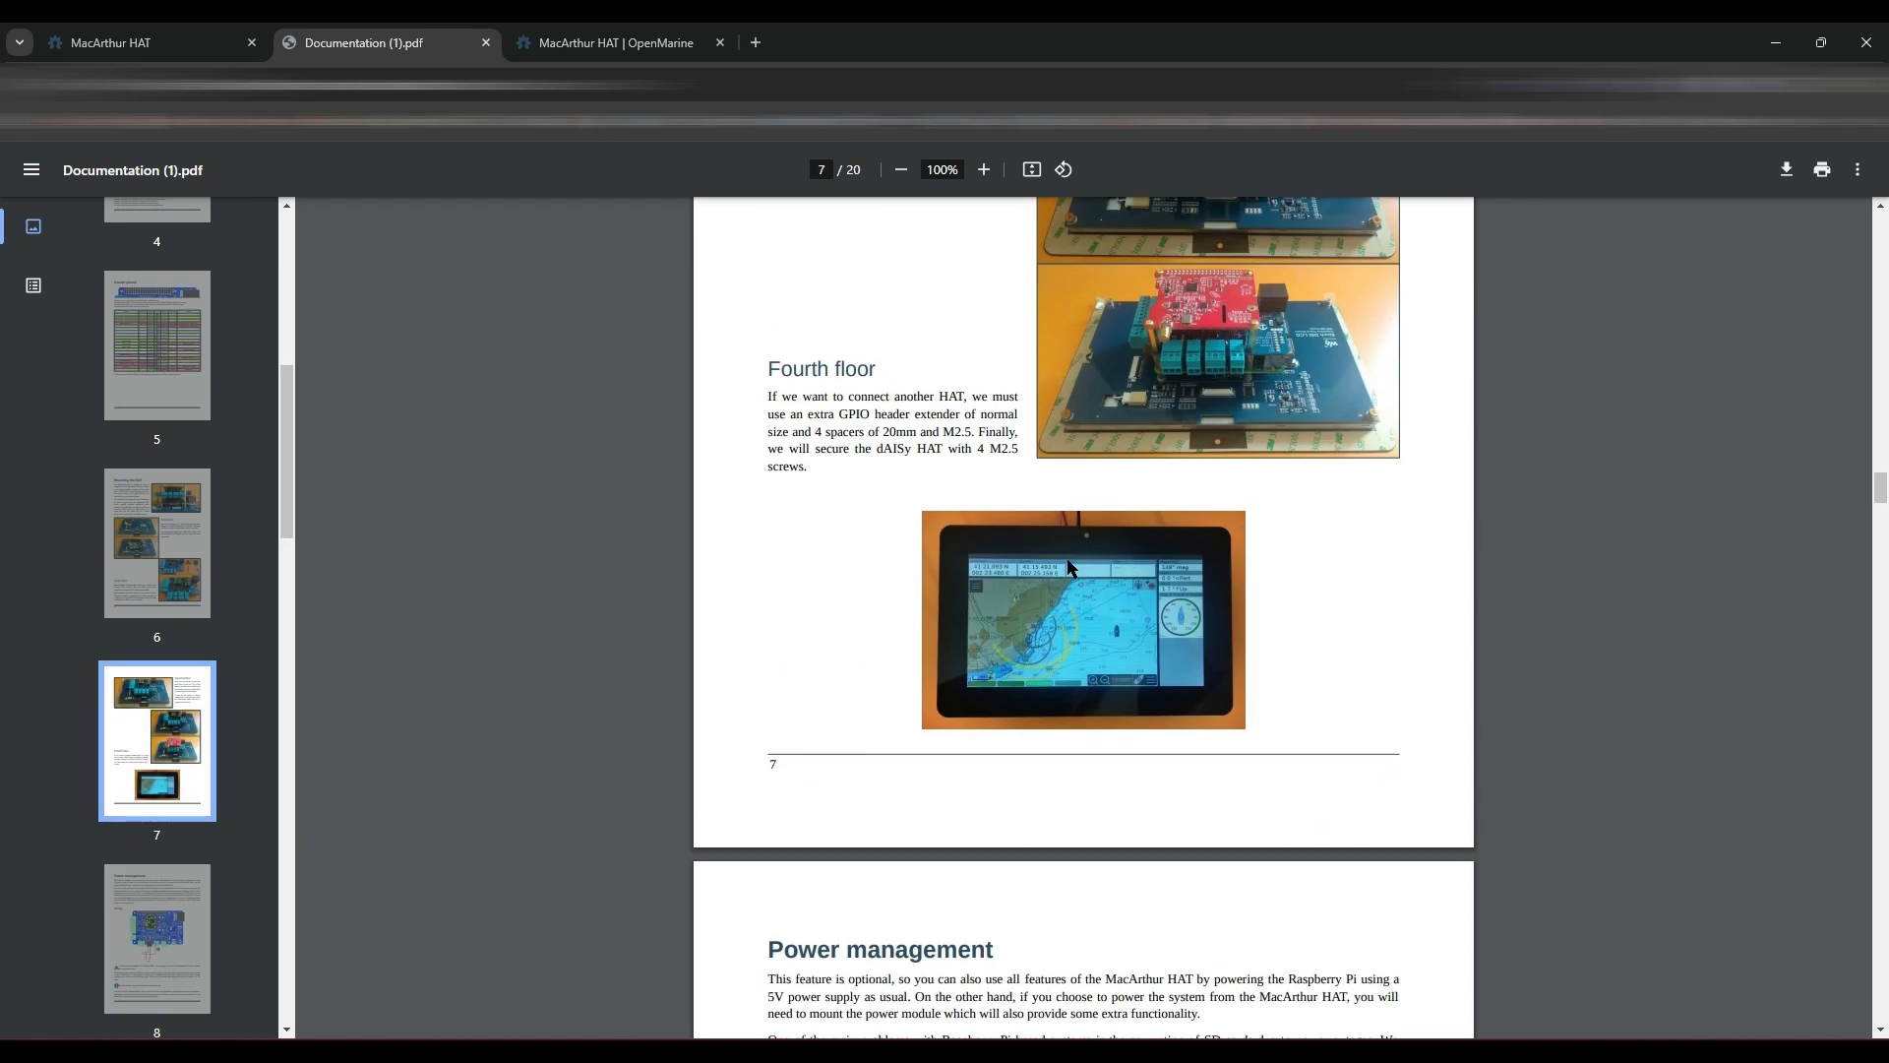
scroll("down", 3)
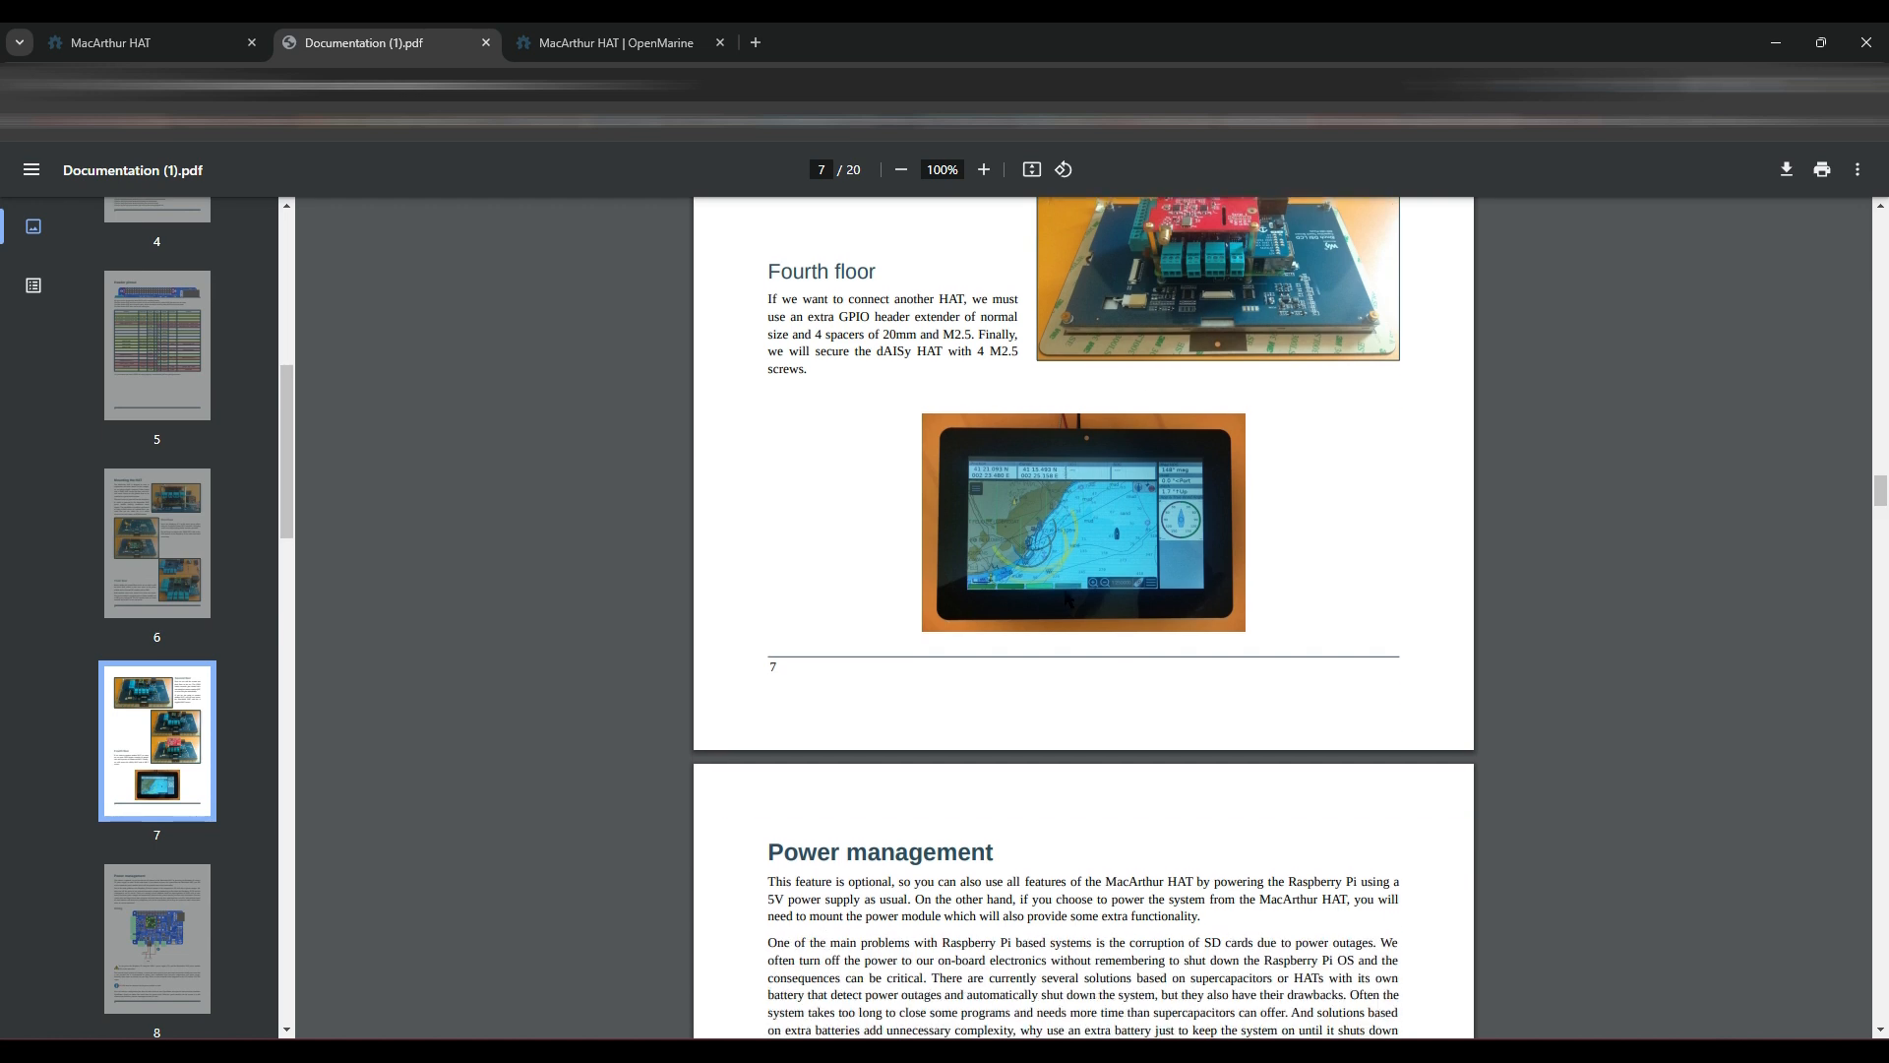
scroll("up", 3)
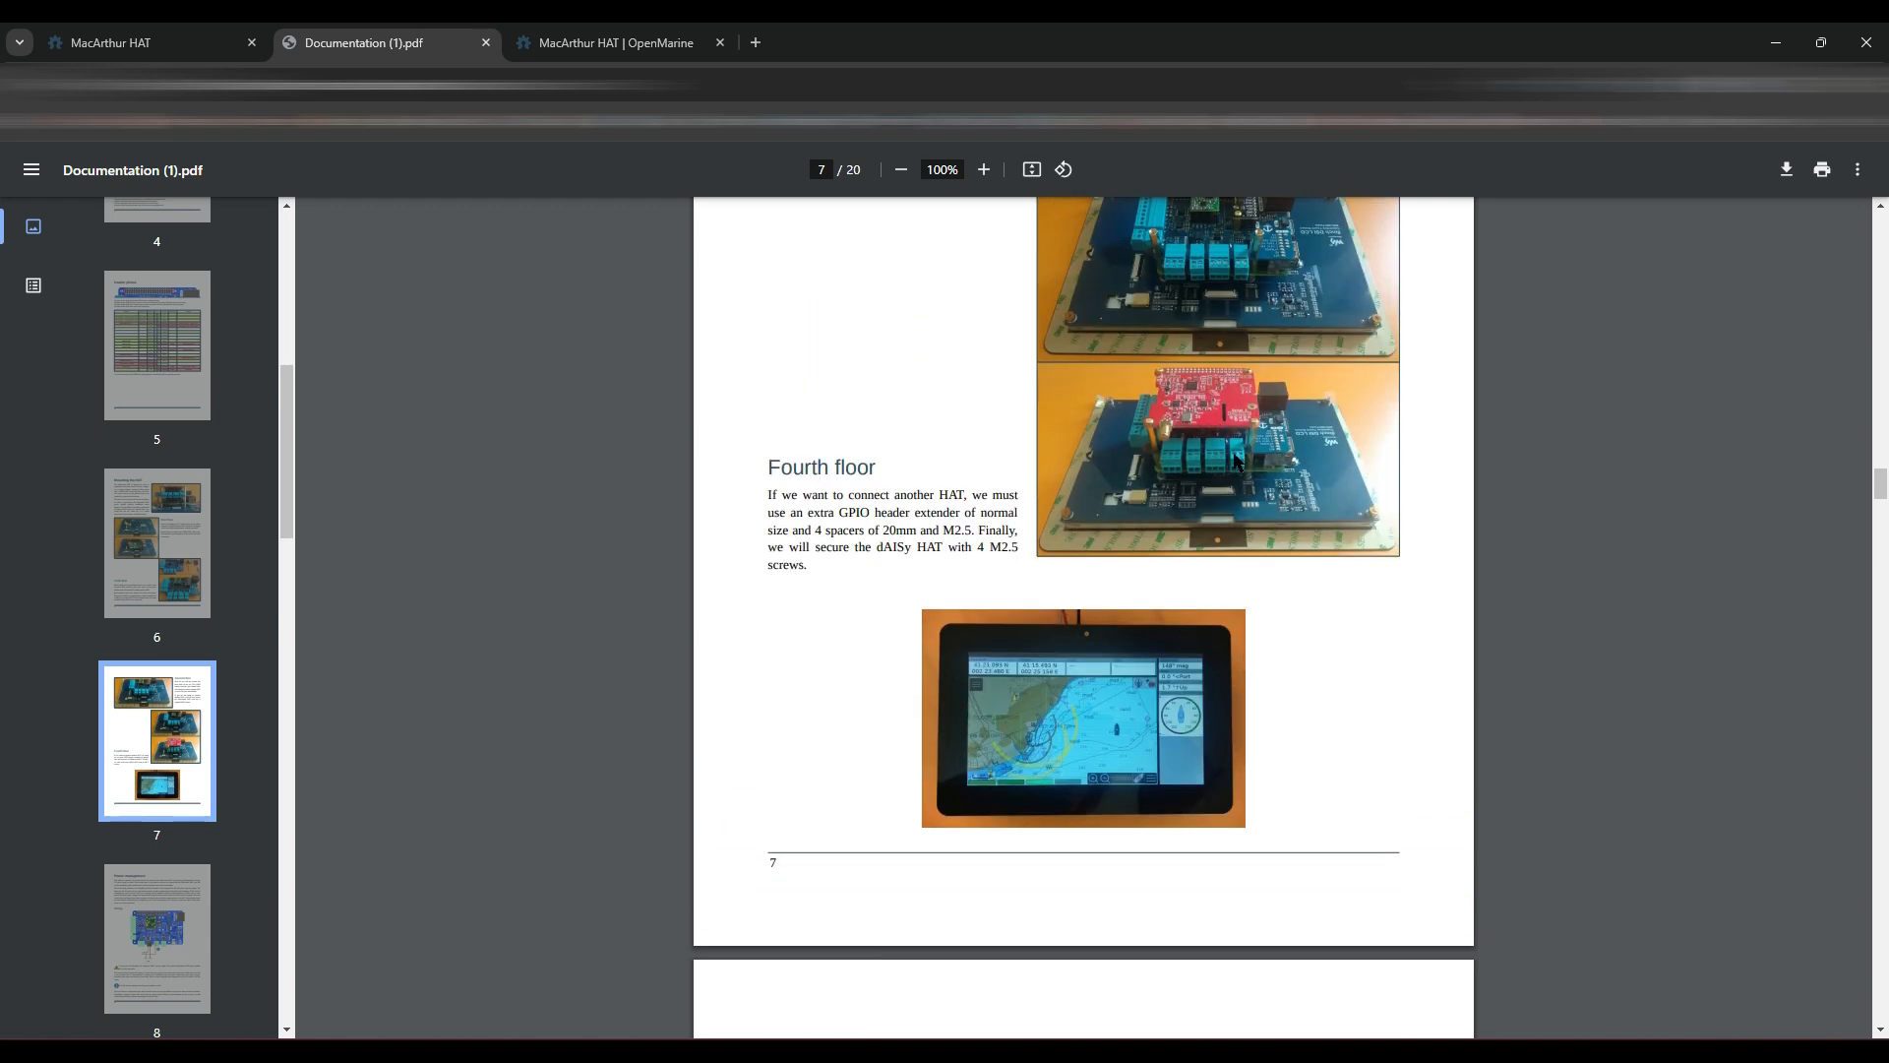
scroll("down", 3)
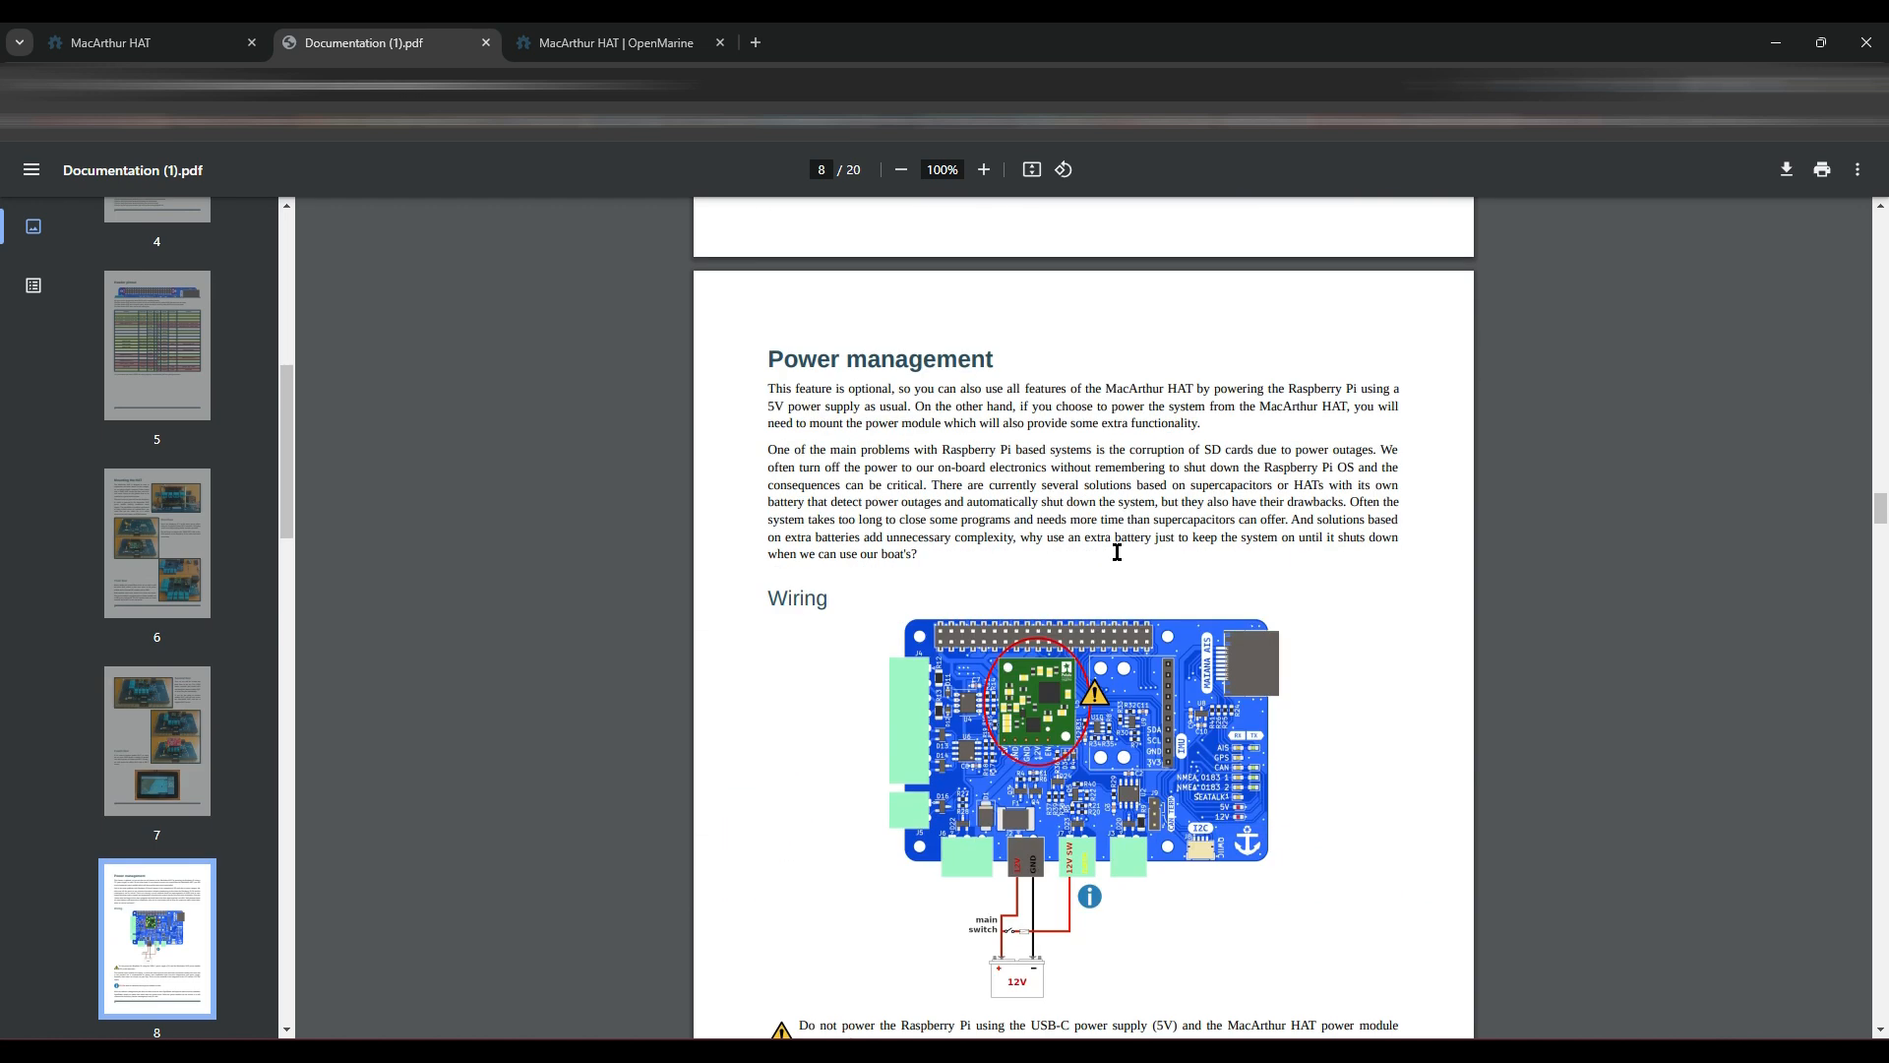
scroll("down", 3)
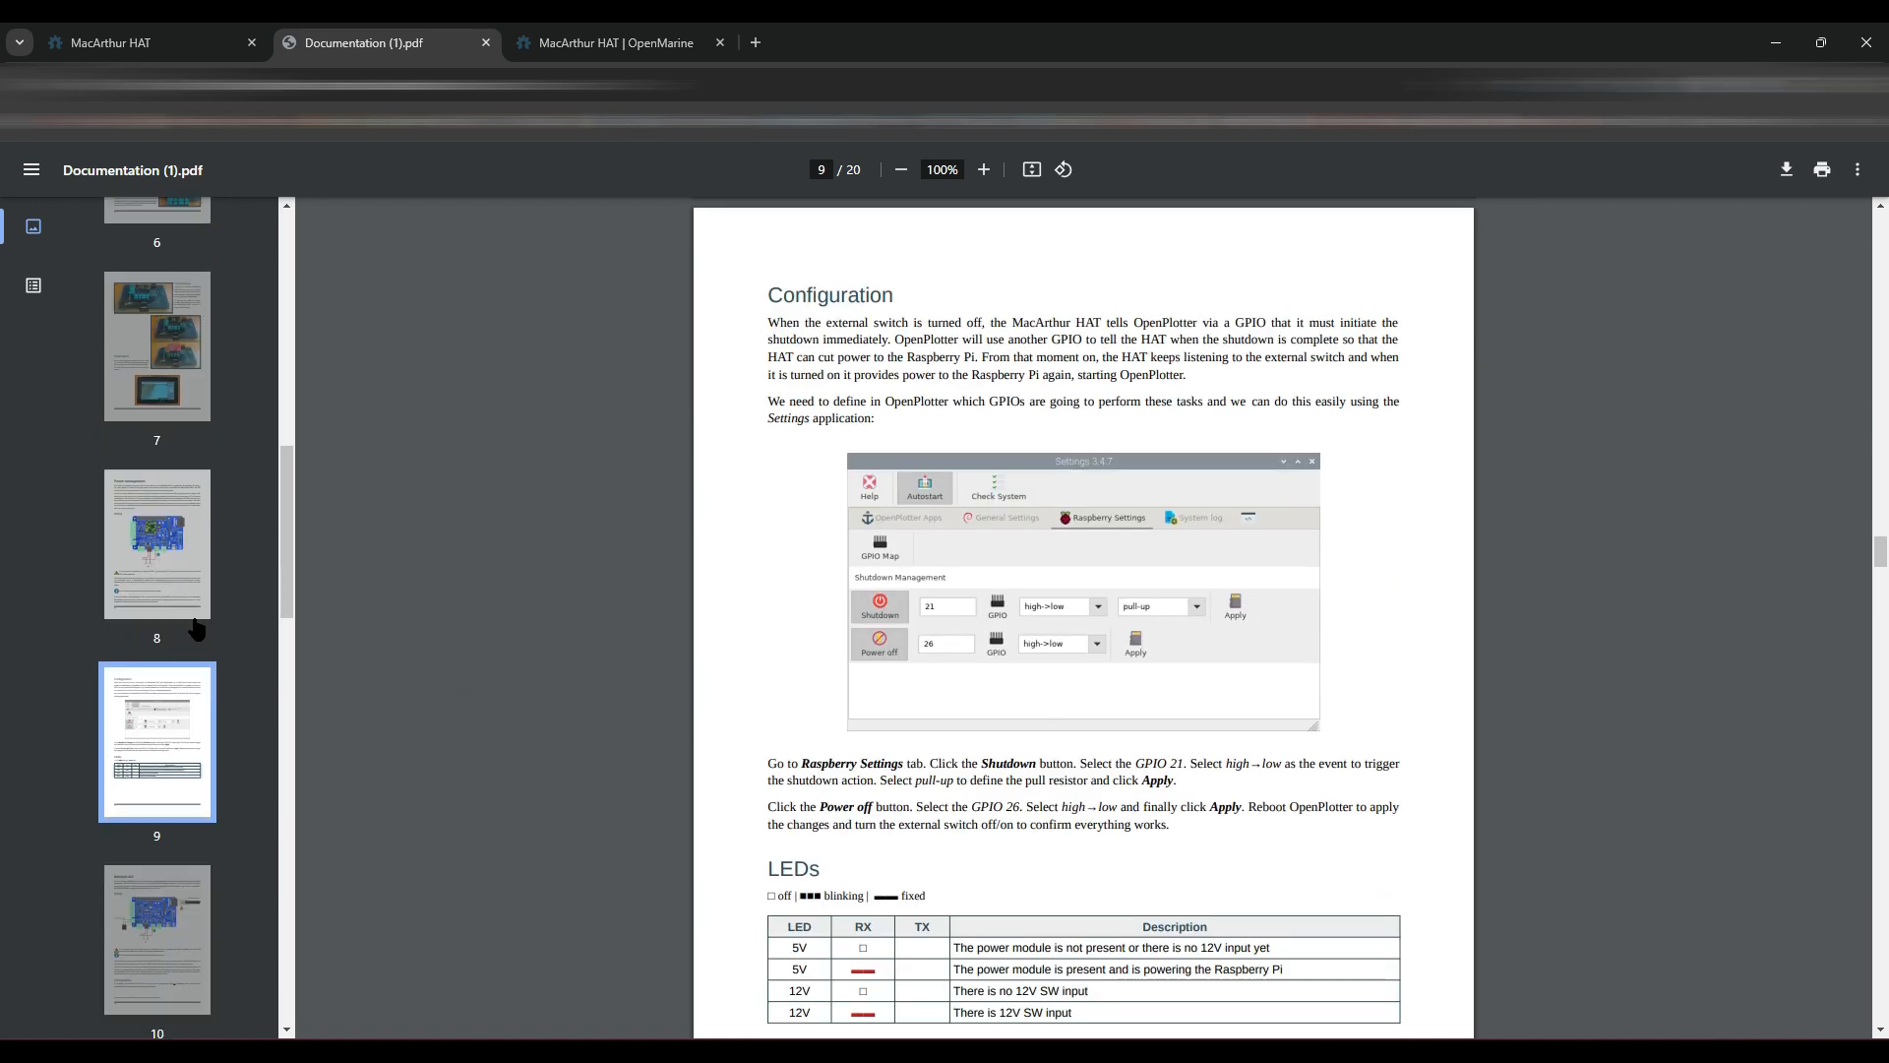
scroll("down", 3)
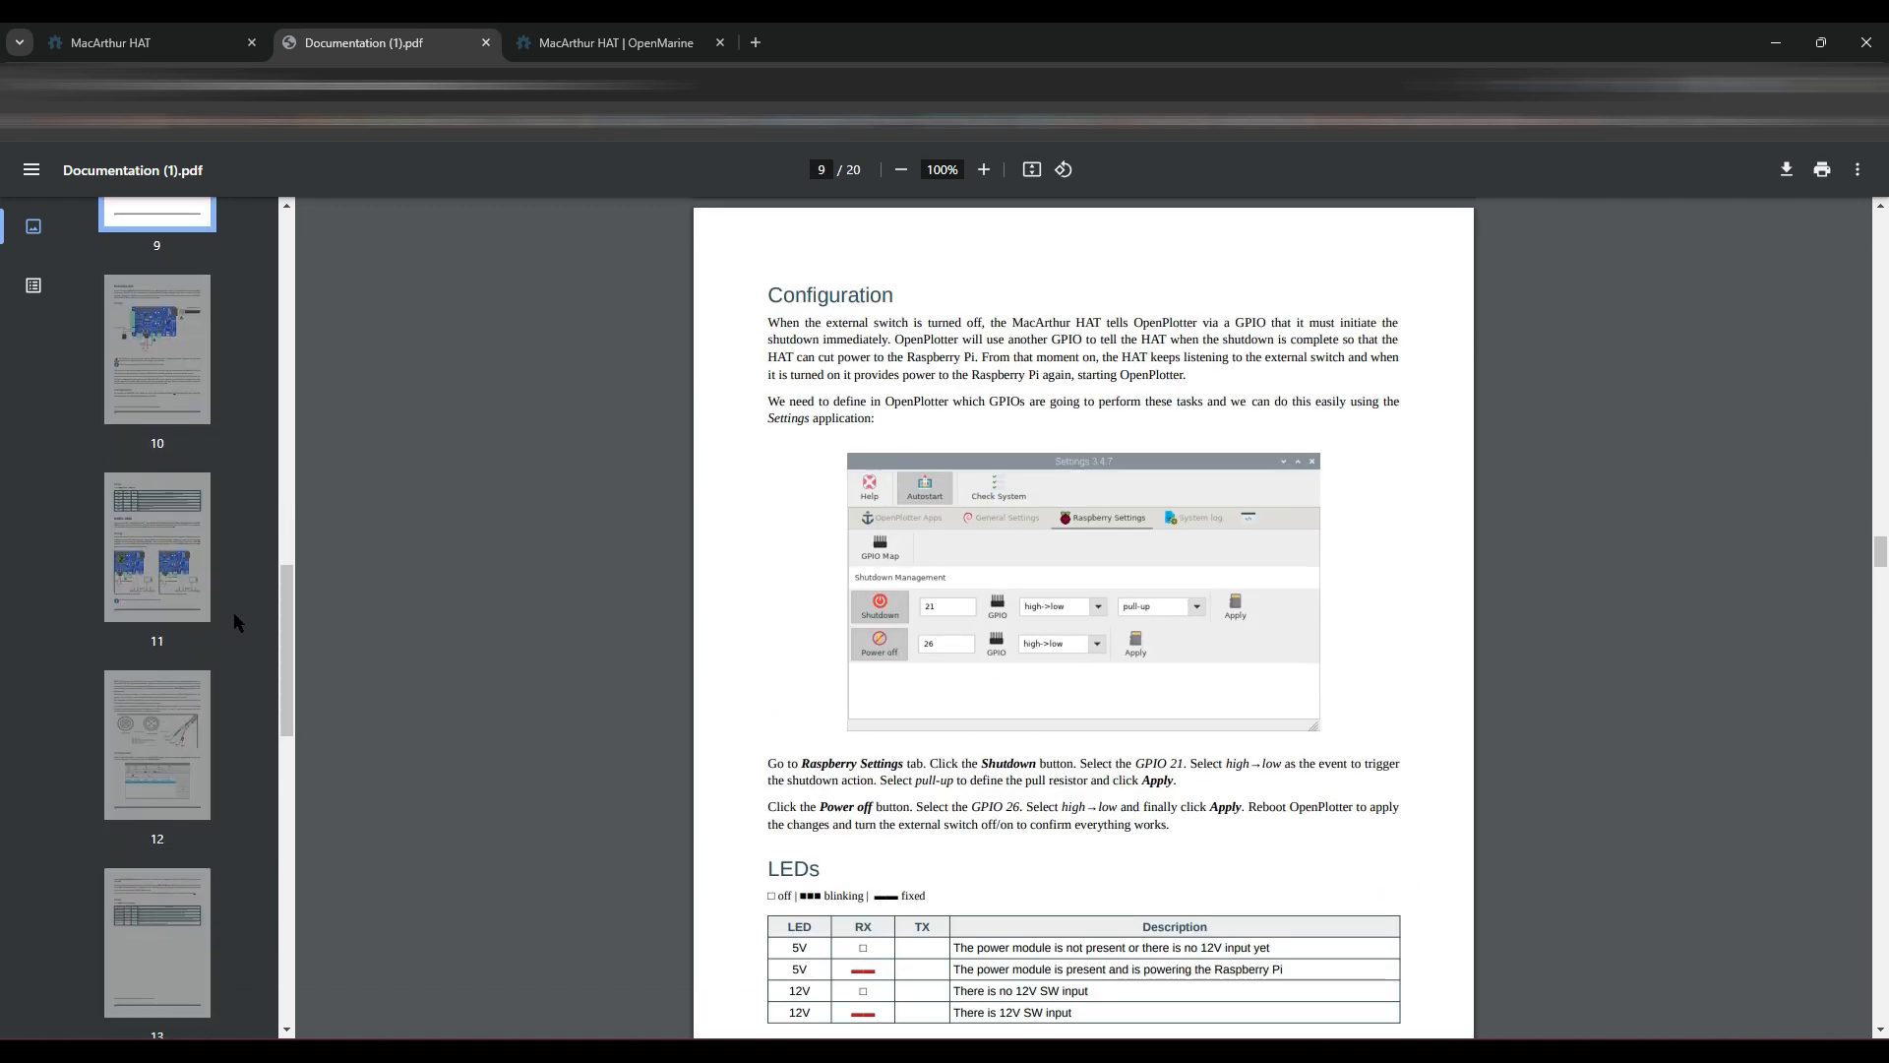
scroll("down", 3)
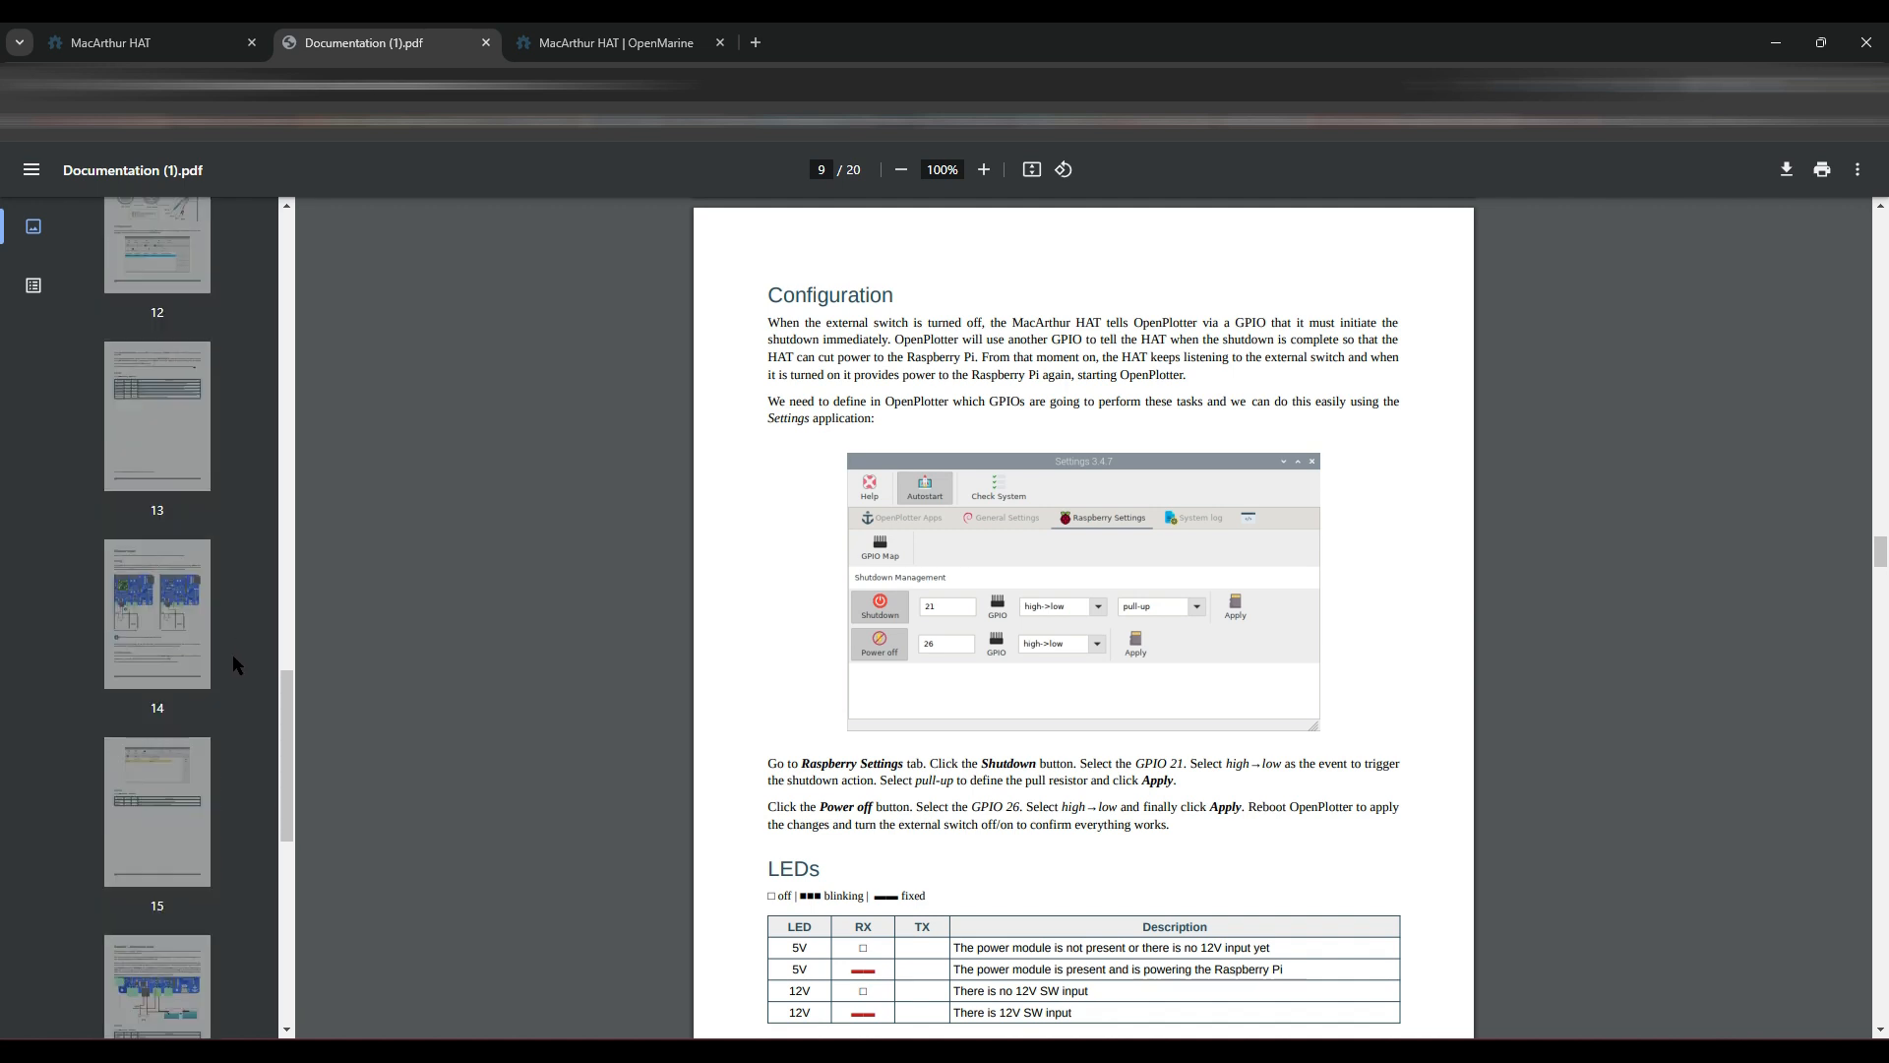
scroll("down", 3)
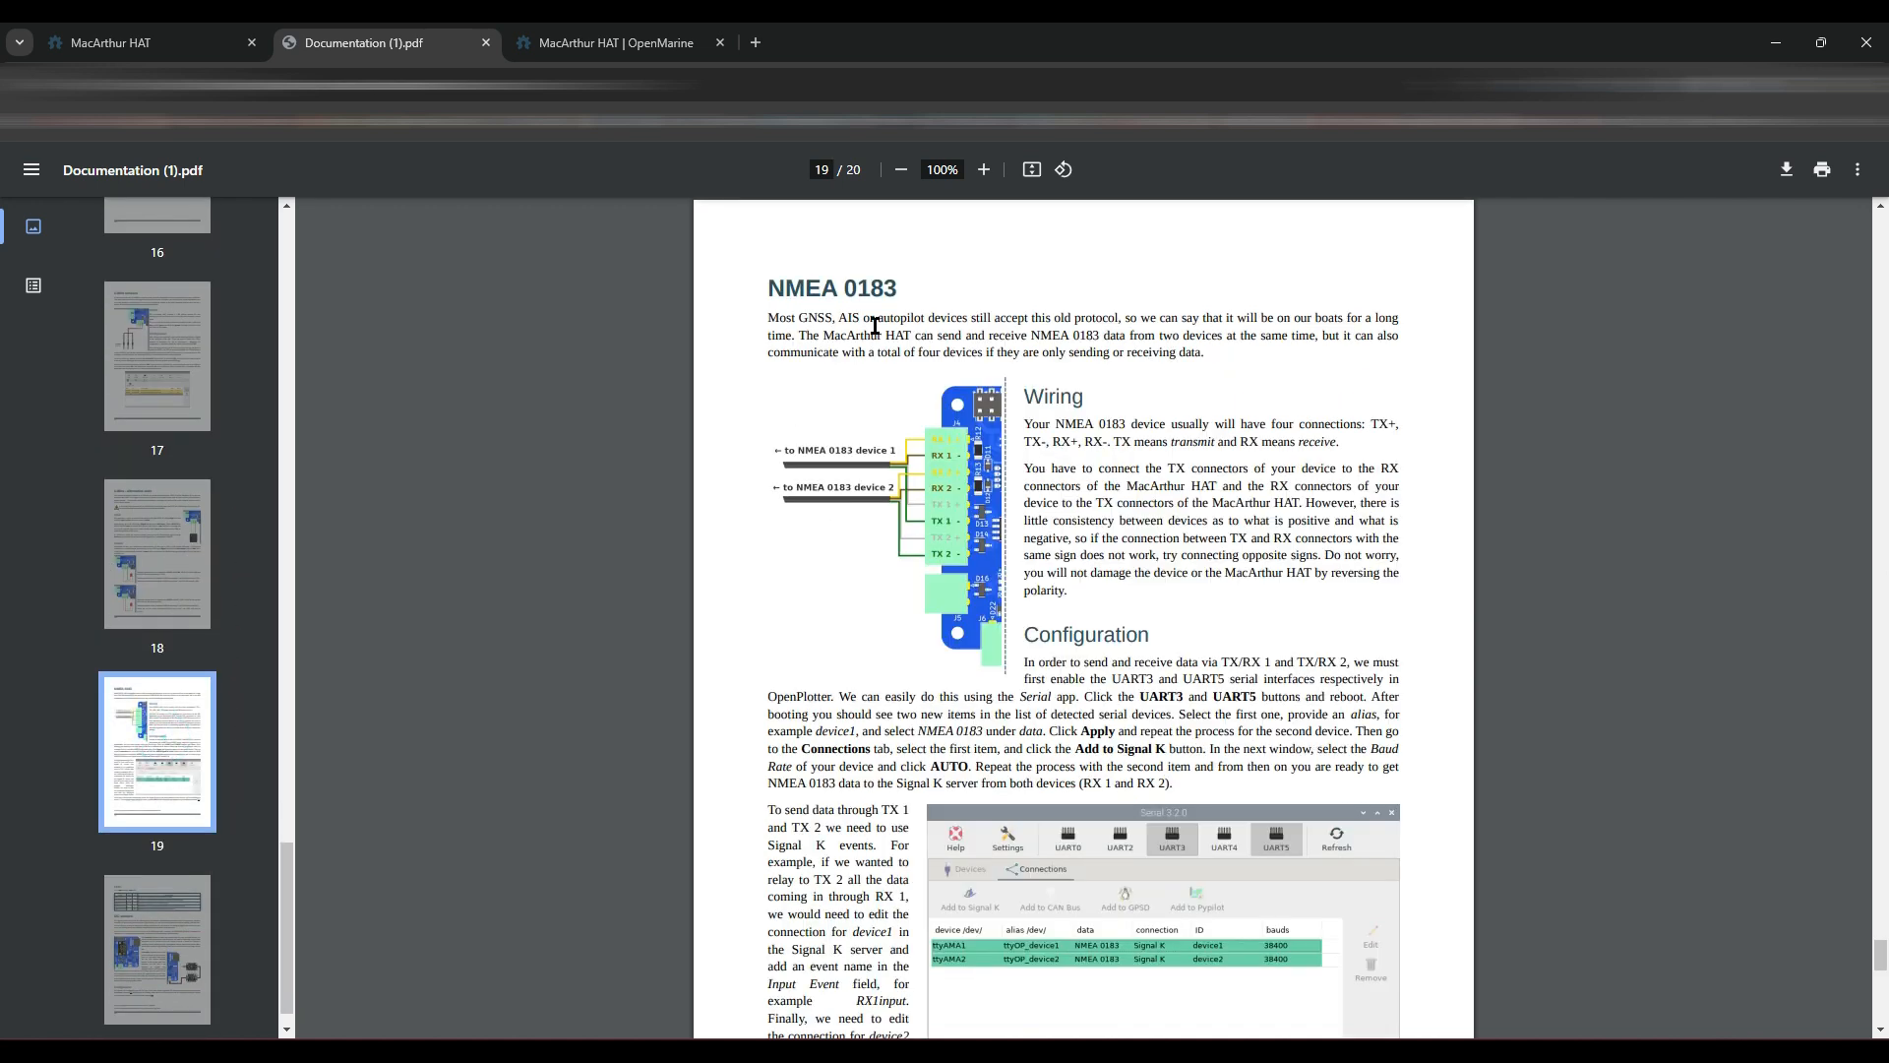
mouse_move(903, 284)
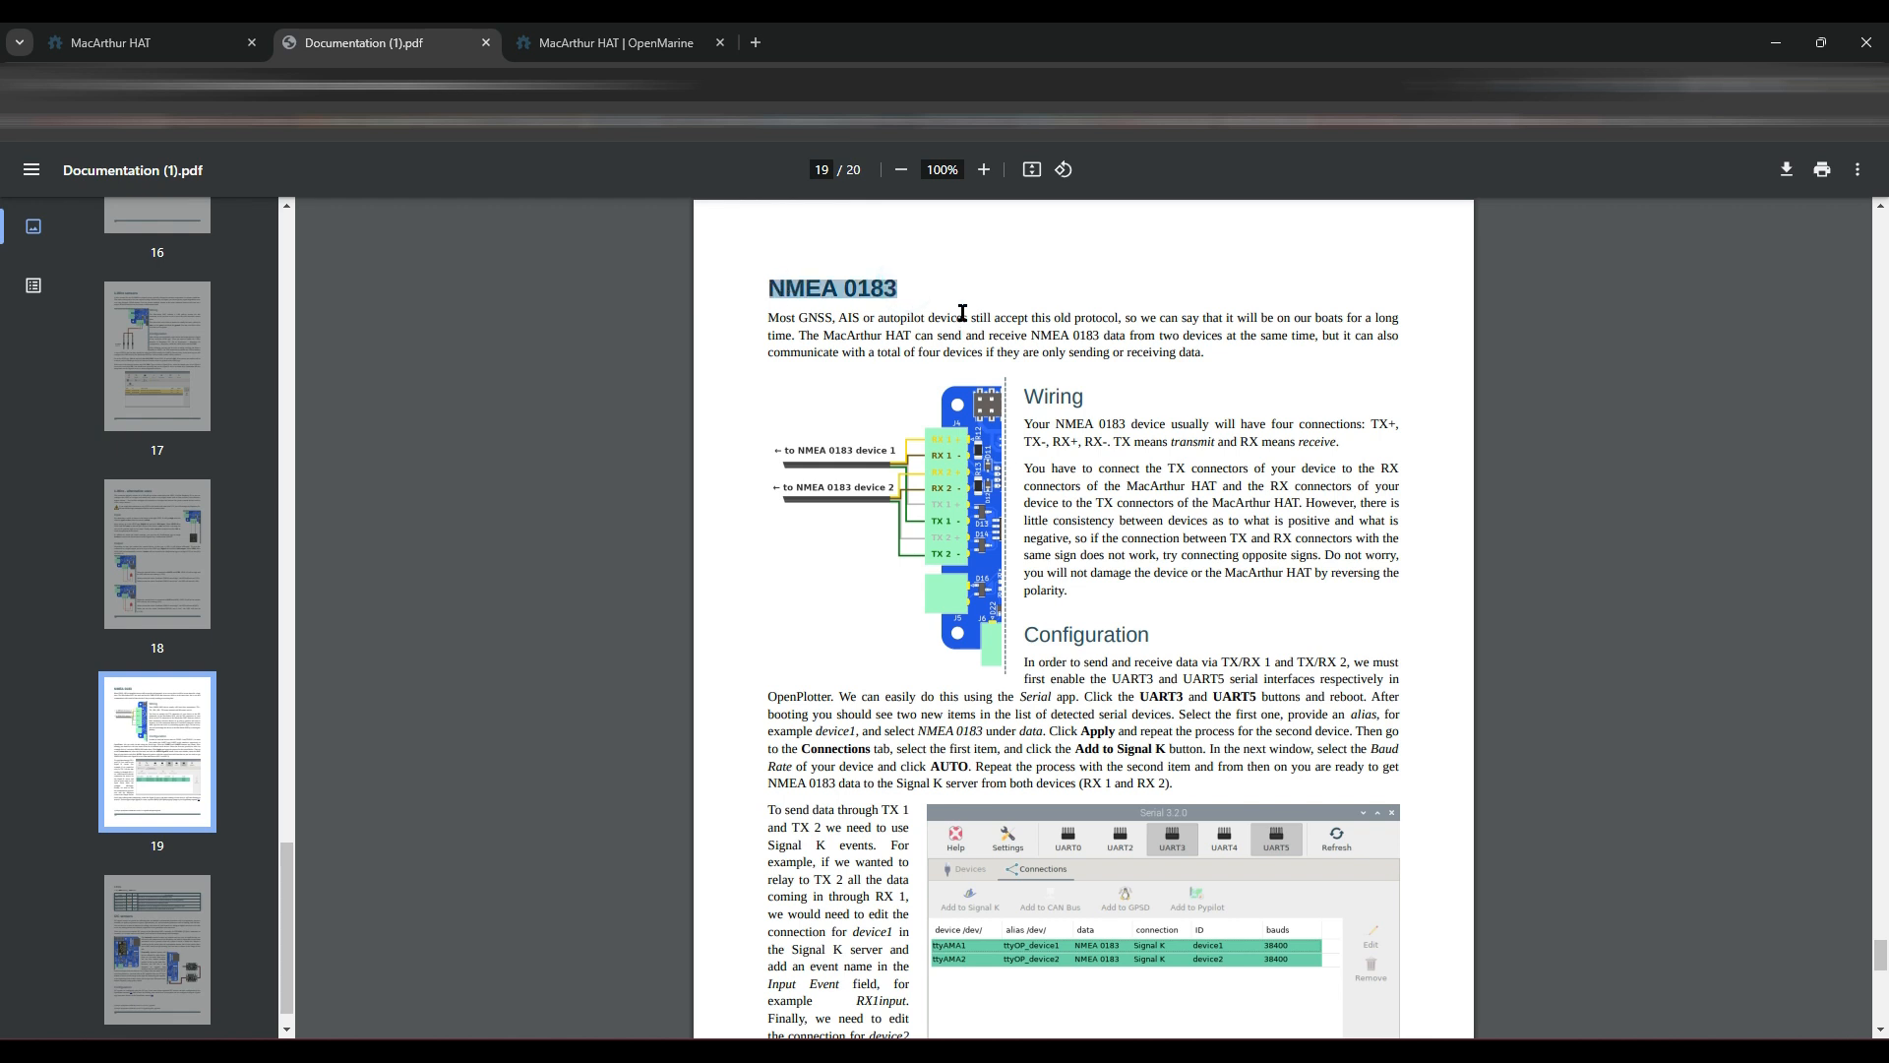
mouse_move(939, 302)
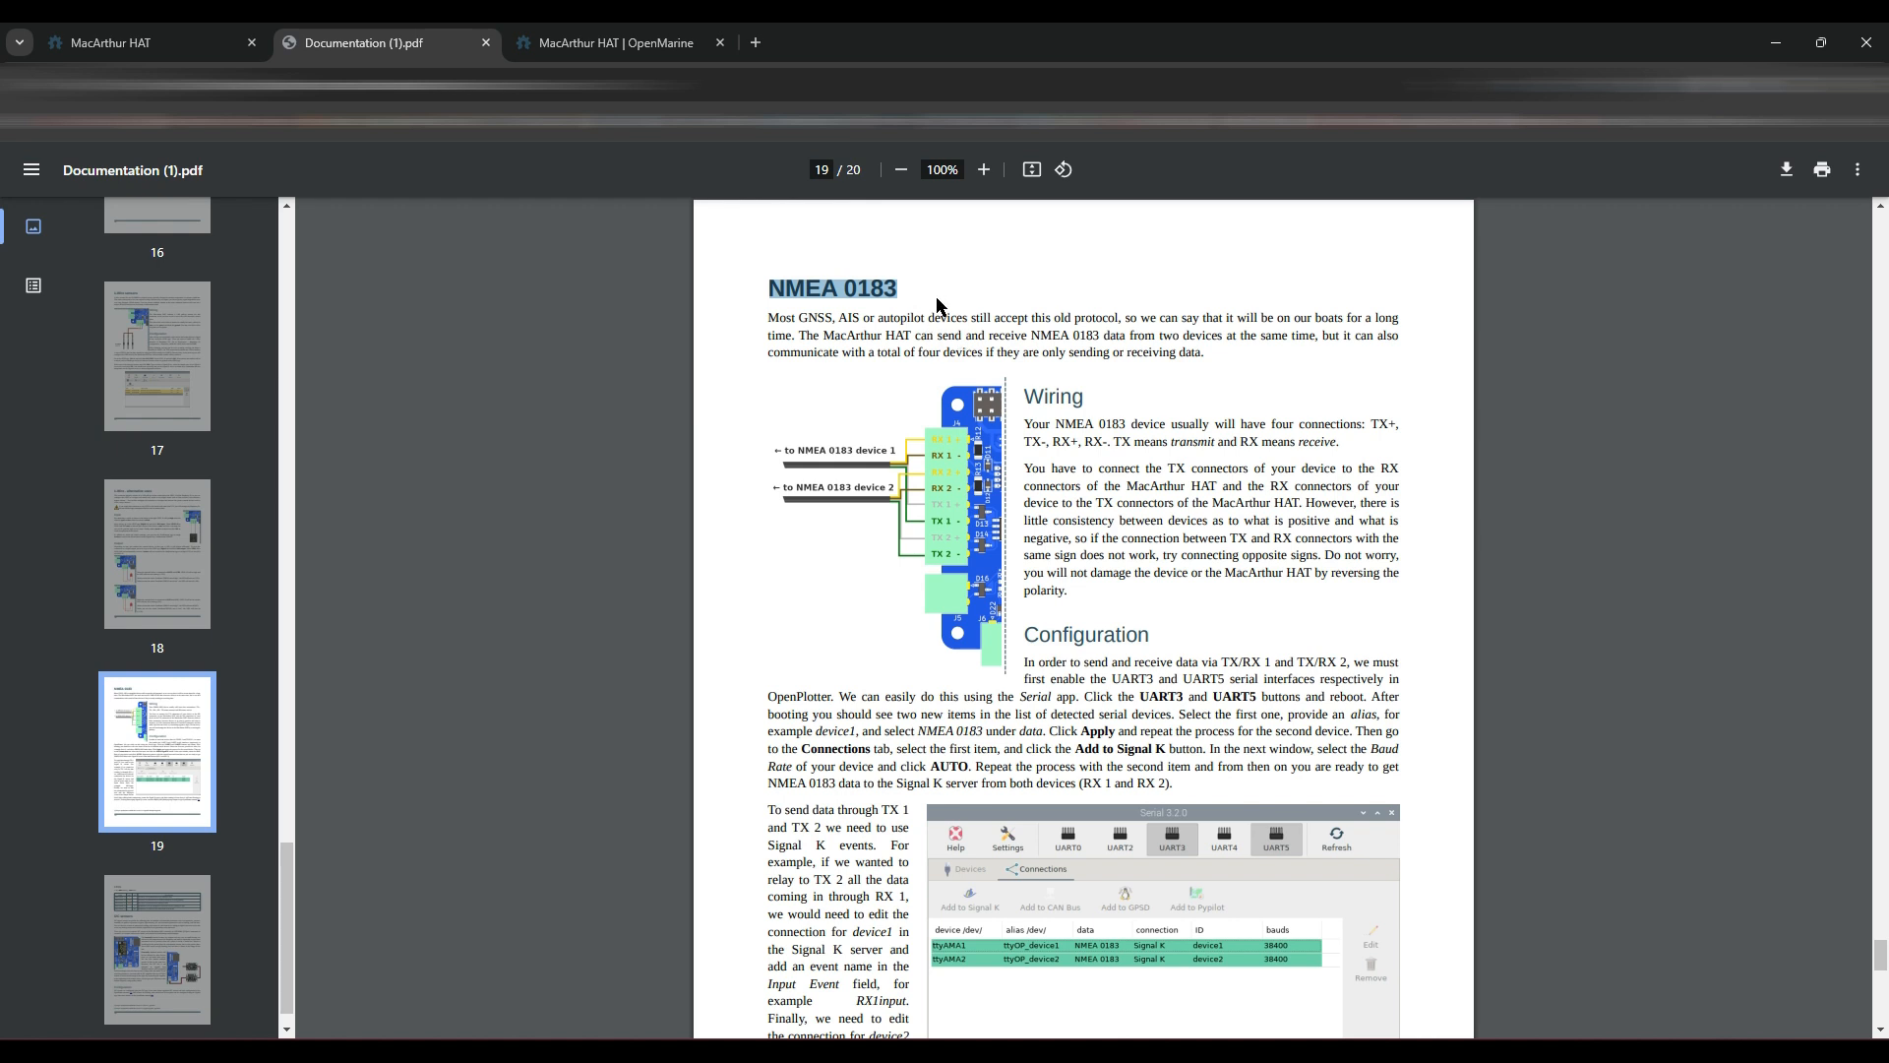
mouse_move(903, 278)
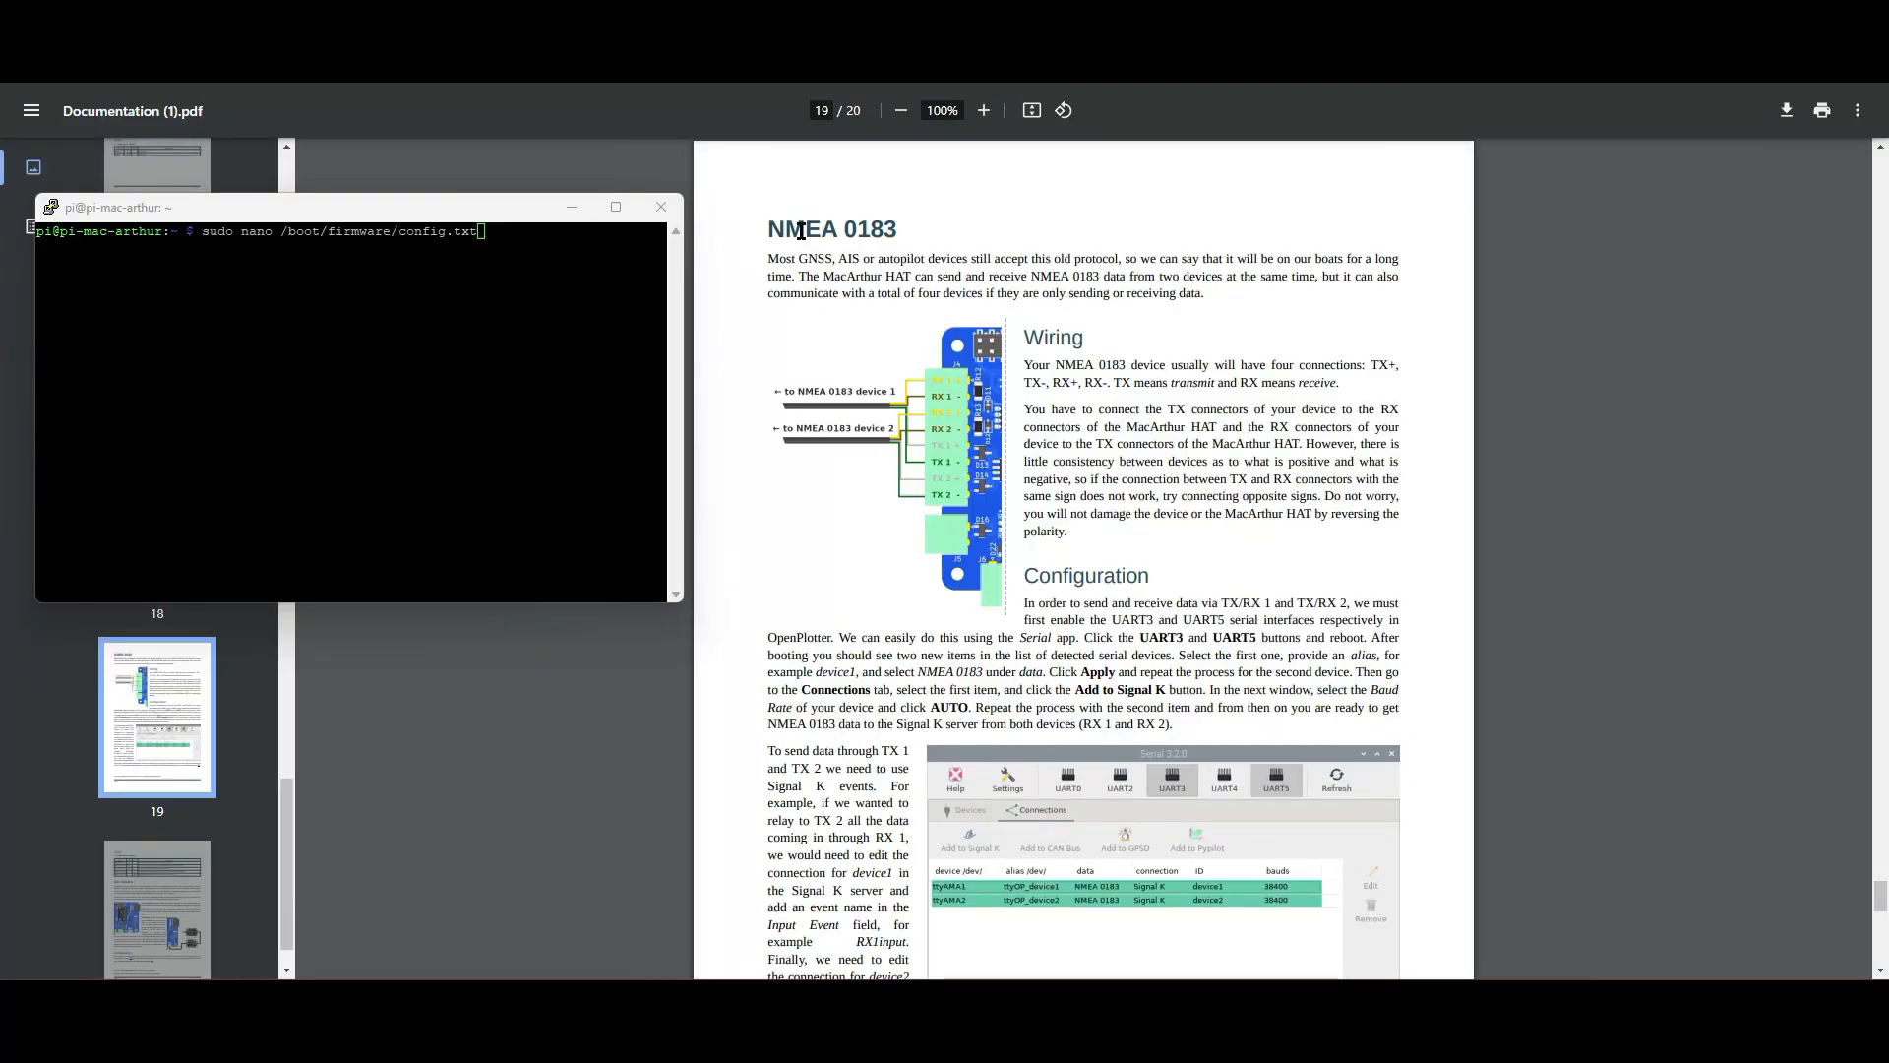
mouse_move(880, 226)
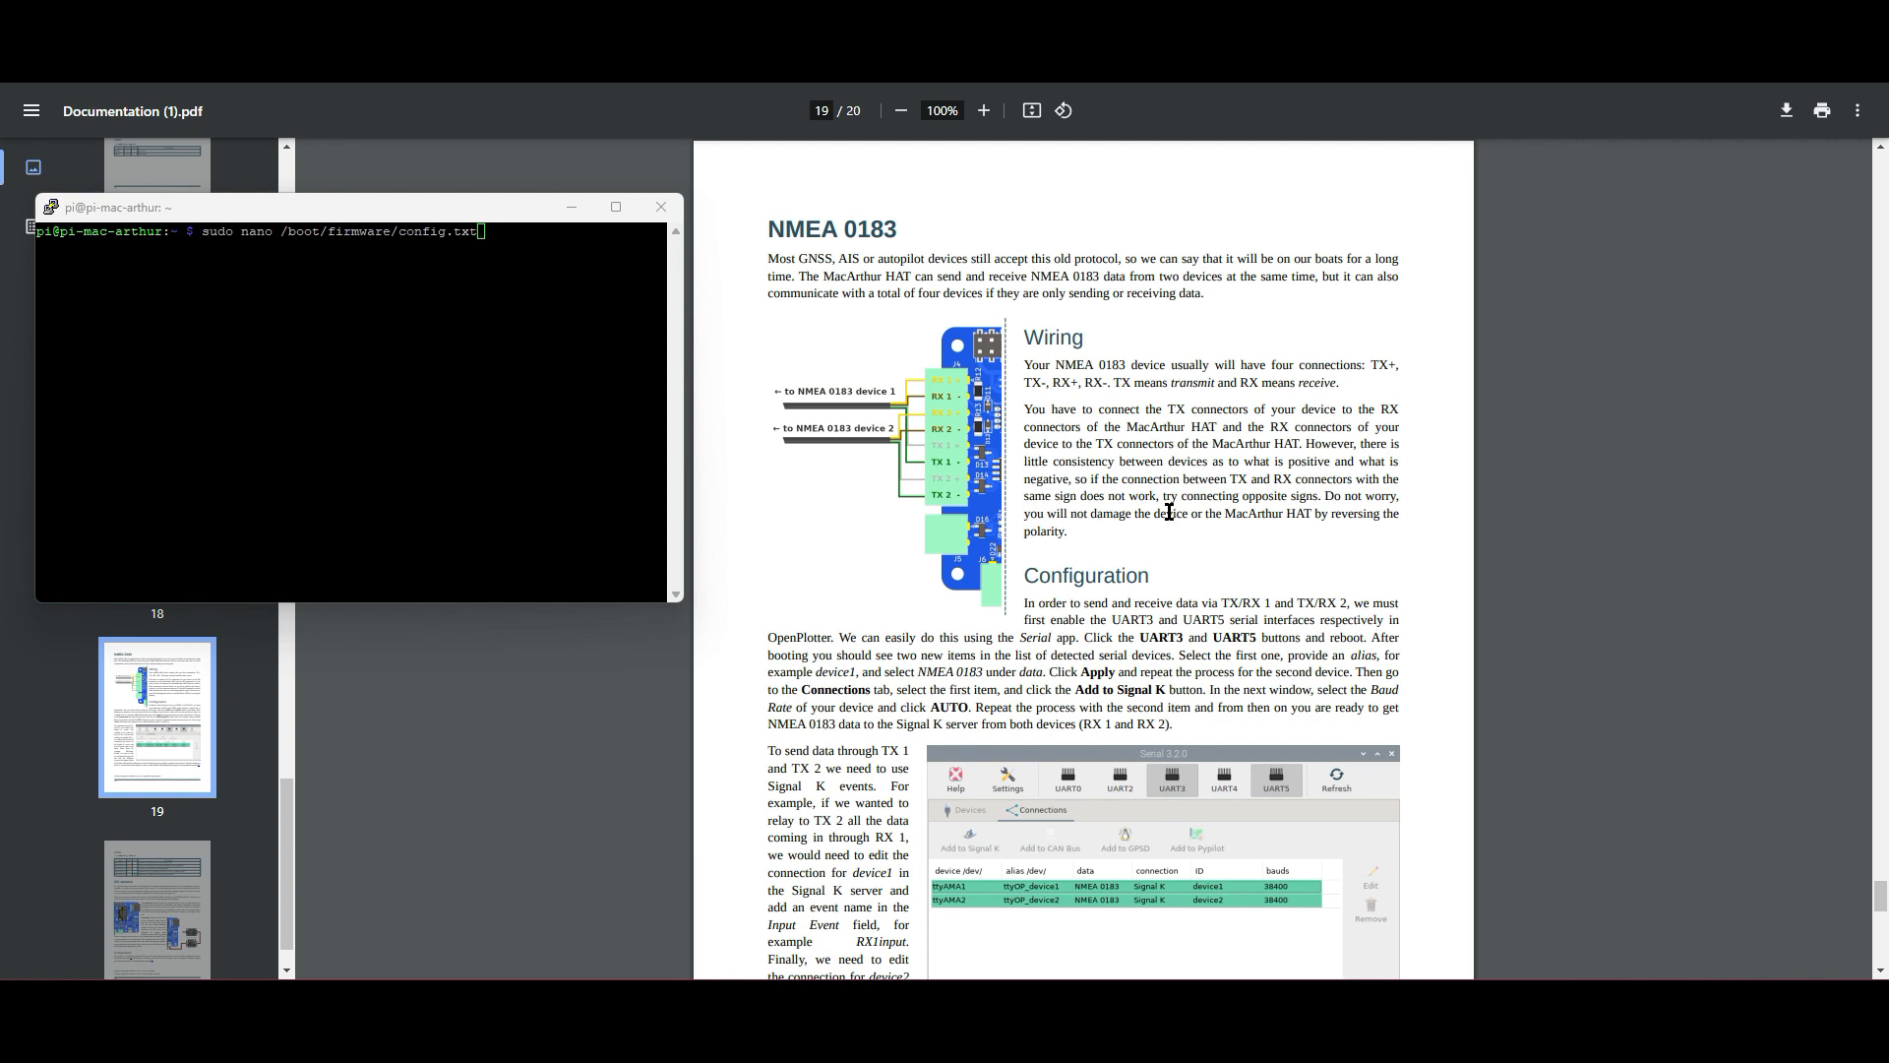
mouse_move(1070, 467)
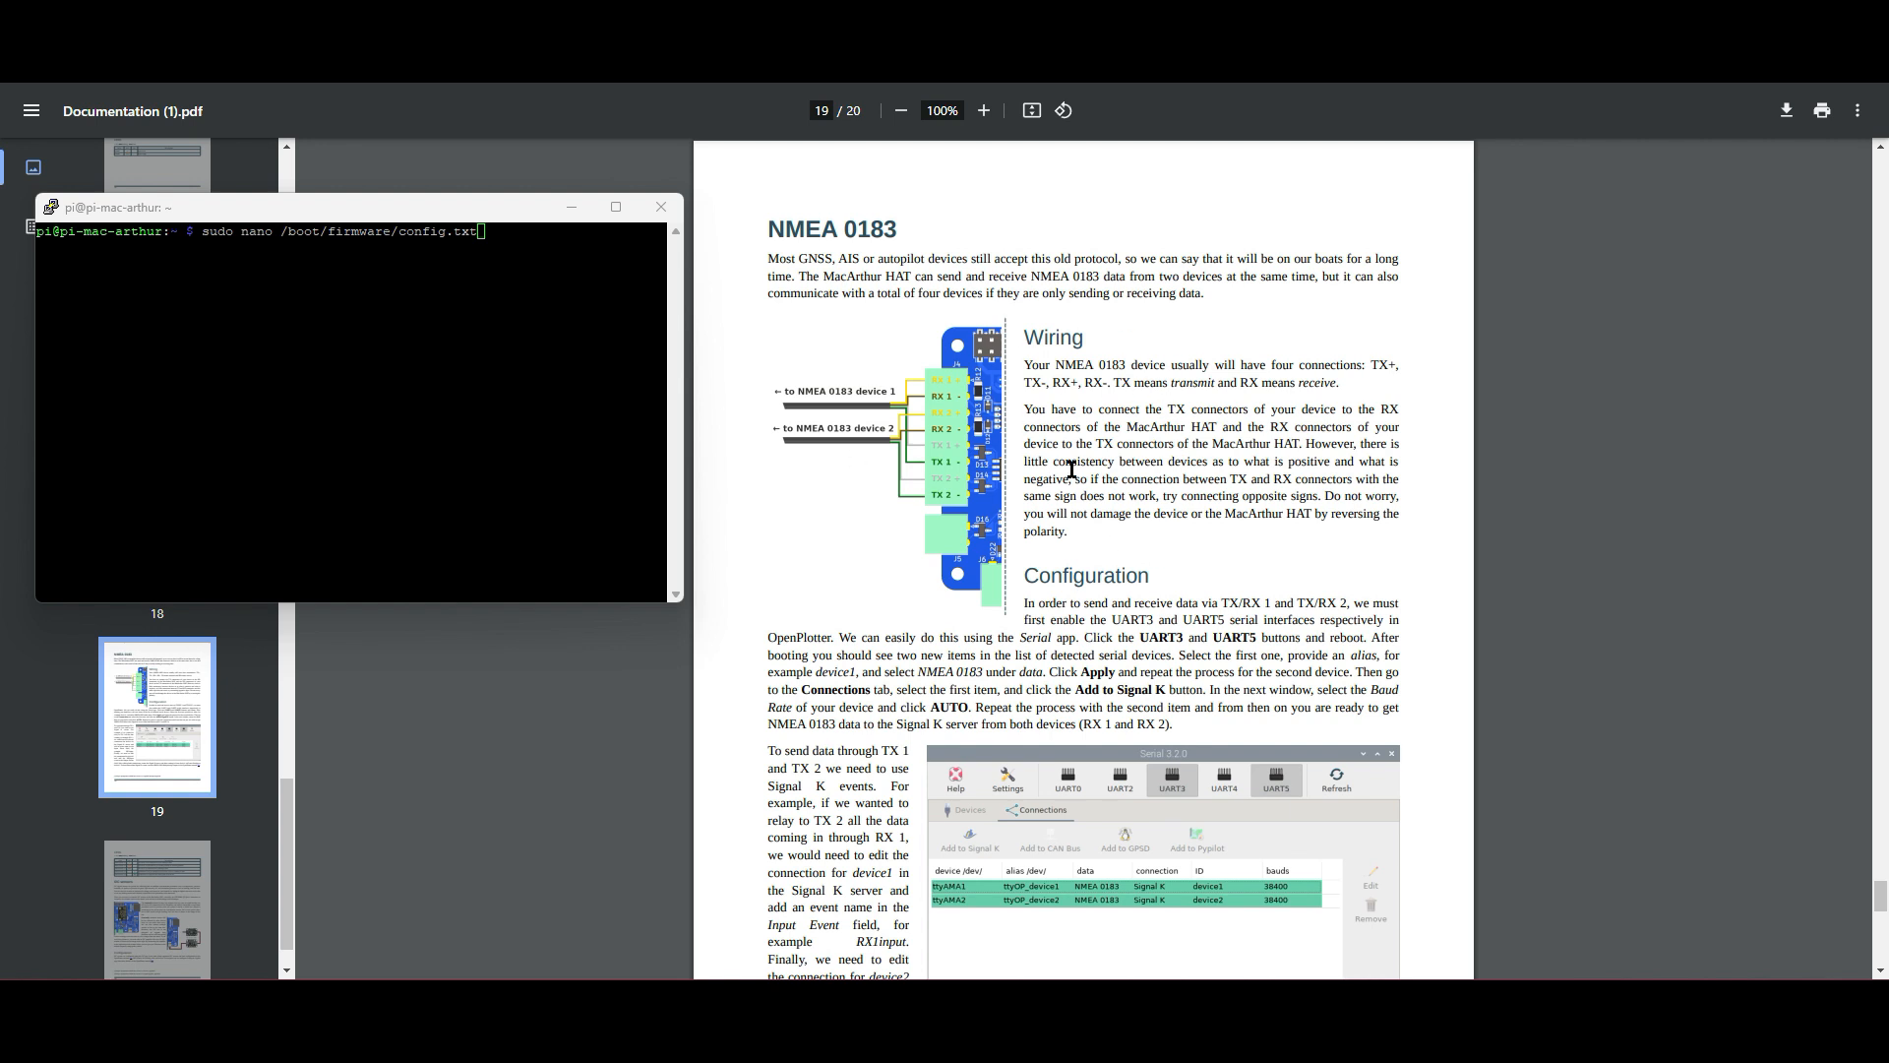
- Scroll the documentation and nudge the PuTTY window slightly over it
scroll("down", 3)
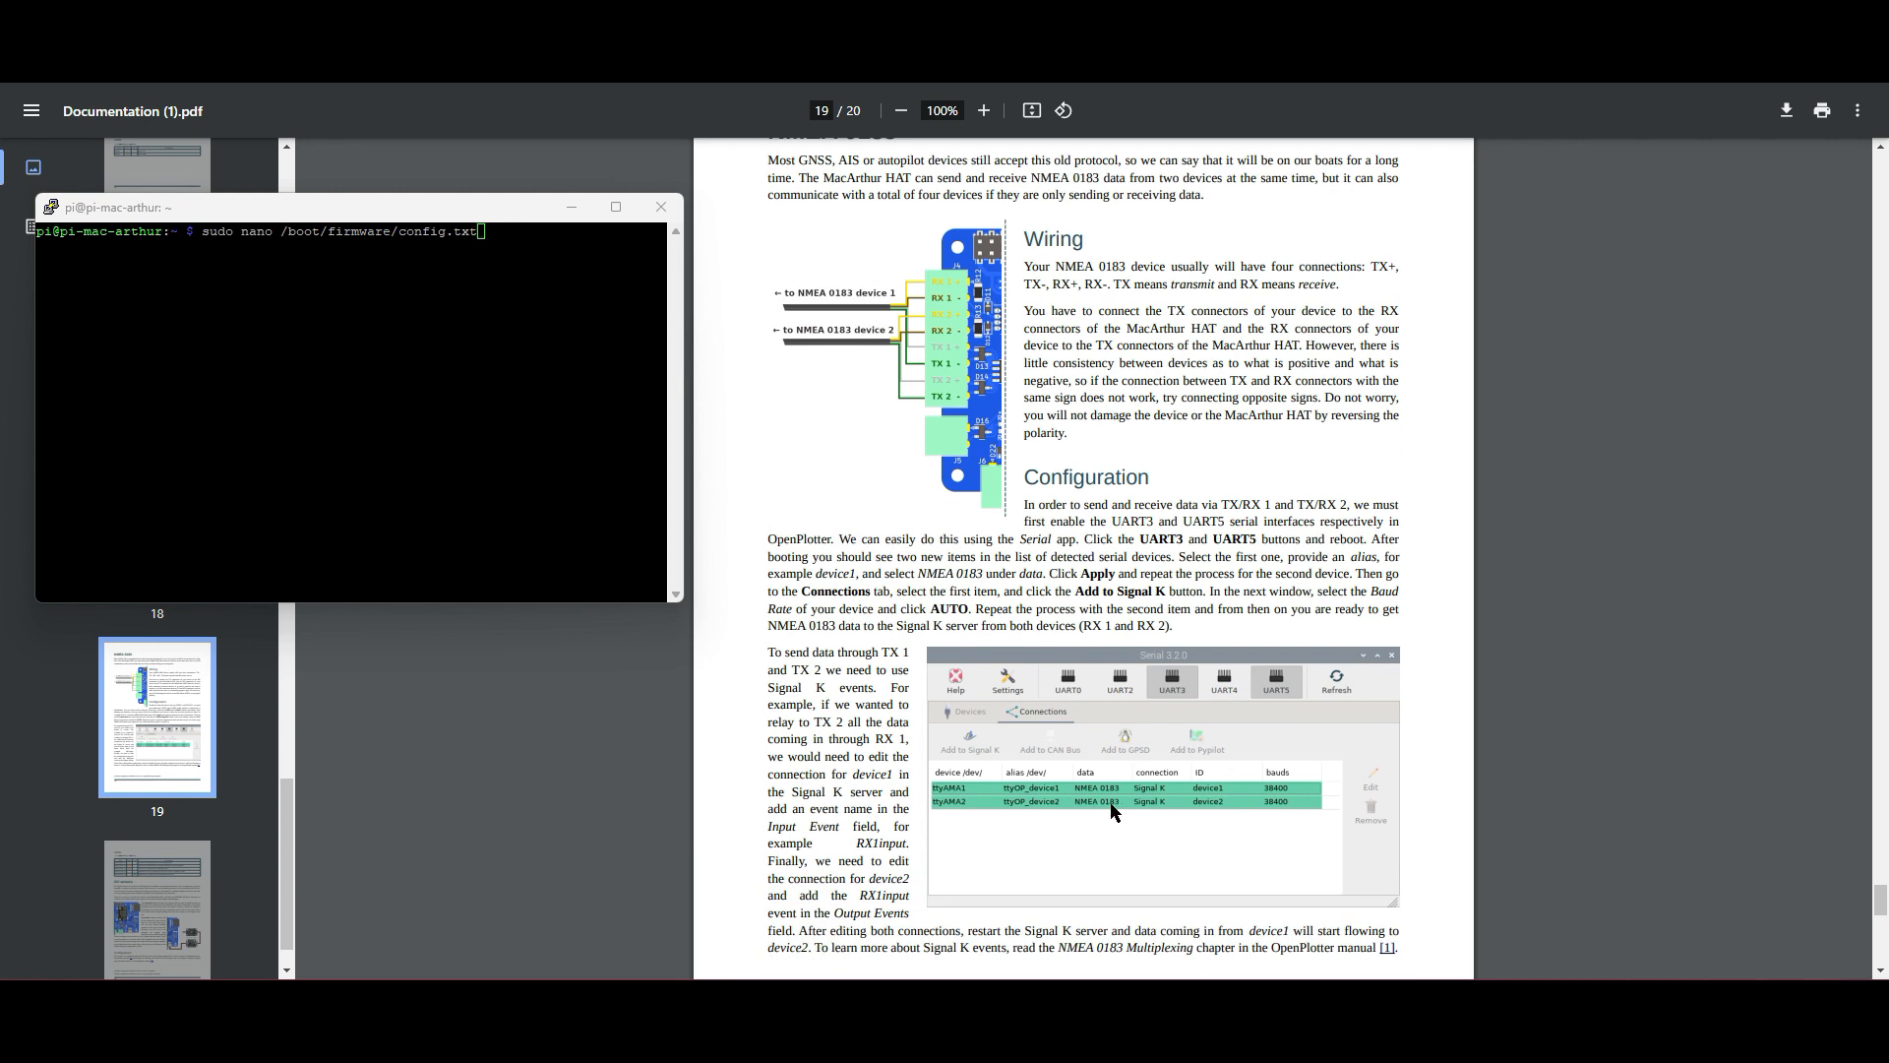
mouse_move(1245, 748)
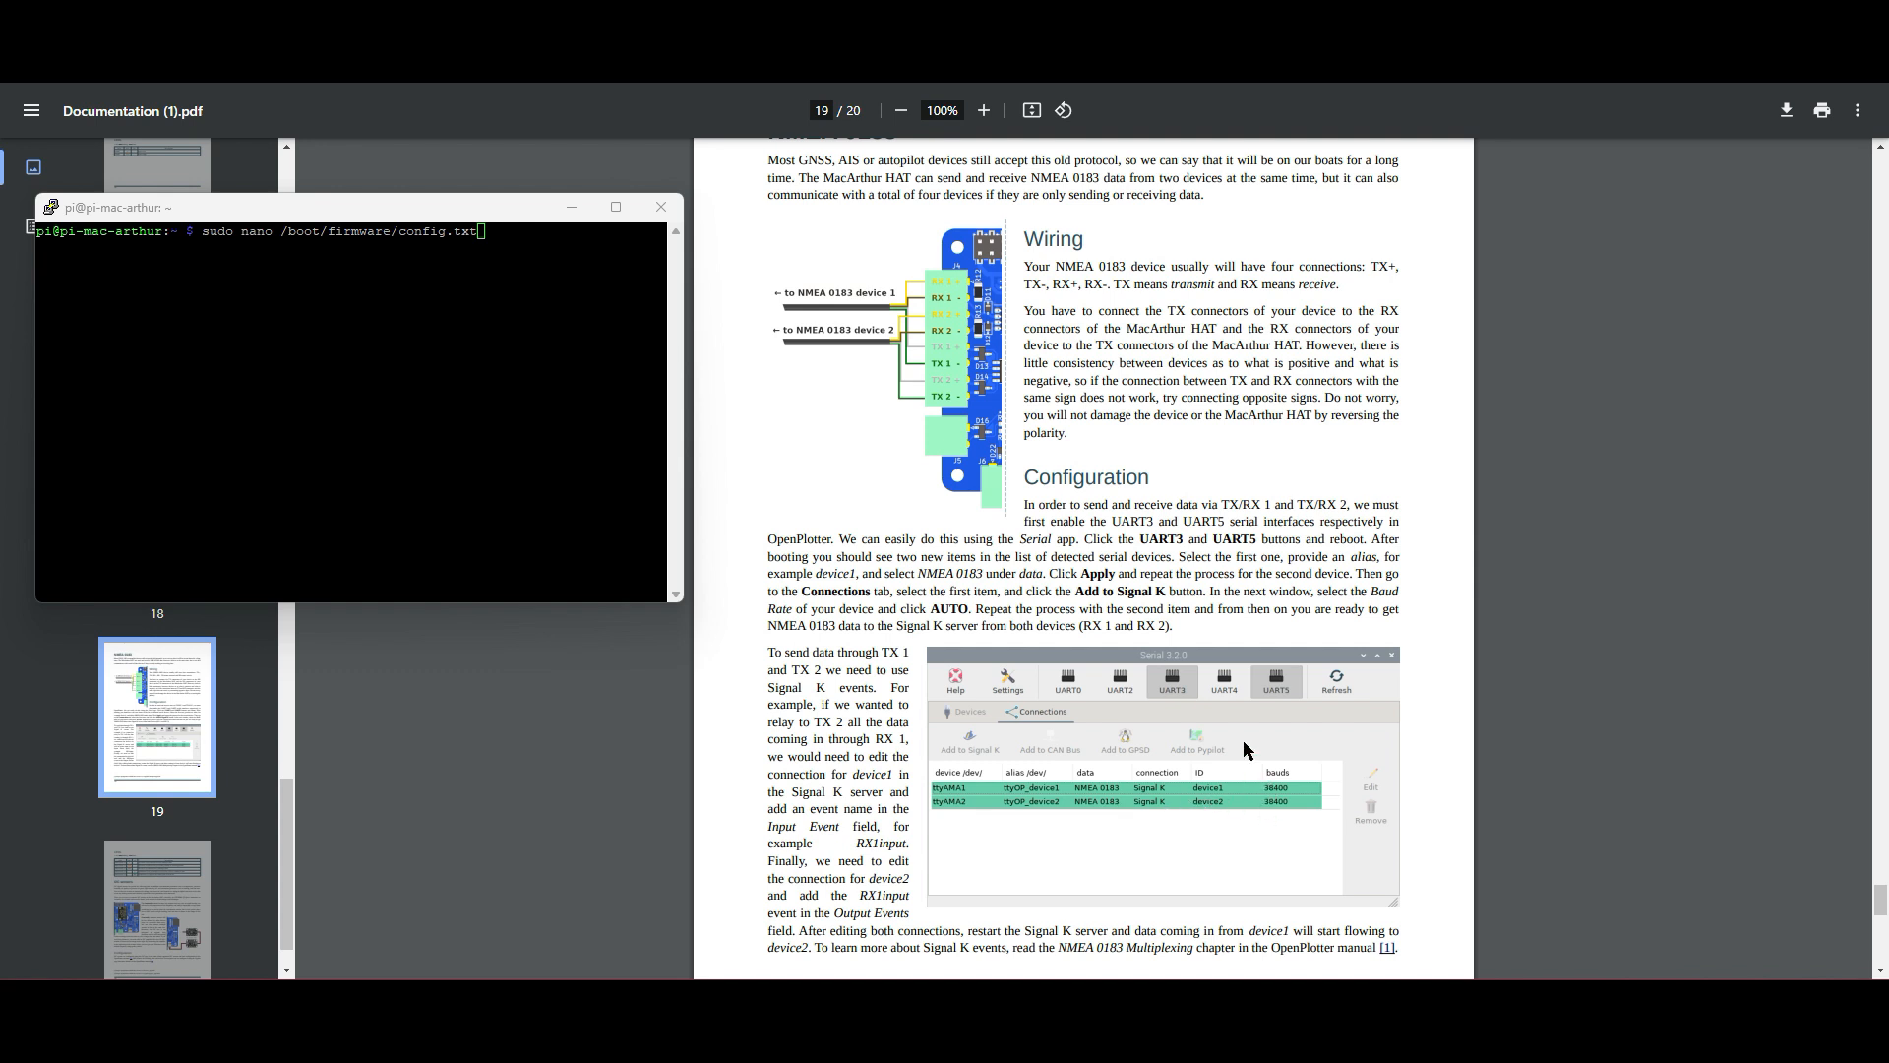
mouse_move(1231, 530)
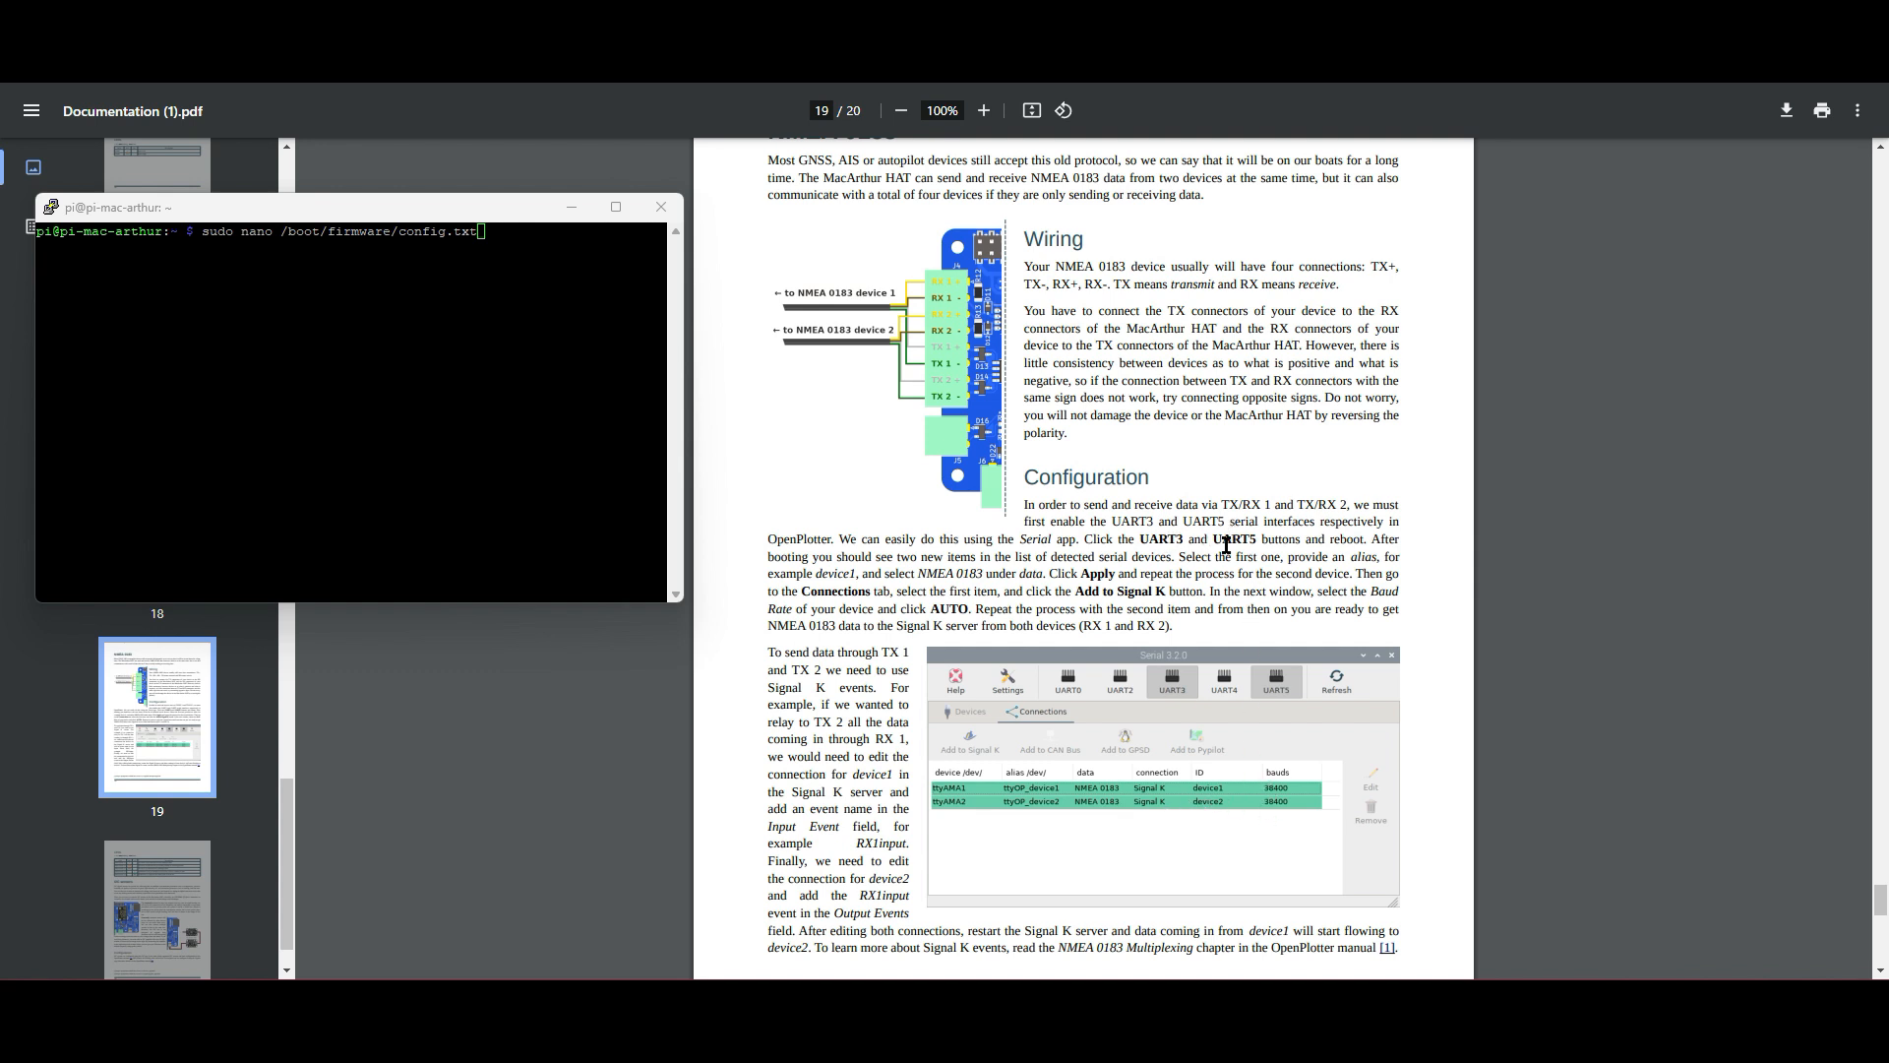
mouse_move(1322, 561)
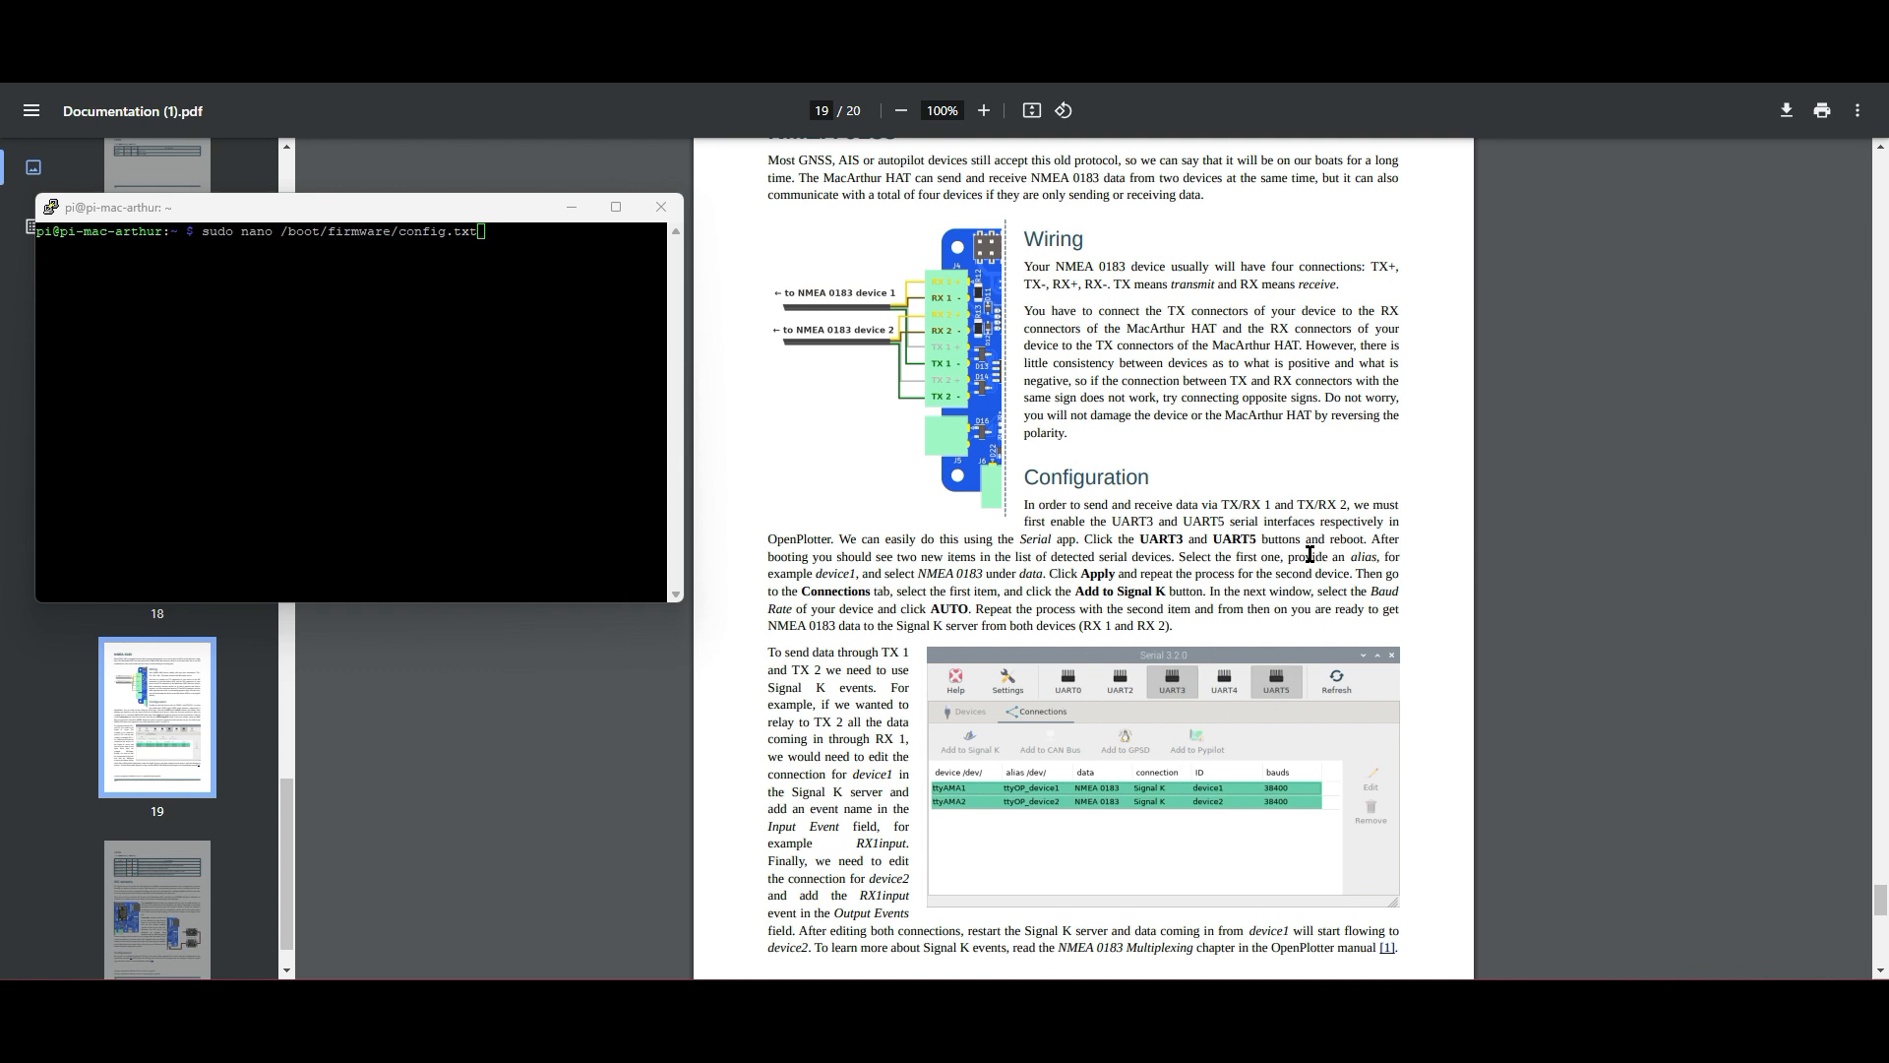
mouse_move(490, 215)
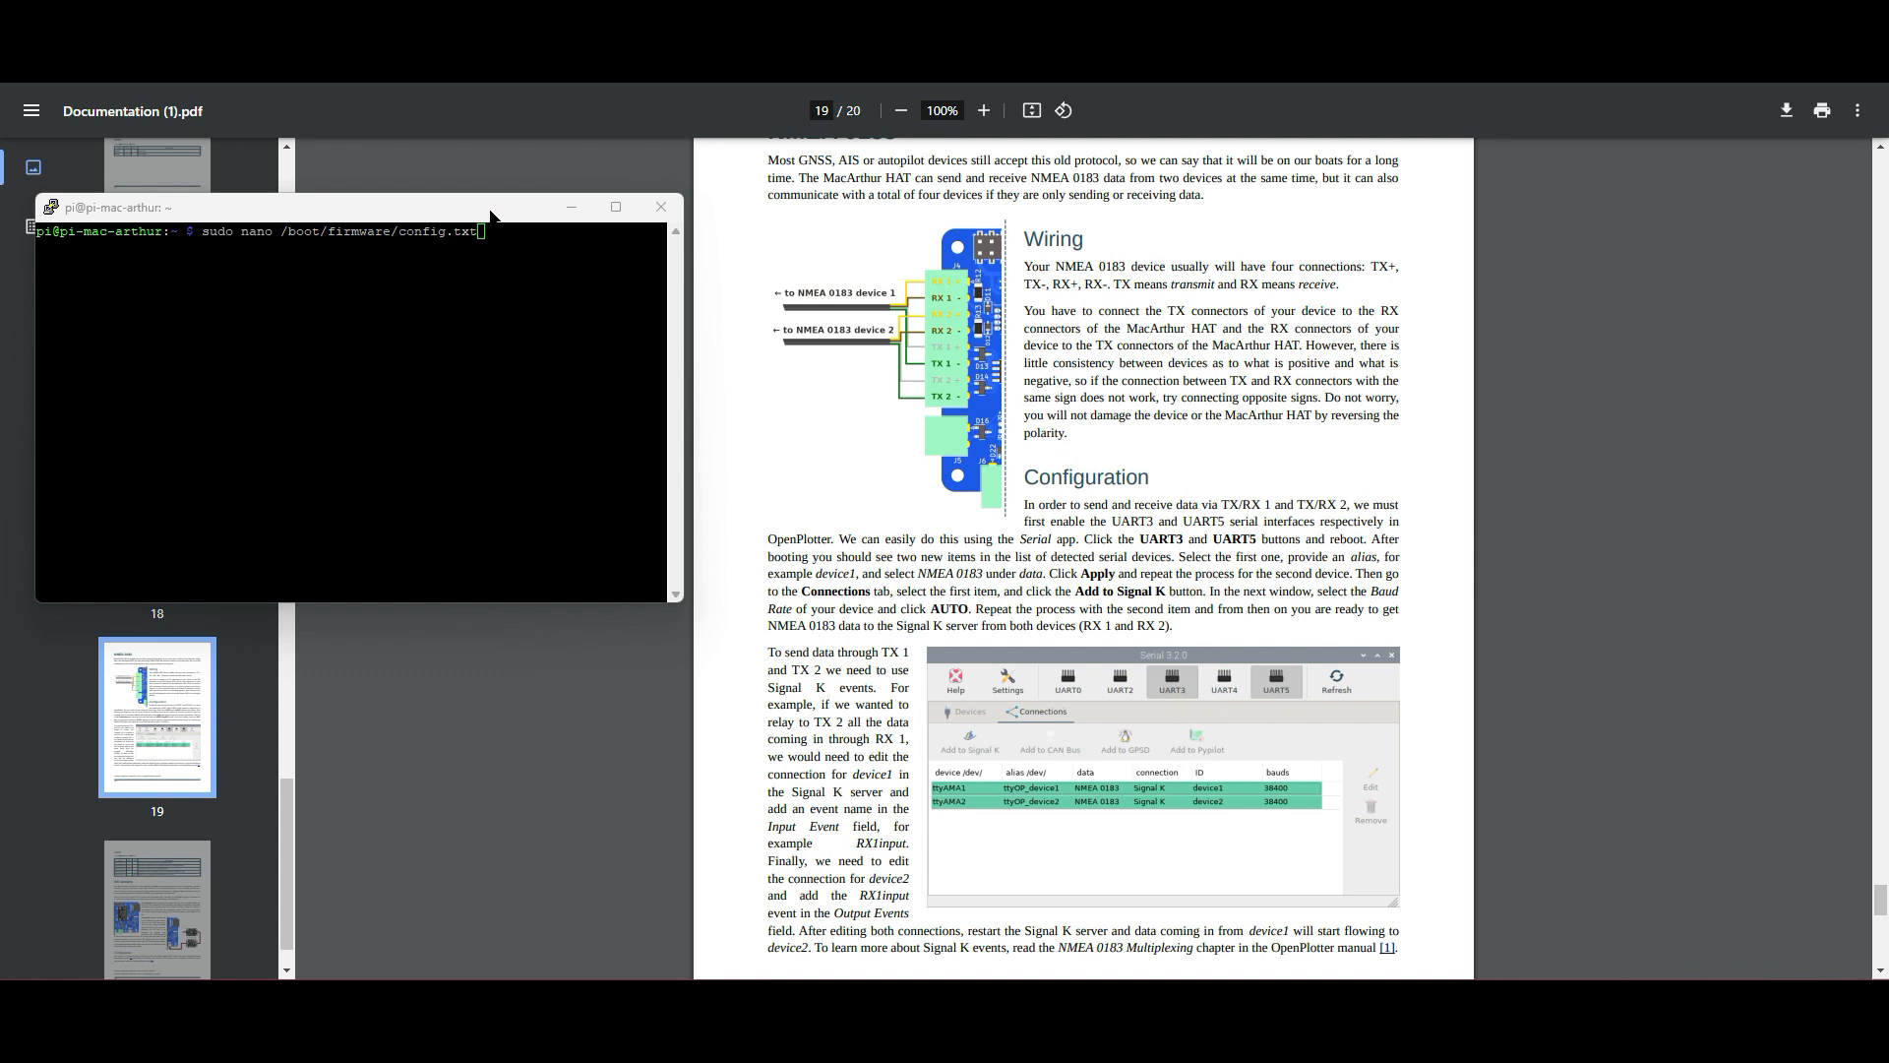
left_click_drag(361, 205, 386, 227)
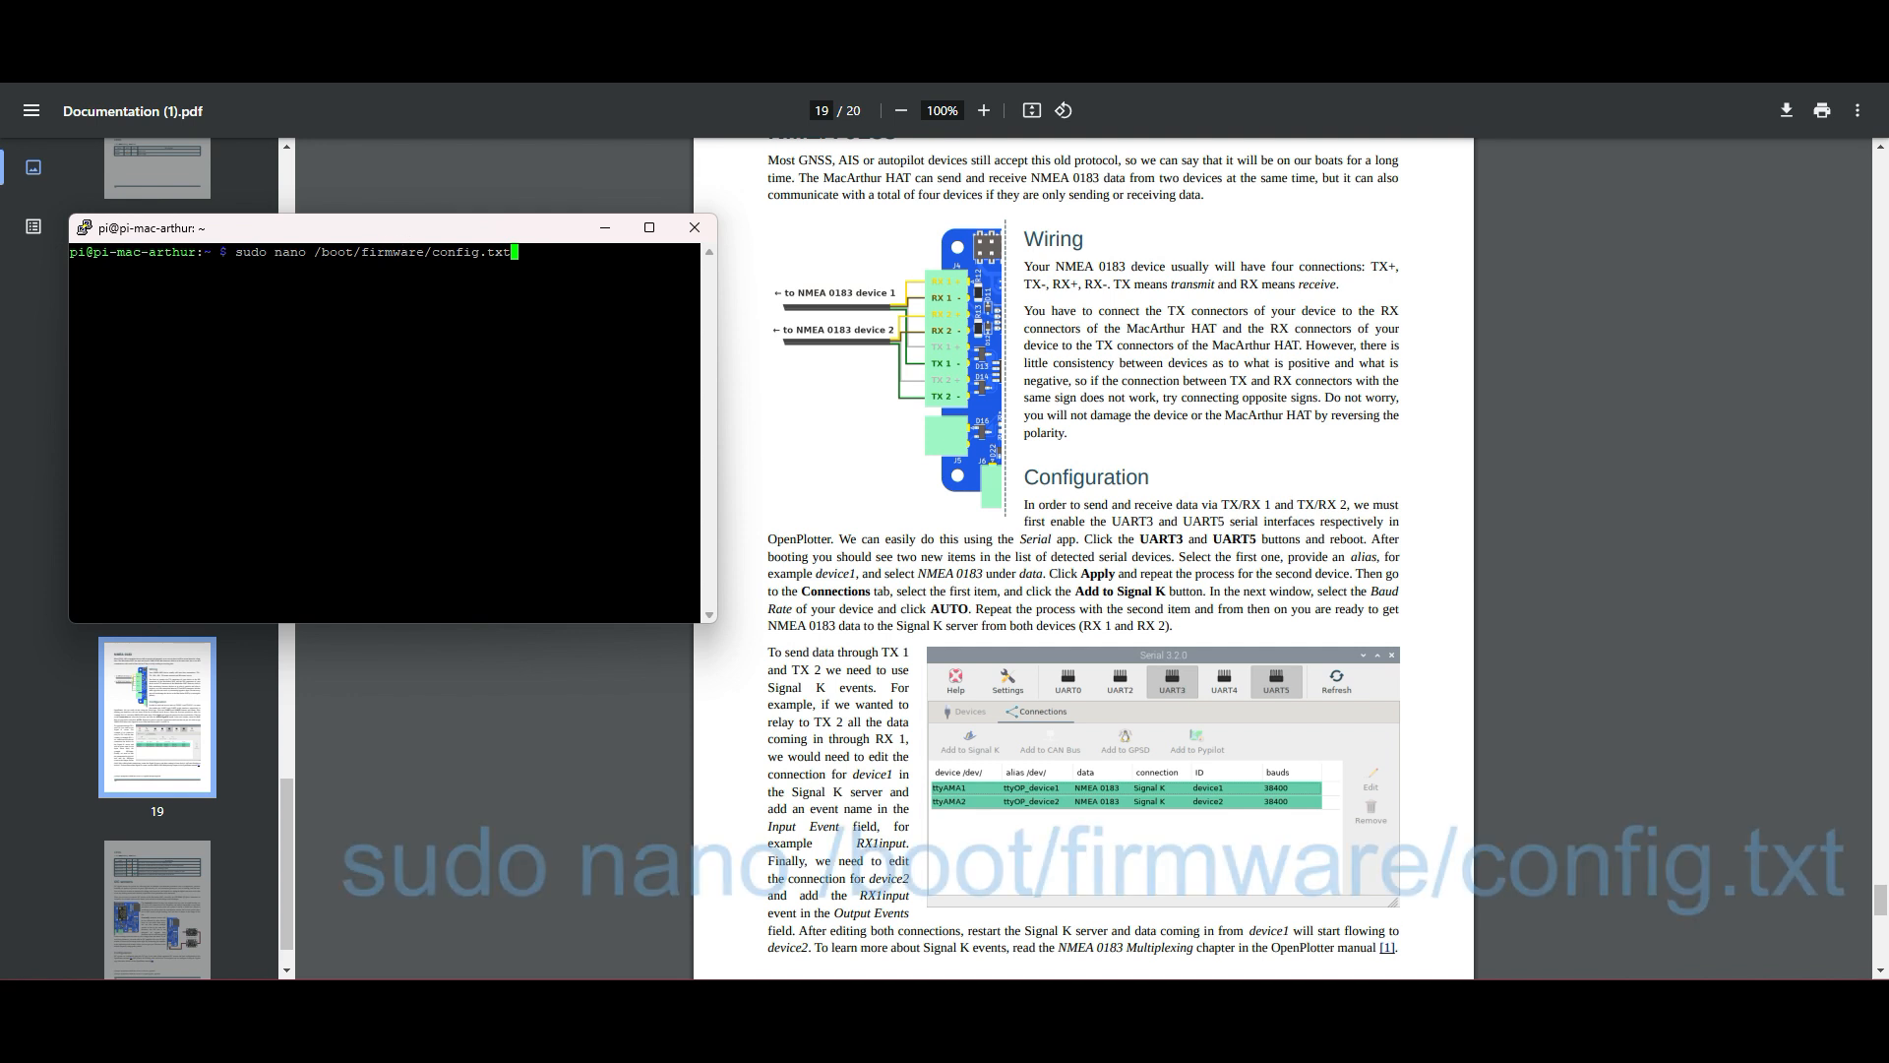
- Open config.txt in nano, check the enable_uart, uart3, uart5 and w1-gpio overlay lines, then exit
key("Return")
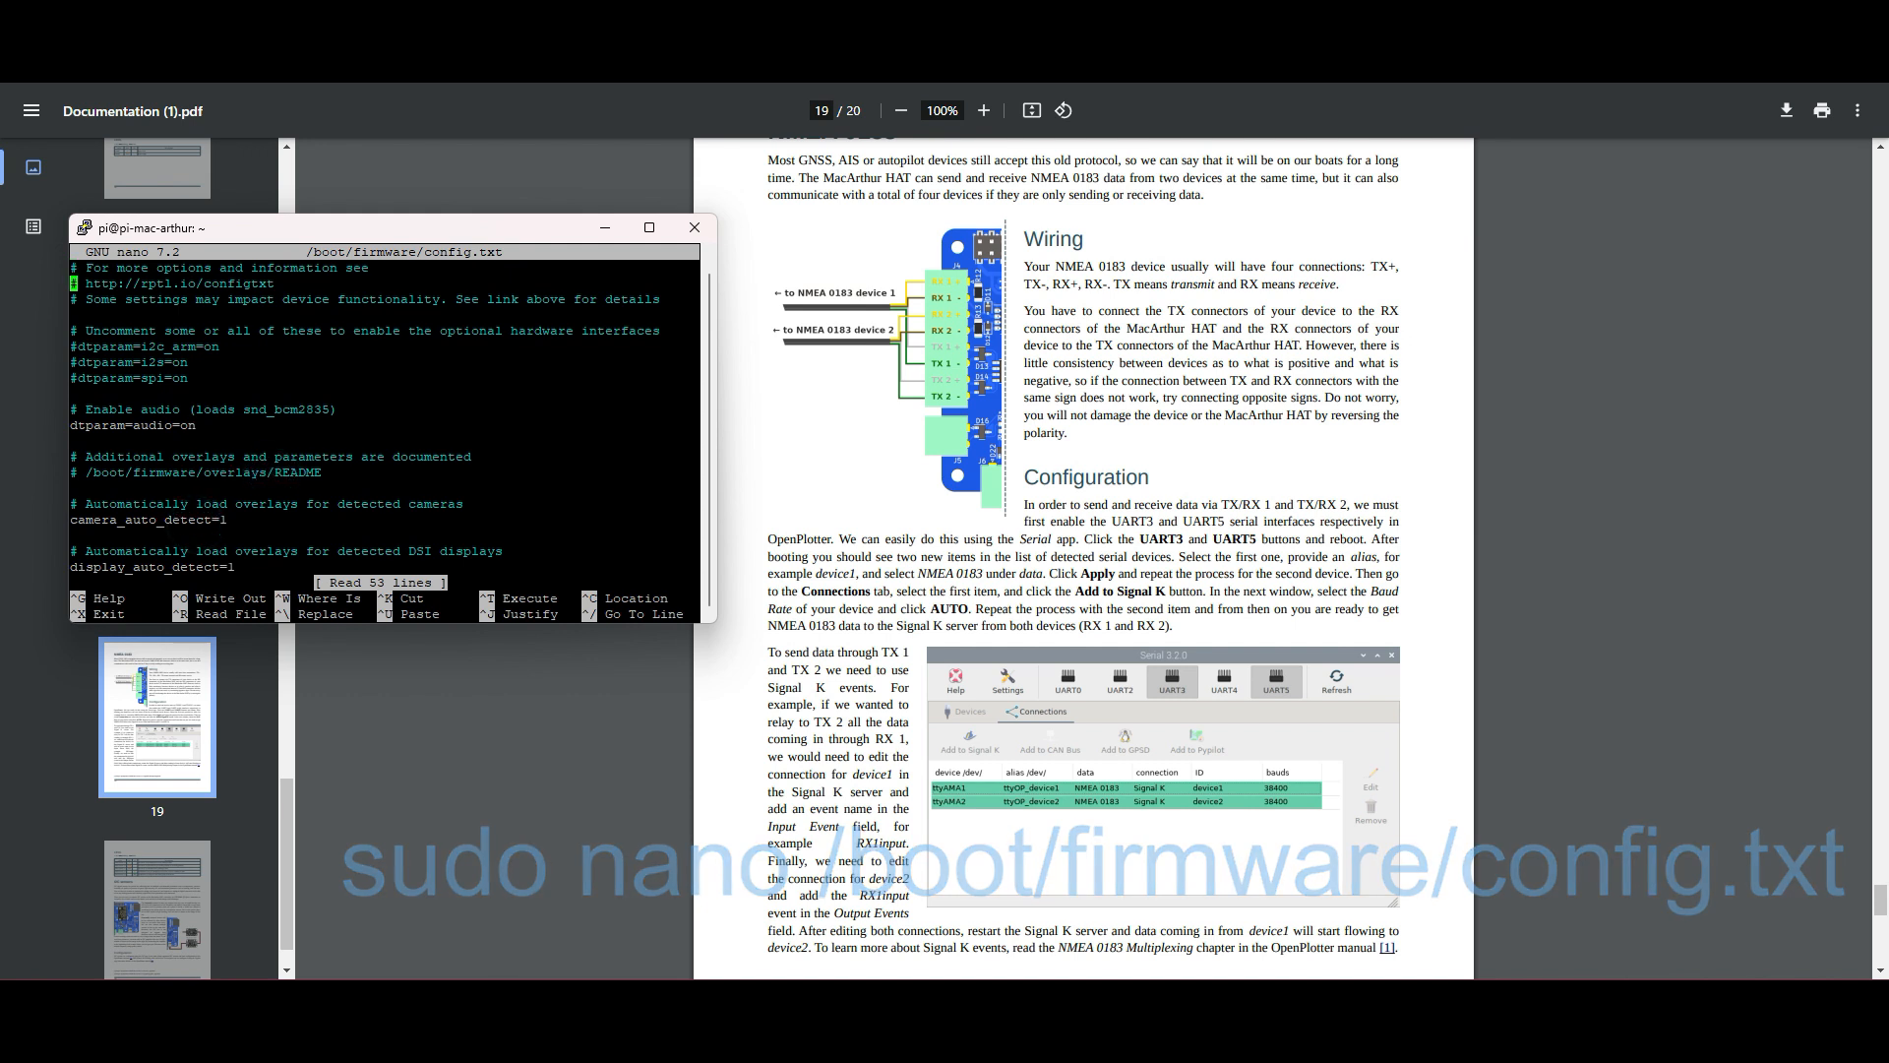
scroll("down", 3)
type("dtoverlay=uart5")
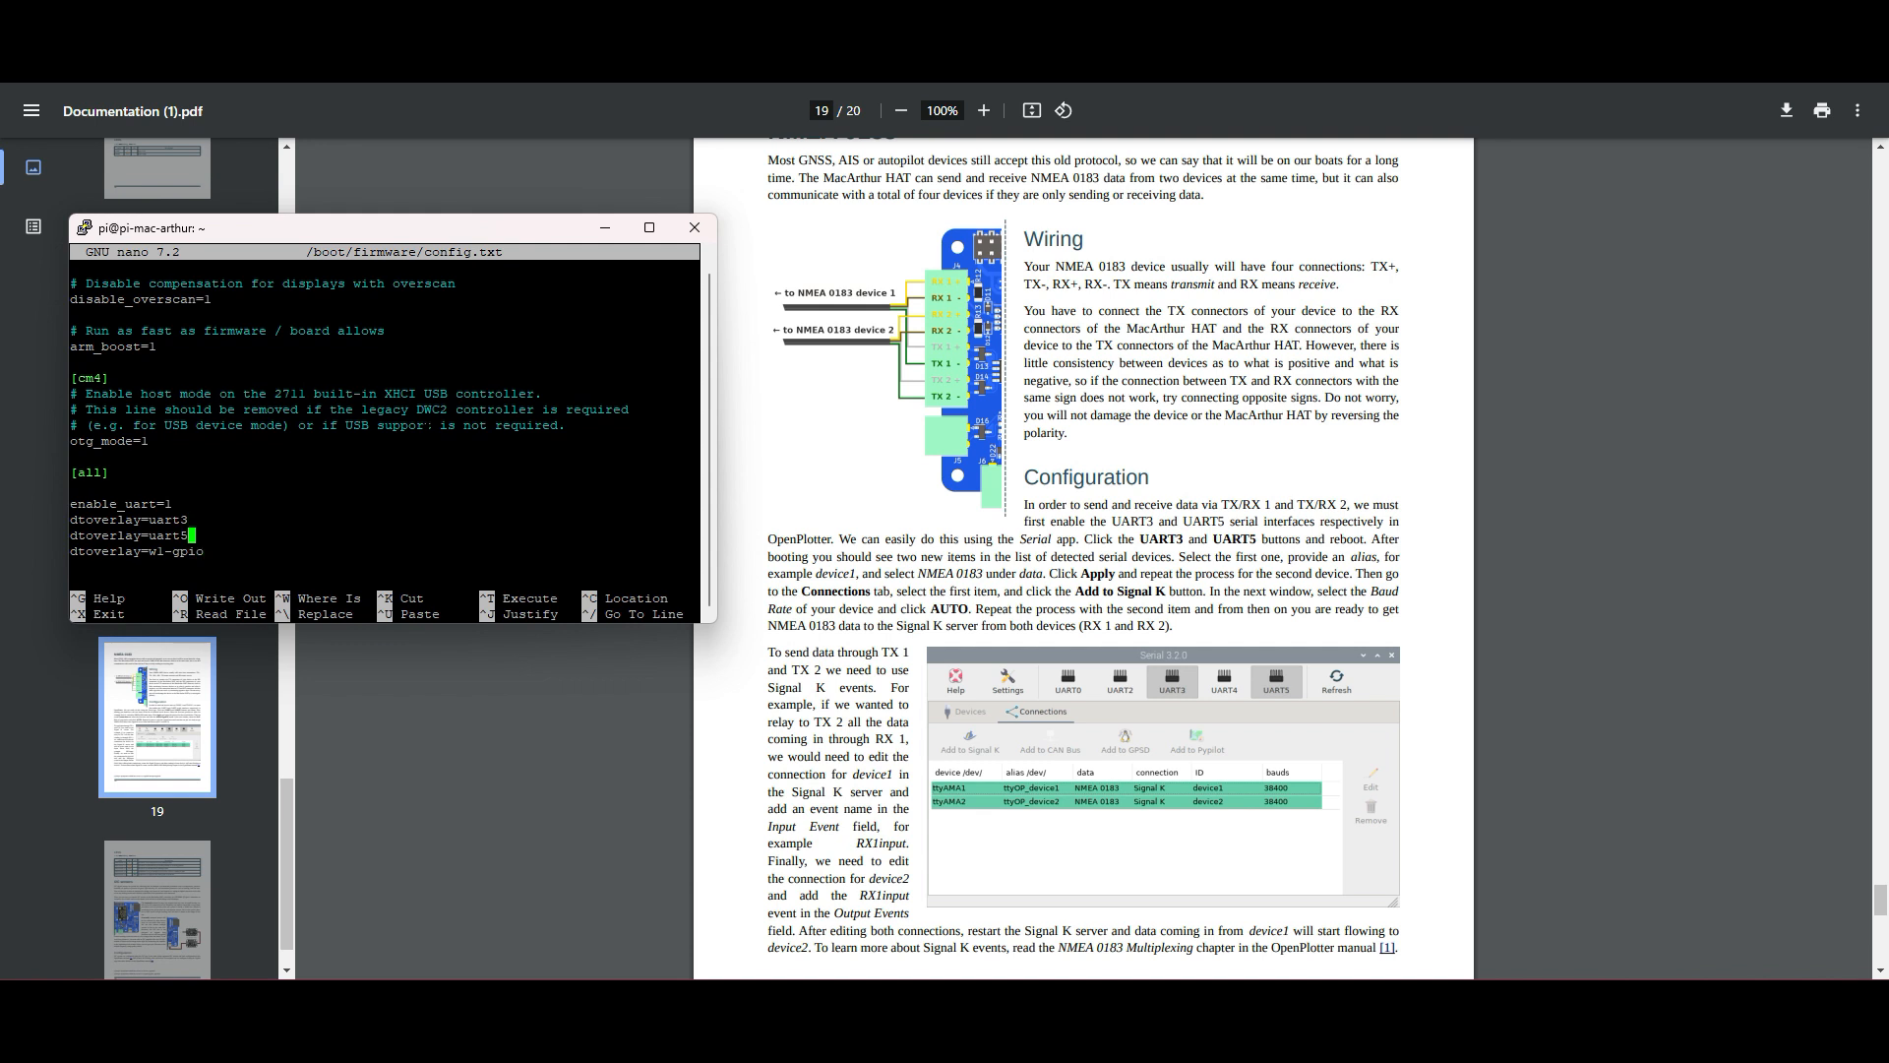
key("ctrl+x")
type("lsusb")
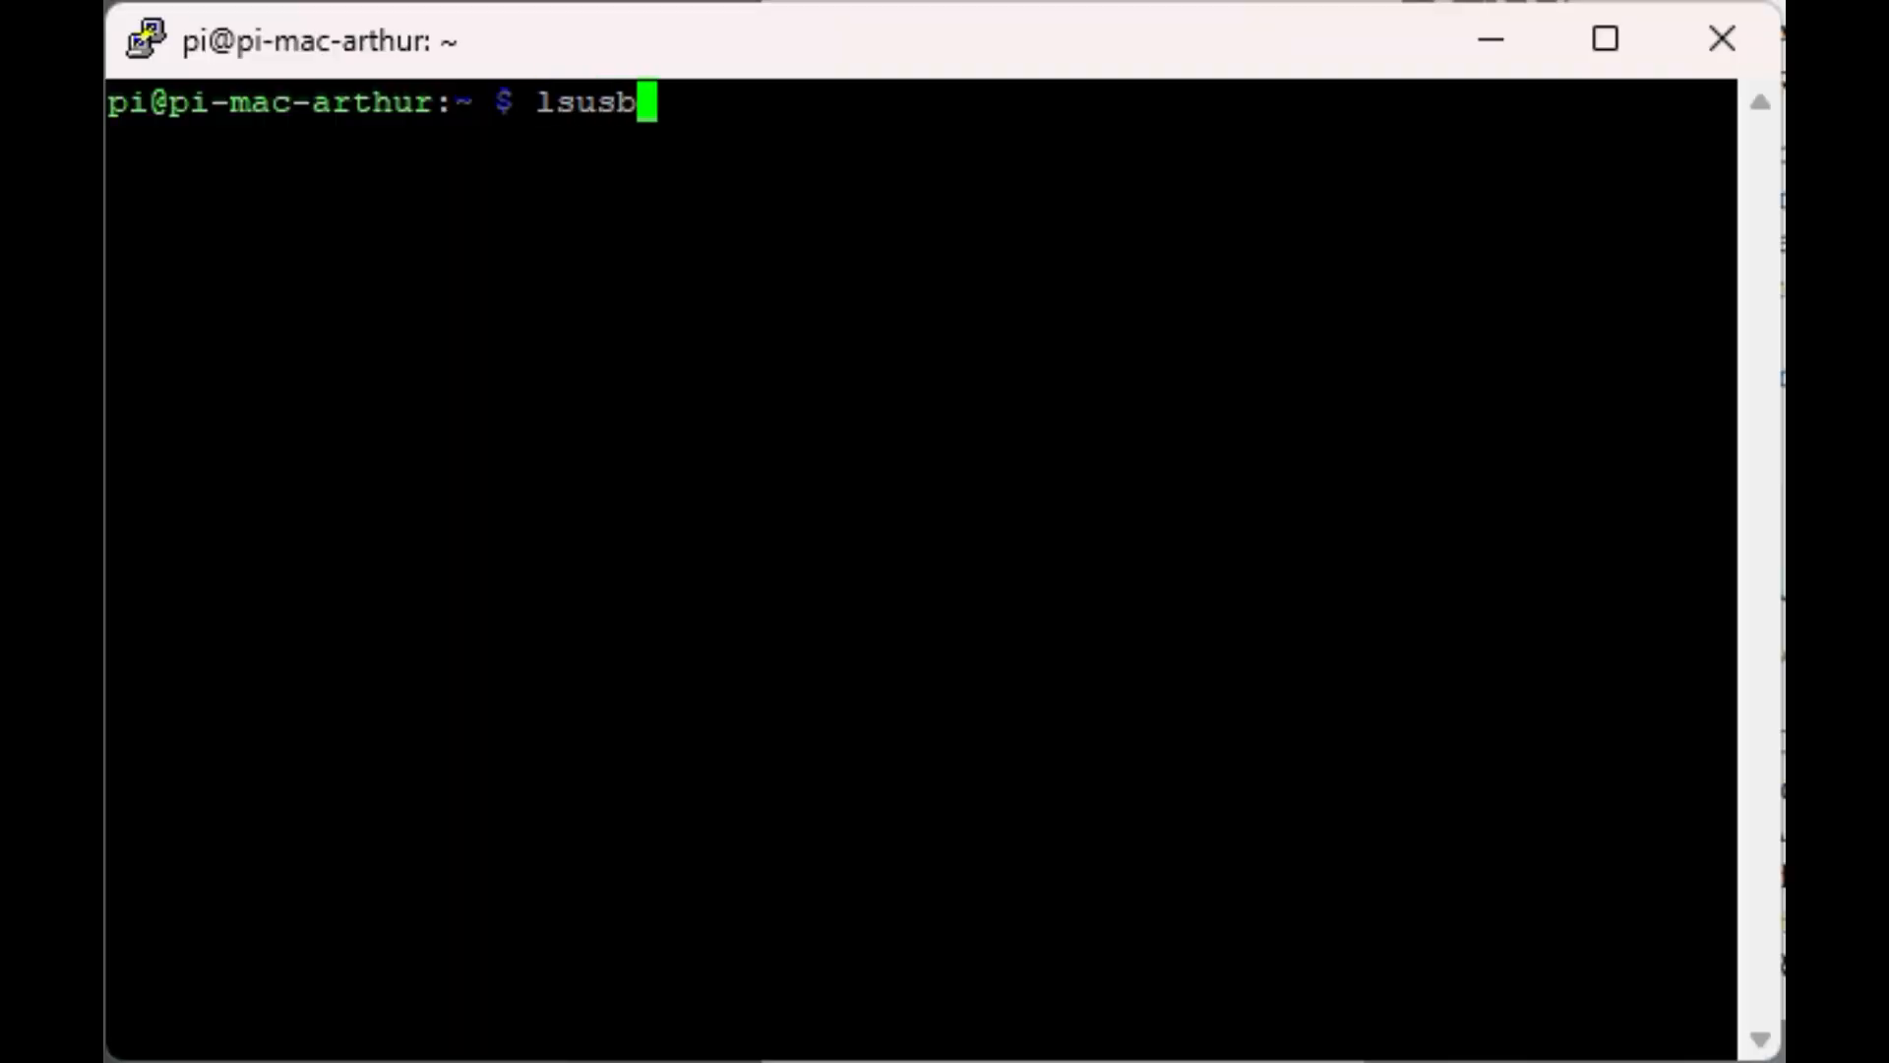
- Run lsusb to find the u-blox 7 GPS, then list /dev showing ttyACM0, ttyAMA3 and ttyAMA5
key("Return")
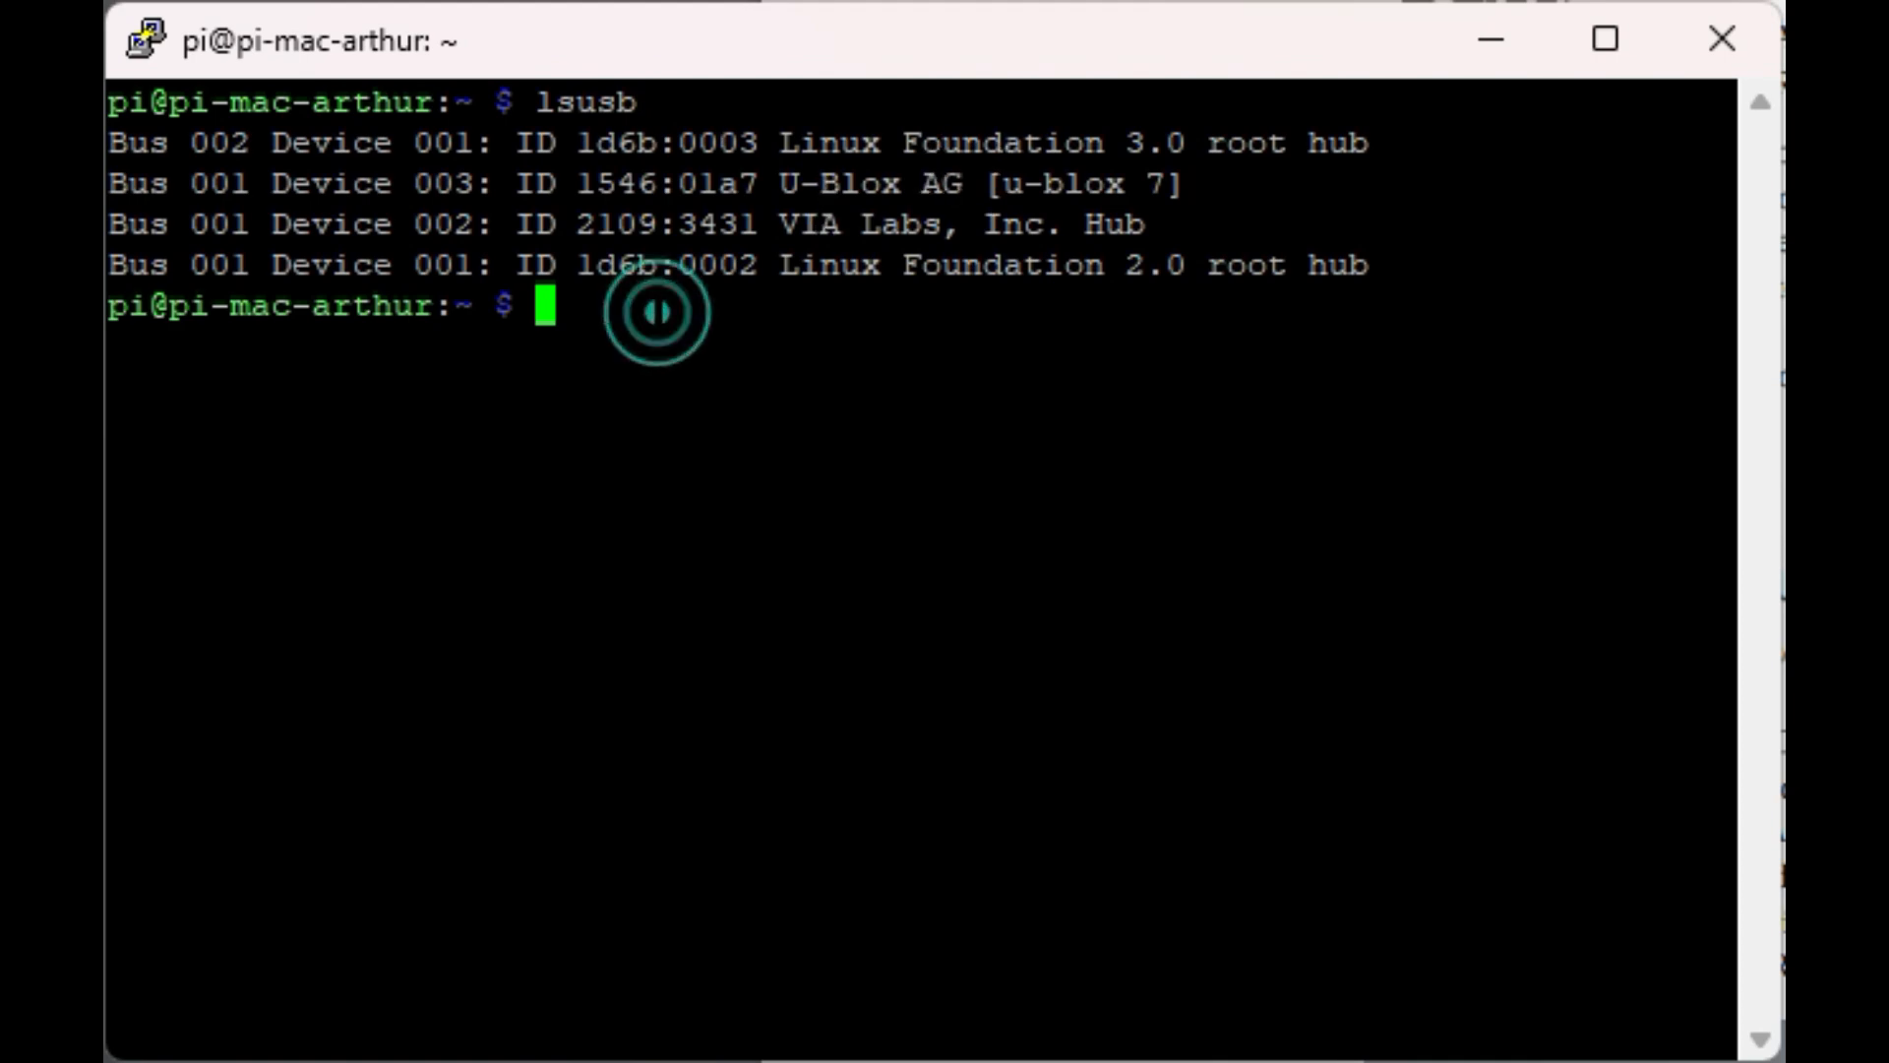
type("ls")
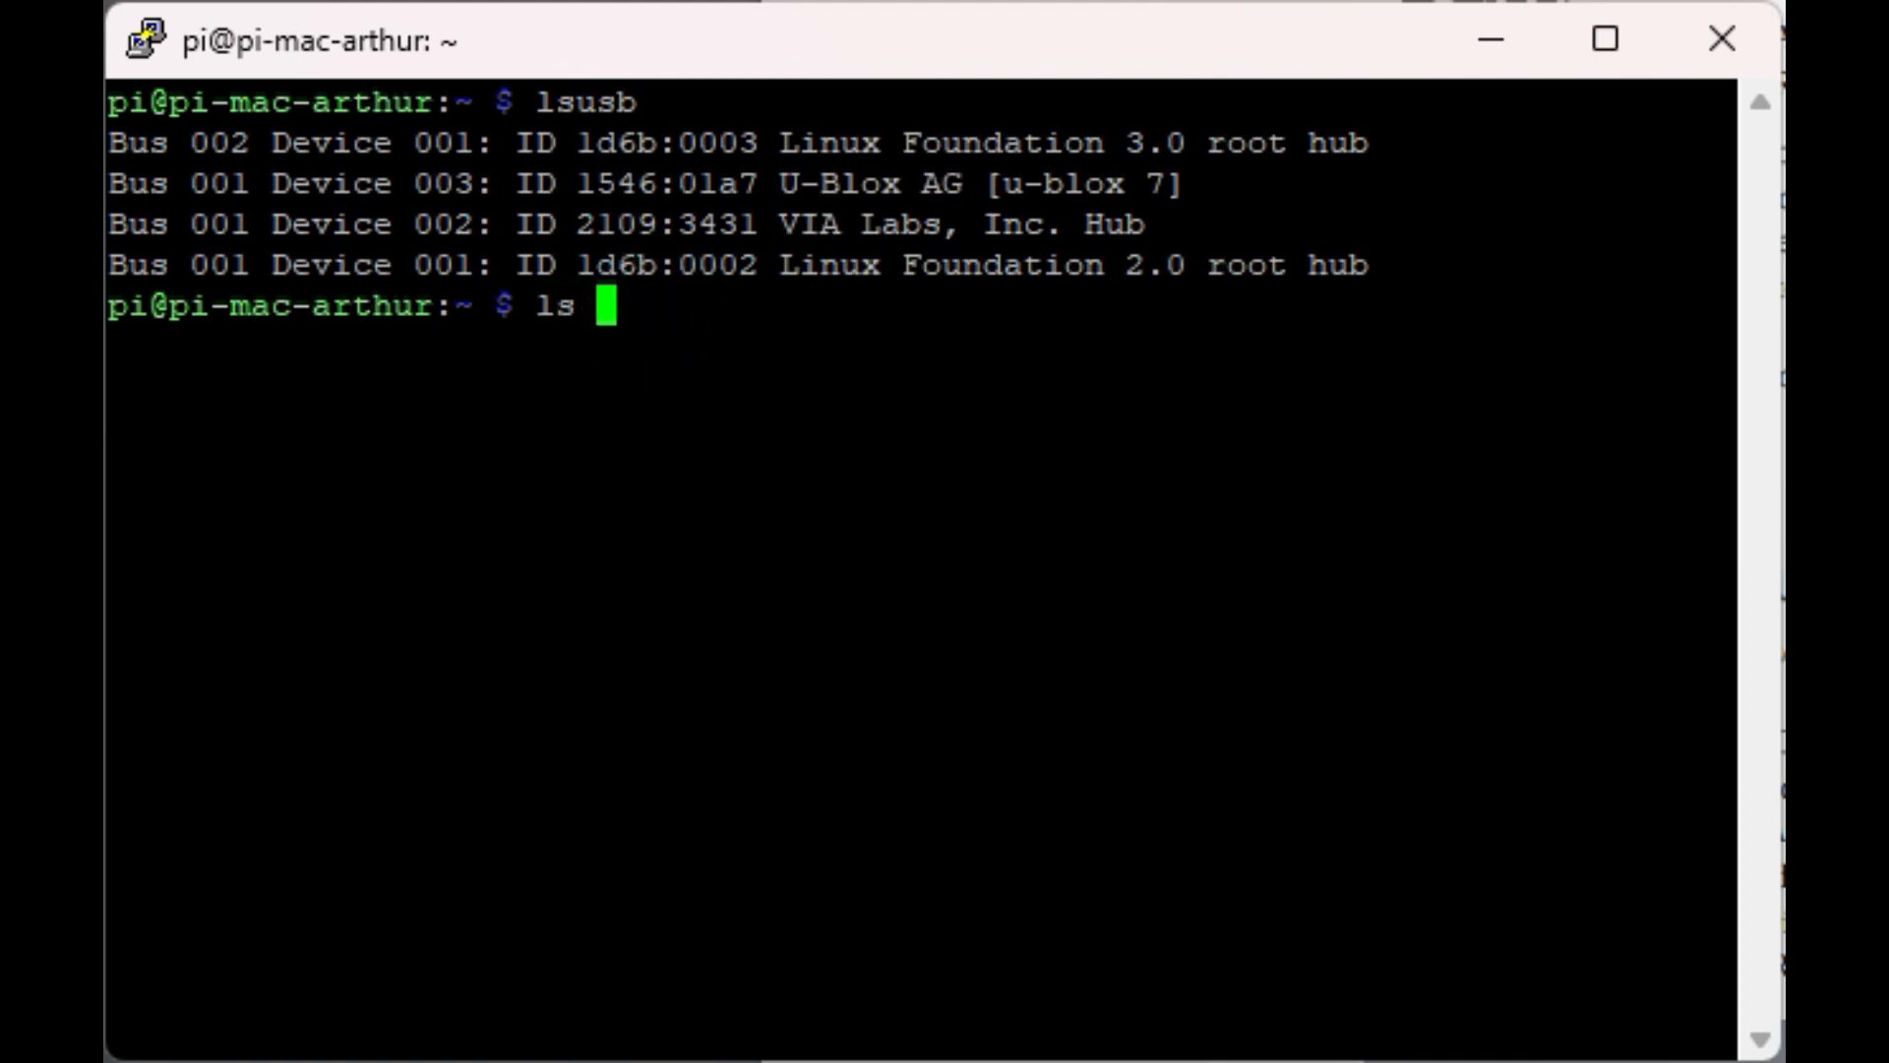
key("Return")
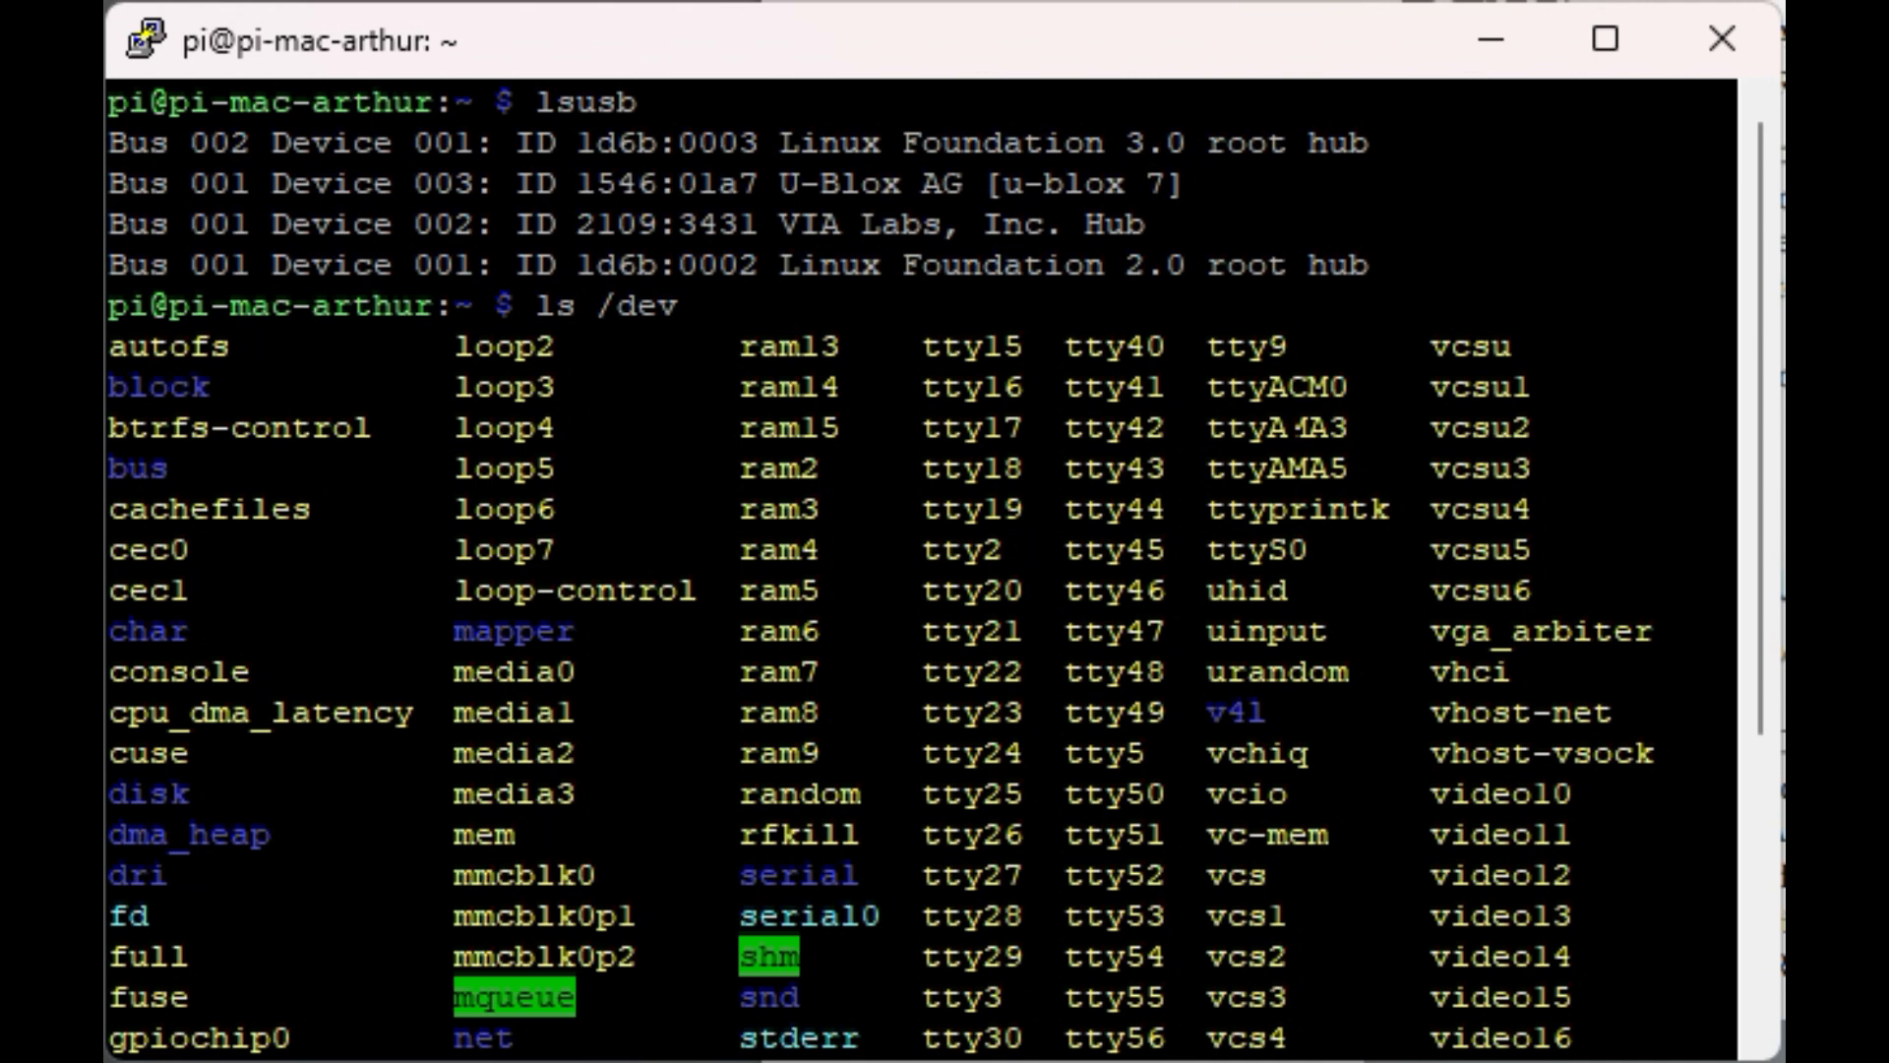
scroll("down", 3)
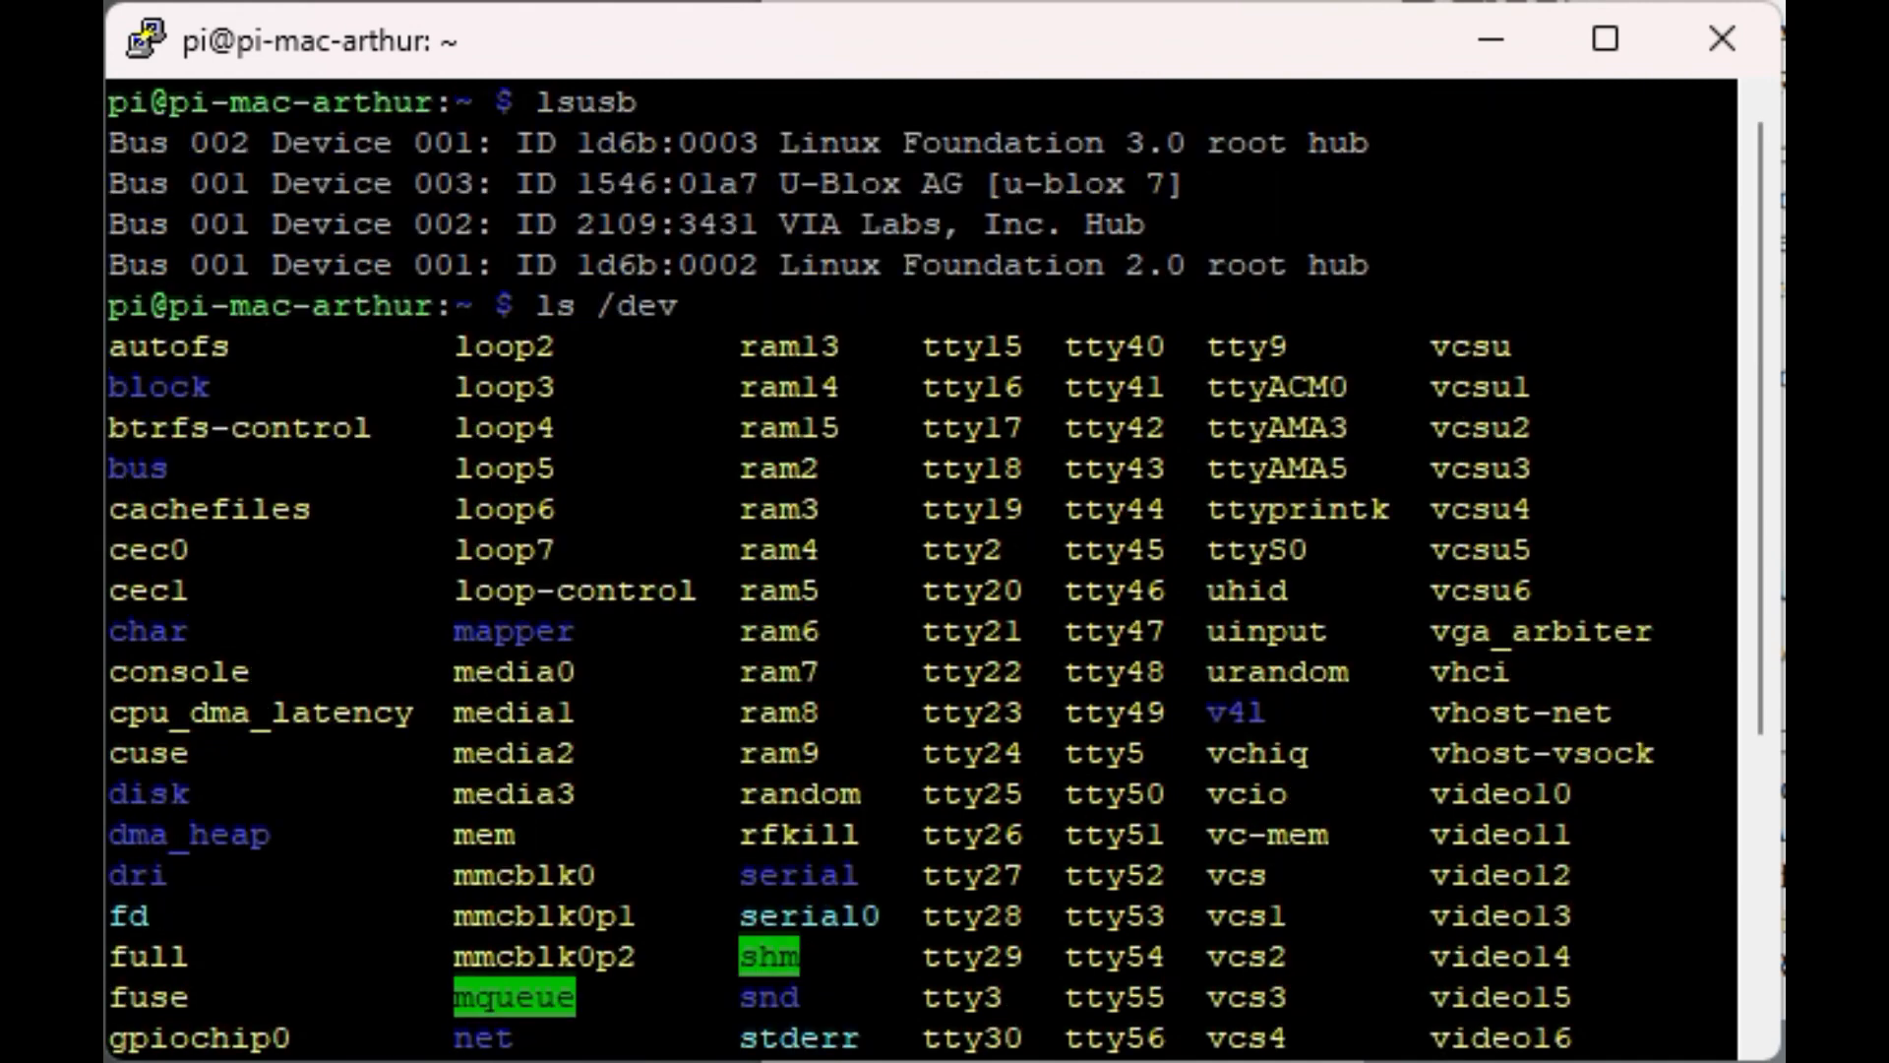
scroll("down", 3)
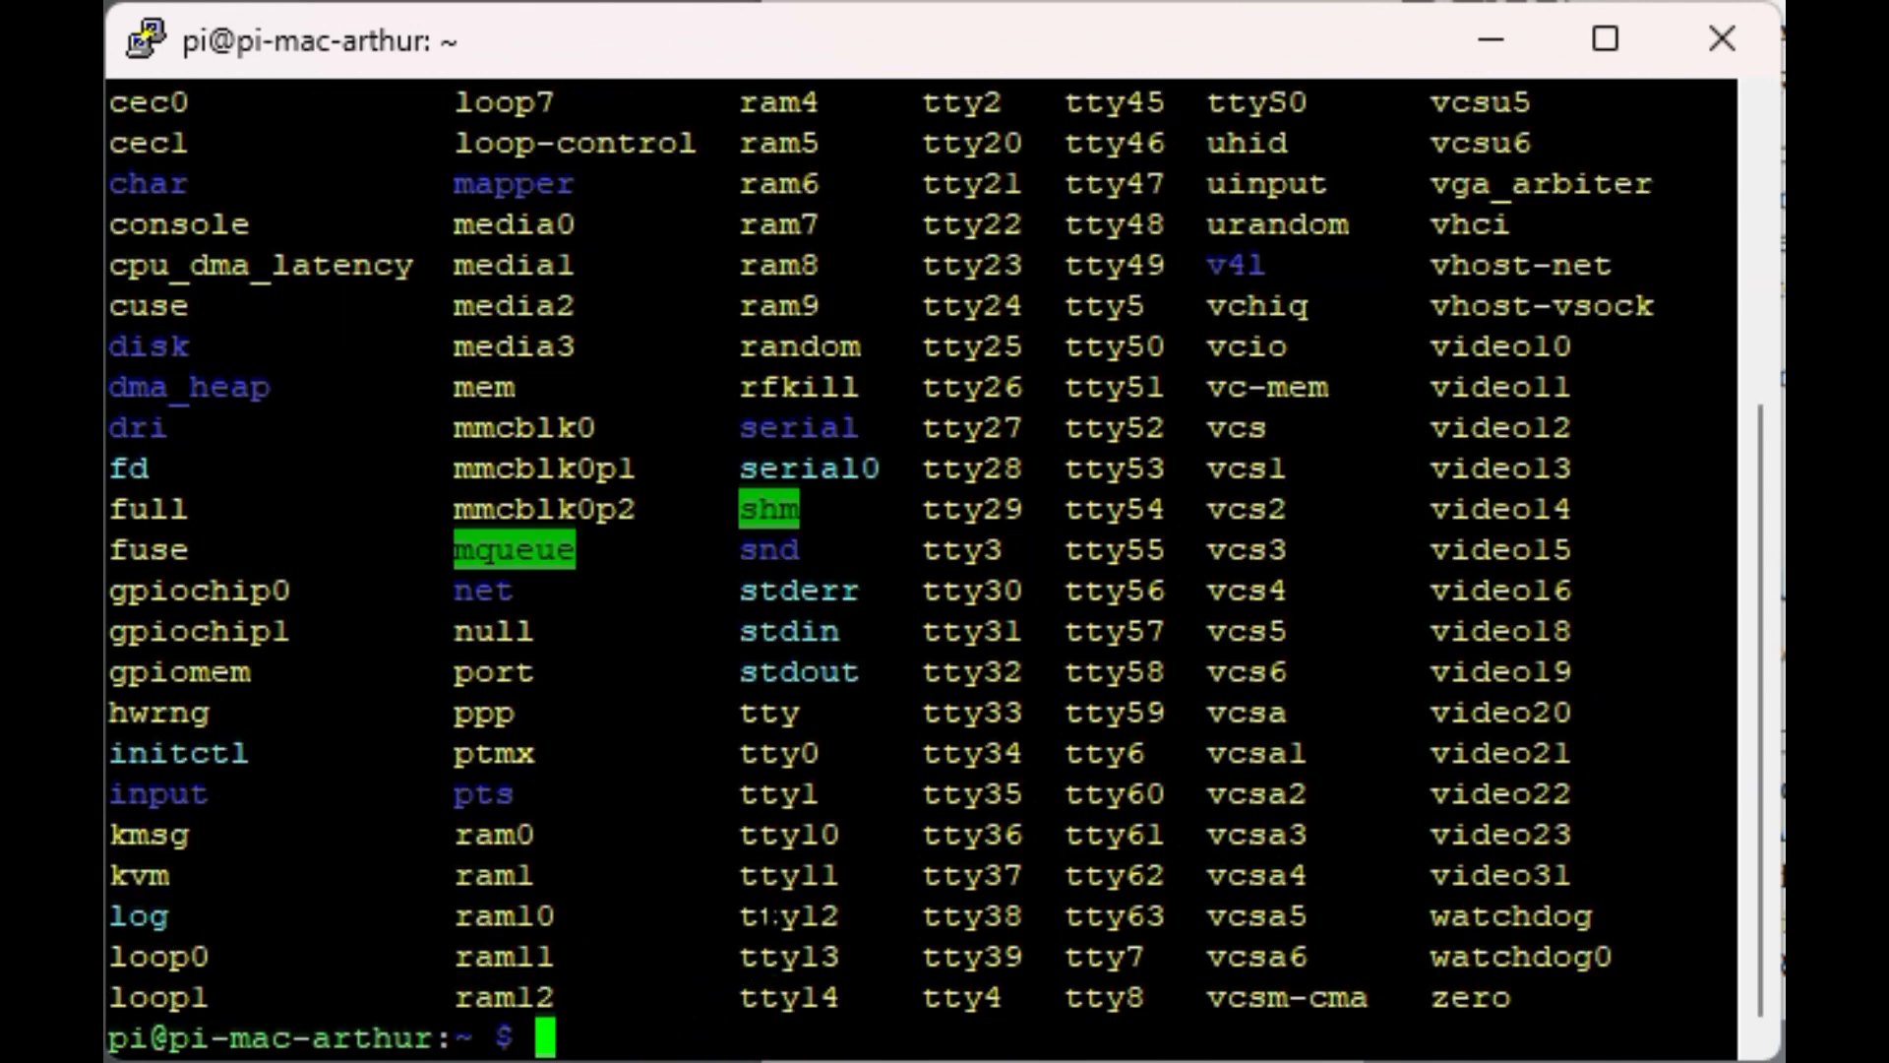
- Type 'cat /dev/ttyACM' at the PuTTY prompt
type("cat")
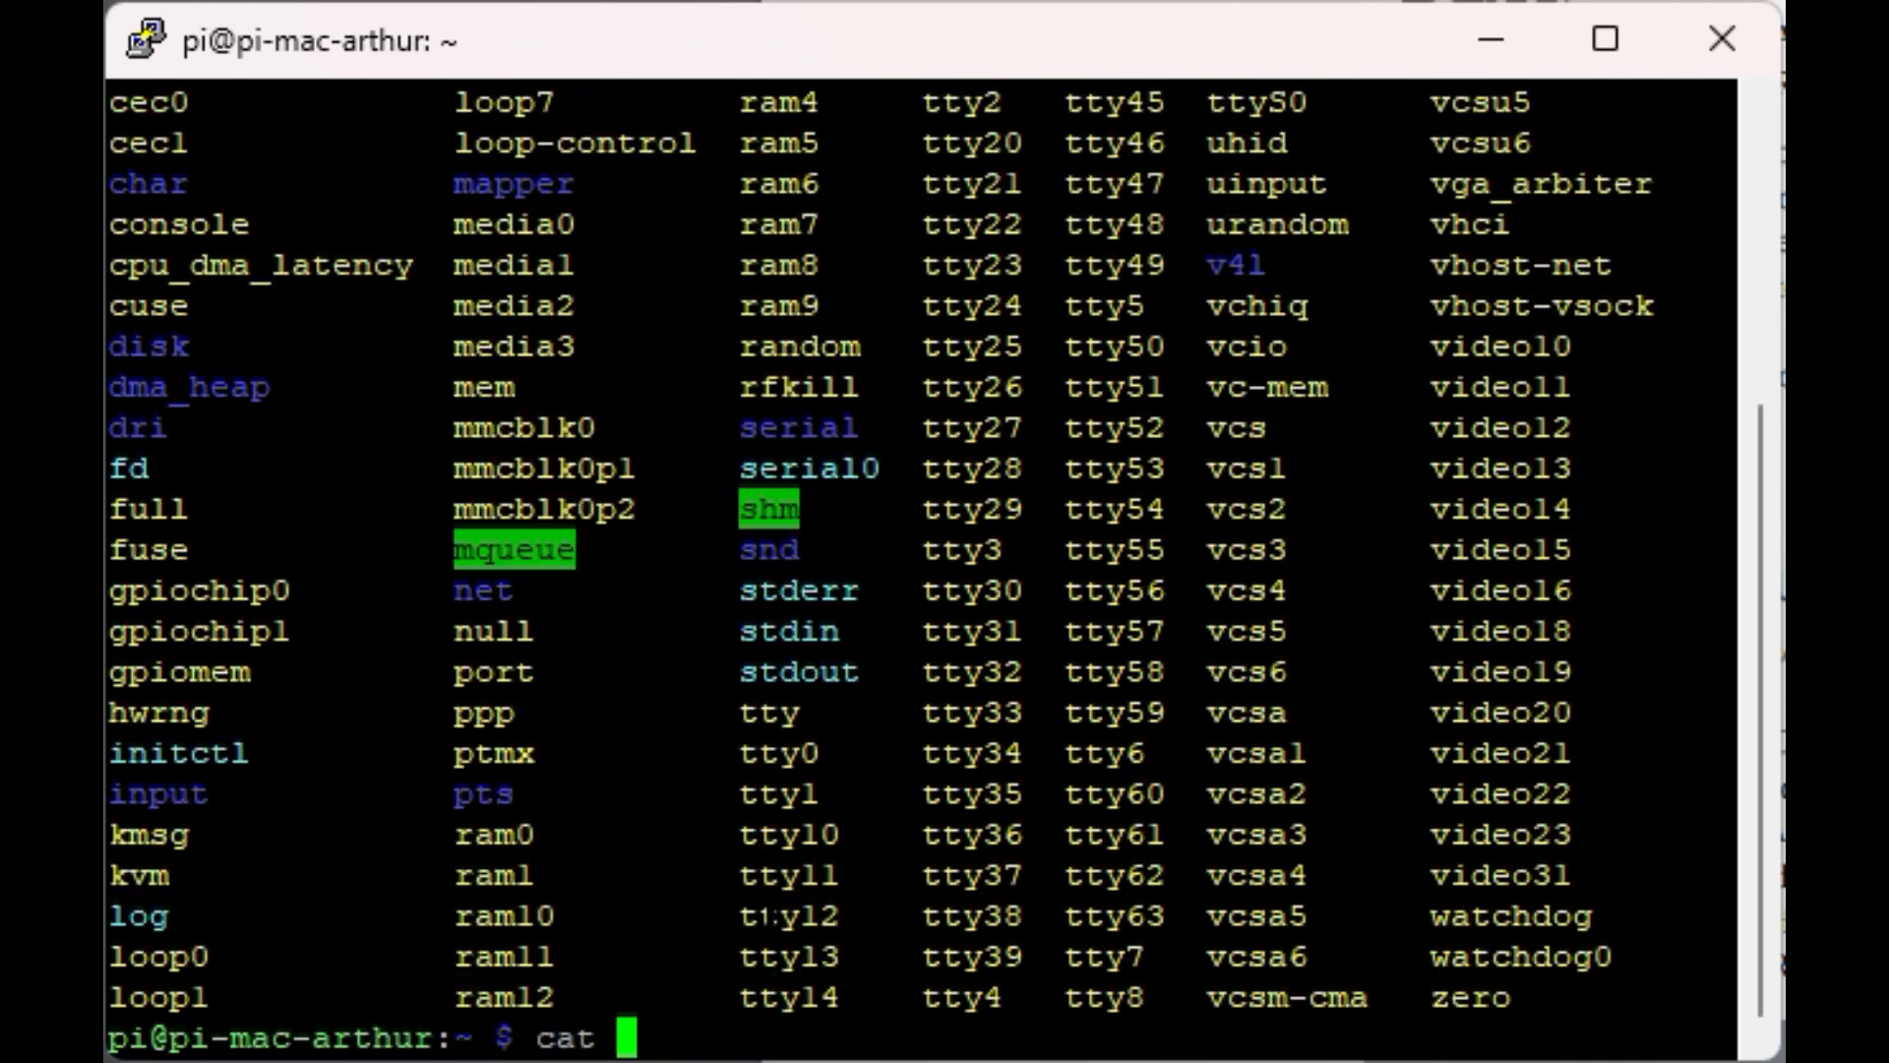
type("/de")
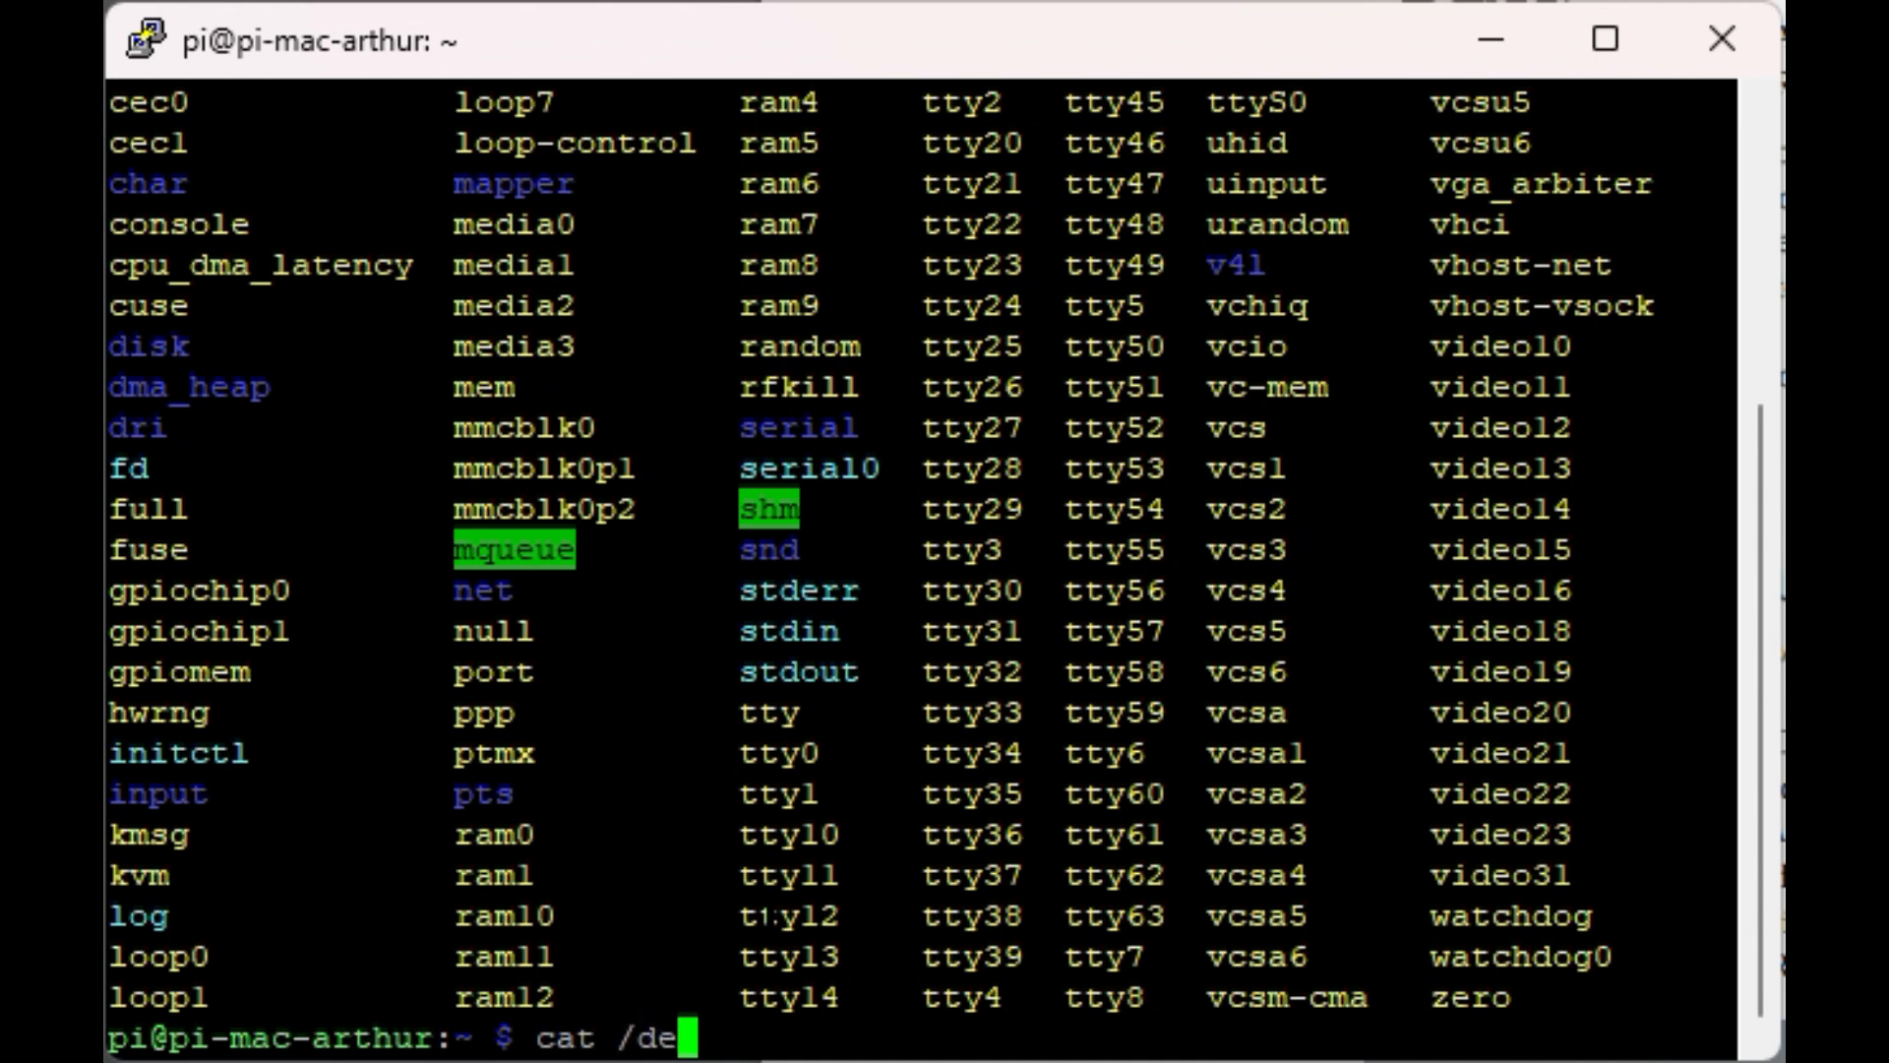
type("v/")
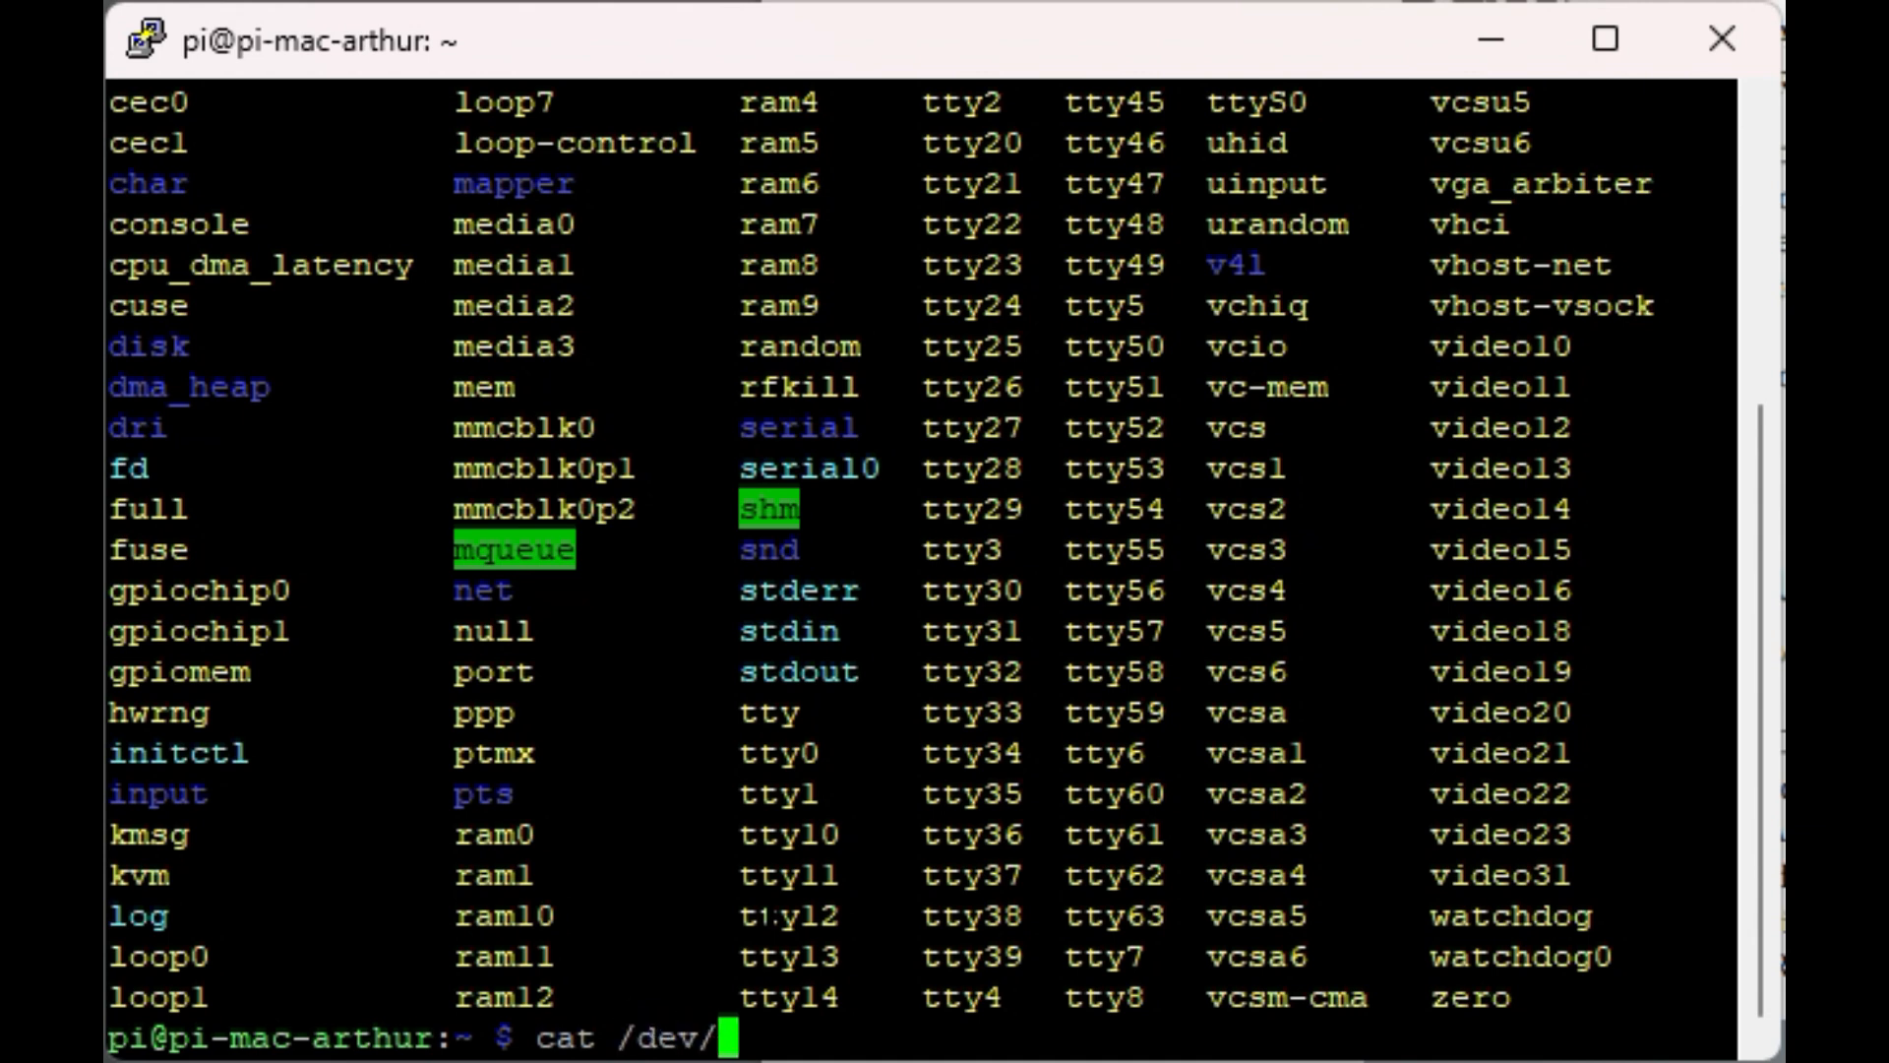
type("ttyAC")
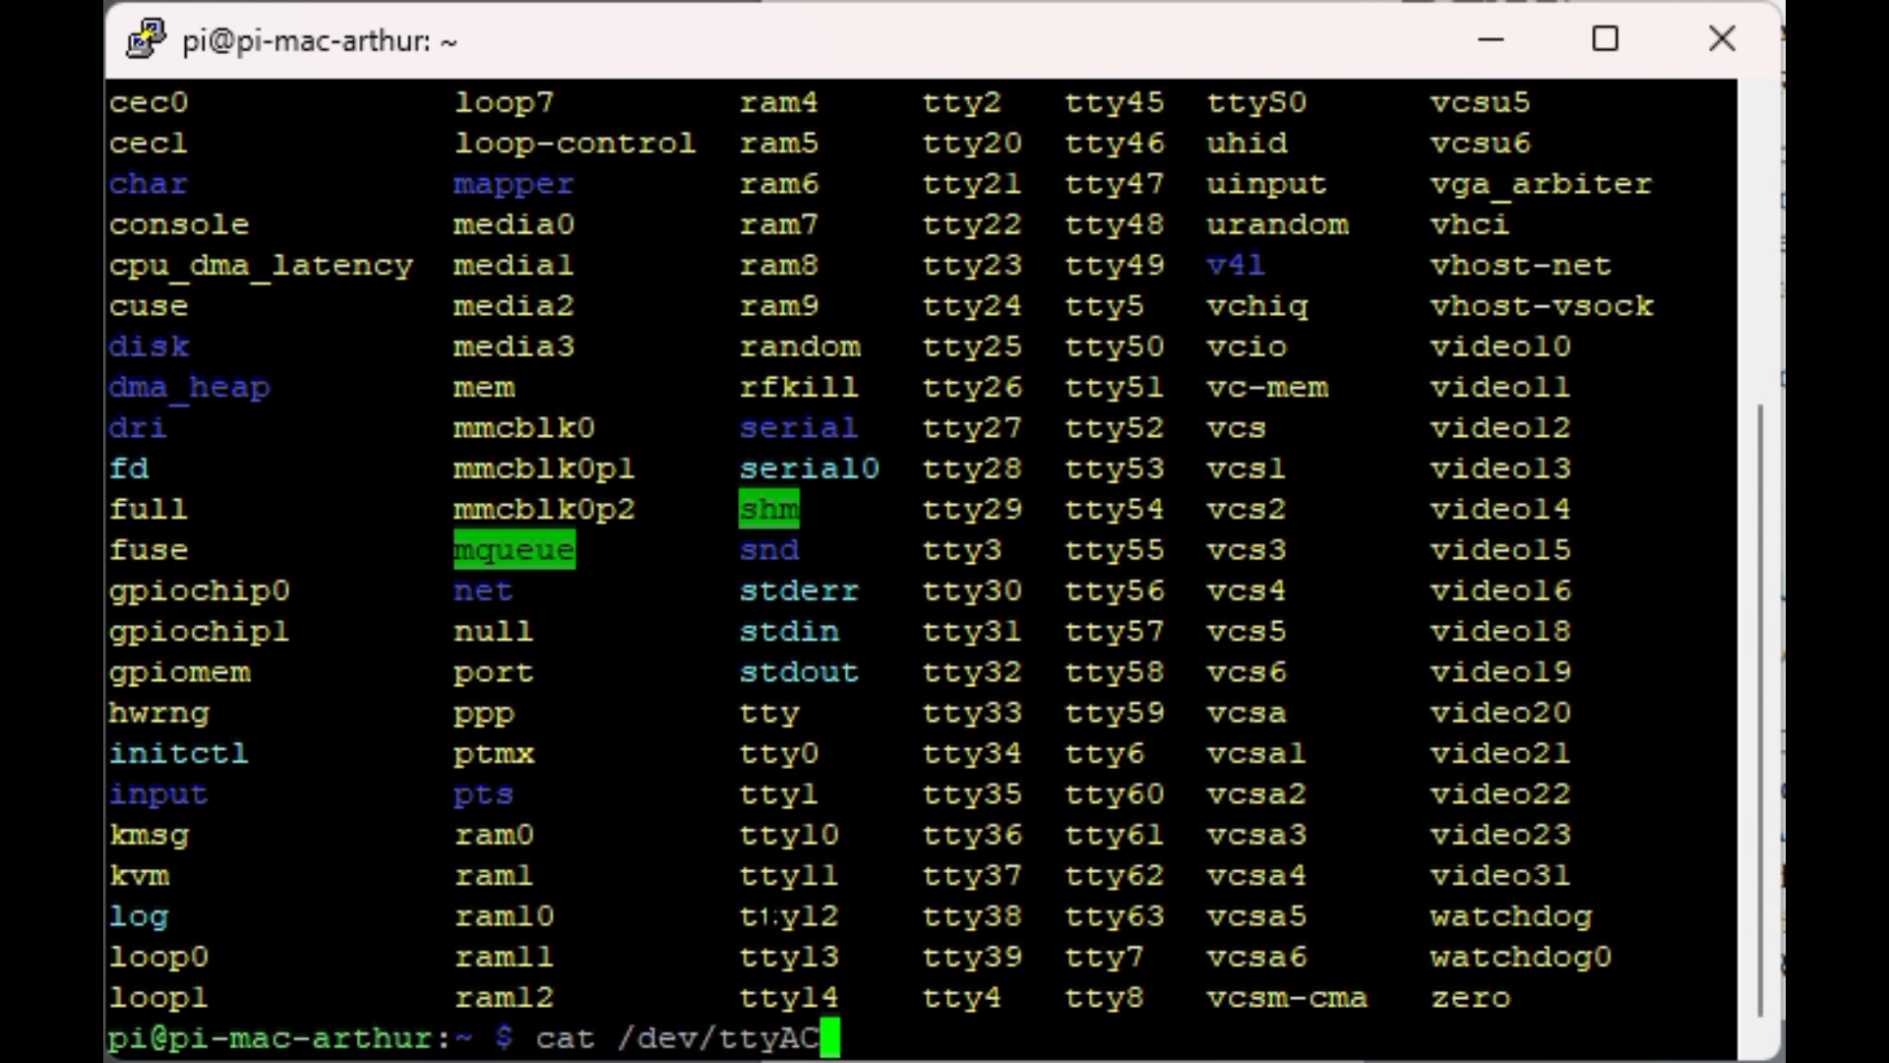
type("M")
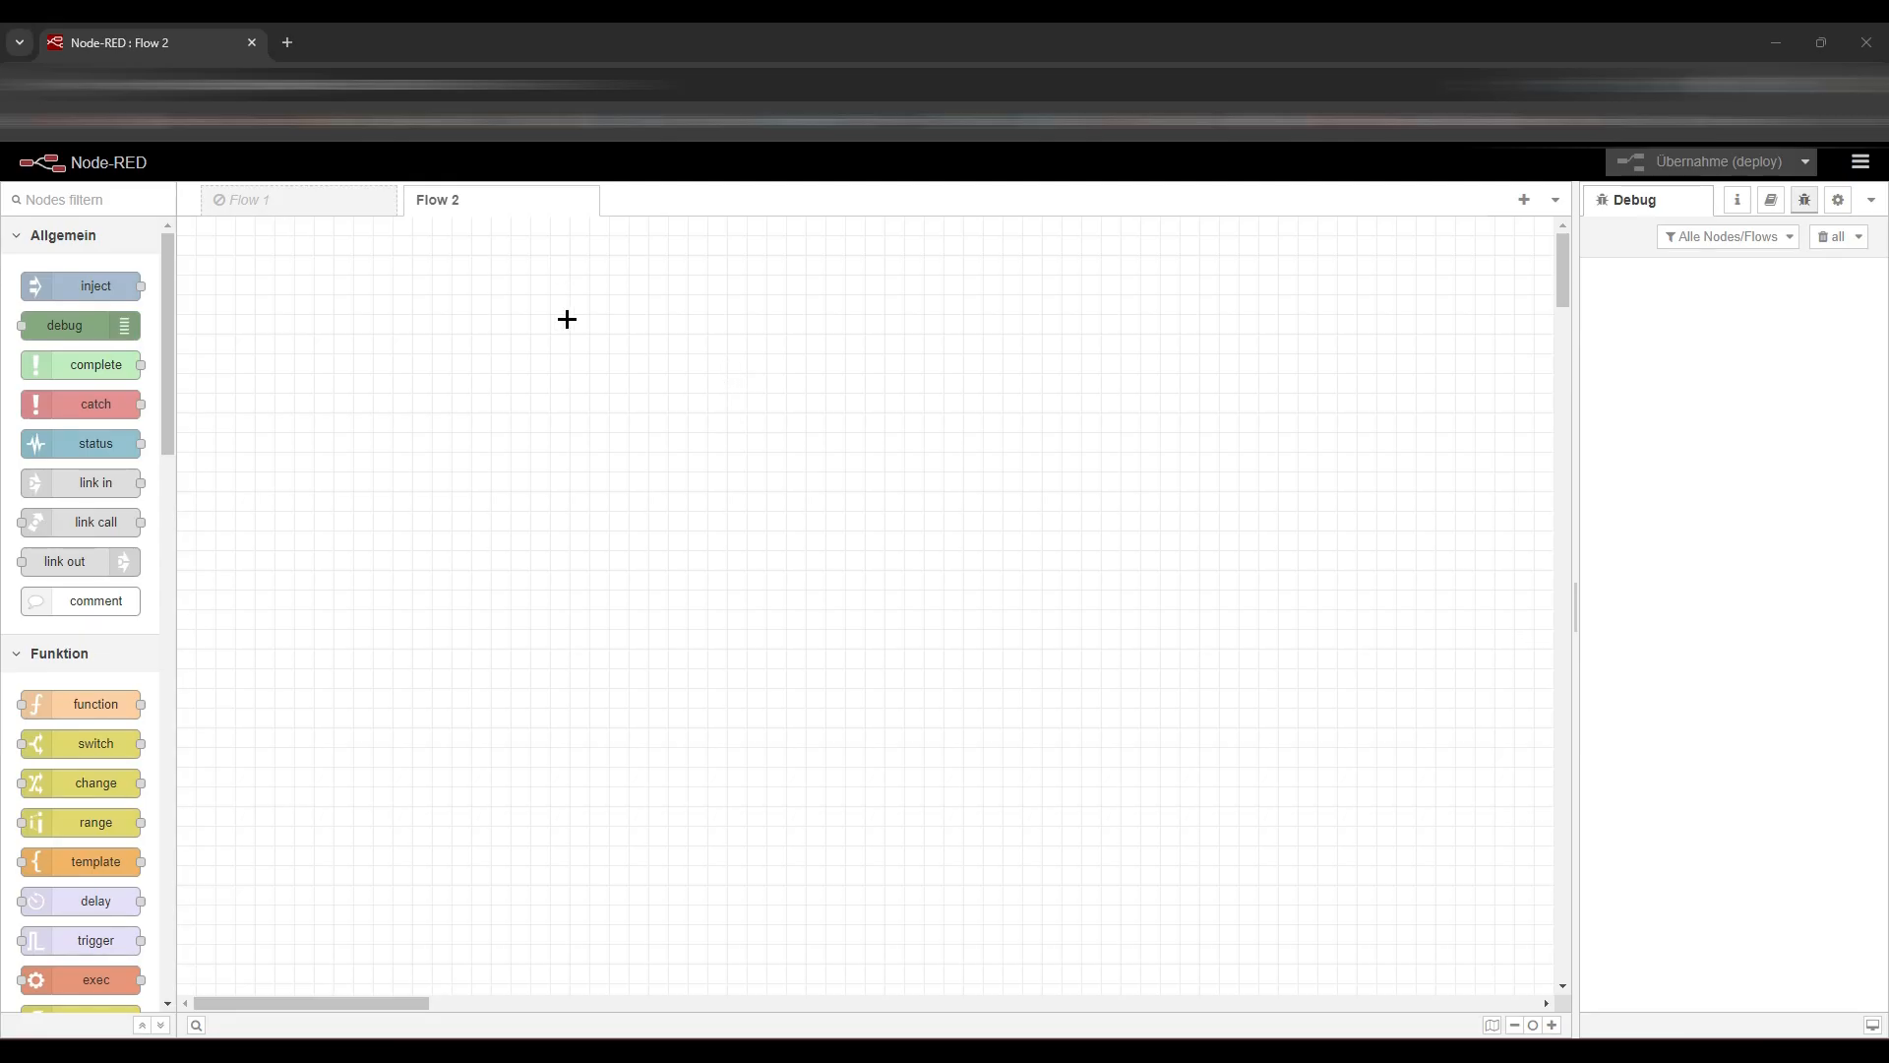
mouse_move(640, 504)
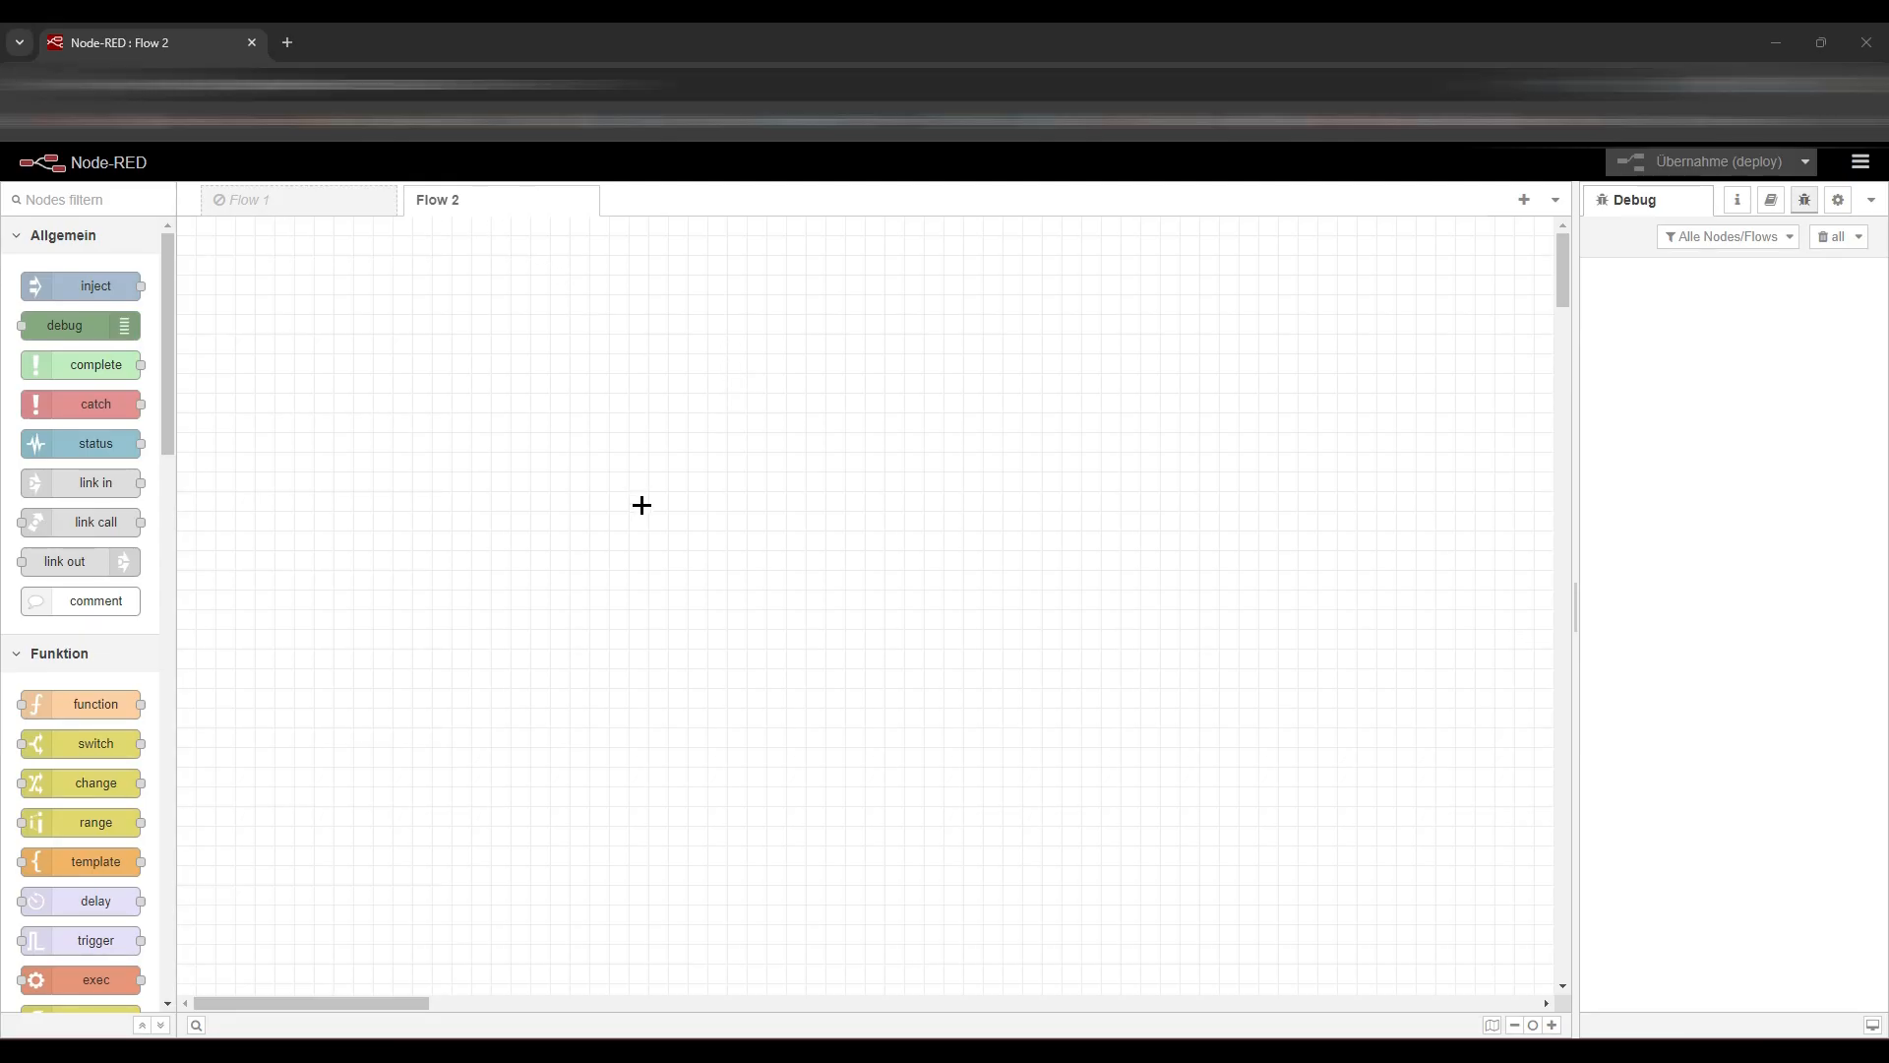
mouse_move(633, 482)
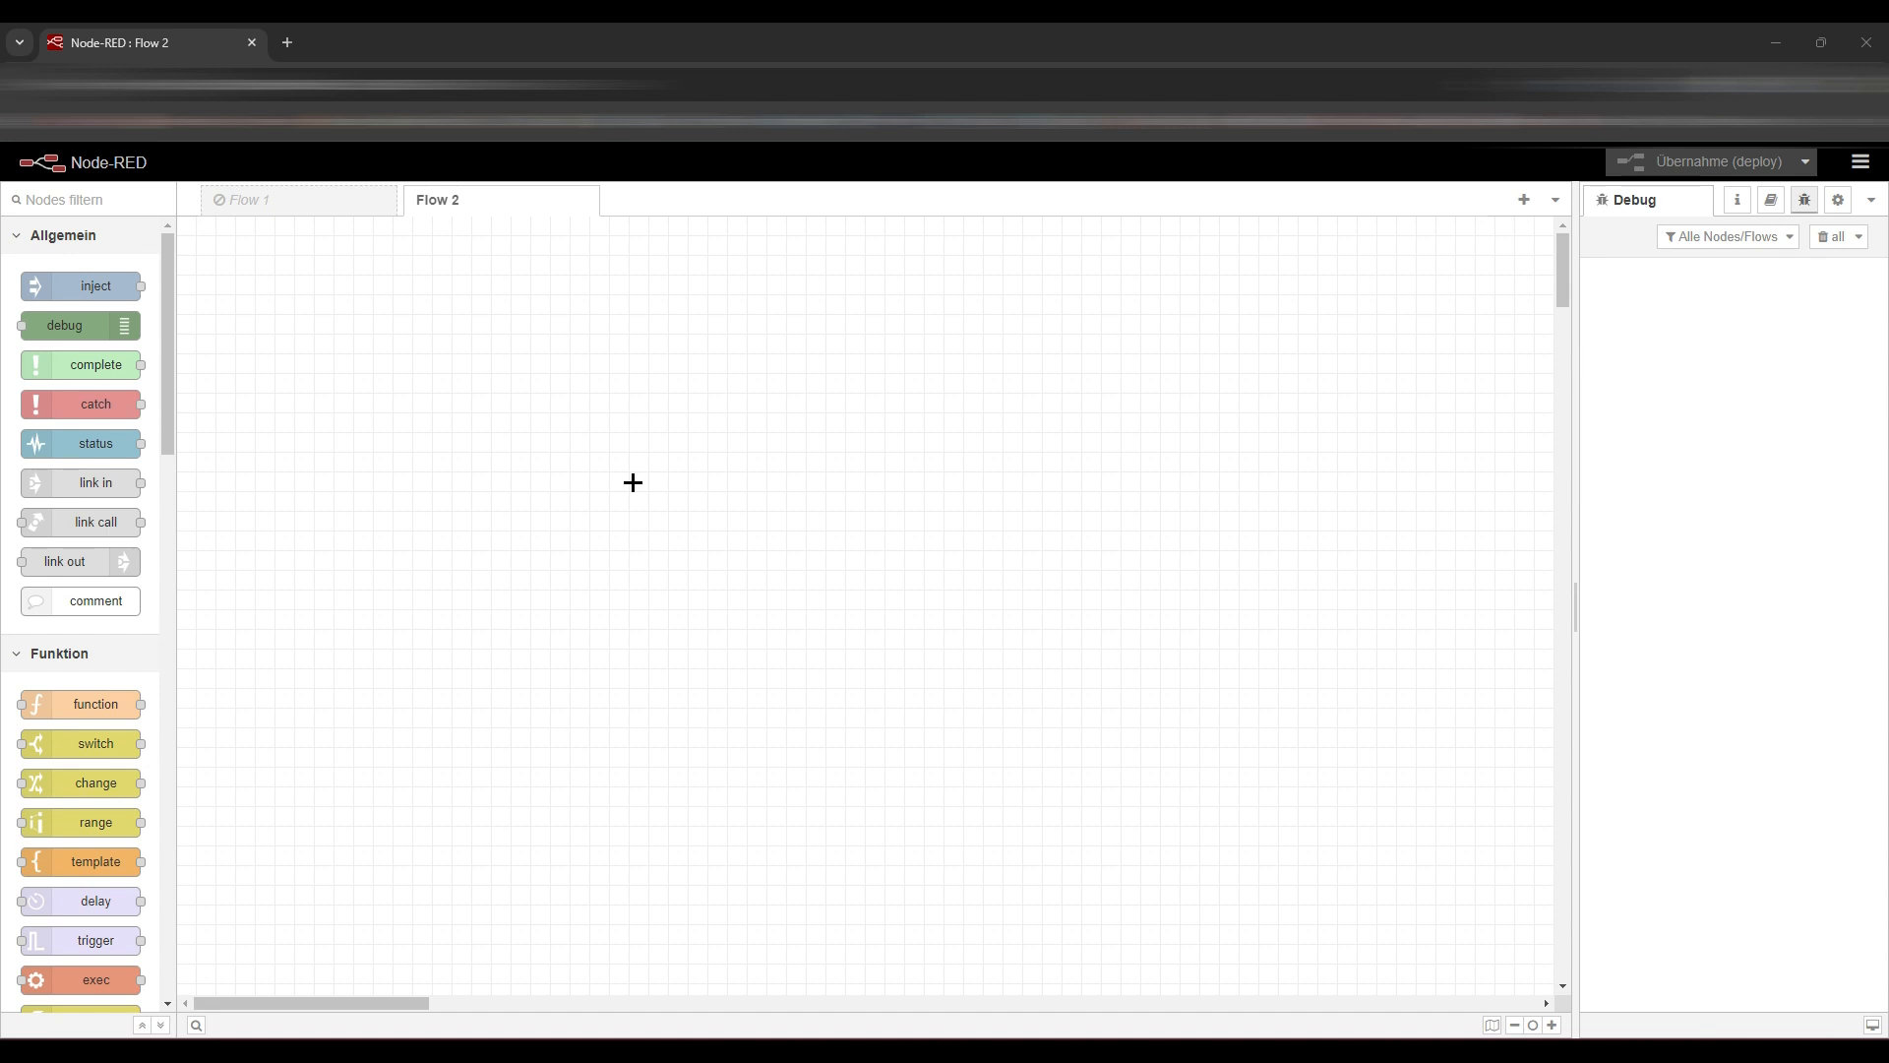
mouse_move(359, 519)
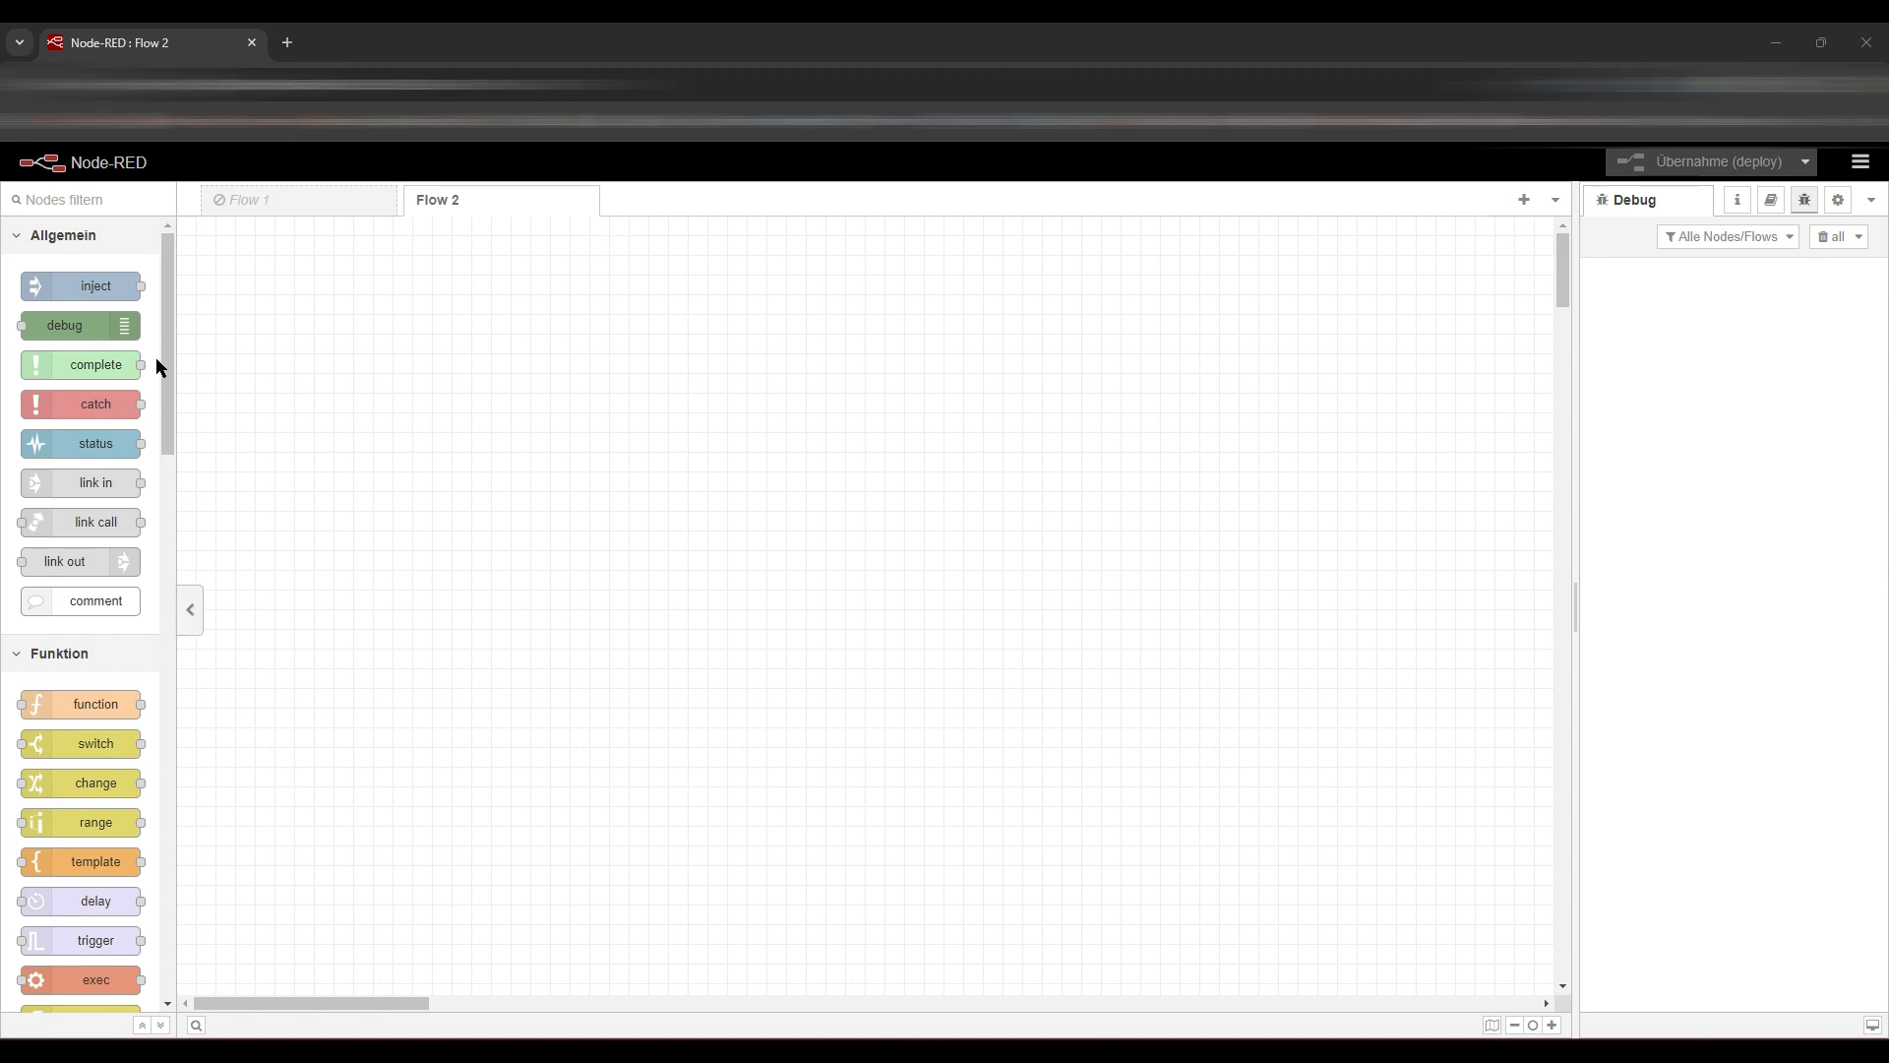
- Scroll the palette down to the Netzwerk category containing the serial in node
scroll("down", 3)
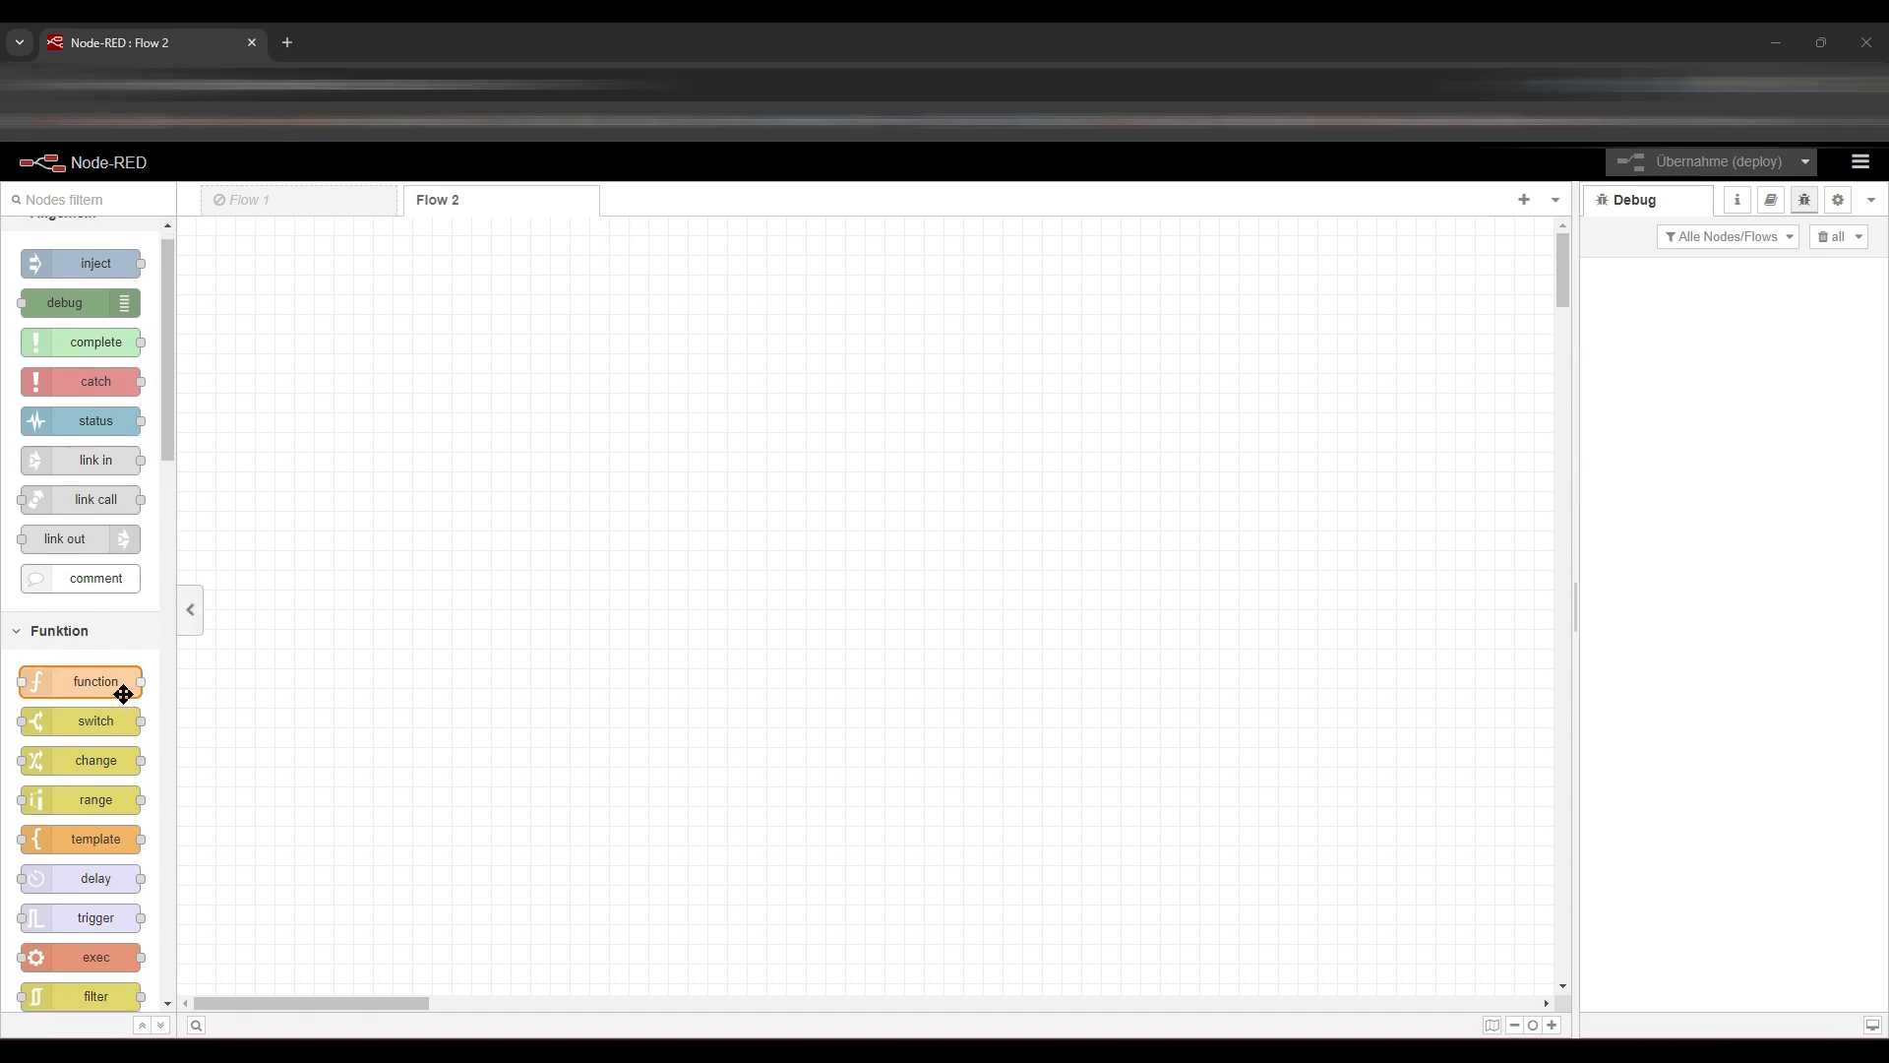
scroll("down", 3)
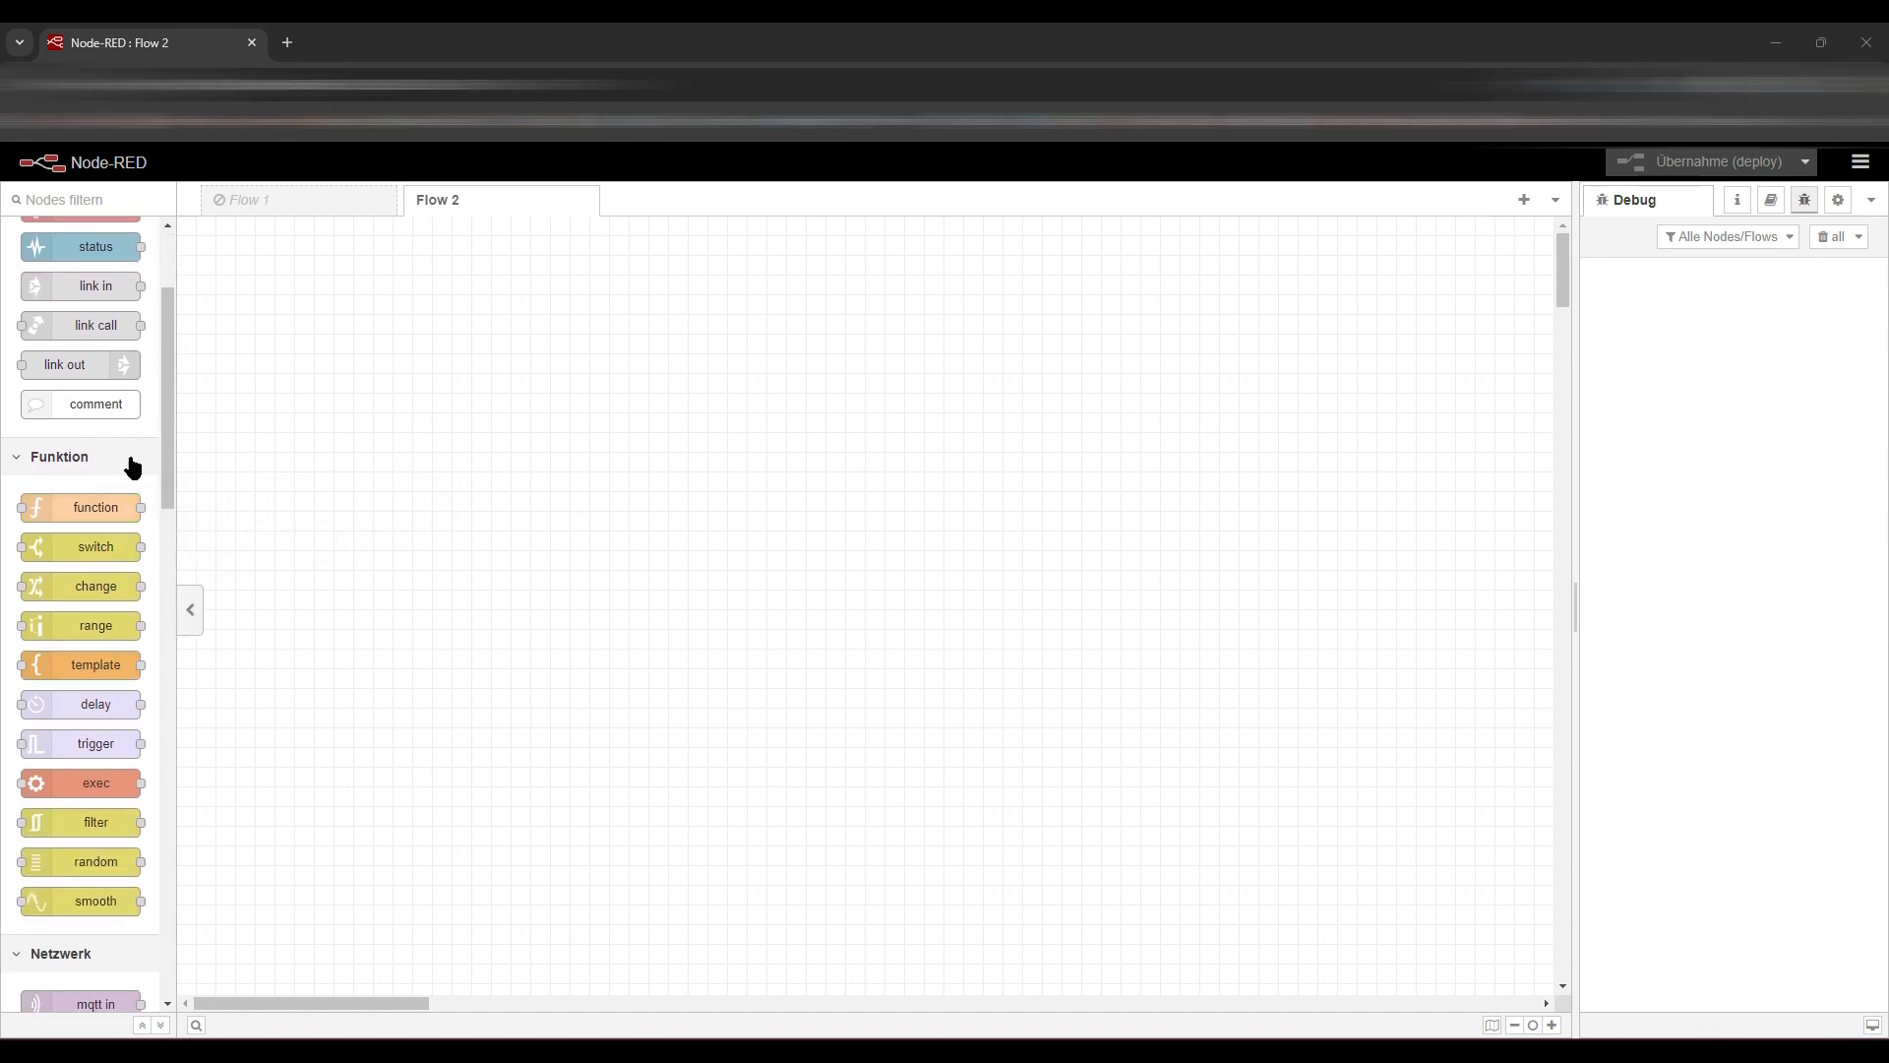
scroll("down", 3)
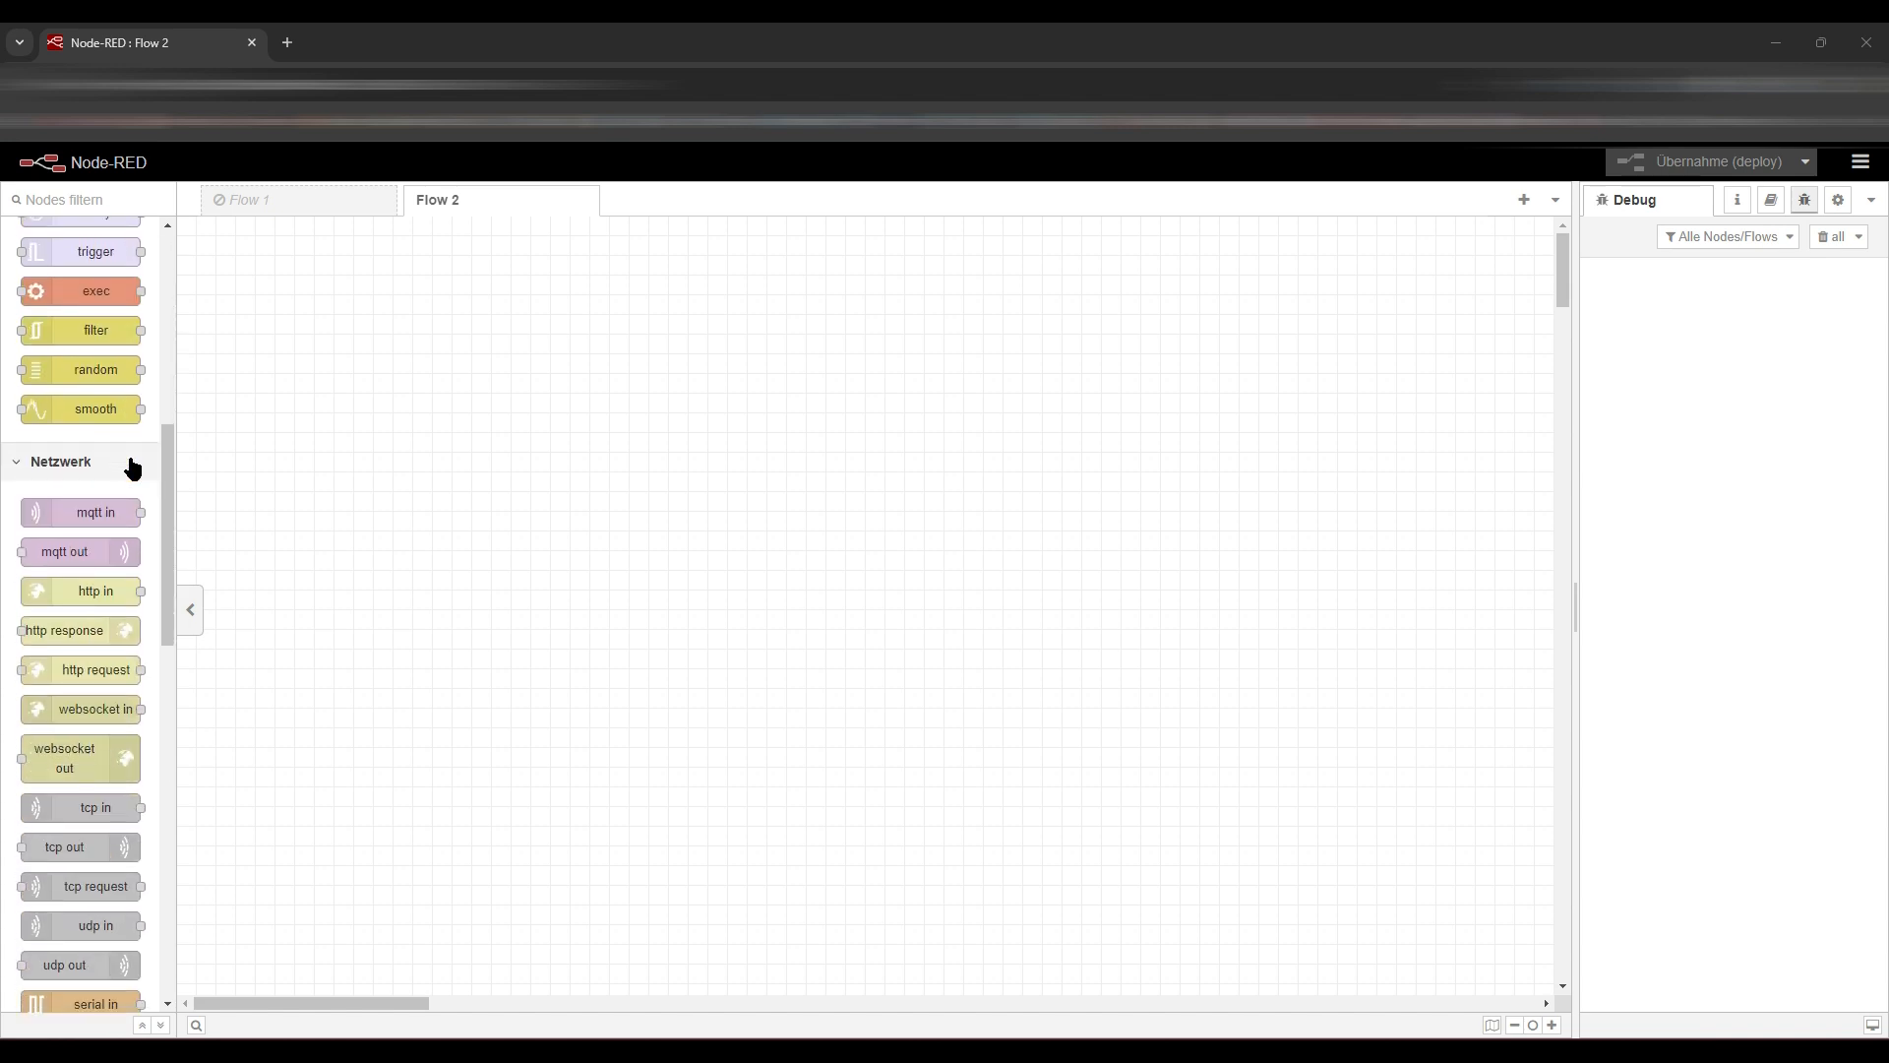
scroll("down", 3)
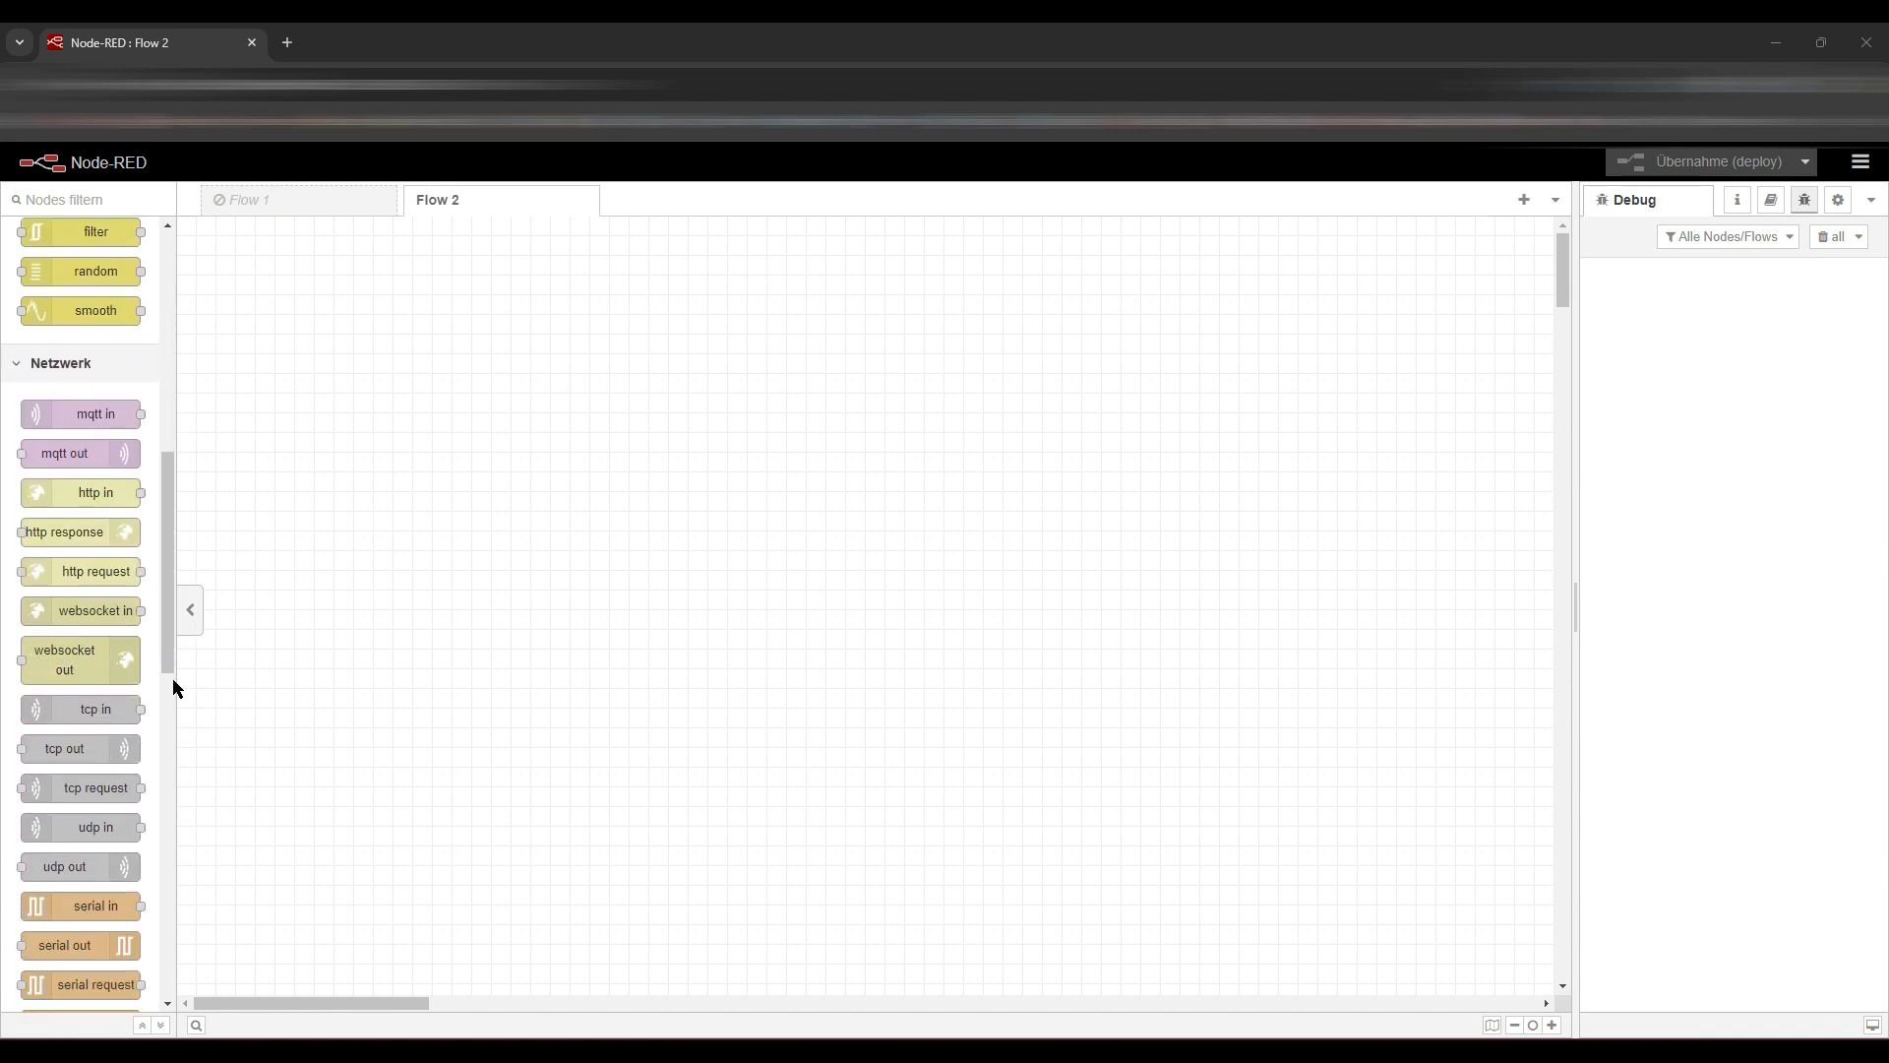
scroll("down", 3)
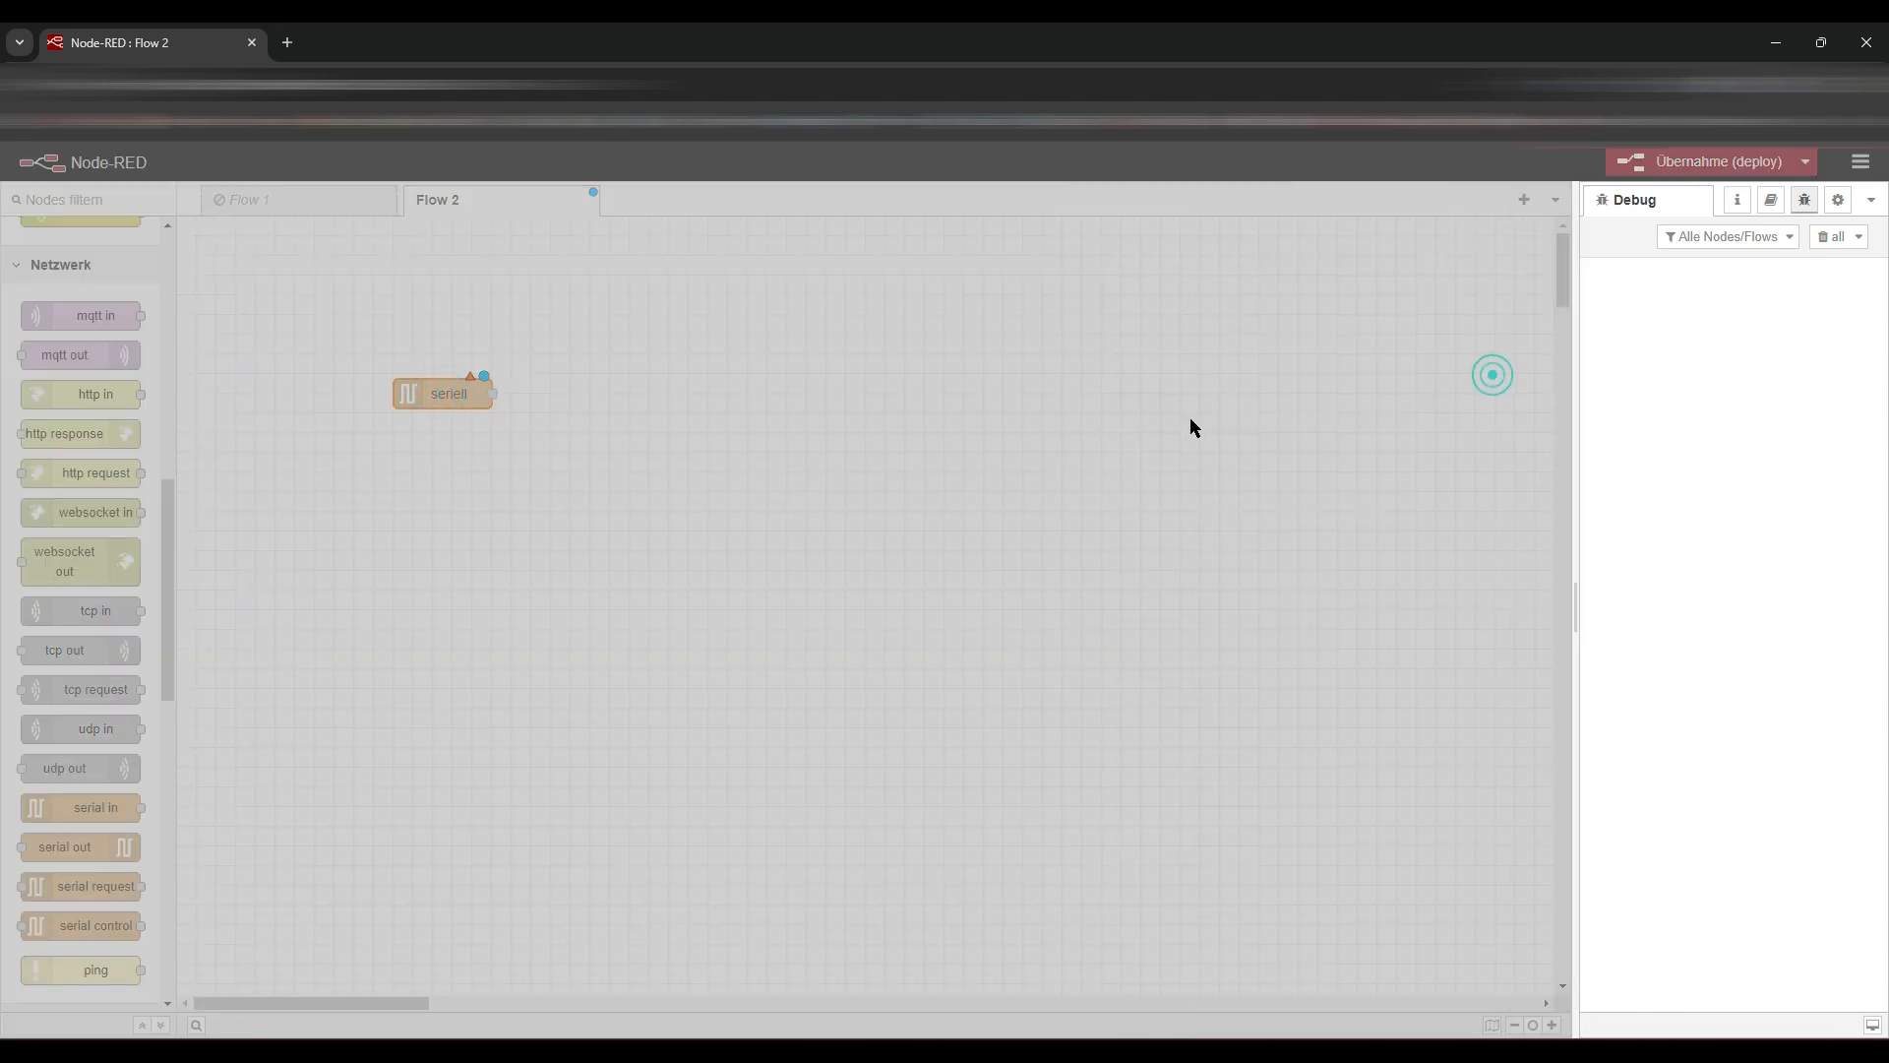
- Configure and confirm the GPS serial in node's serial port settings
double_click(446, 393)
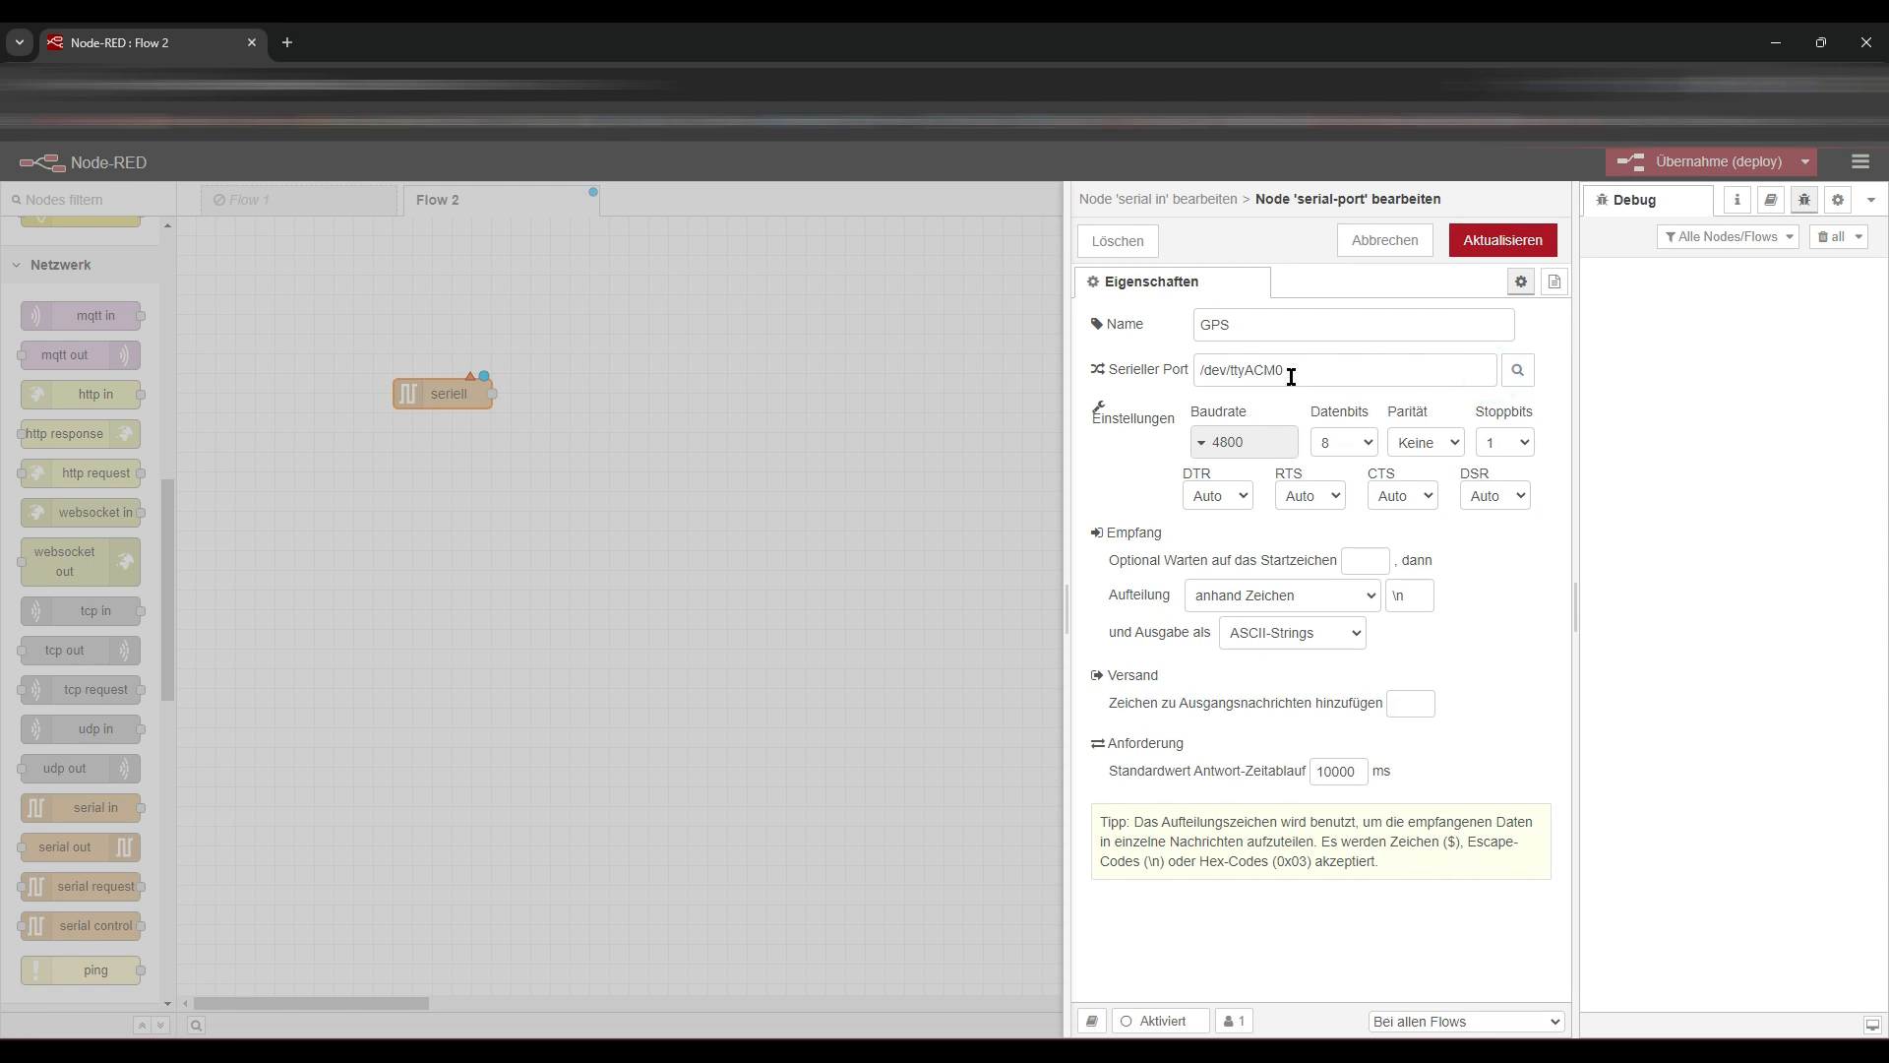
mouse_move(1261, 385)
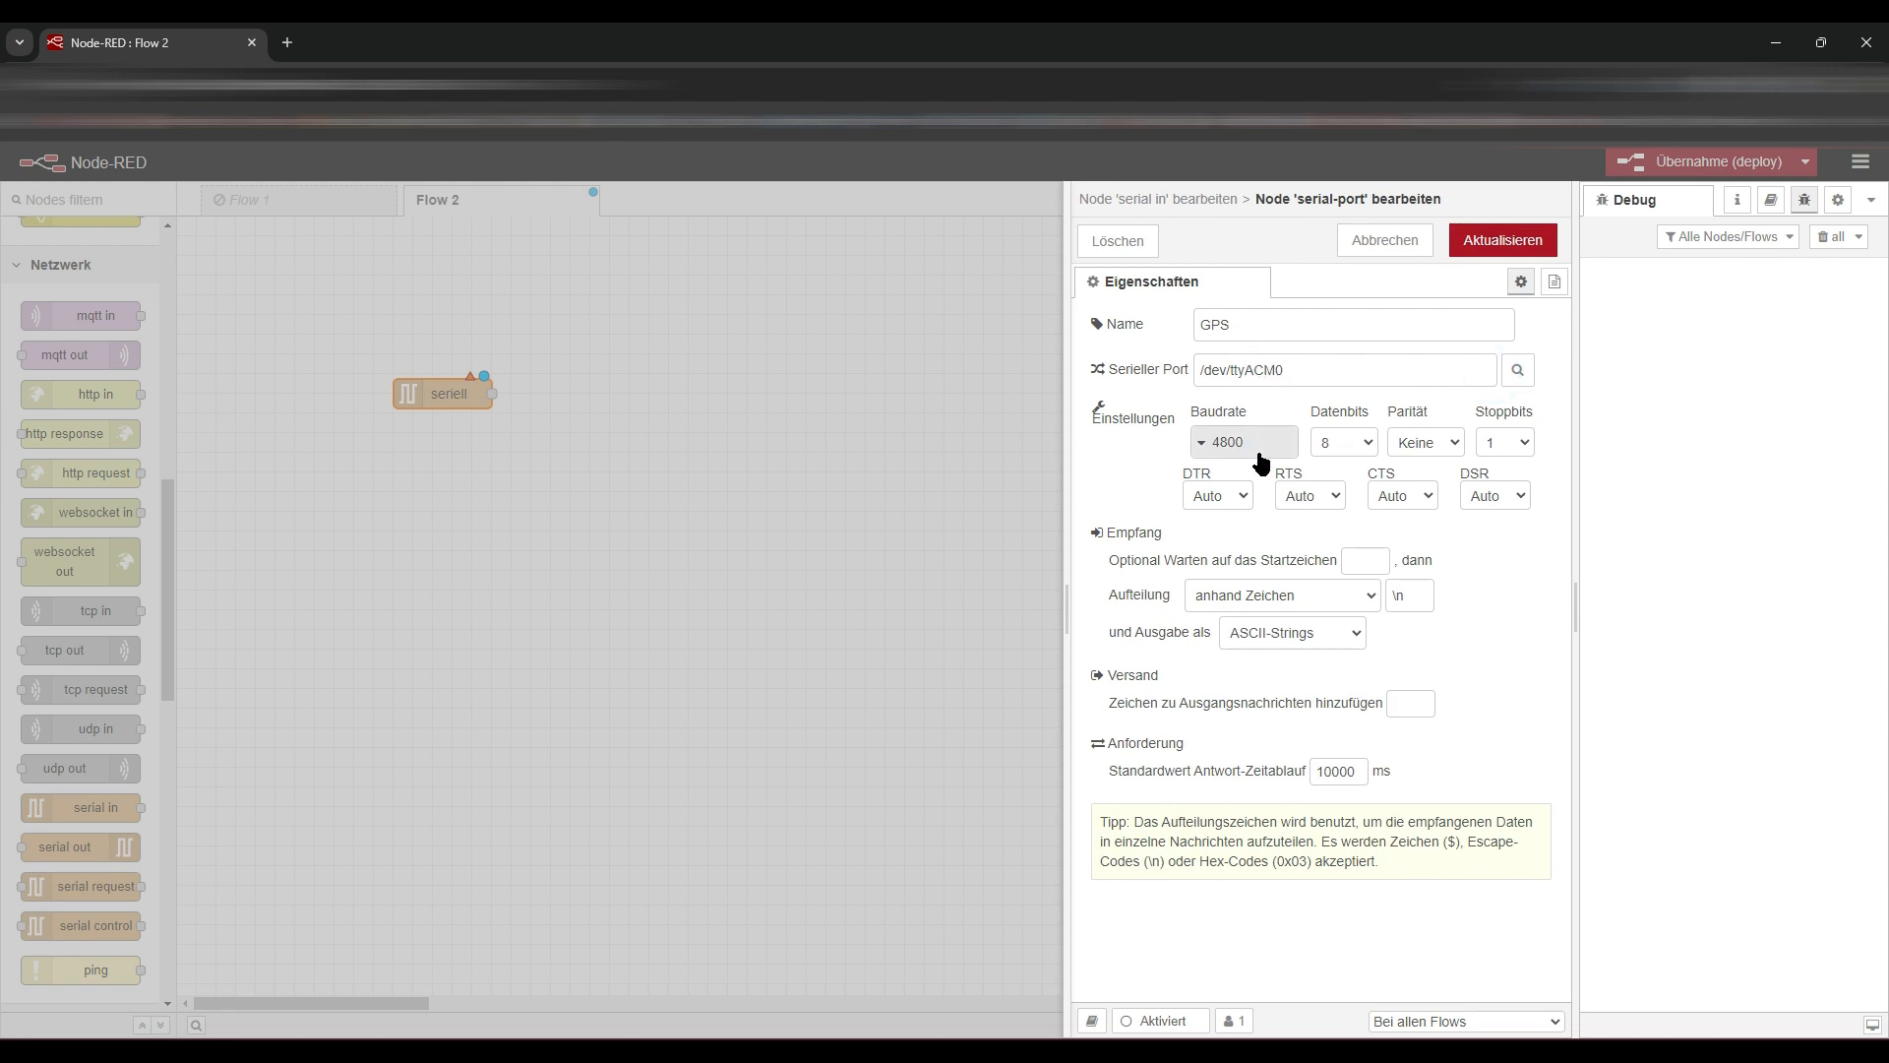
mouse_move(1311, 429)
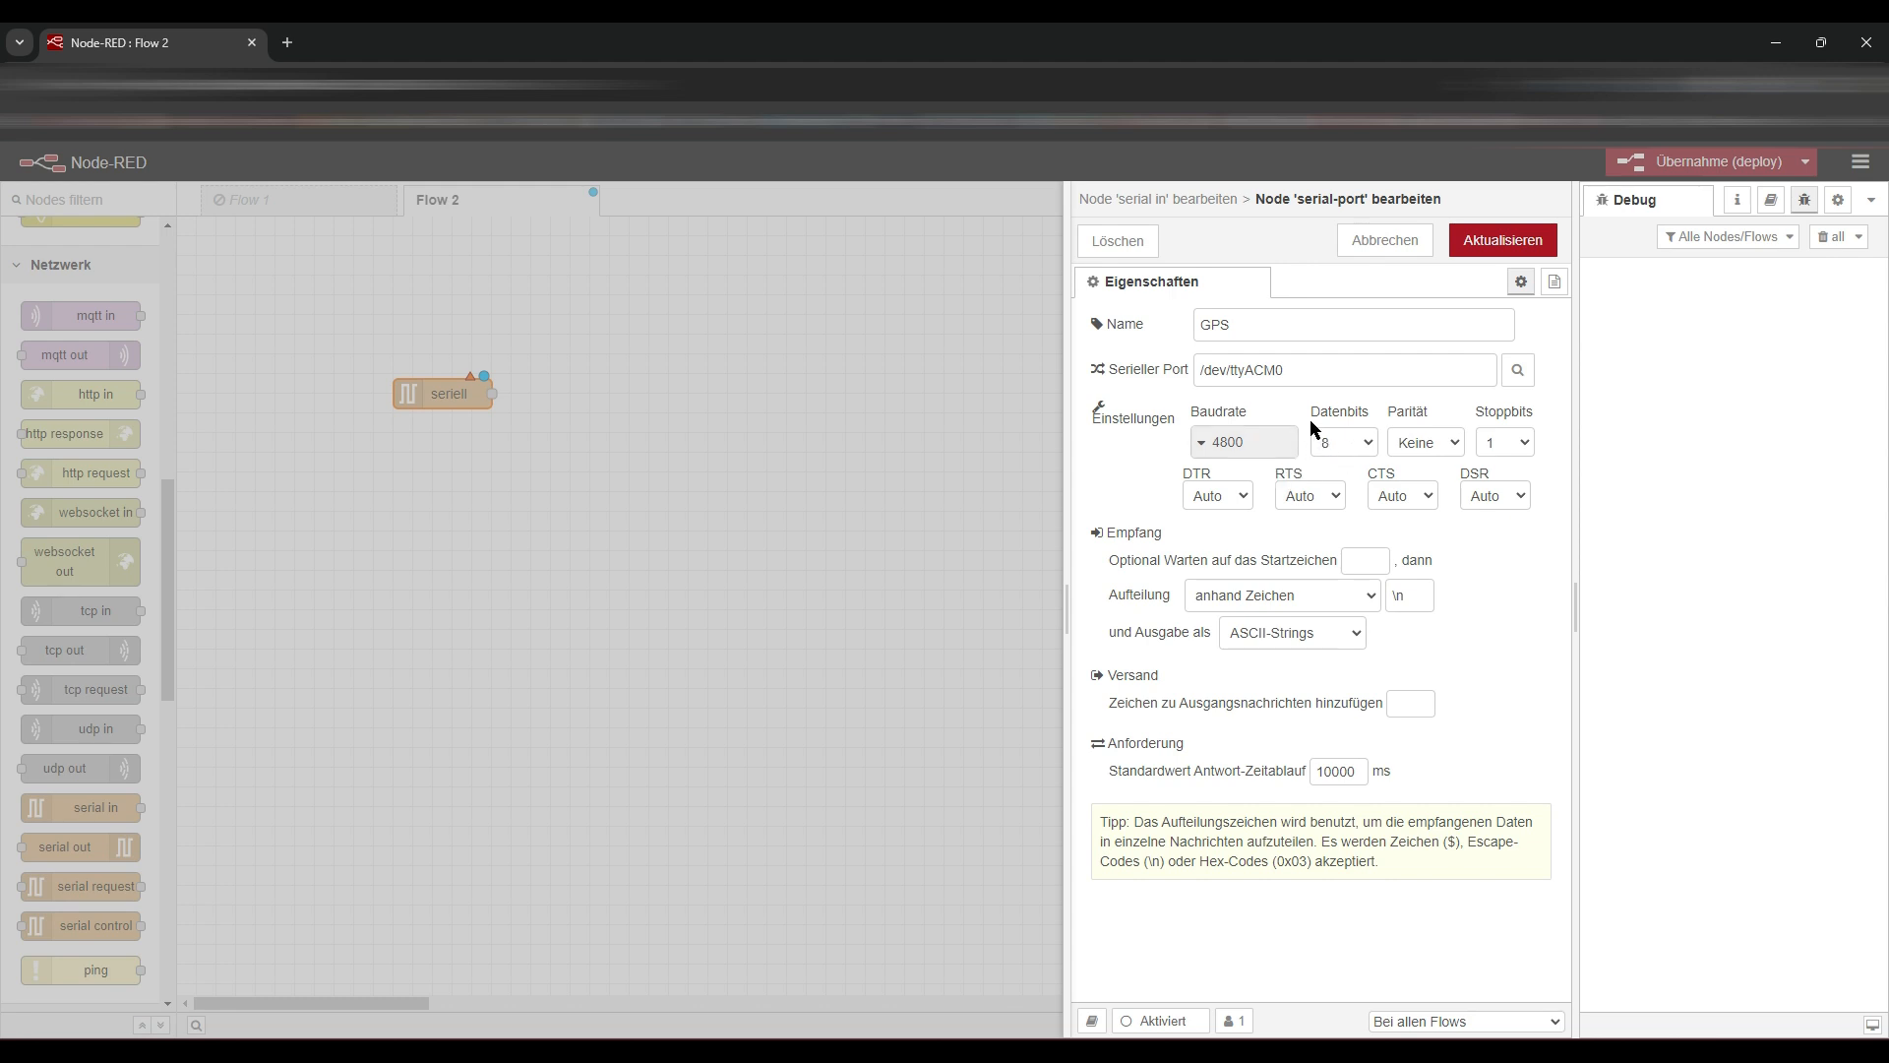
left_click(1501, 240)
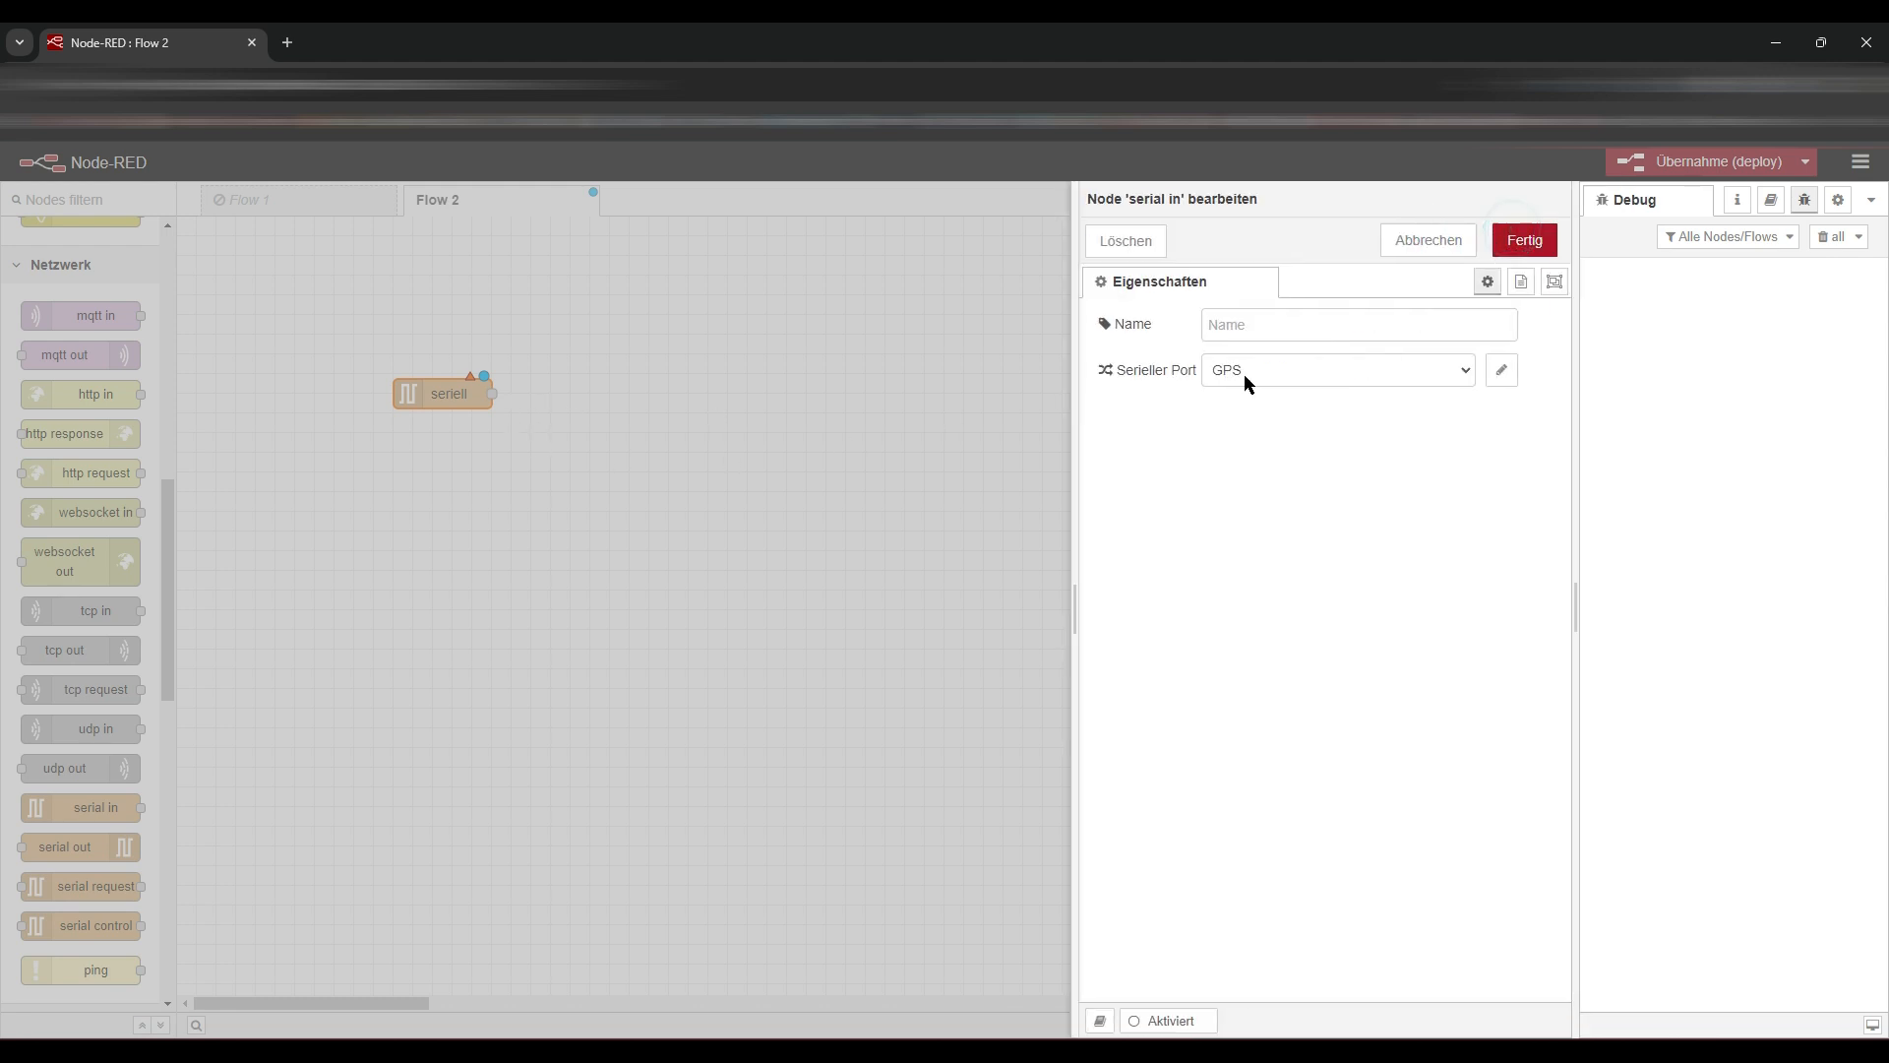
left_click(1522, 240)
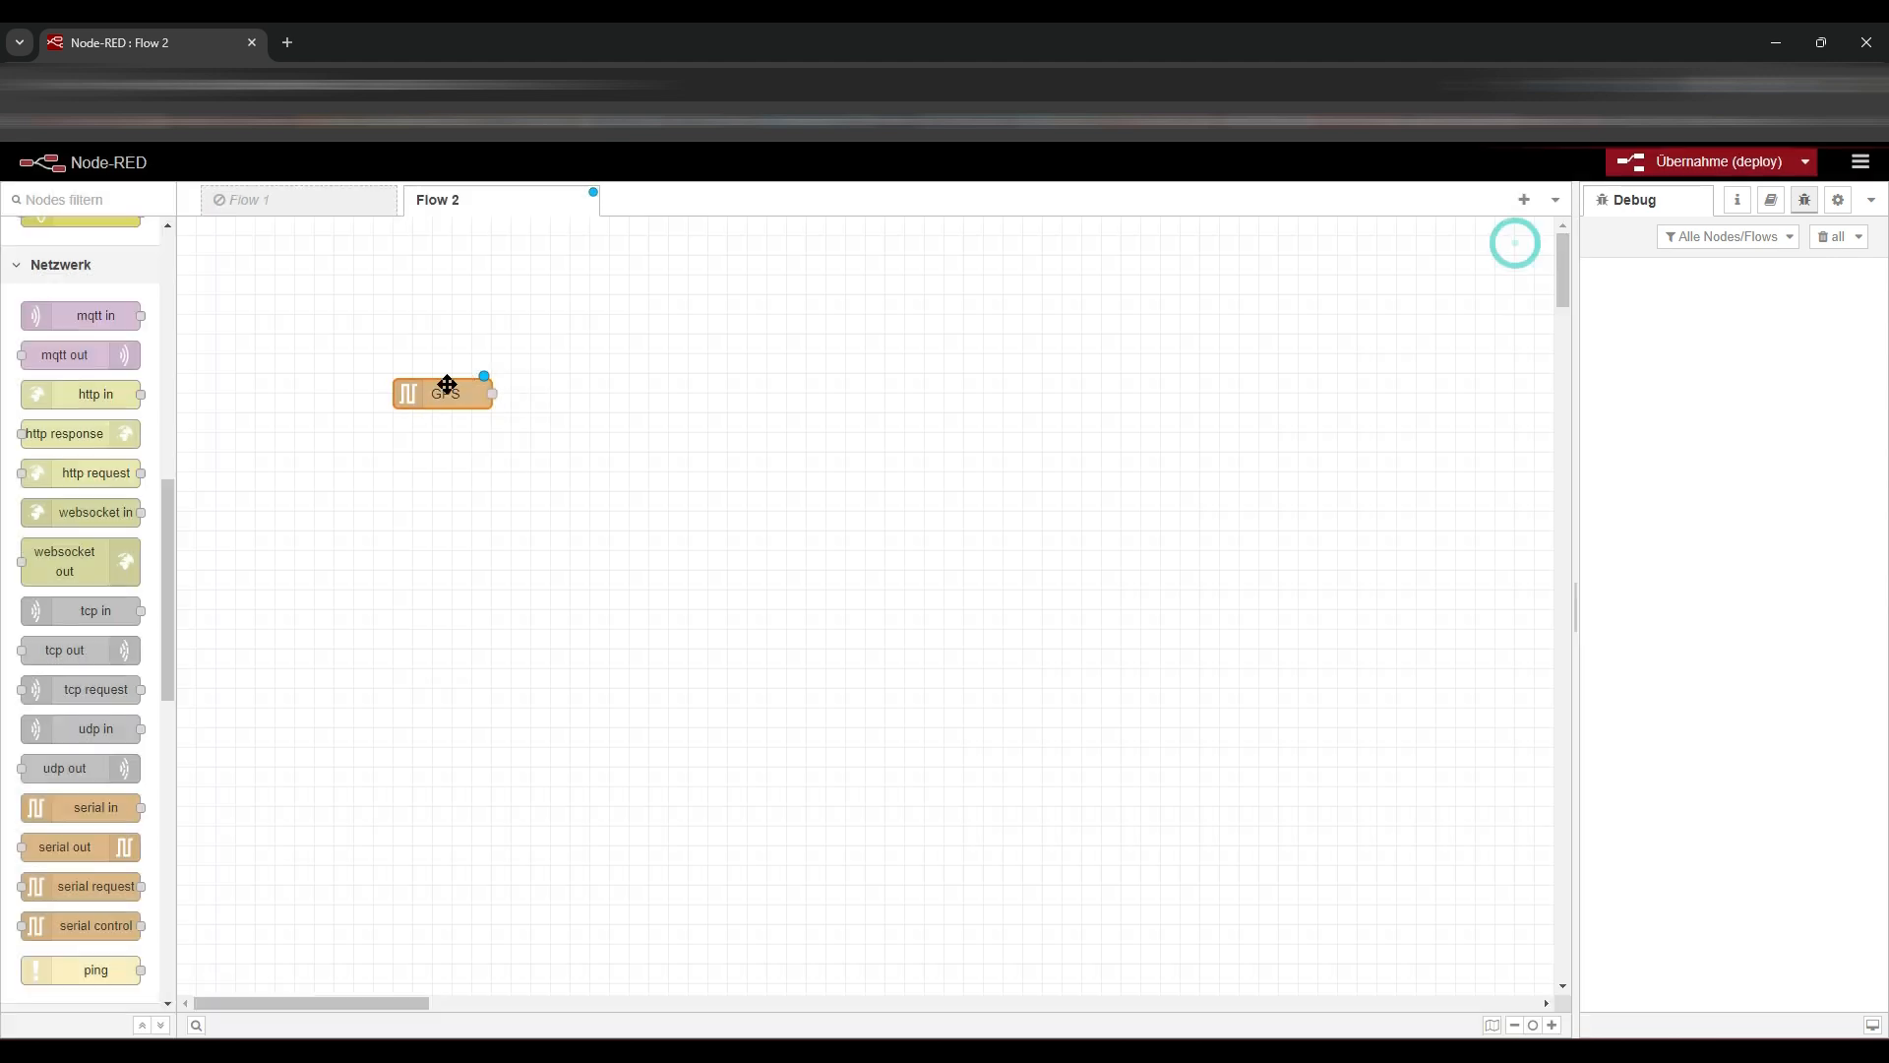
- Wire GPS into debug 2 and deploy to stream raw NMEA sentences
scroll("up", 3)
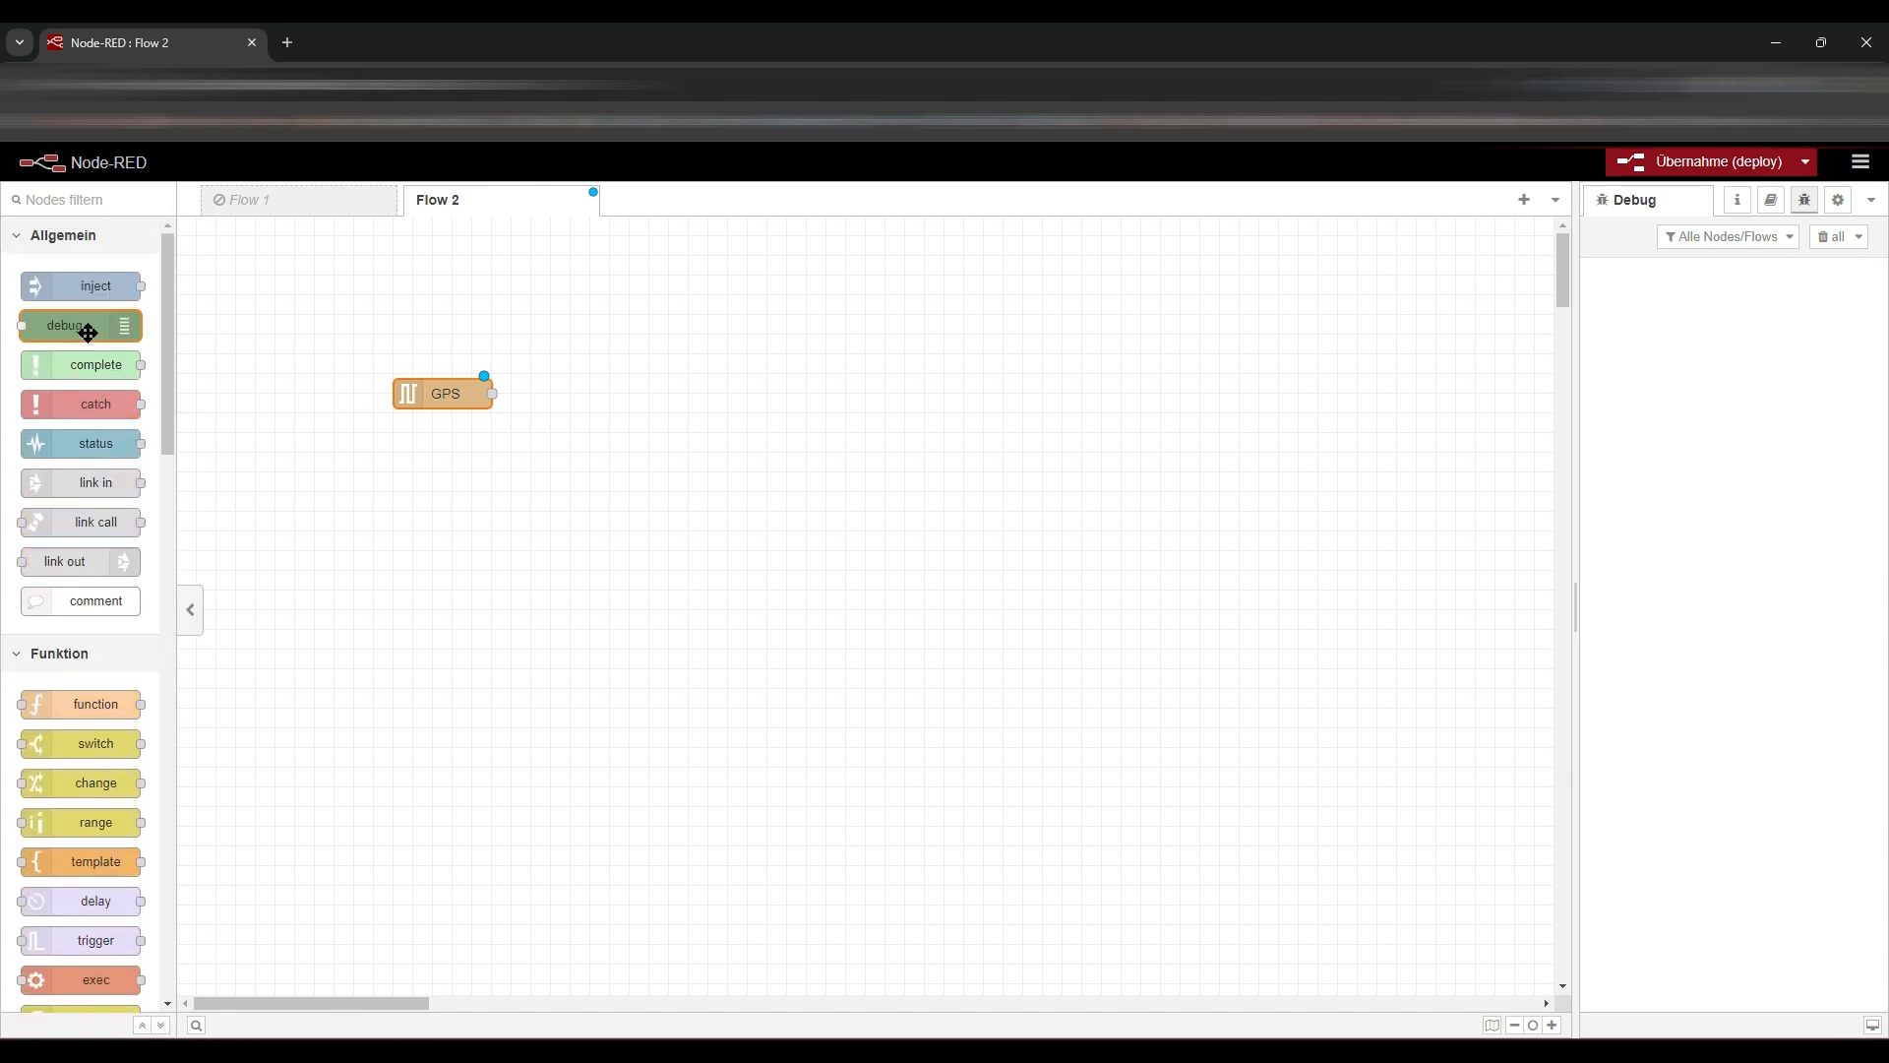
left_click_drag(79, 326, 669, 393)
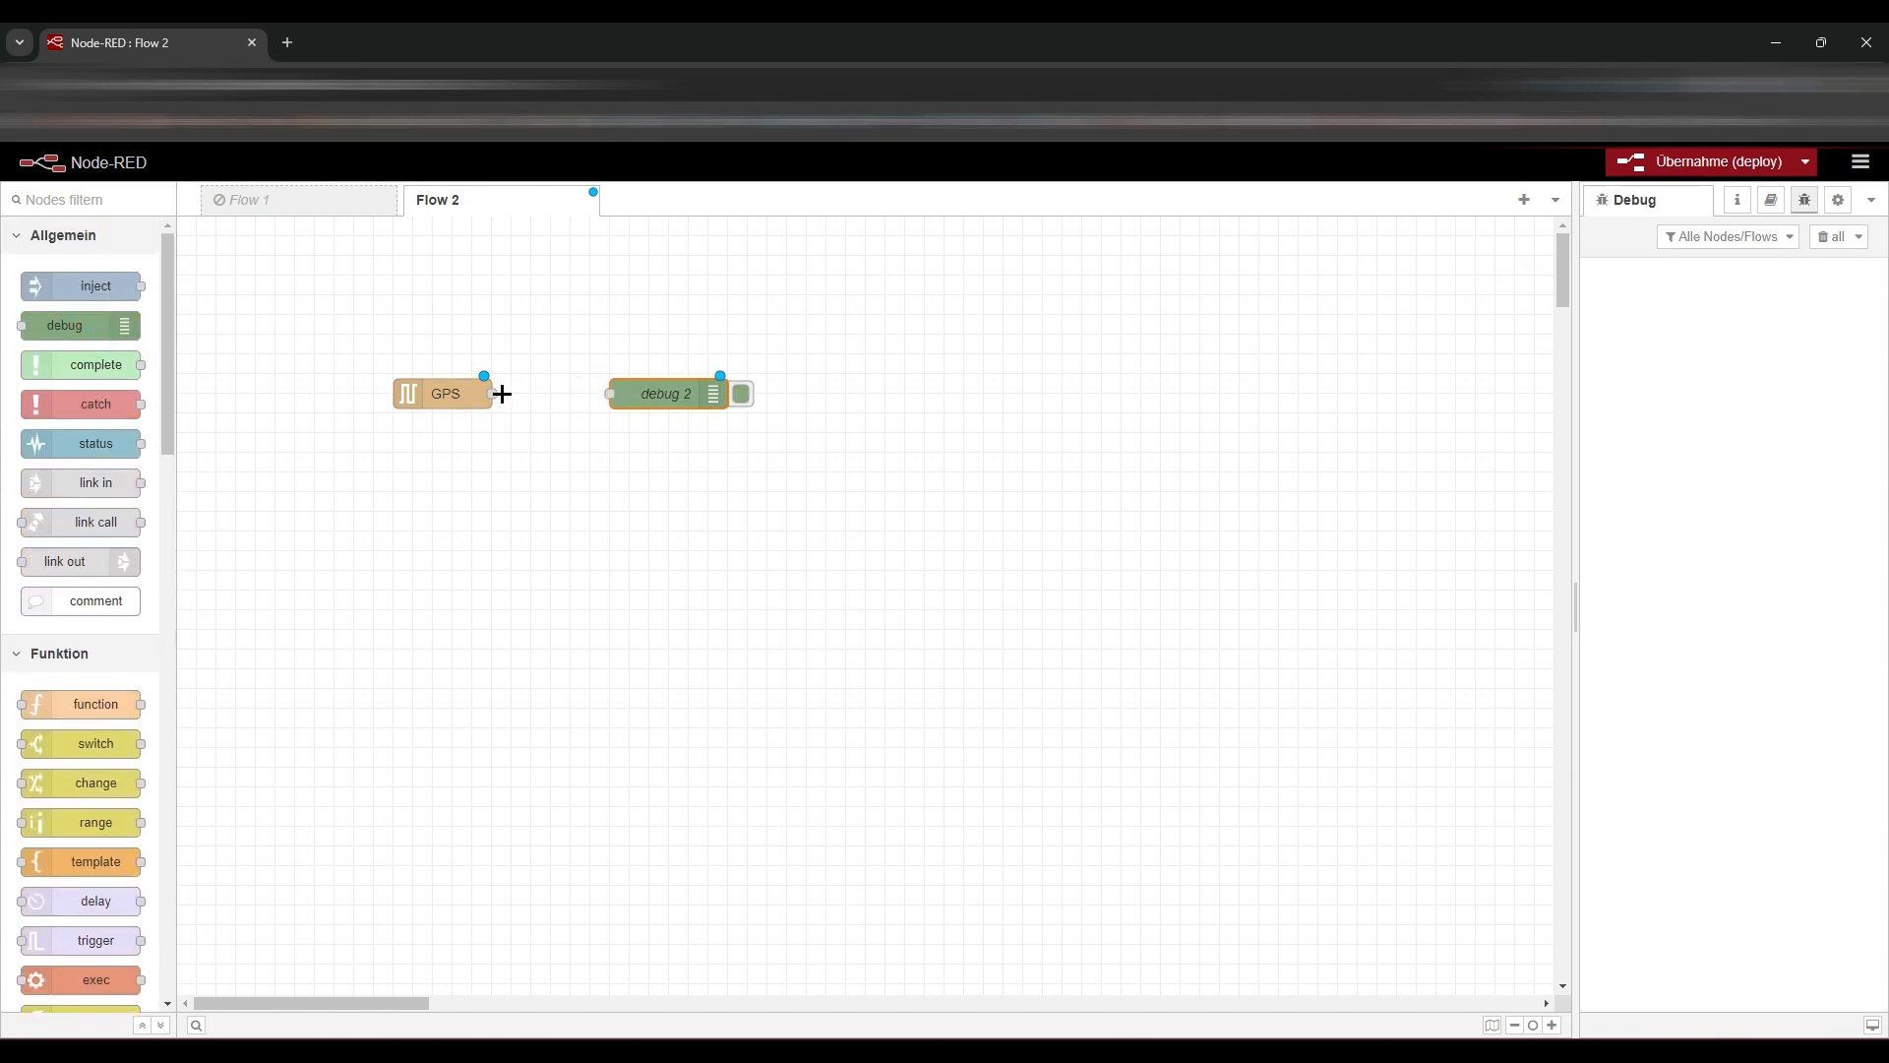
left_click(1706, 161)
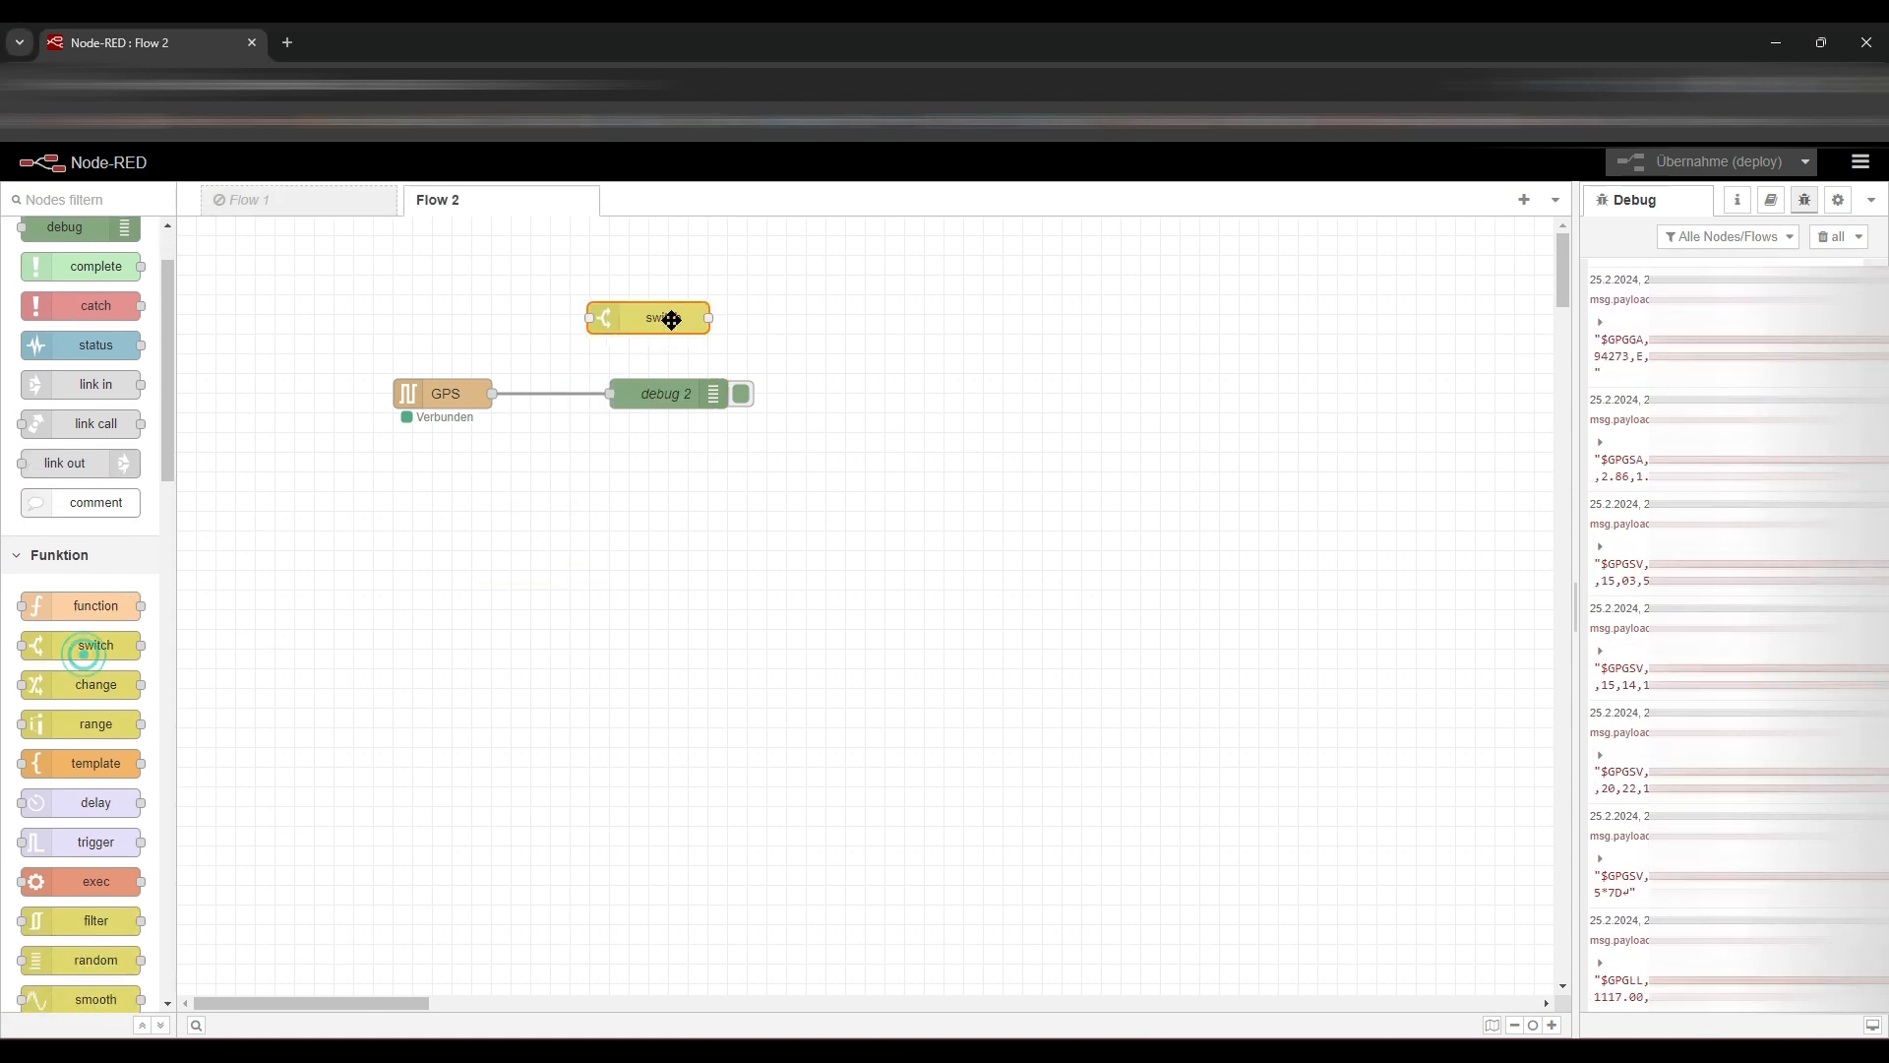
- Set the switch node's rule to pass payloads containing $GPGGA
double_click(649, 317)
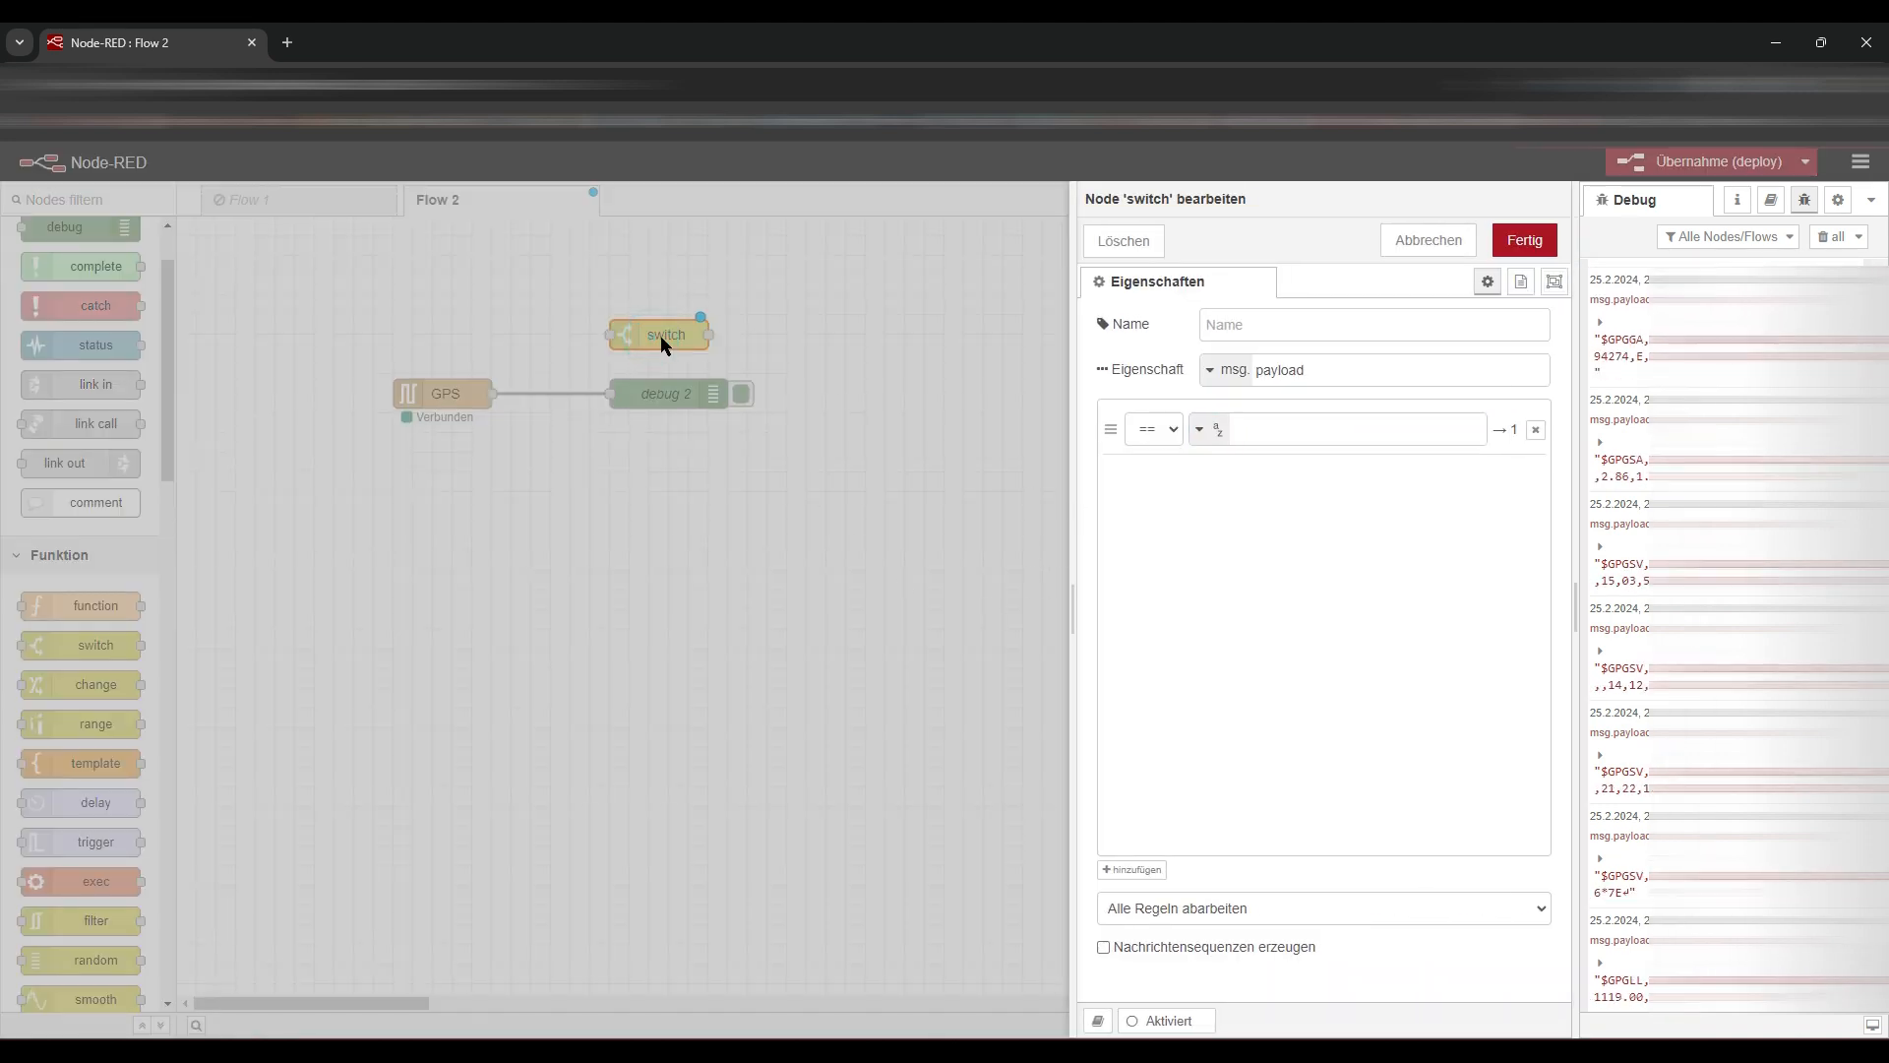
left_click(1152, 429)
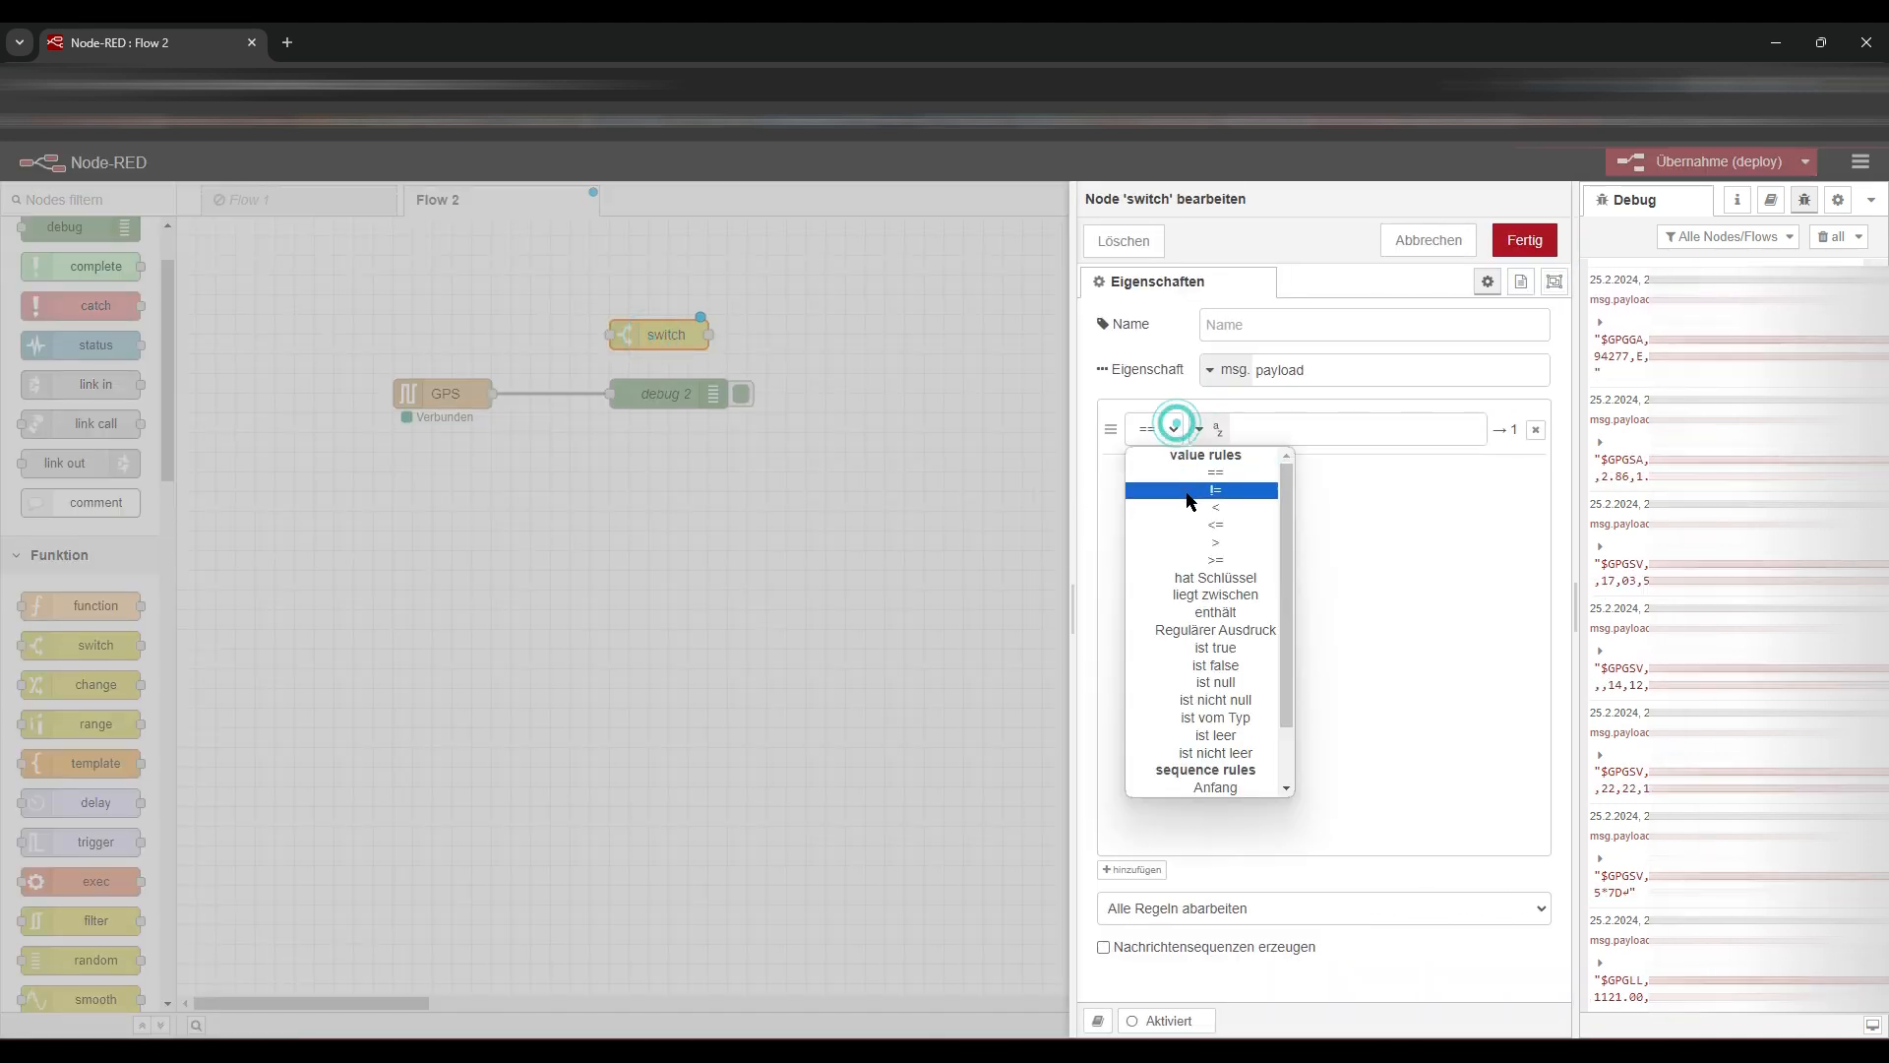
left_click(1214, 612)
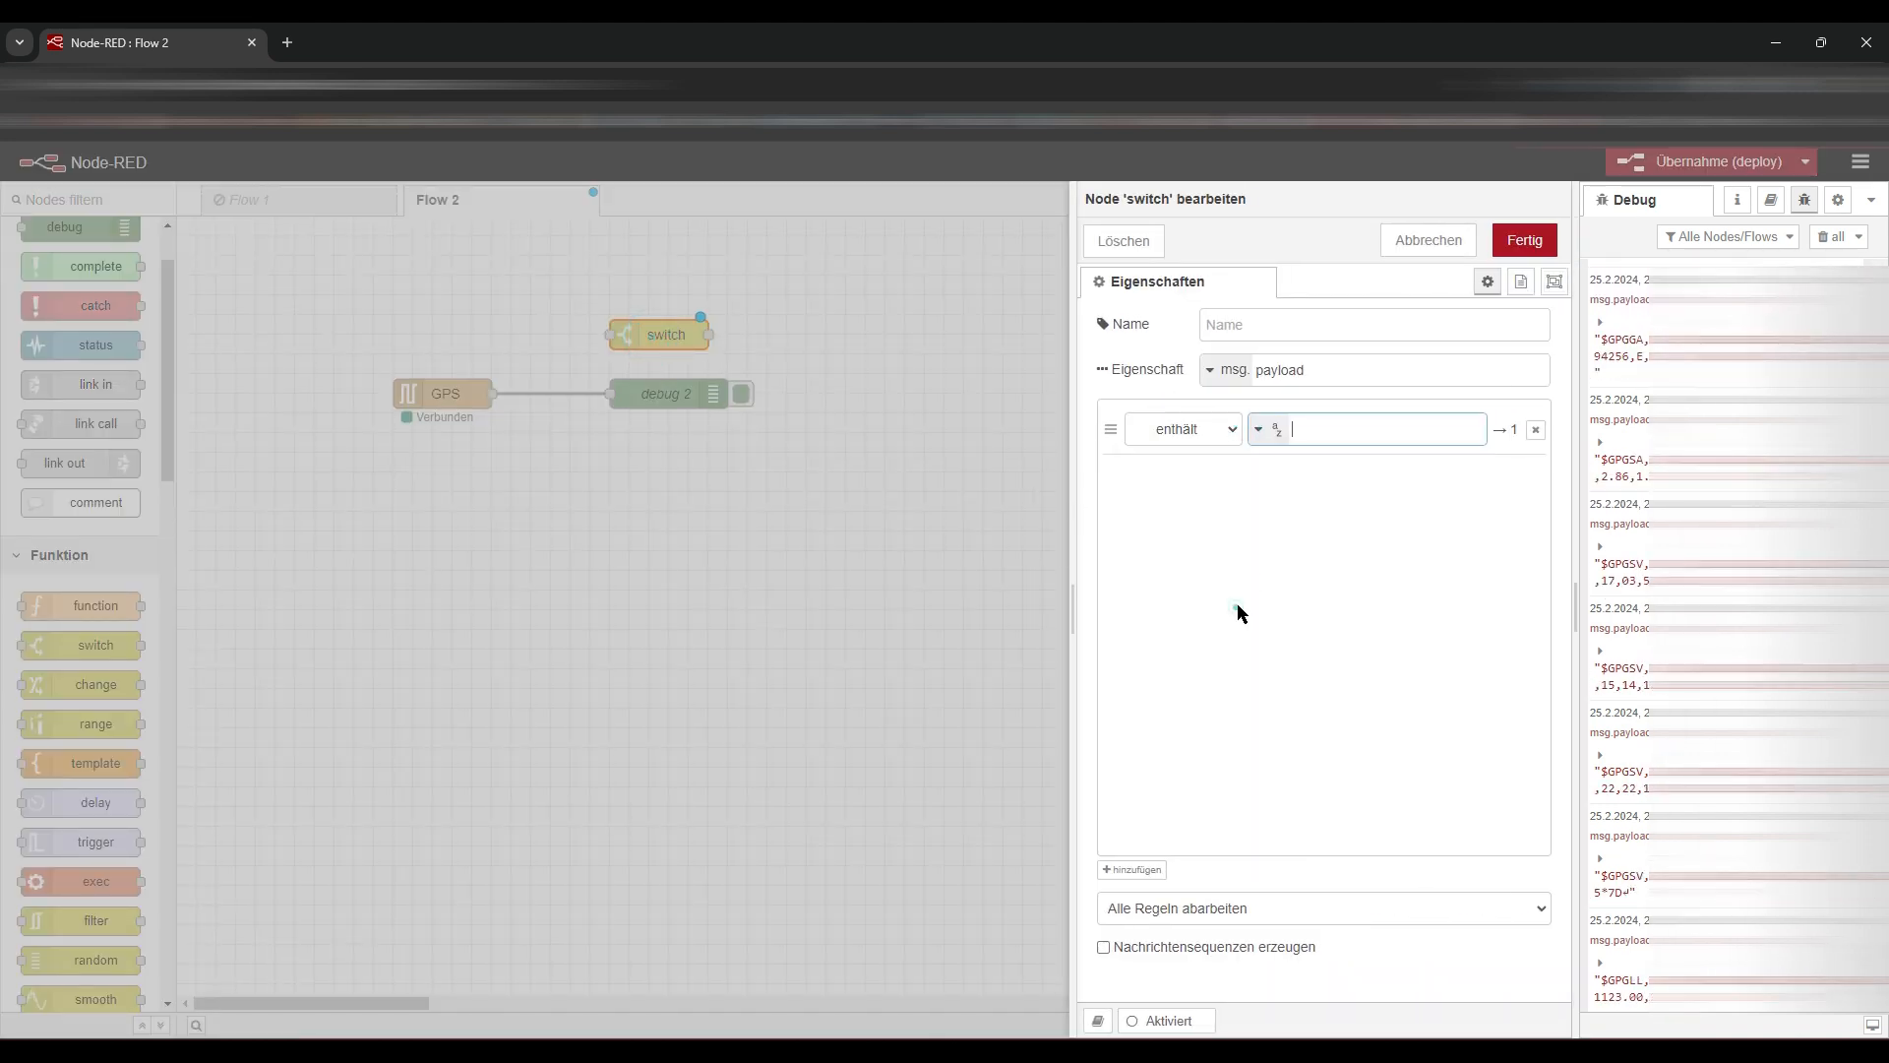
type("$GPGGA")
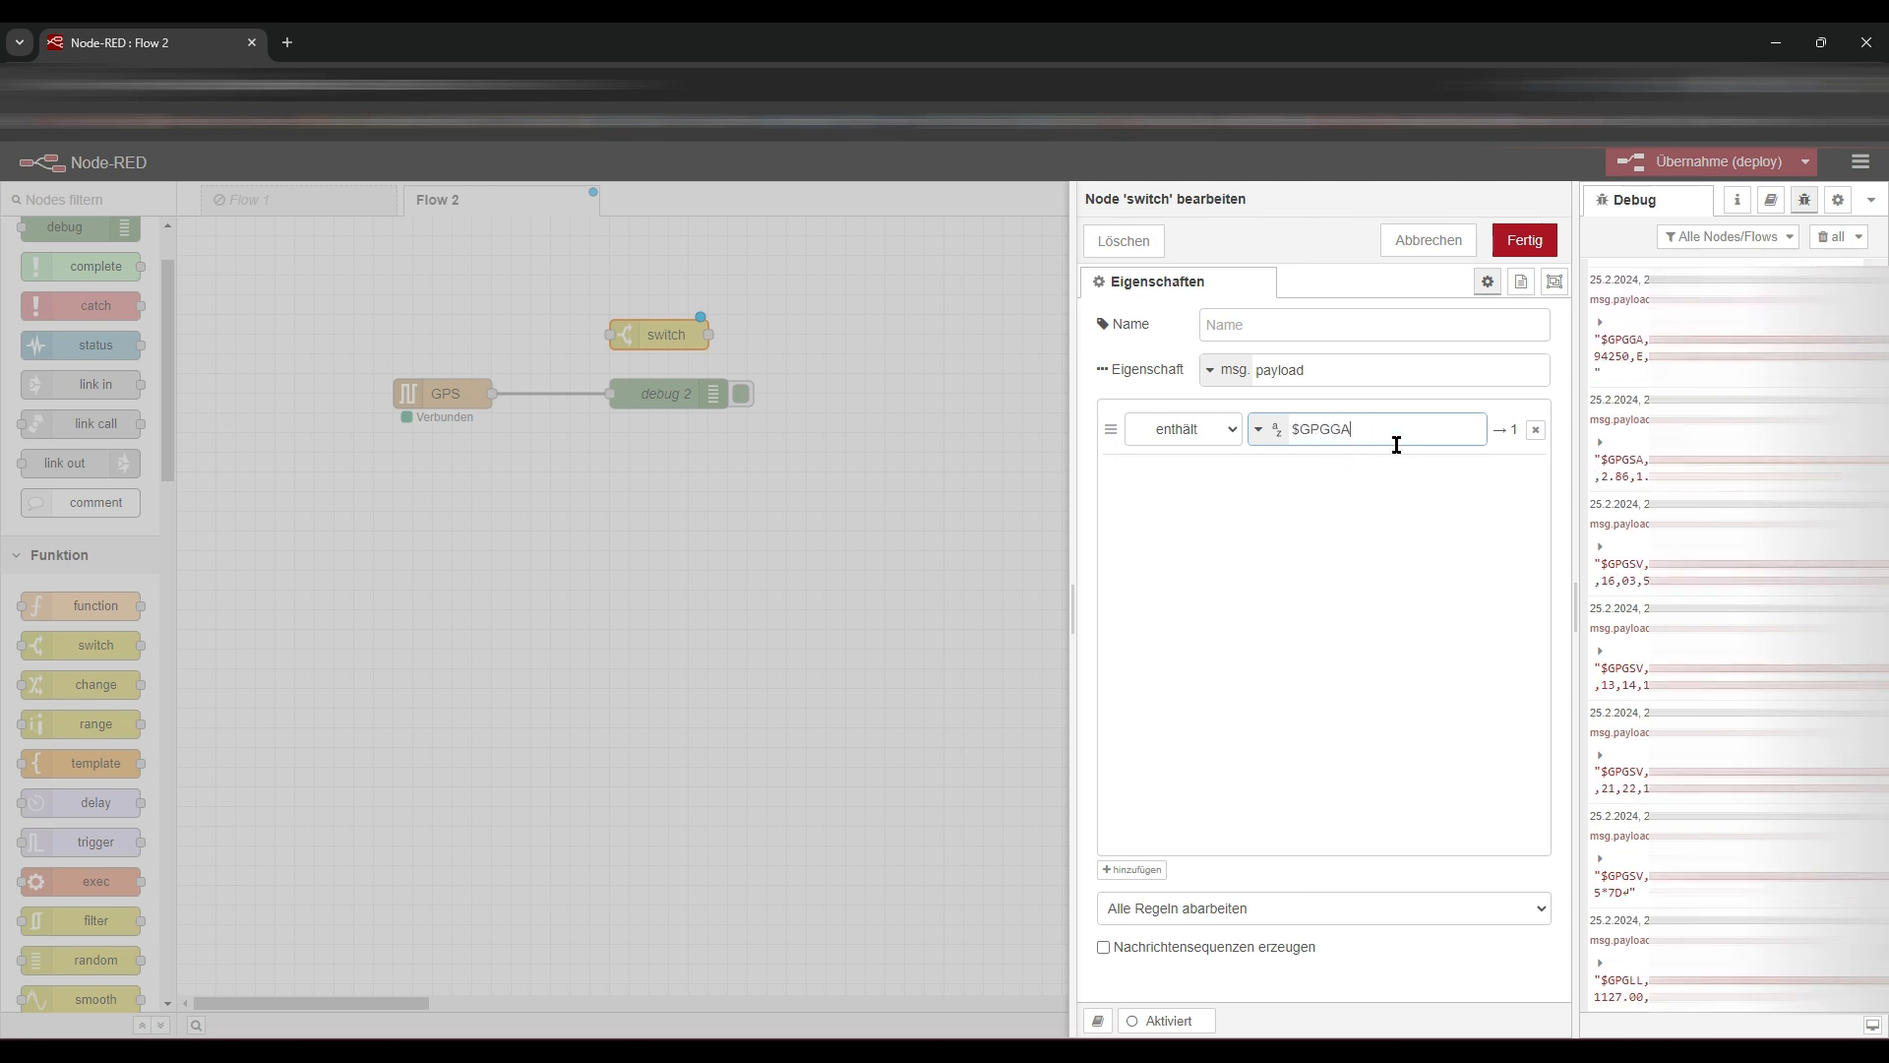
left_click(1523, 240)
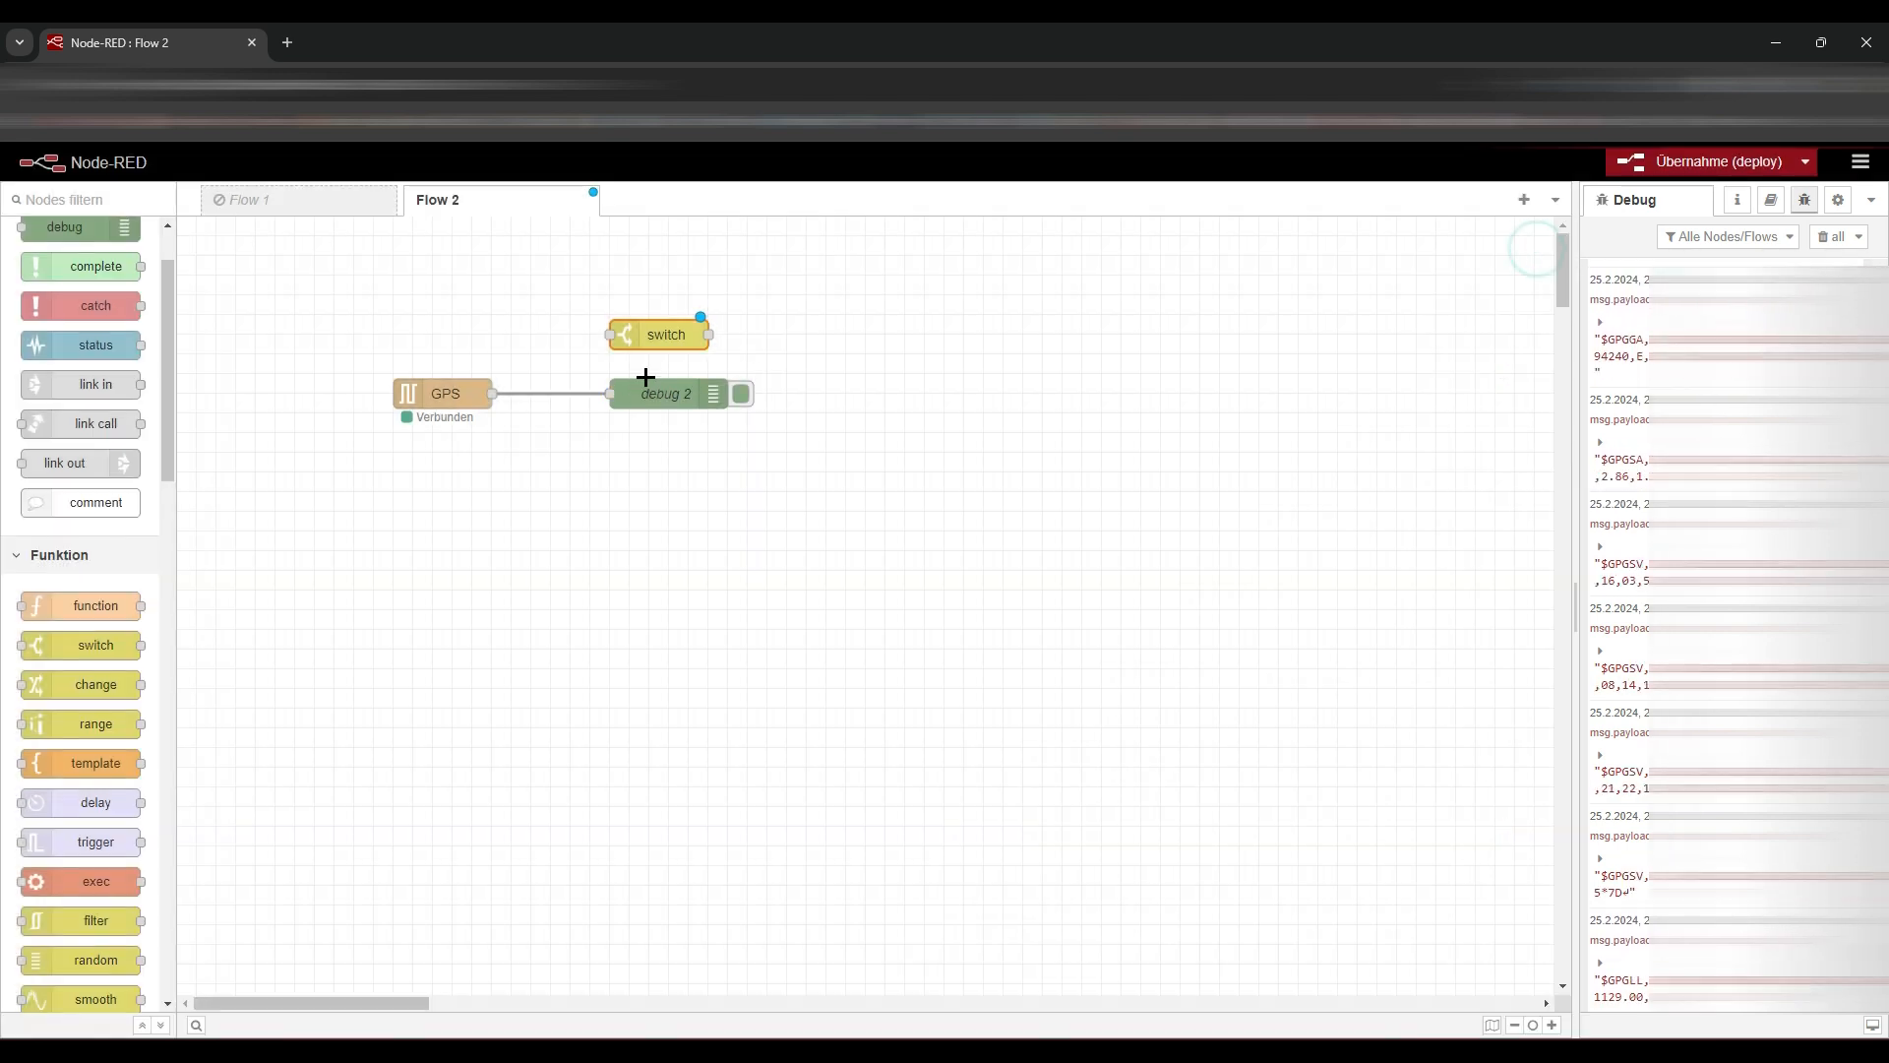
- Insert the switch between GPS and debug 2, deploy, and clear old debug messages
left_click_drag(666, 333, 626, 393)
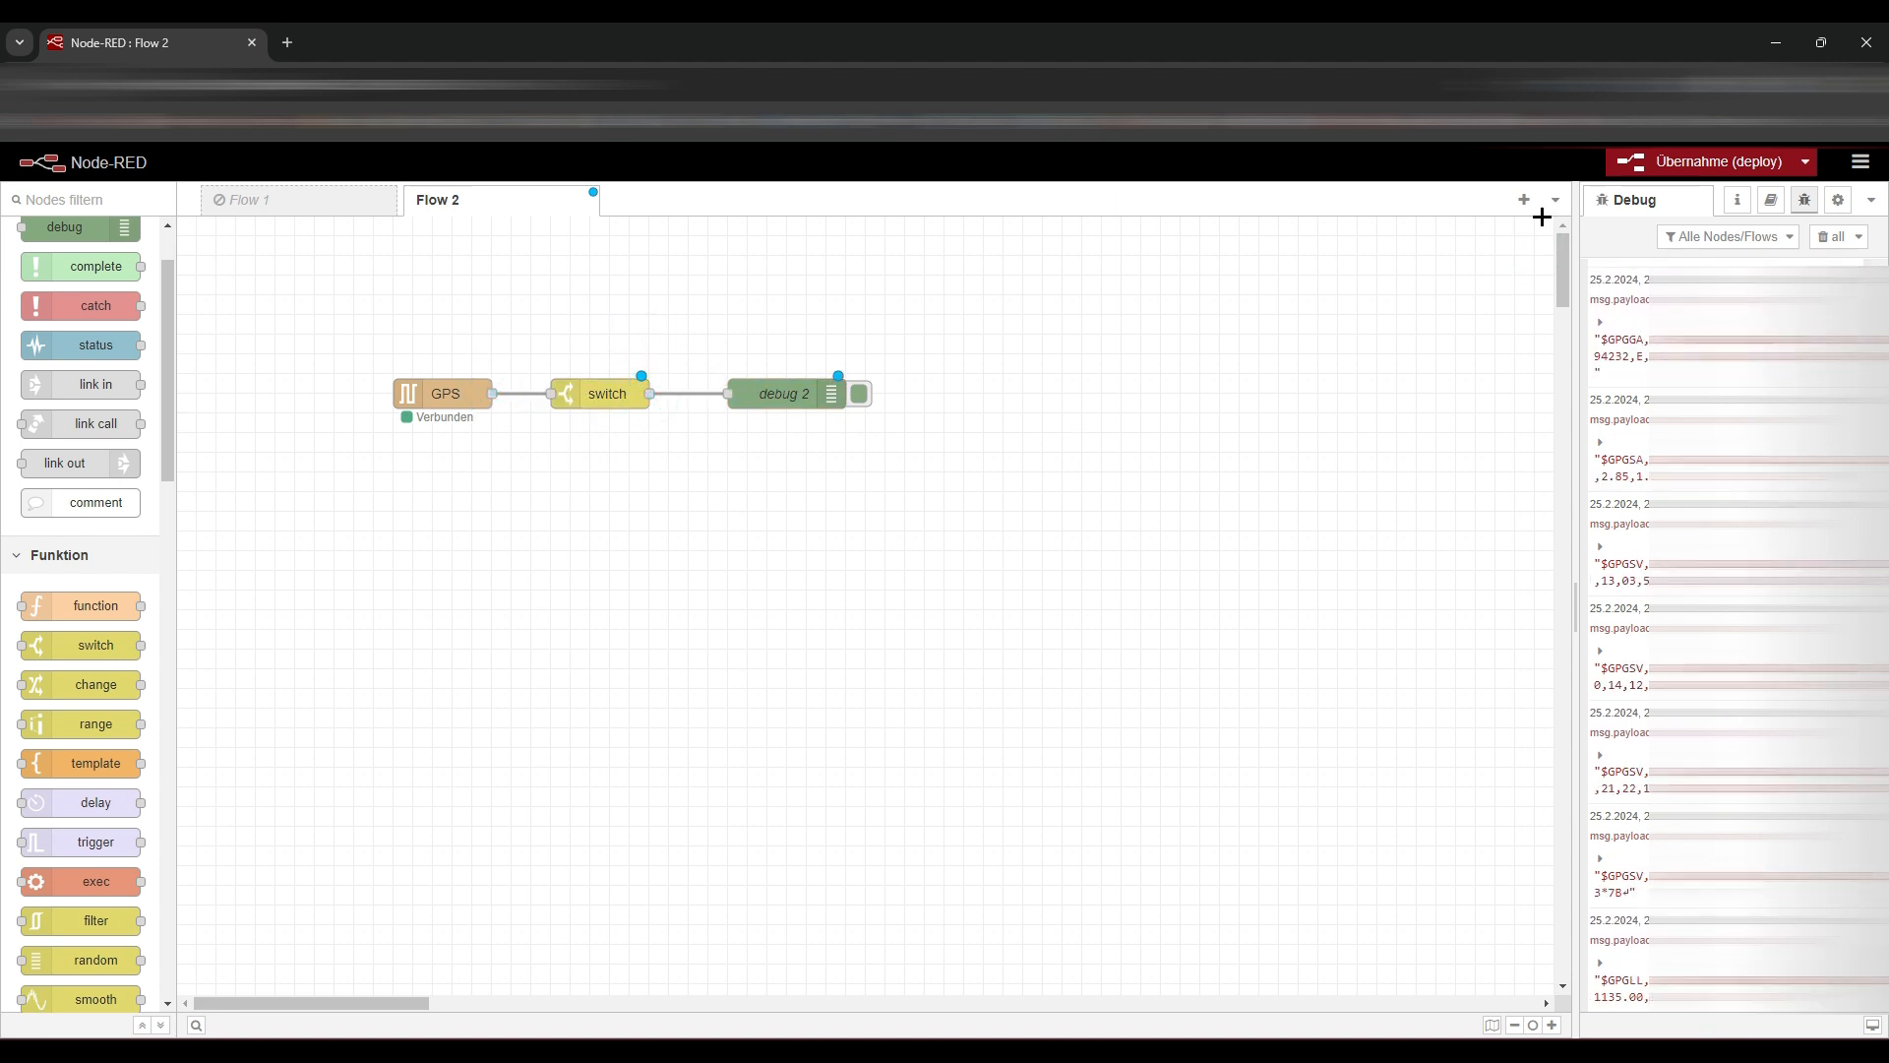
left_click(1705, 160)
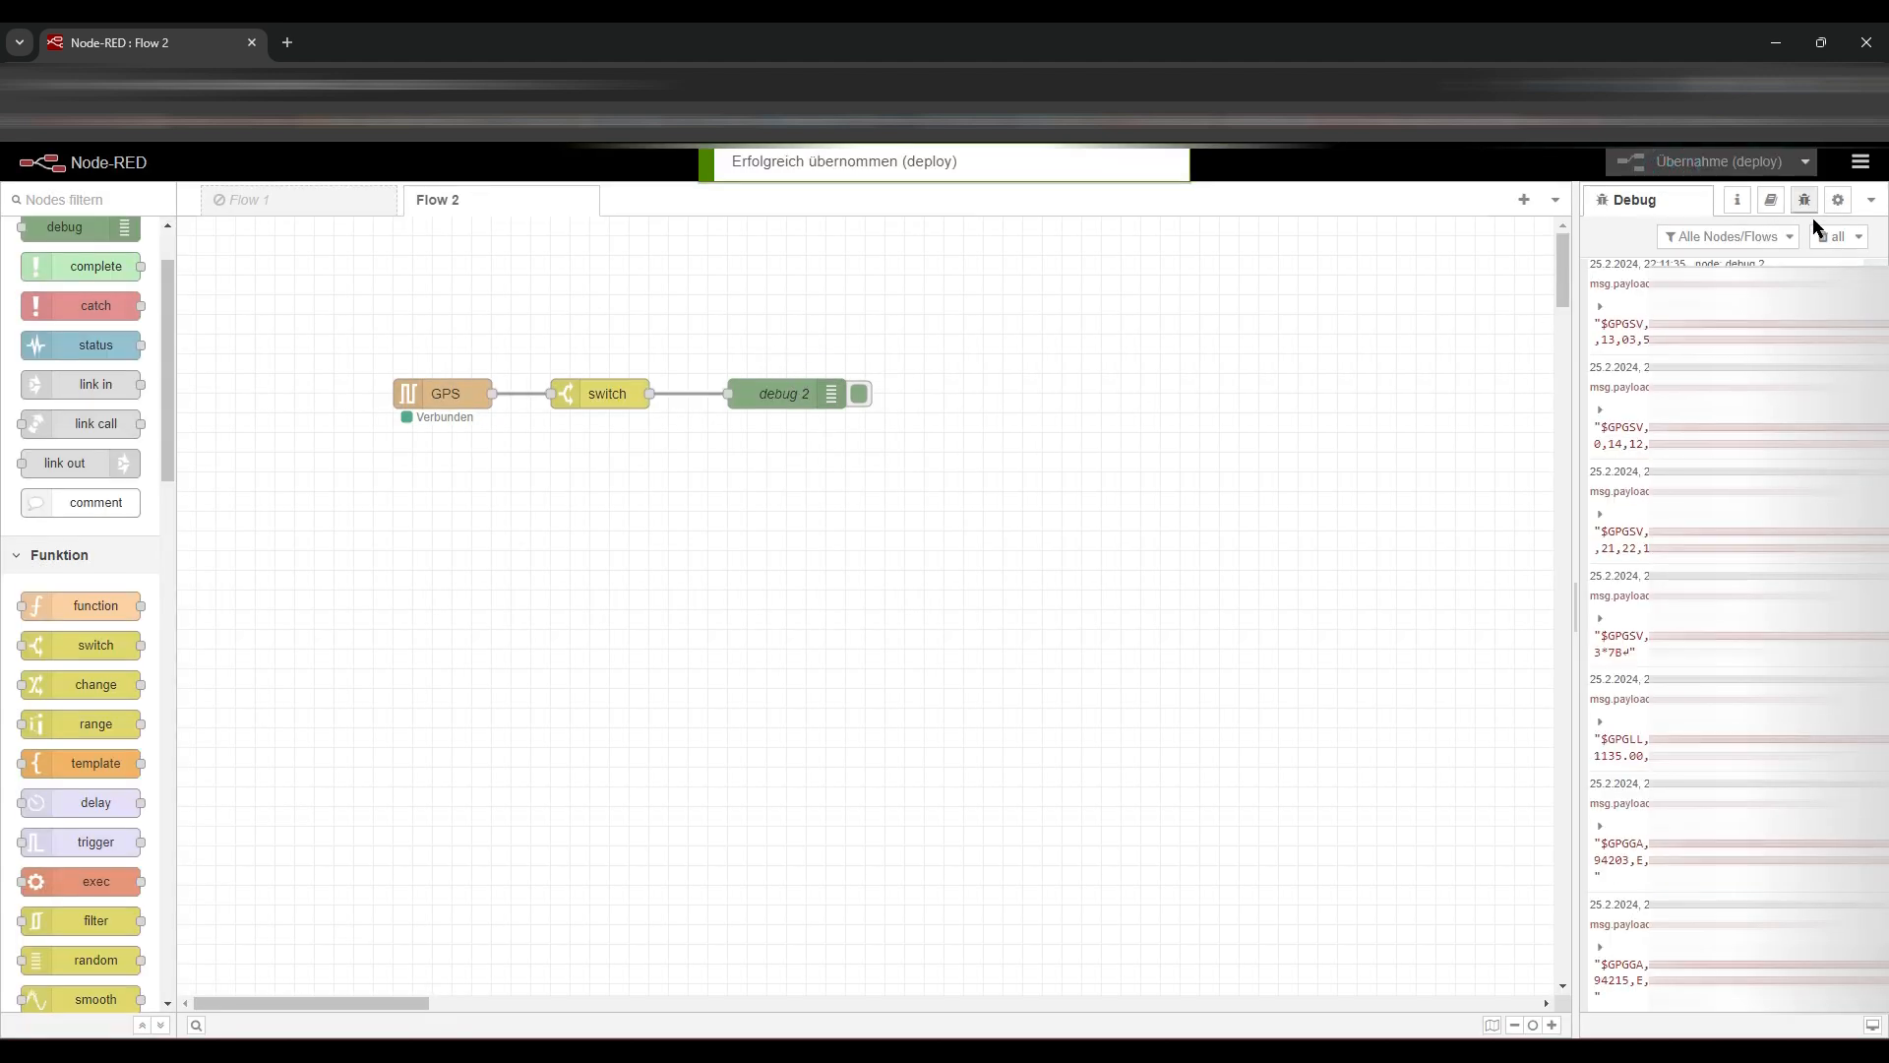
left_click(1828, 236)
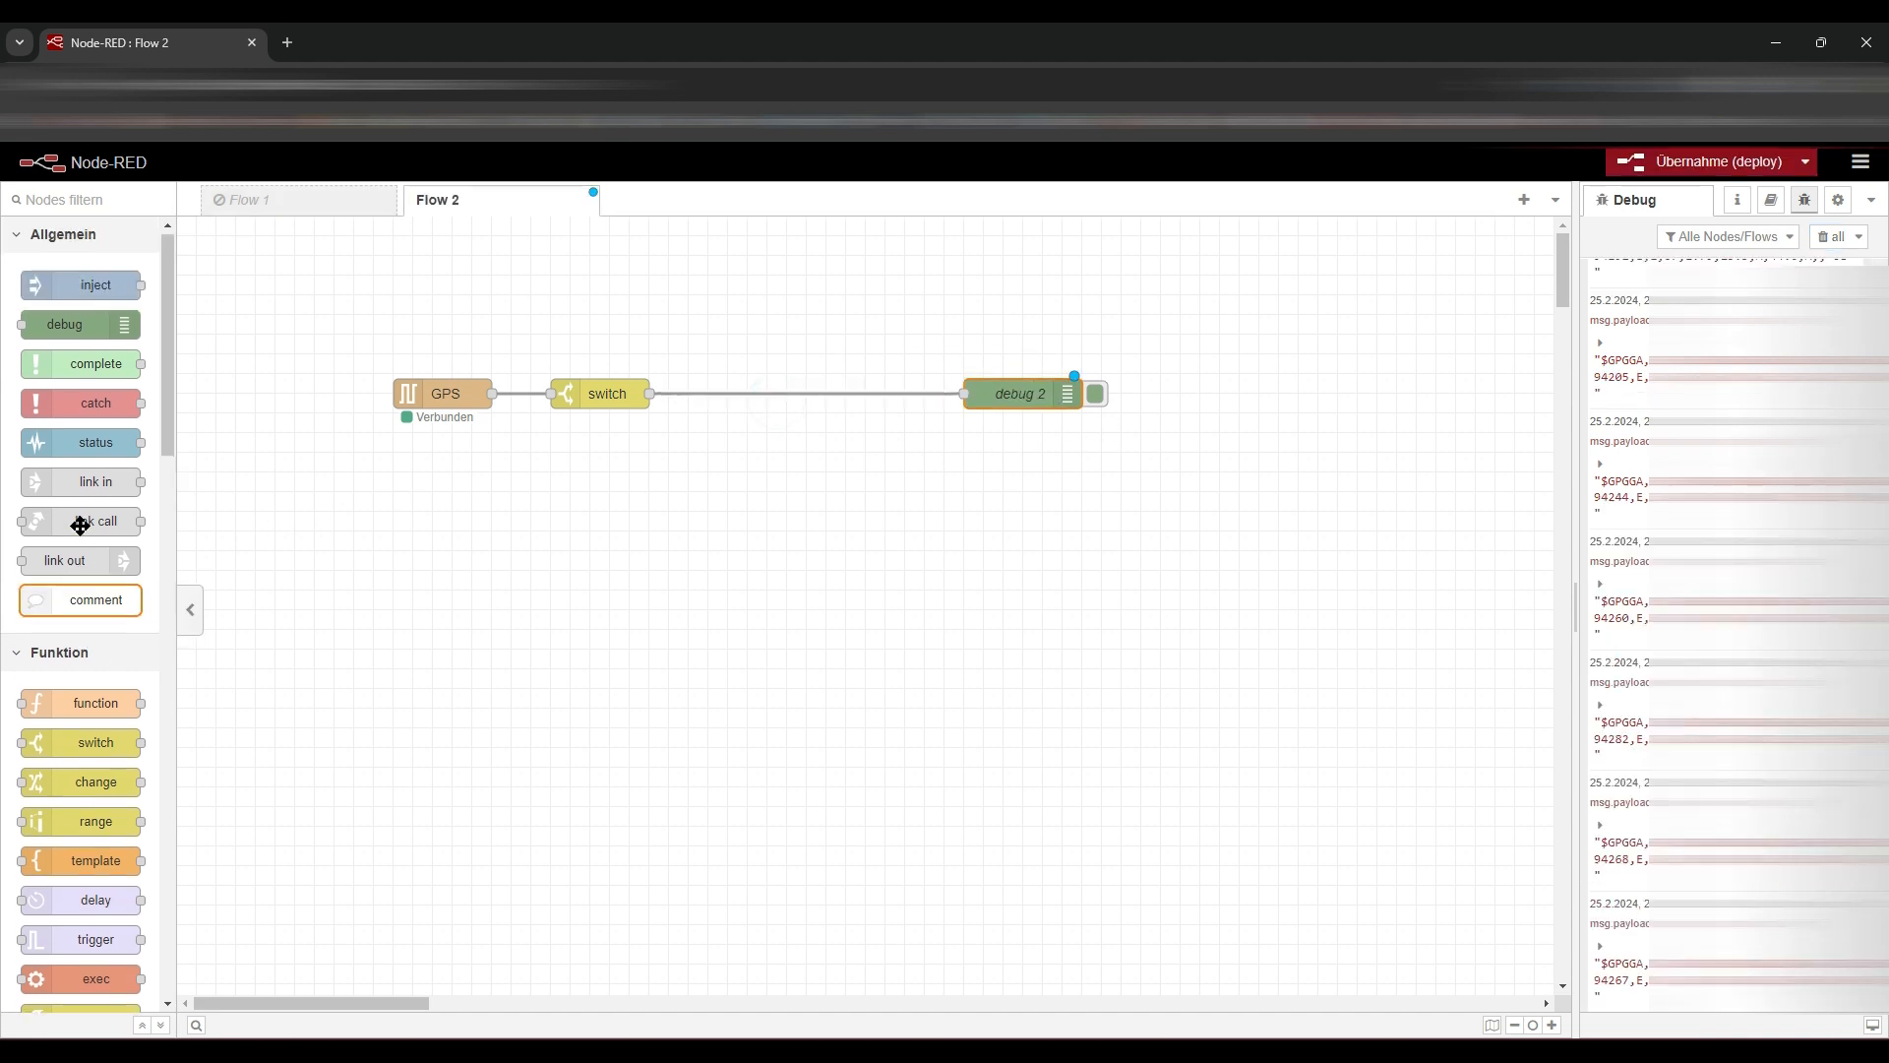
- Add a serial out node on port UART3 (/dev/ttyAMA3, 4800 baud)
scroll("down", 3)
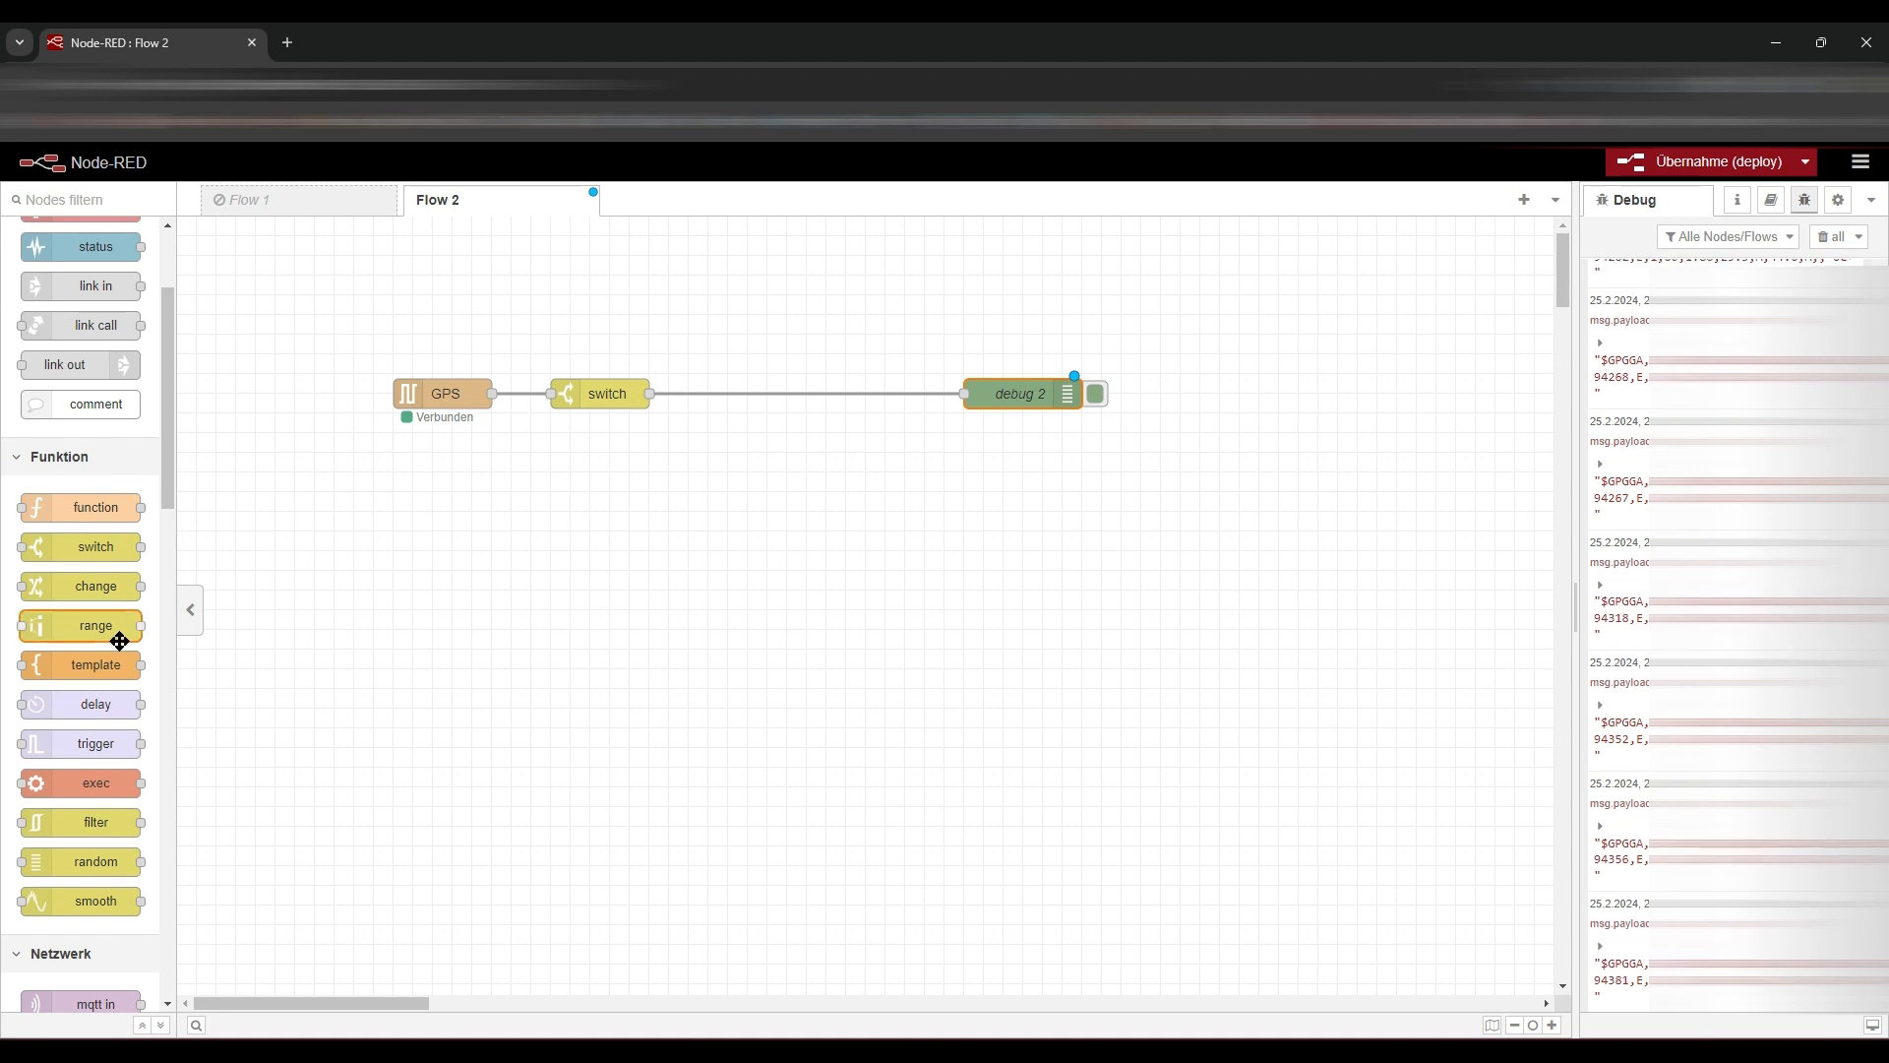
scroll("down", 3)
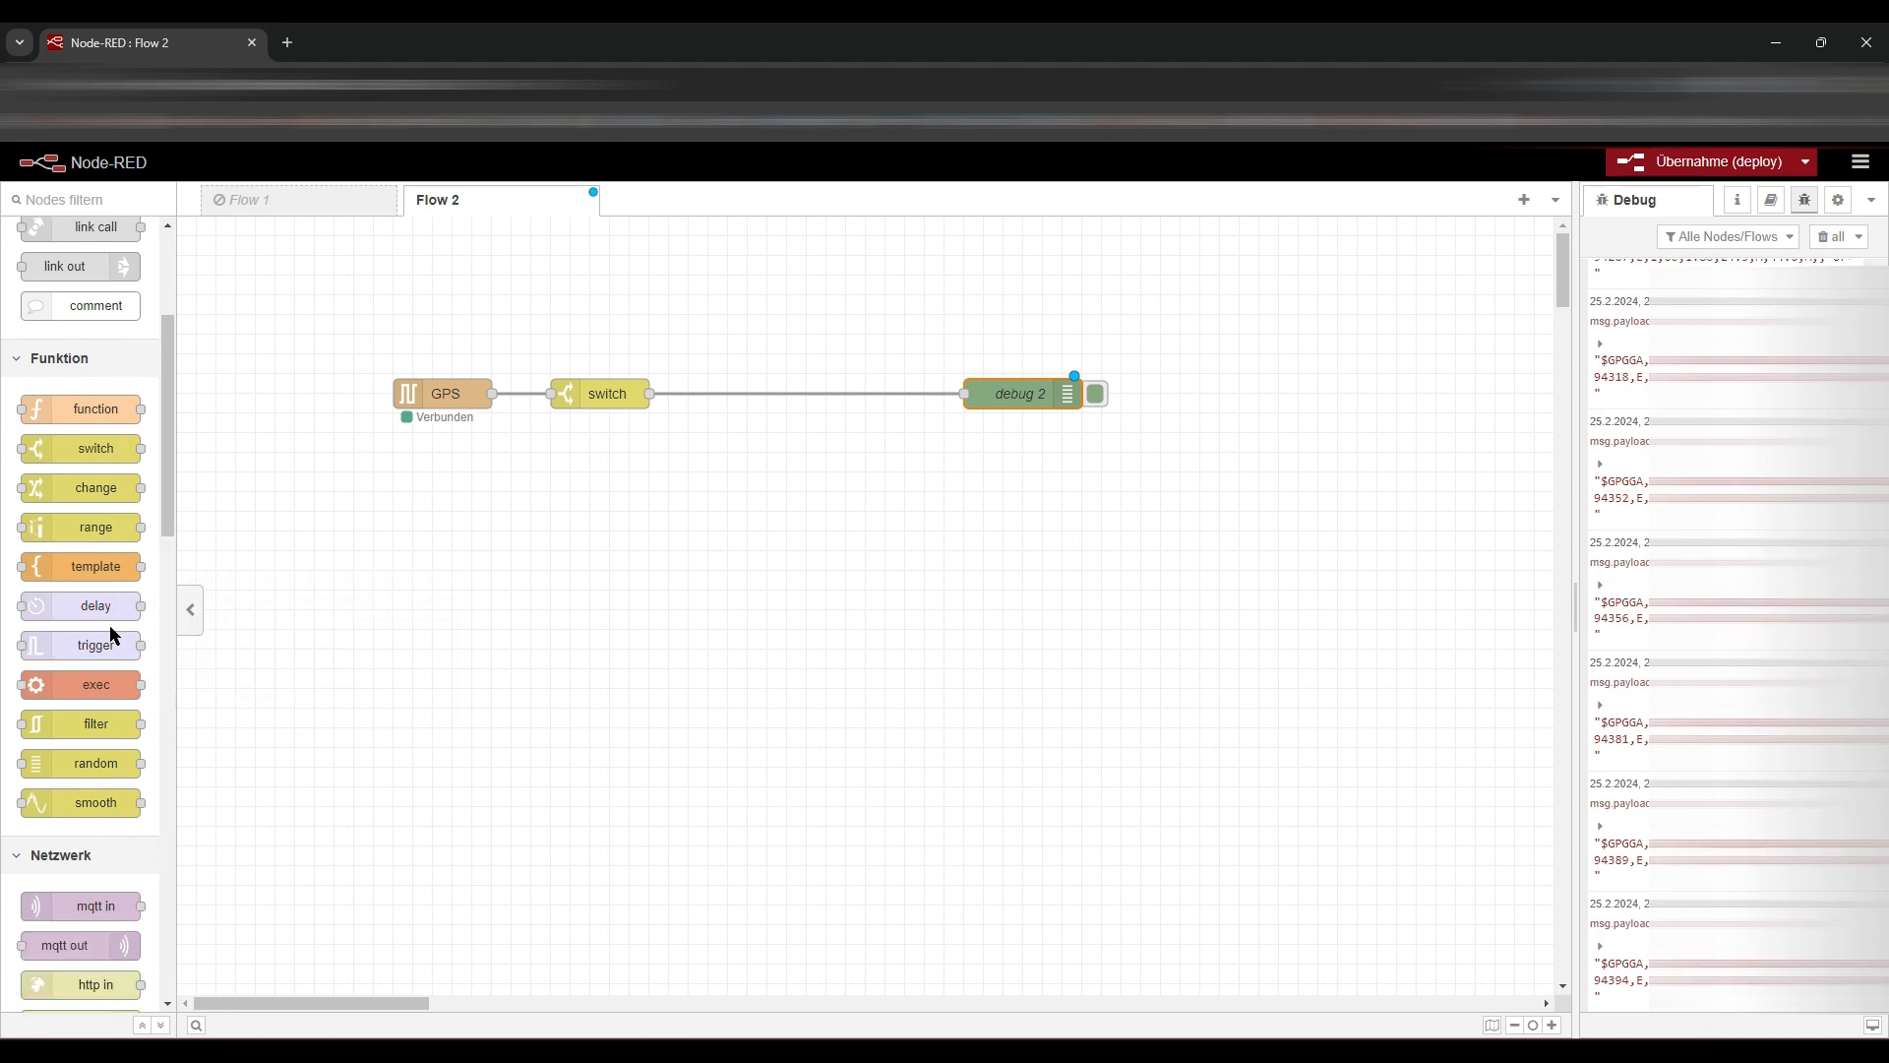
scroll("down", 3)
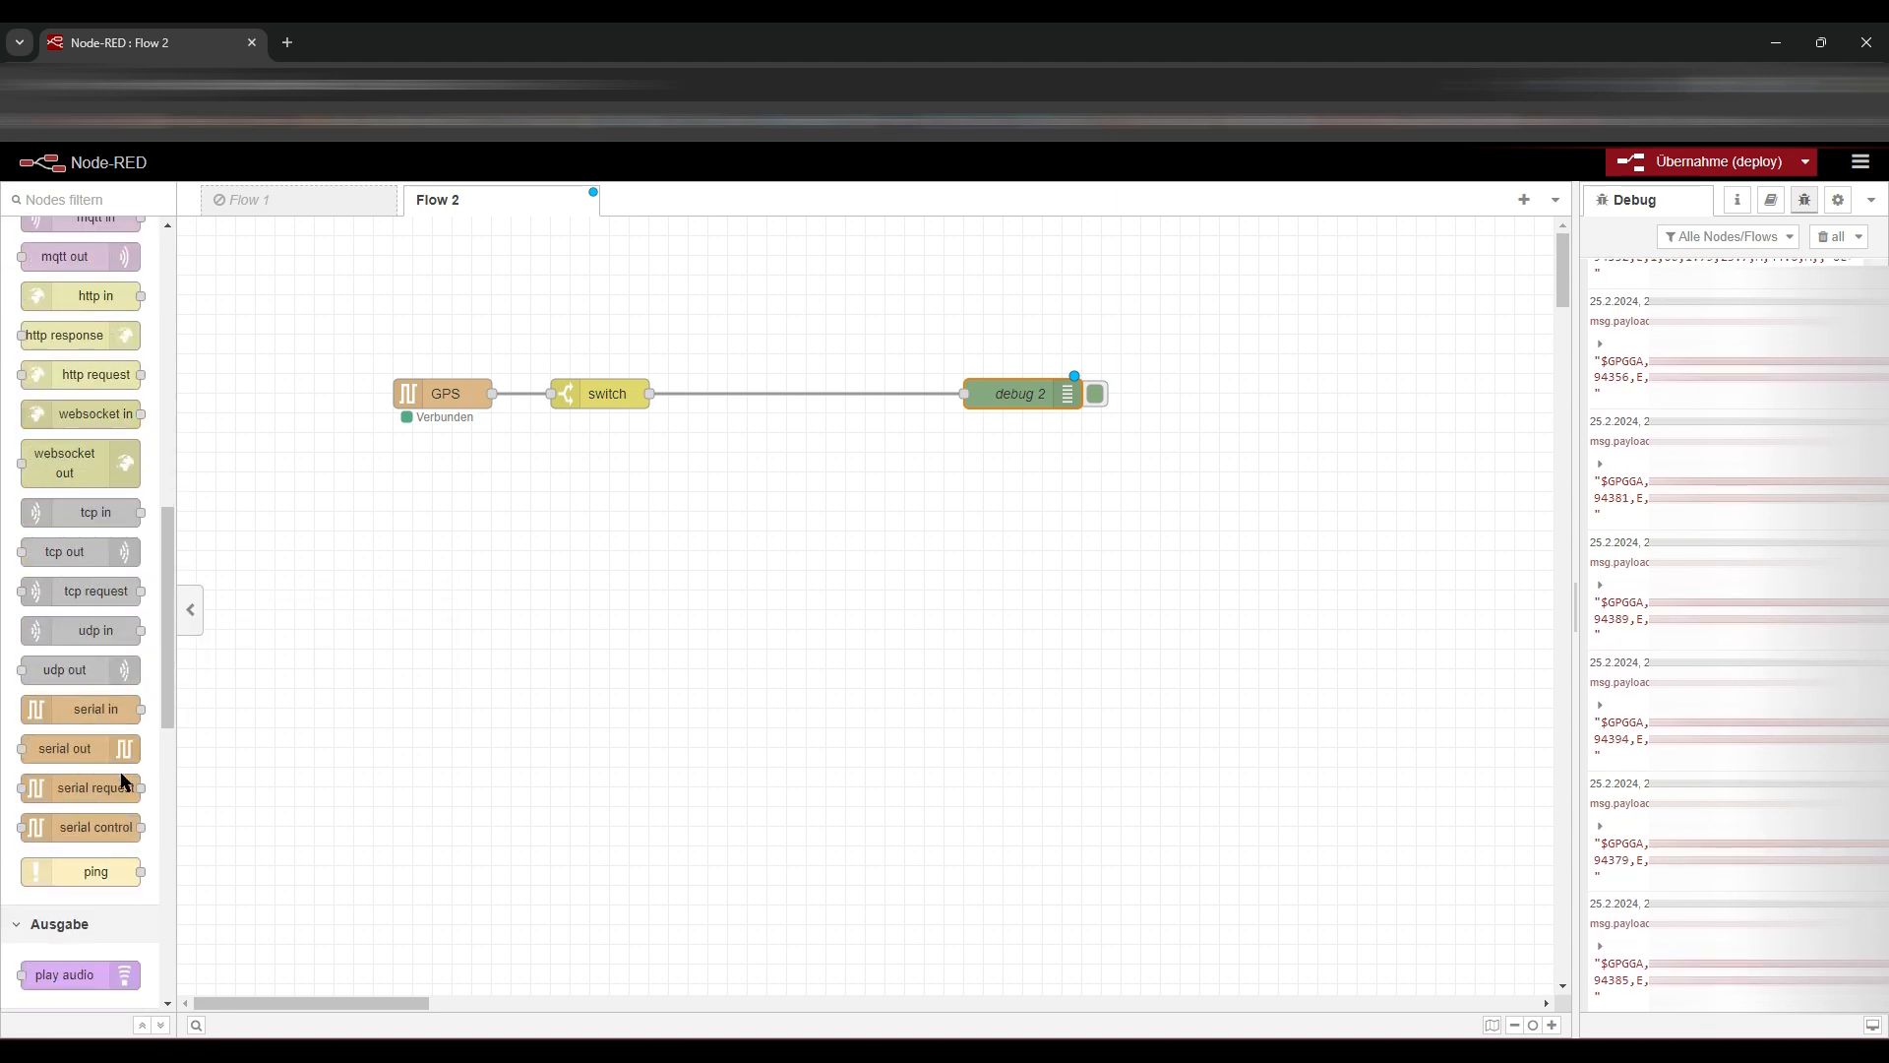
left_click_drag(82, 709, 734, 335)
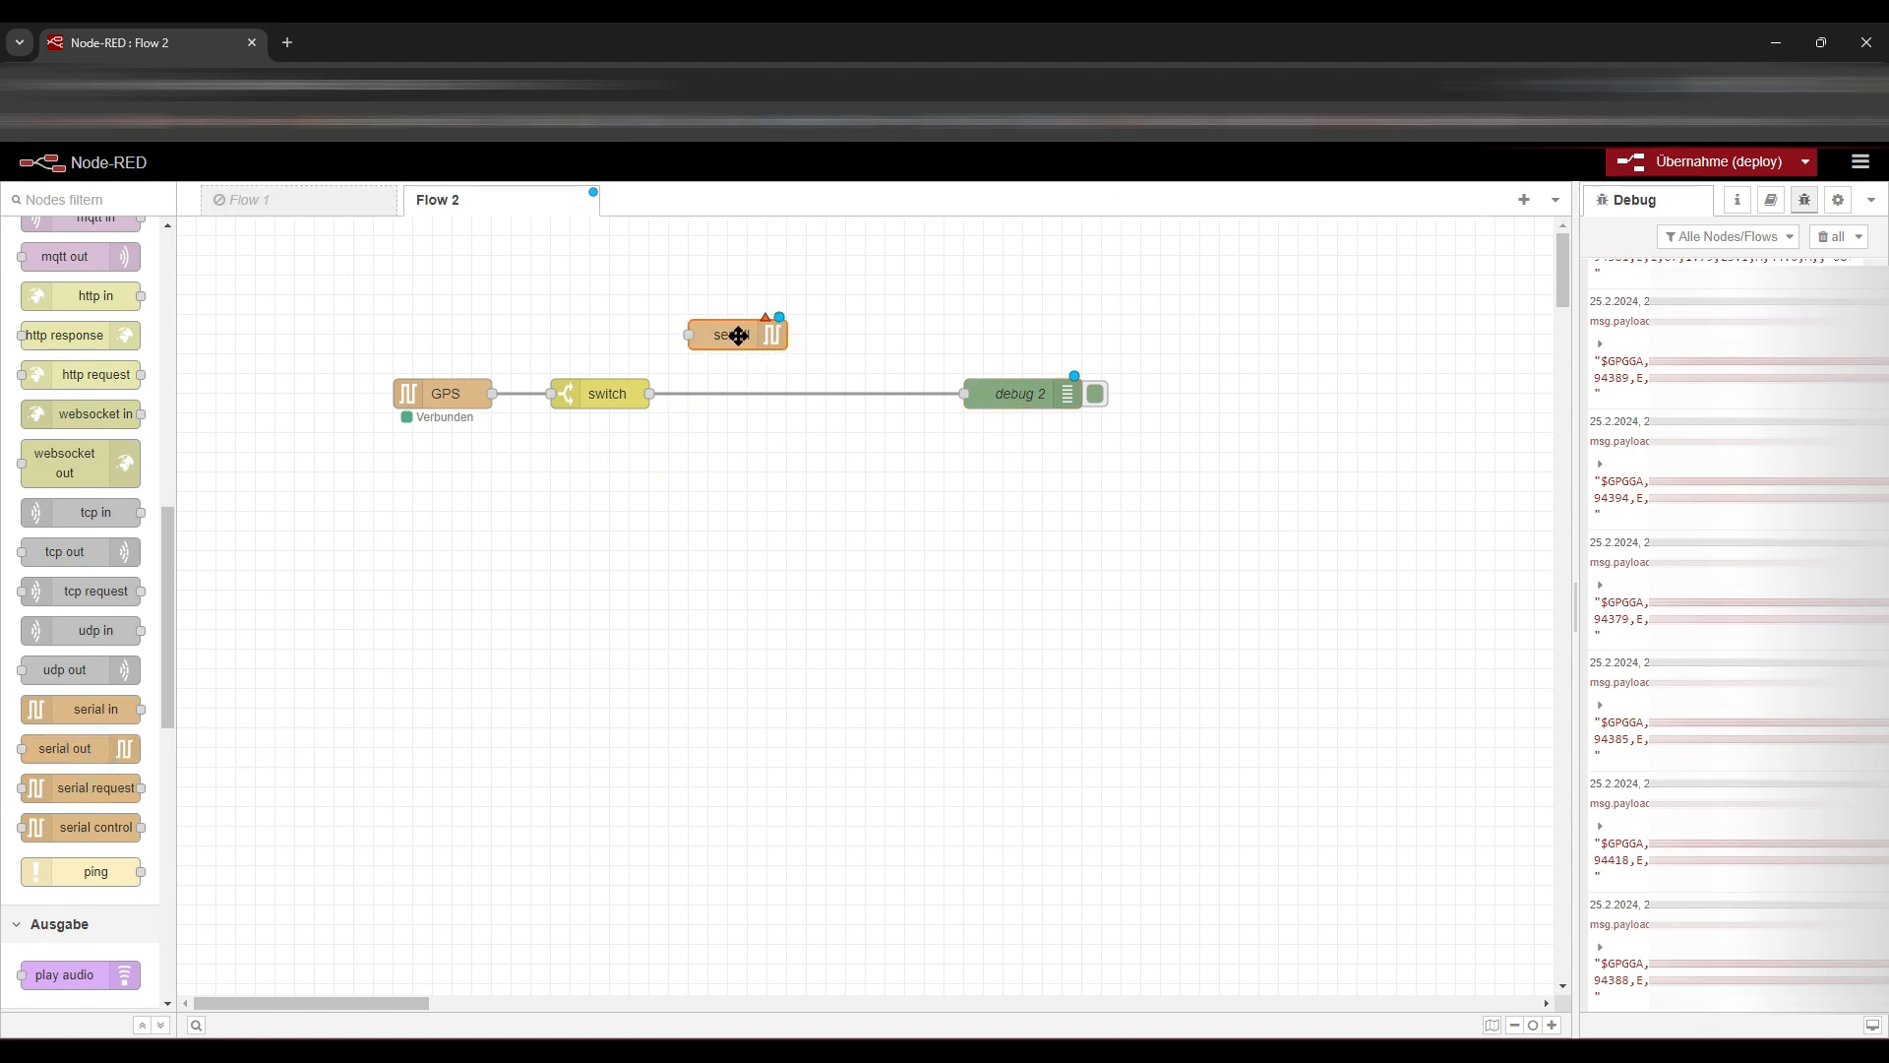
double_click(736, 334)
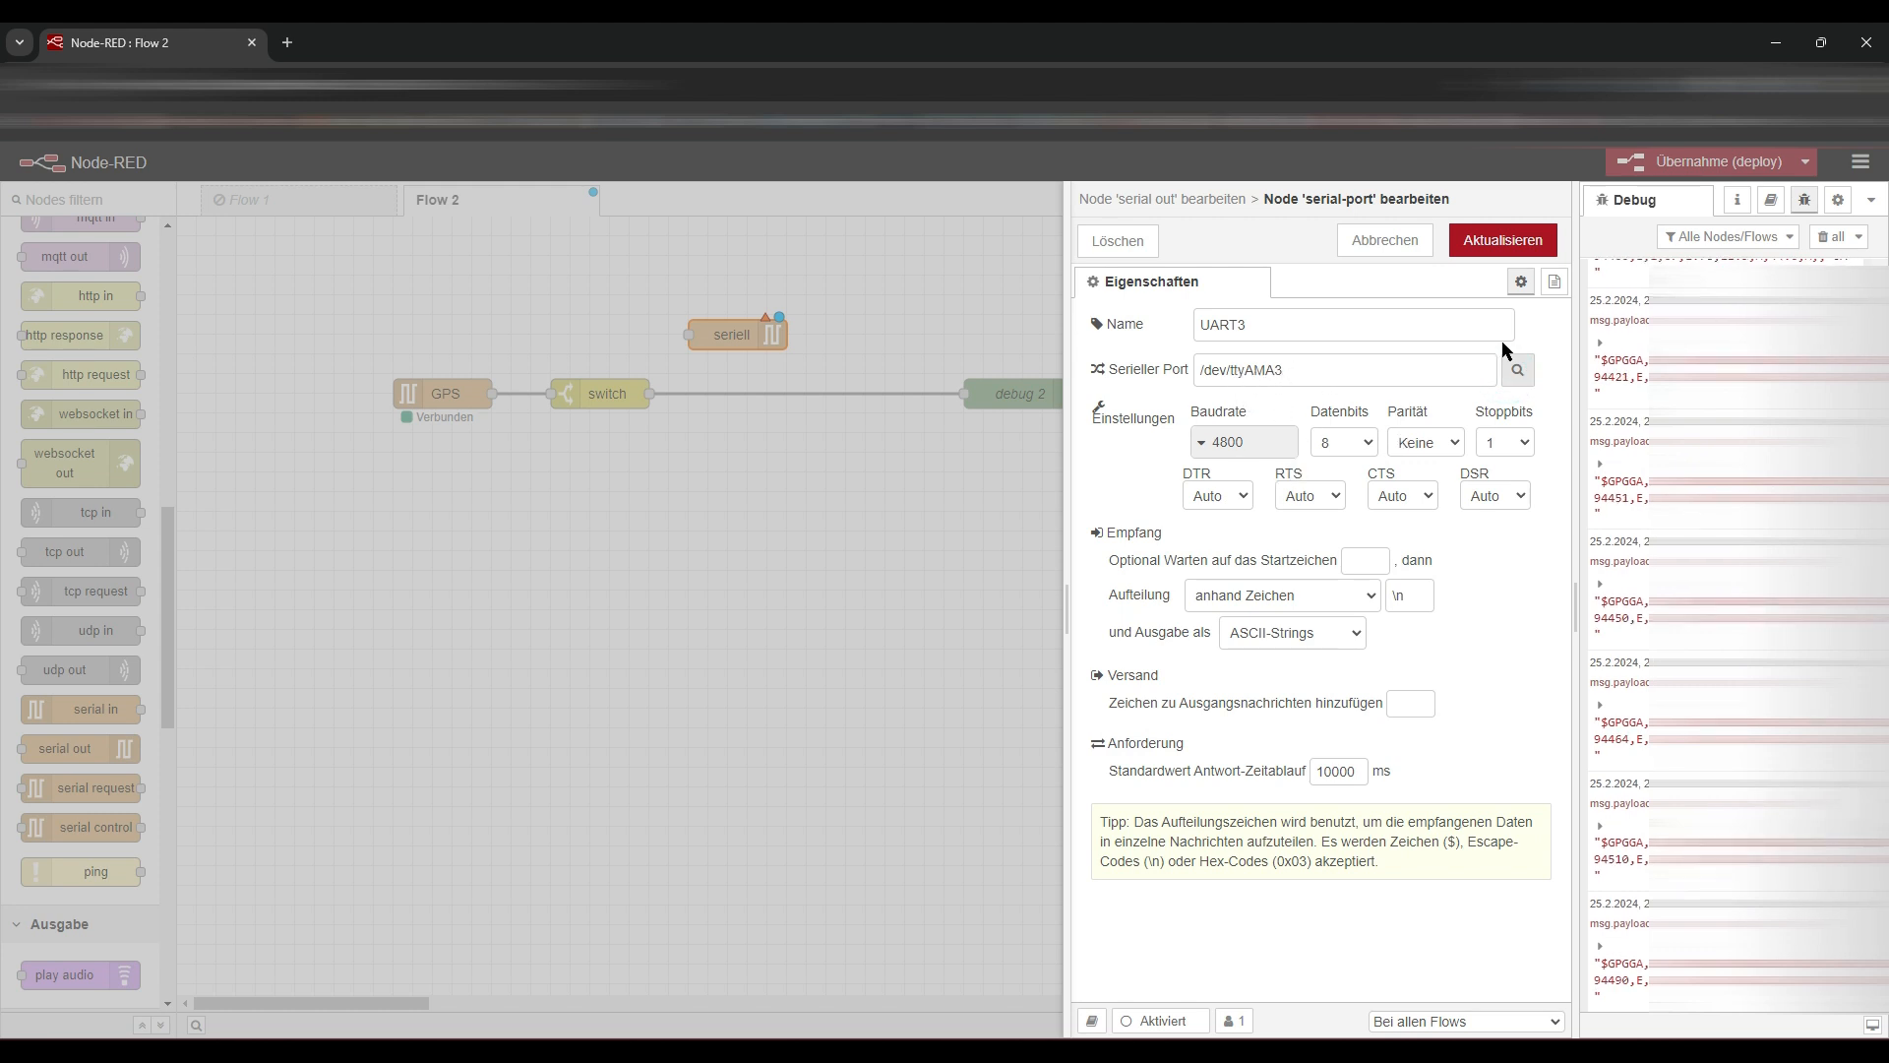
left_click(1500, 240)
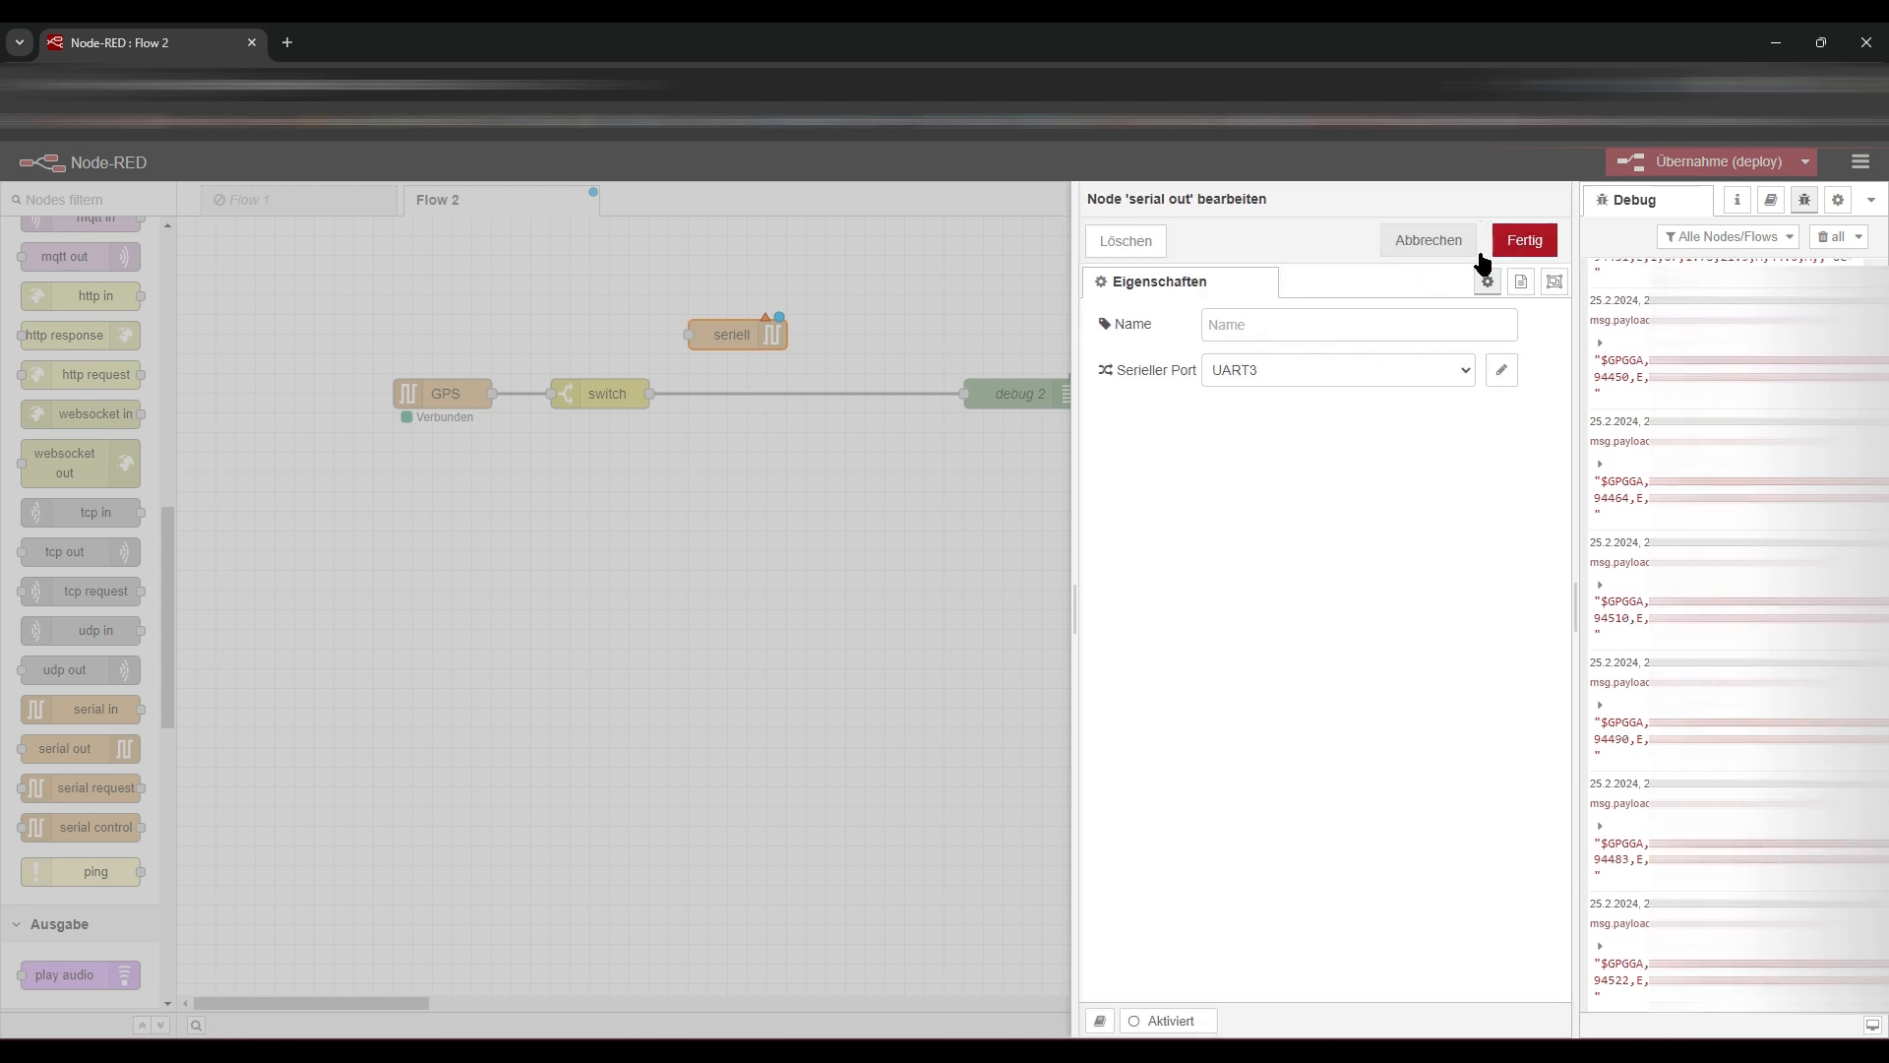
left_click(1523, 240)
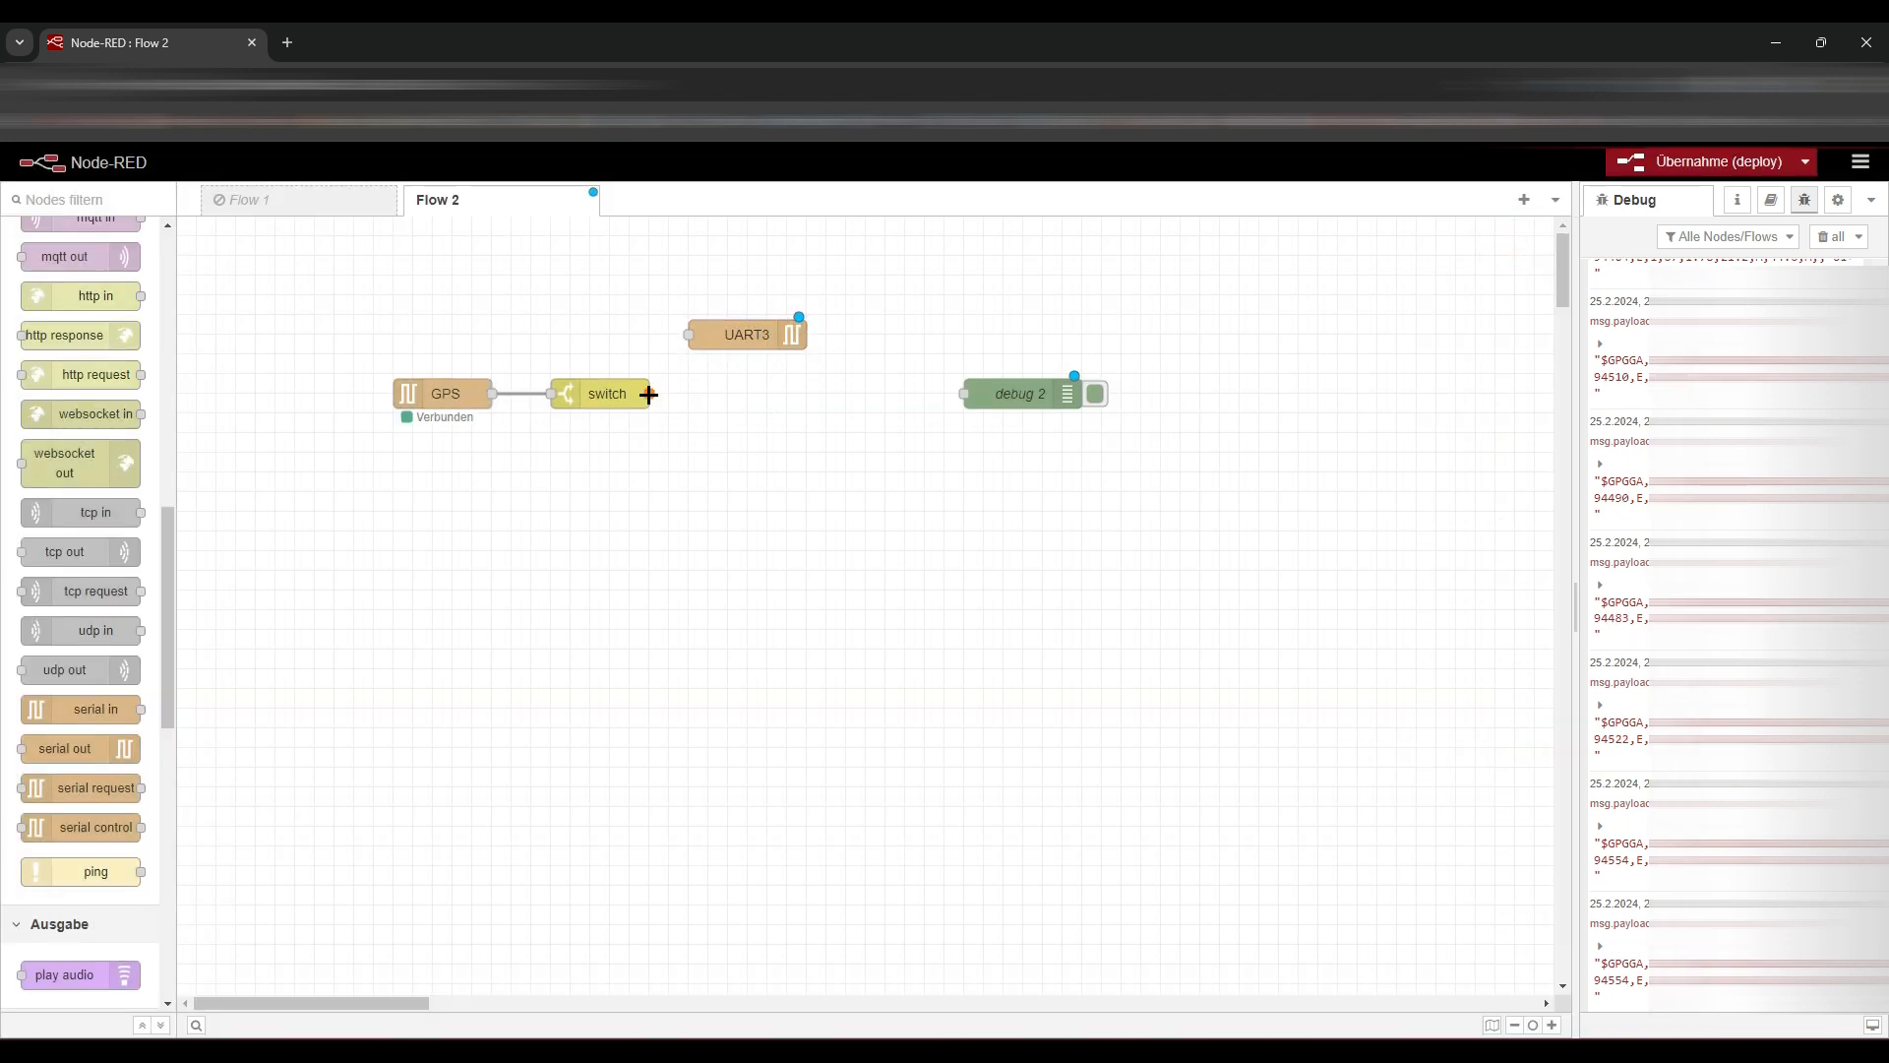
- Wire the switch into the UART3 node, deploy, and clear the debug messages
left_click_drag(745, 334, 805, 392)
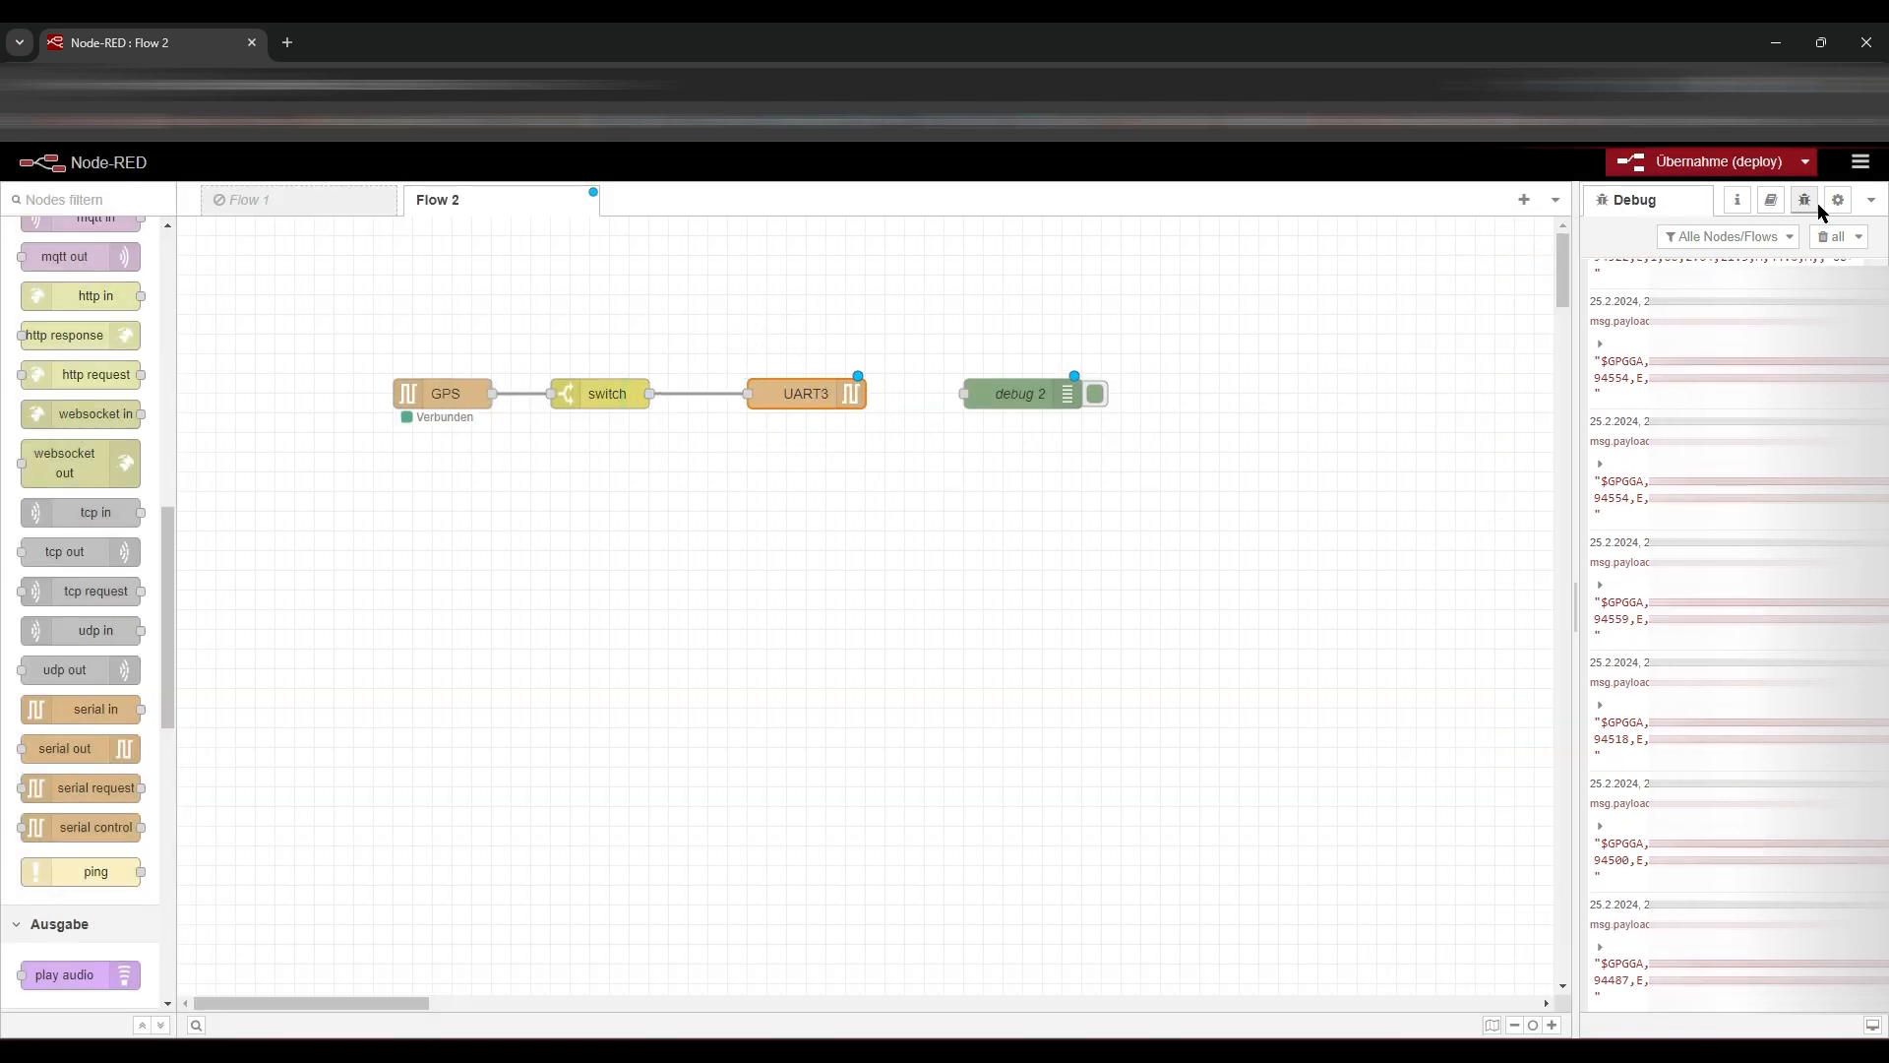
left_click(1706, 161)
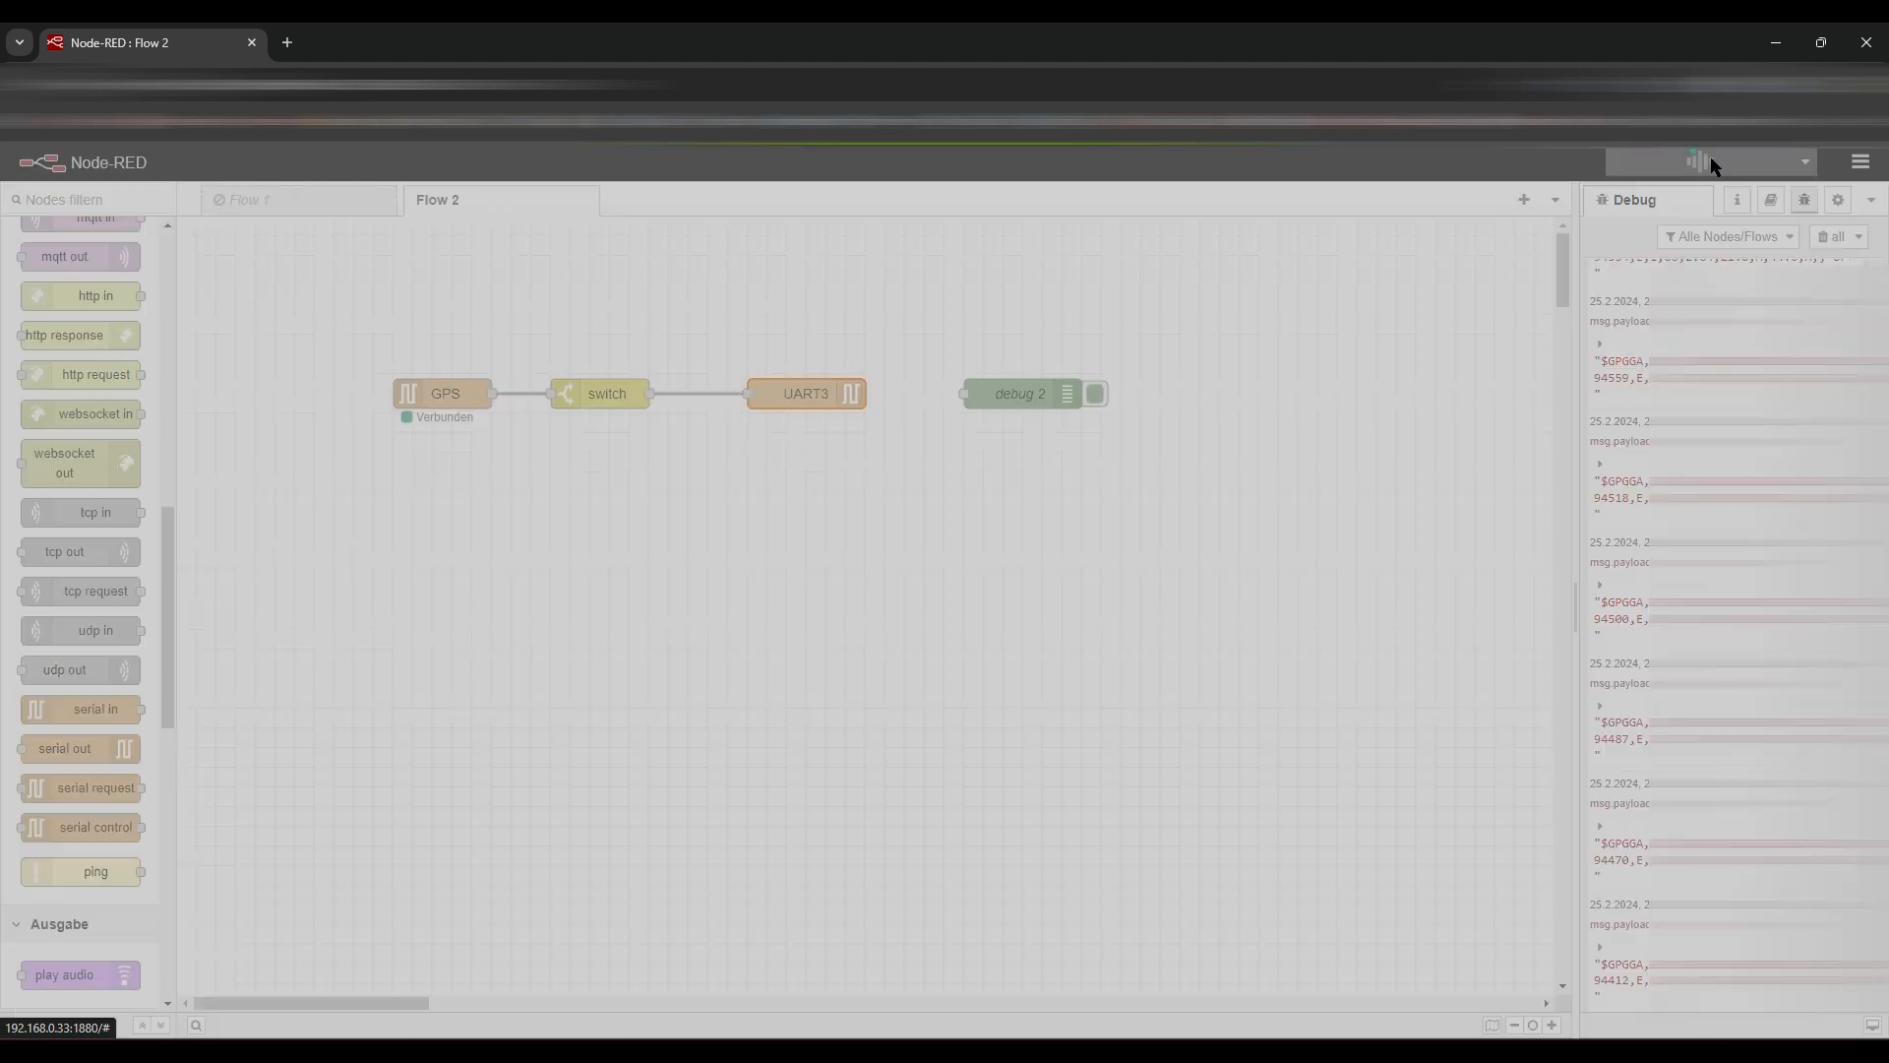
left_click(1708, 161)
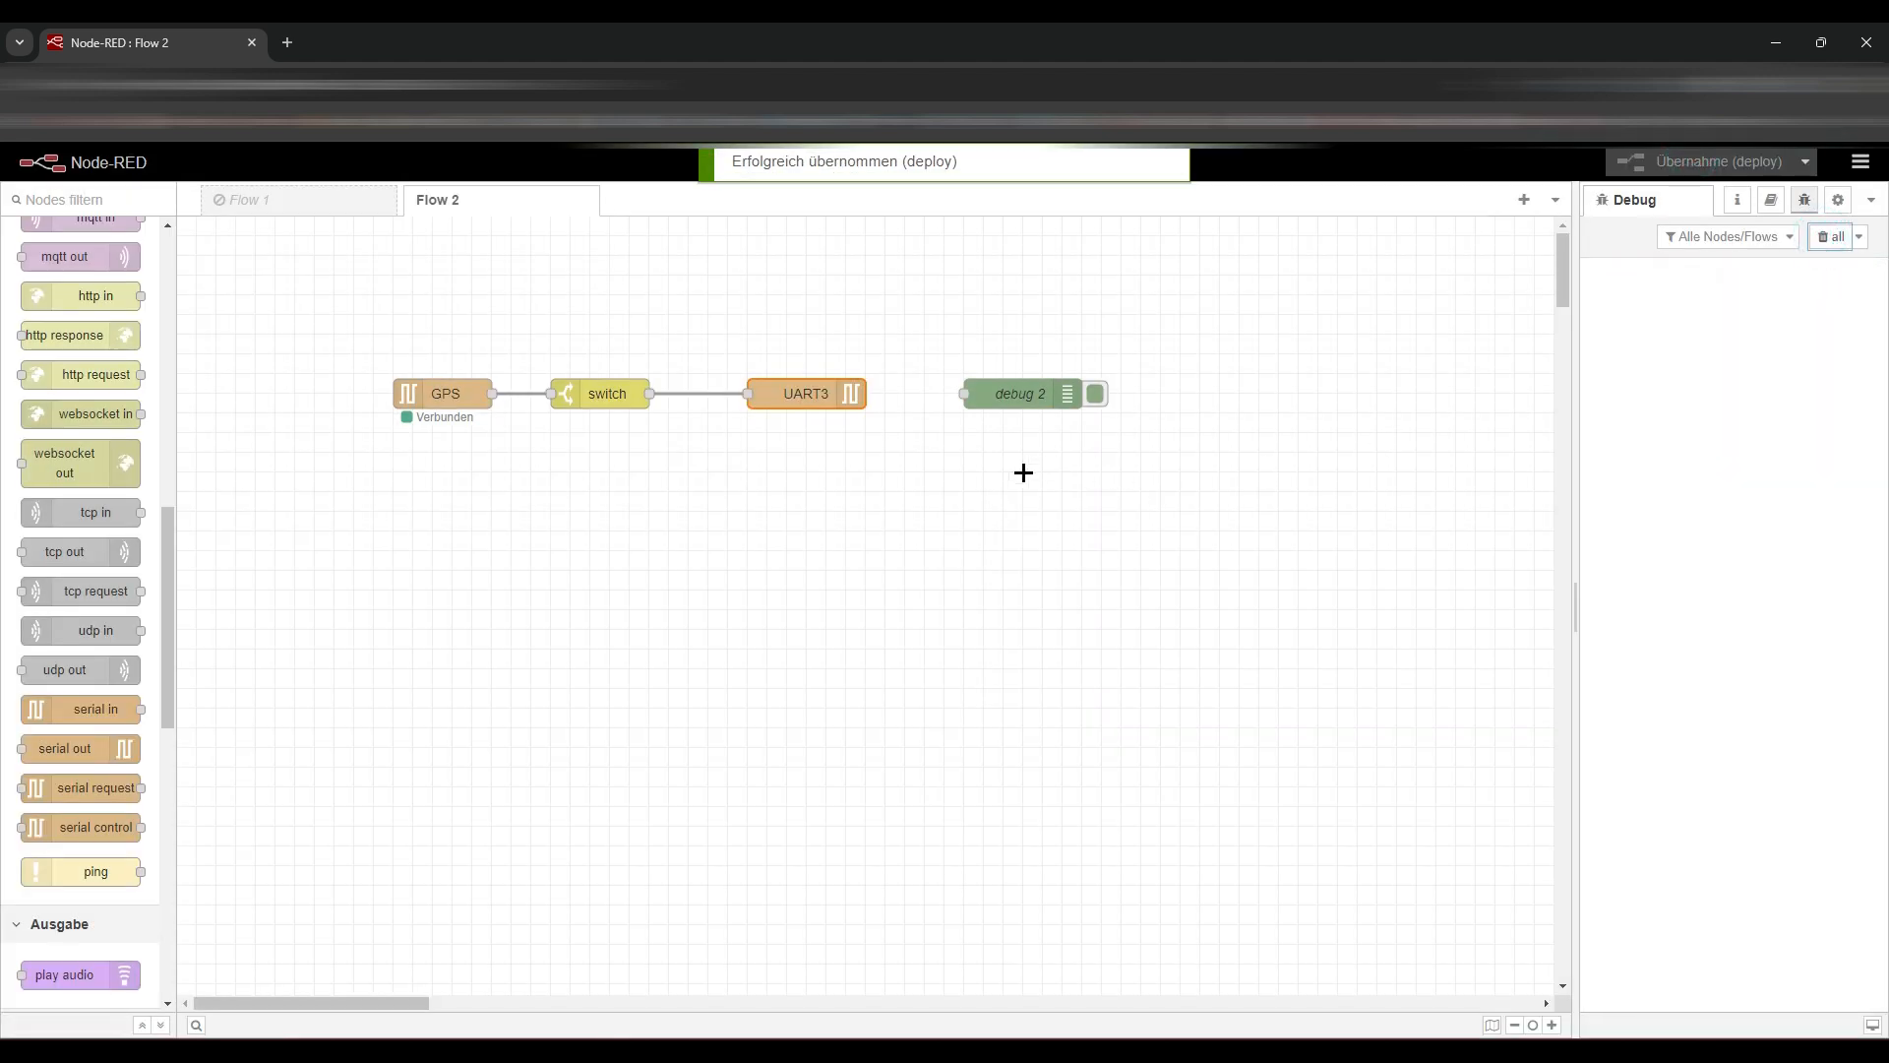
mouse_move(1012, 506)
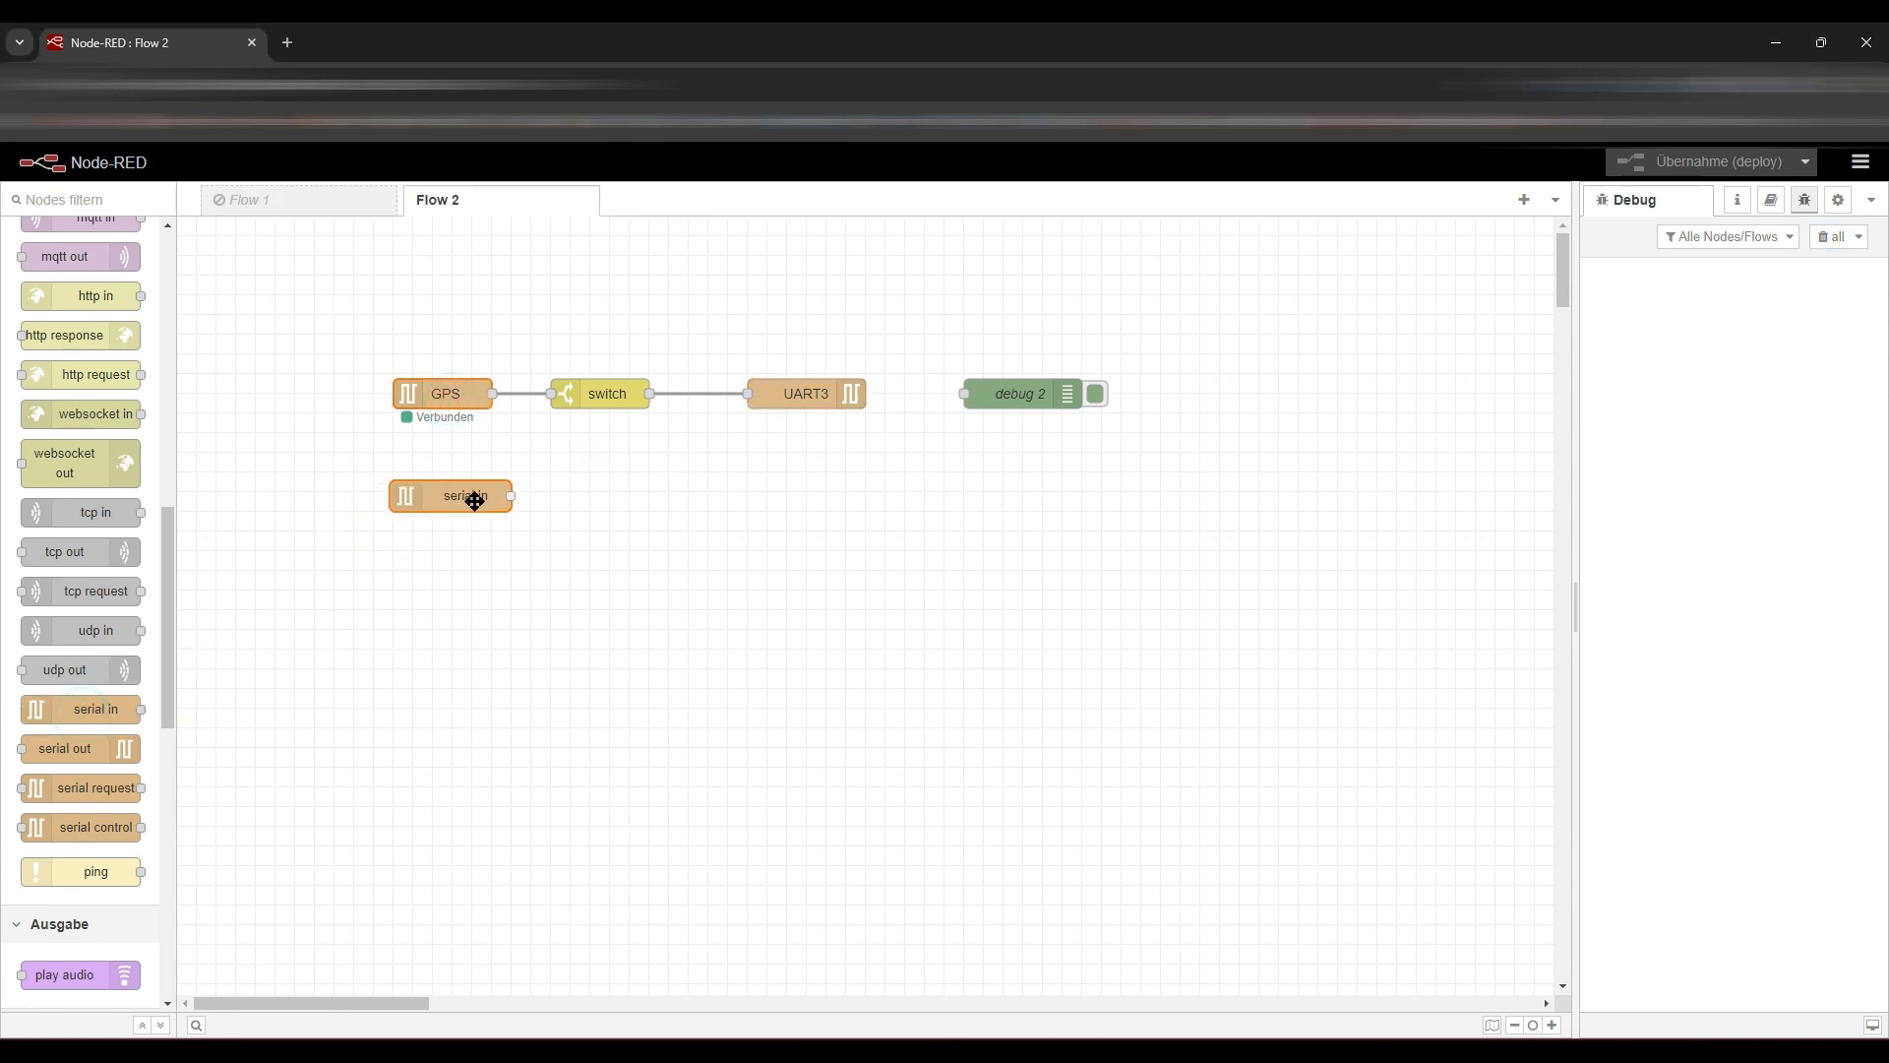
- Set the serial in node to UART5 (/dev/ttyAMA5, 4800 baud) and deploy
double_click(462, 495)
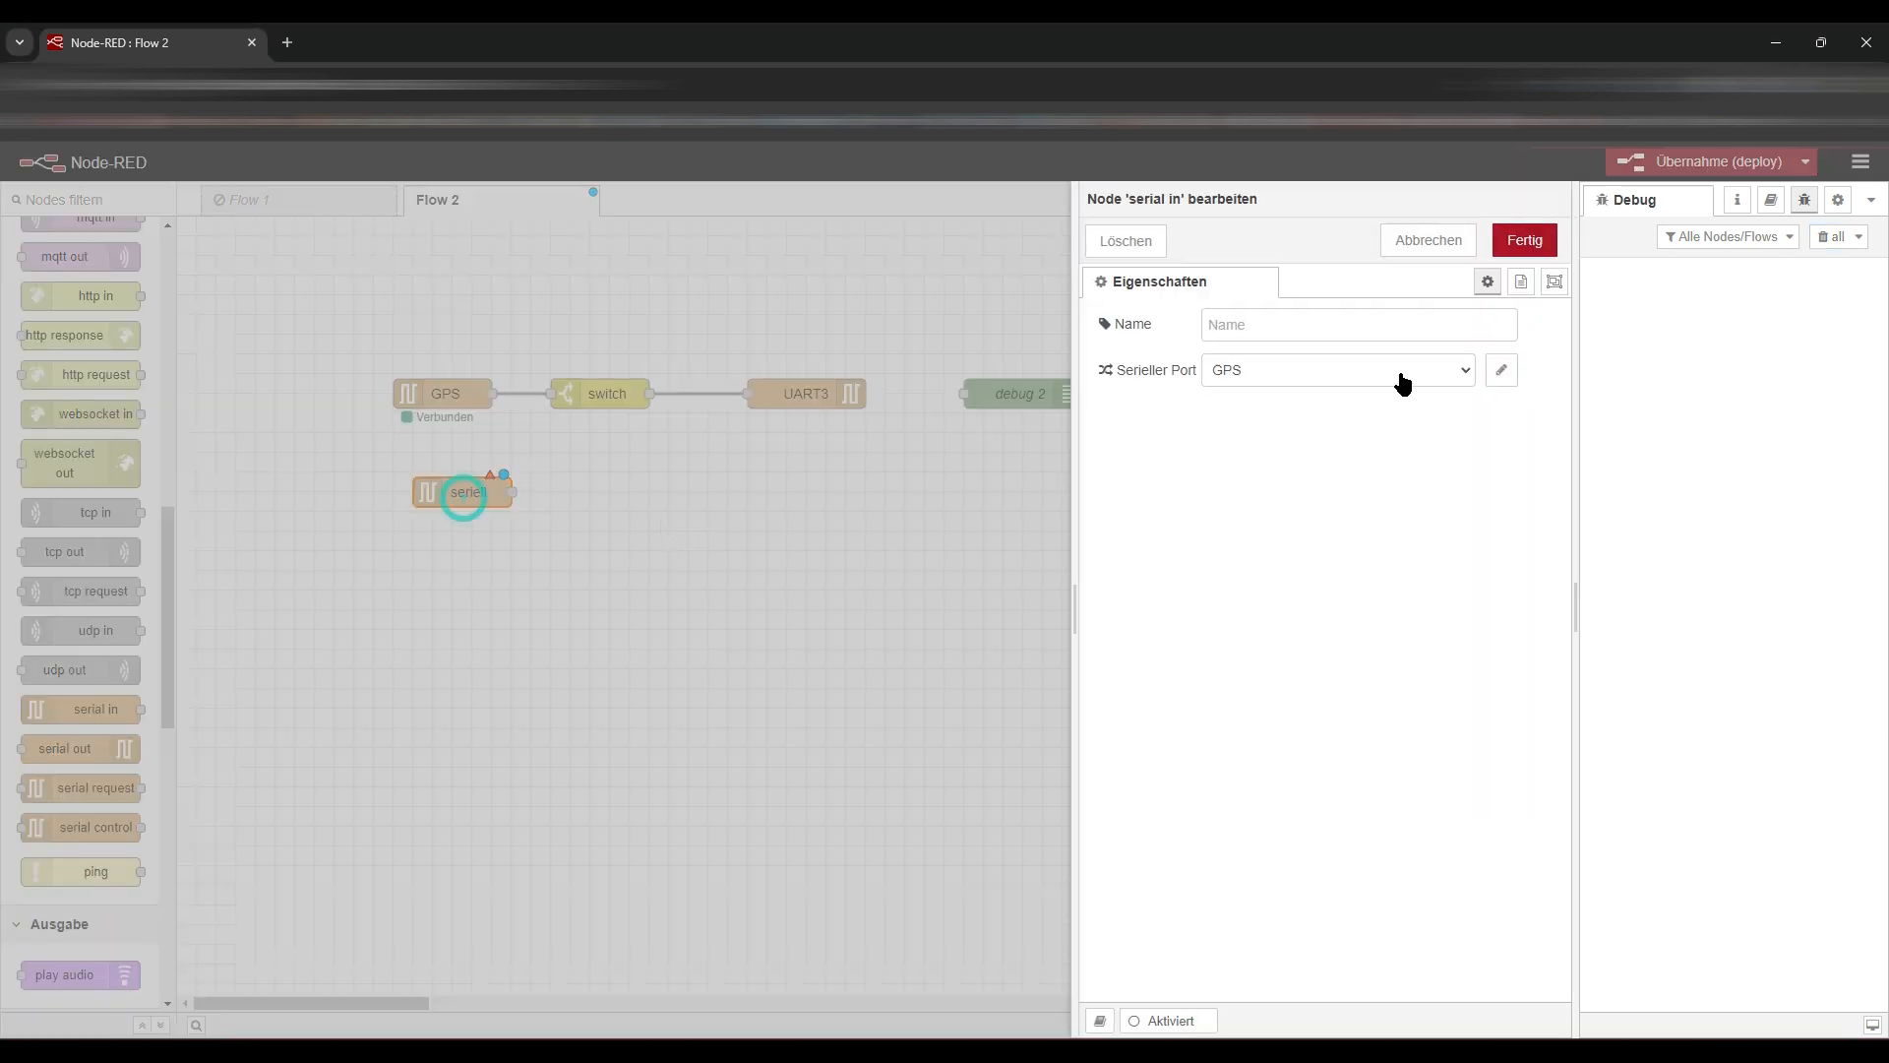
left_click(1335, 370)
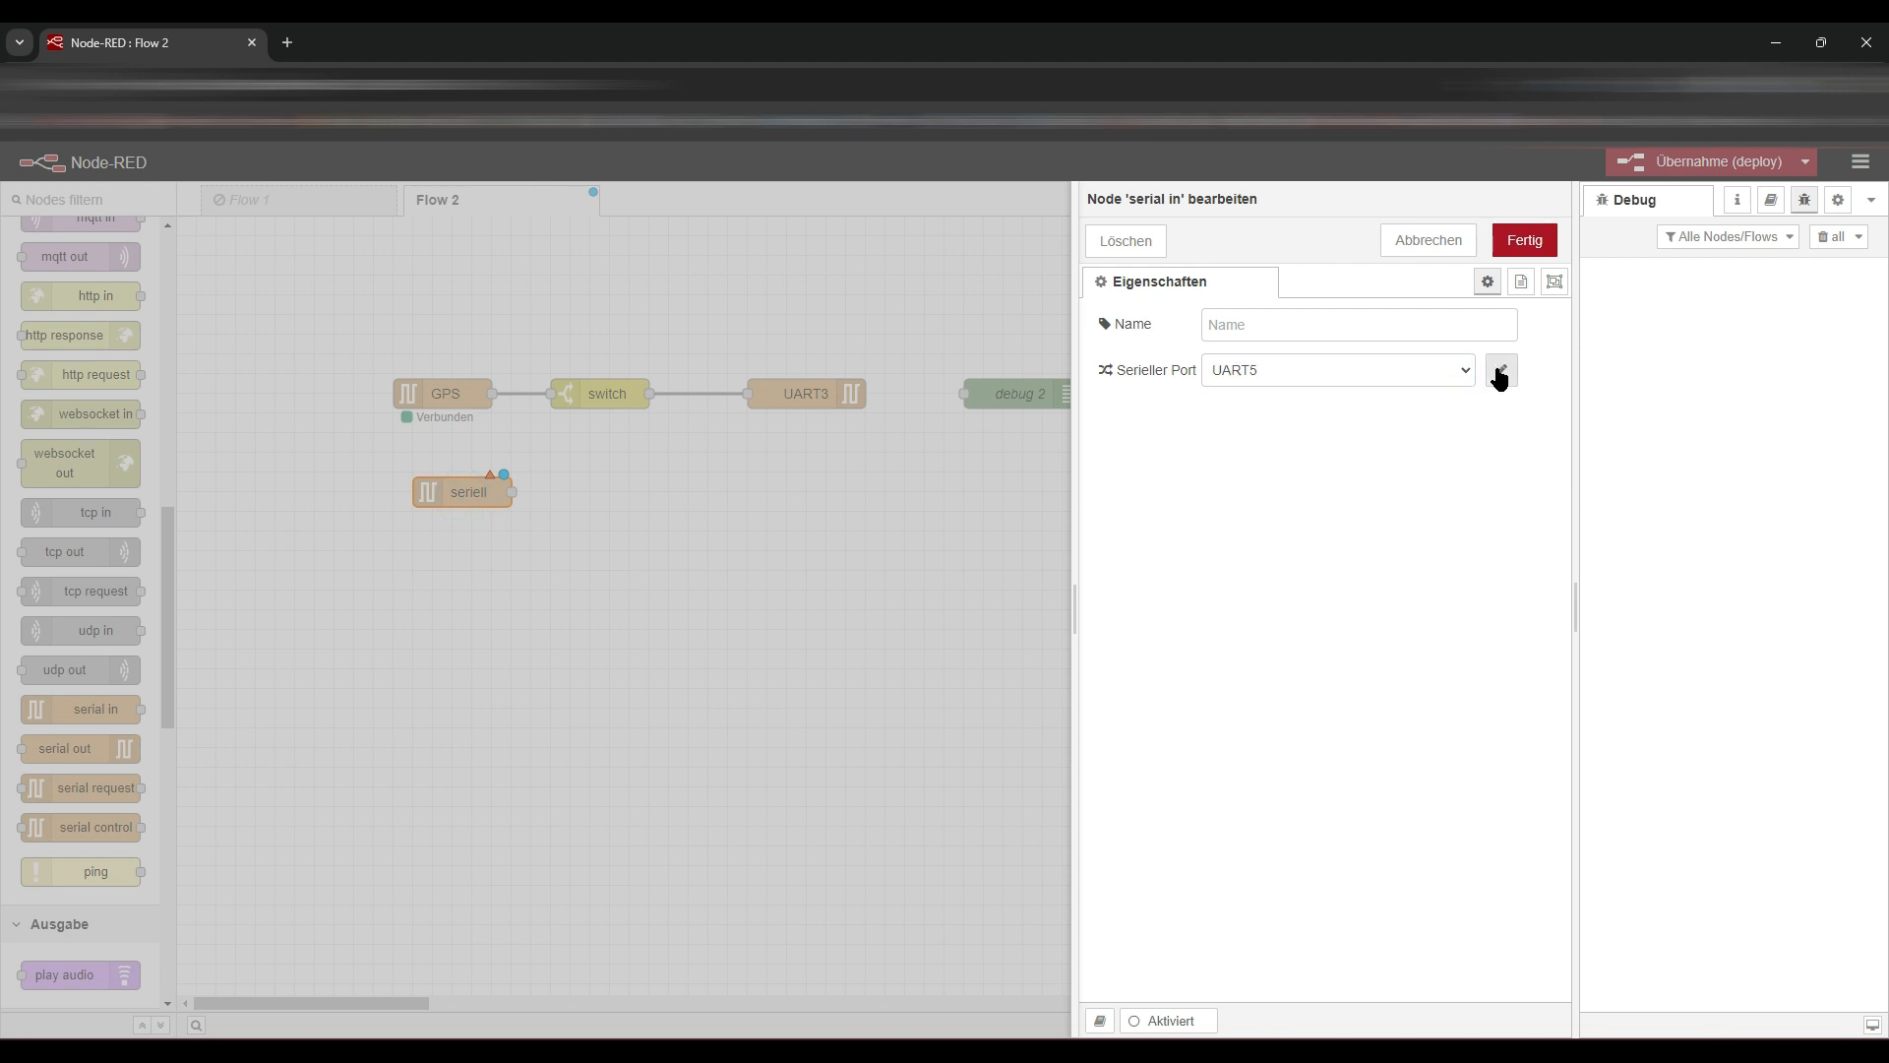
left_click(1499, 369)
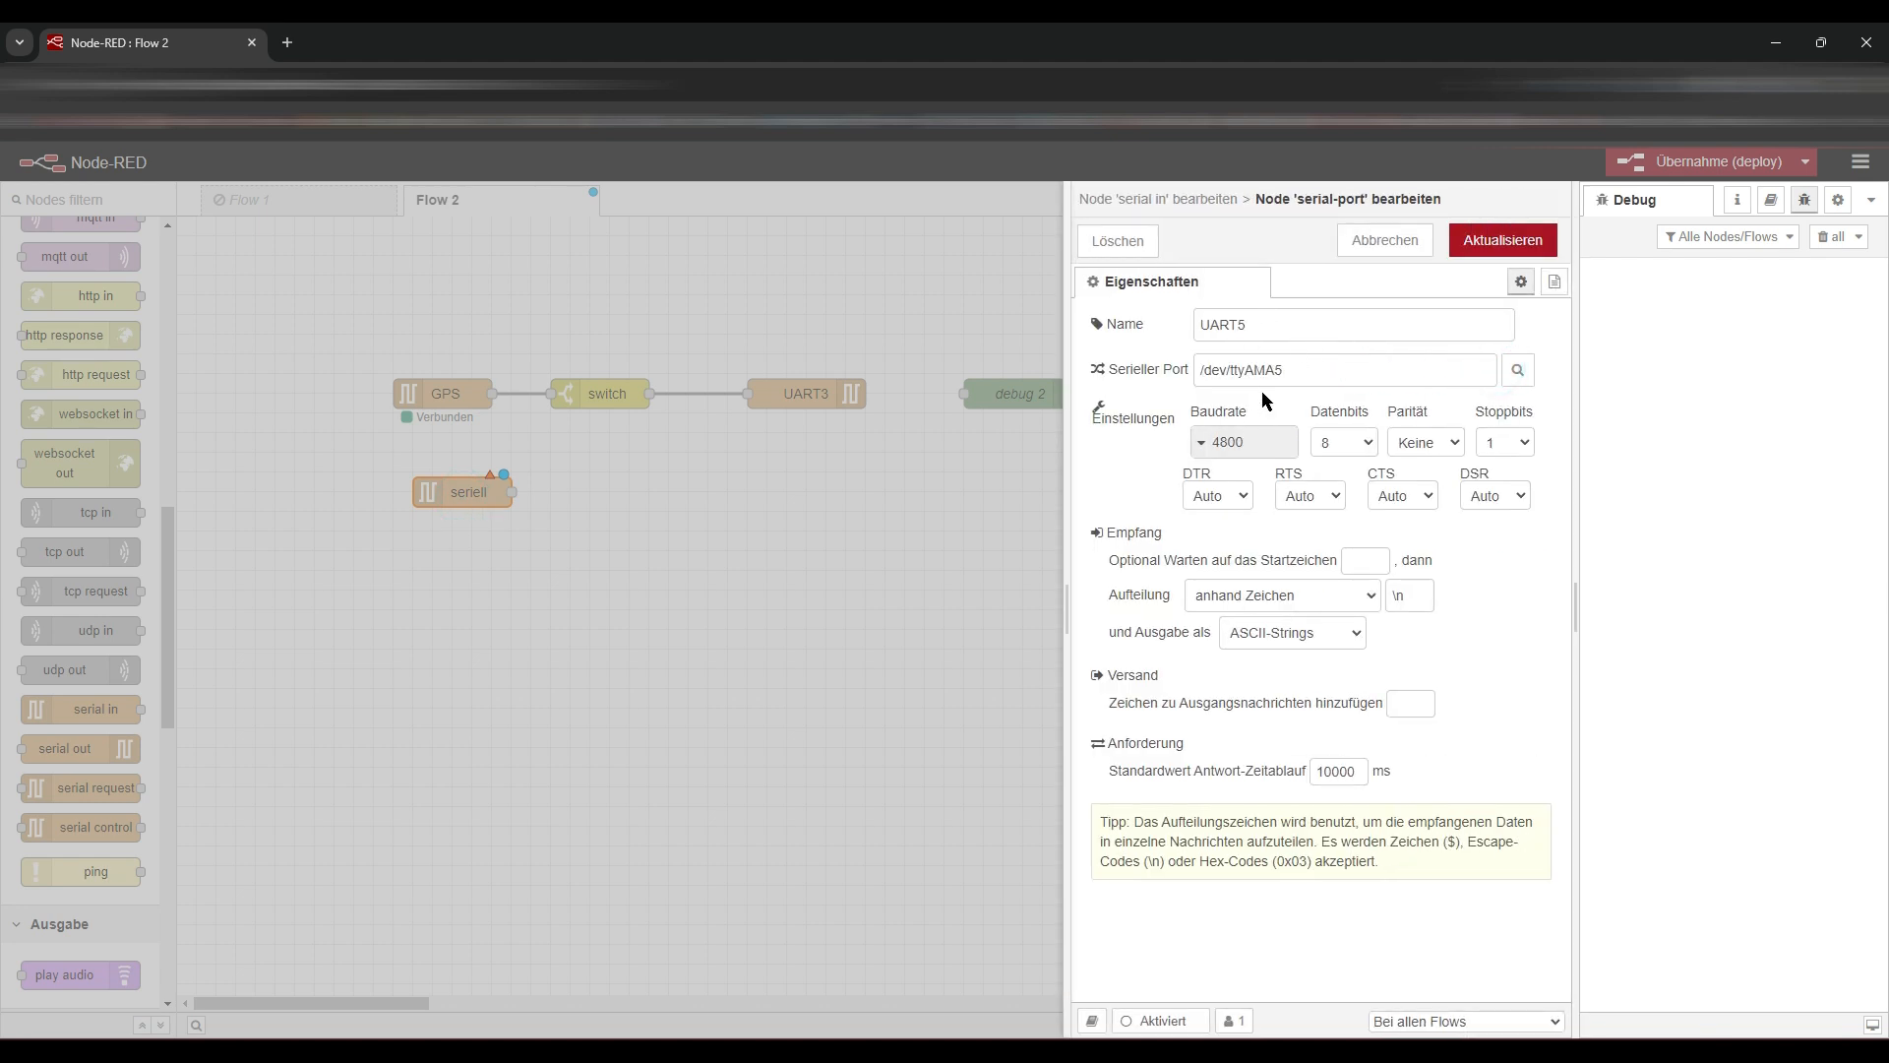
left_click(1283, 367)
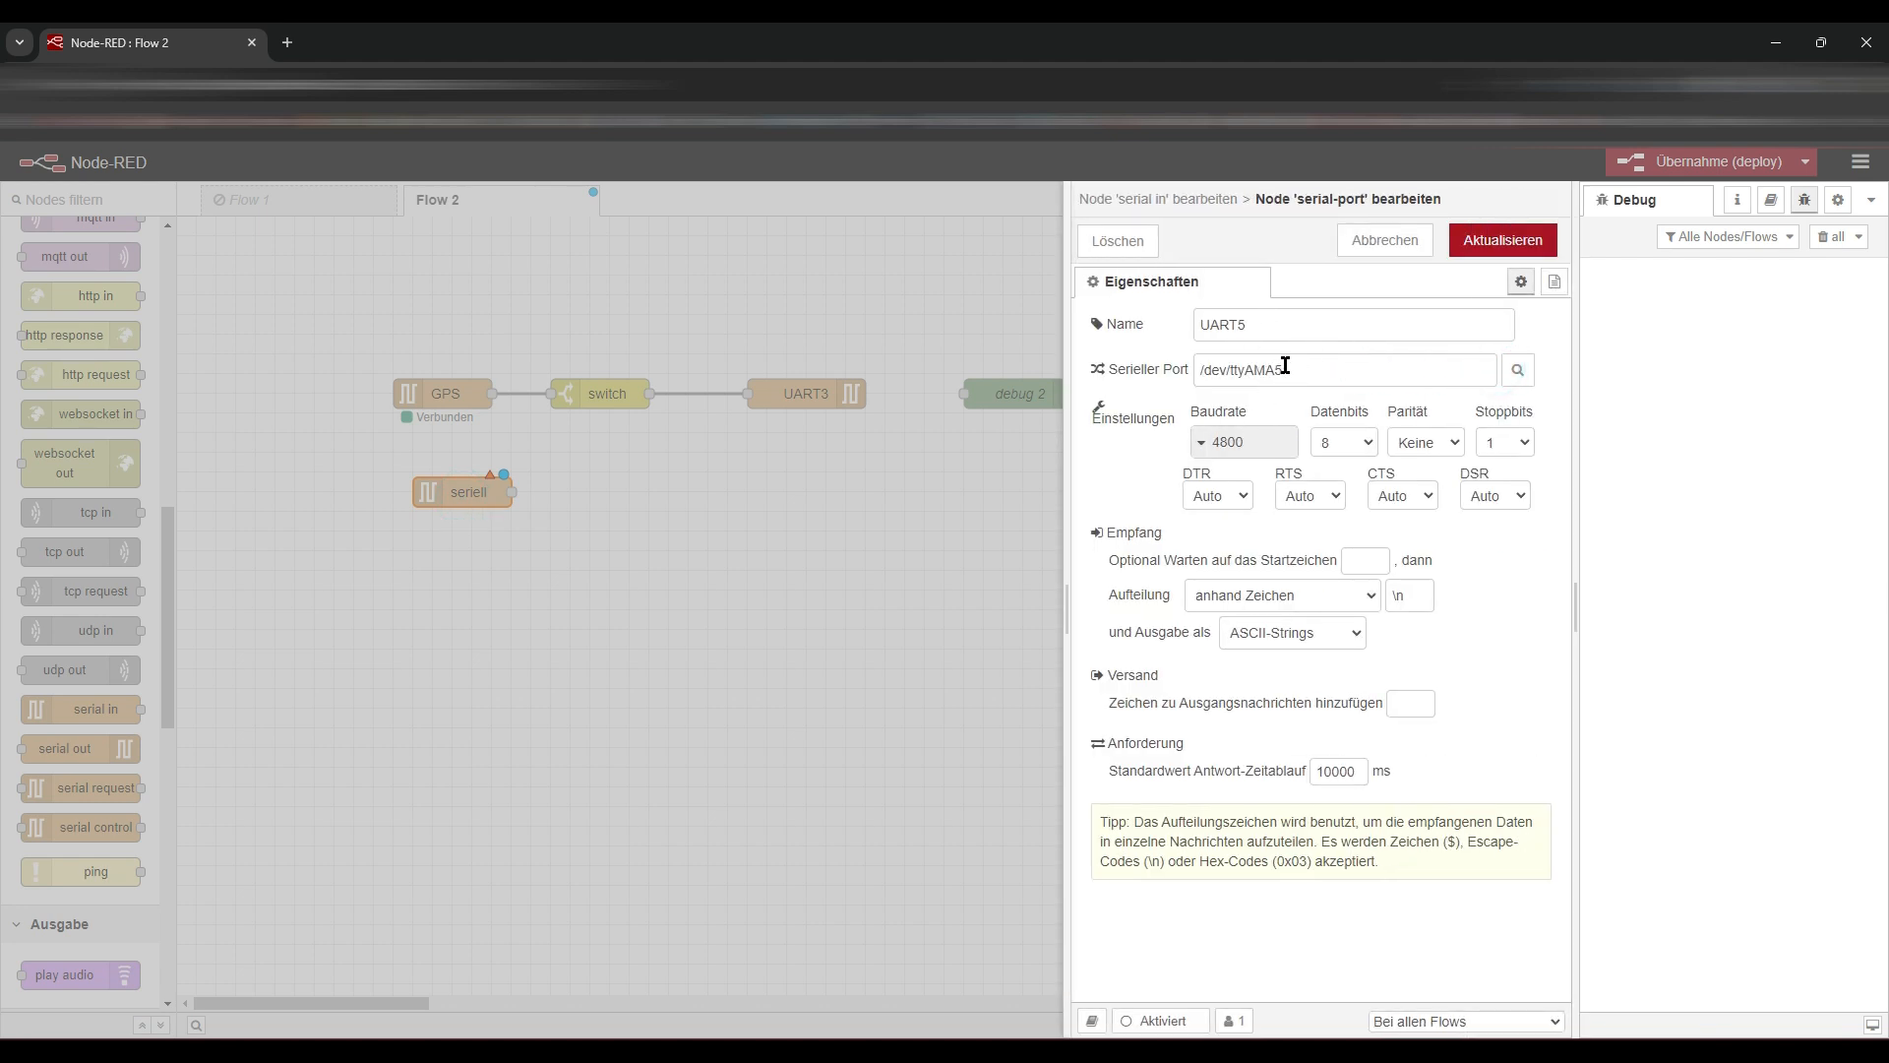
left_click(1500, 240)
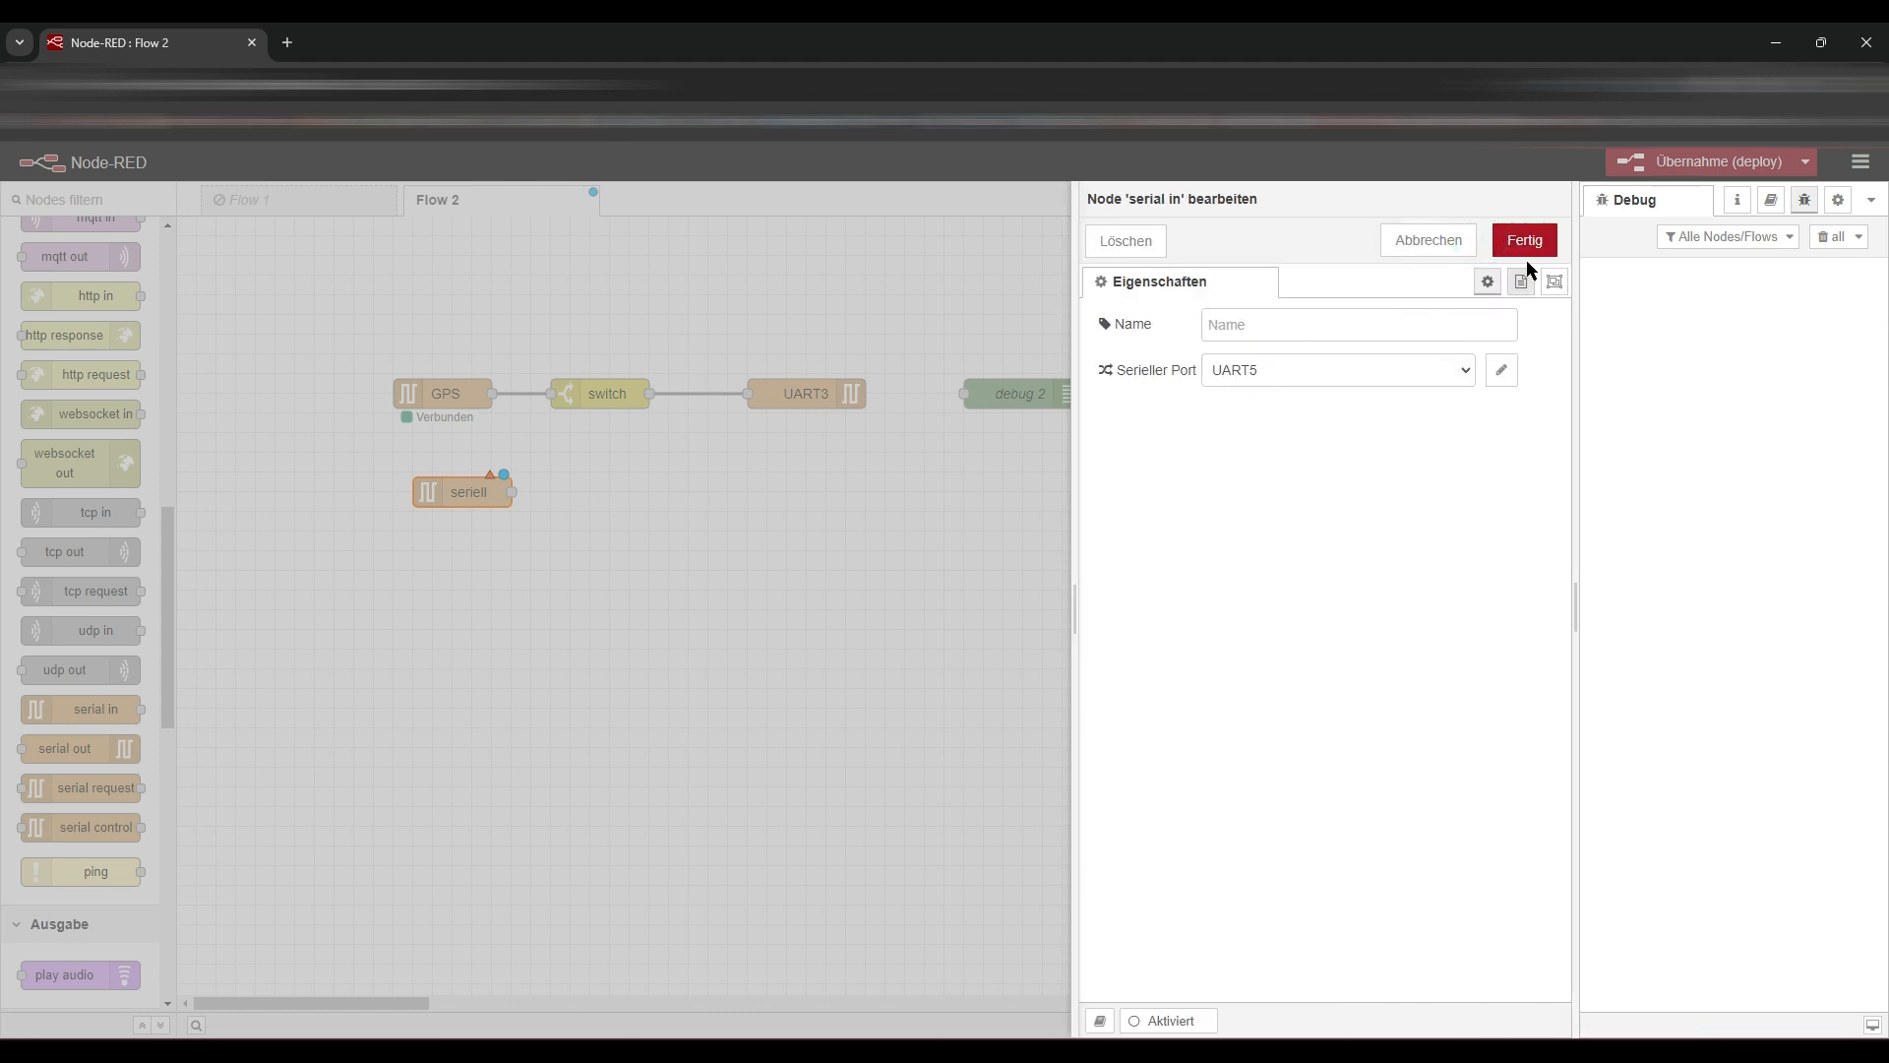
left_click(1521, 241)
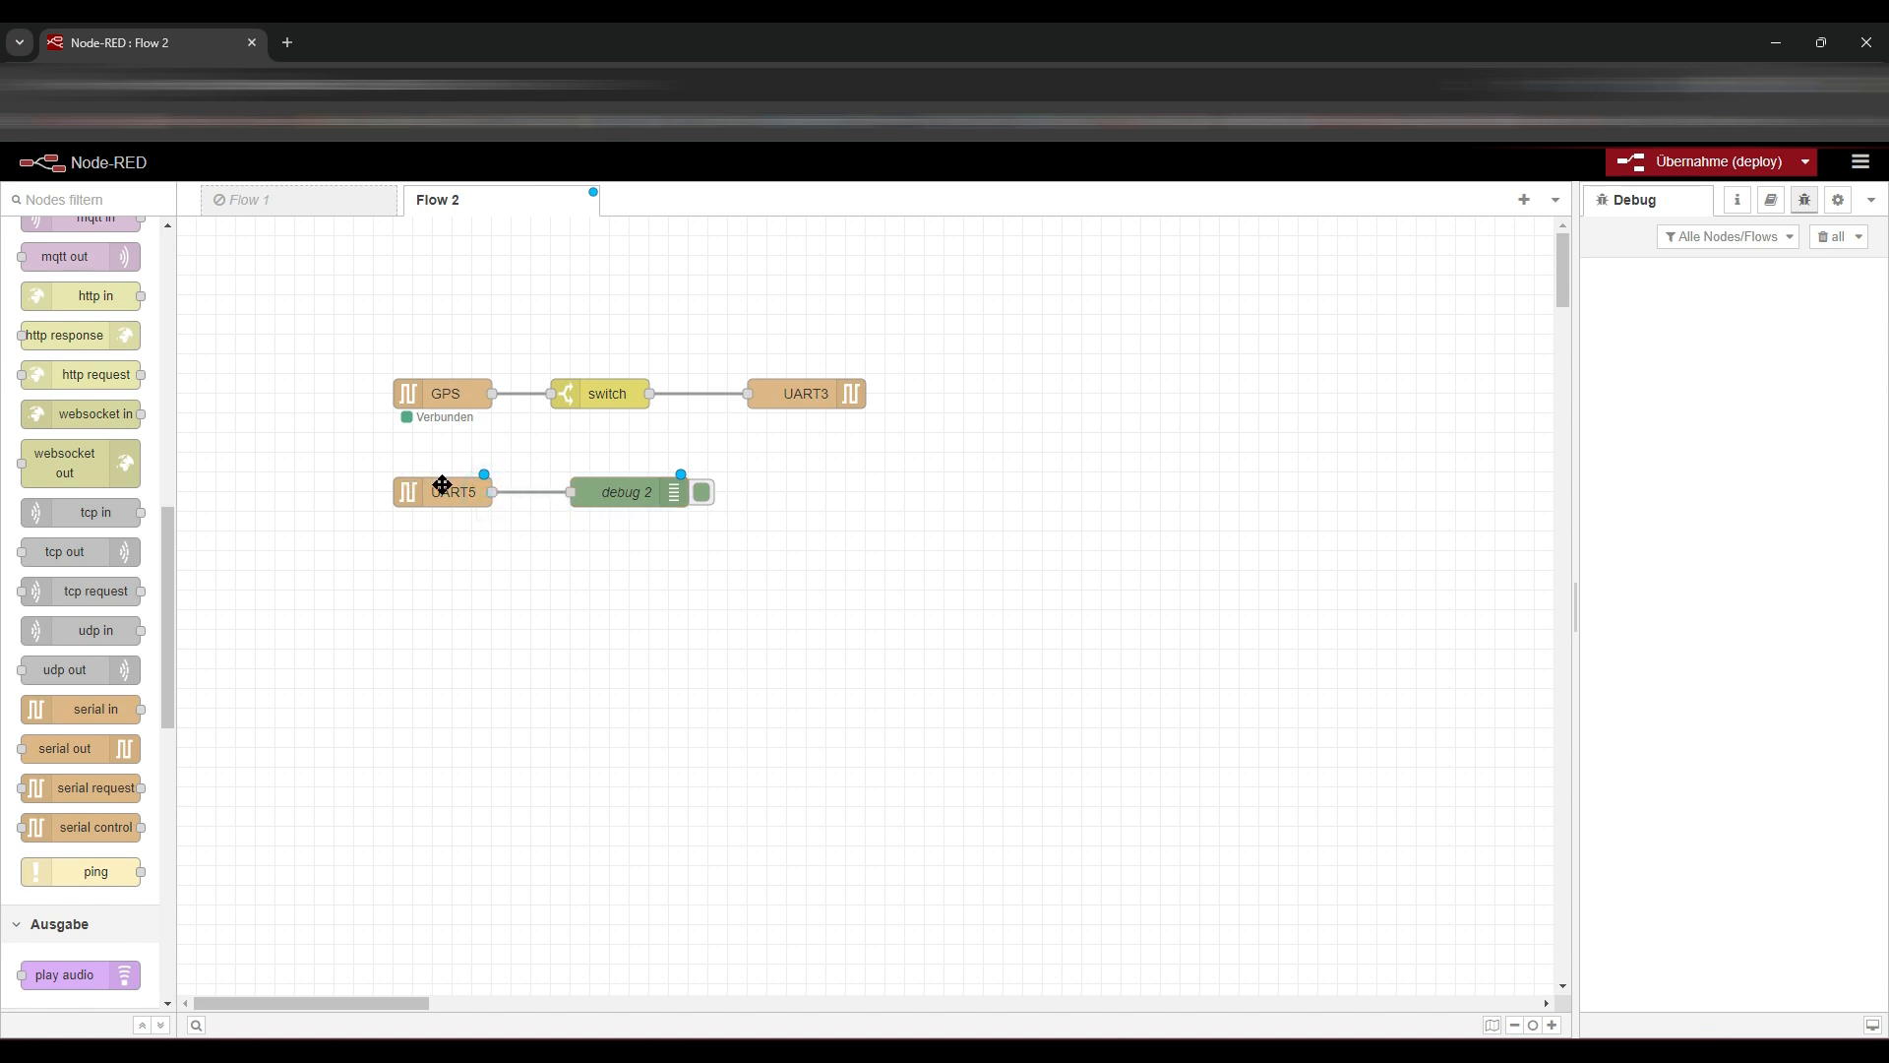
mouse_move(502, 487)
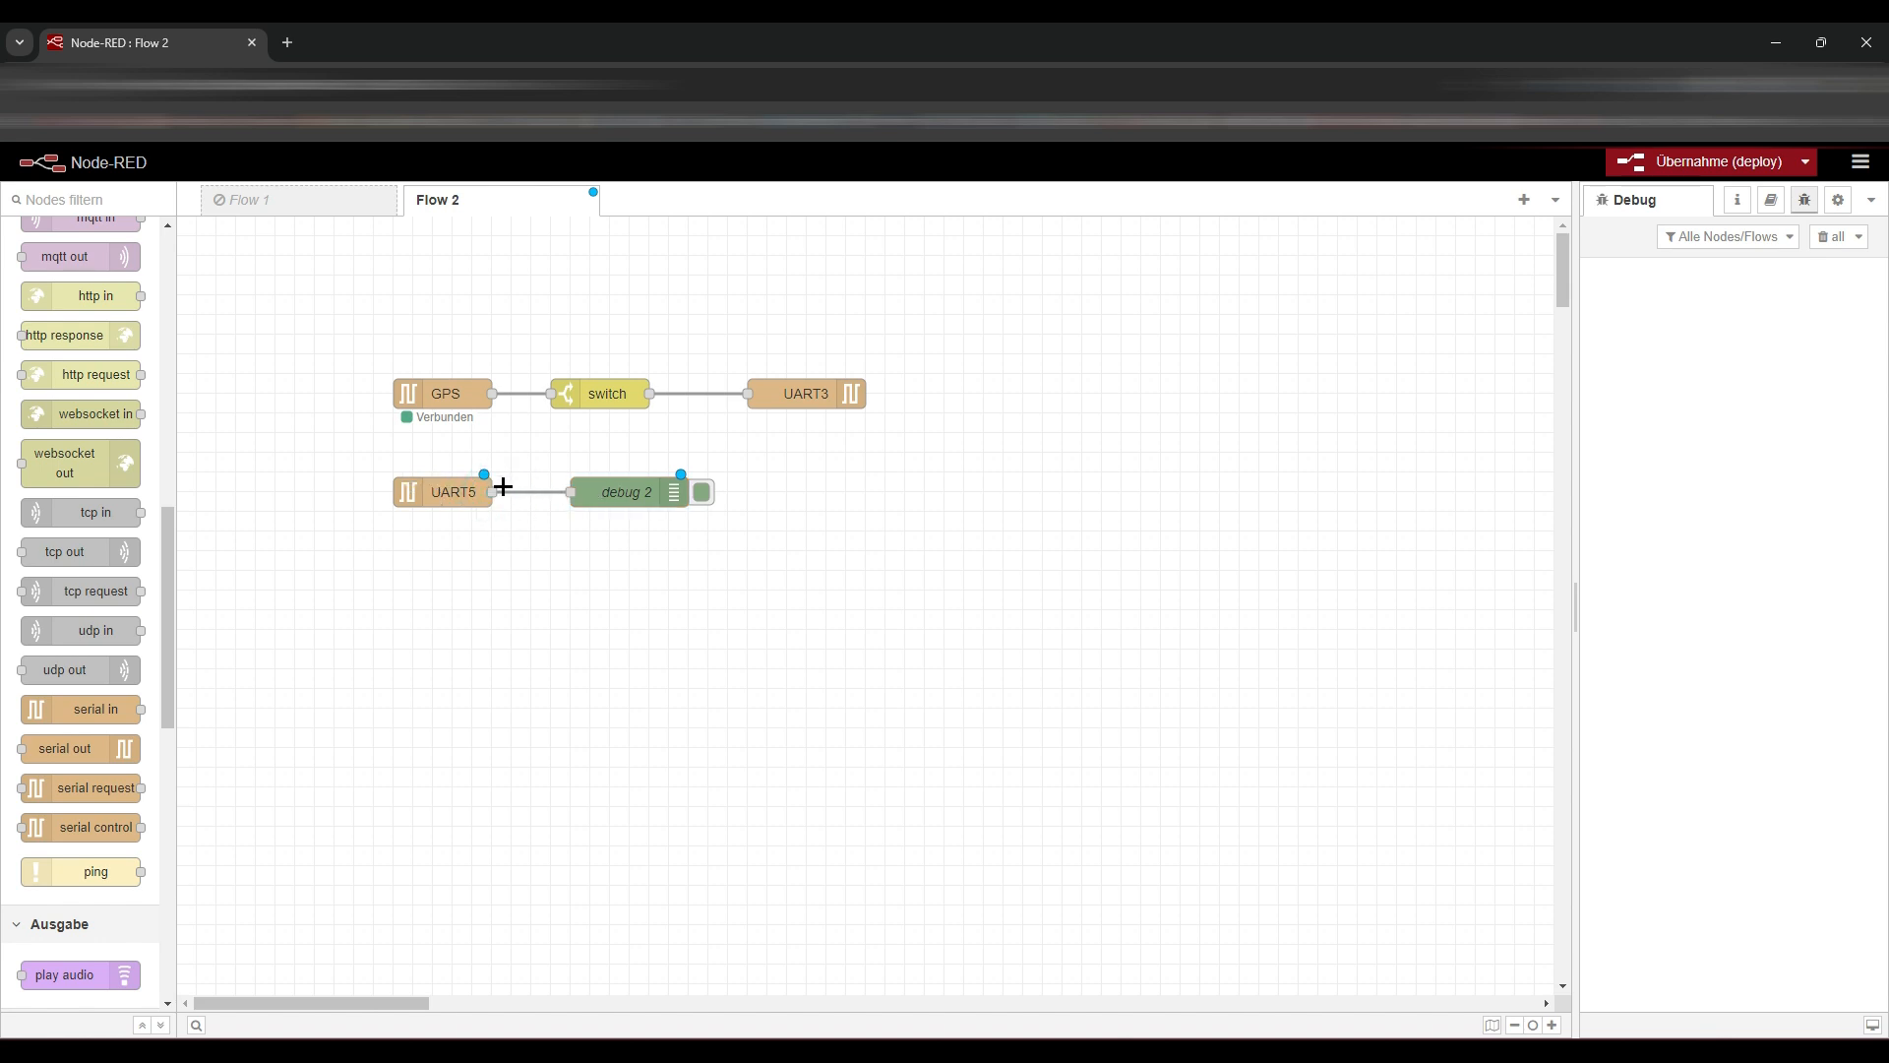
left_click(1707, 160)
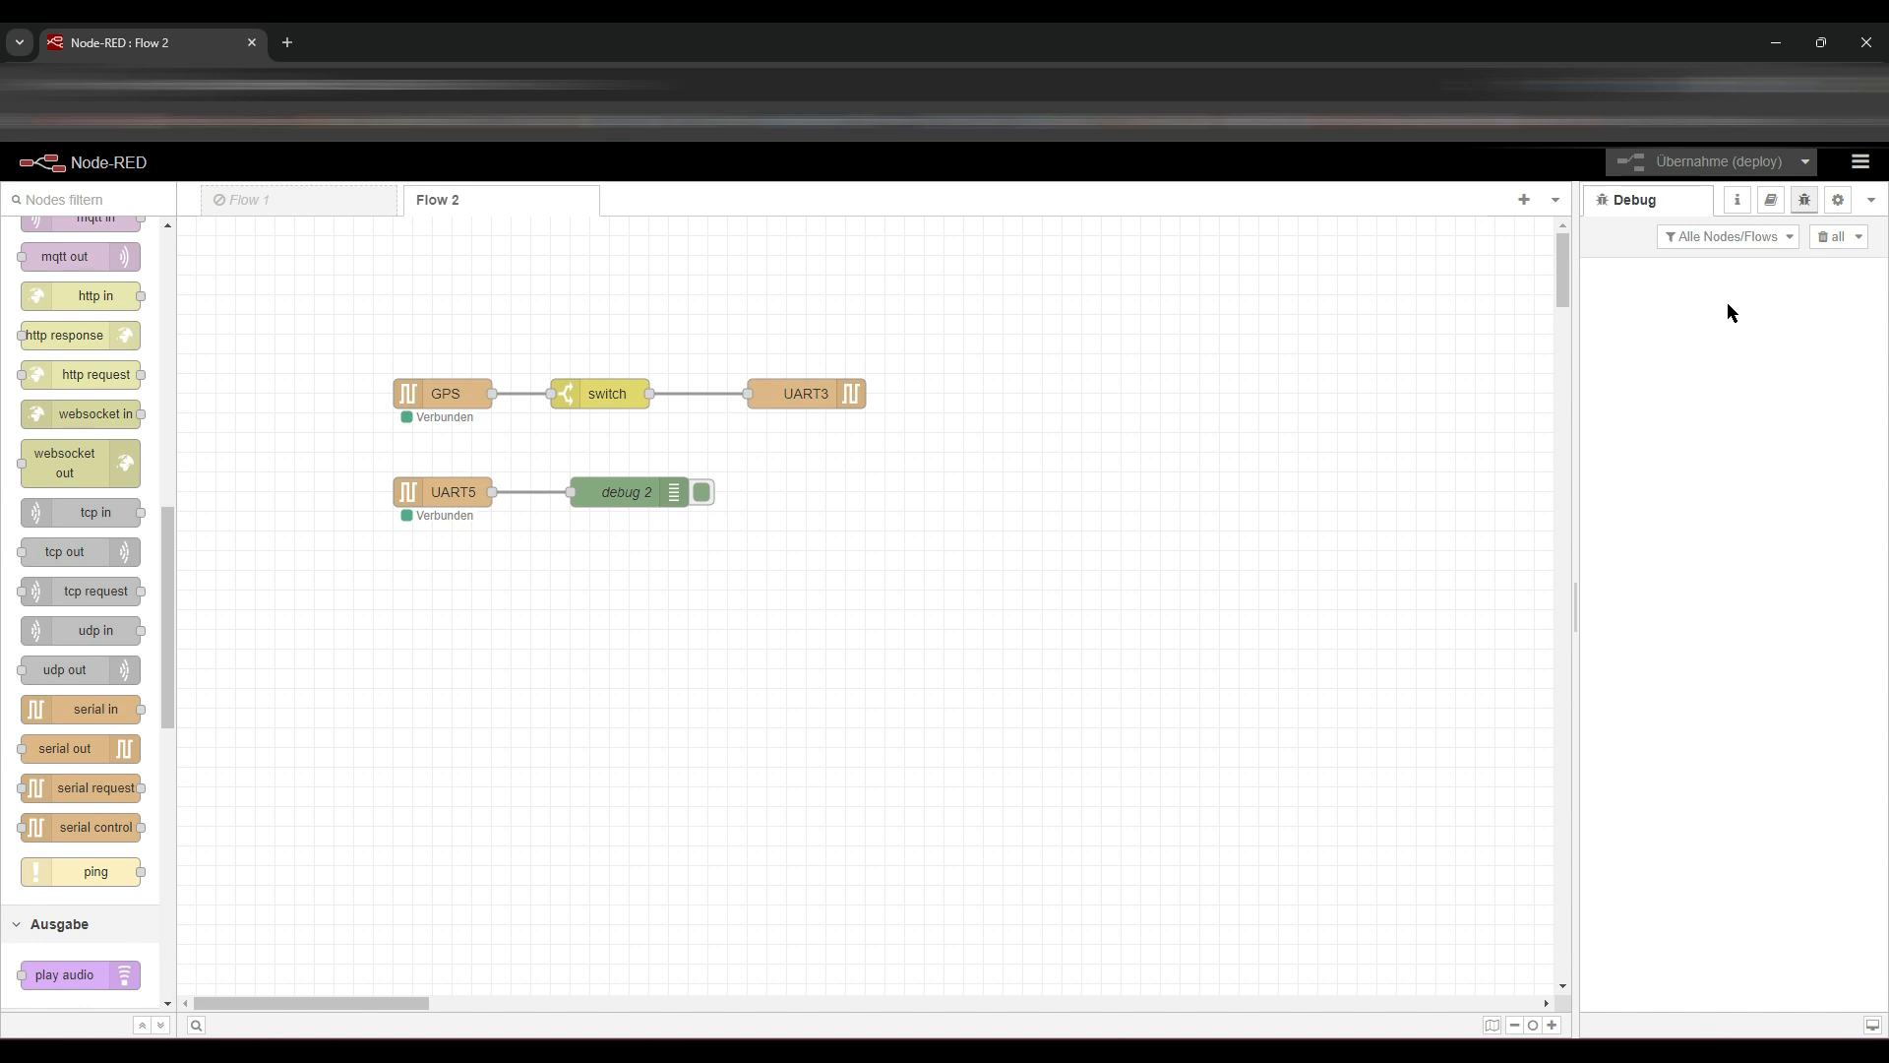
mouse_move(1739, 293)
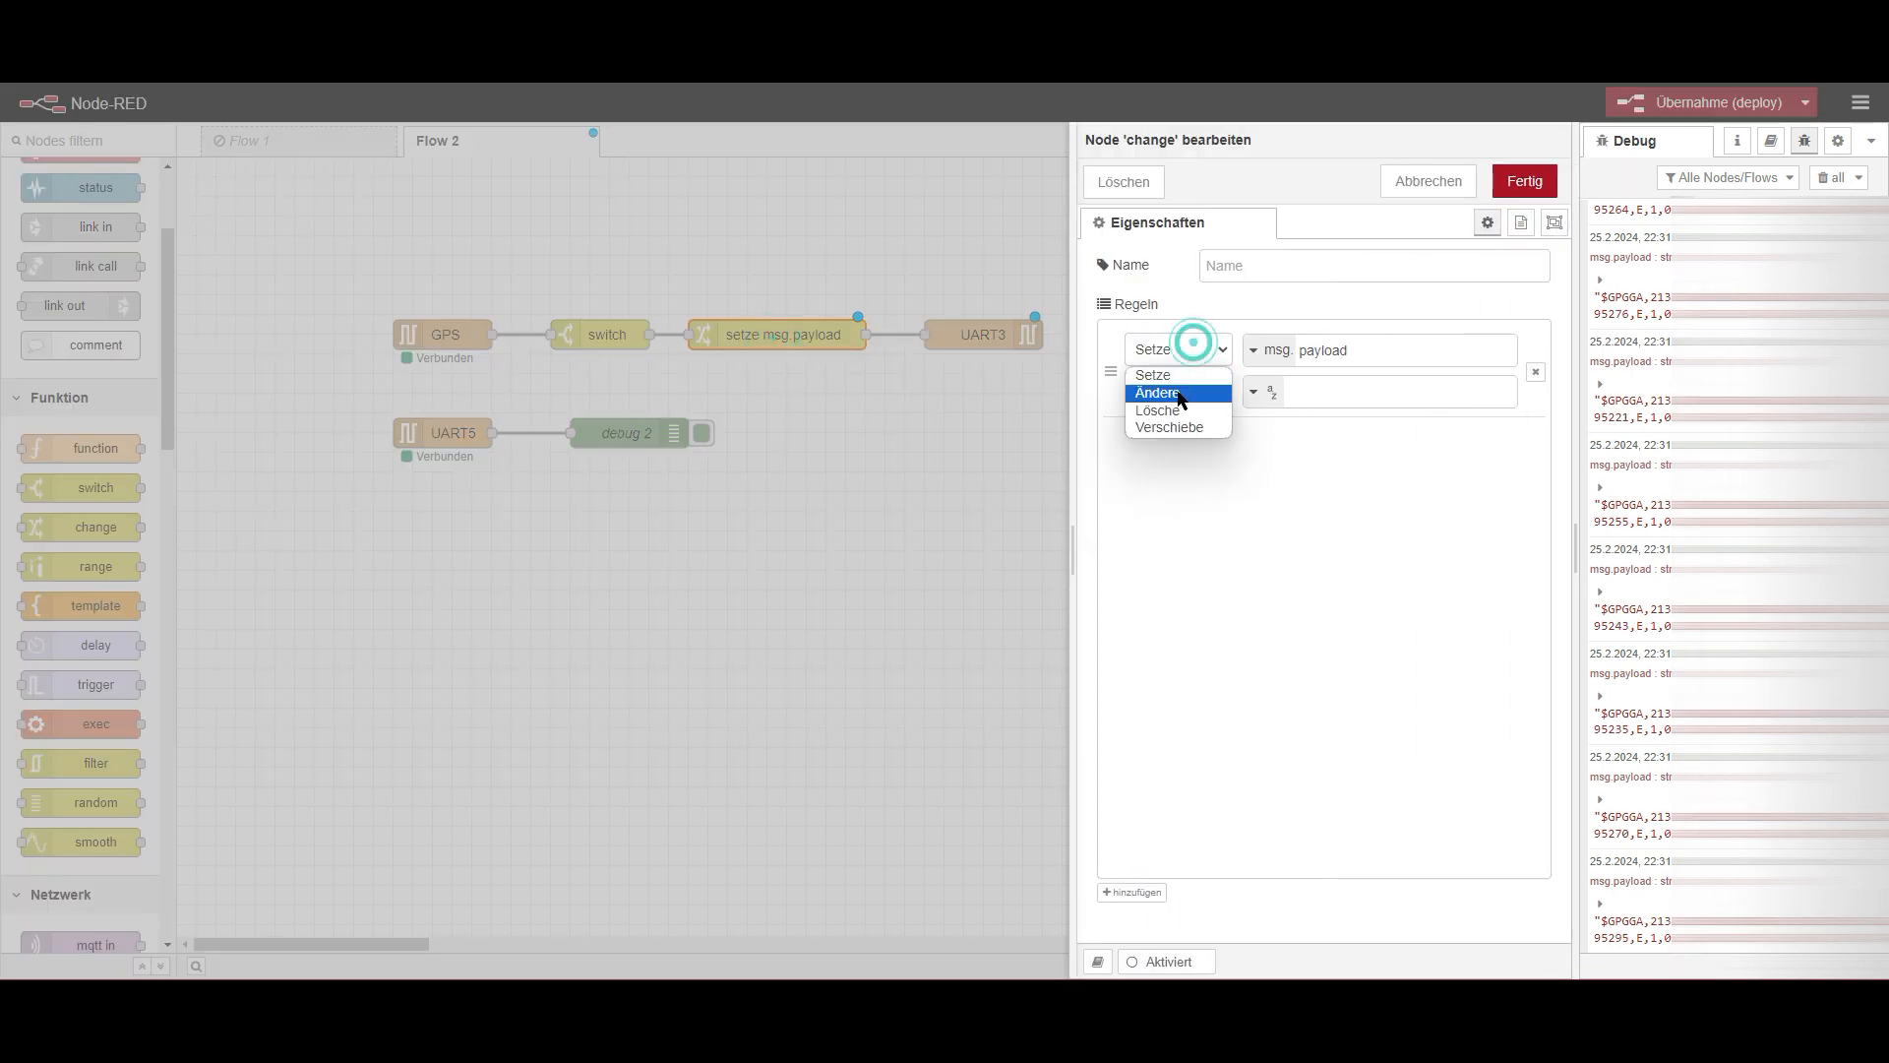
- Switch the change rule to Change and replace $GPGGA with $SIRREAL
left_click(1157, 393)
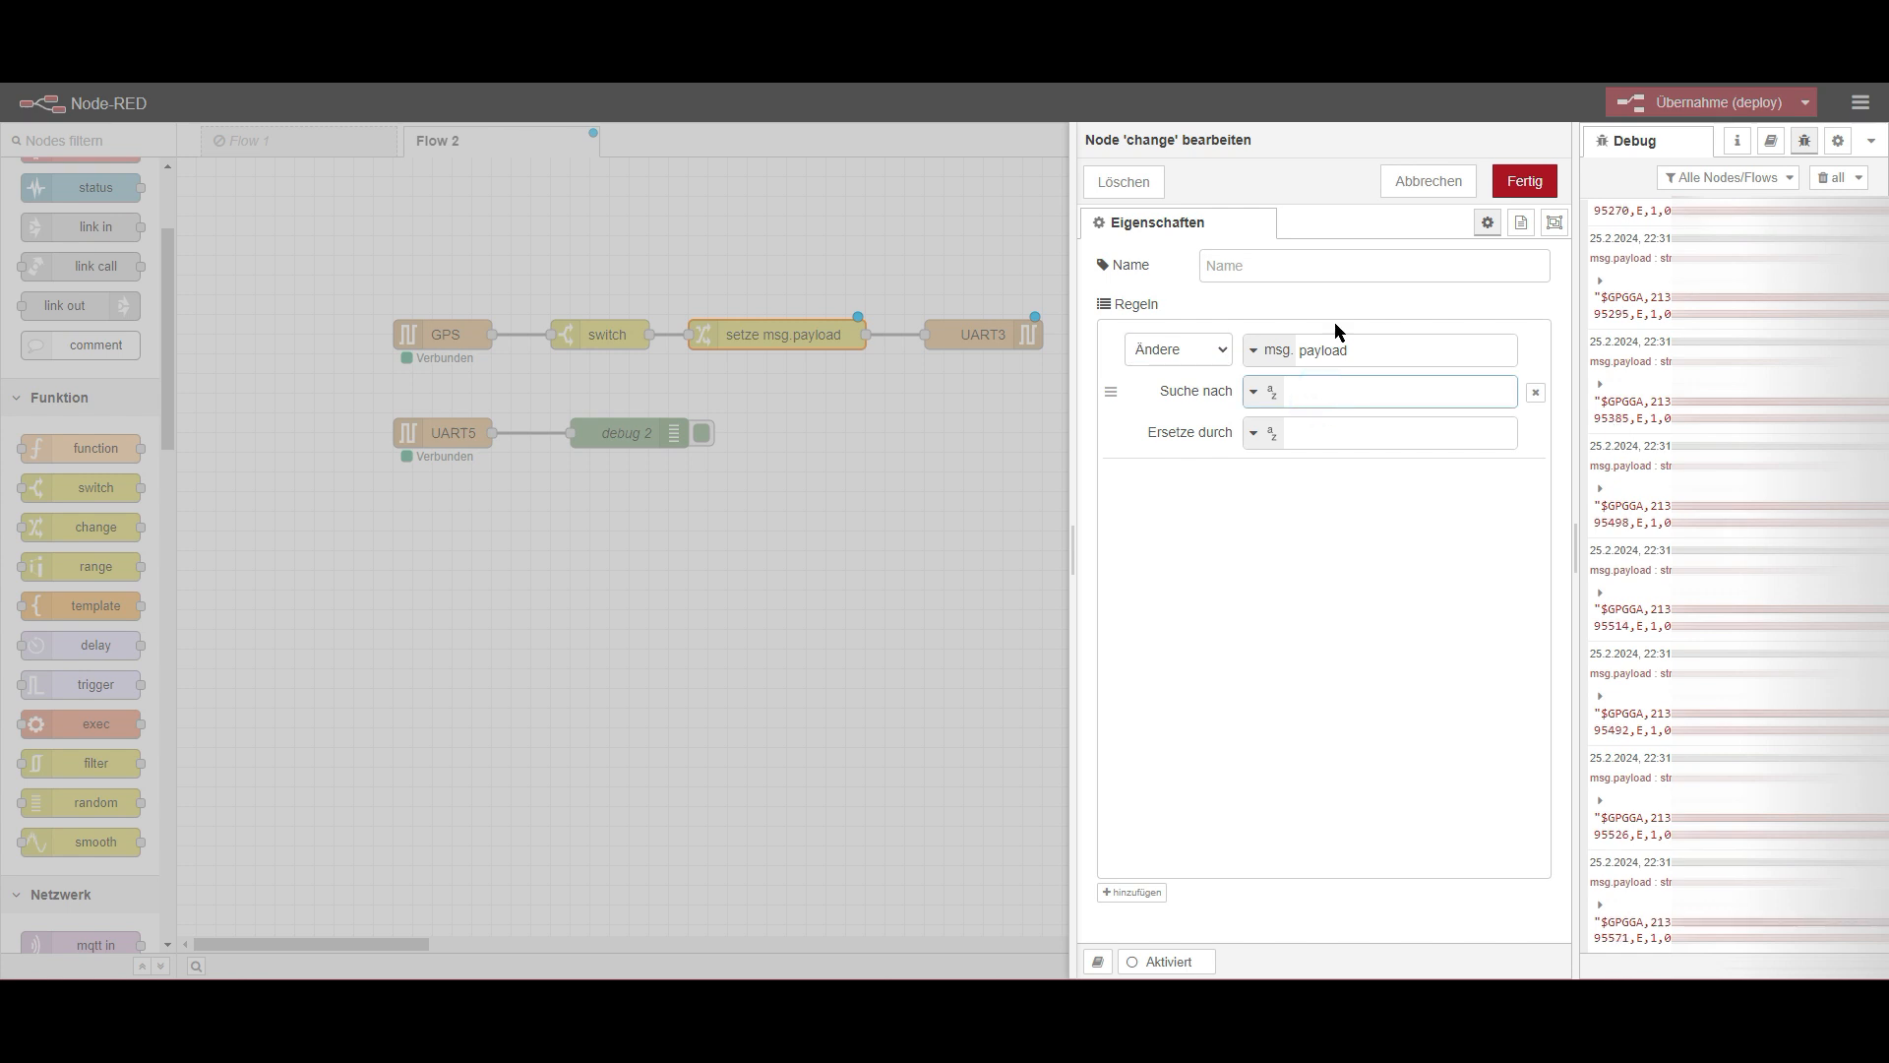
type("$")
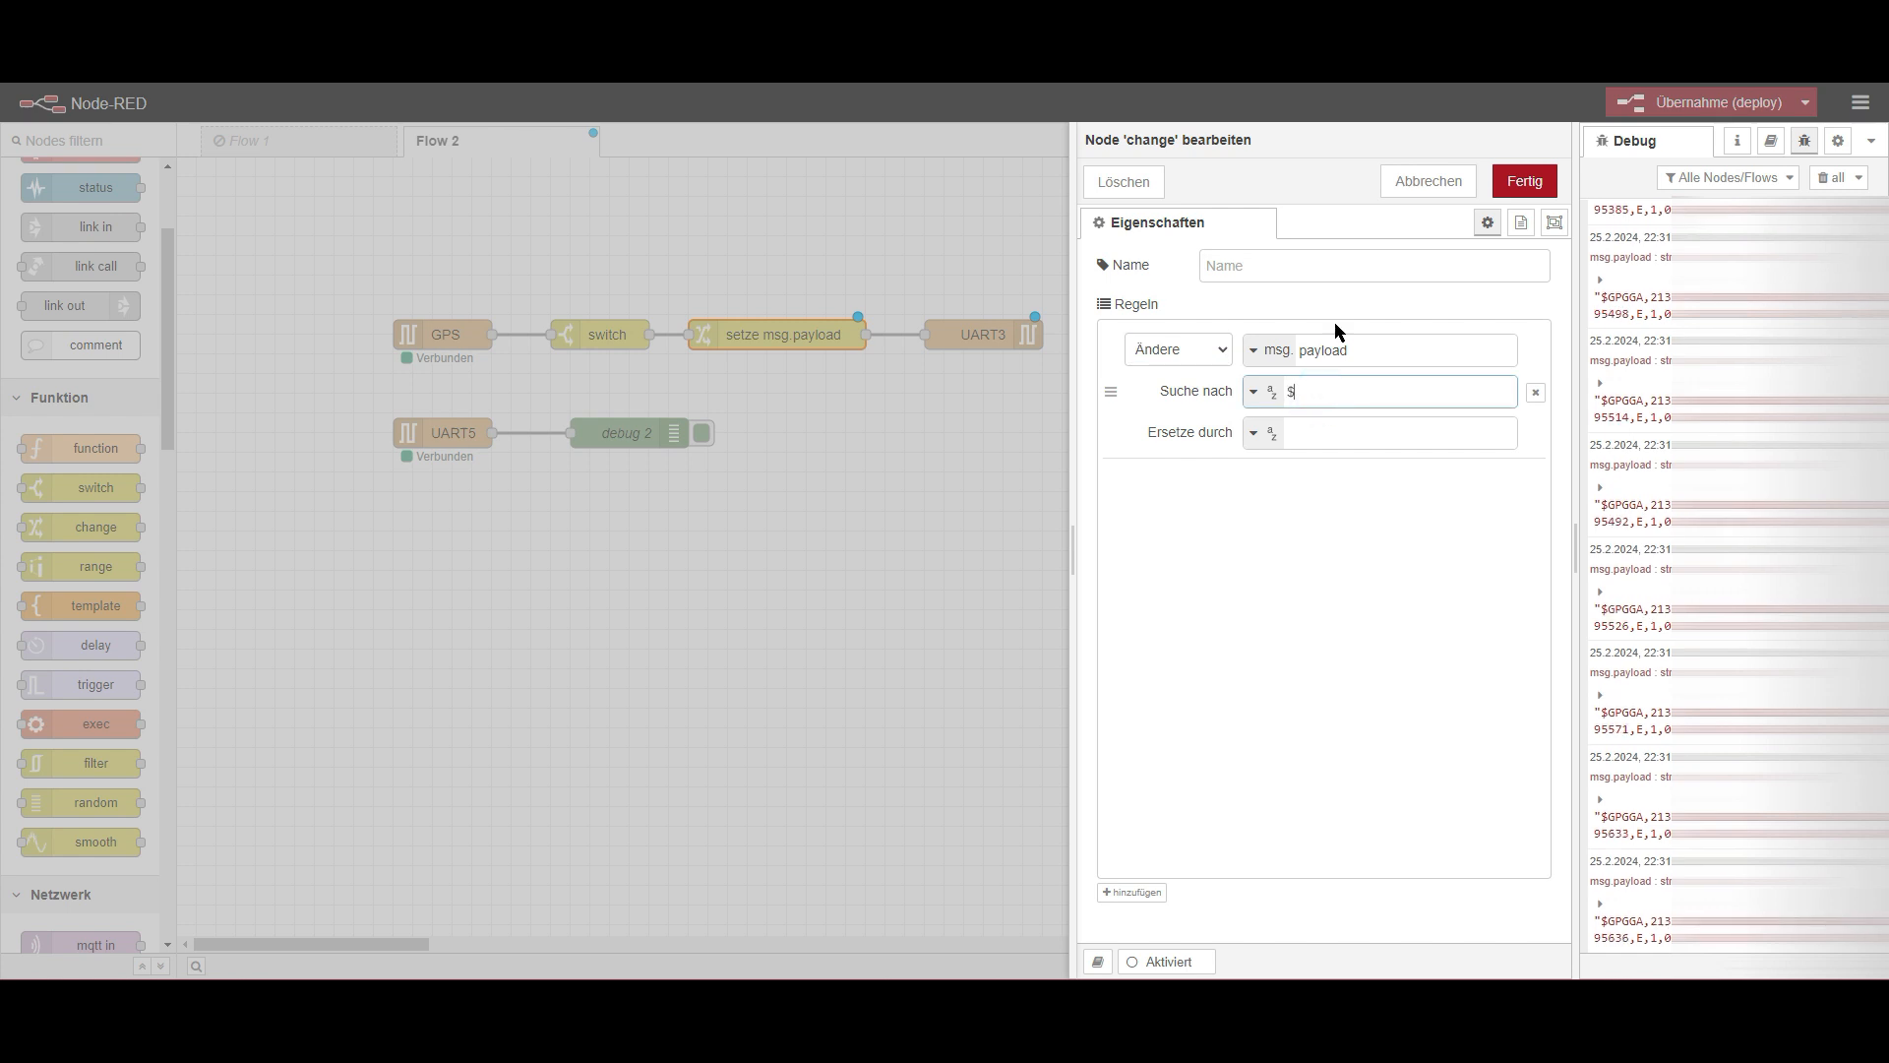
type("GPGGA")
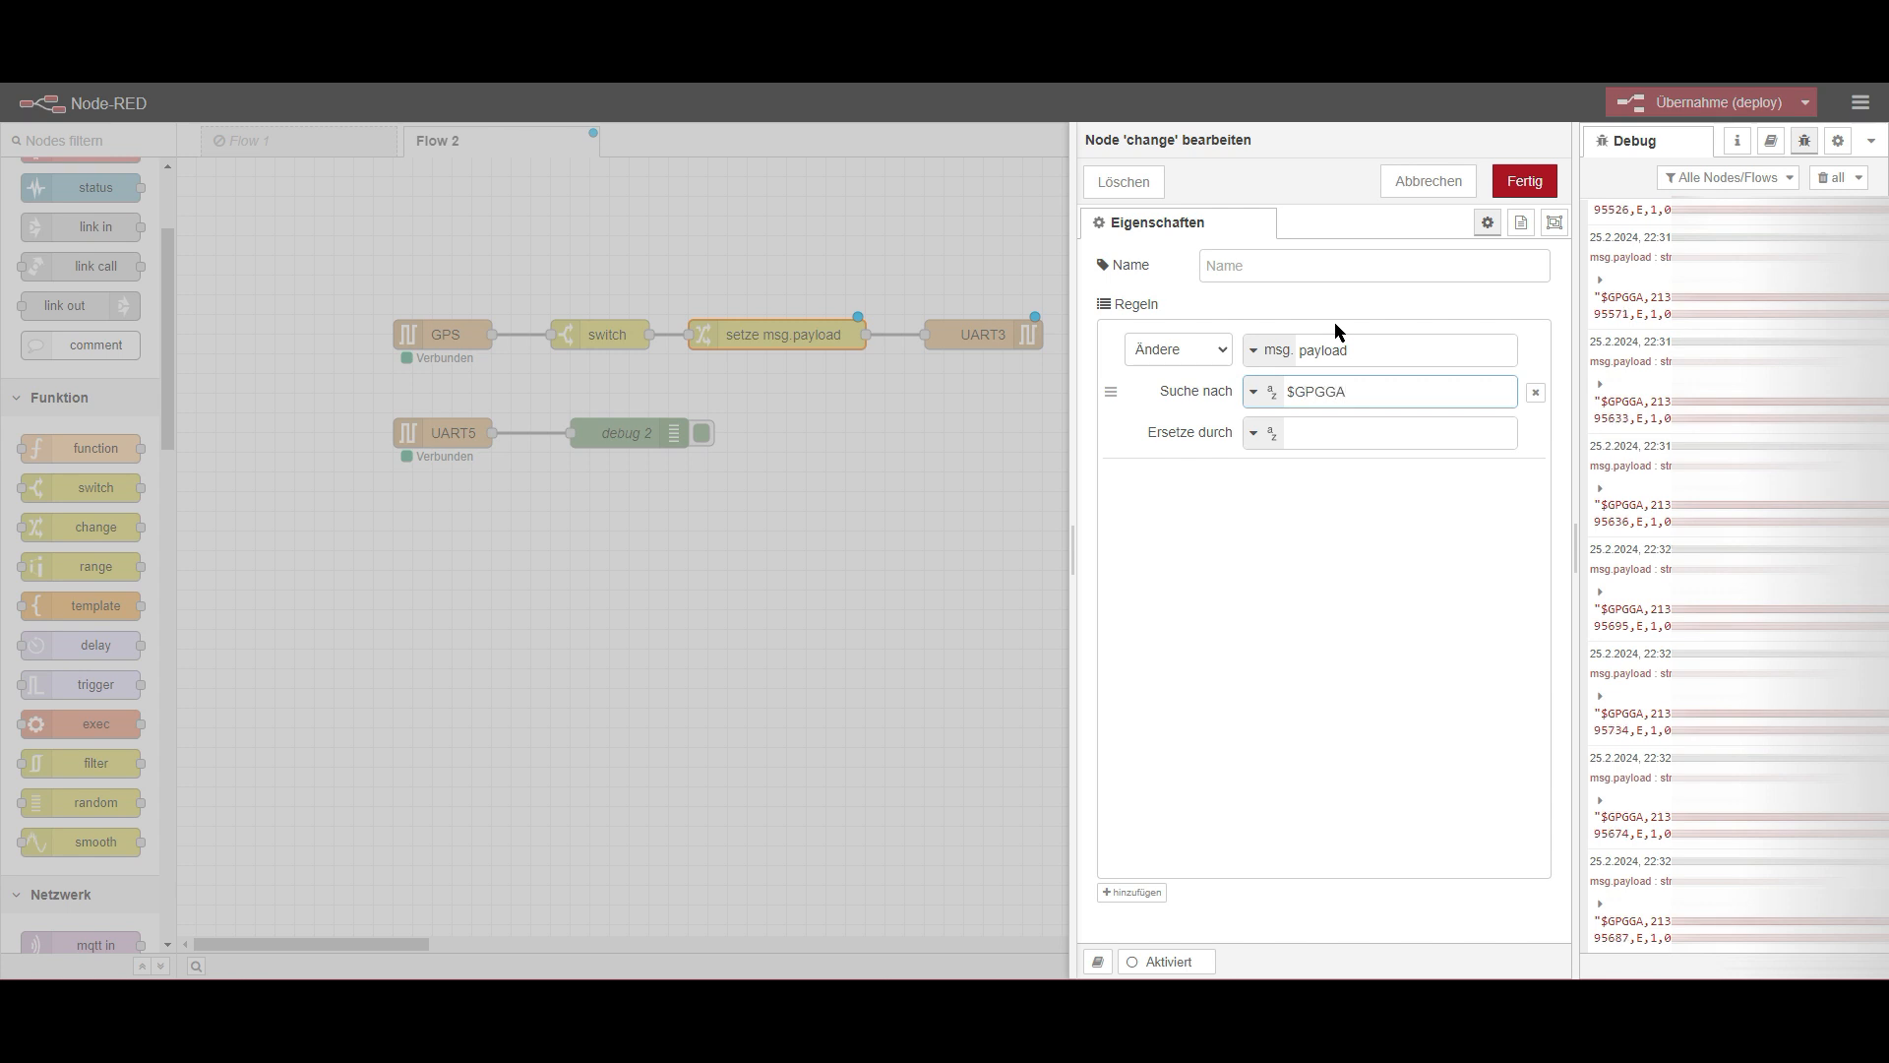
left_click(1397, 433)
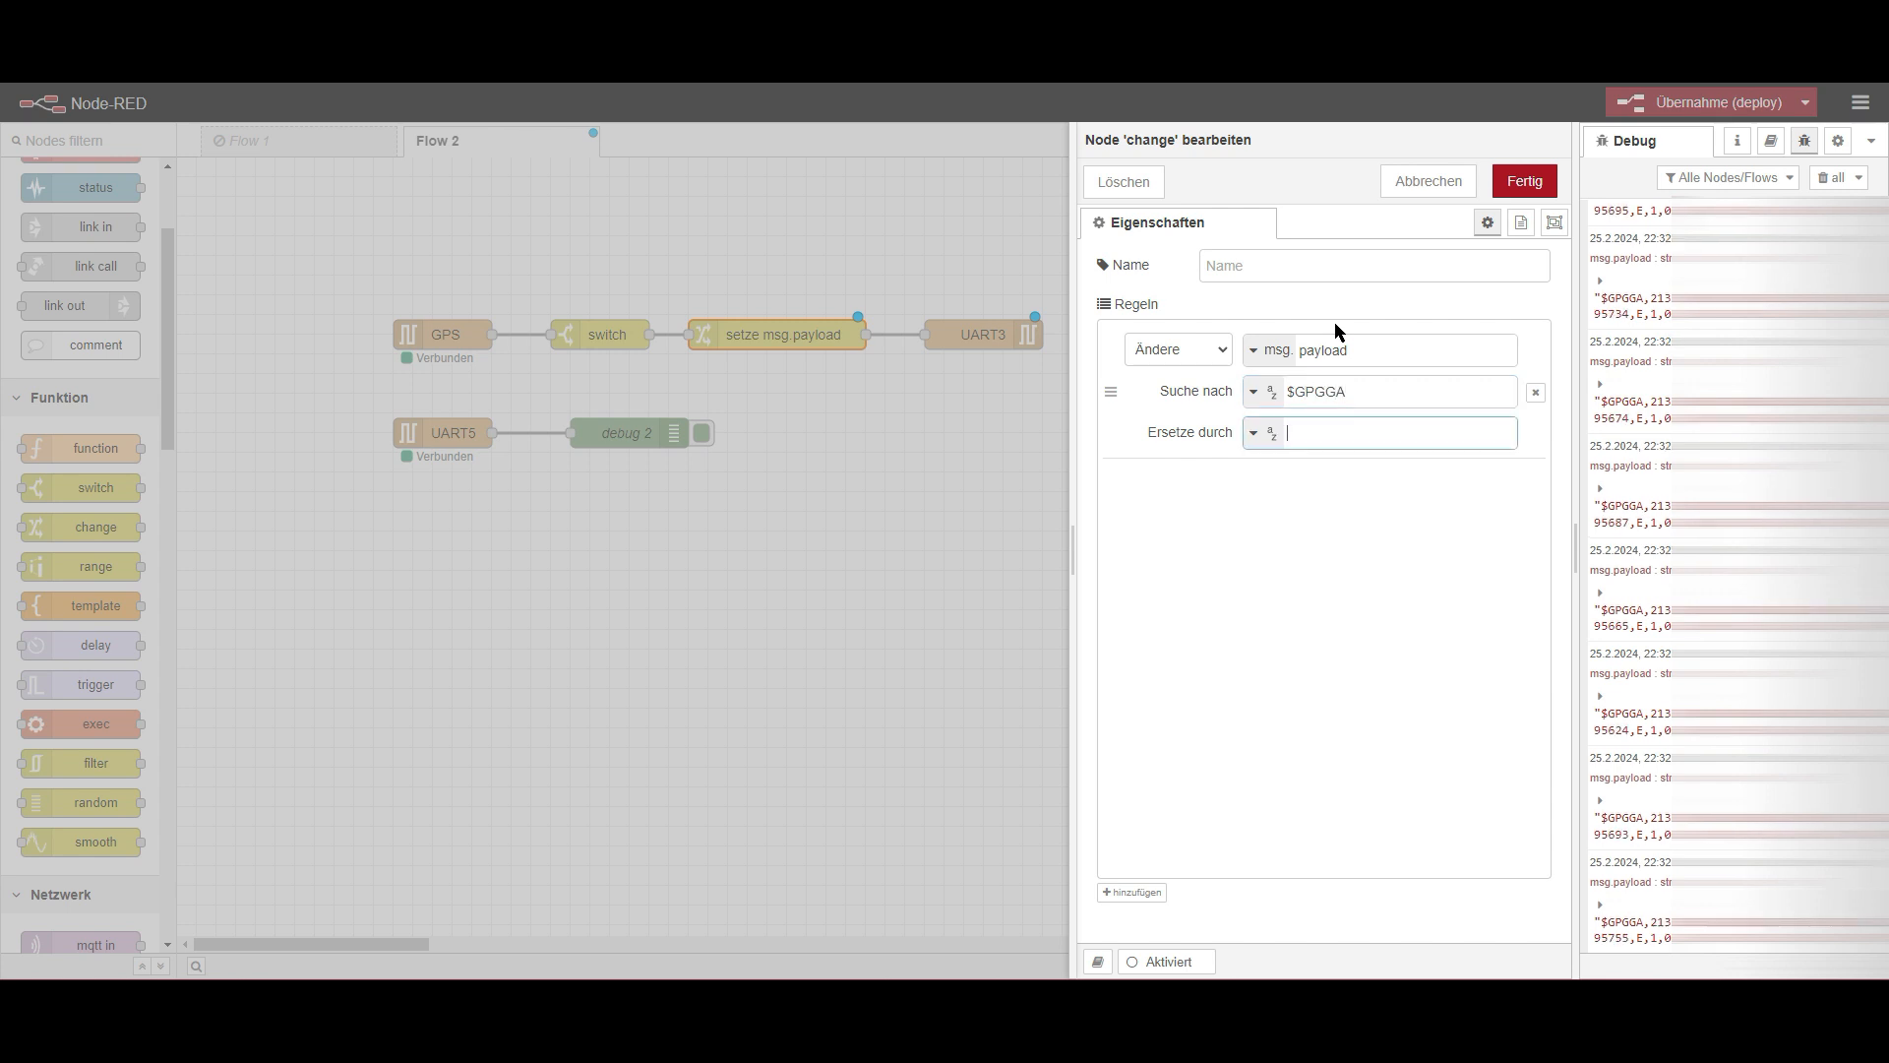
type("$S")
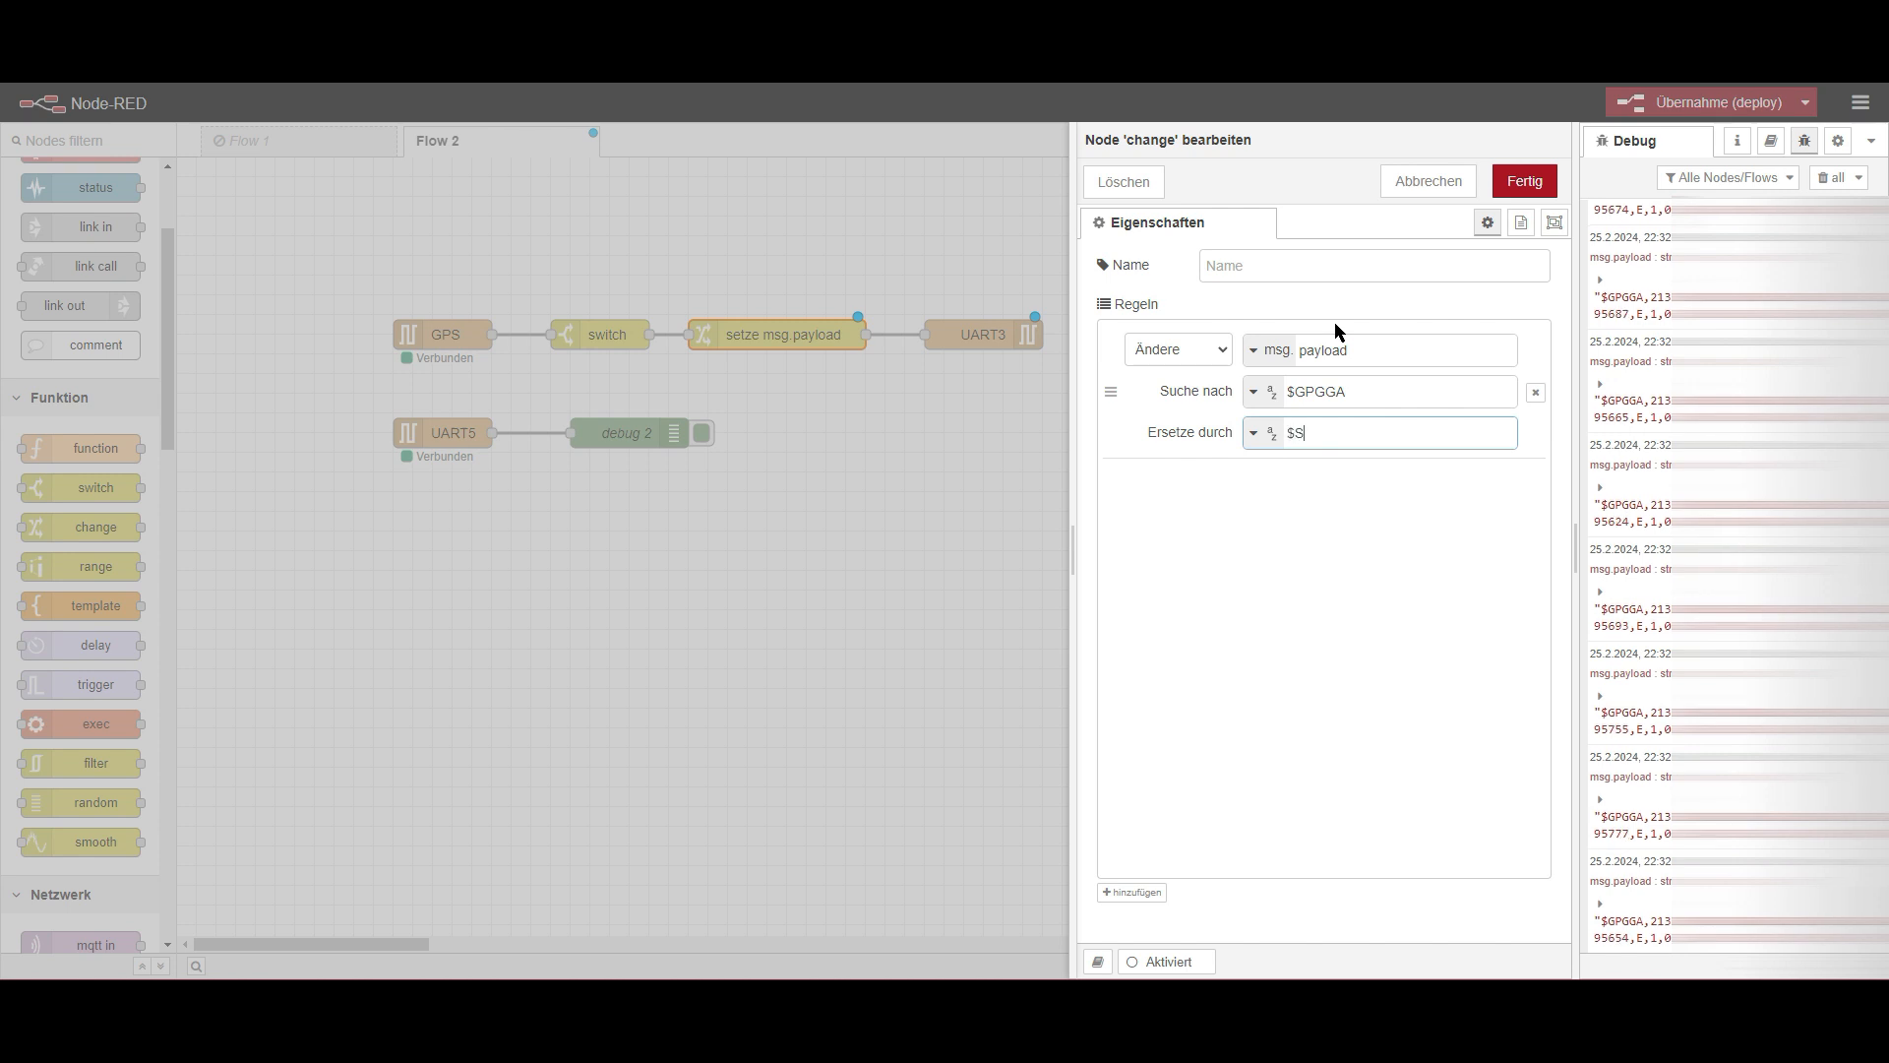
type("IRREAL")
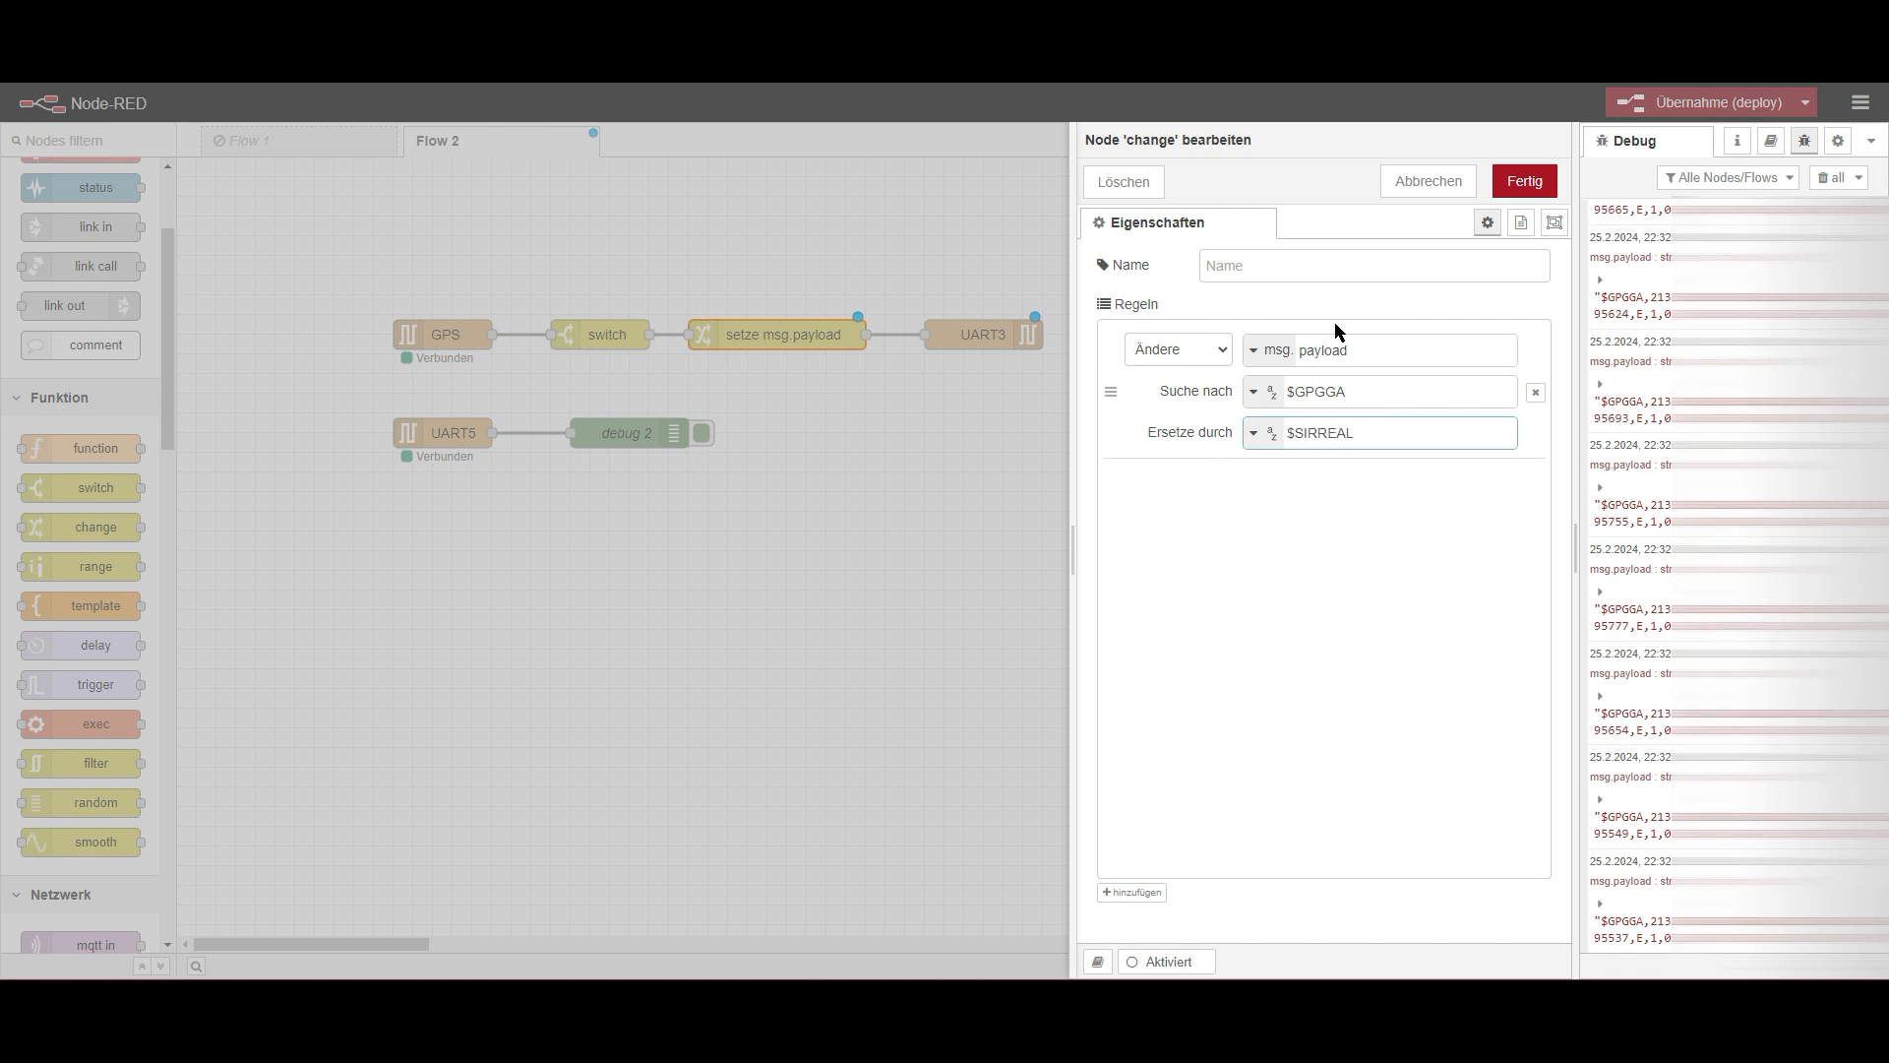
left_click(1522, 181)
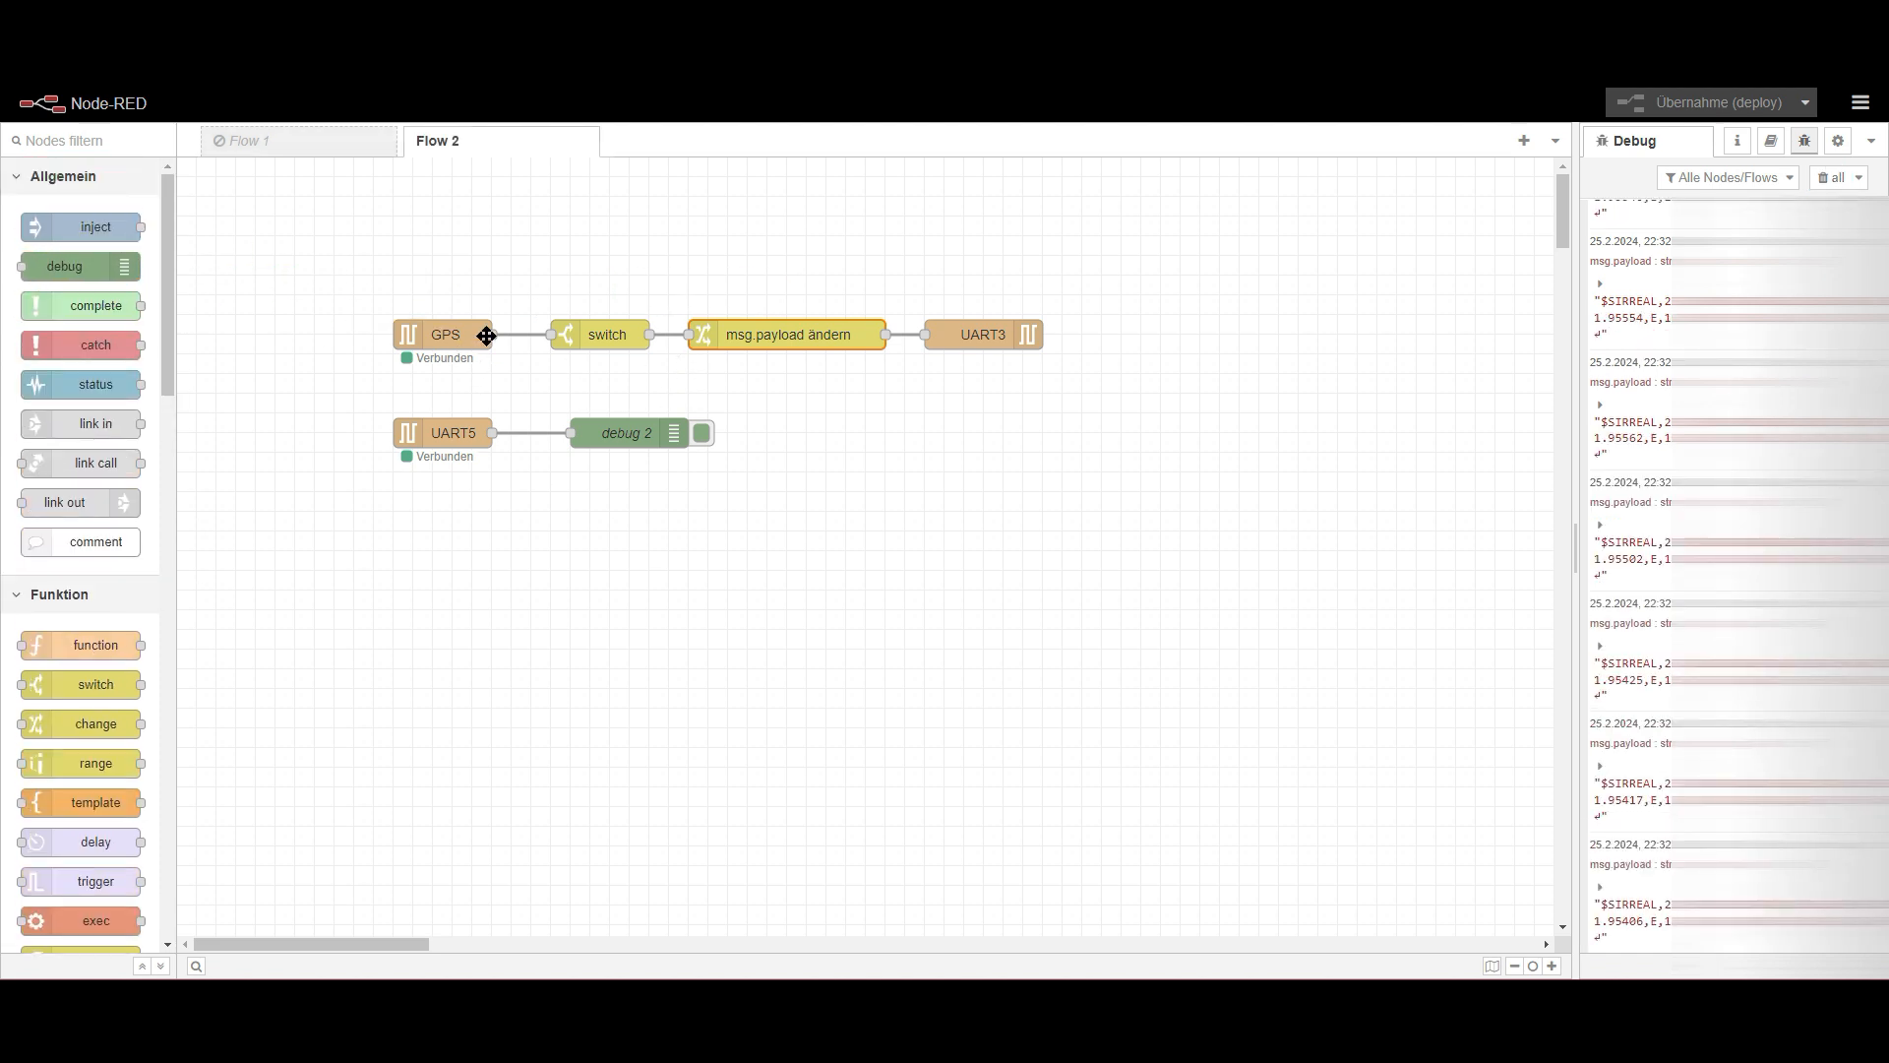
- Wire the switch output to debug 2, deploy, and clear the Debug sidebar
left_click_drag(655, 333, 573, 433)
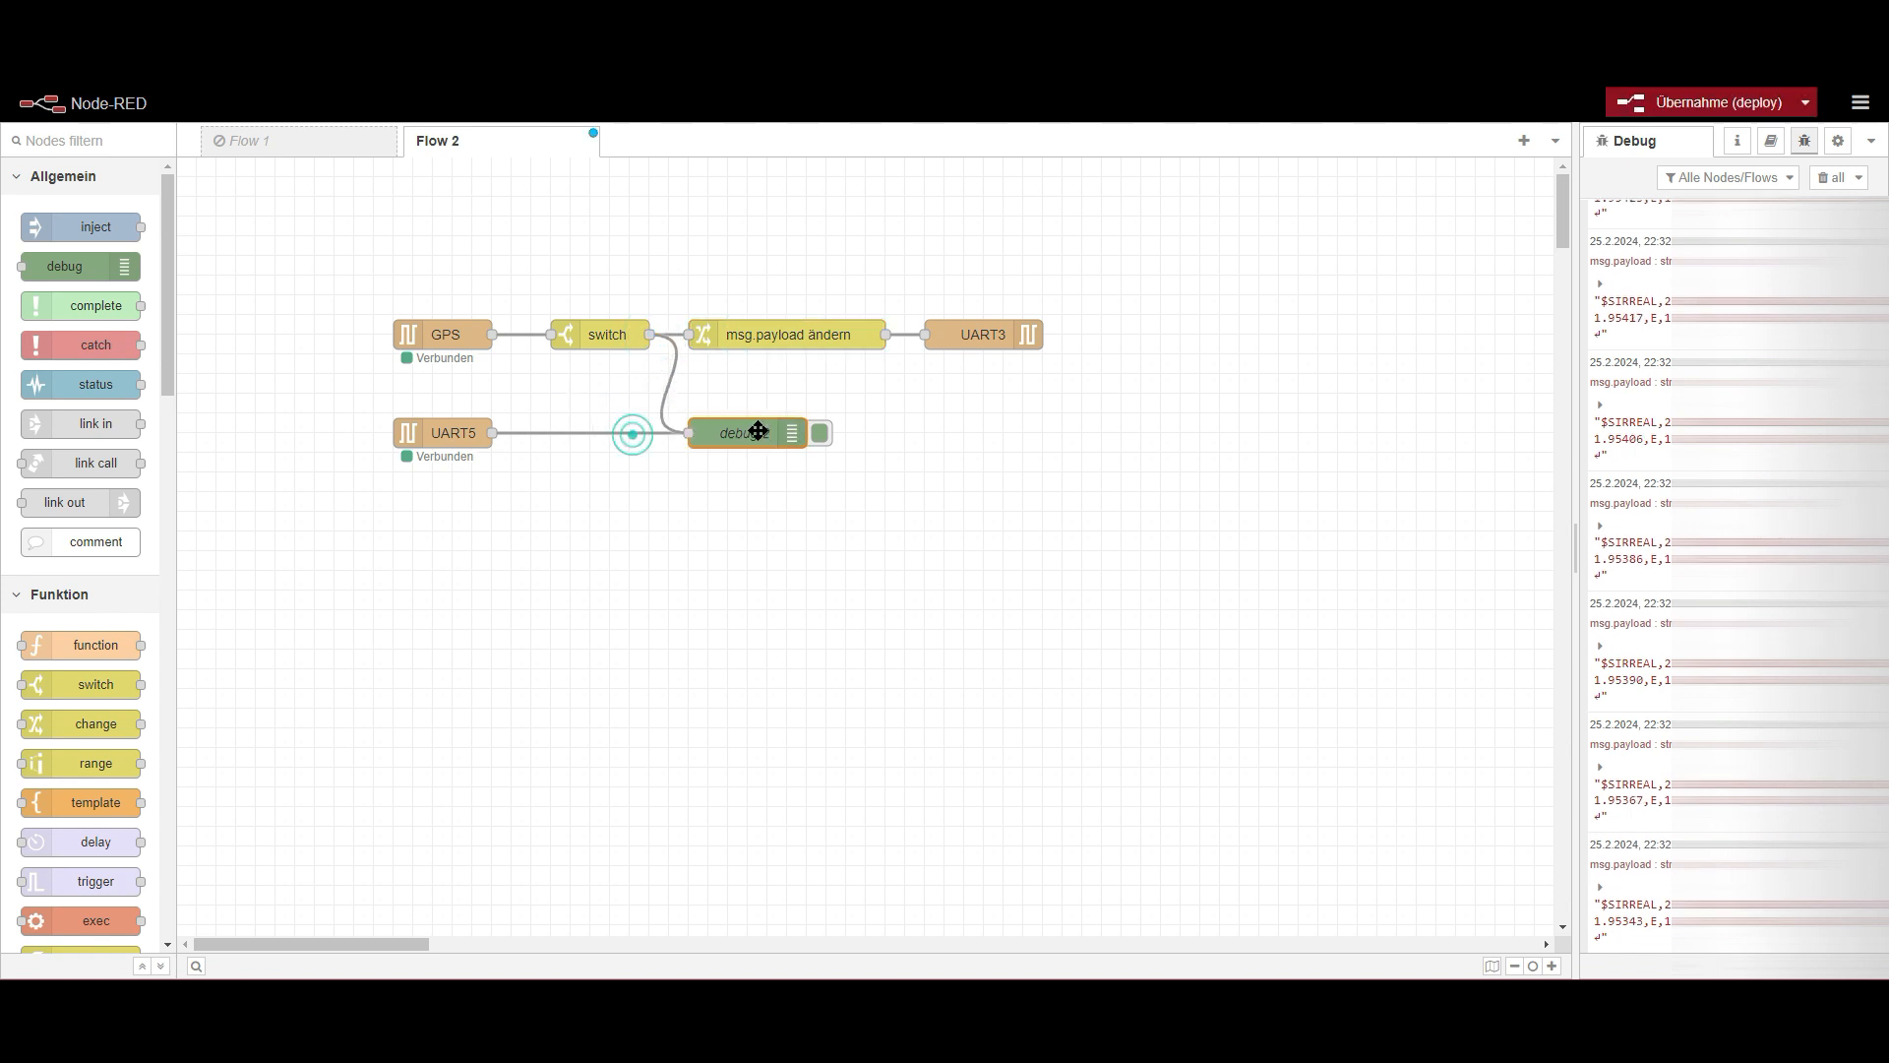
left_click(1706, 101)
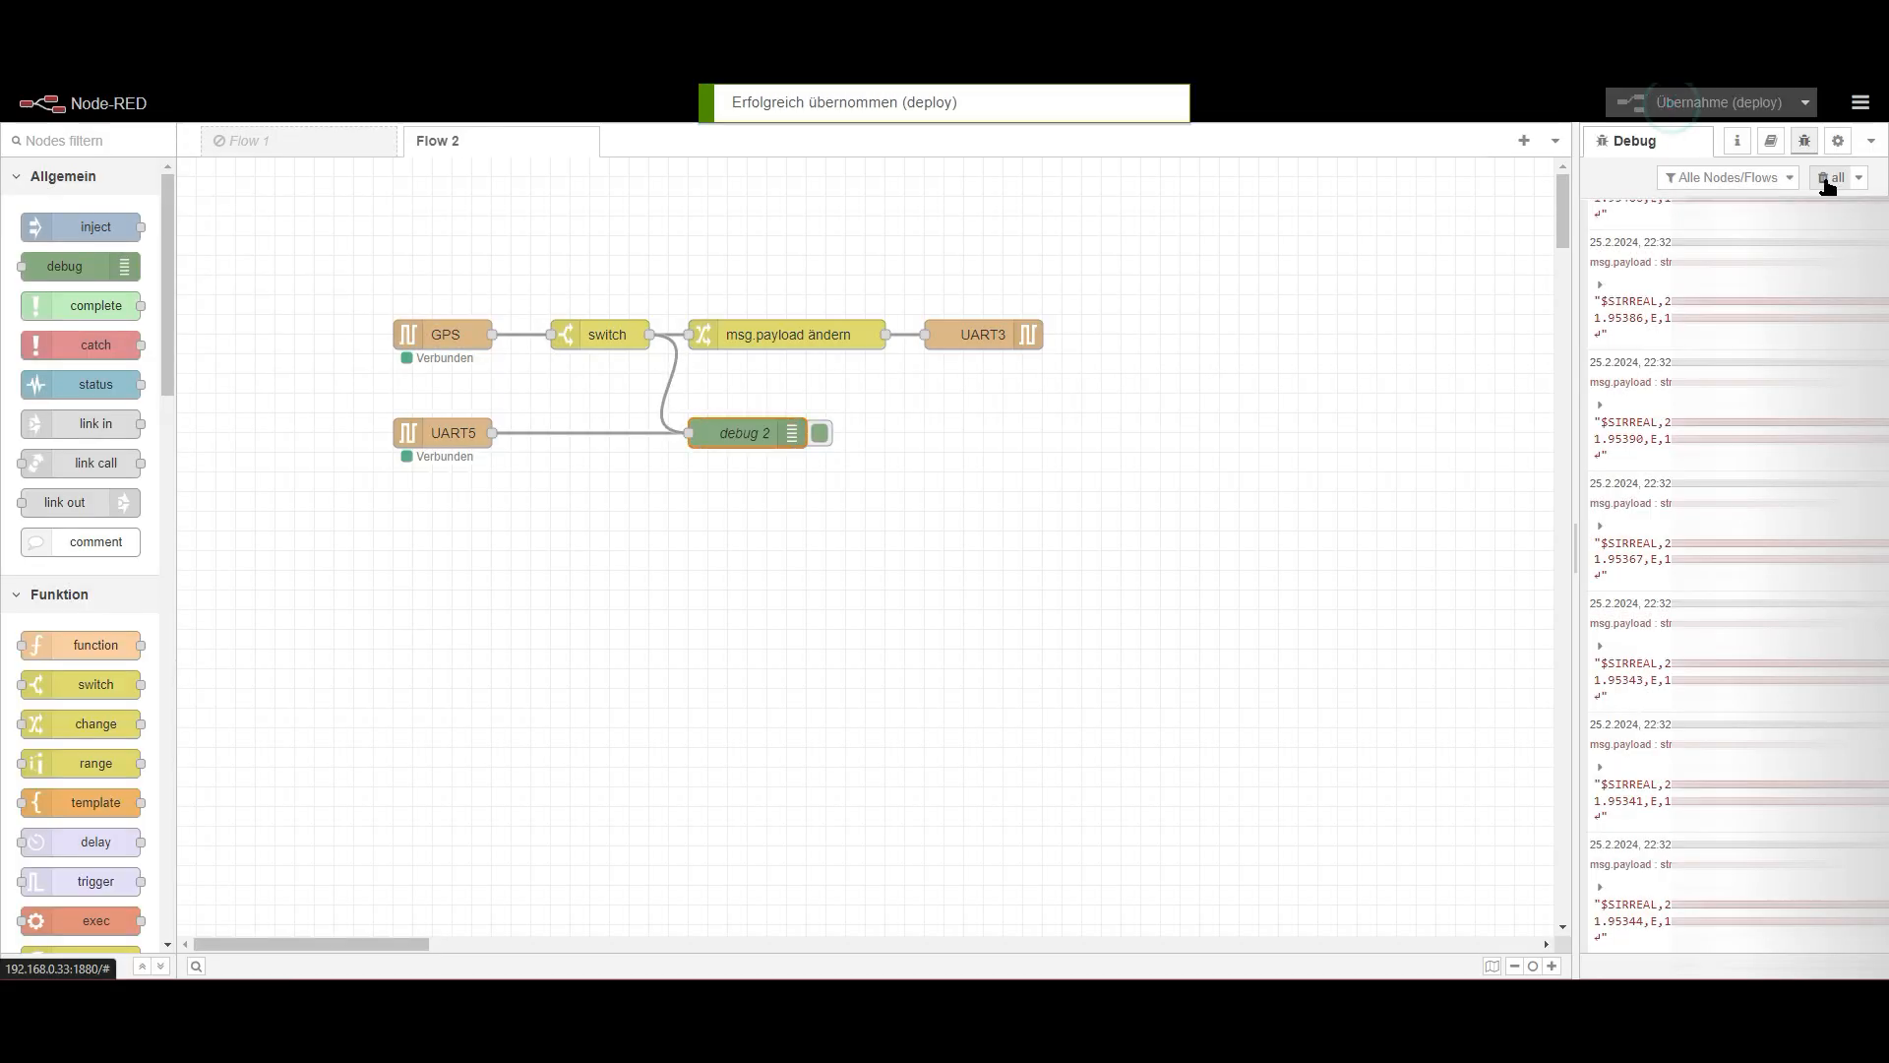
left_click(1830, 177)
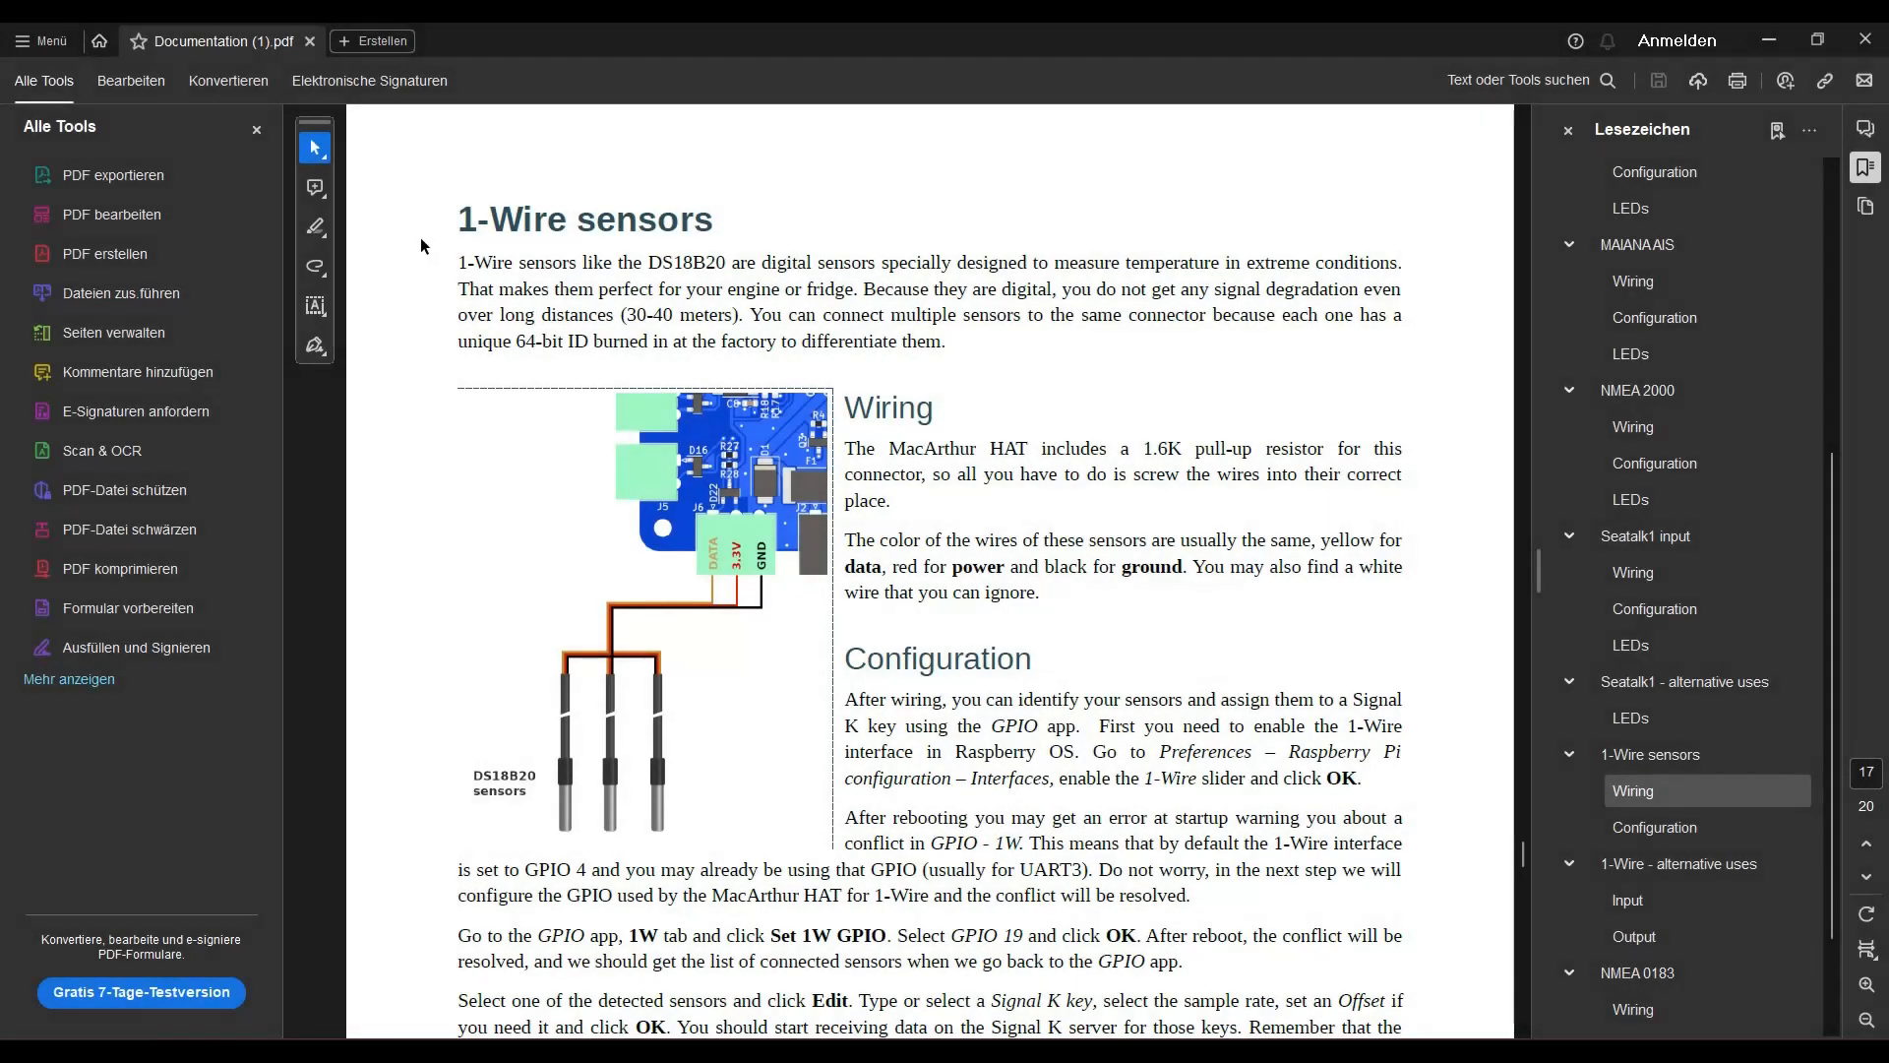
- Close the tools panel and scroll to 1-Wire configuration, highlighting UART3 and GPIO 19
left_click(256, 128)
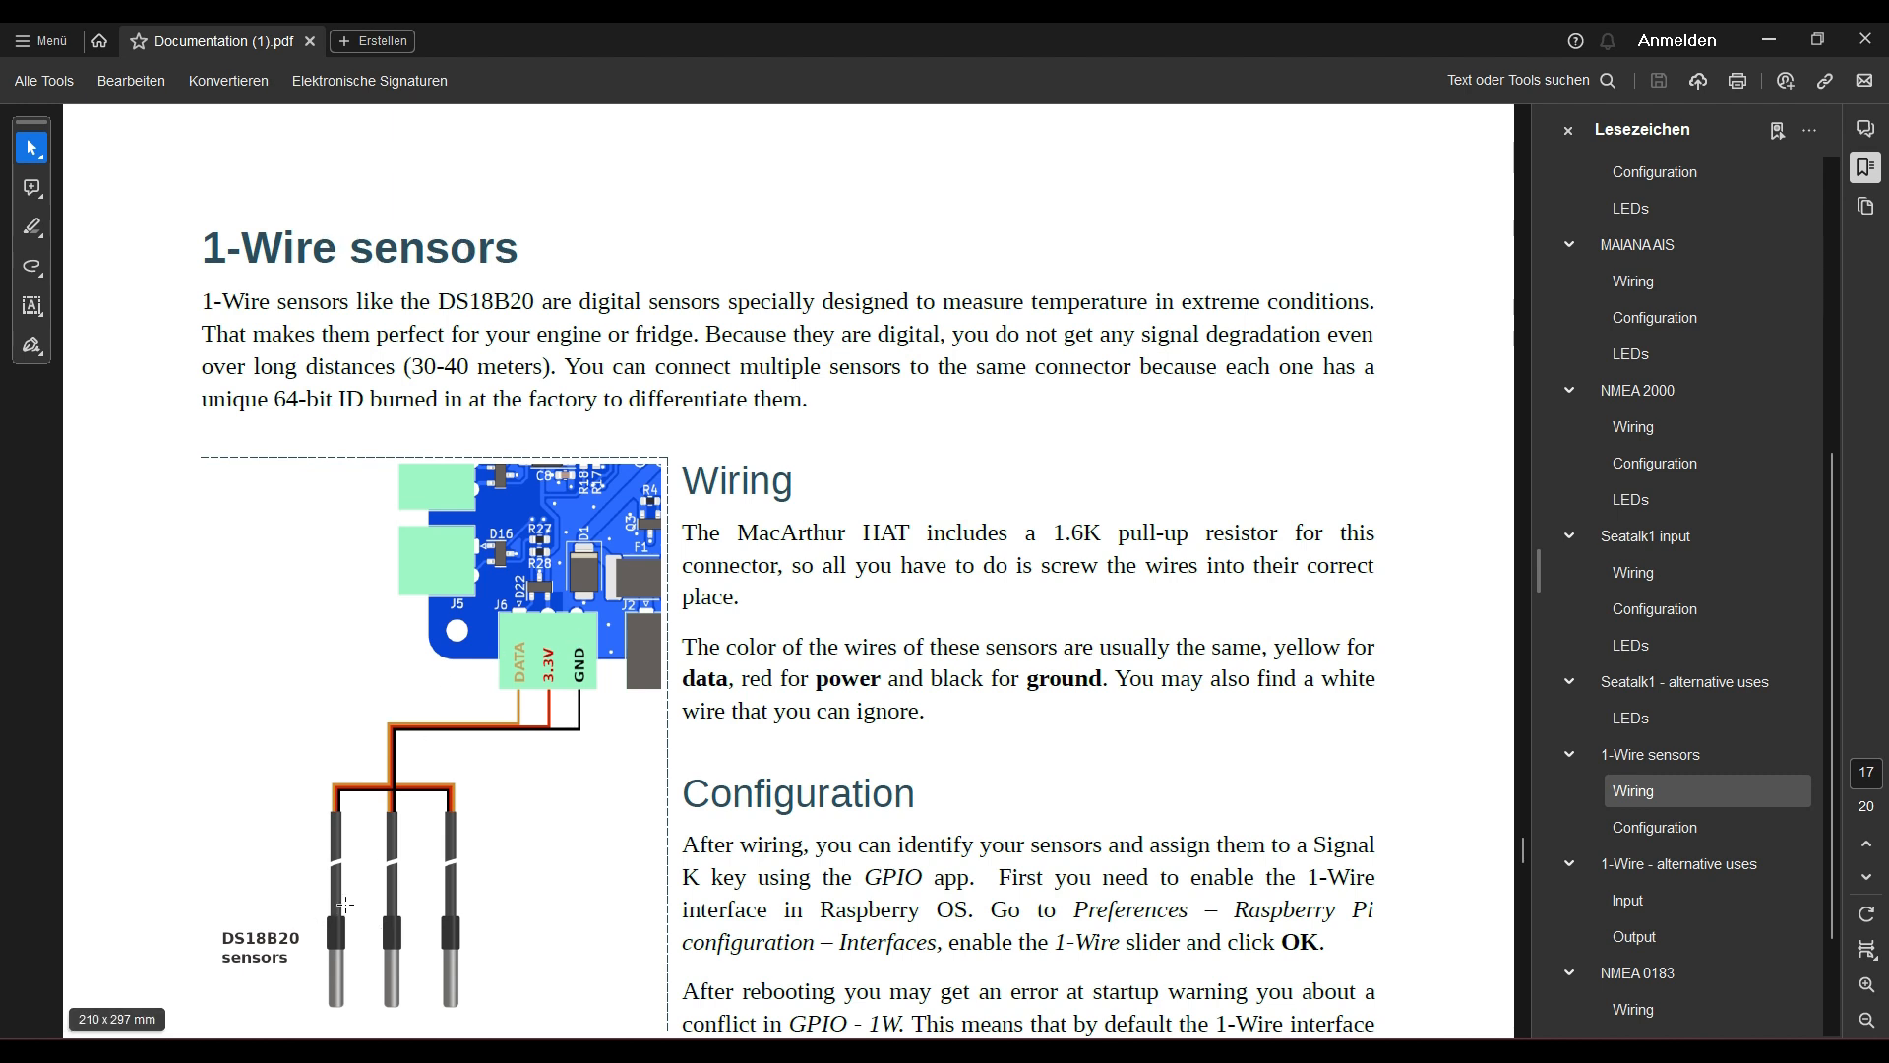
mouse_move(570, 672)
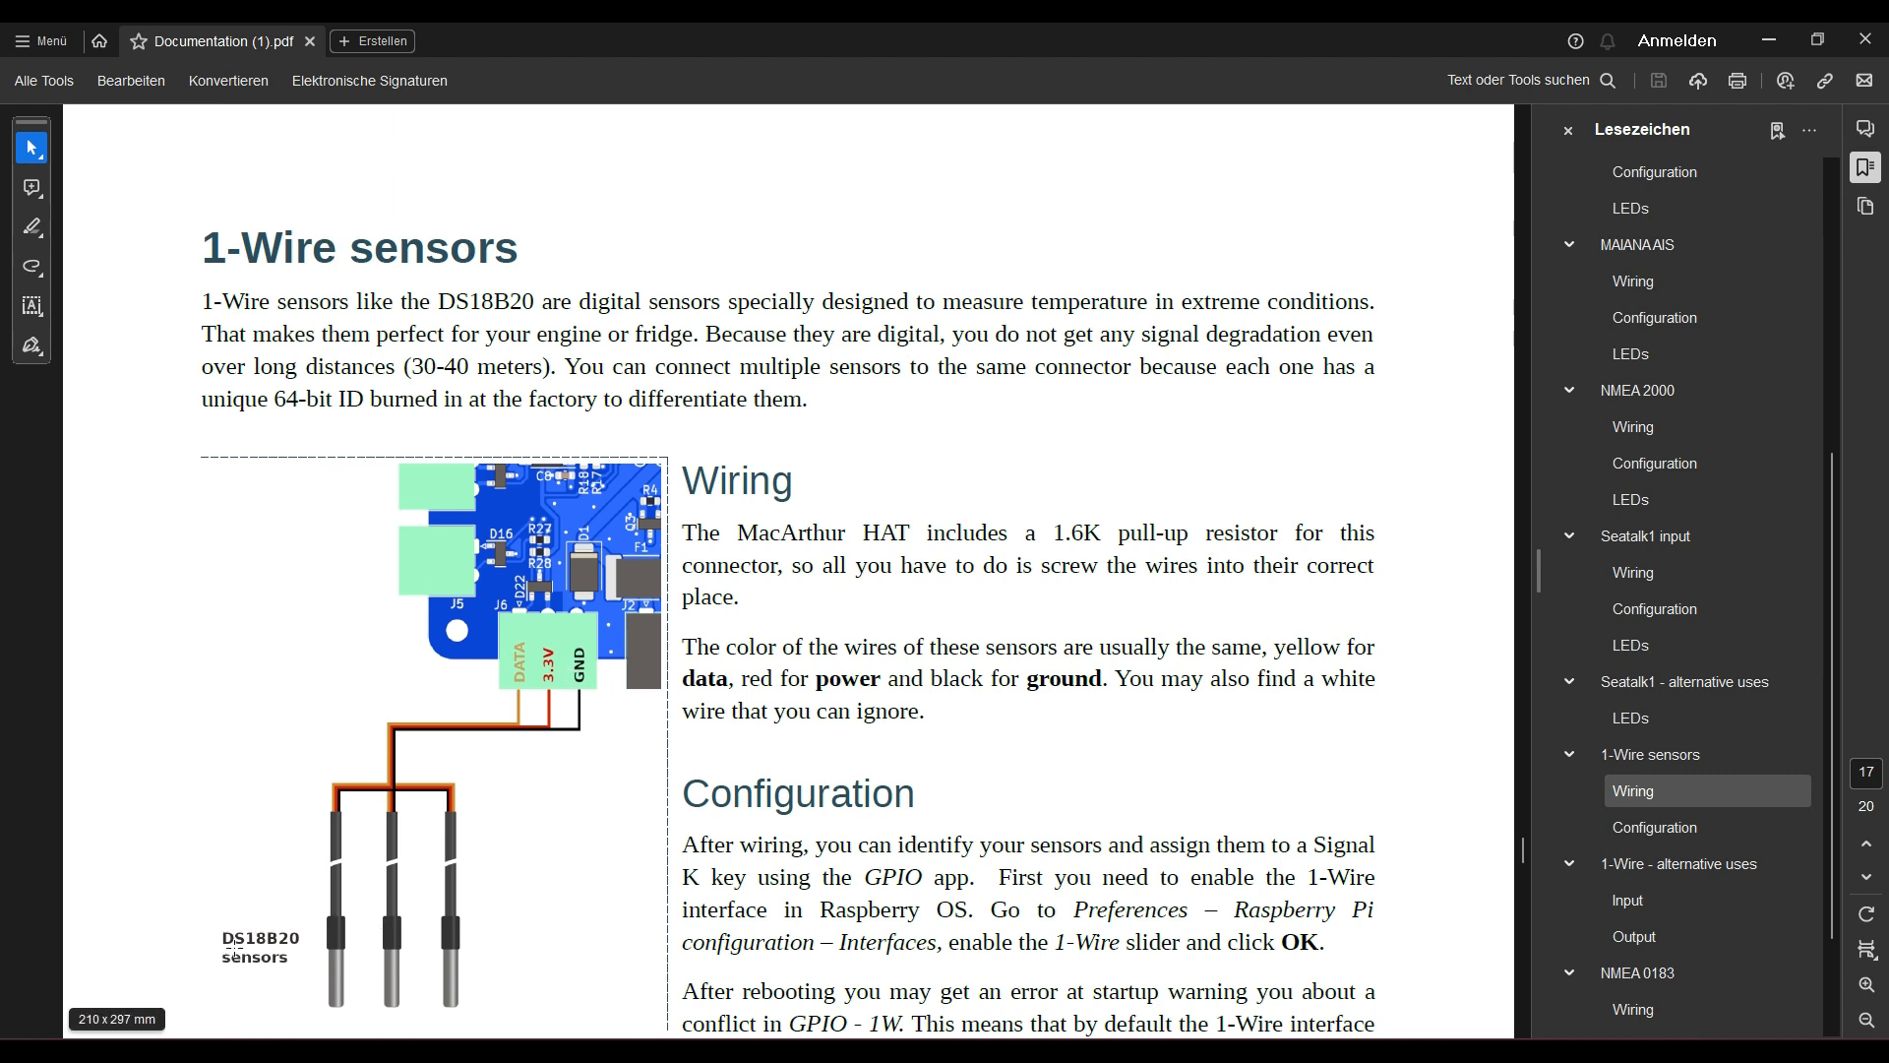
mouse_move(857, 472)
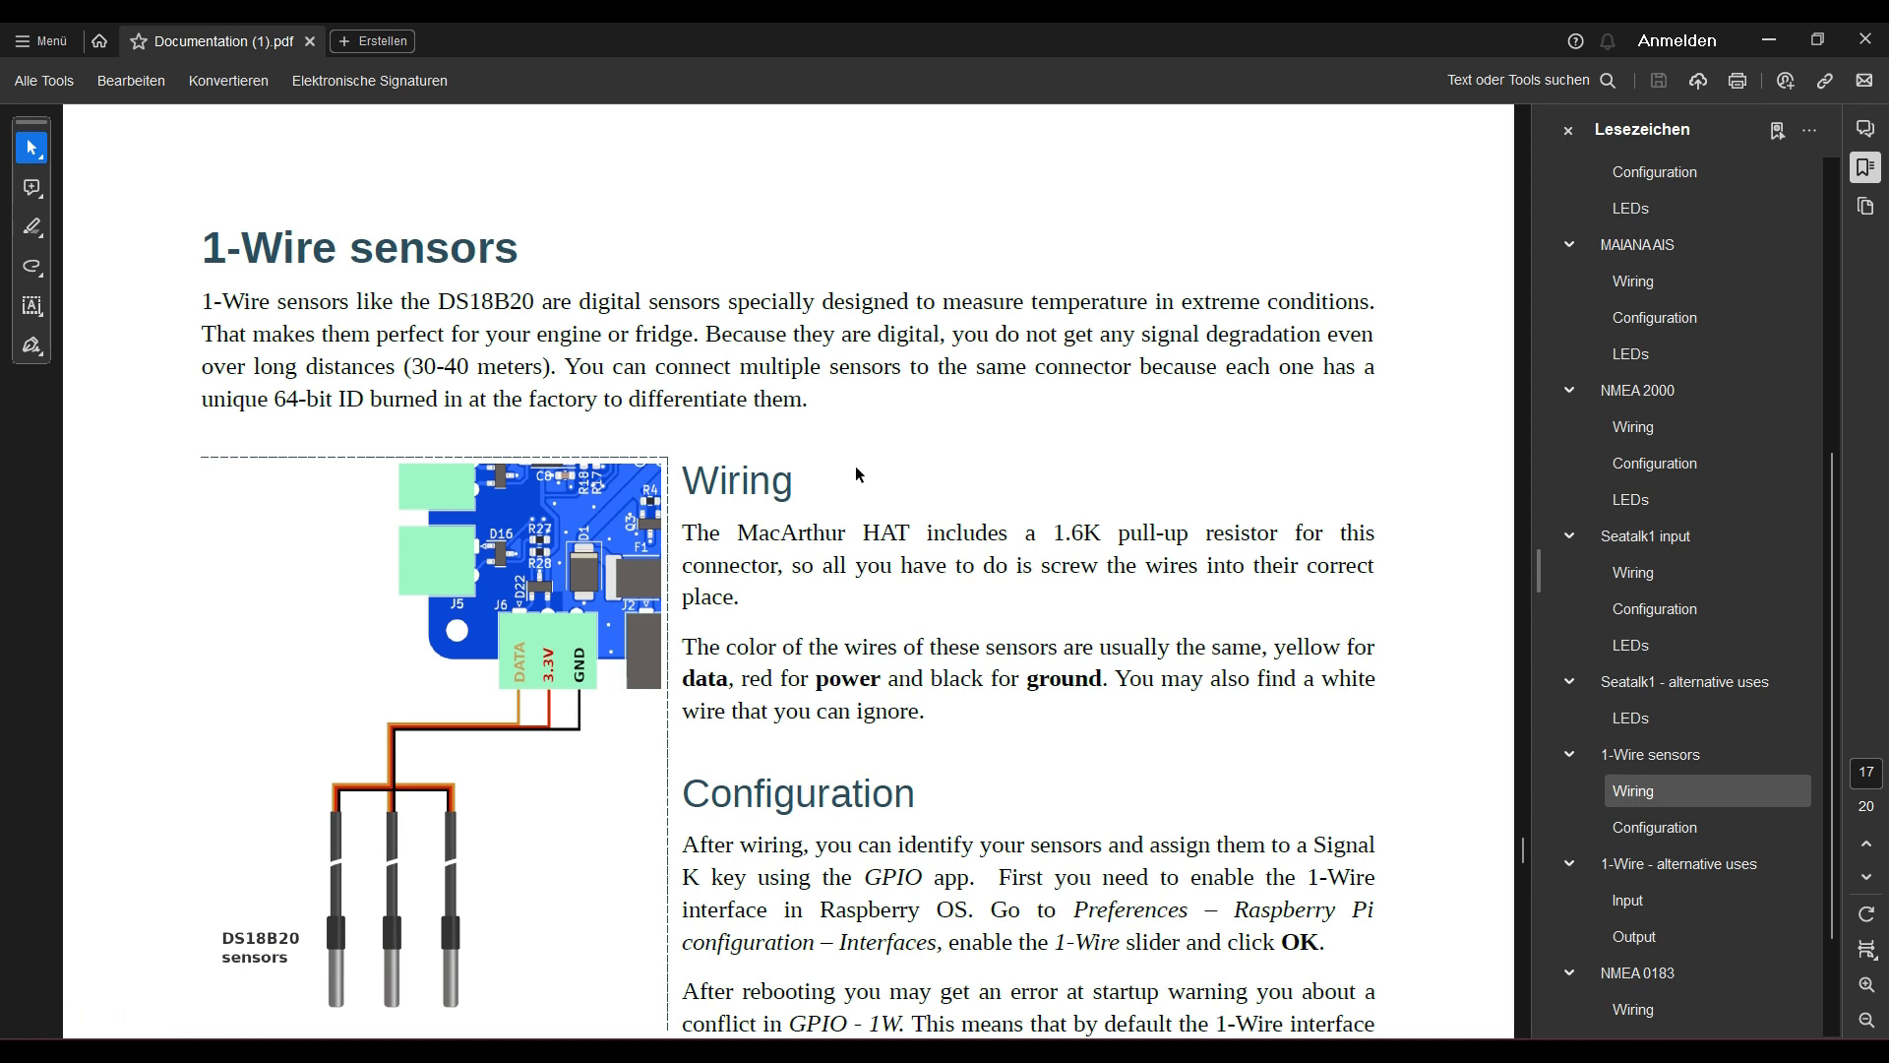
scroll("down", 3)
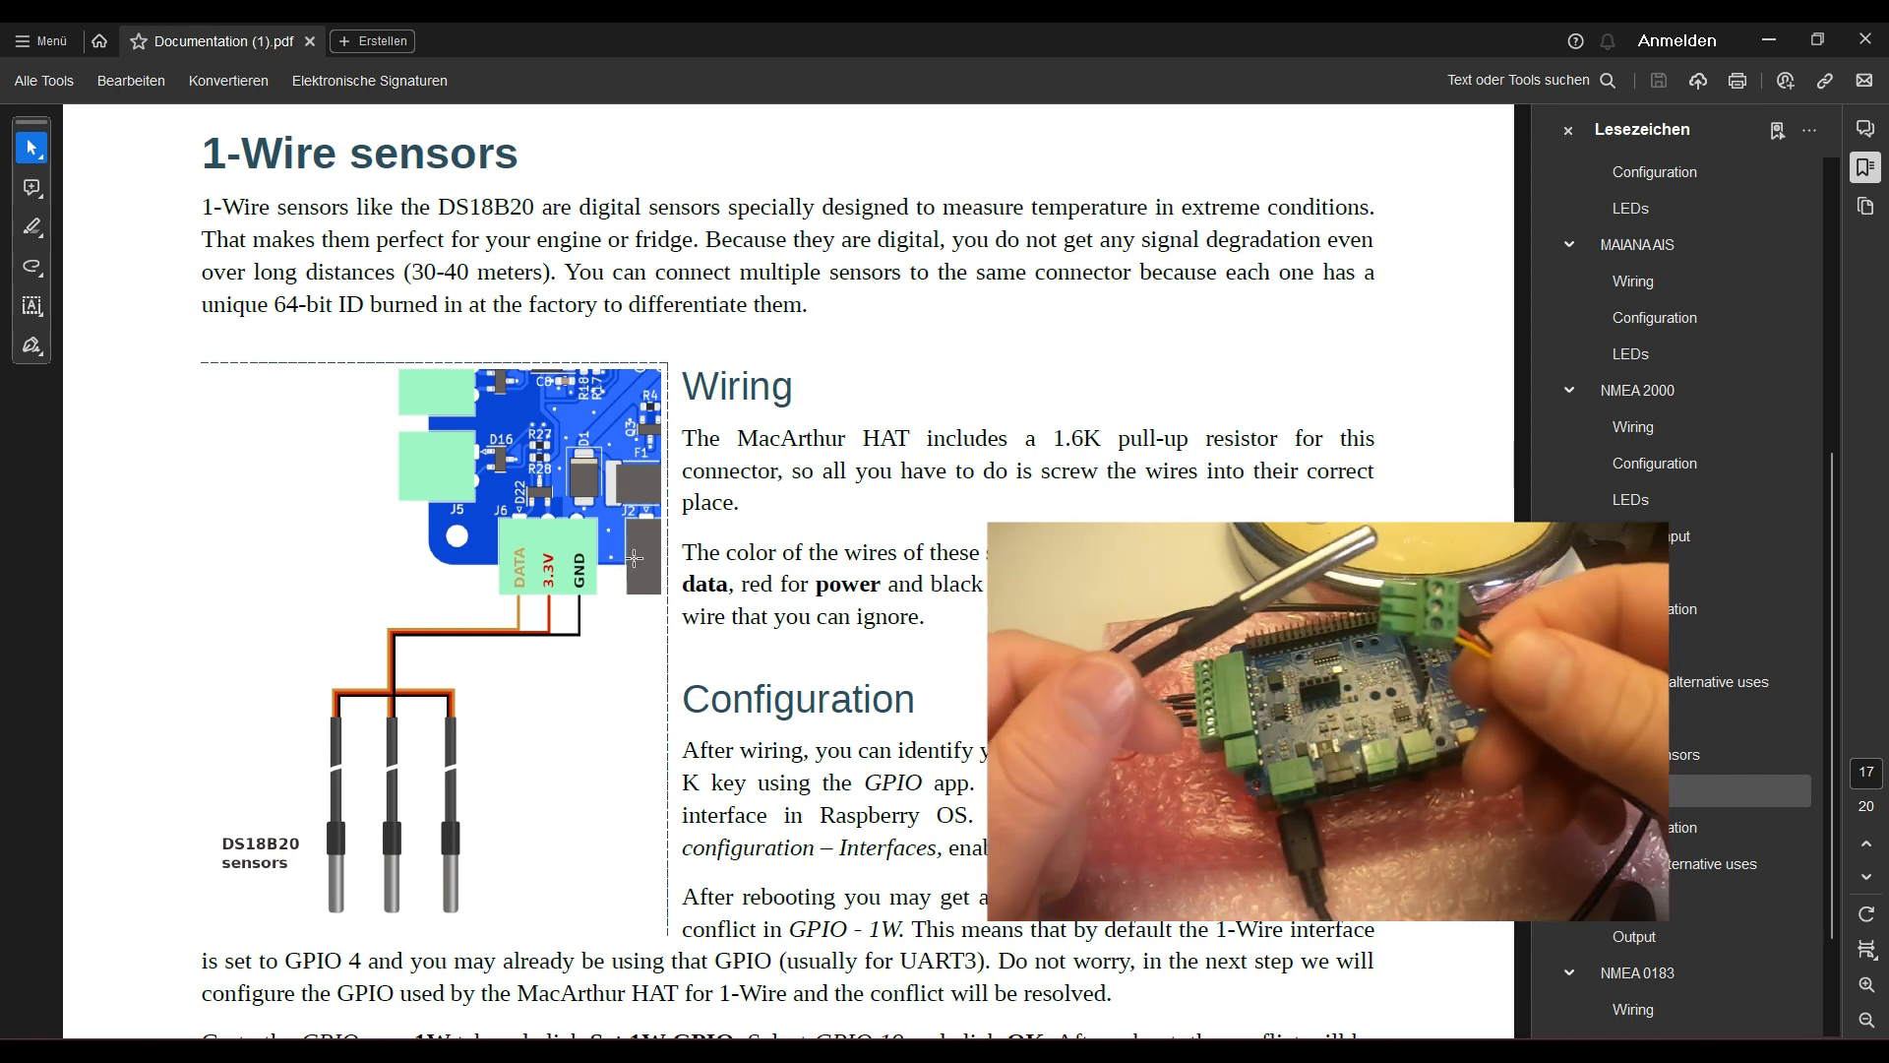
scroll("down", 3)
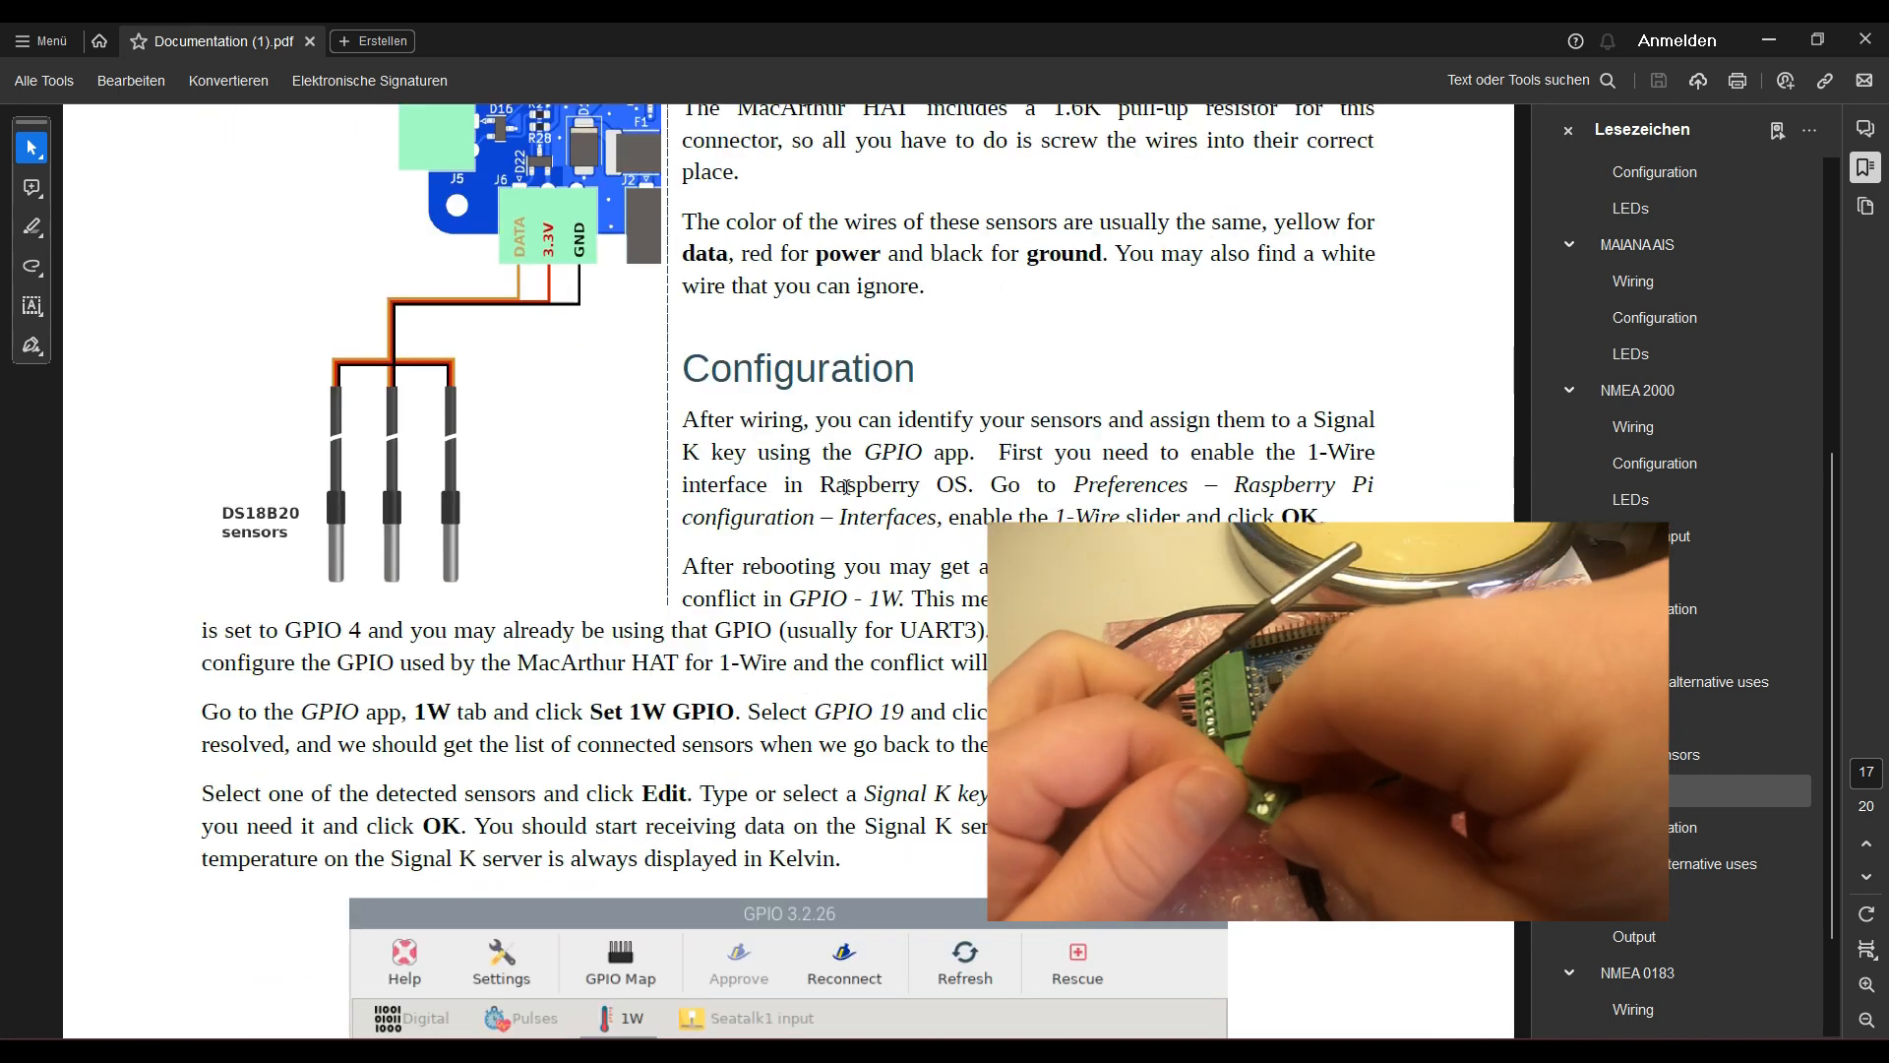
scroll("down", 3)
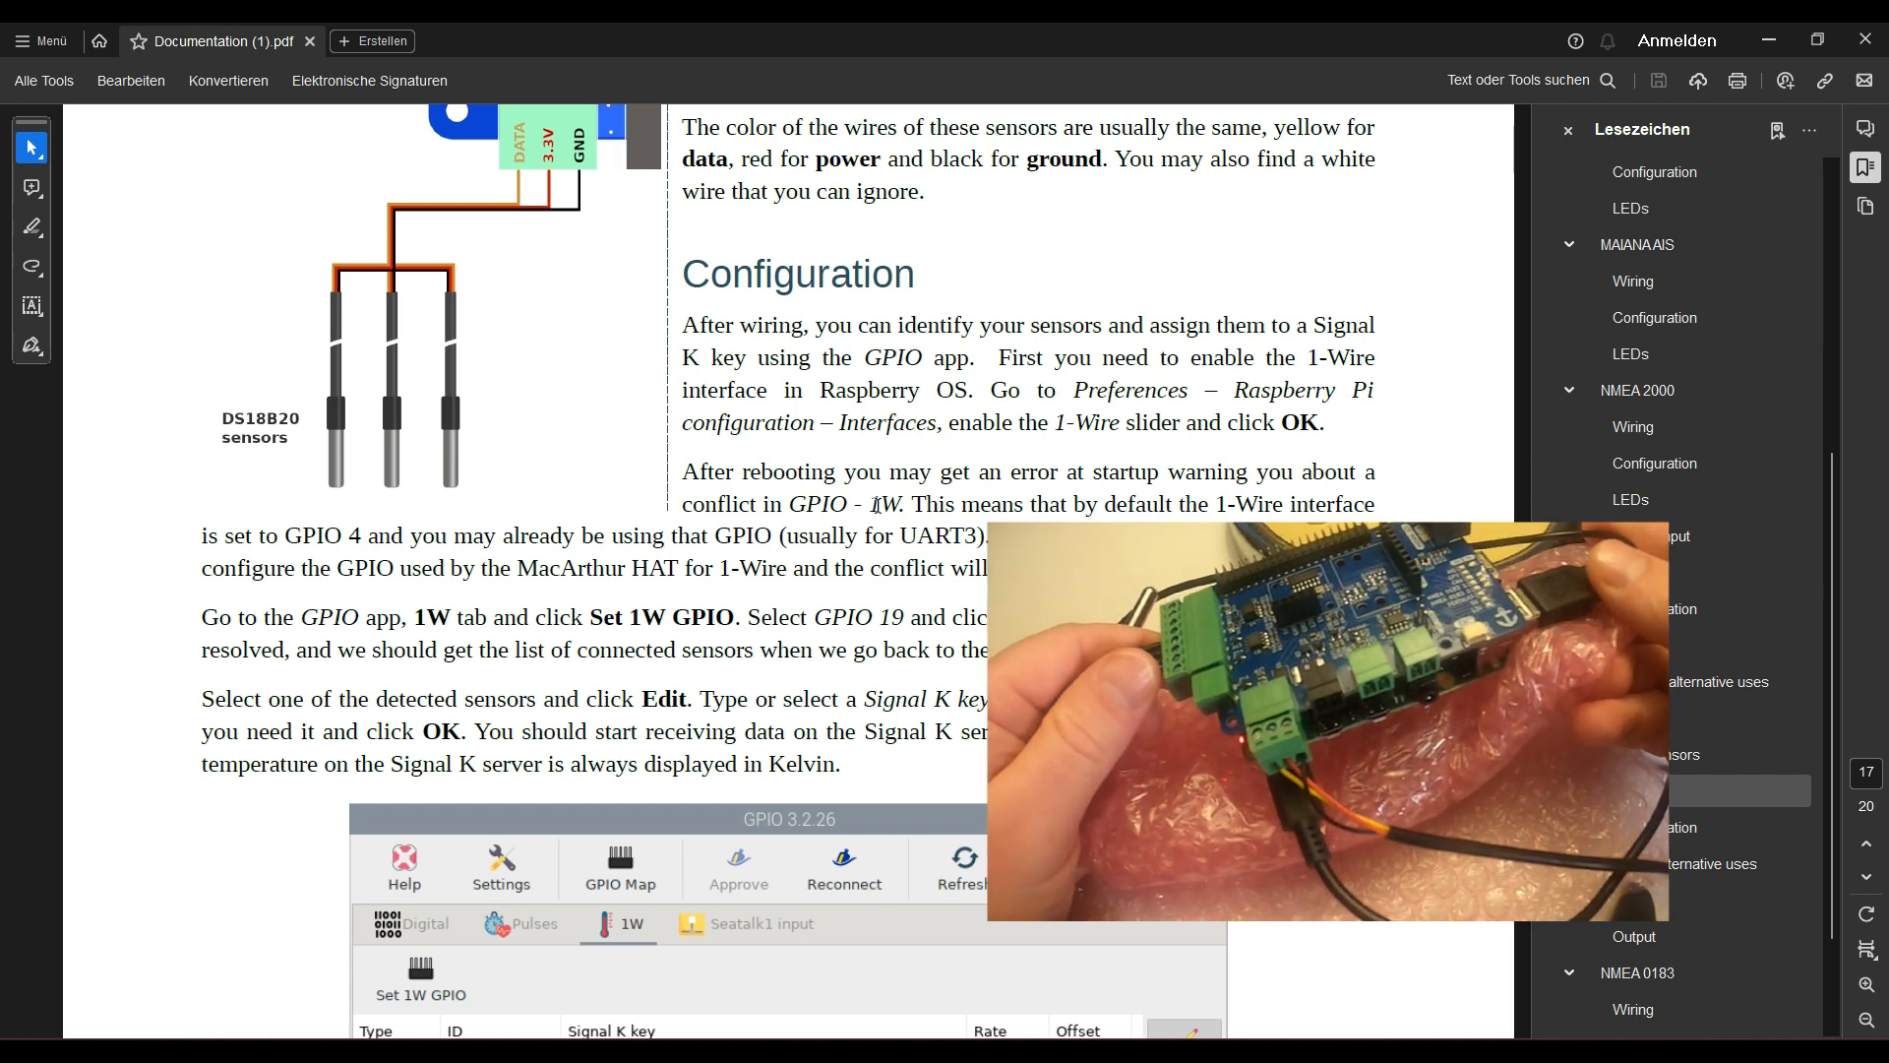
scroll("down", 3)
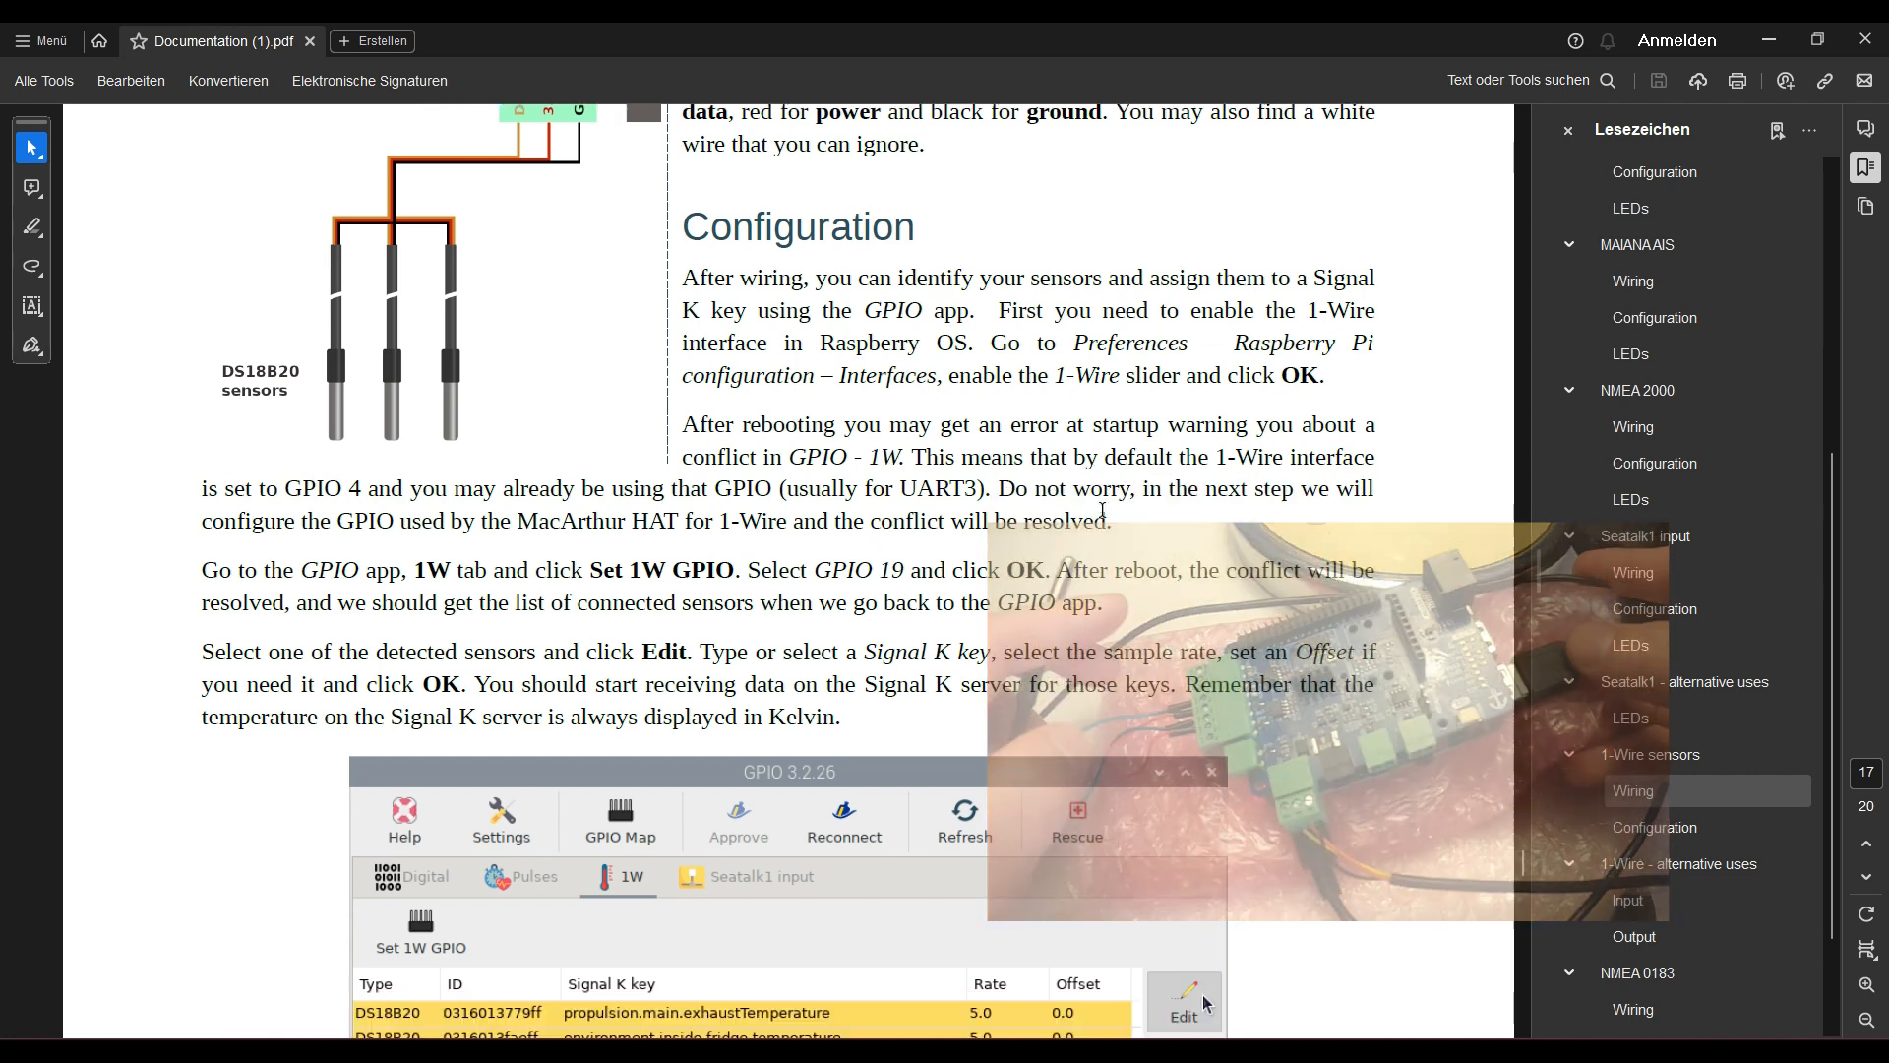
scroll("down", 3)
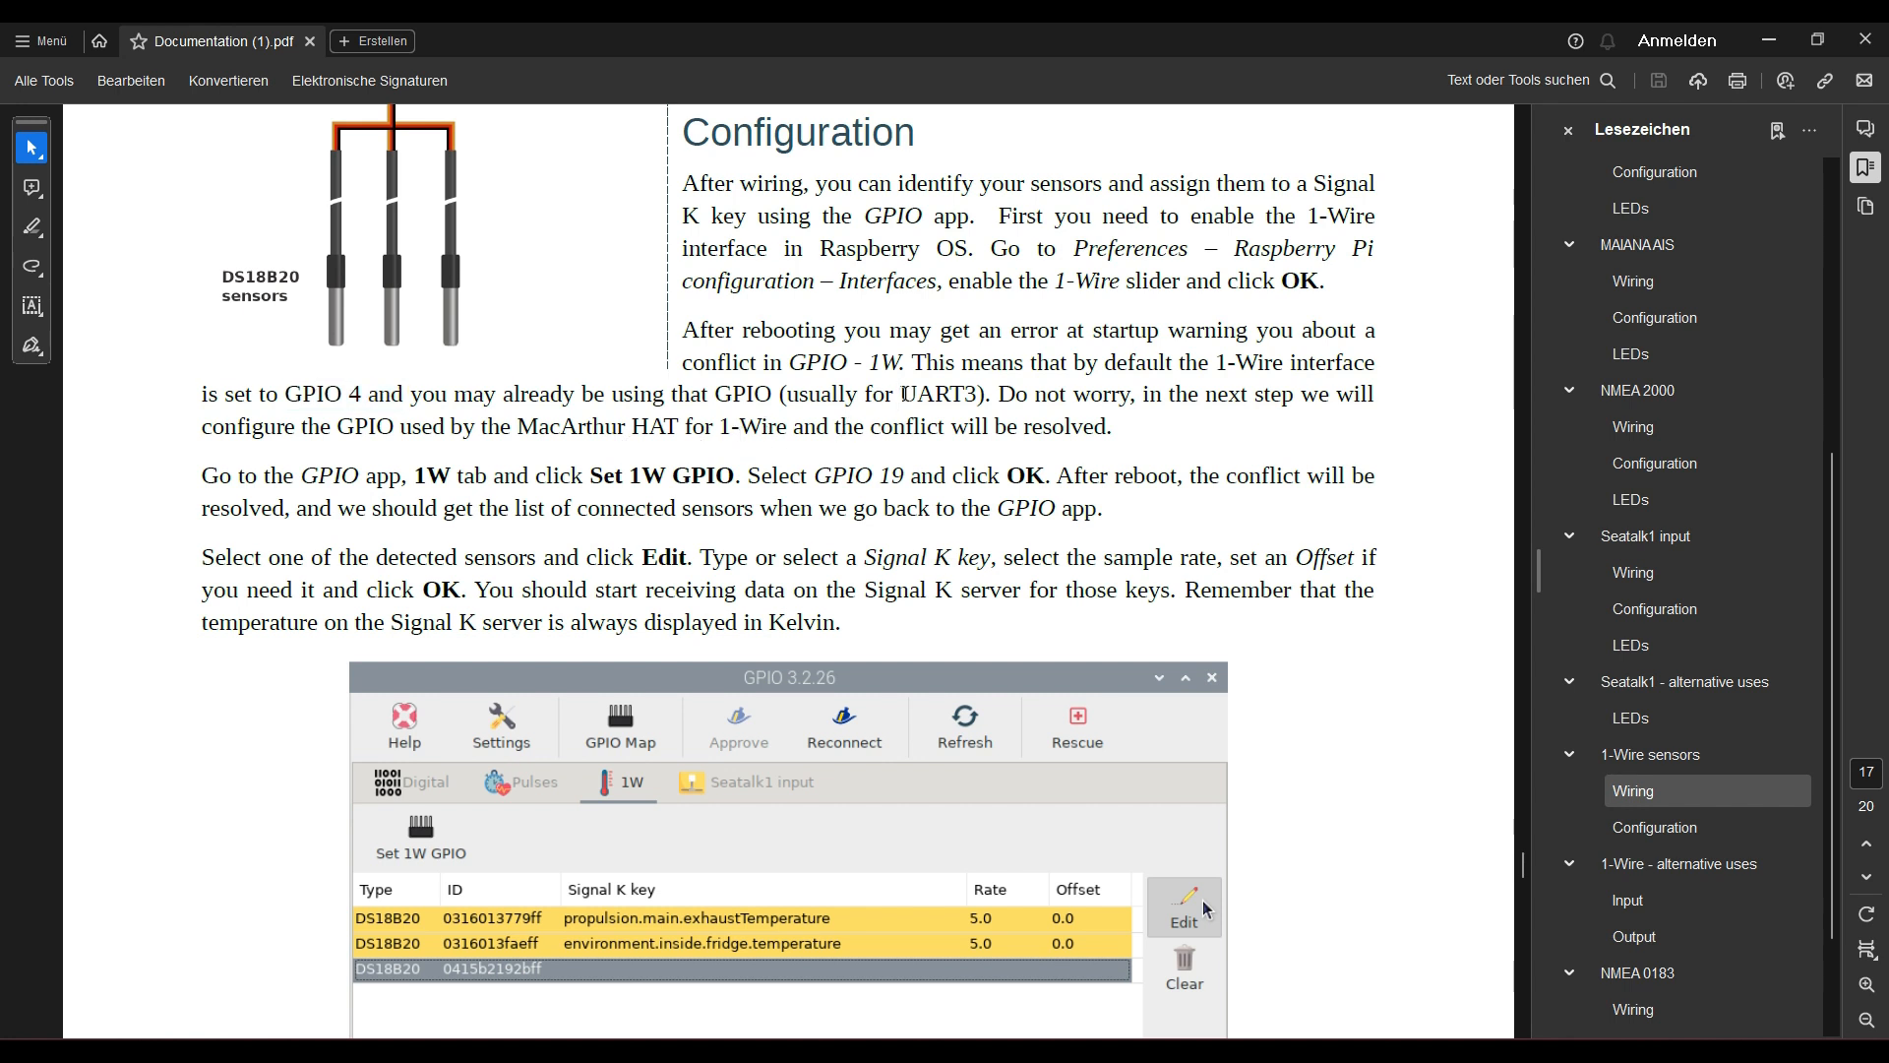
double_click(938, 393)
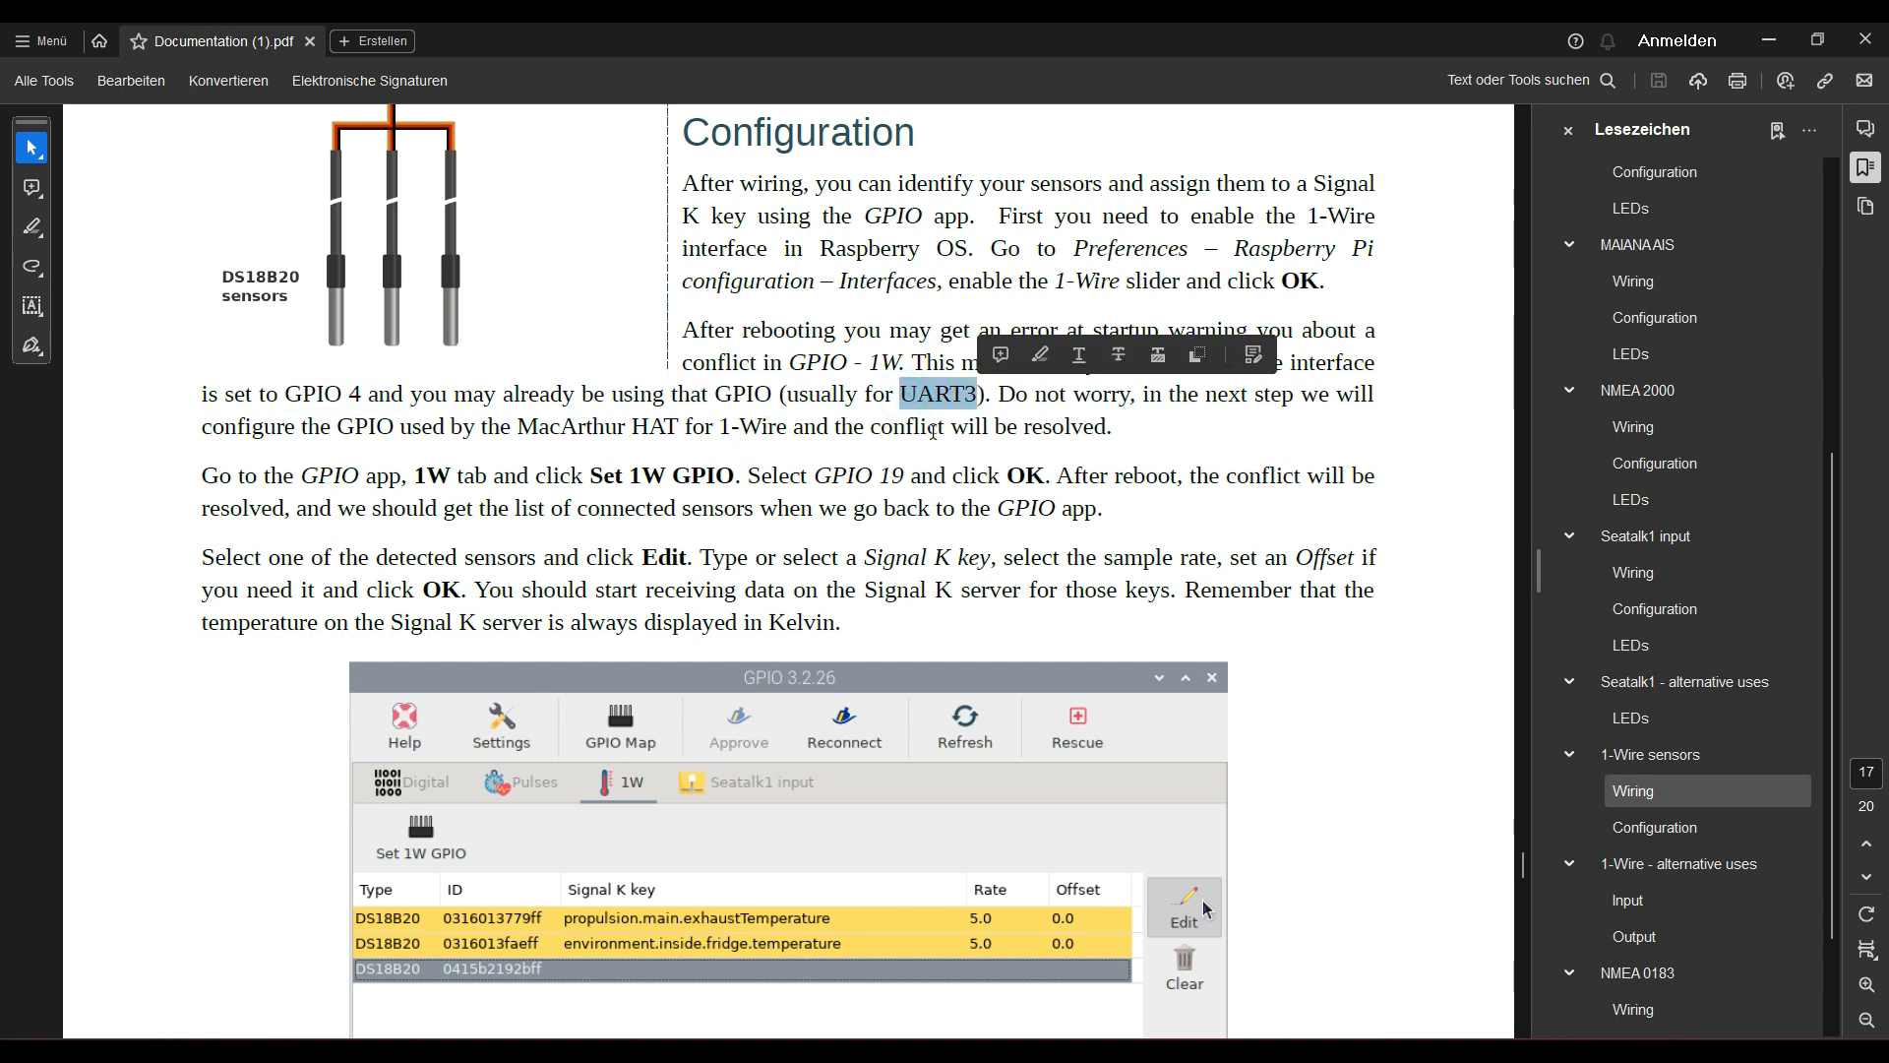
scroll("down", 3)
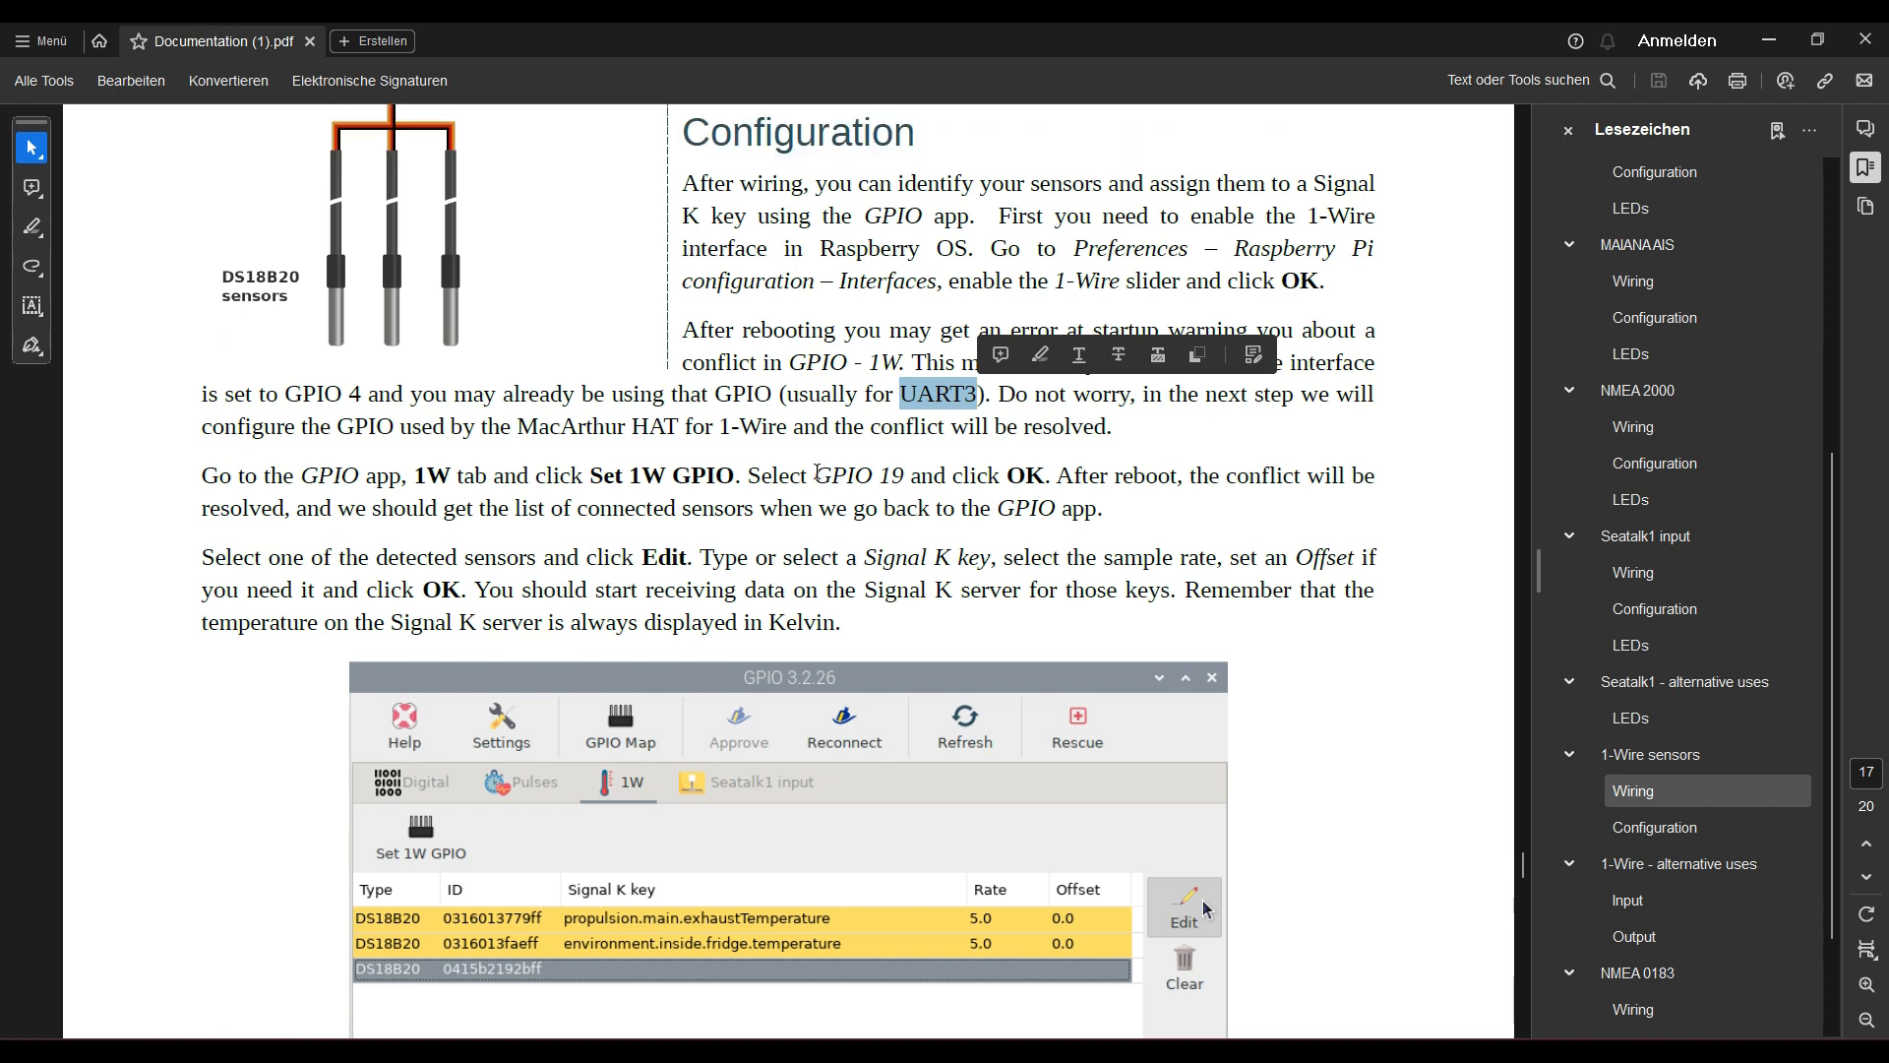
double_click(857, 475)
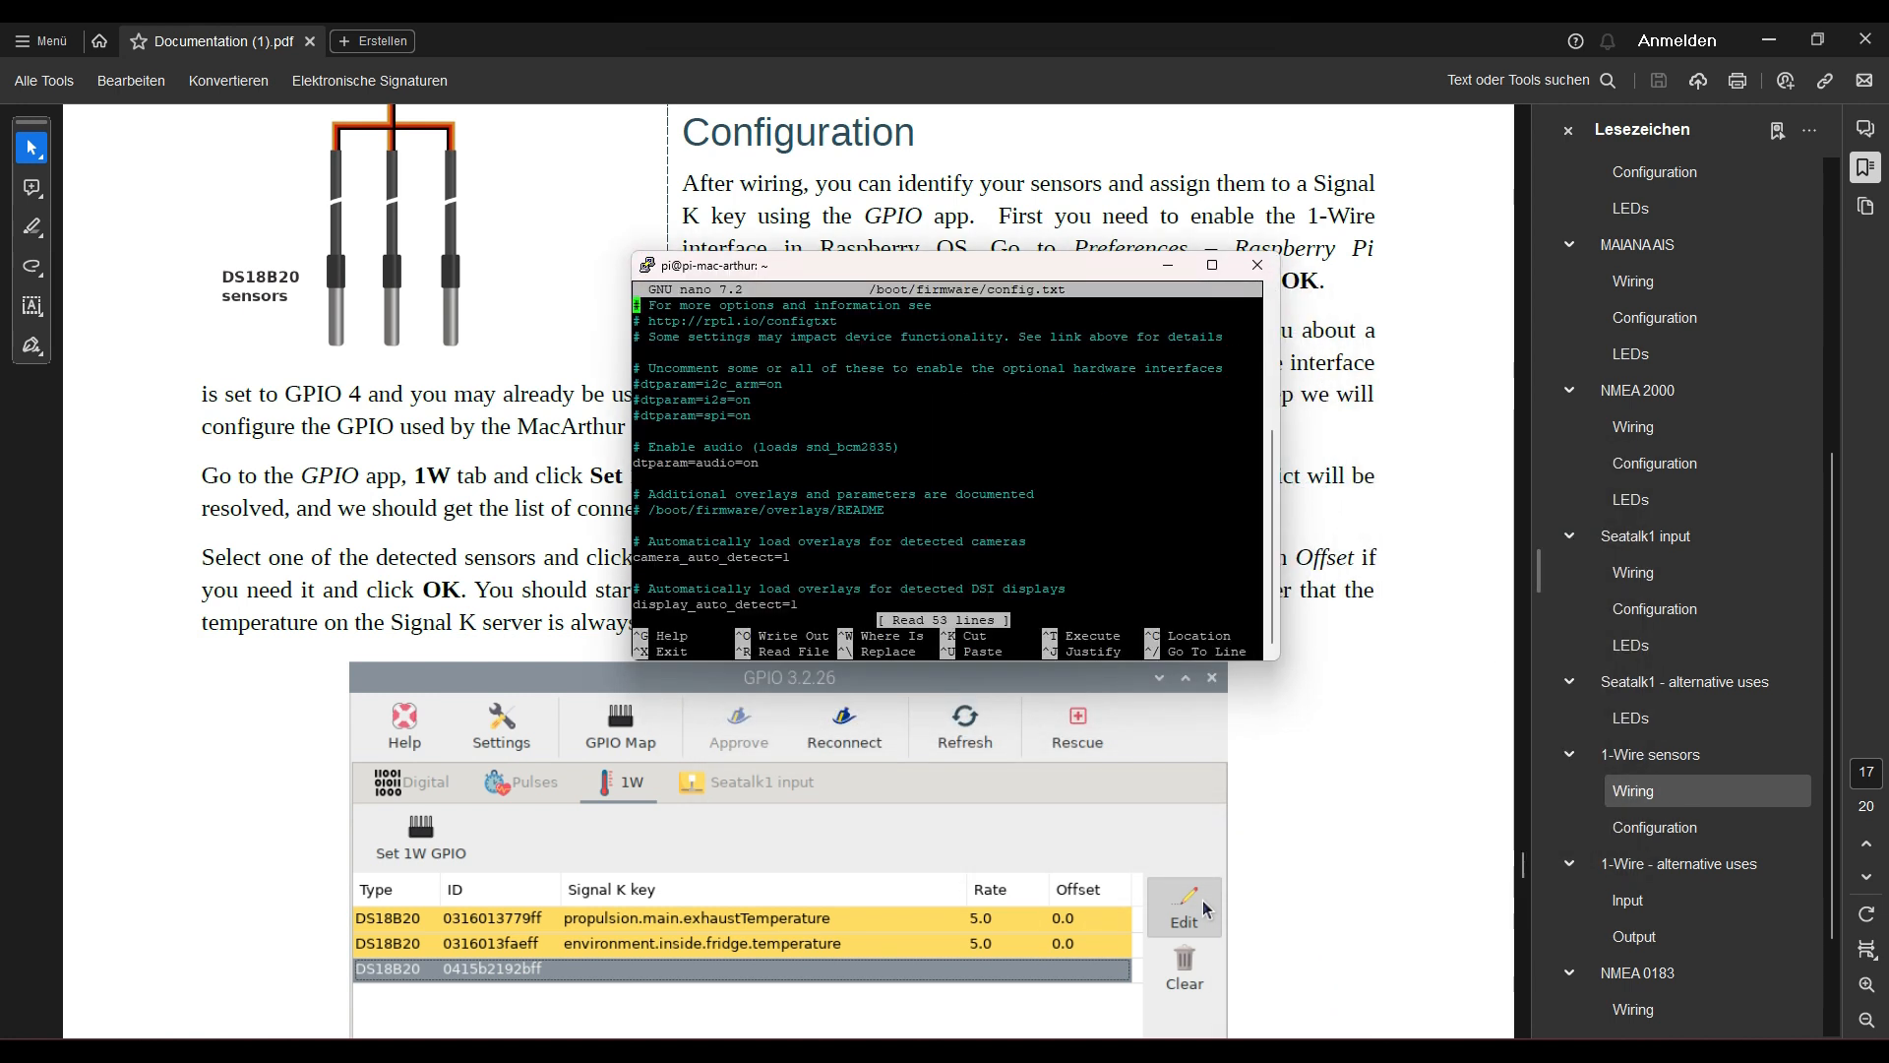
- At the end of config.txt, append a gpio option to the w1-gpio overlay line
scroll("down", 3)
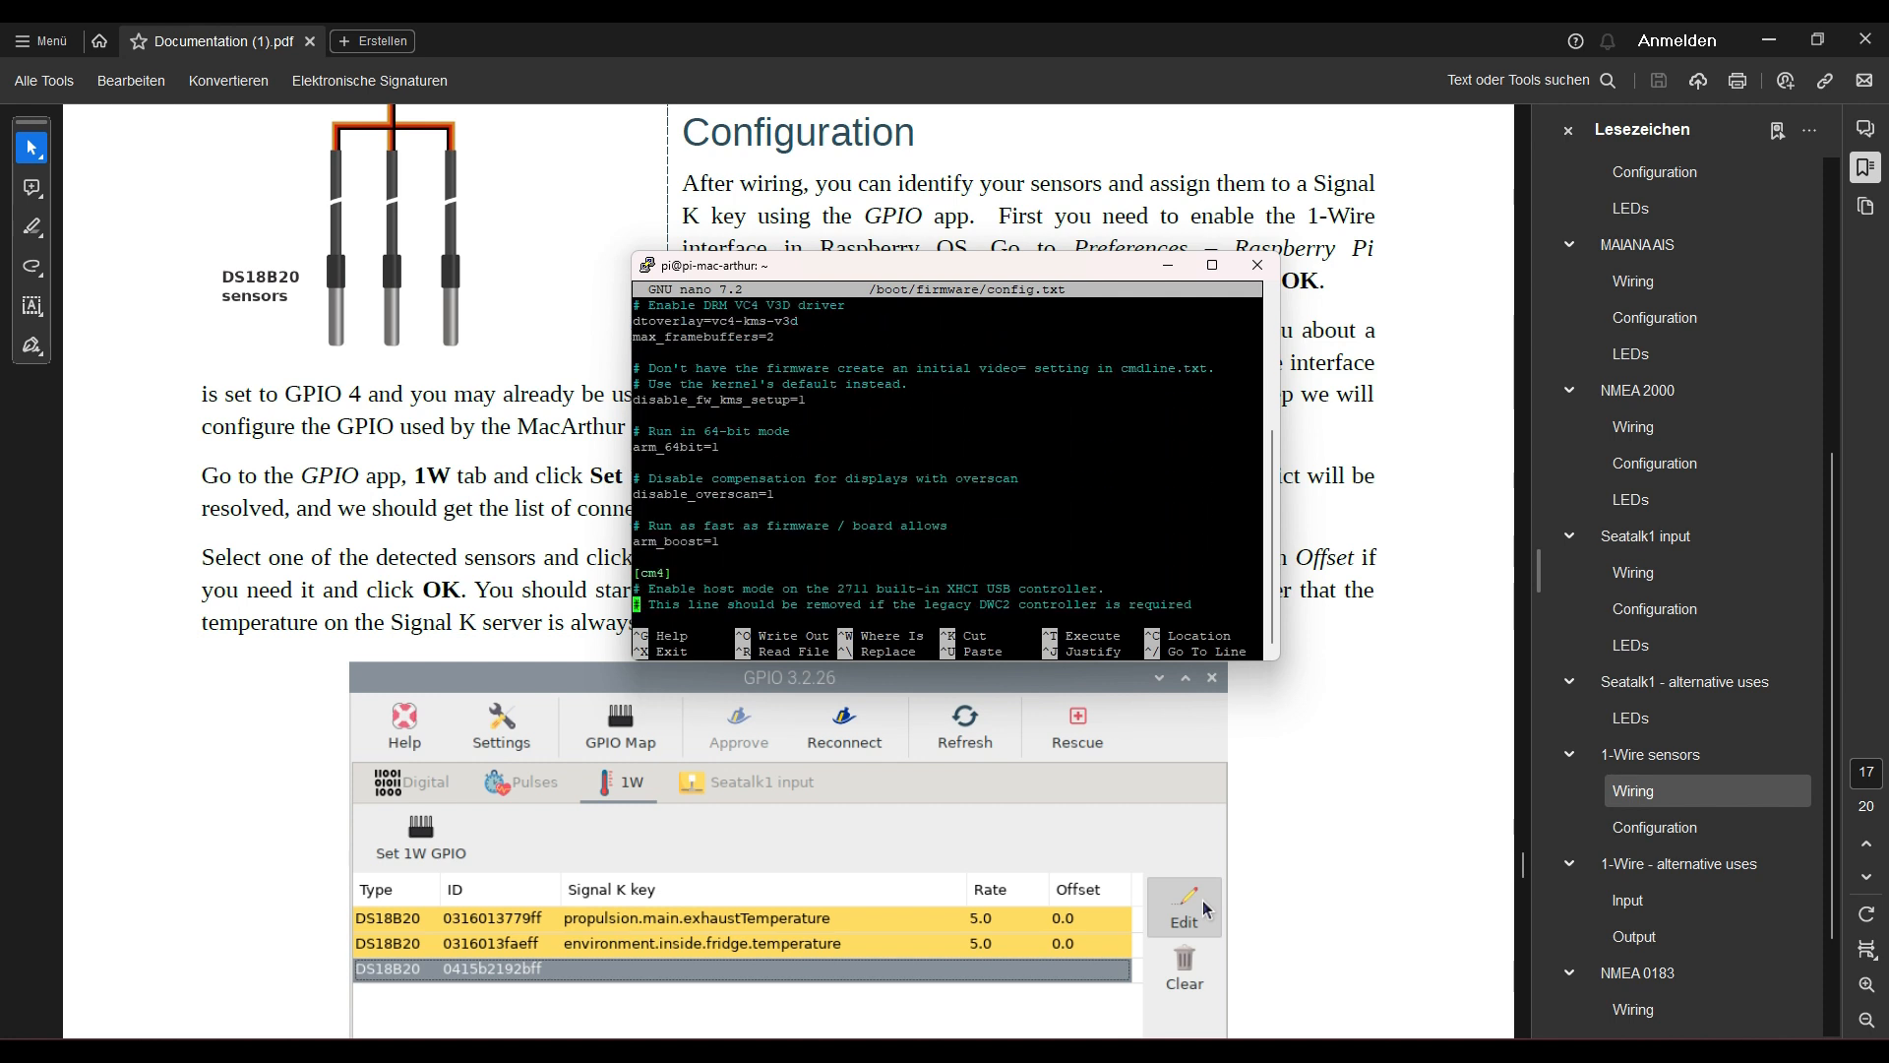
scroll("down", 3)
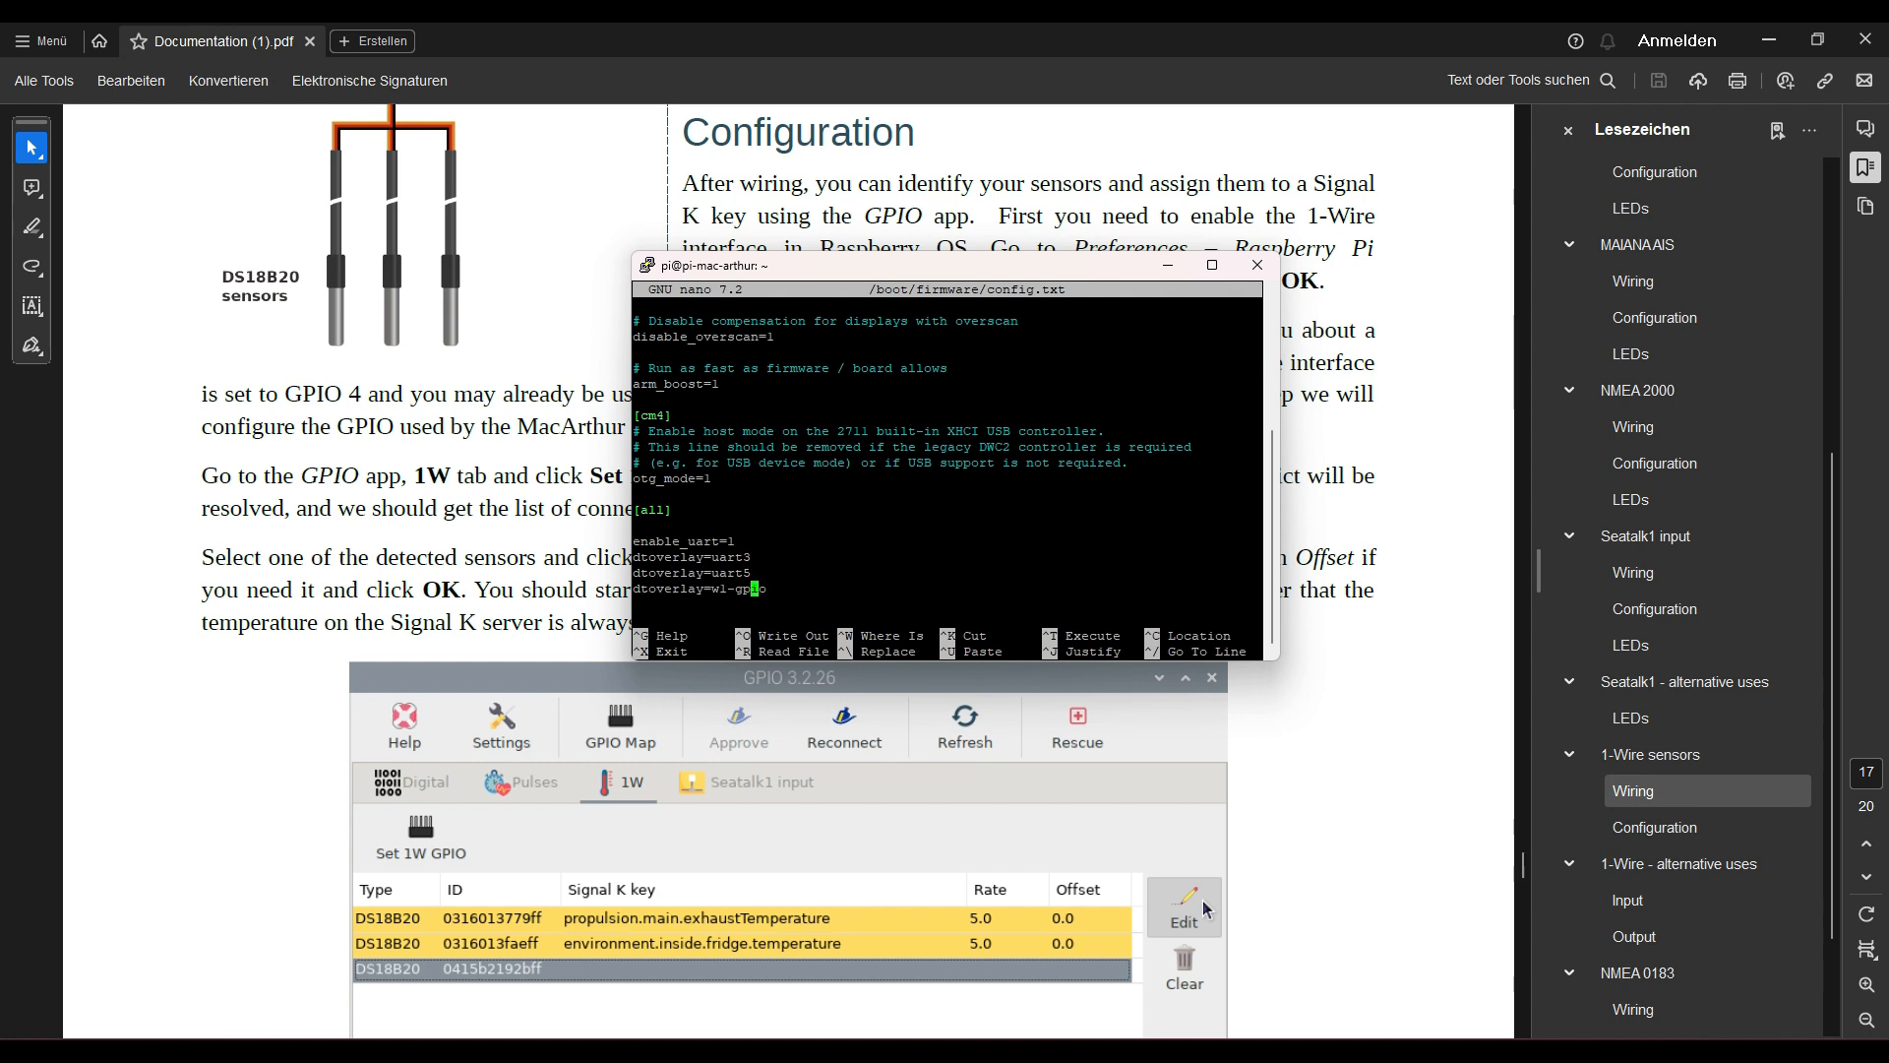
type(",")
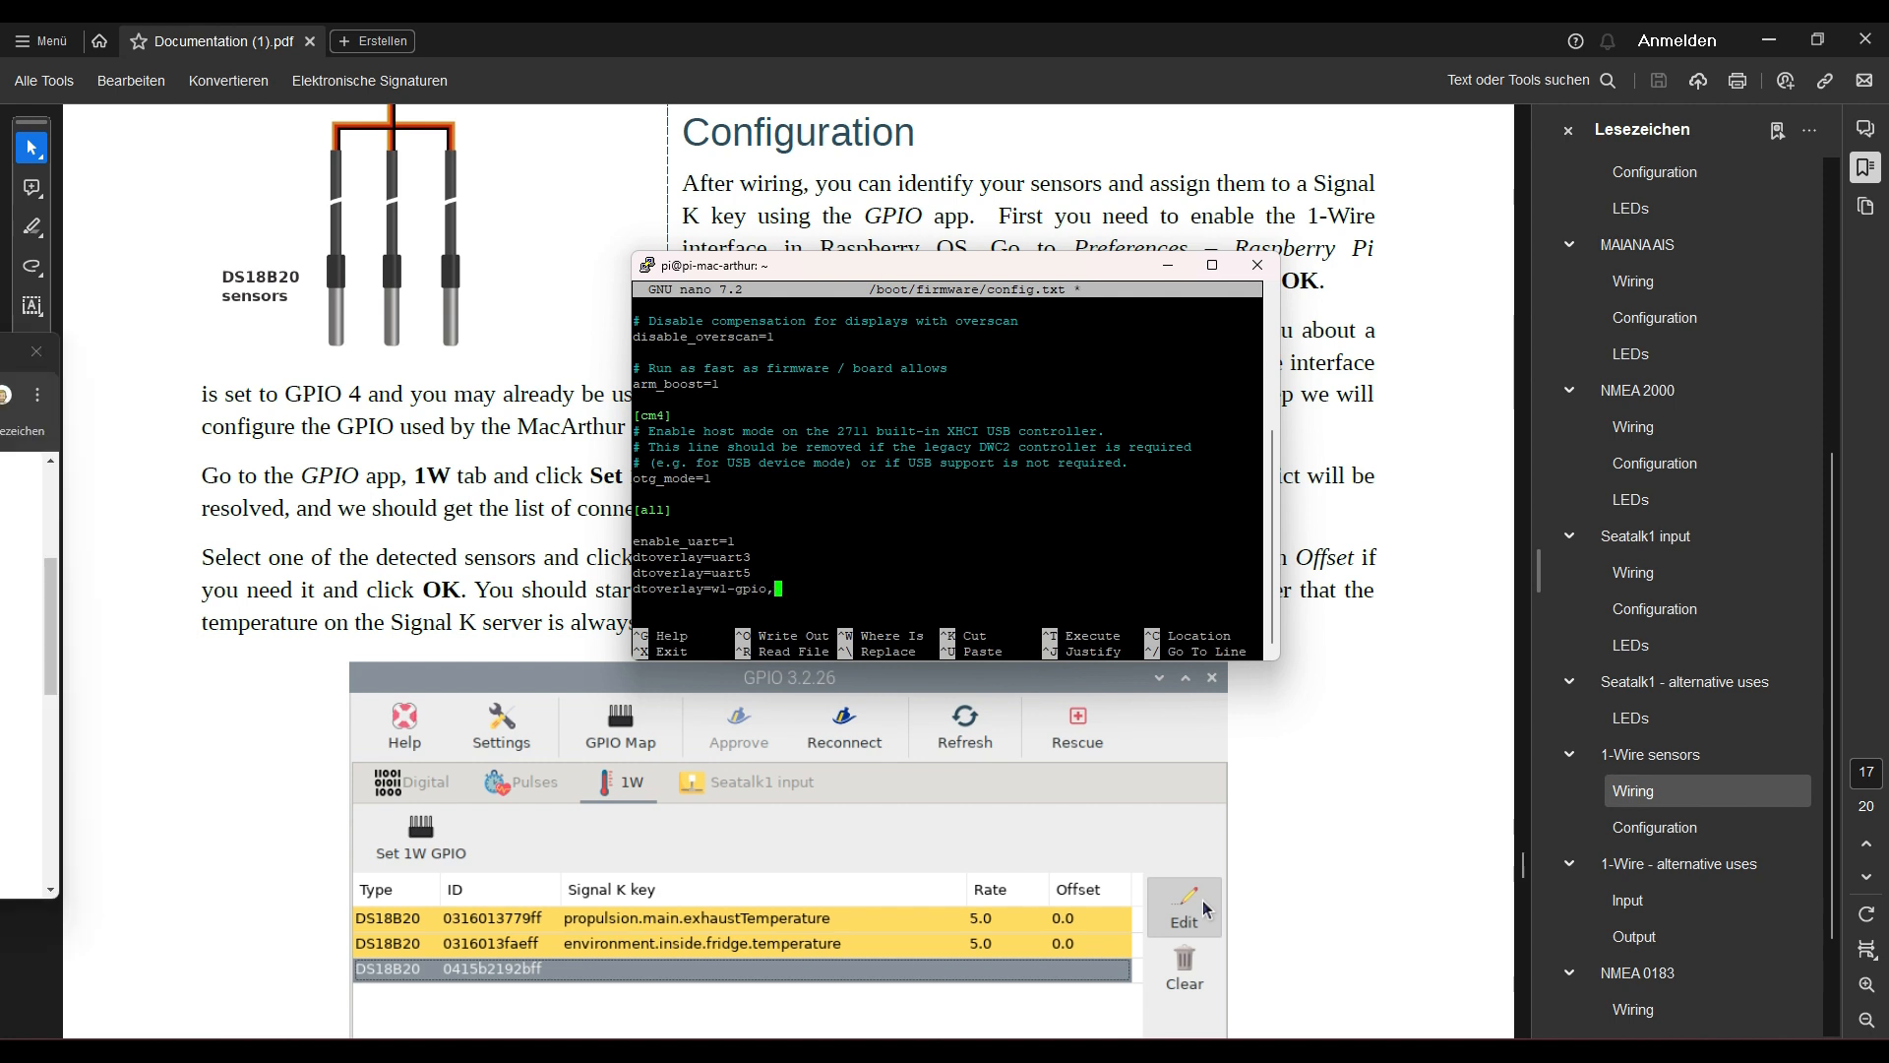
type("gpi")
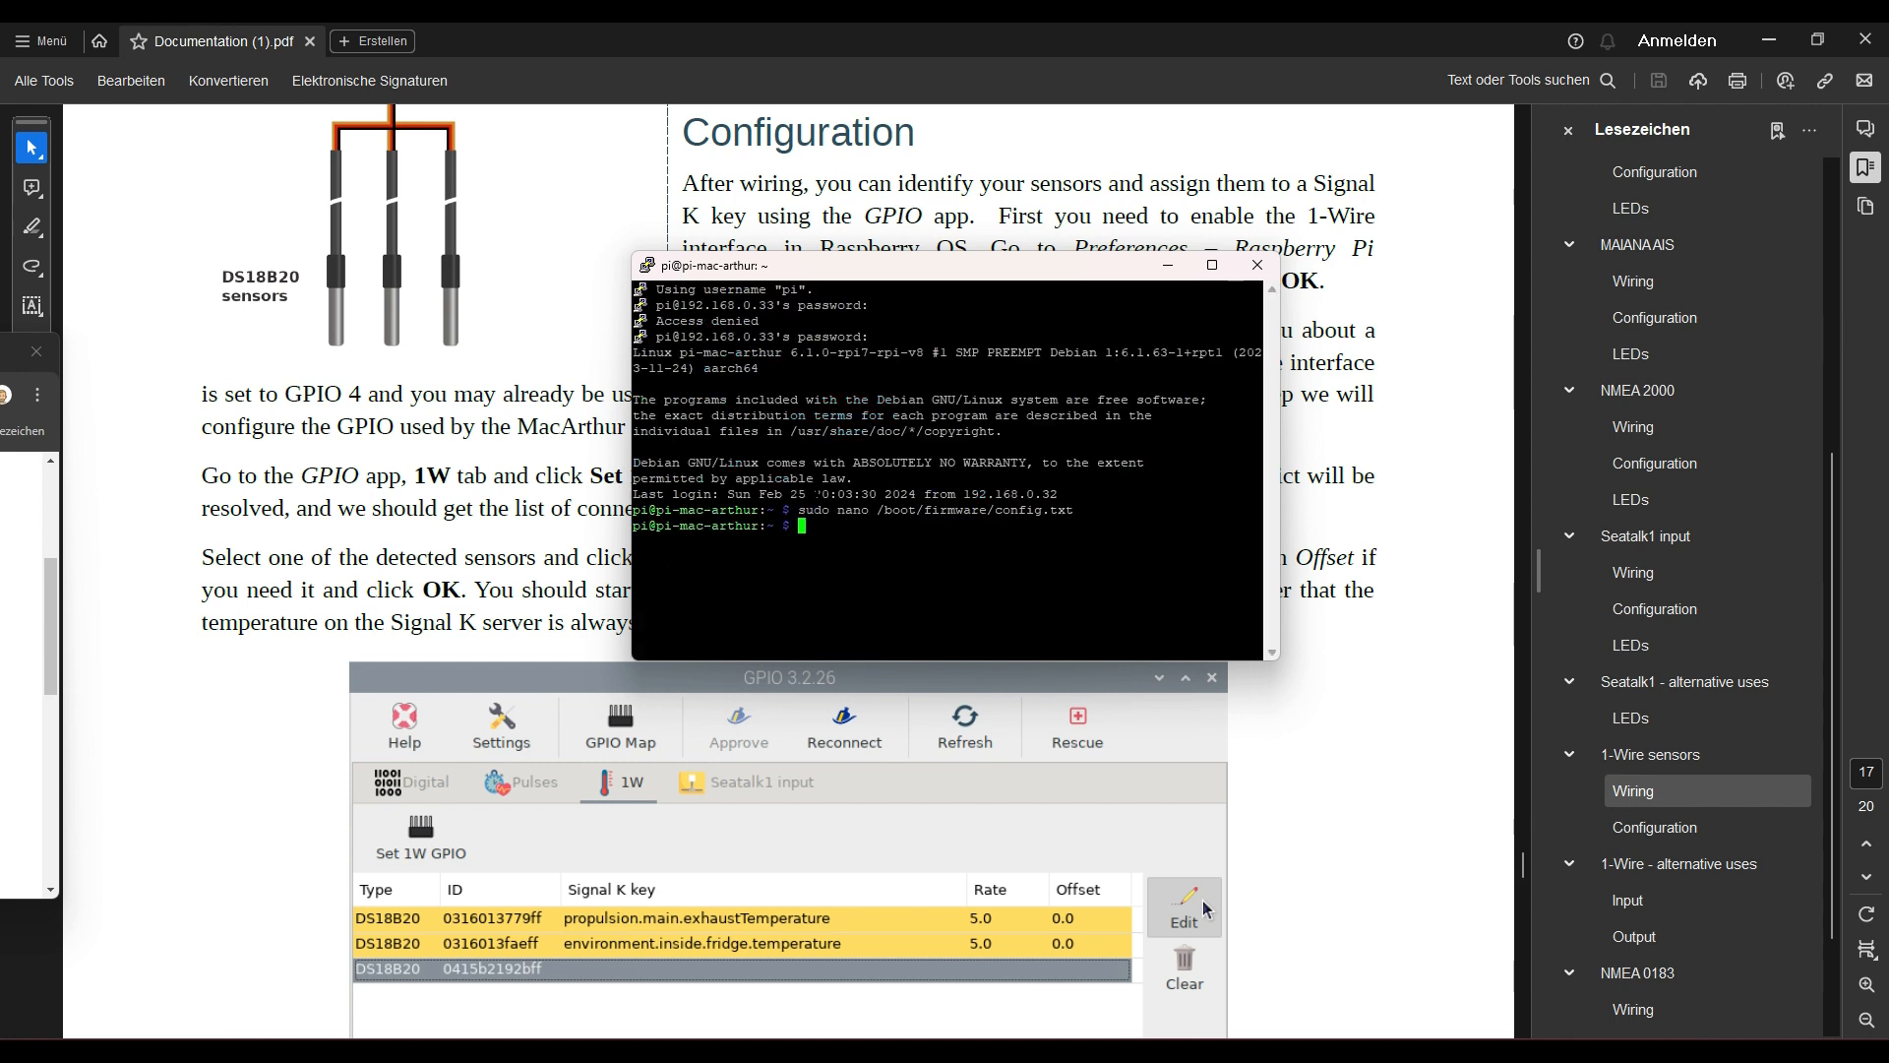
- Enter a sudo command at the shell to list the 1-Wire devices
type("sudo")
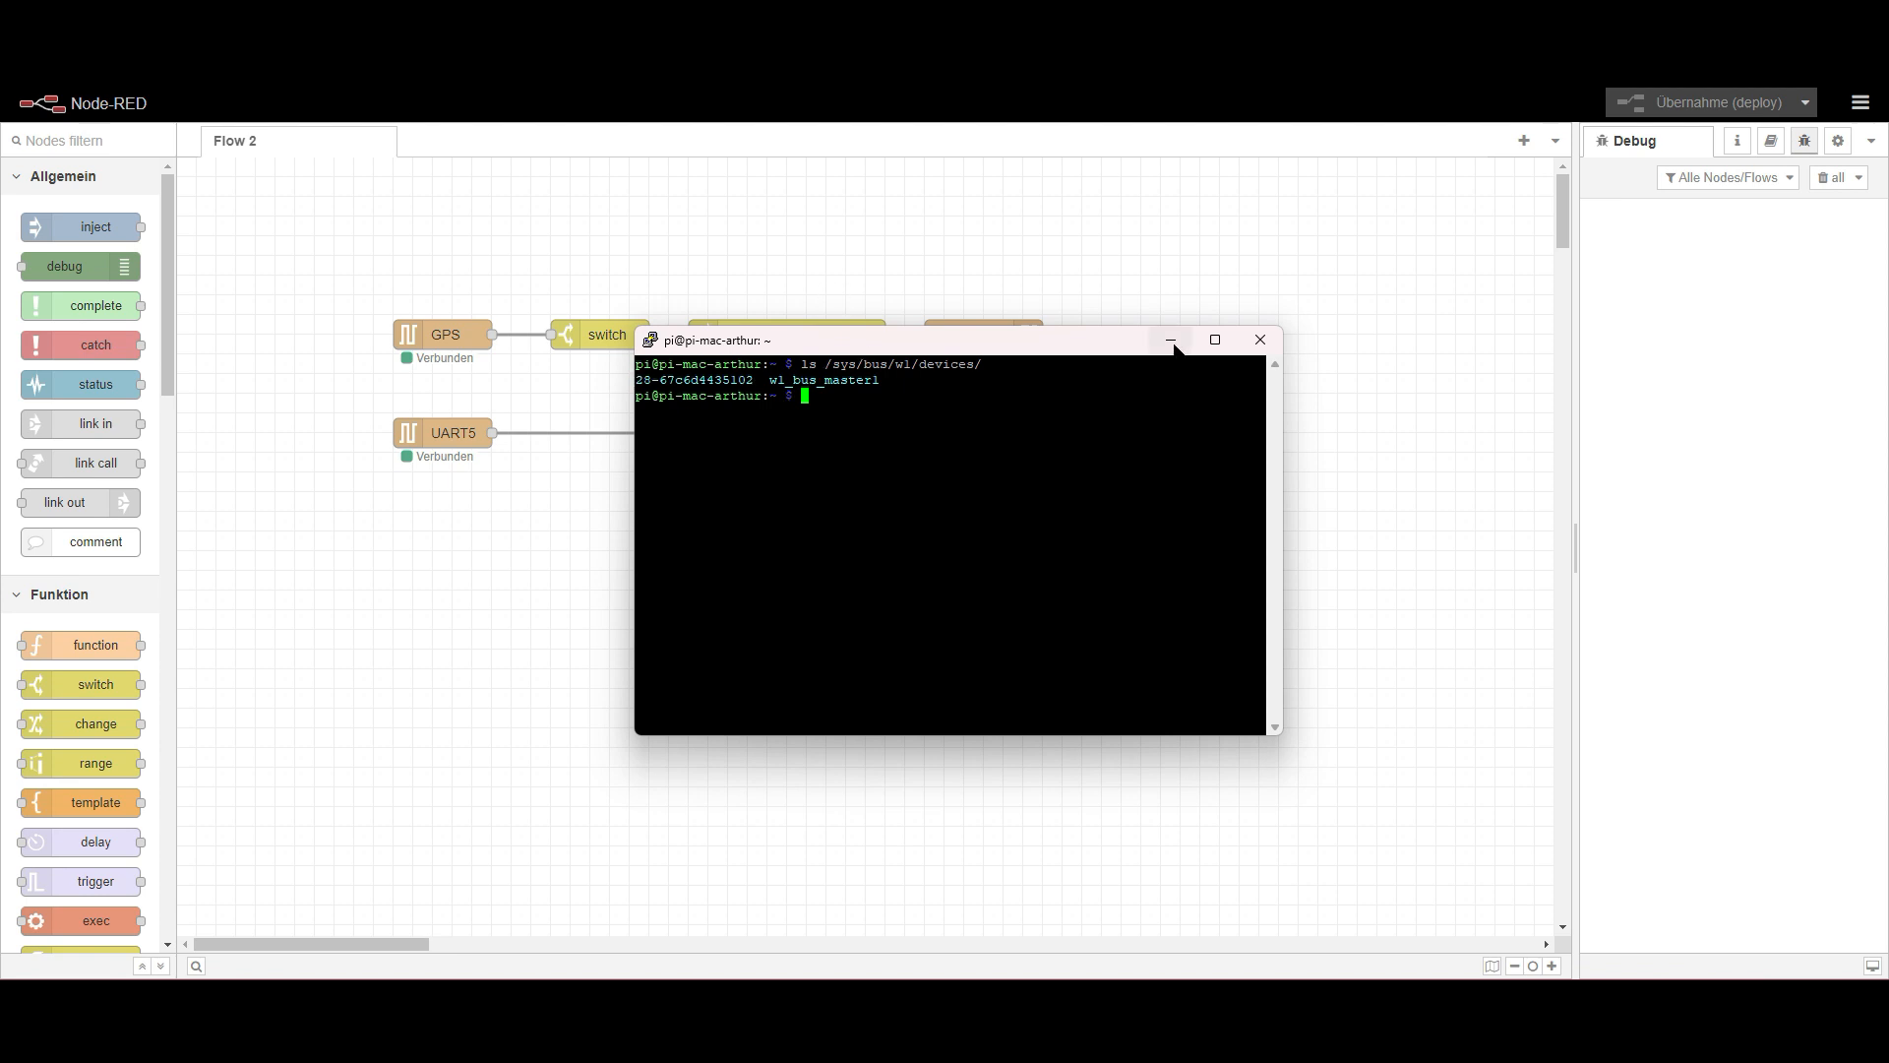
- Install node-red-contrib-ds18b20-sensor via Manage palette, then close the settings panel
left_click(1857, 103)
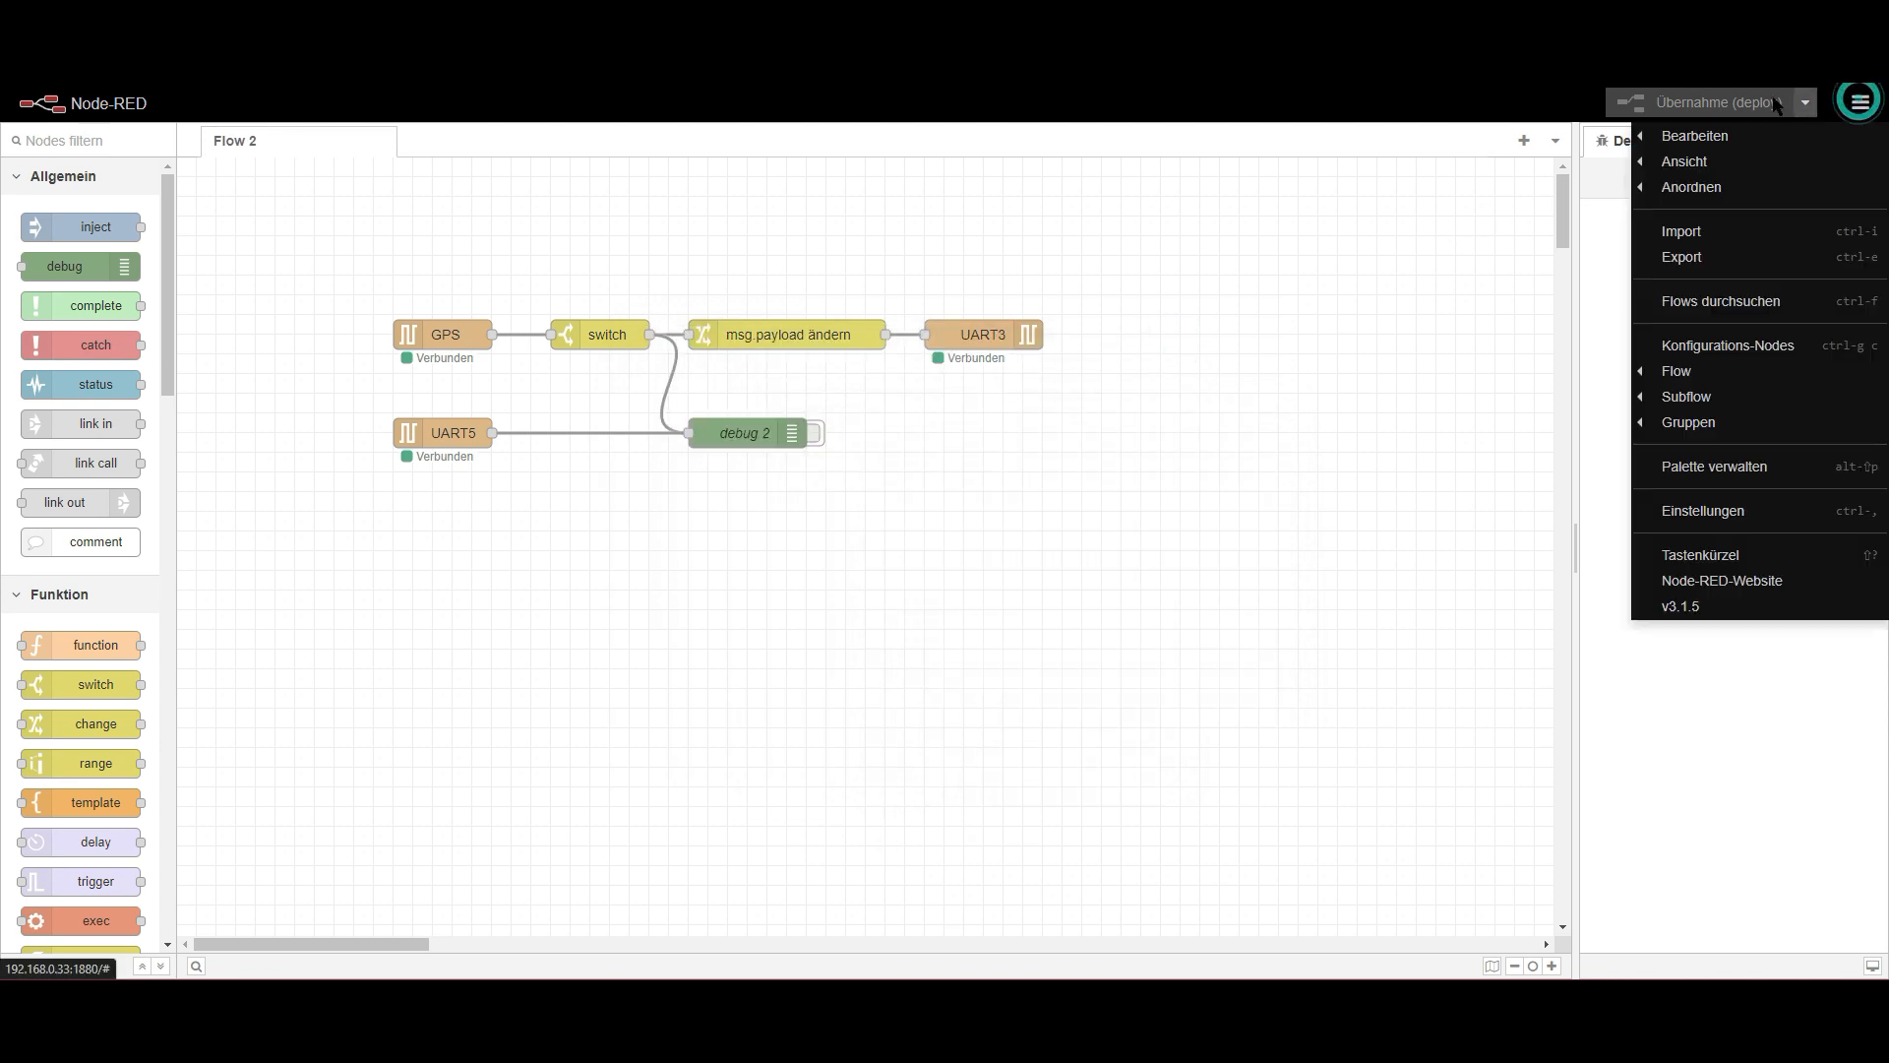
mouse_move(1716, 466)
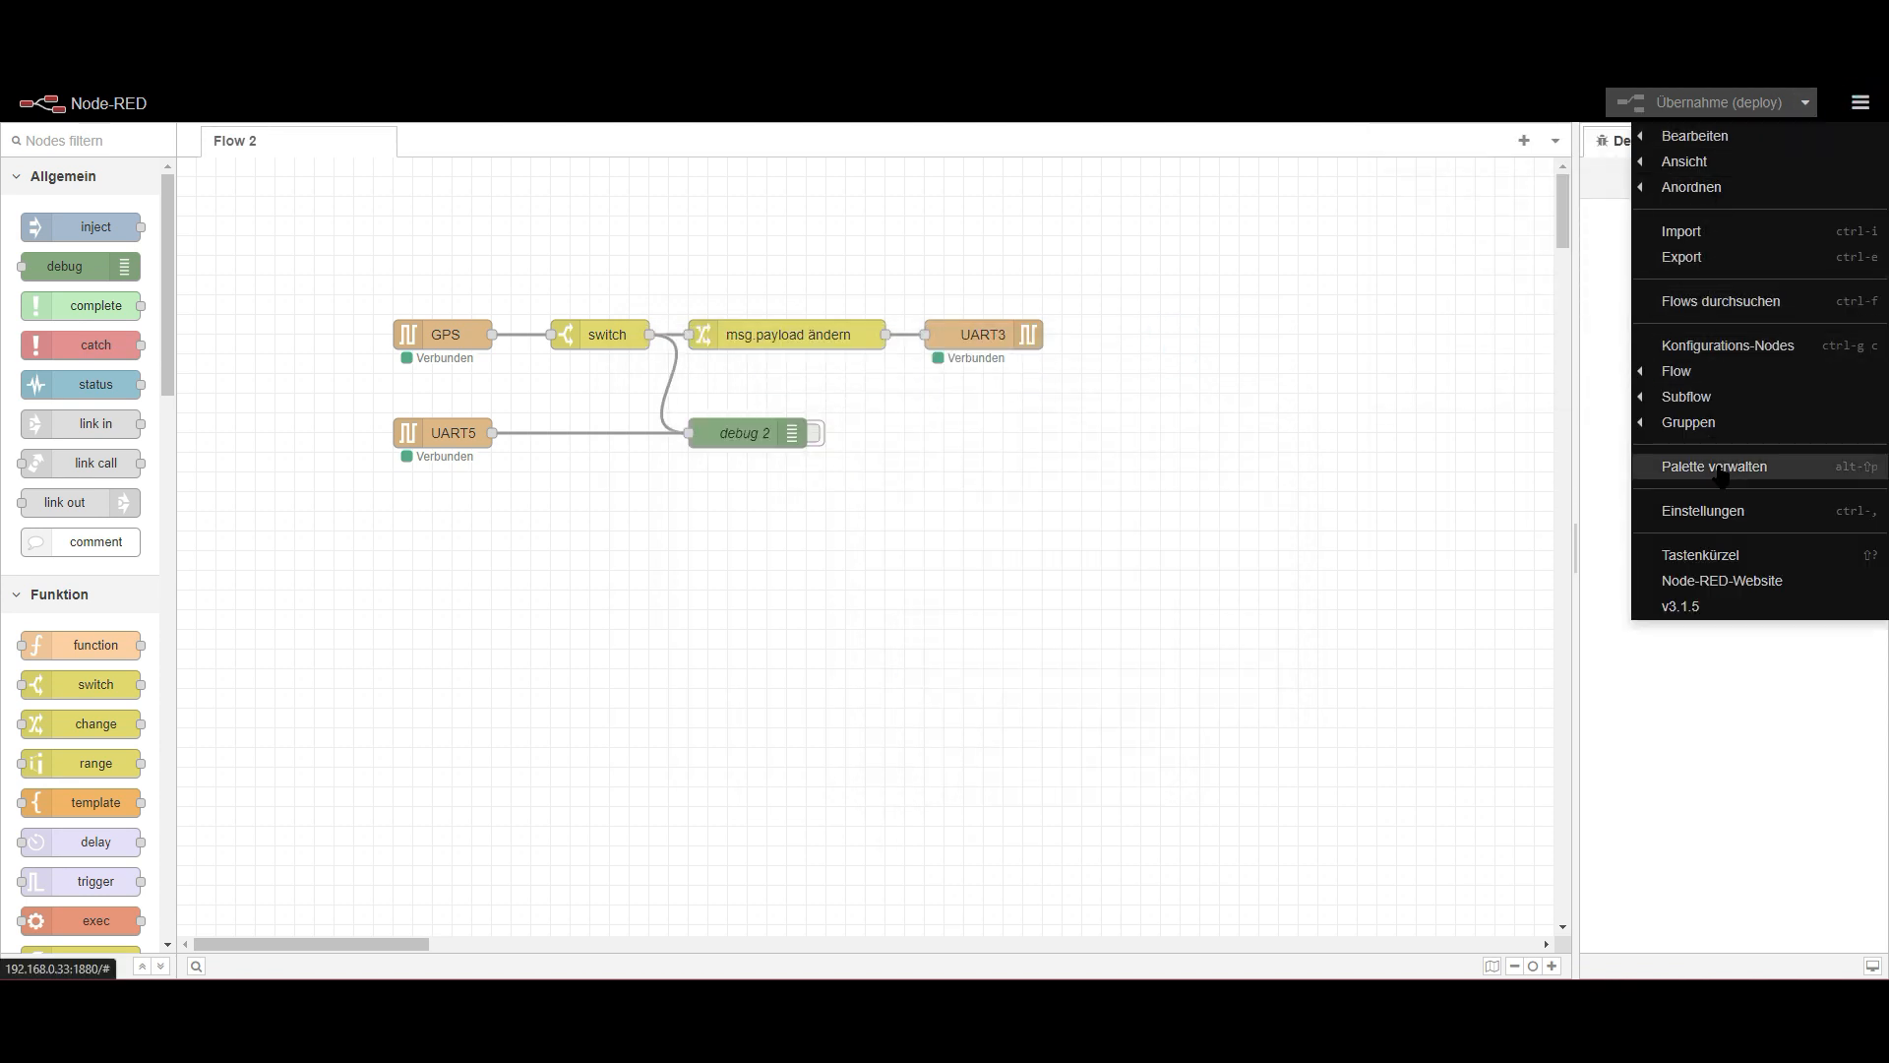
left_click(1712, 466)
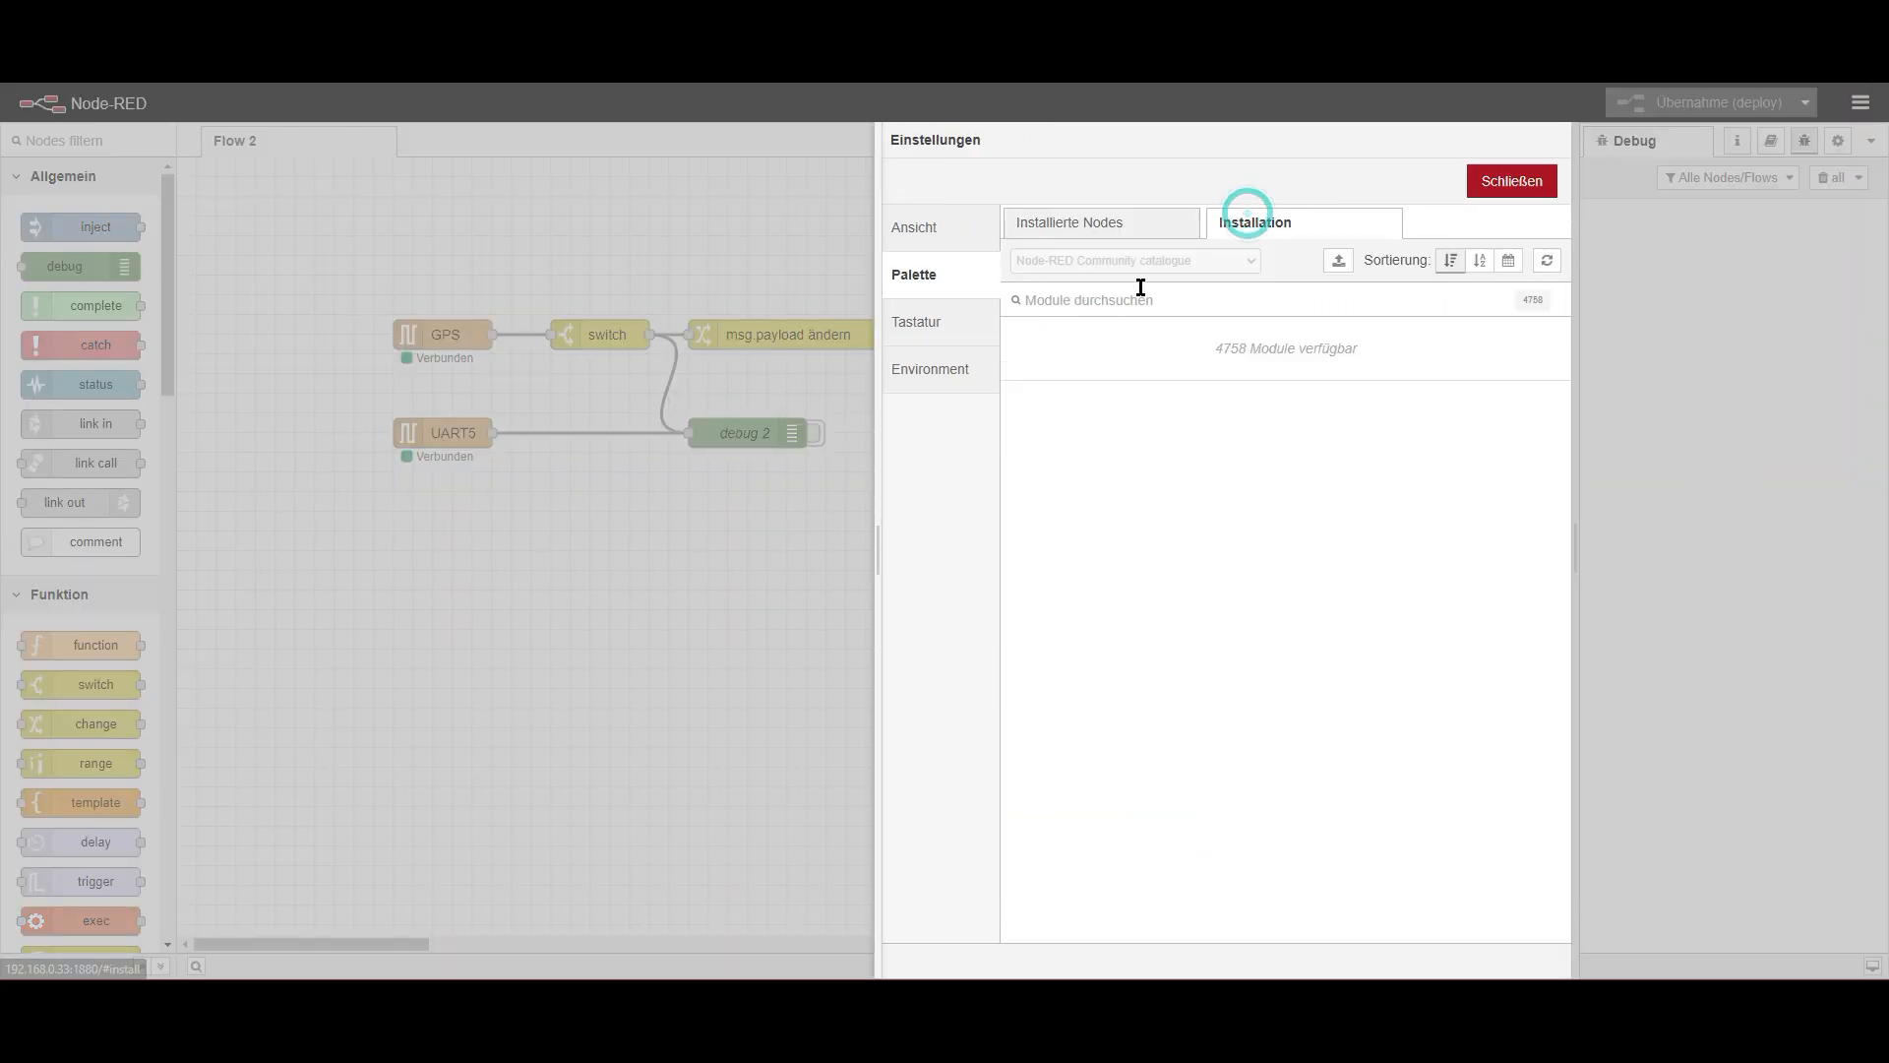
type("ds")
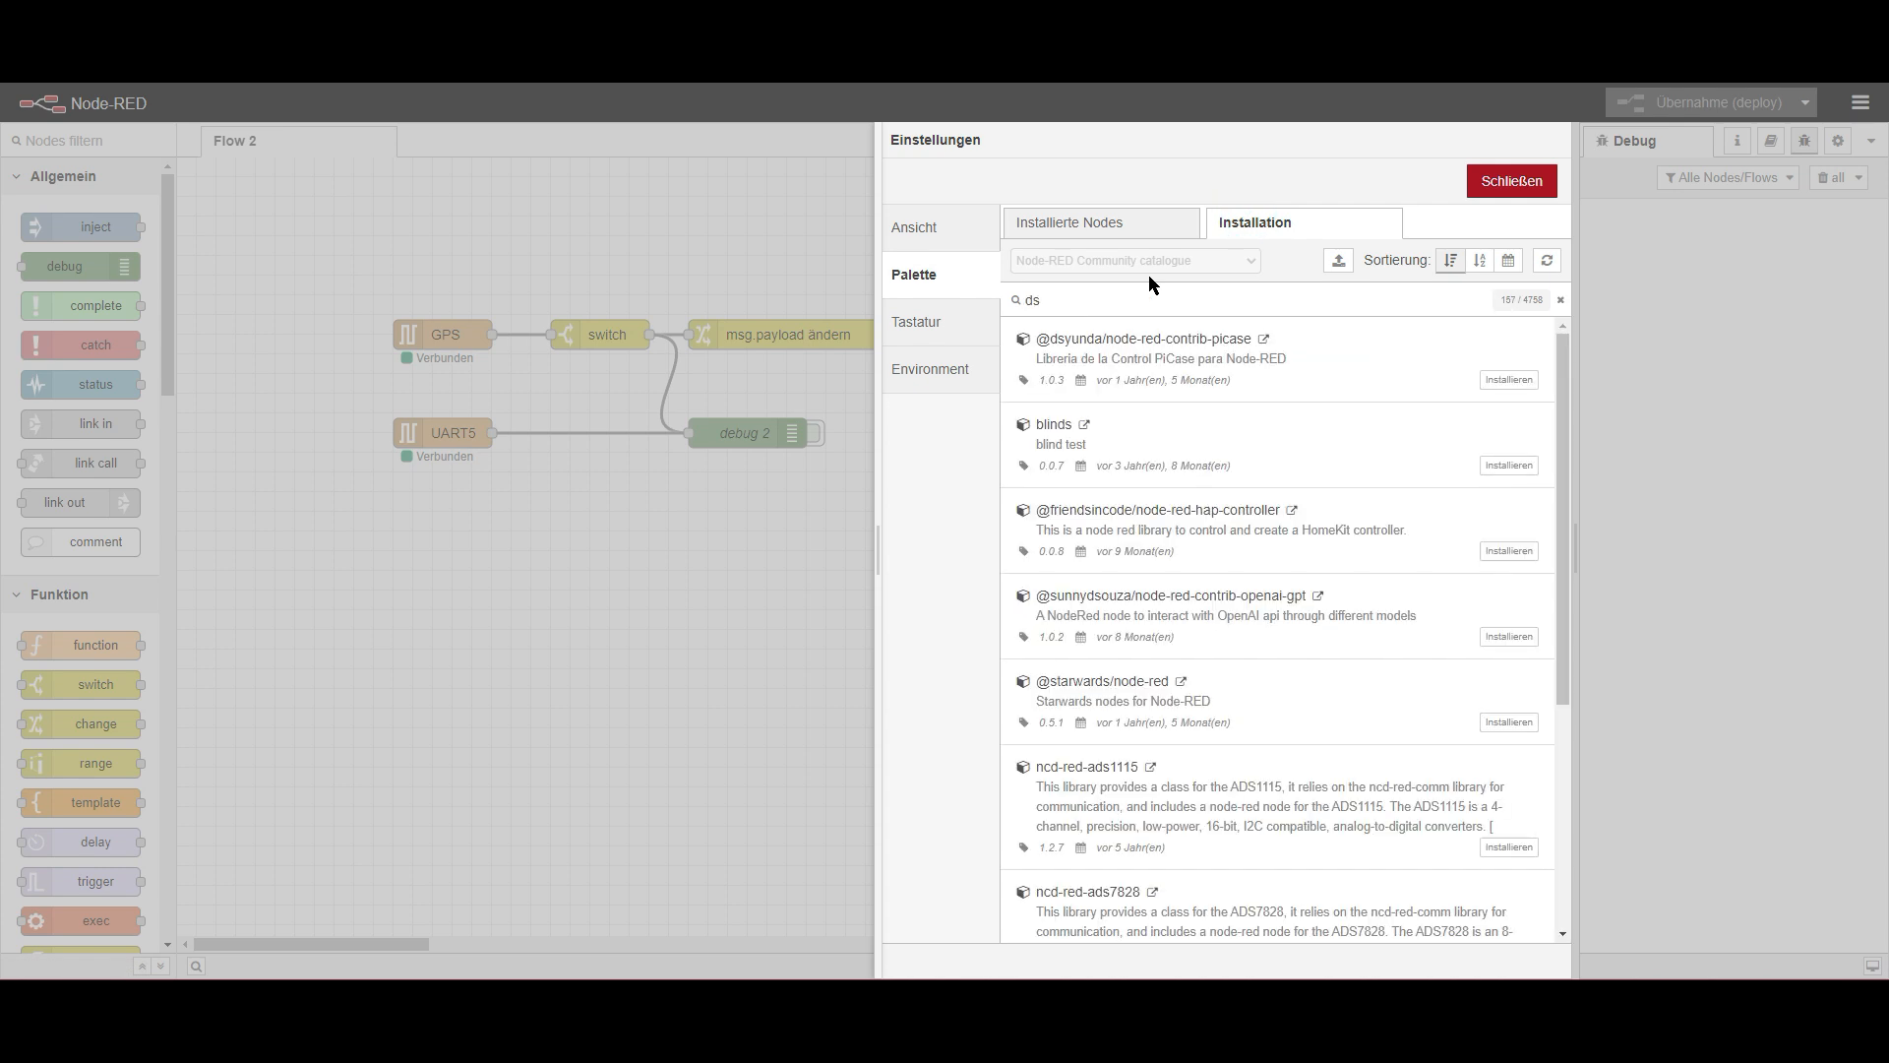
type("18")
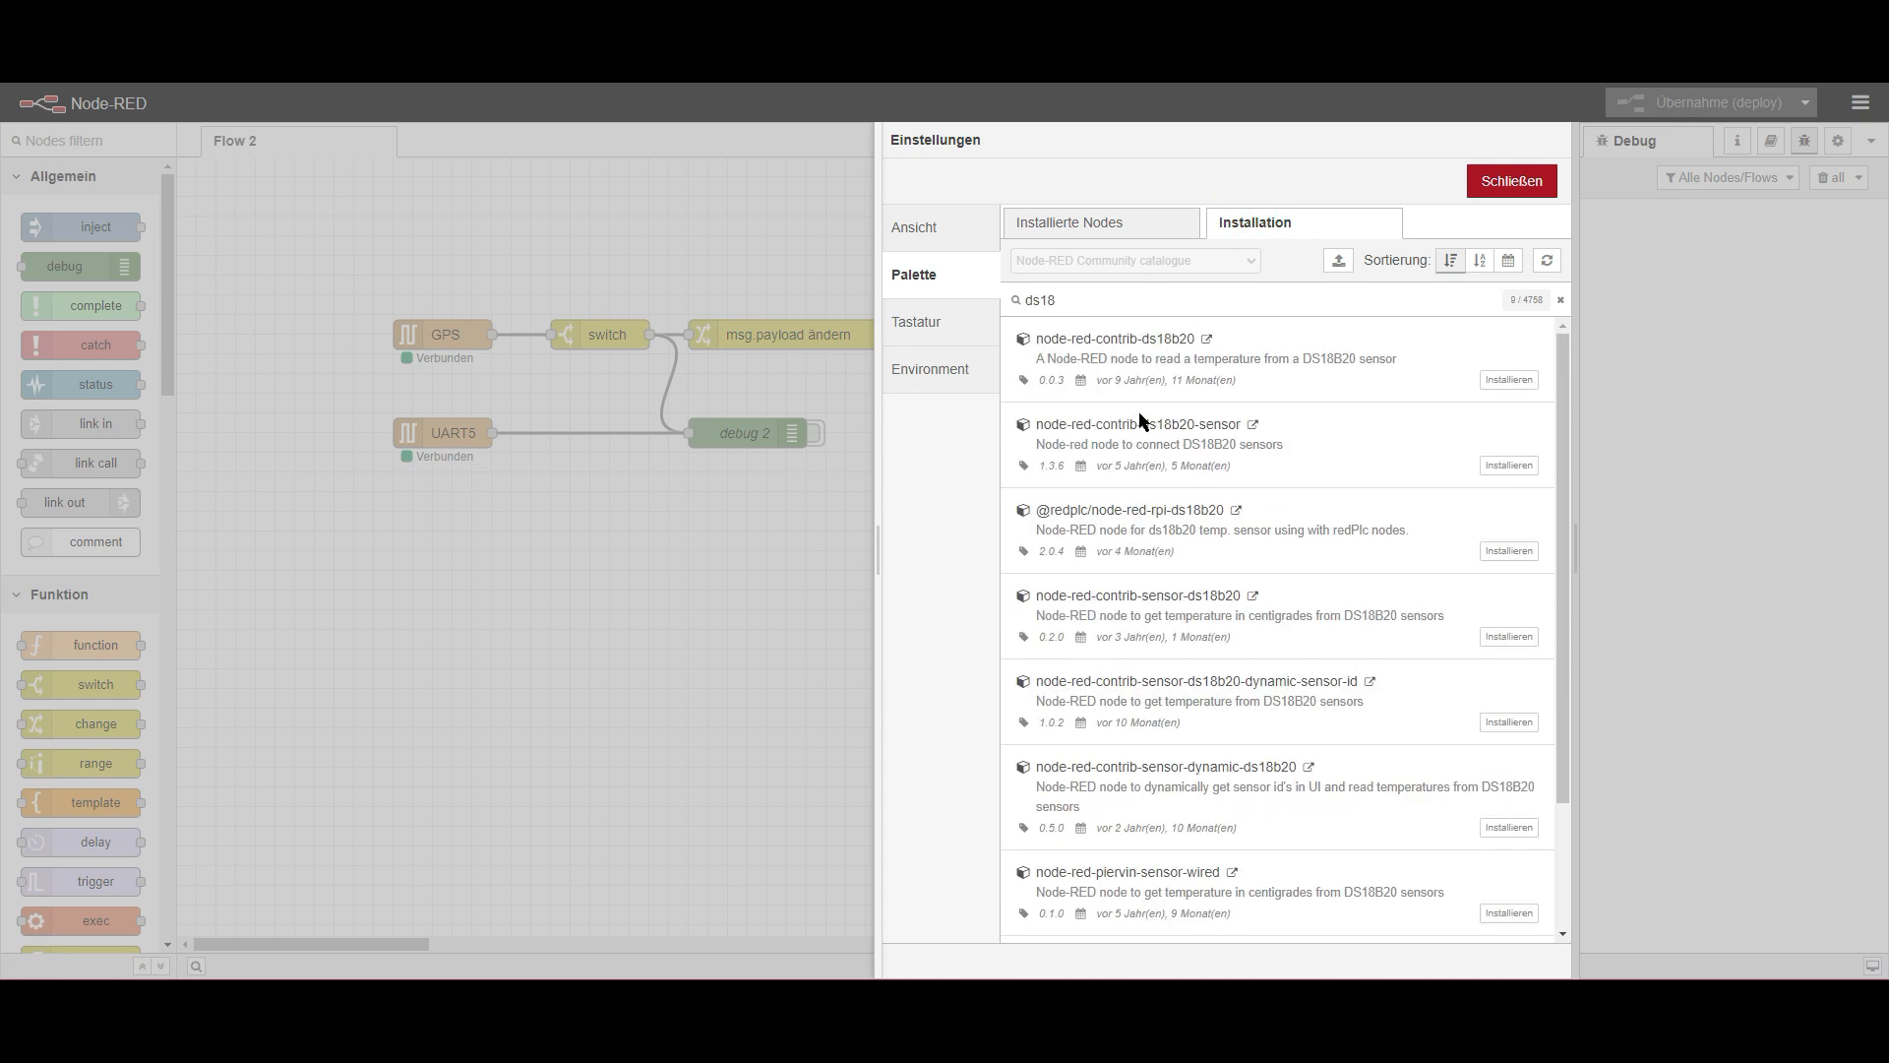
mouse_move(1121, 469)
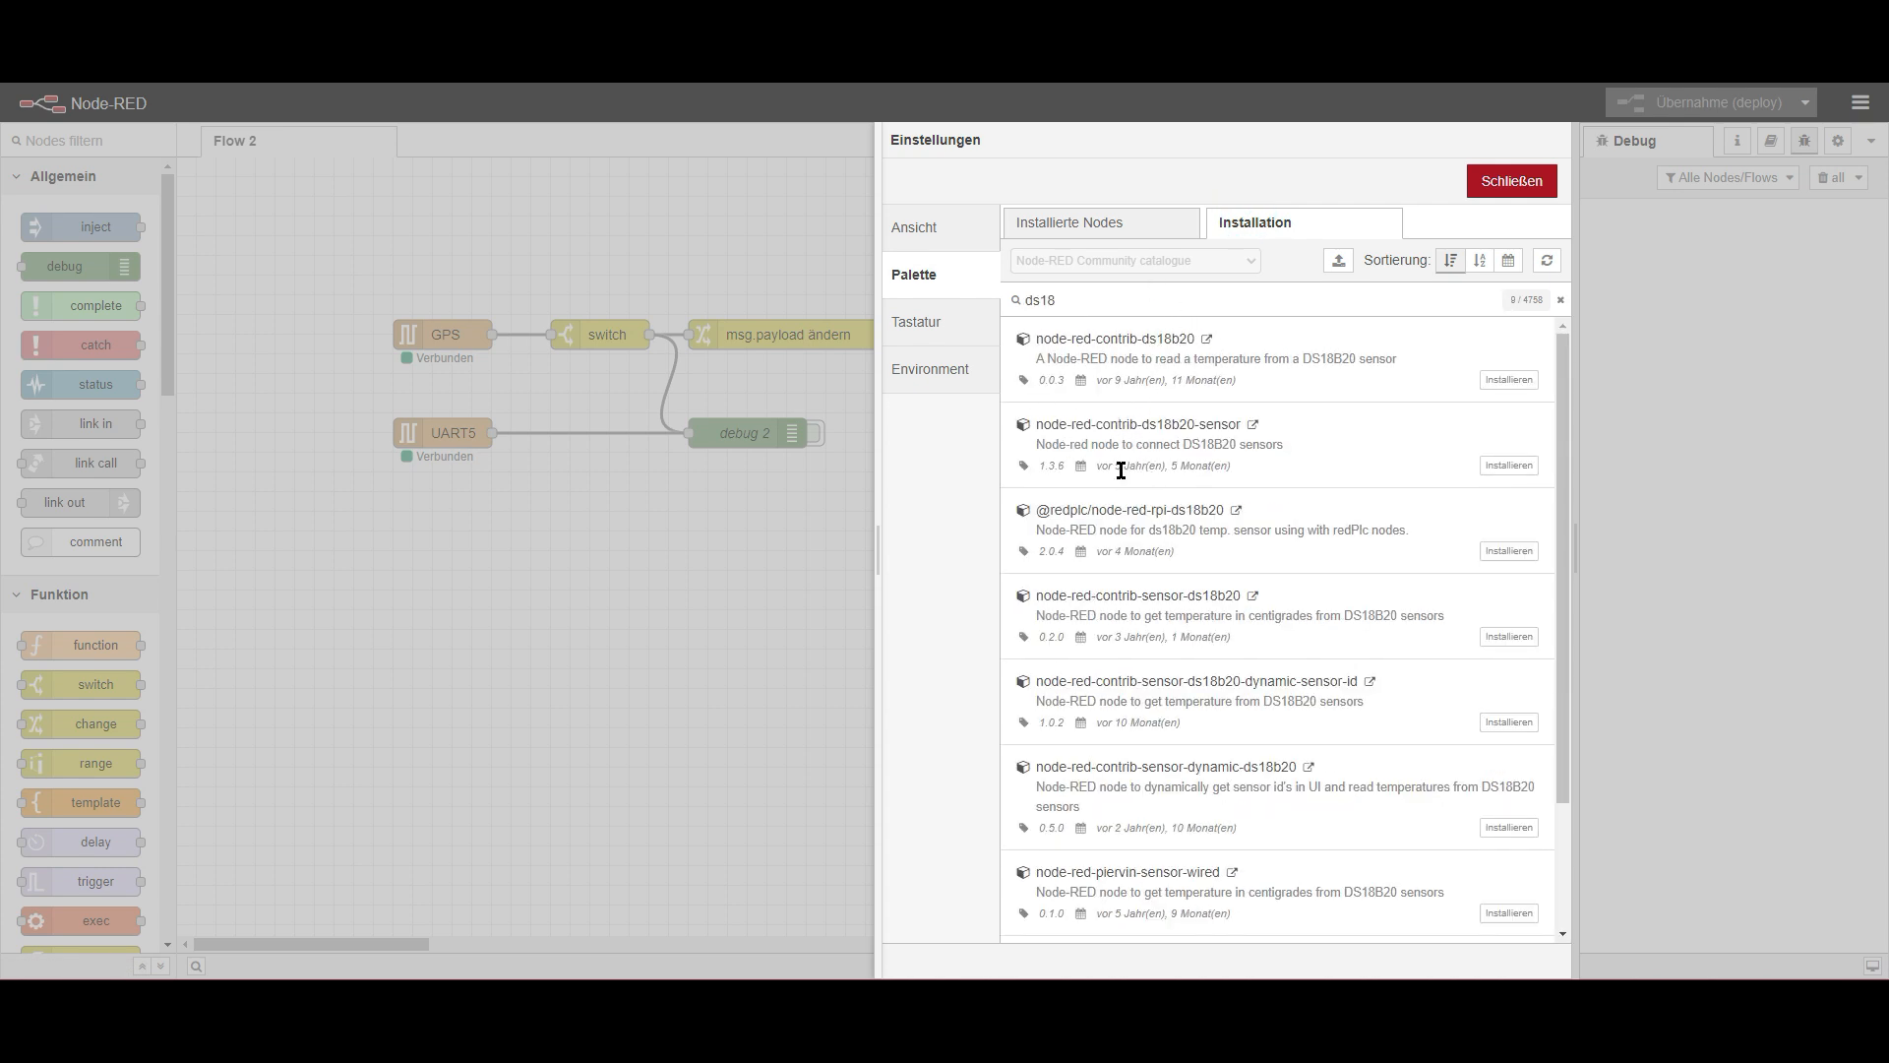
mouse_move(1507, 466)
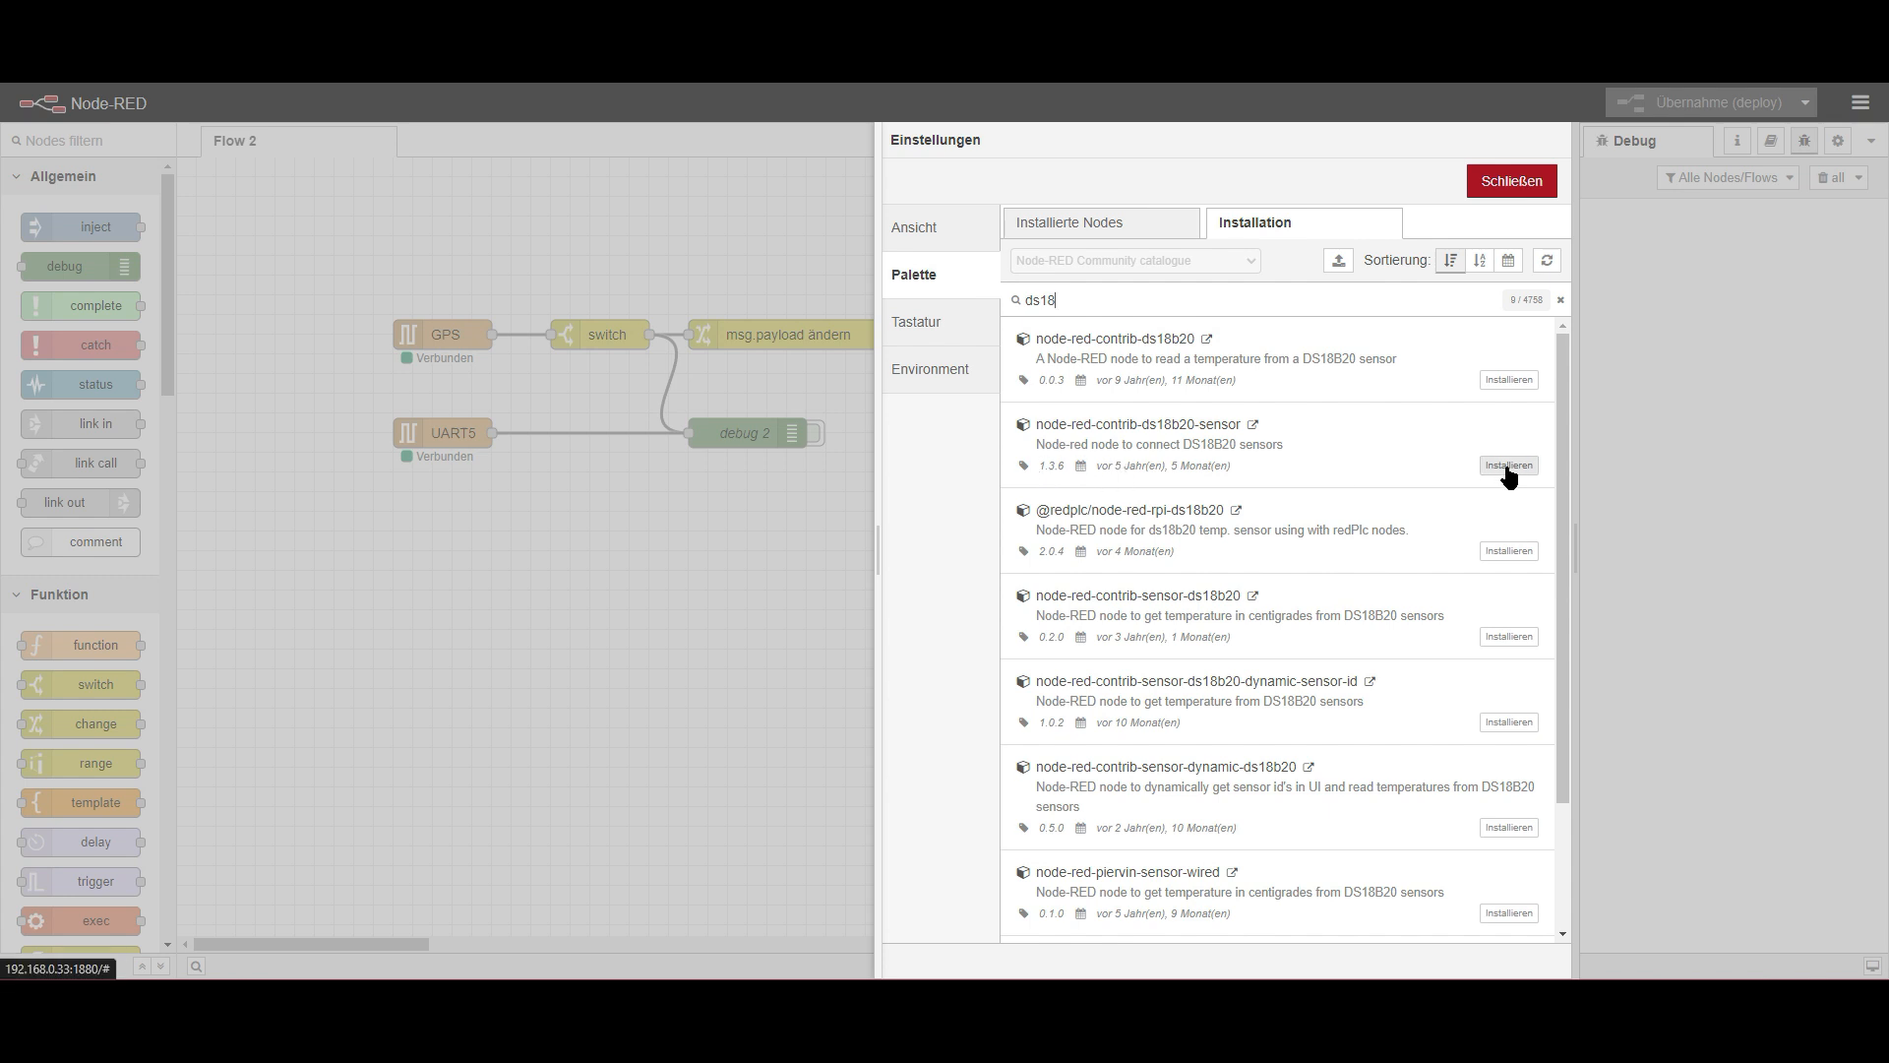
left_click(1507, 466)
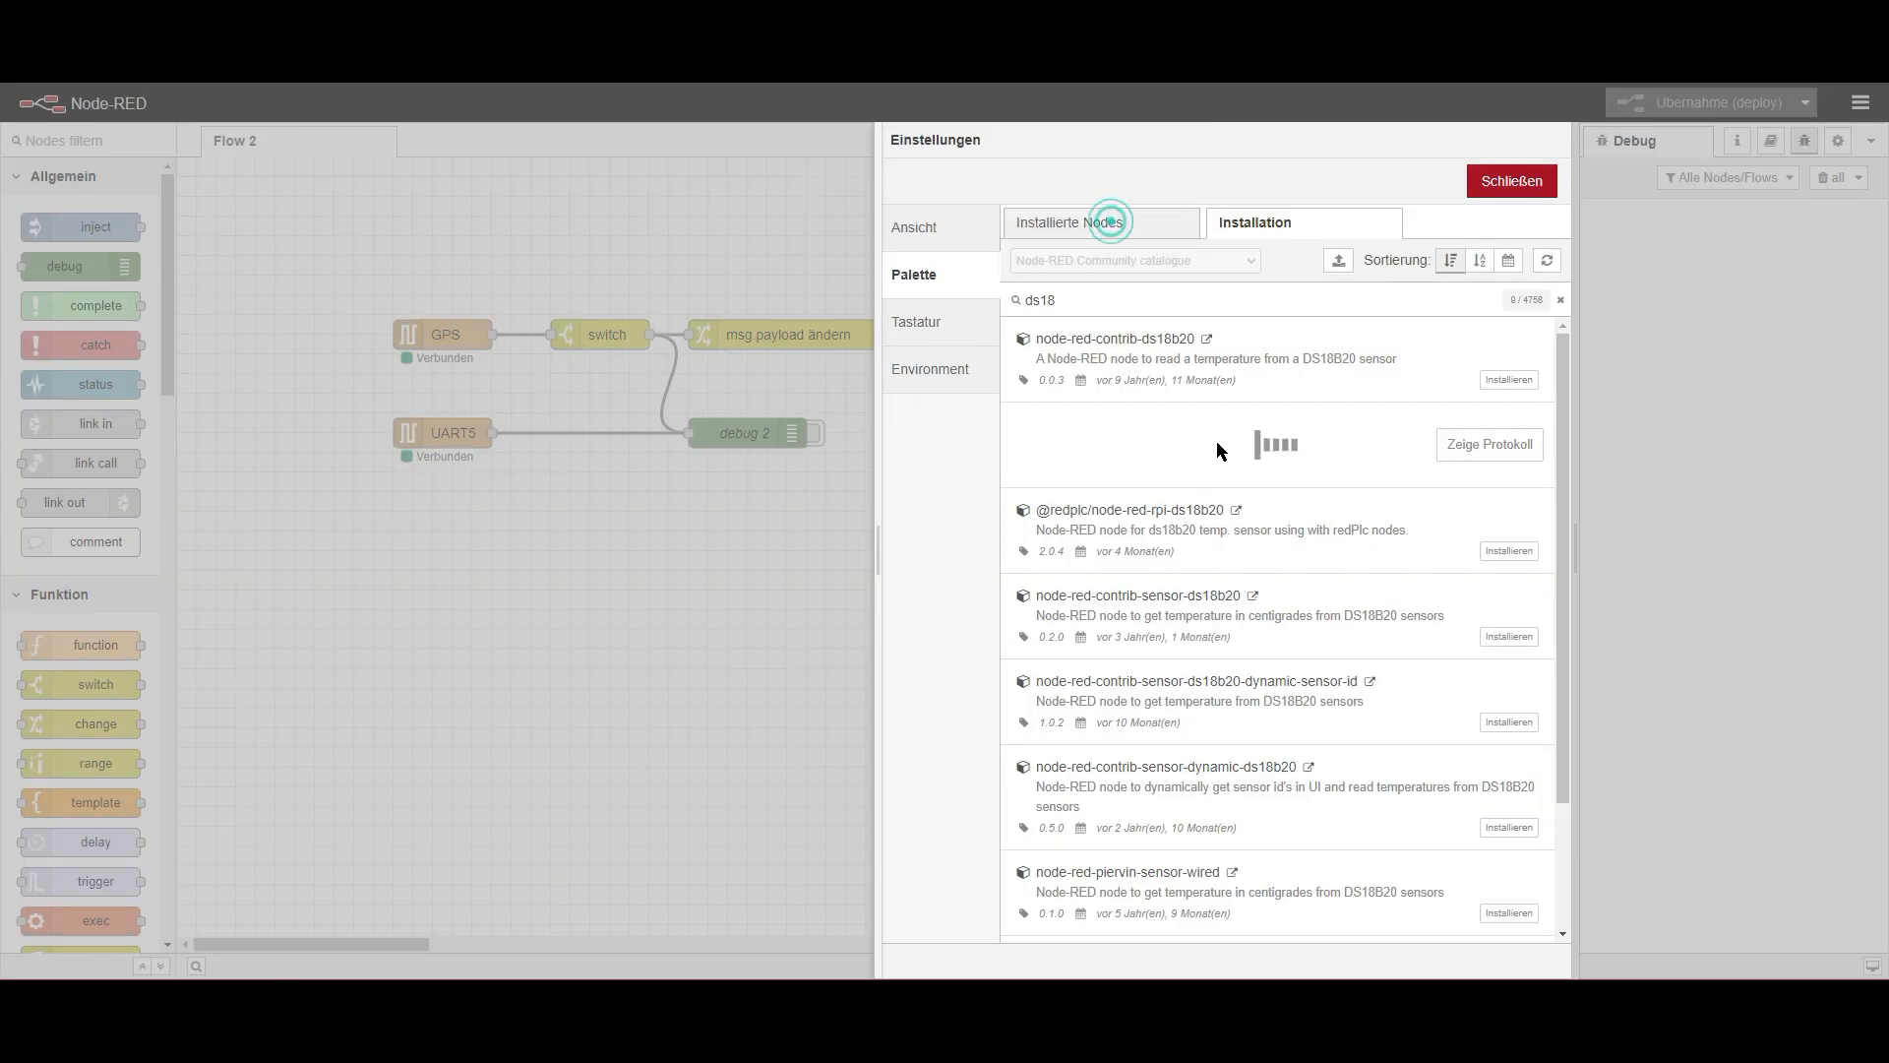
mouse_move(1361, 455)
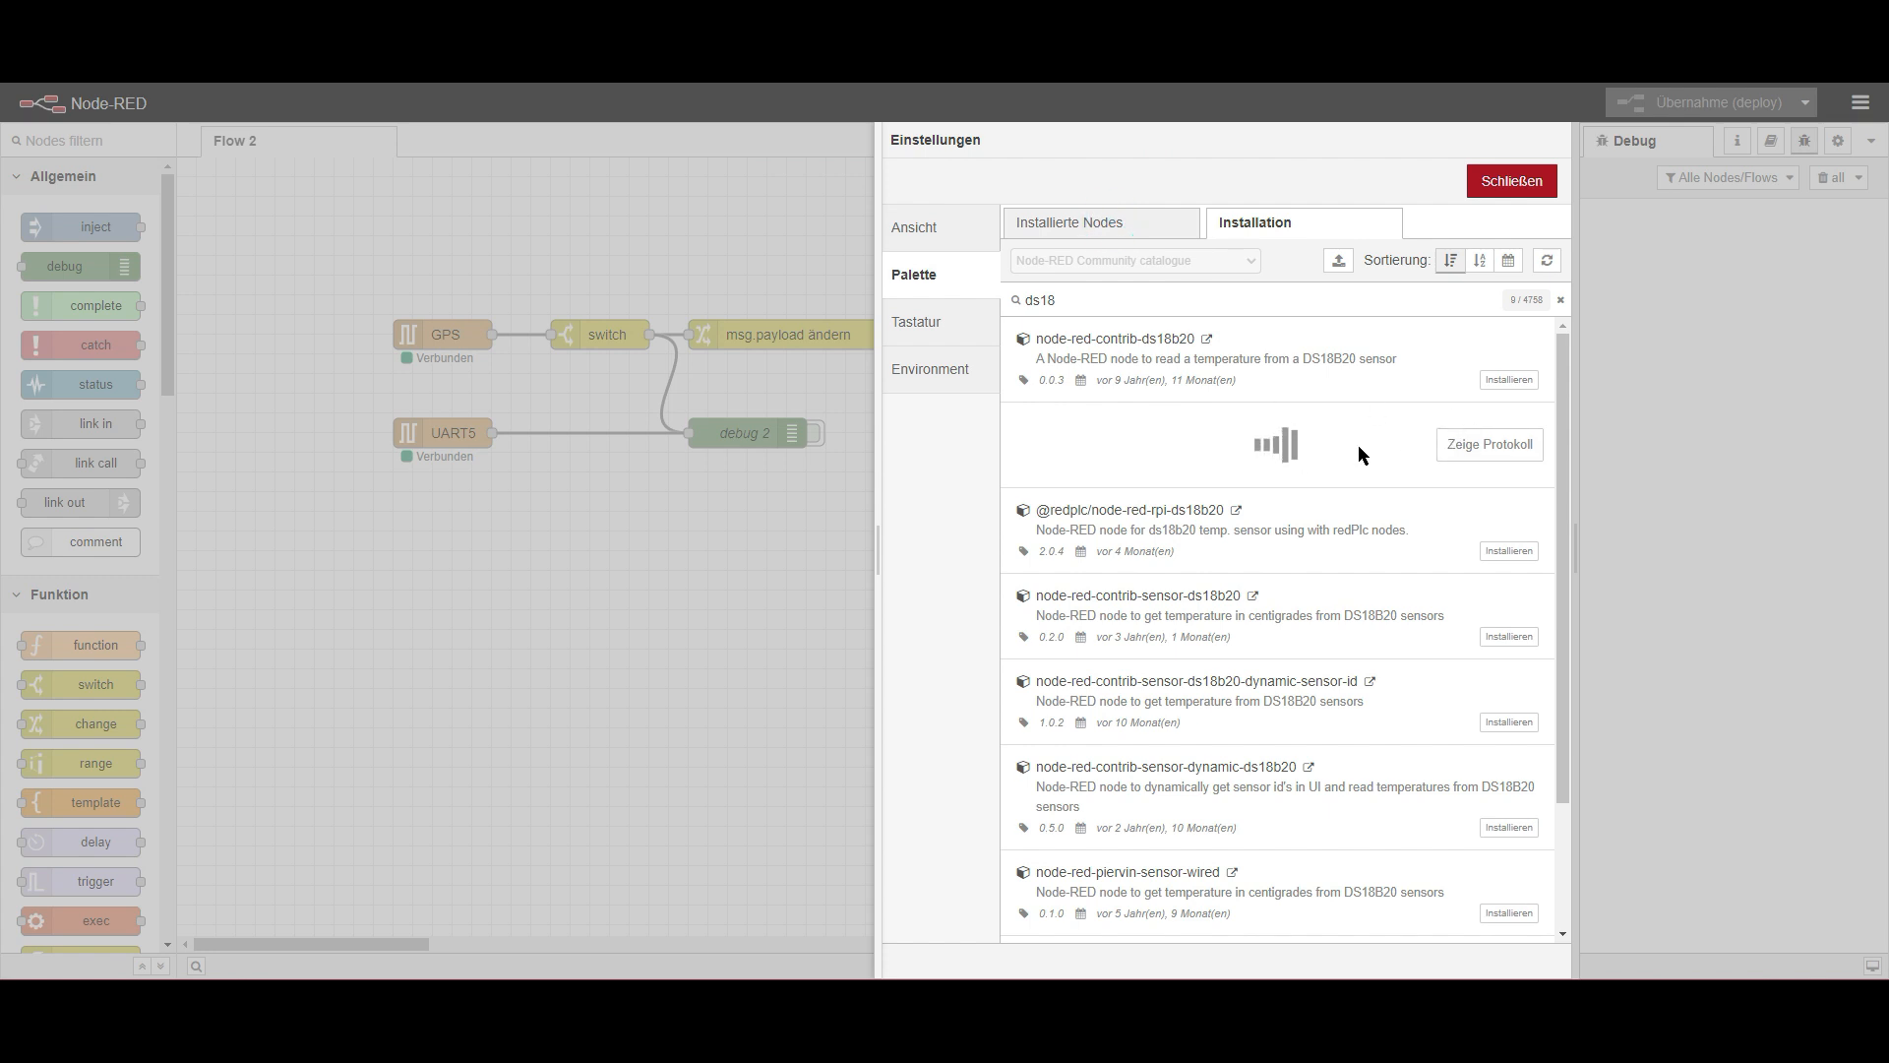
left_click(1507, 380)
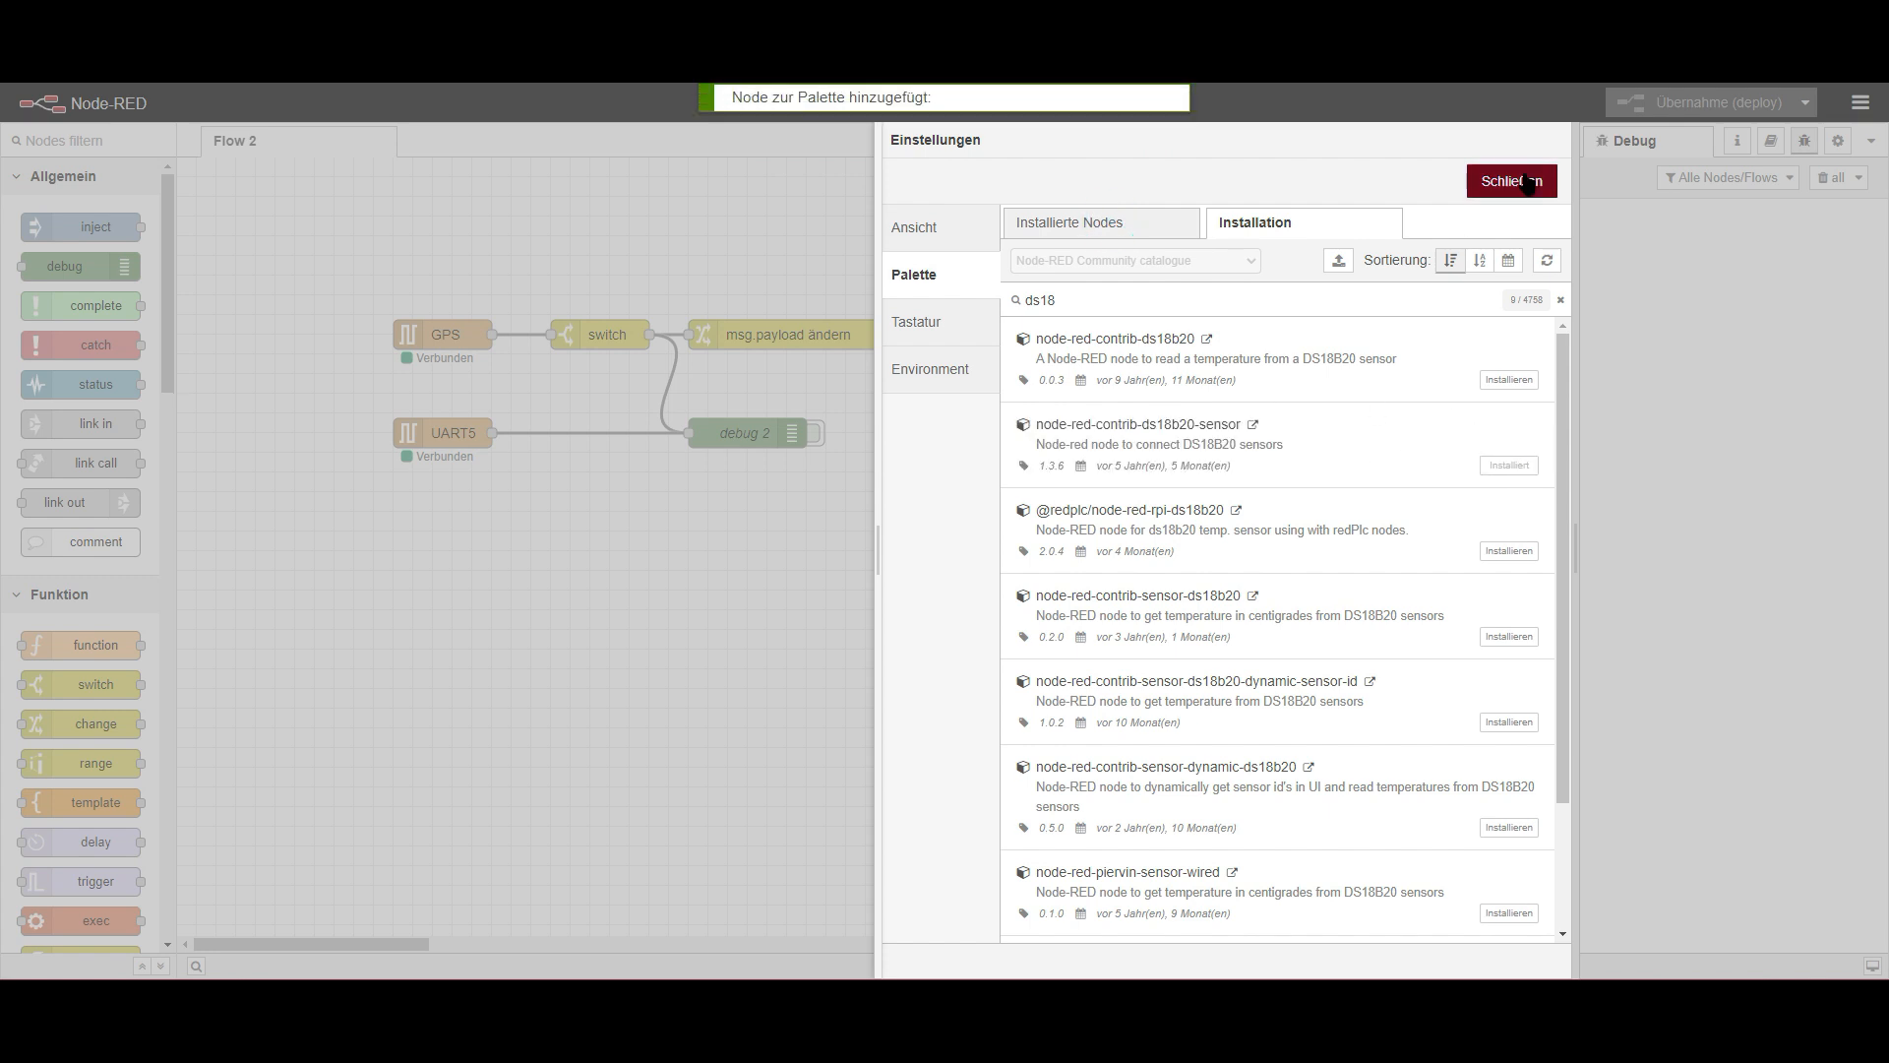
left_click(1509, 181)
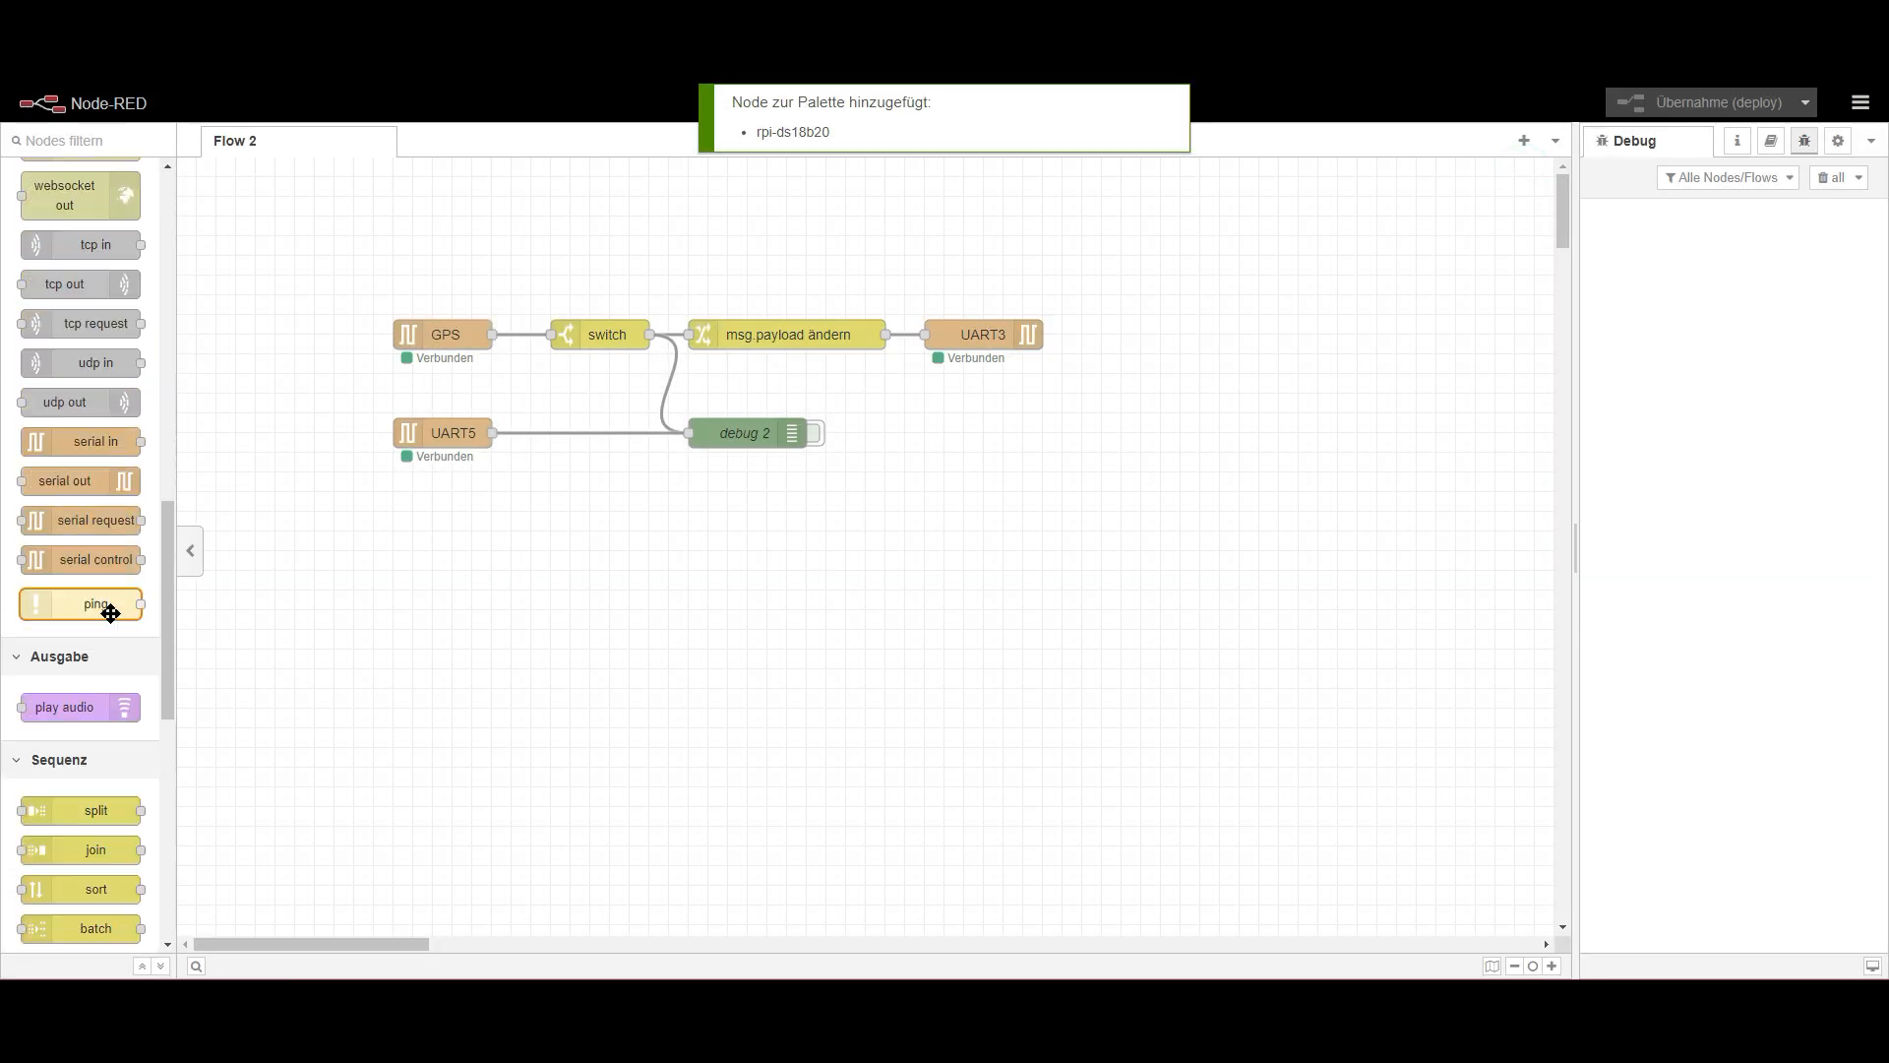
- Trigger the timestamp inject four times for temperature readings, then open the rpi-ds18b20 settings
scroll("down", 3)
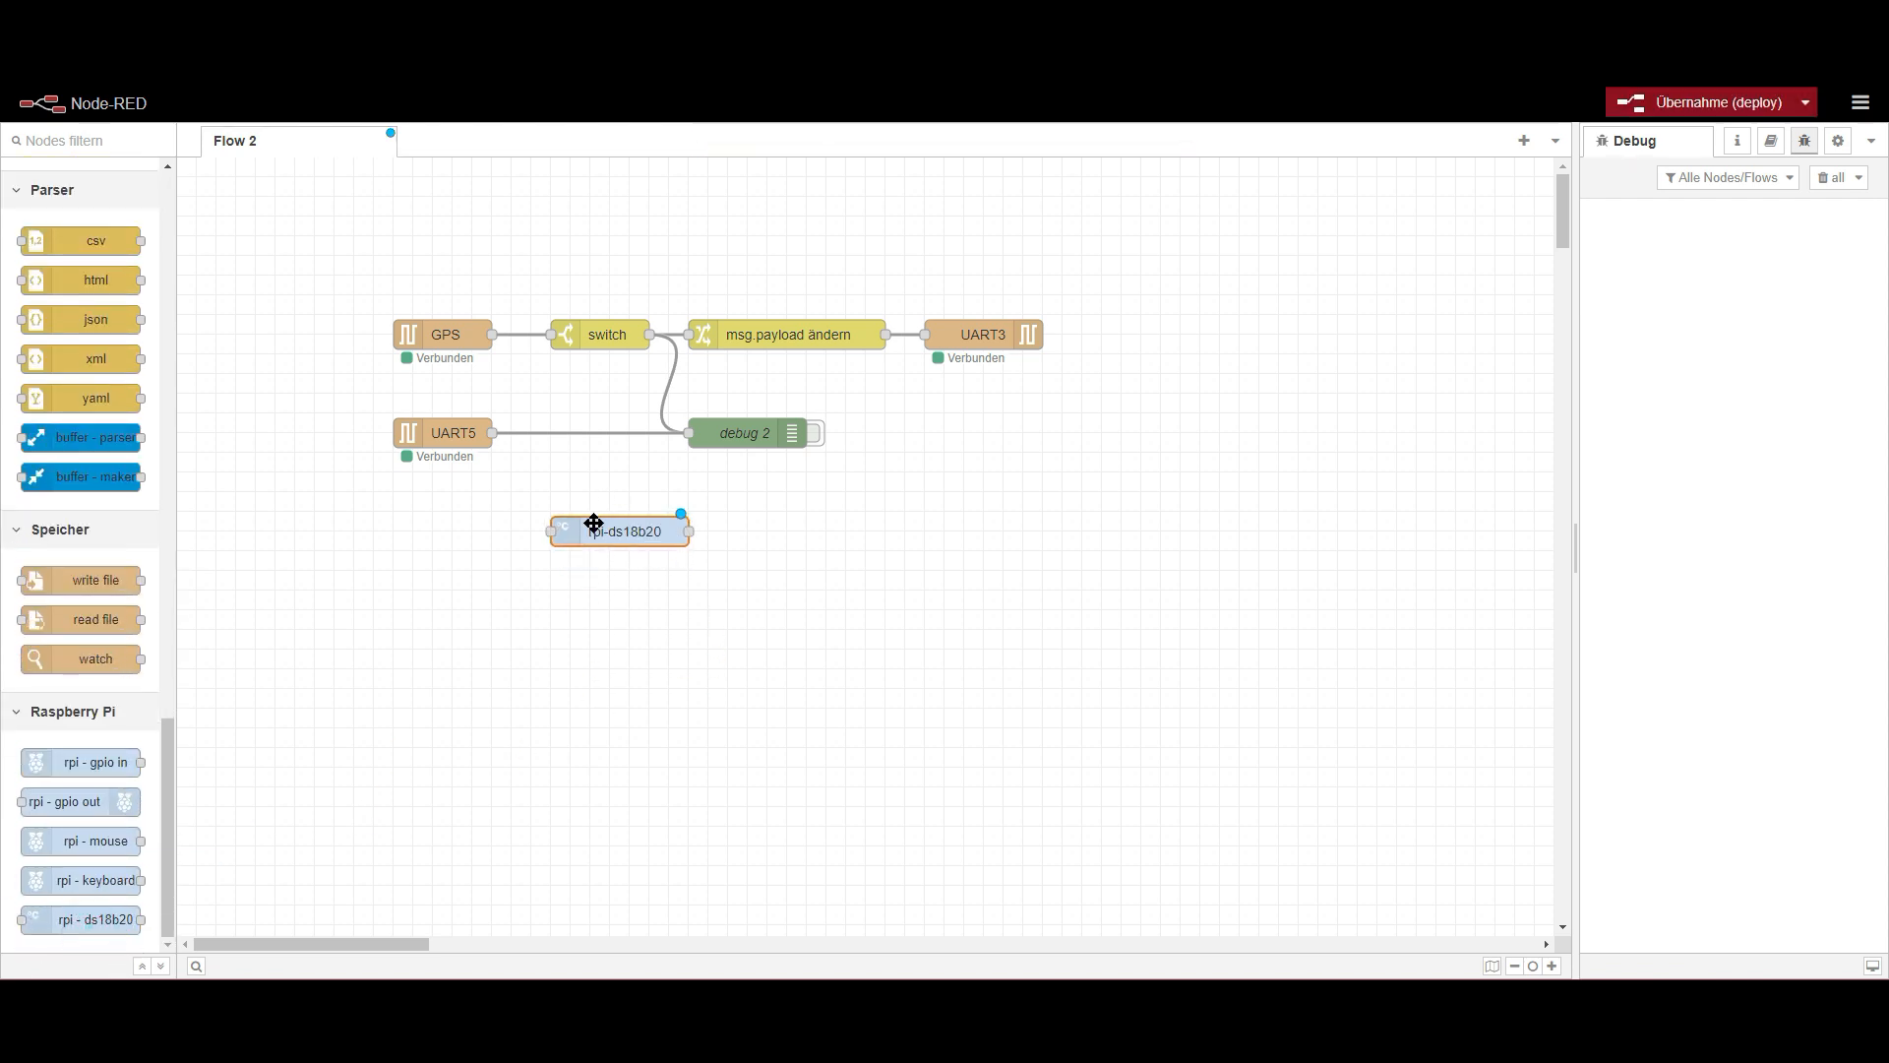
scroll("up", 3)
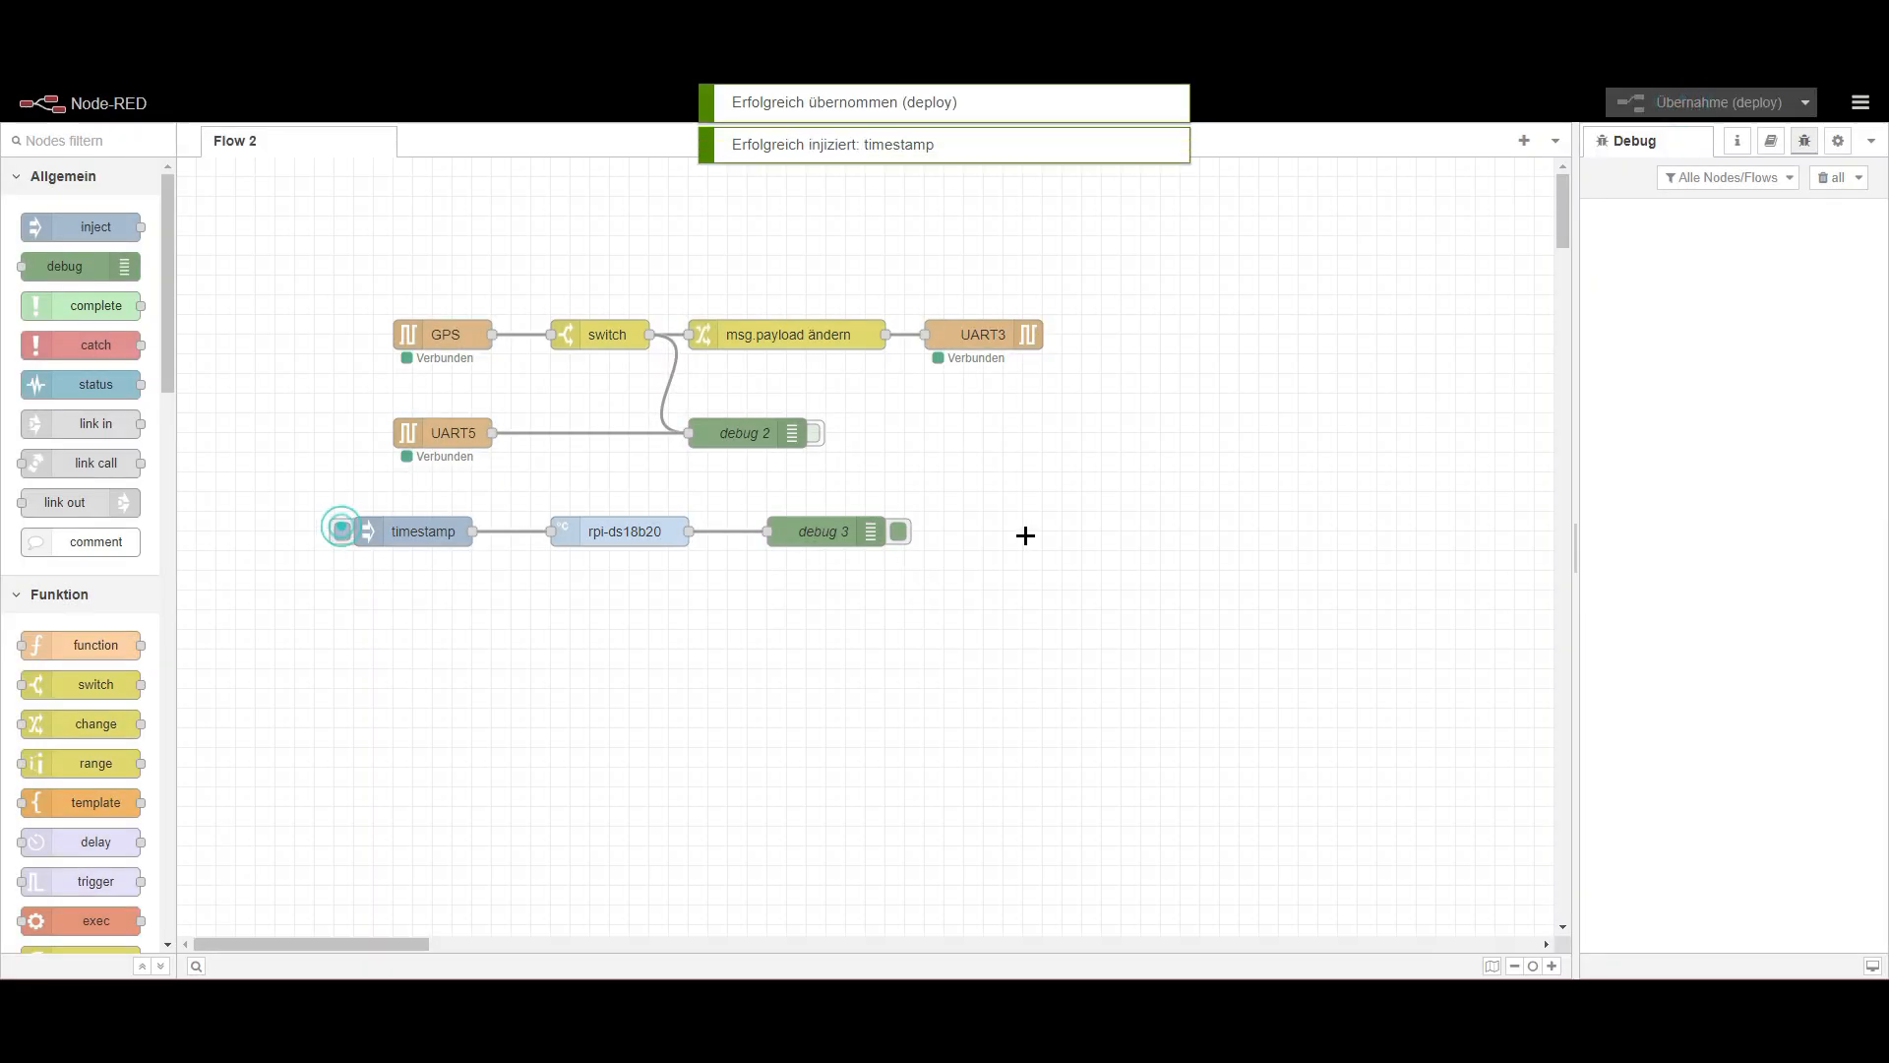
left_click(342, 531)
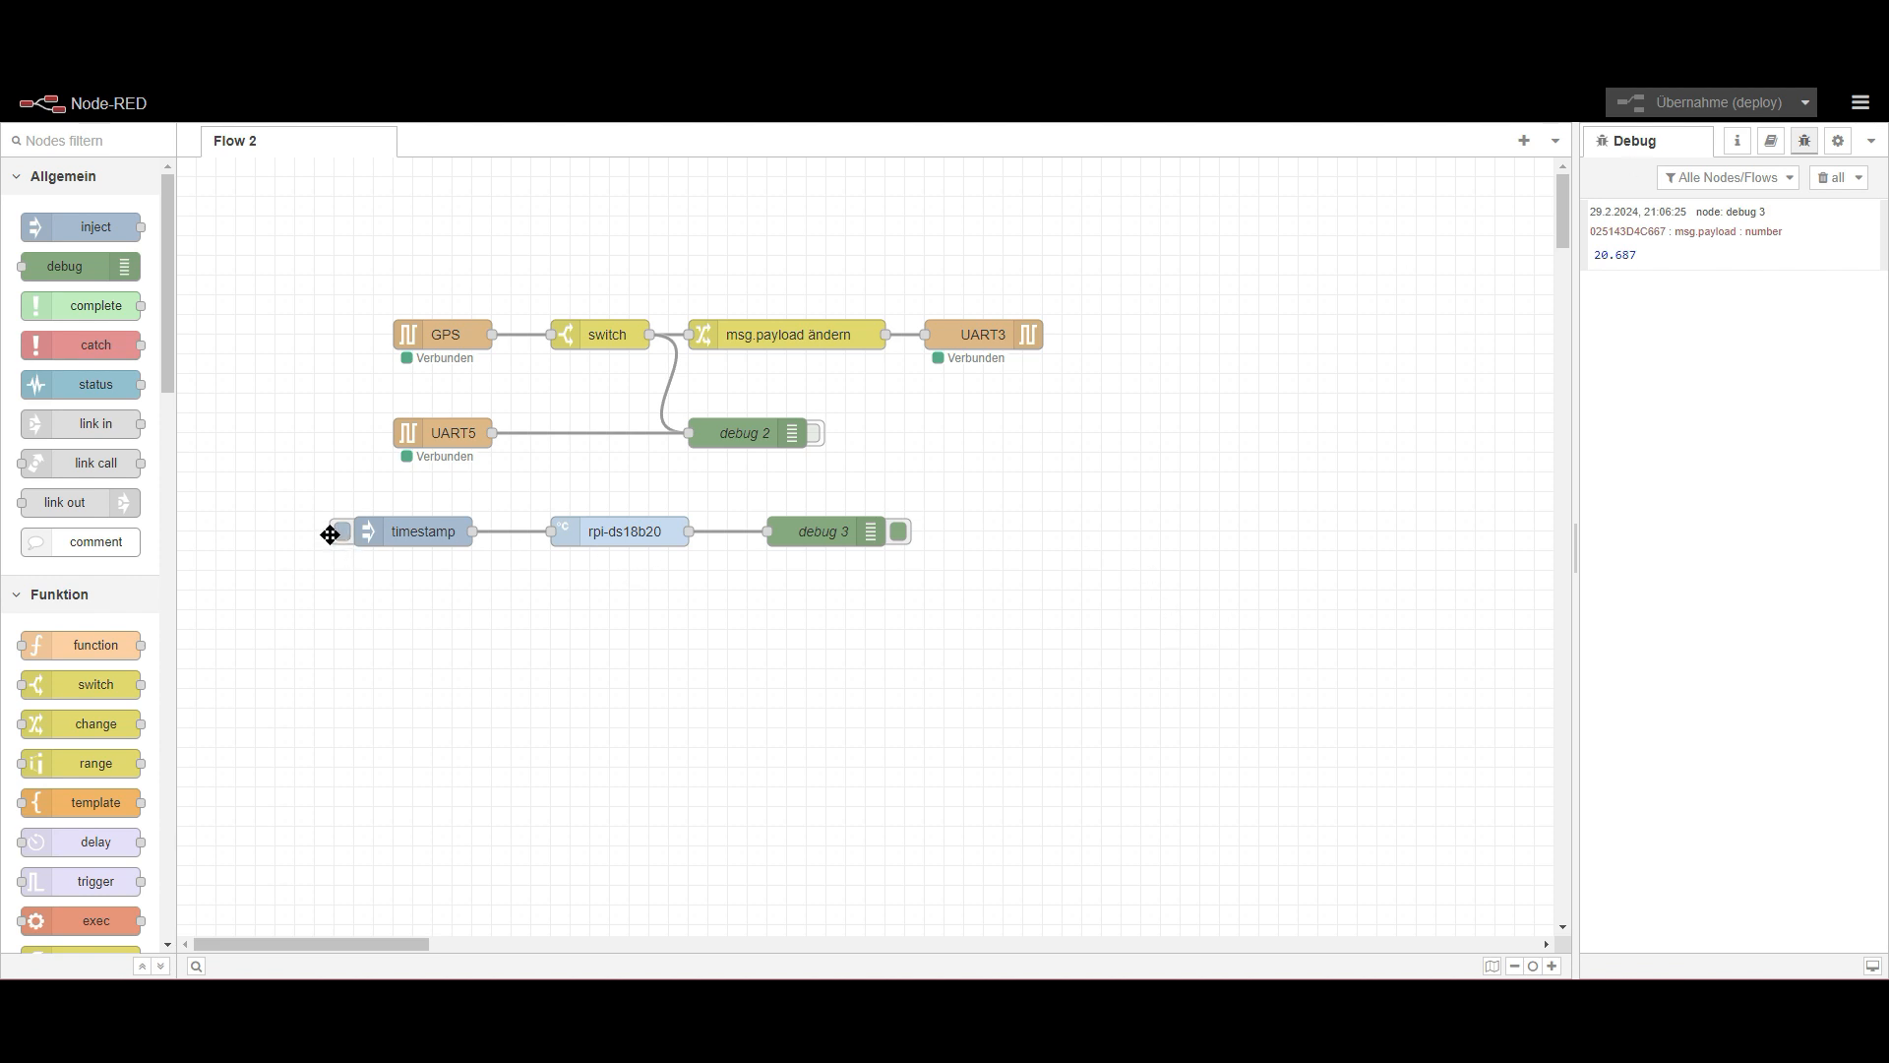
left_click(341, 531)
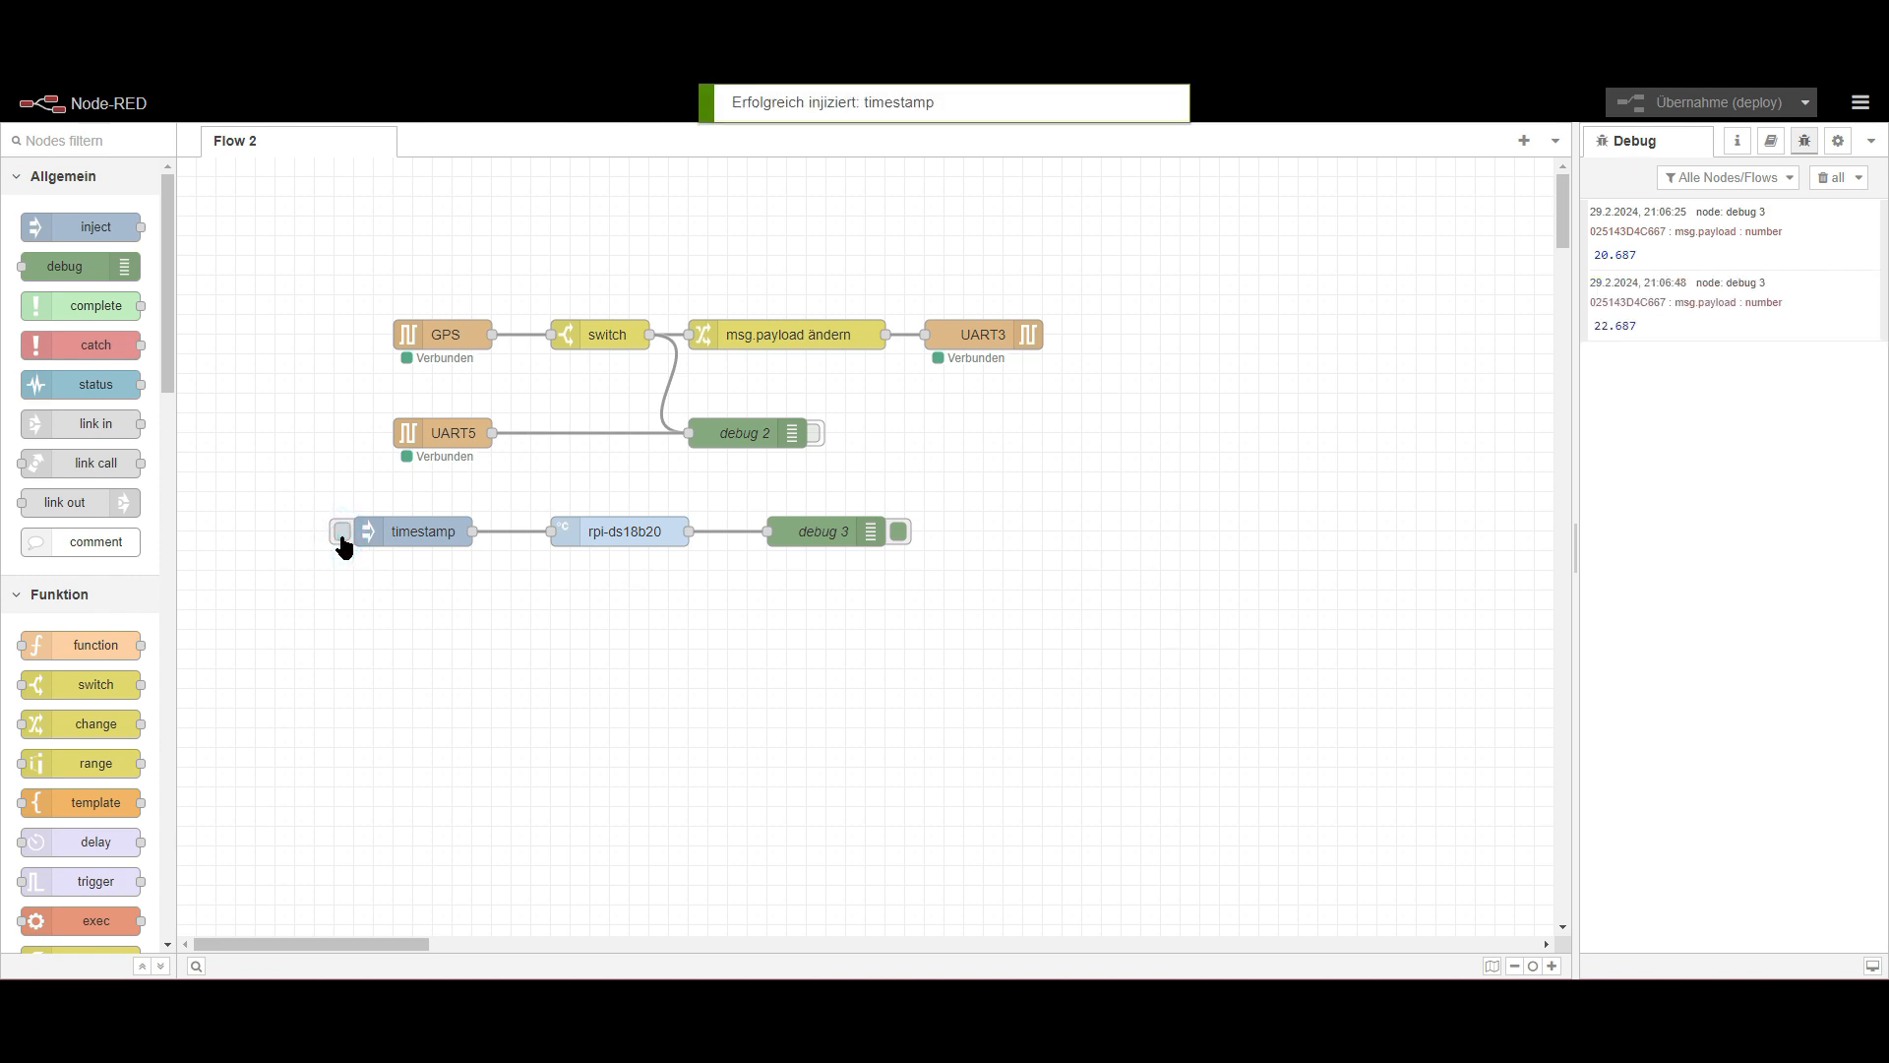
left_click(342, 532)
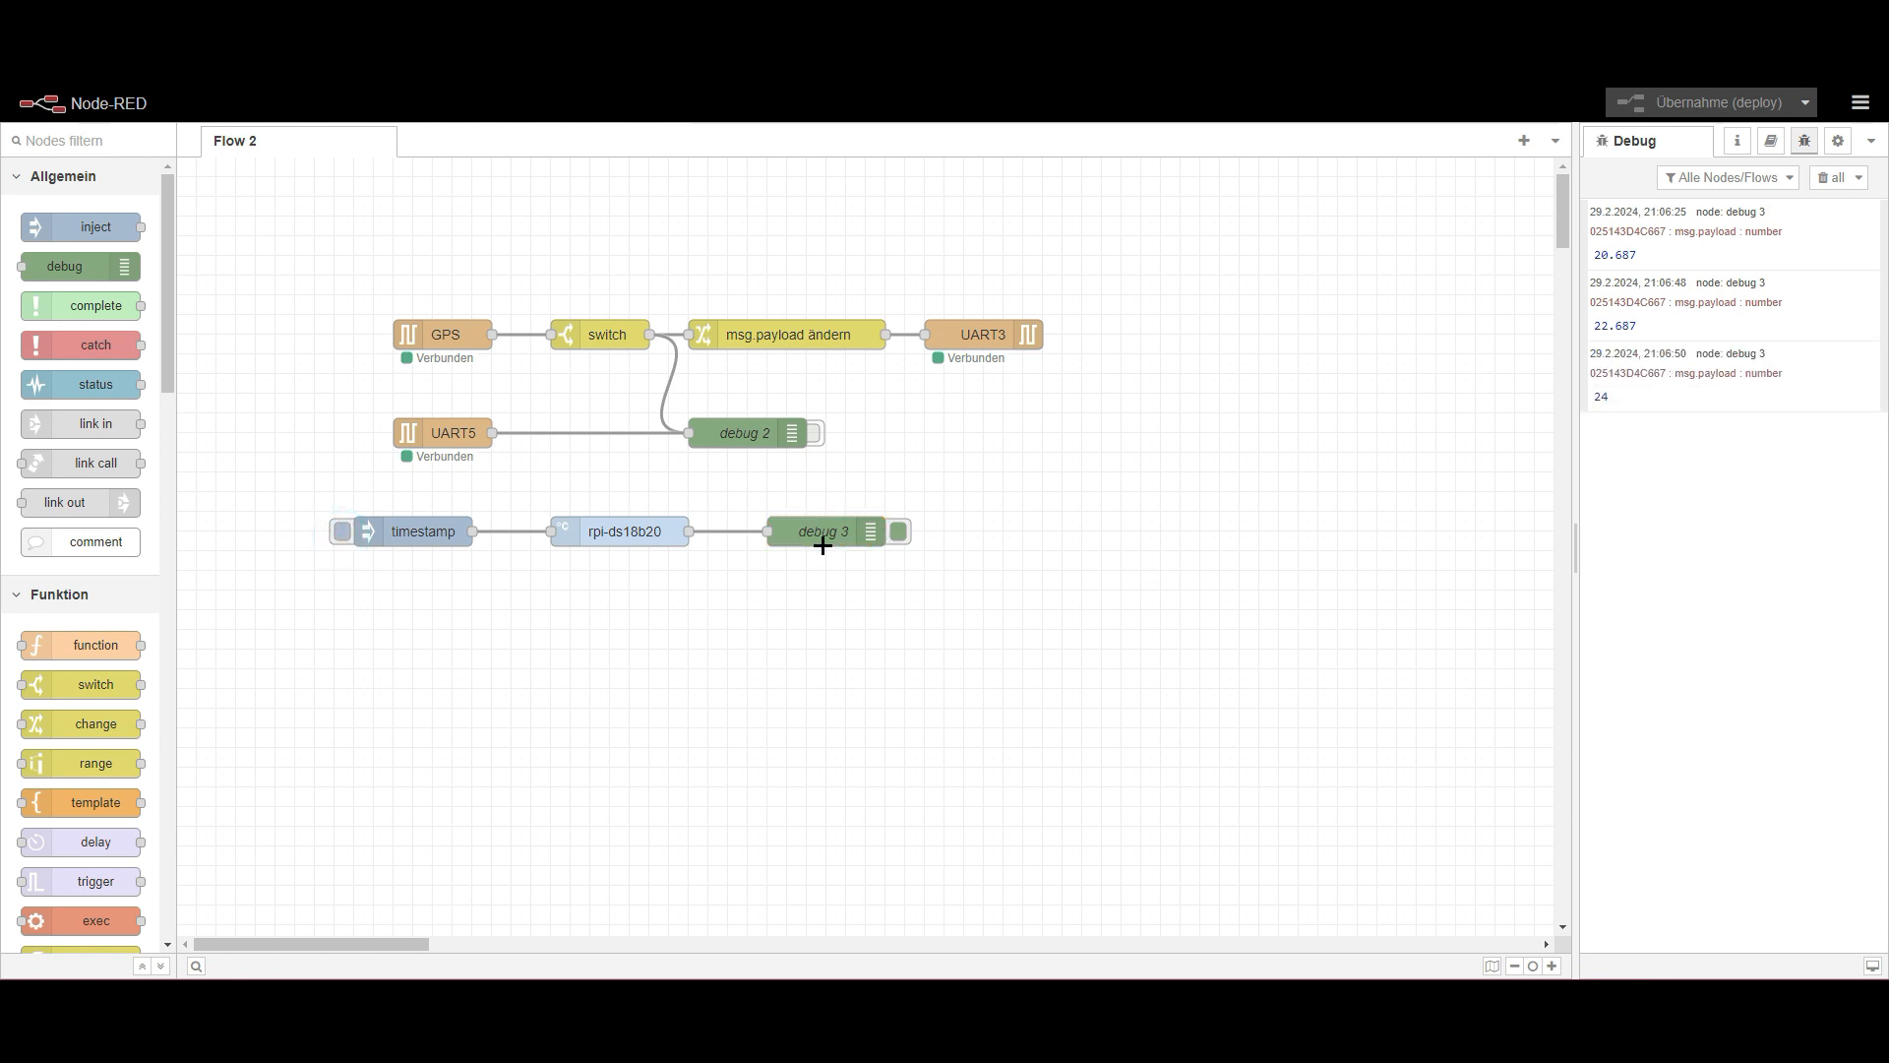
left_click(341, 532)
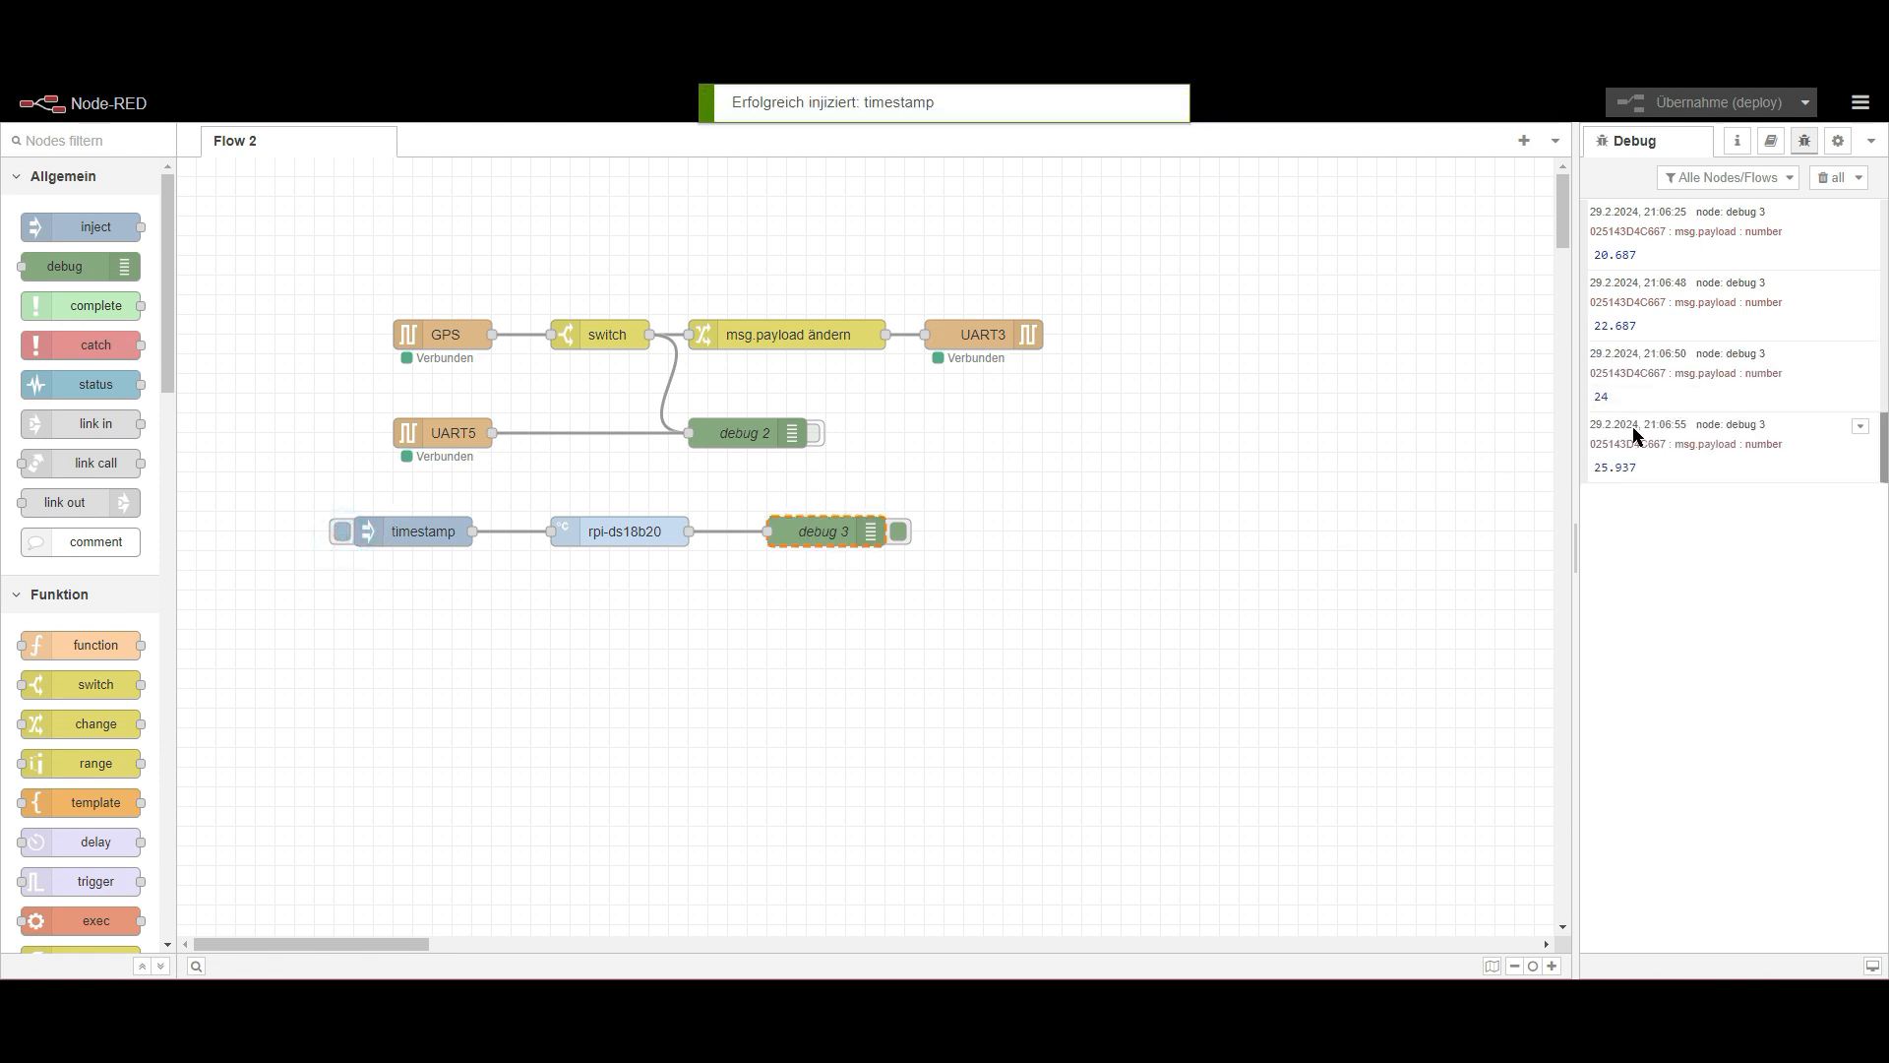
double_click(621, 531)
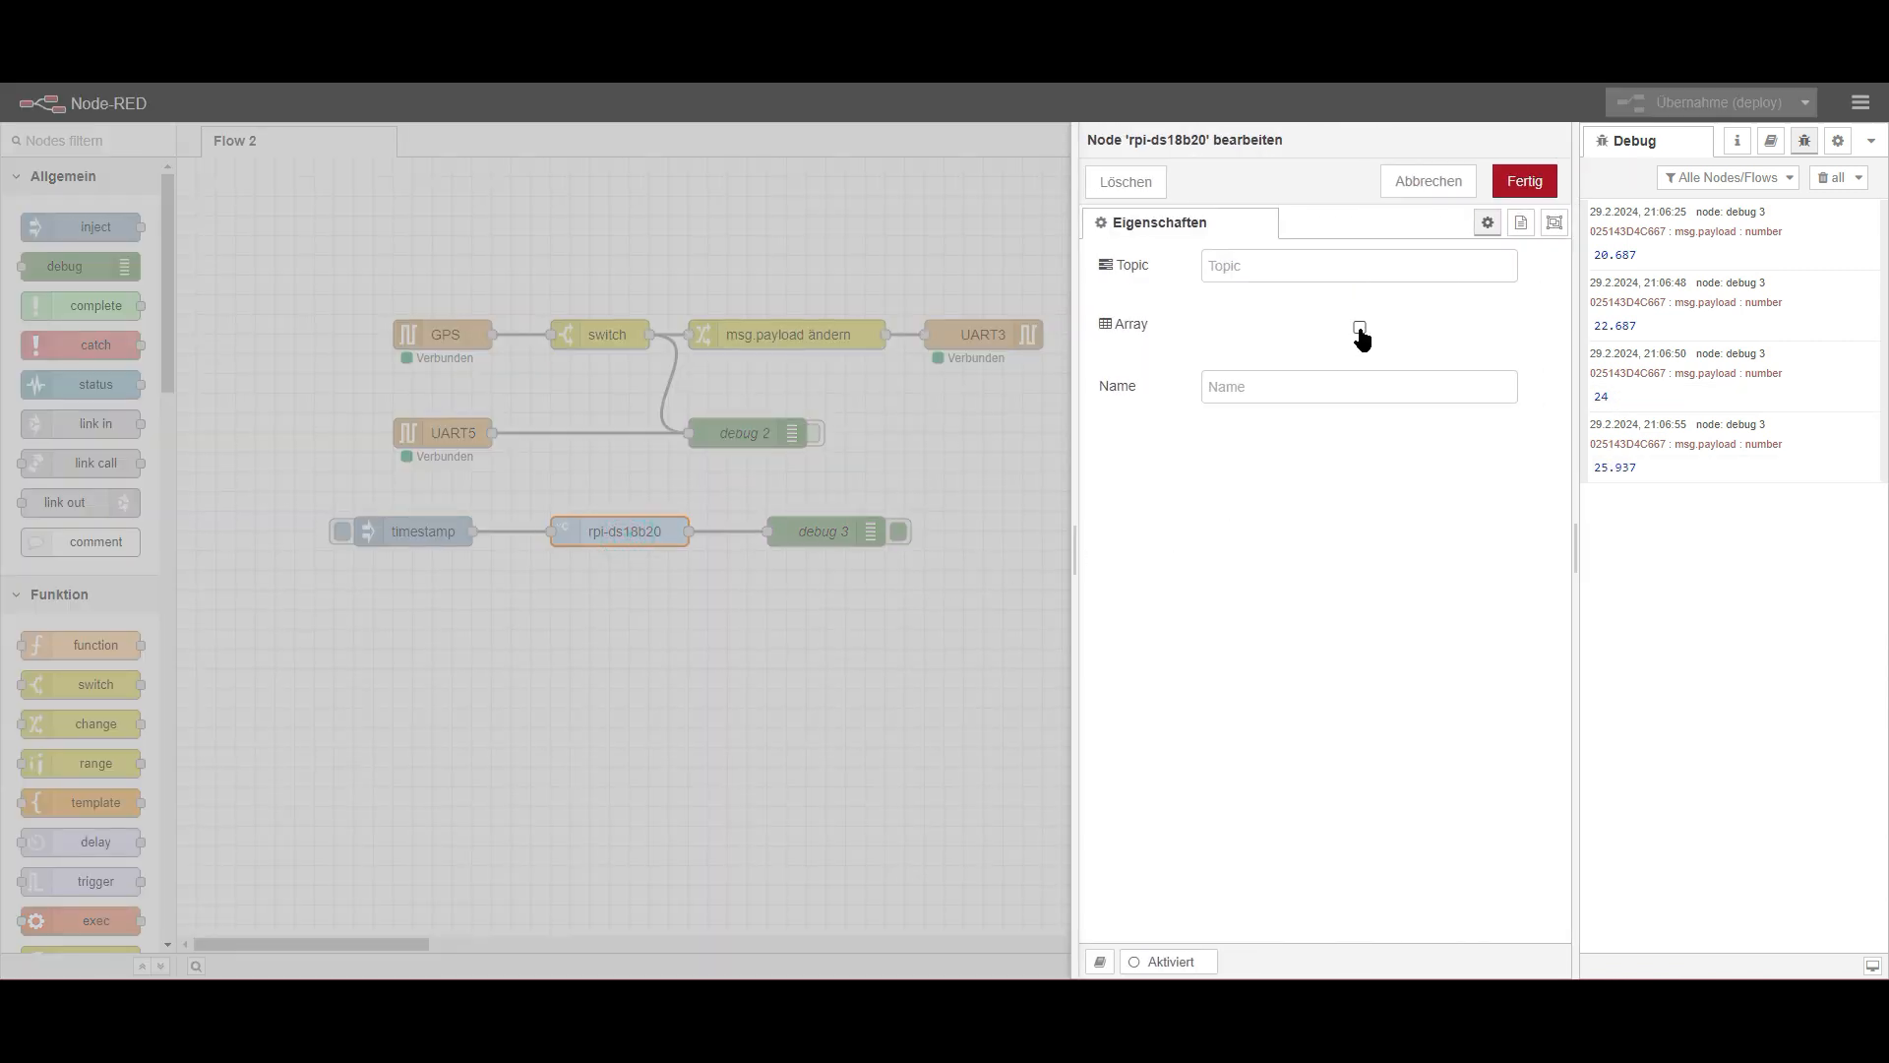
- Enable Array output on rpi-ds18b20, deploy, get a temp 29.437 reading, and reopen the node
left_click(1359, 327)
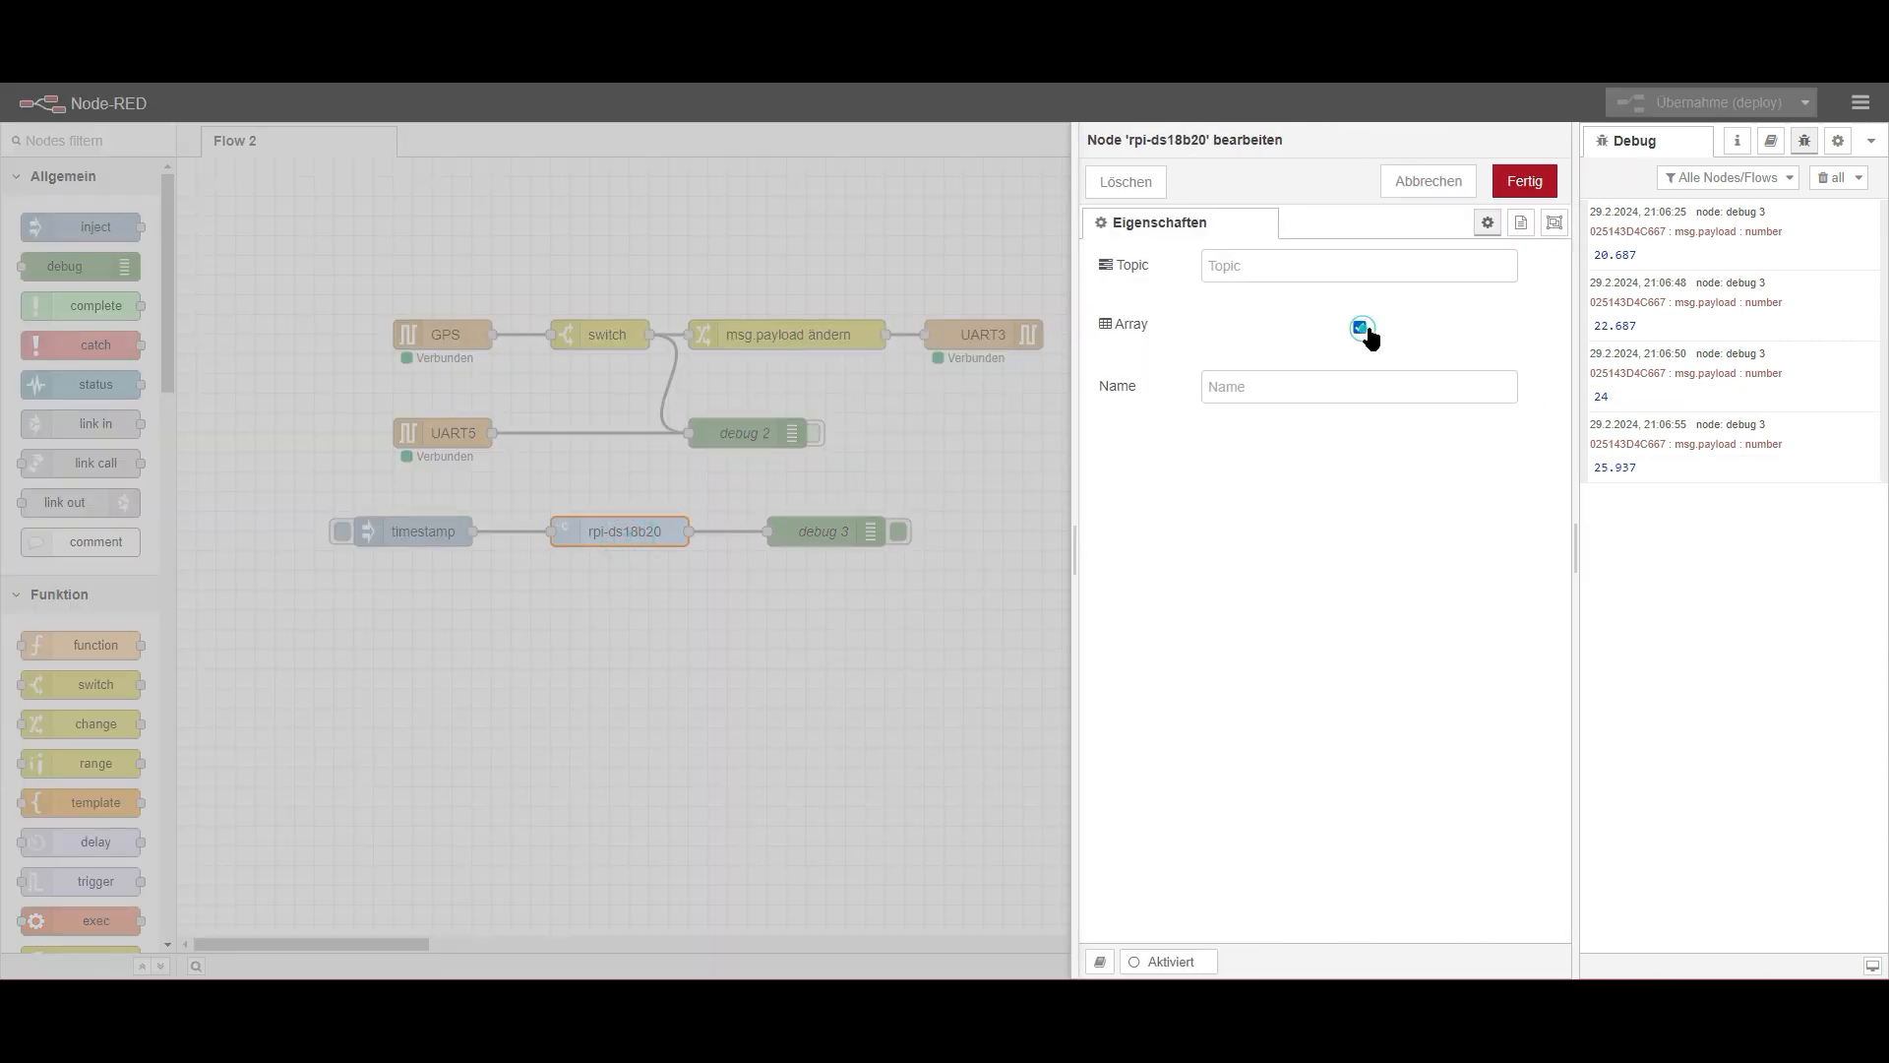
left_click(1359, 327)
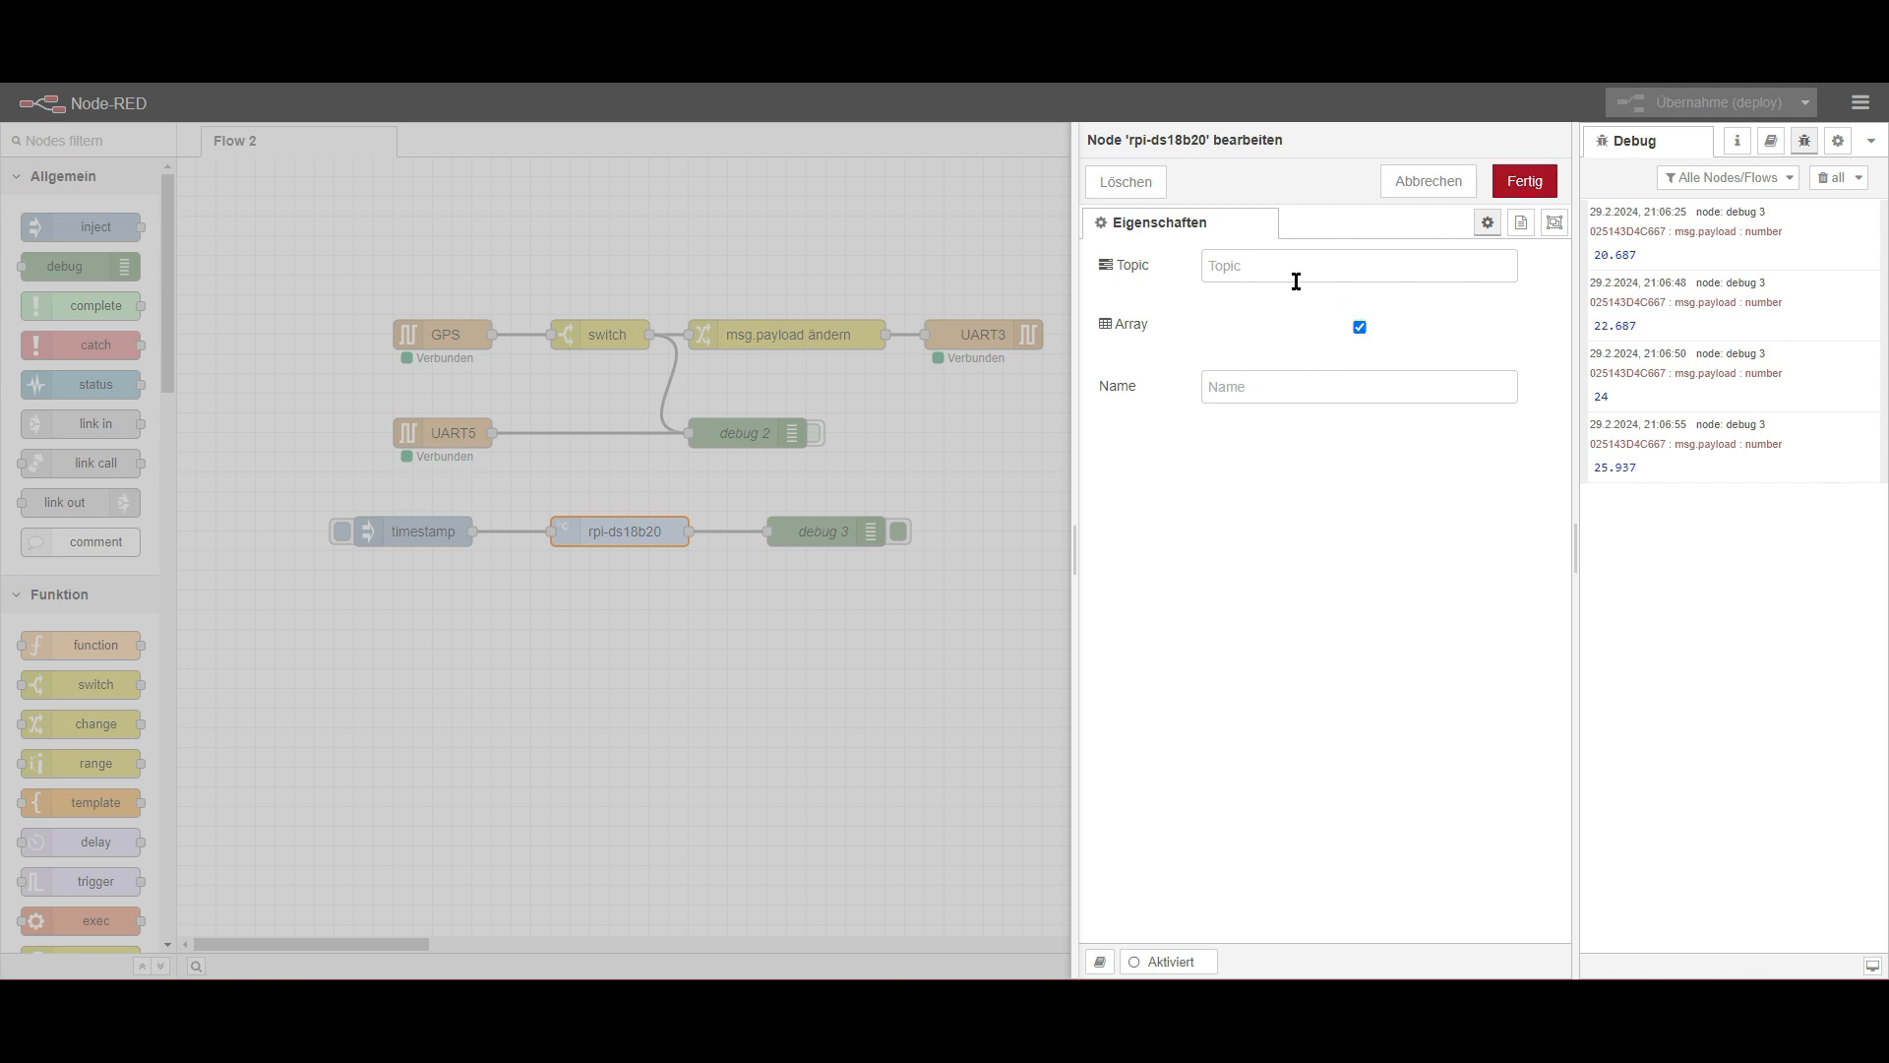
left_click(1523, 181)
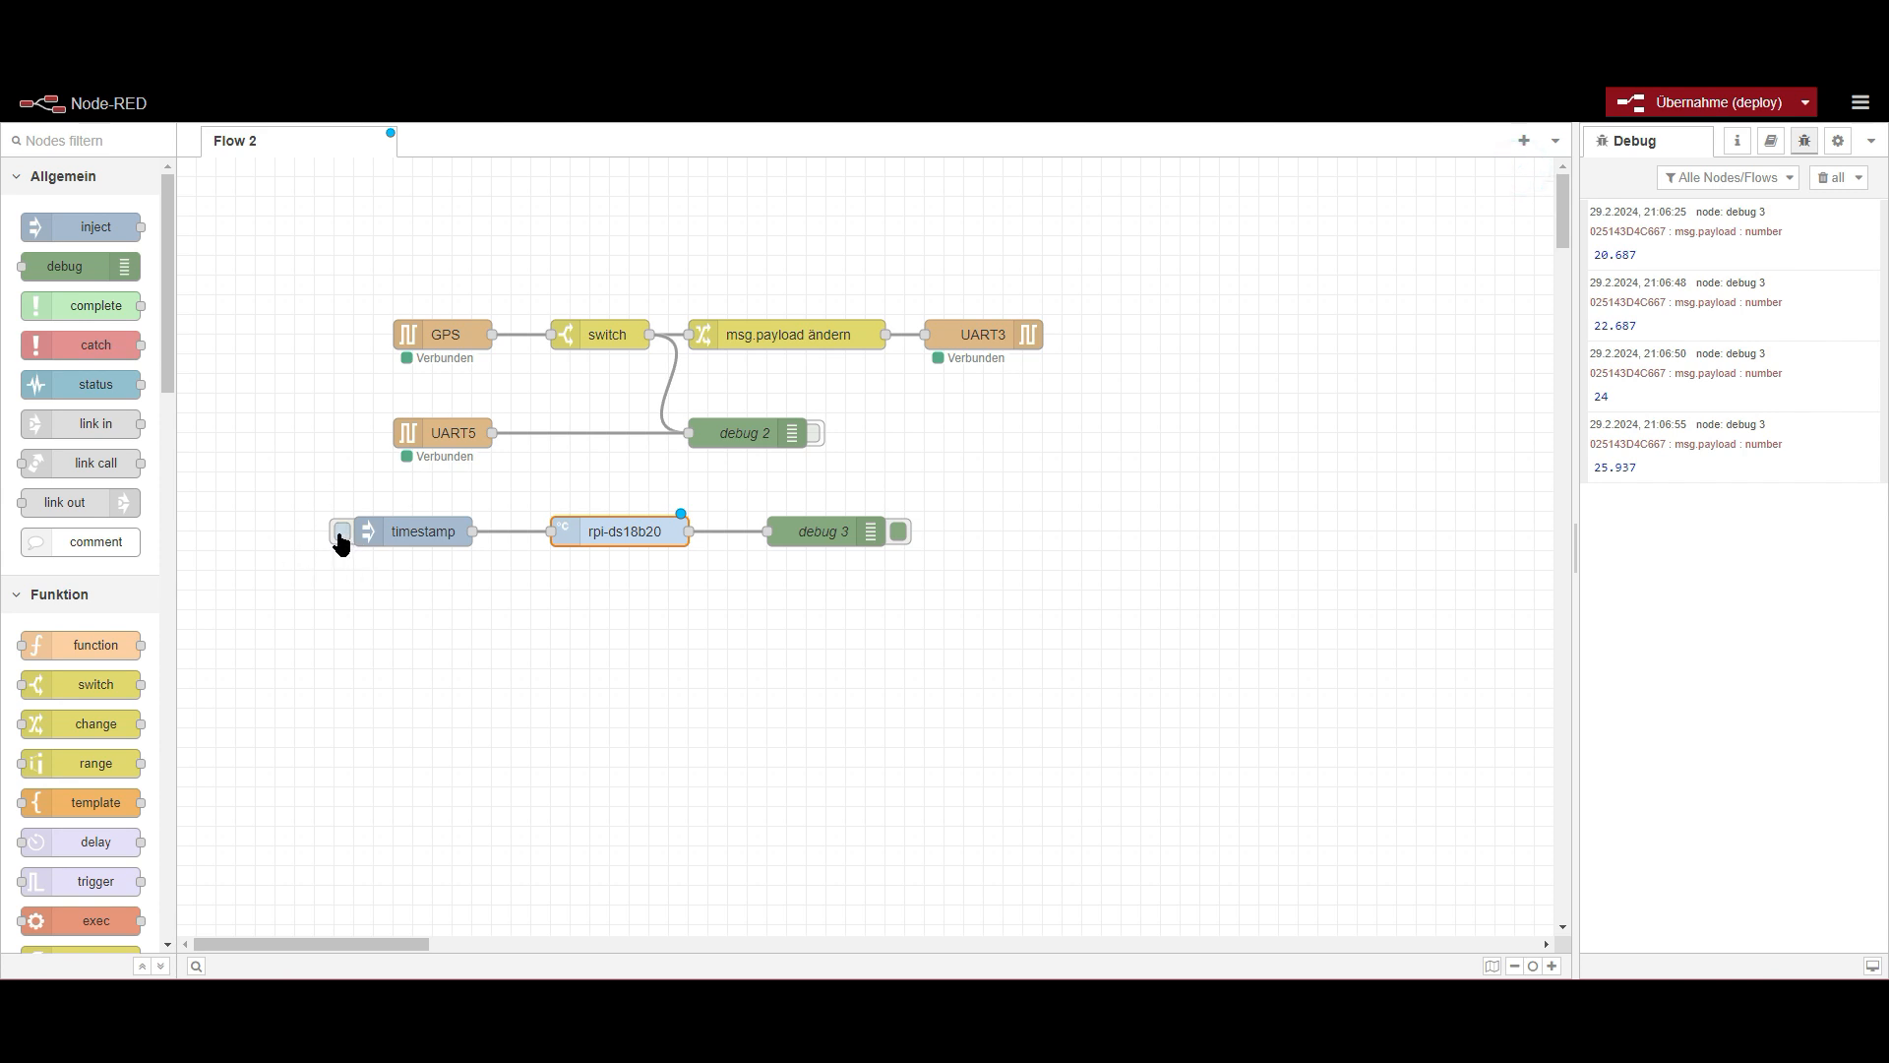
left_click(342, 531)
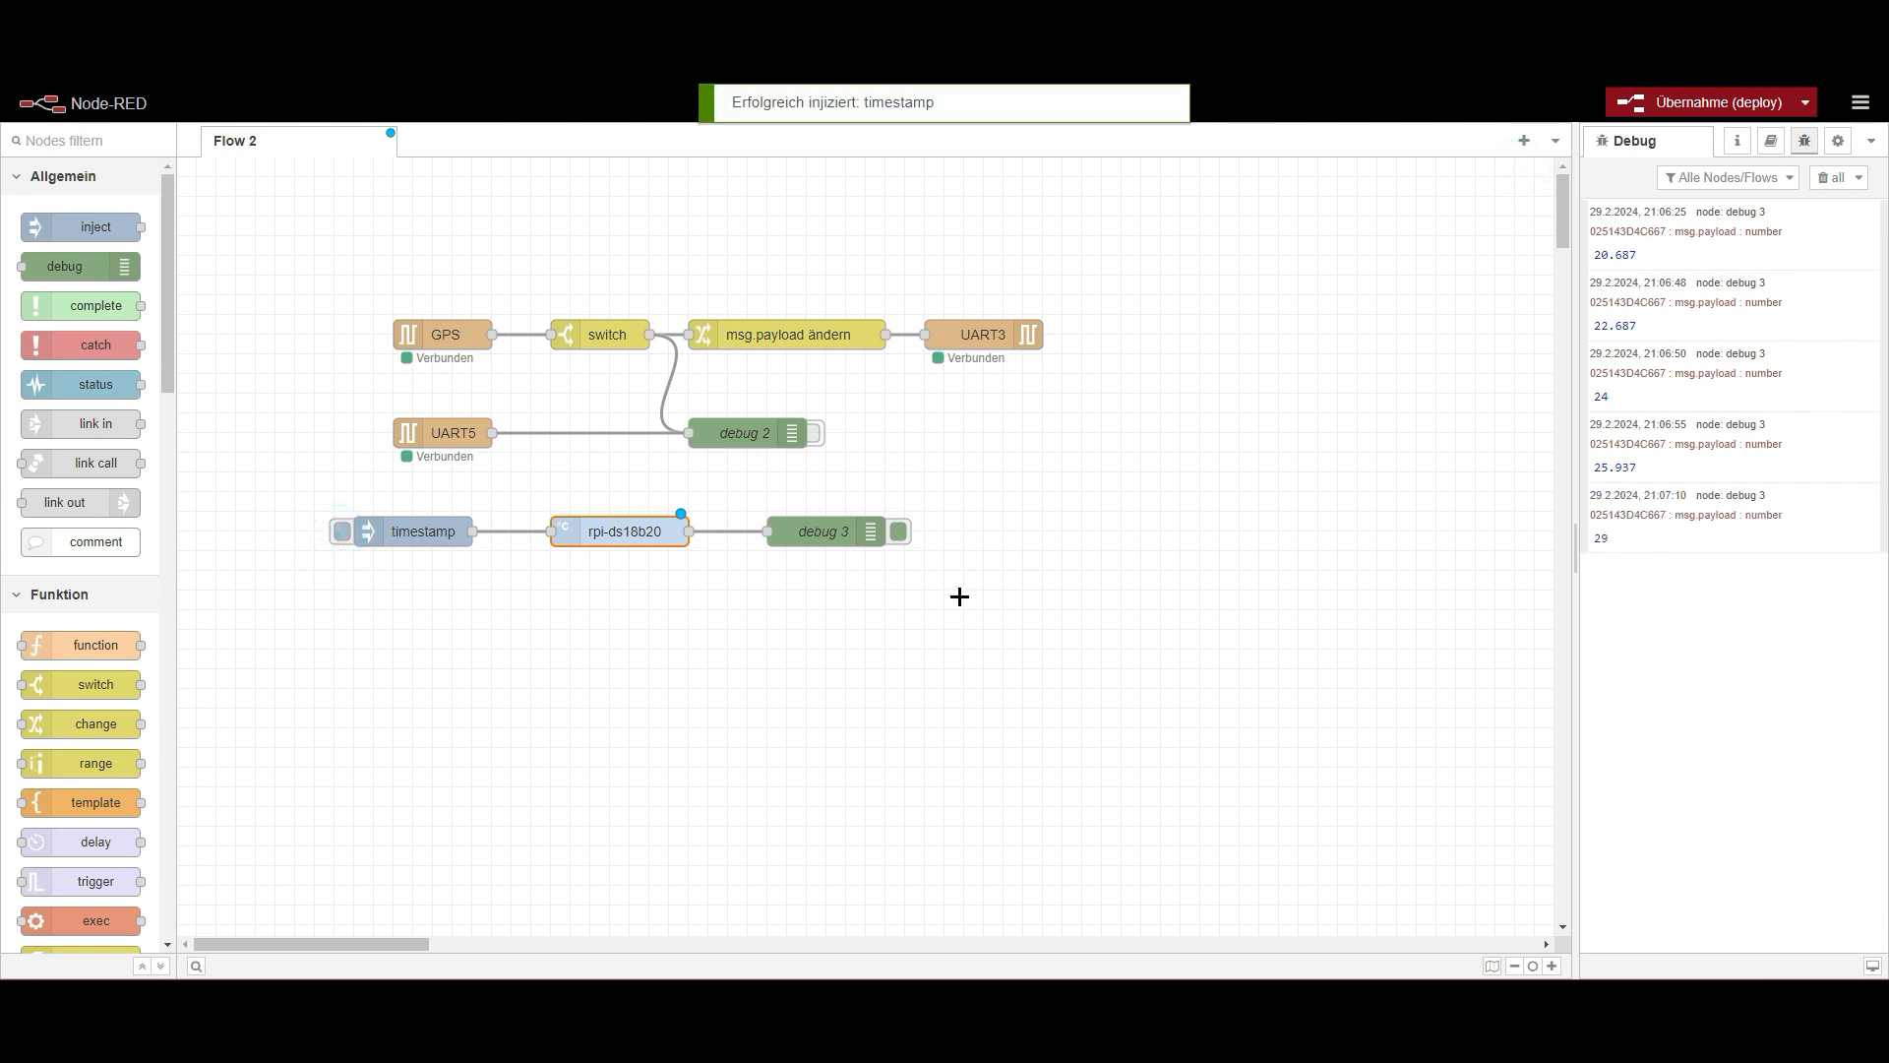
left_click(1699, 101)
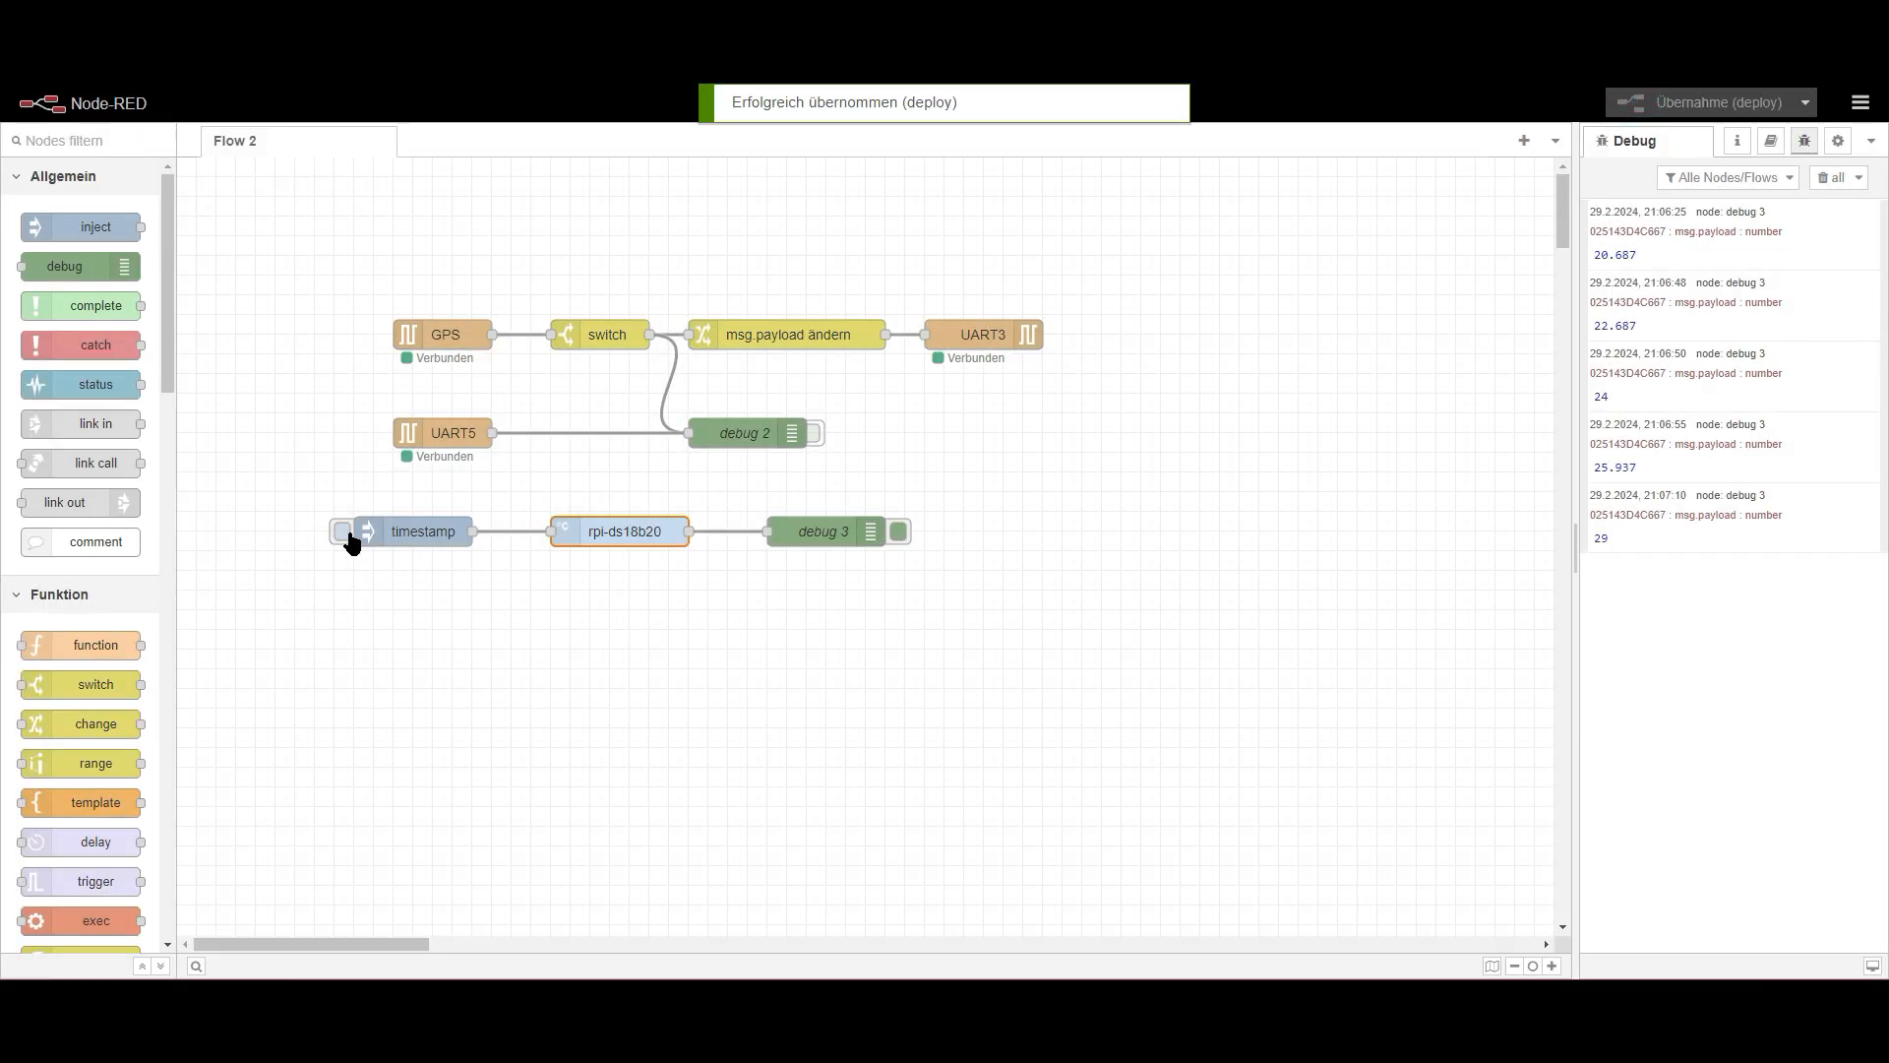
left_click(342, 531)
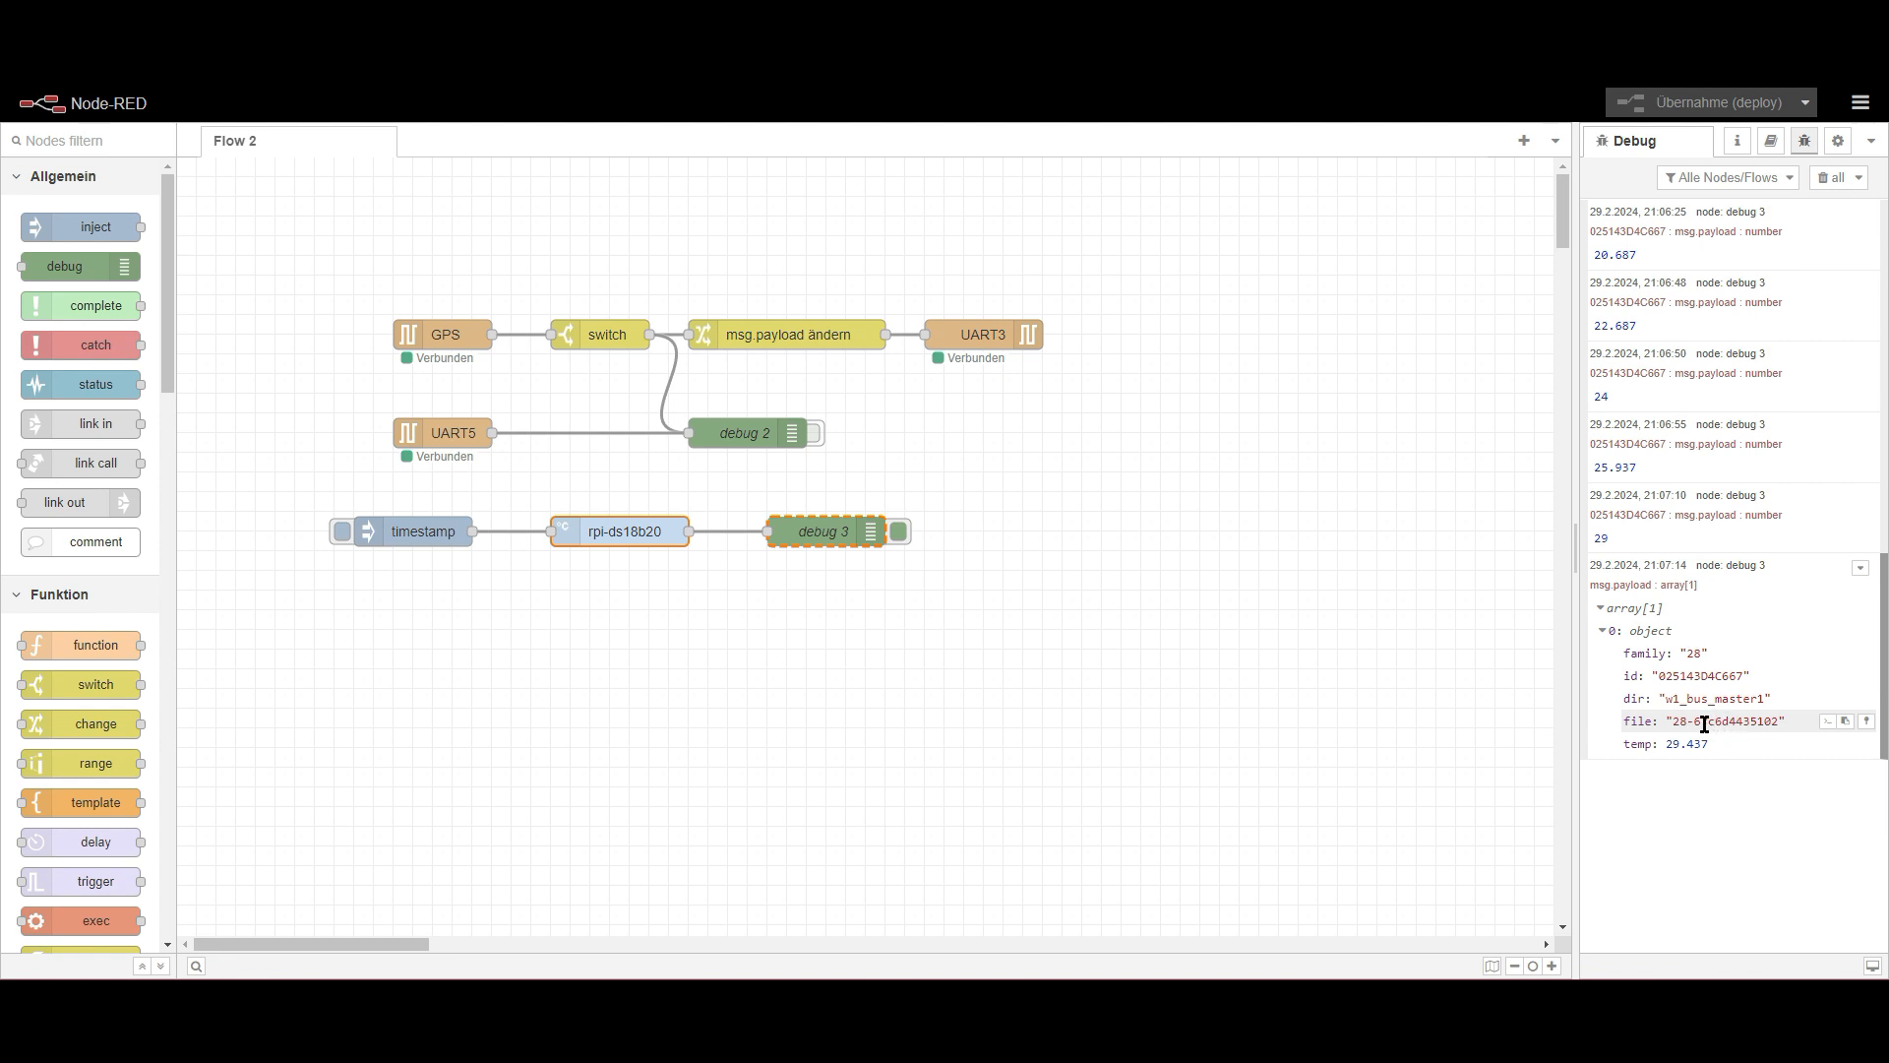
mouse_move(1711, 698)
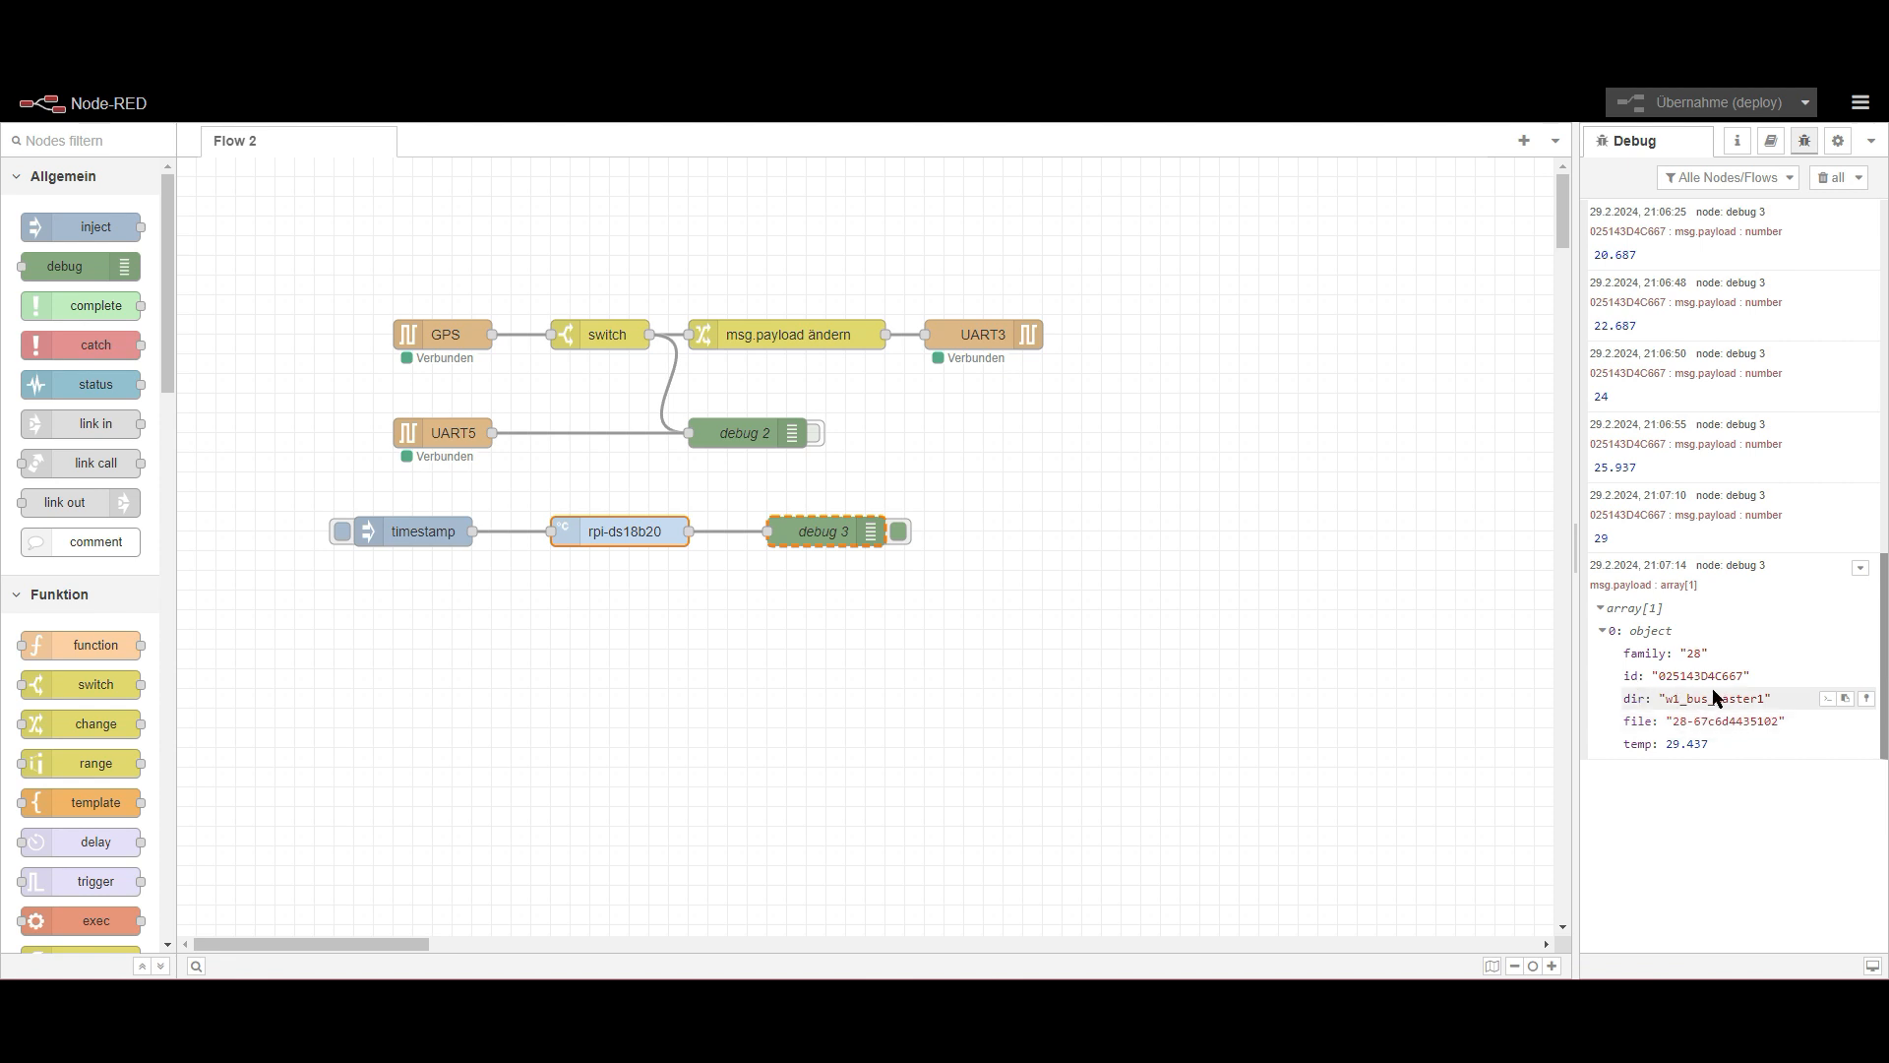
mouse_move(1706, 670)
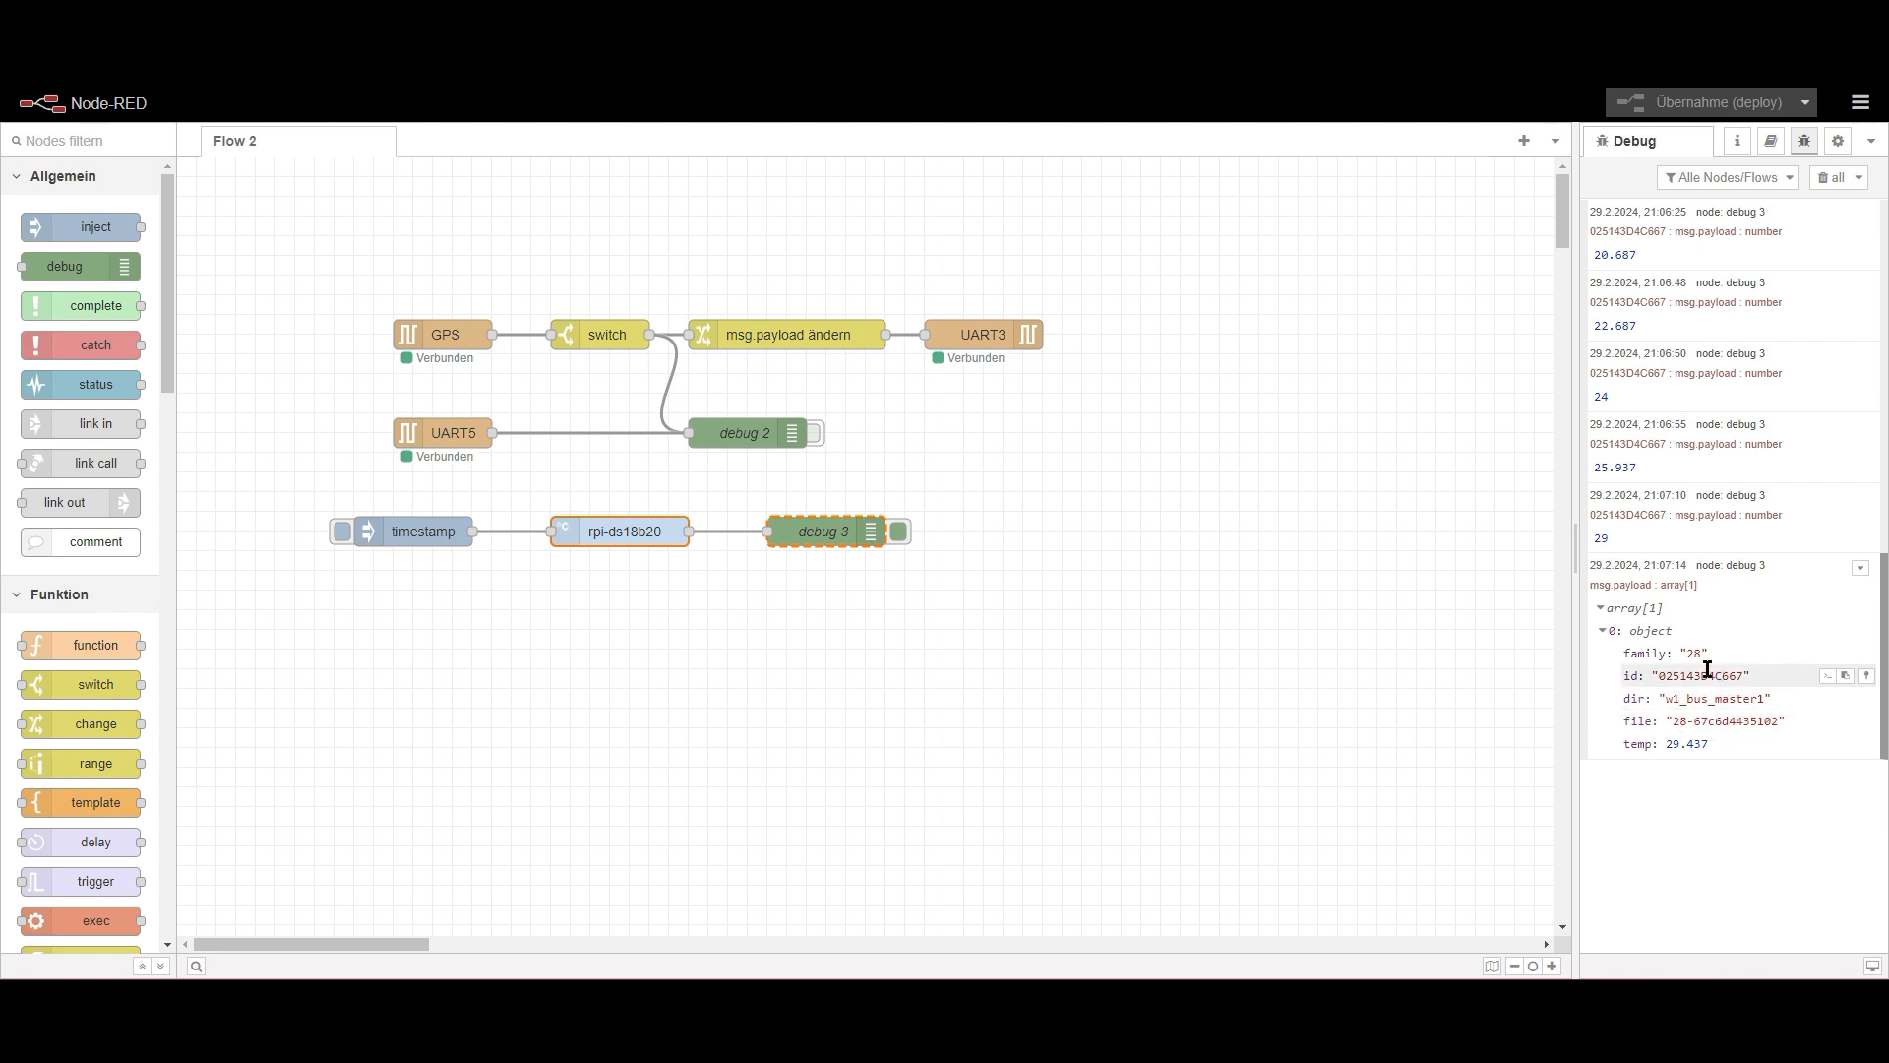
mouse_move(1777, 675)
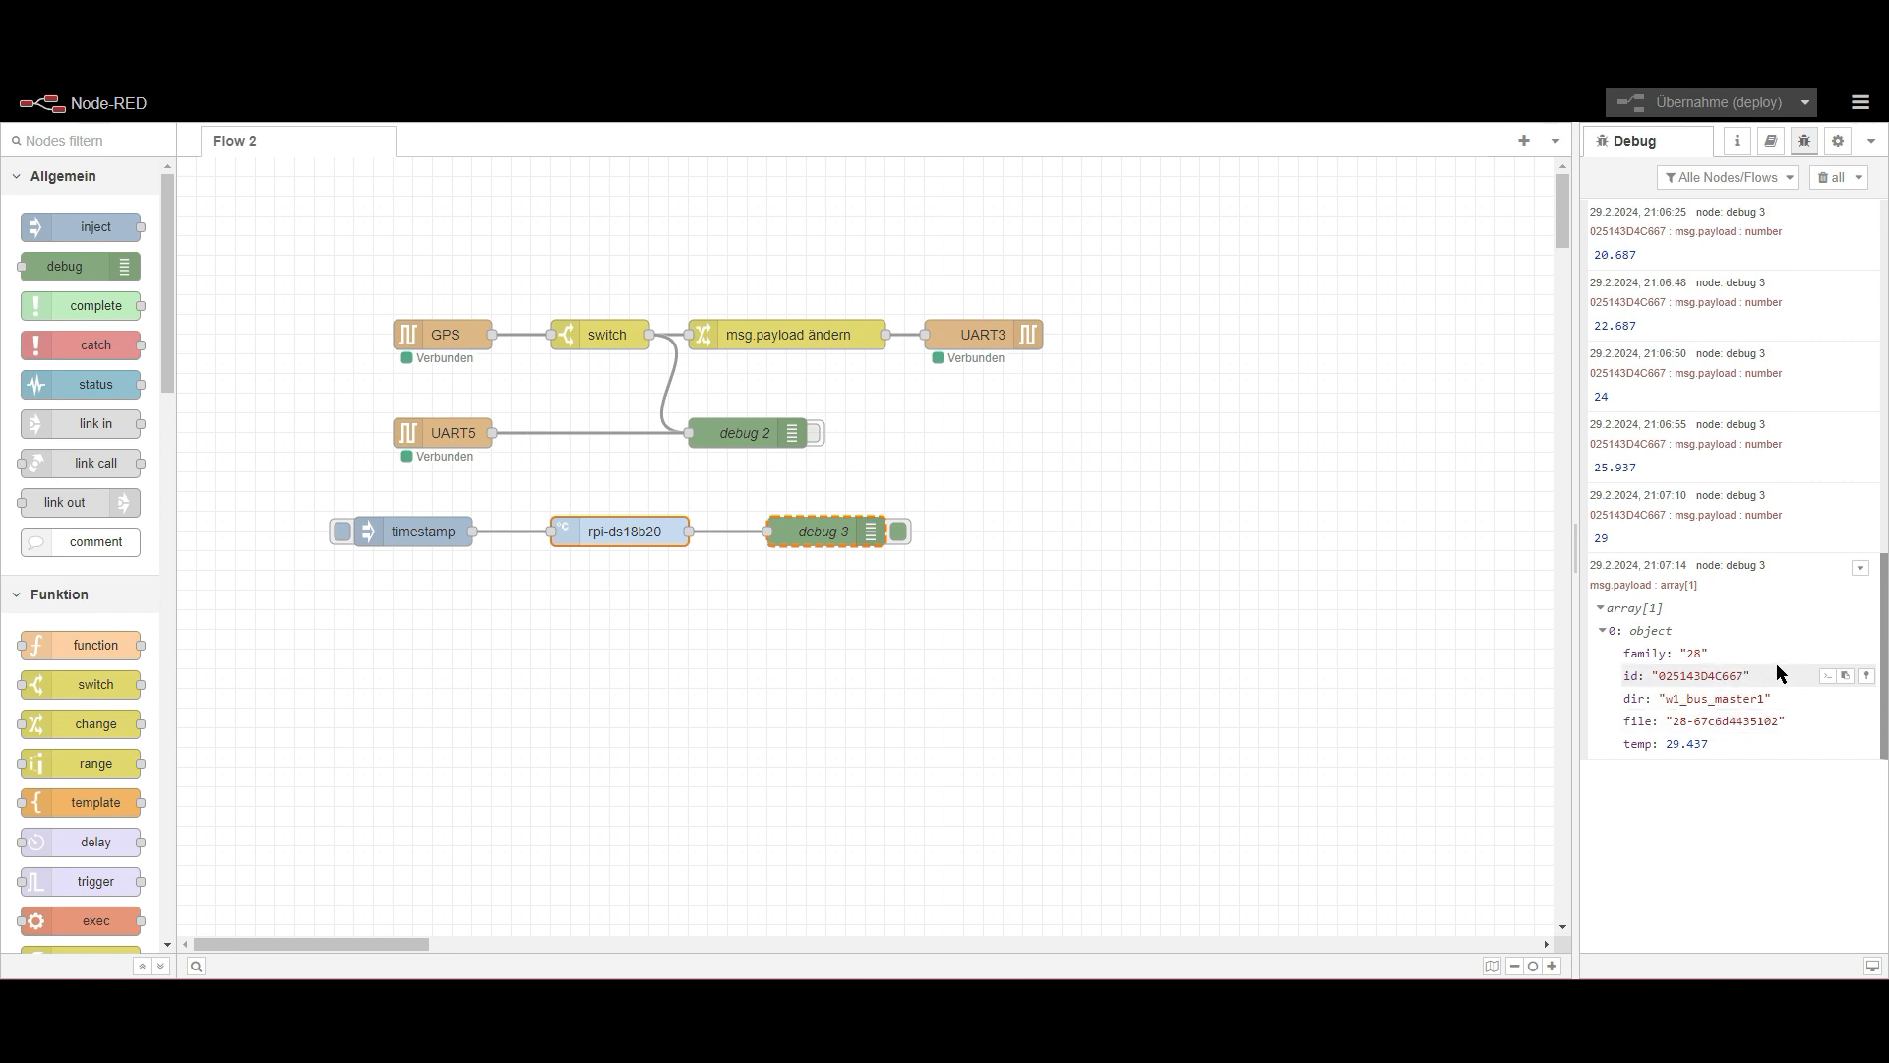
mouse_move(1699, 651)
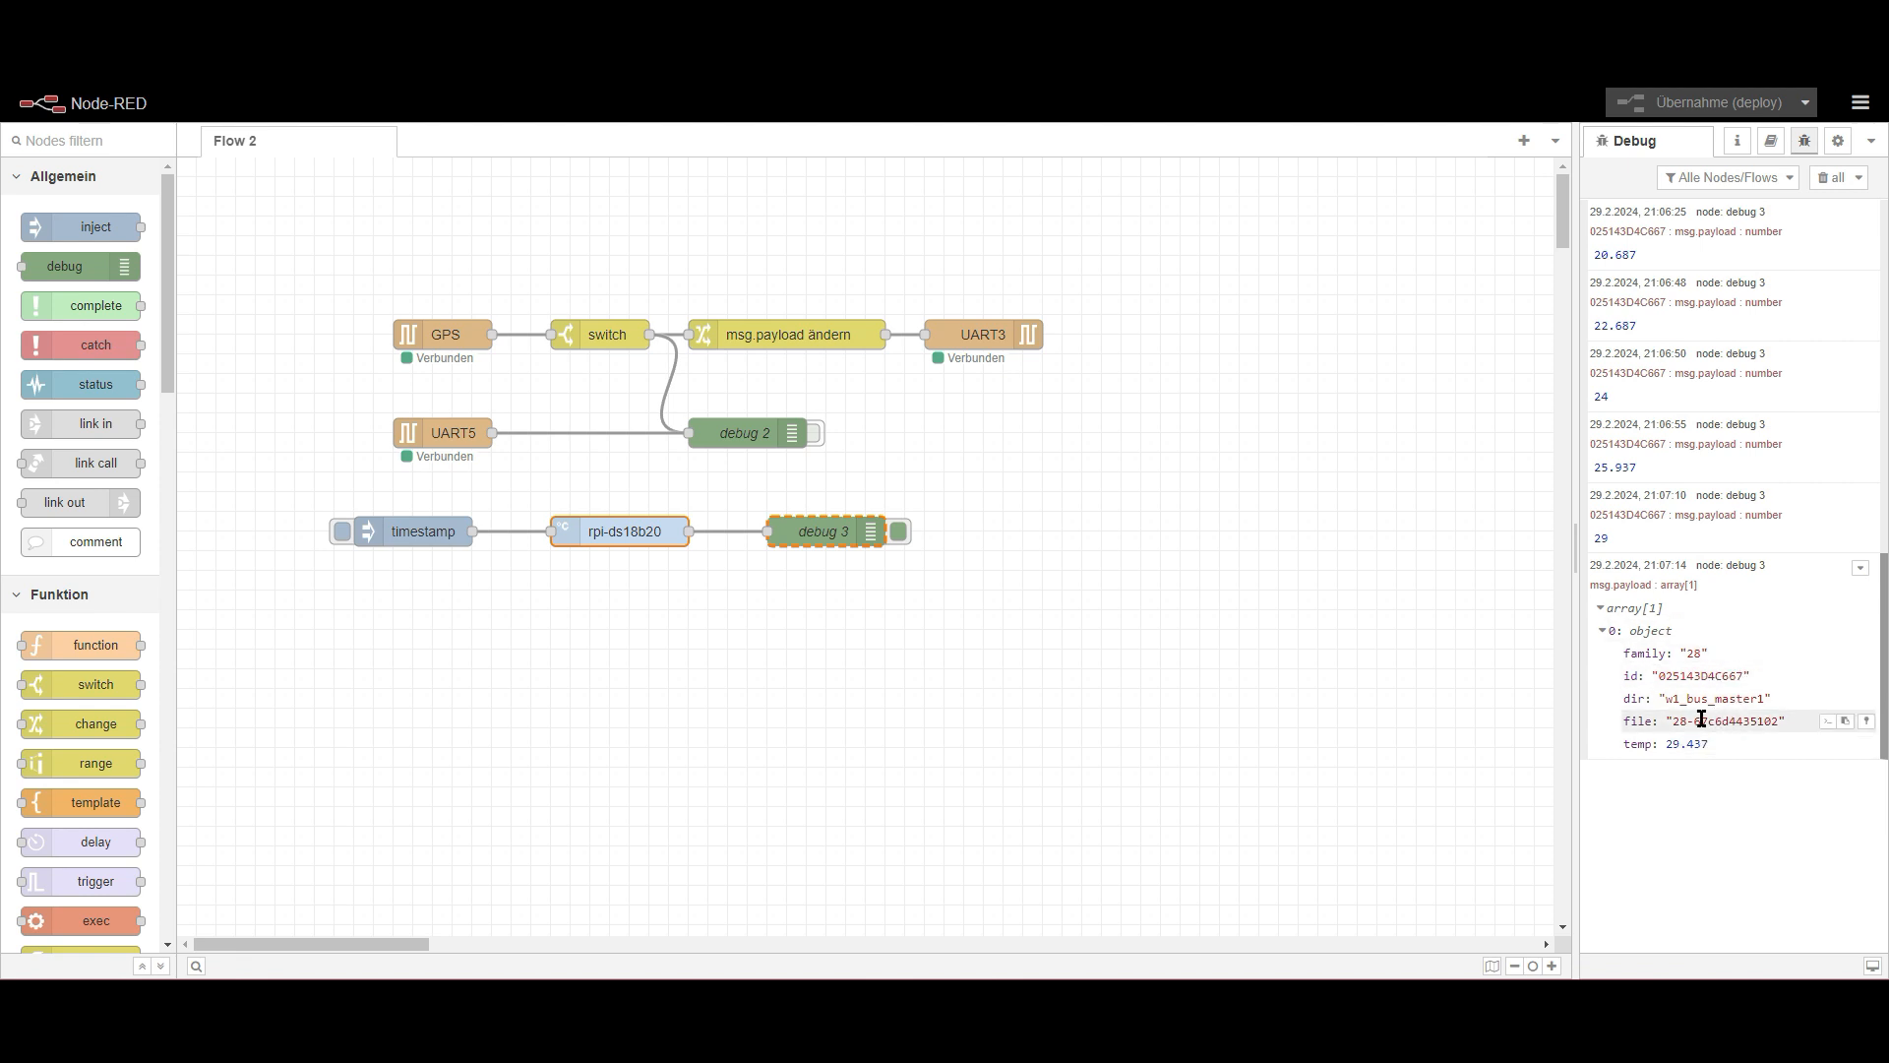
double_click(619, 532)
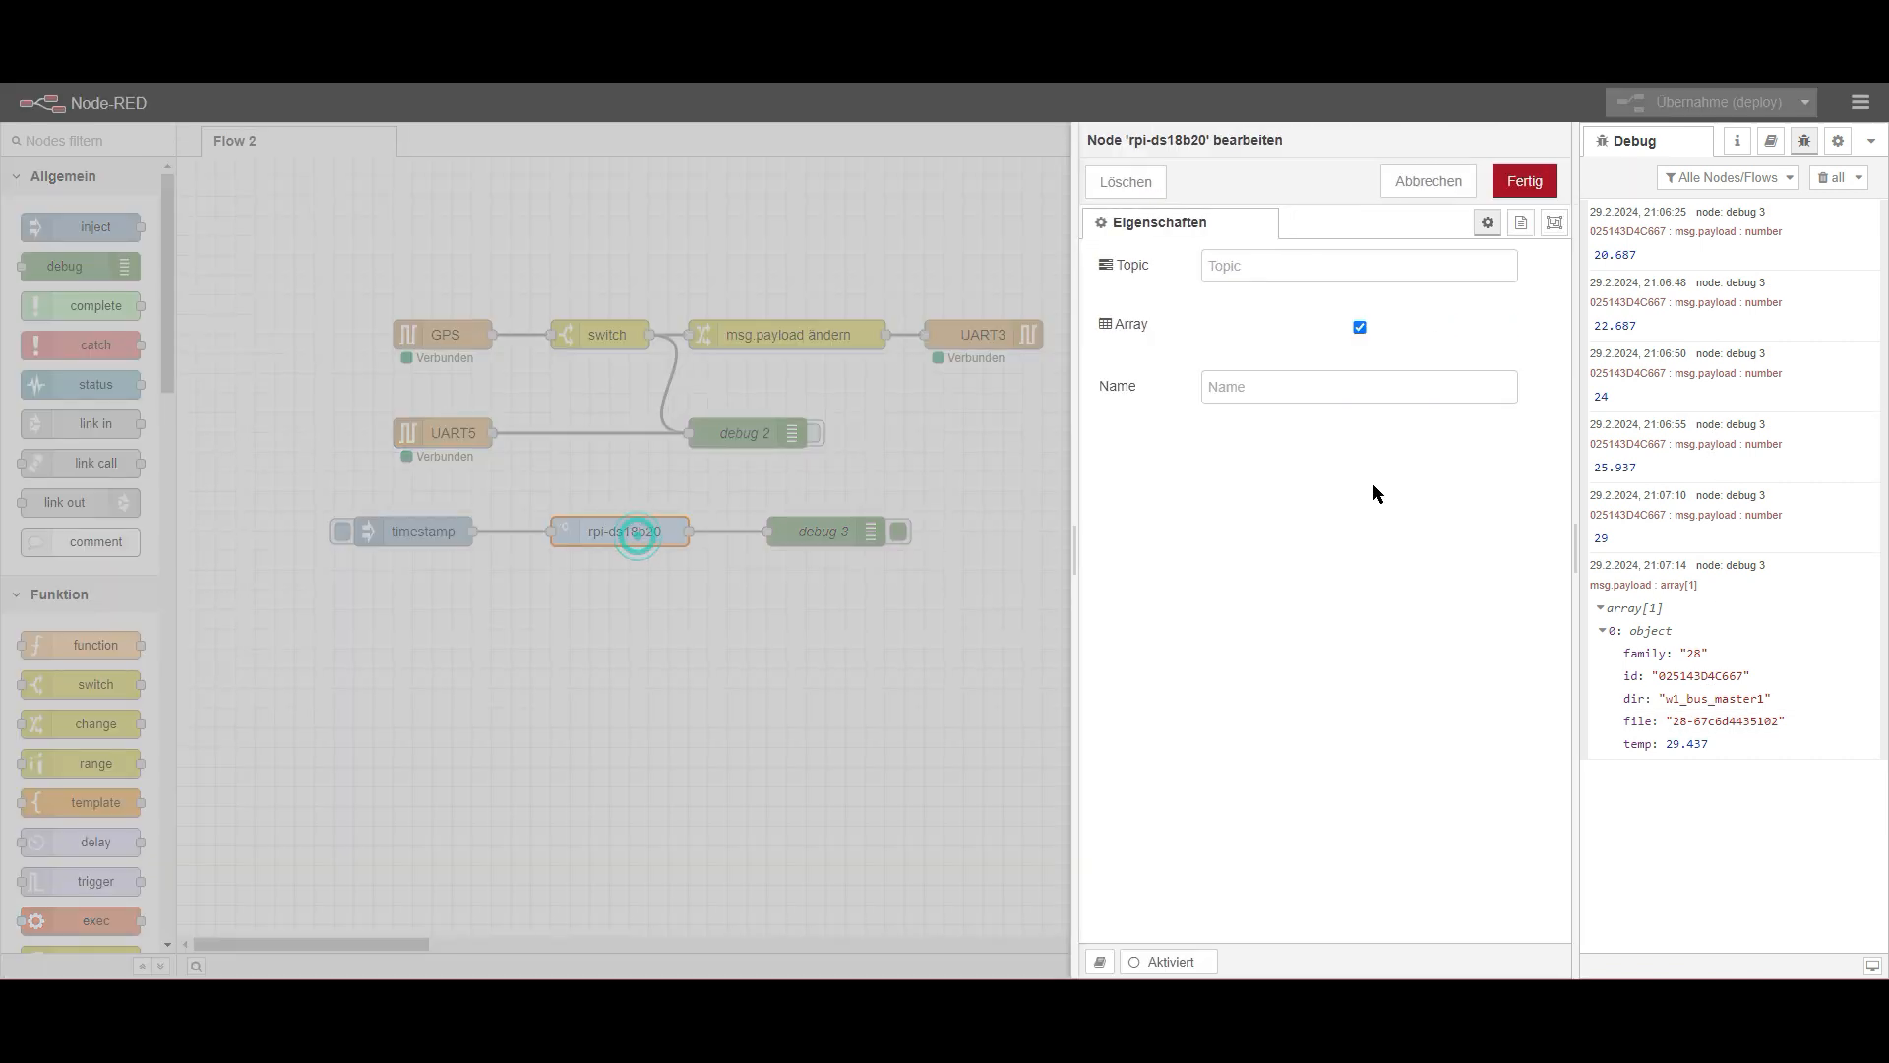
- Apply the single-number sensor output, deploy, and trigger several temperature readings into debug
left_click(1523, 181)
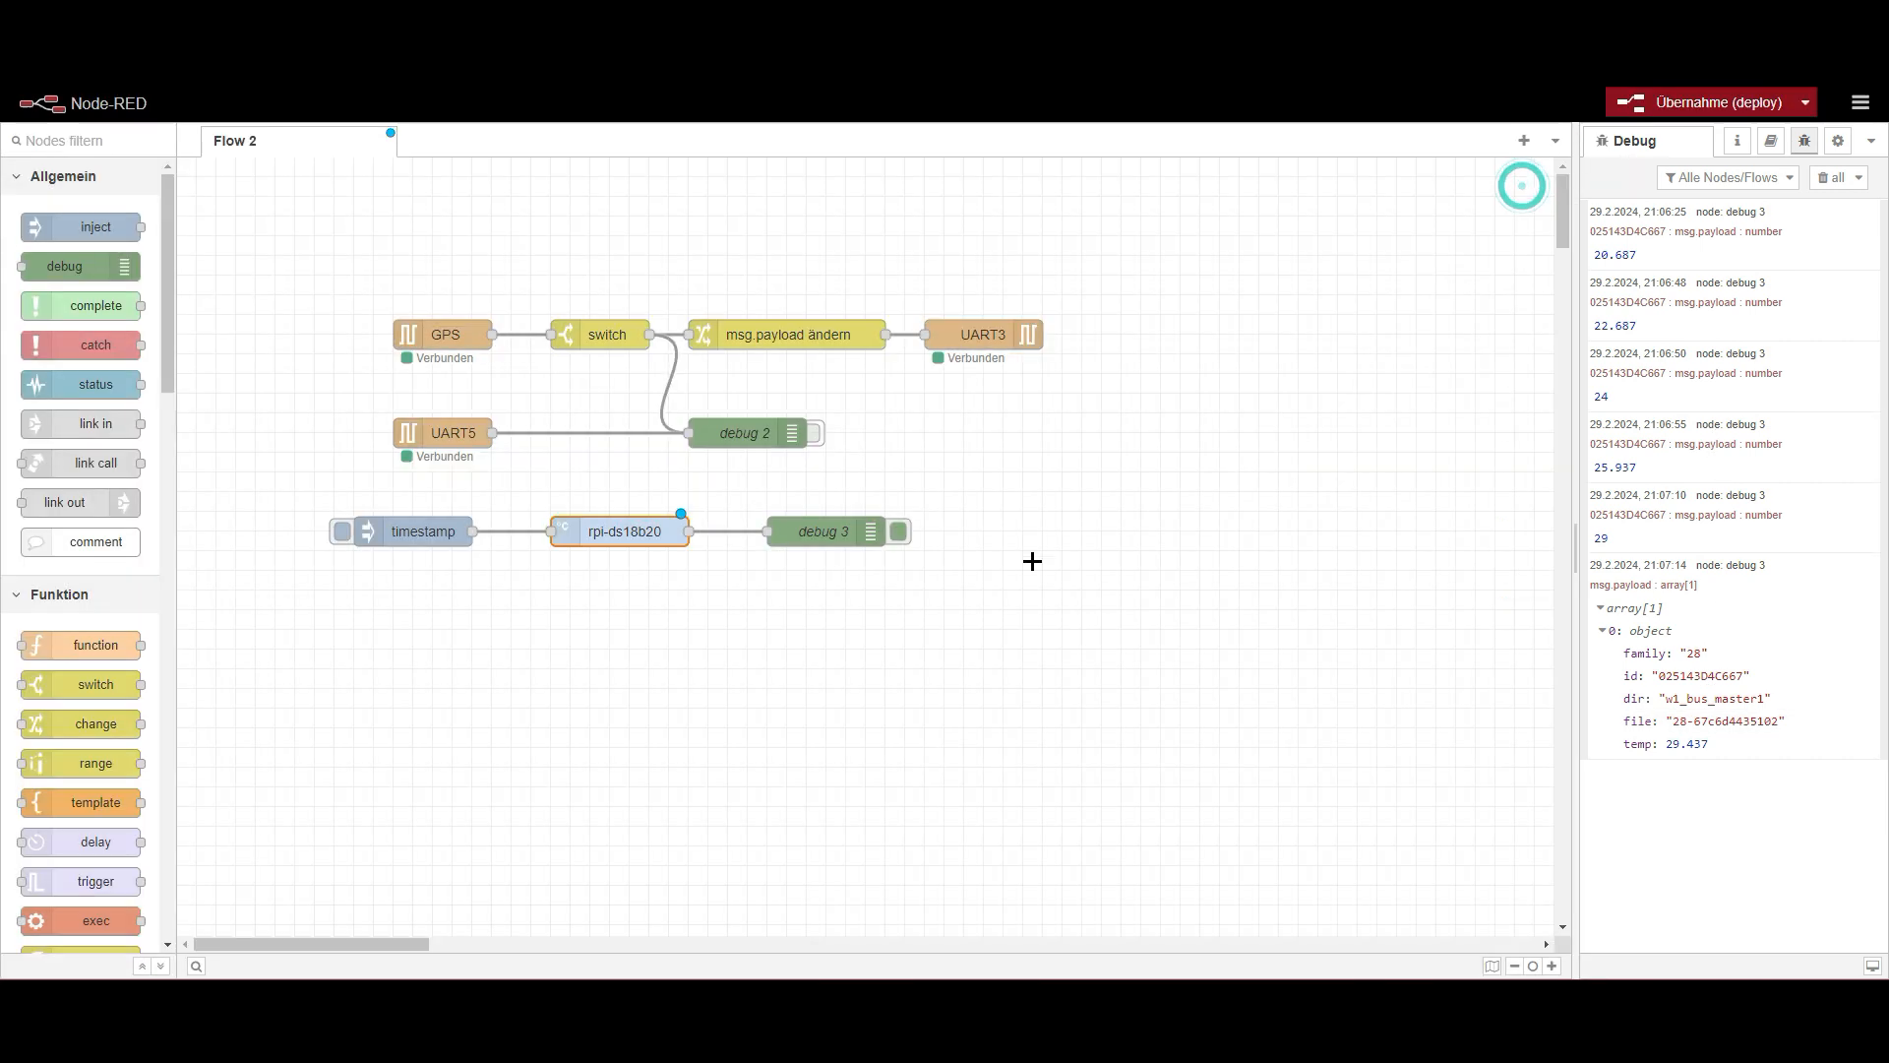
left_click(1700, 102)
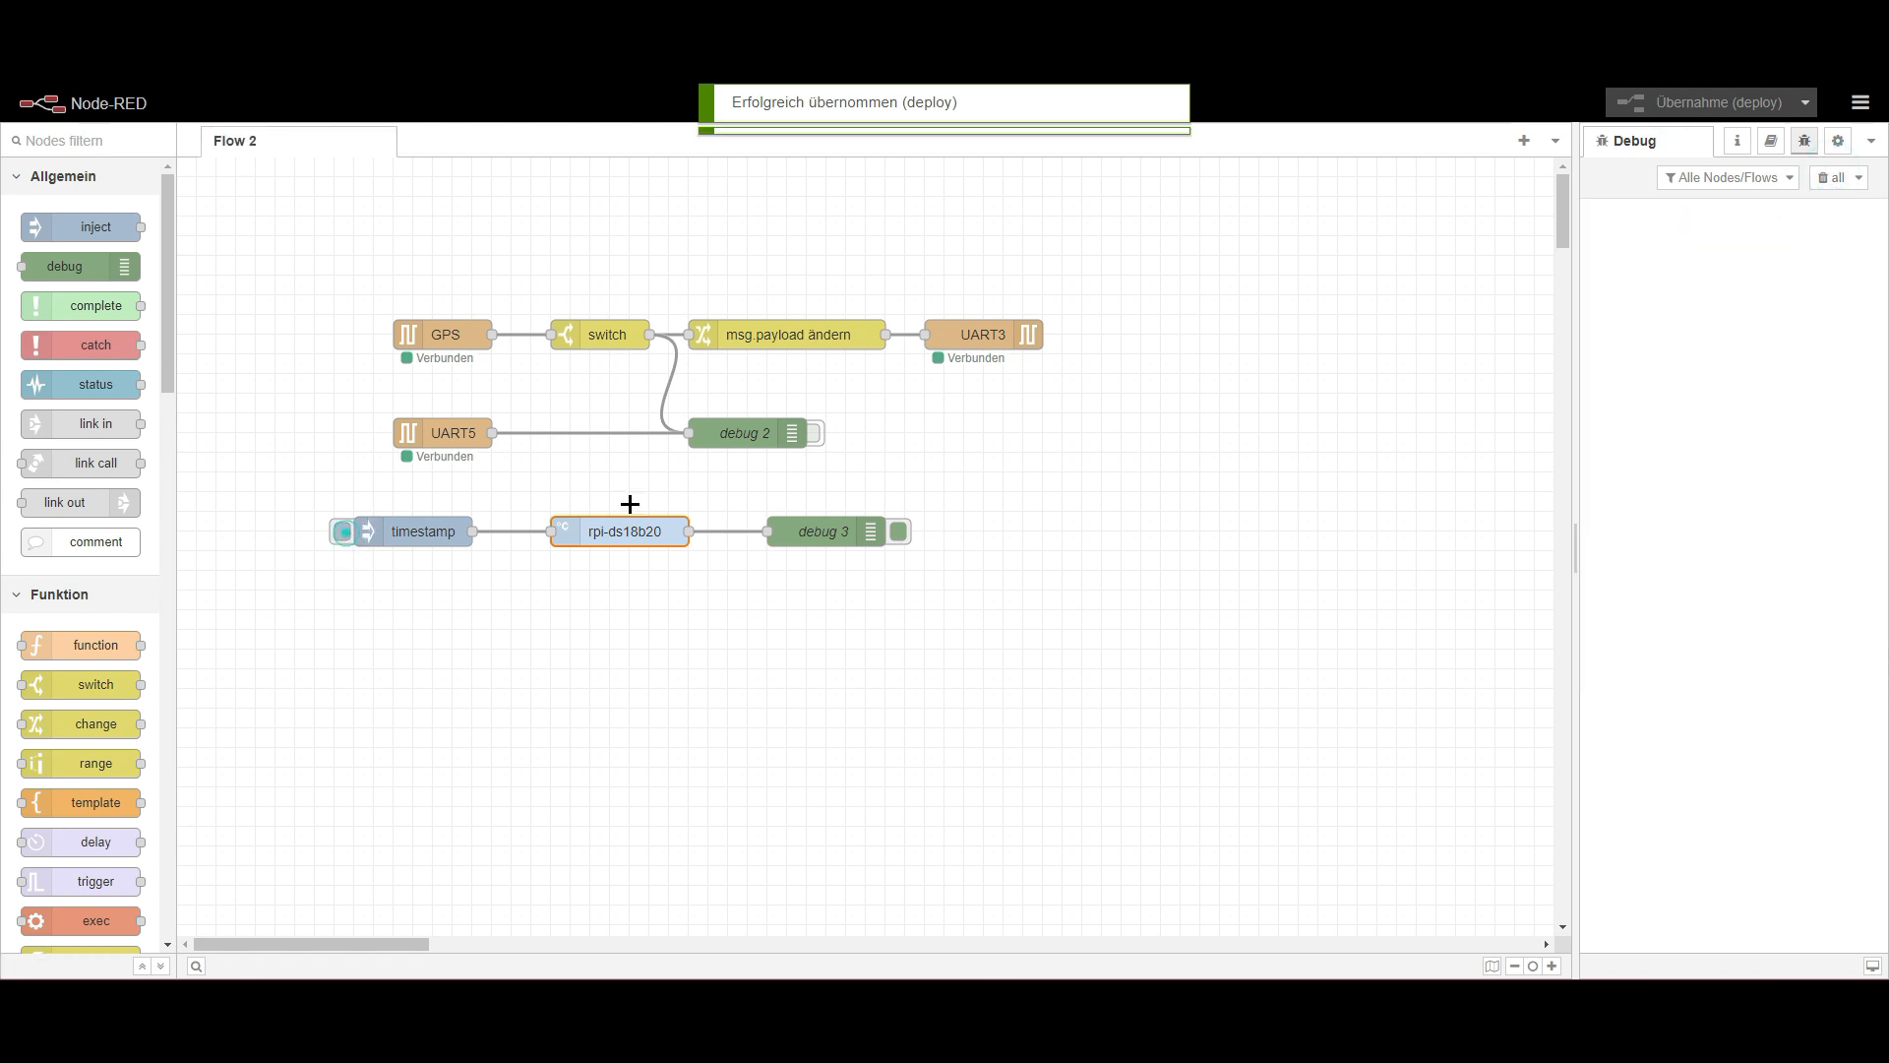
left_click(343, 531)
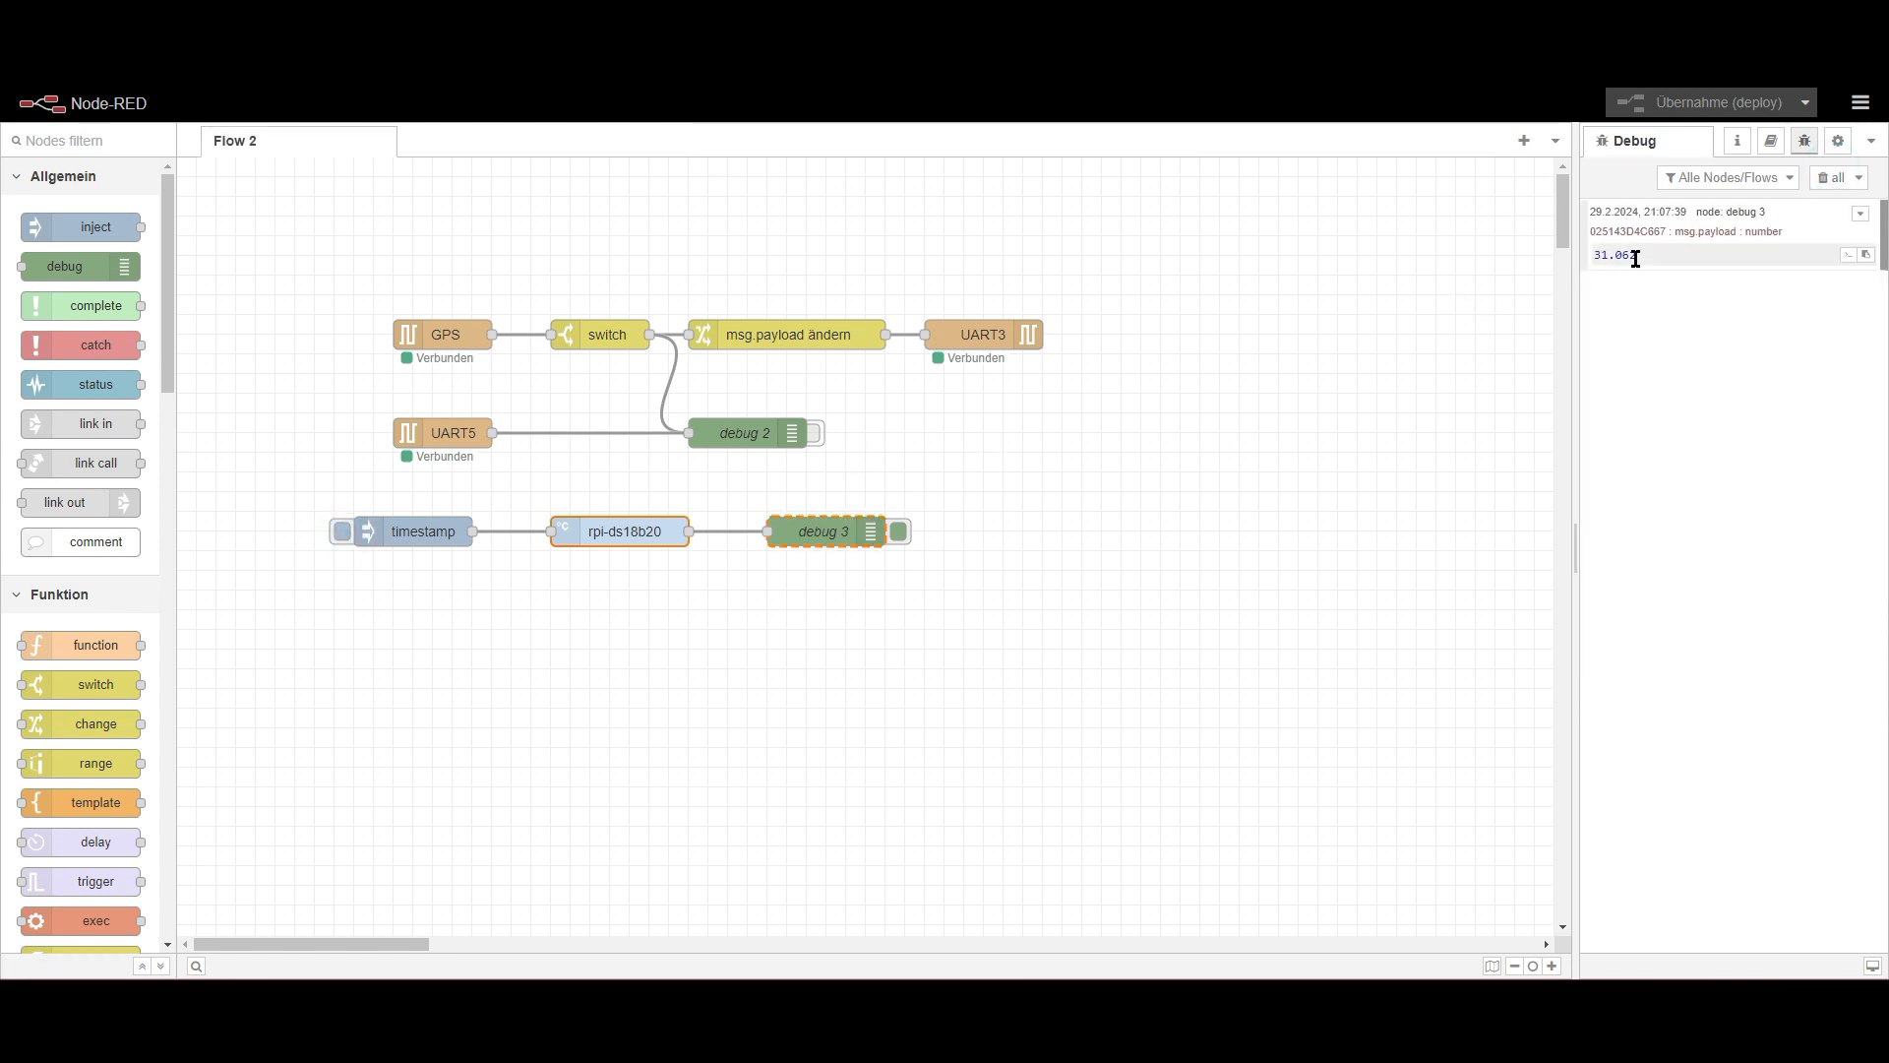
left_click(1133, 605)
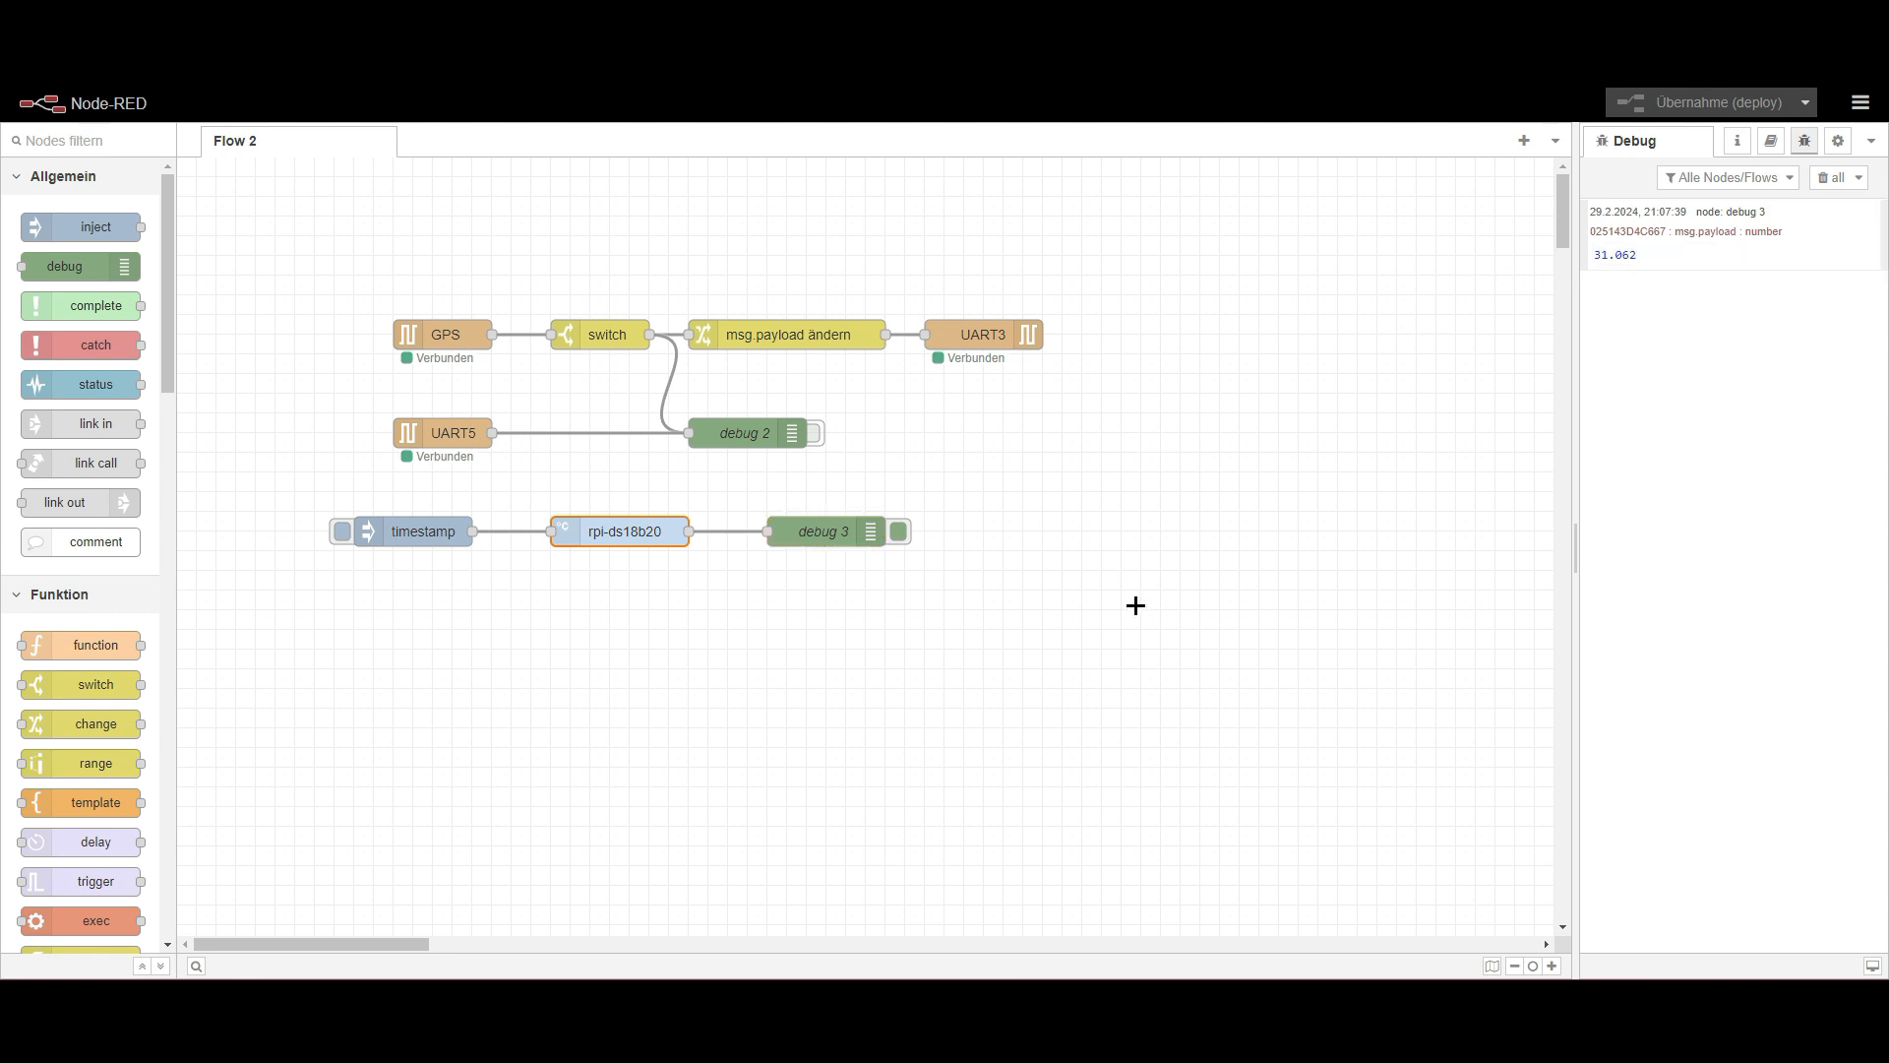
mouse_move(337, 541)
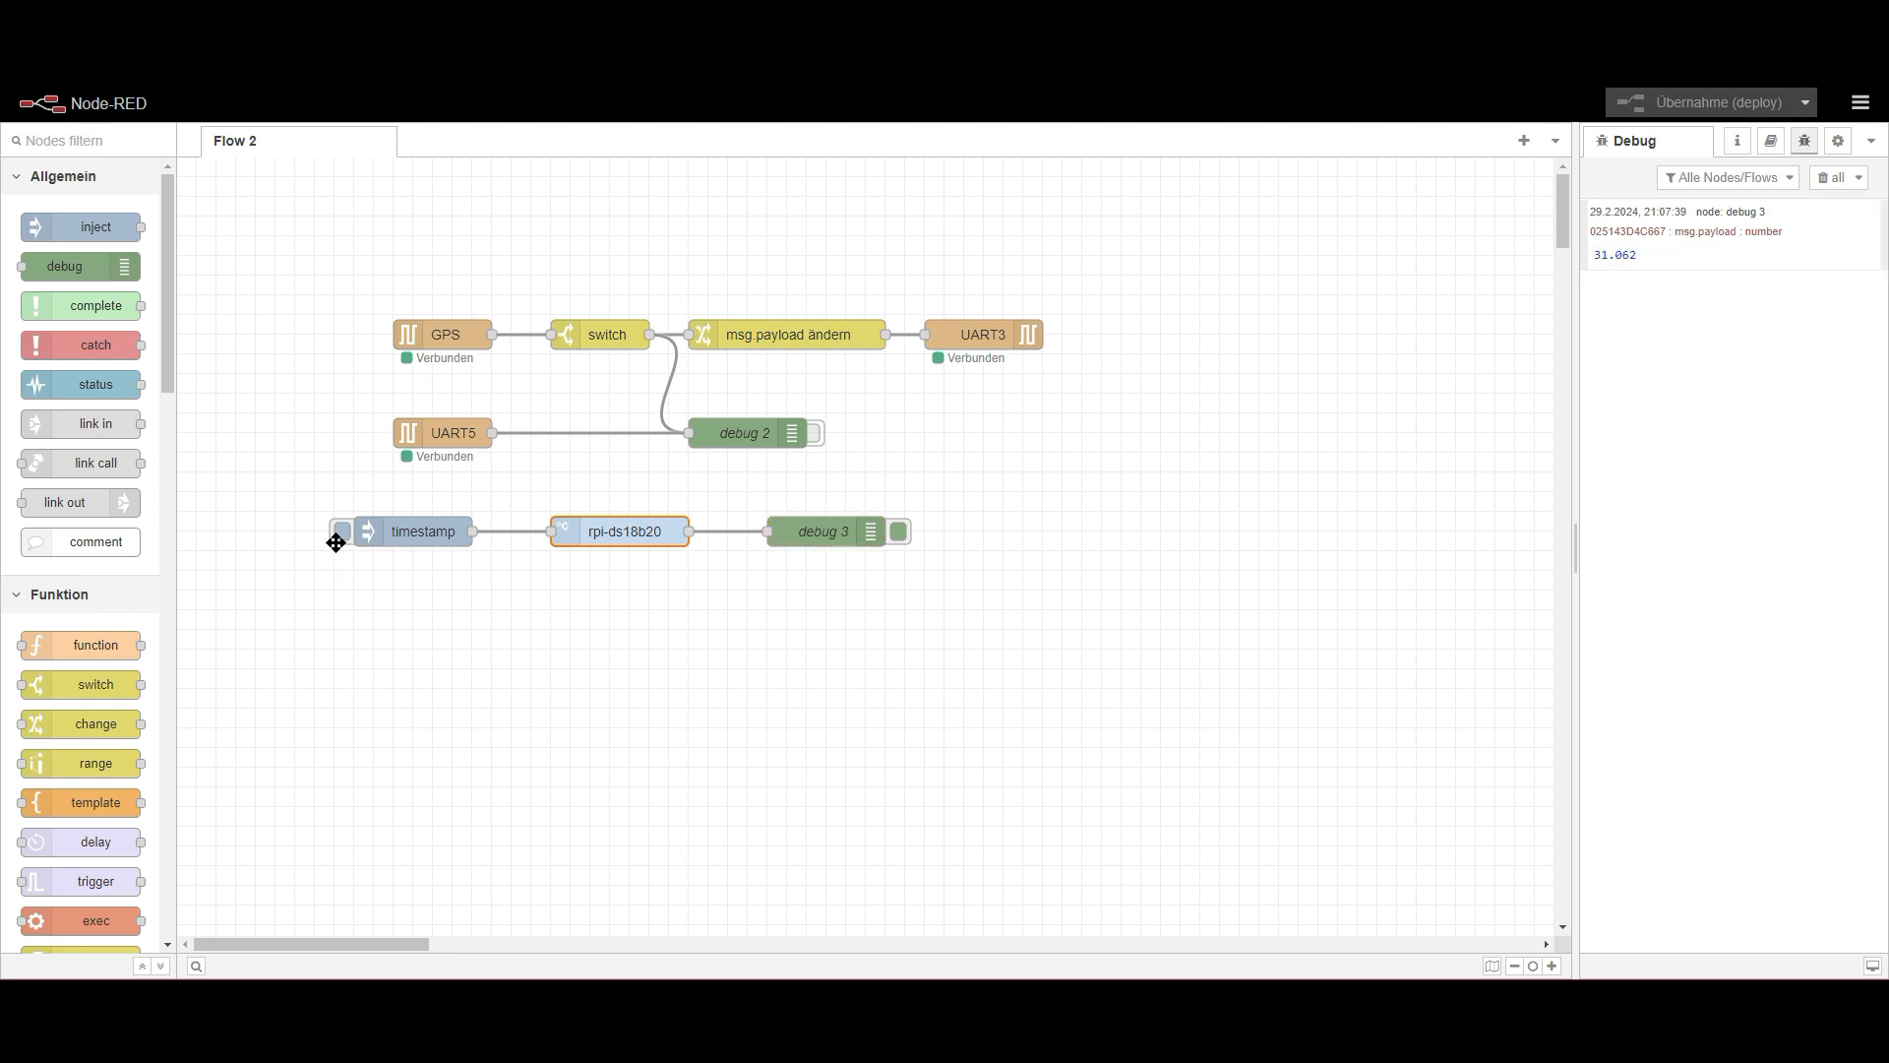
left_click(341, 531)
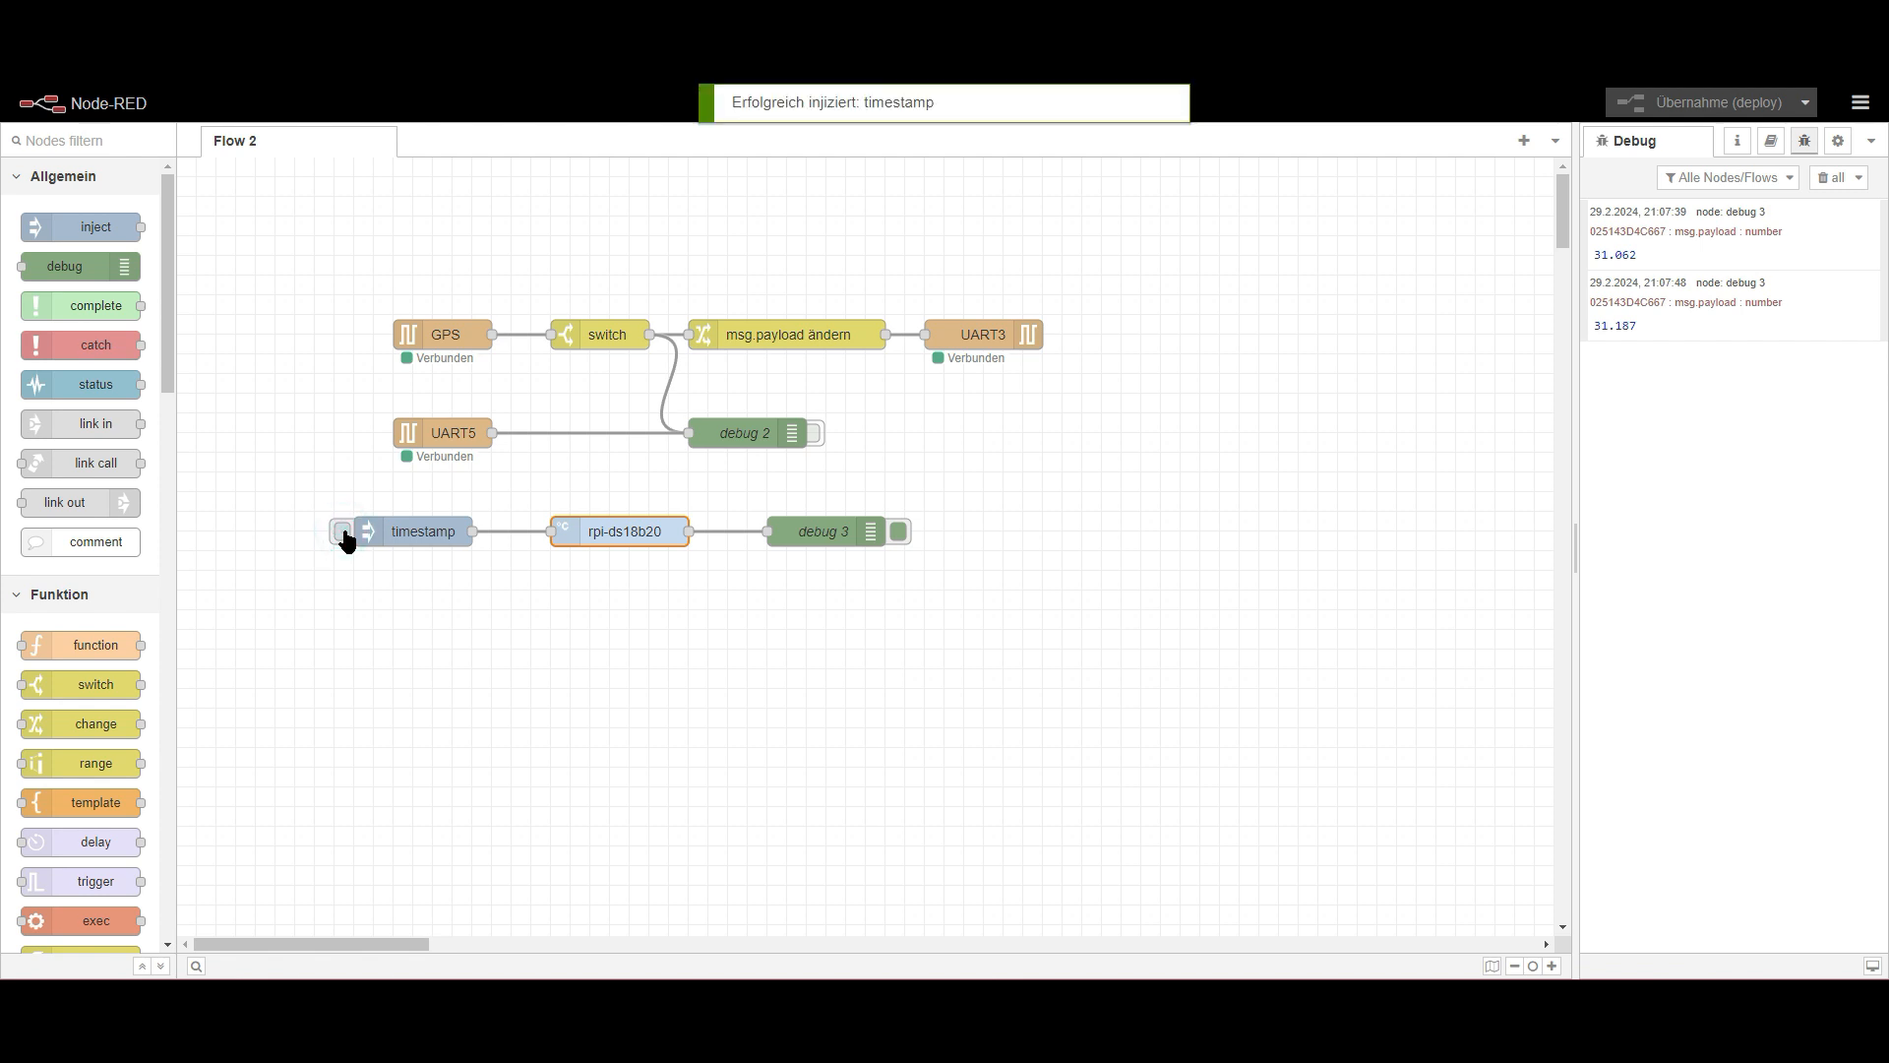
left_click(343, 531)
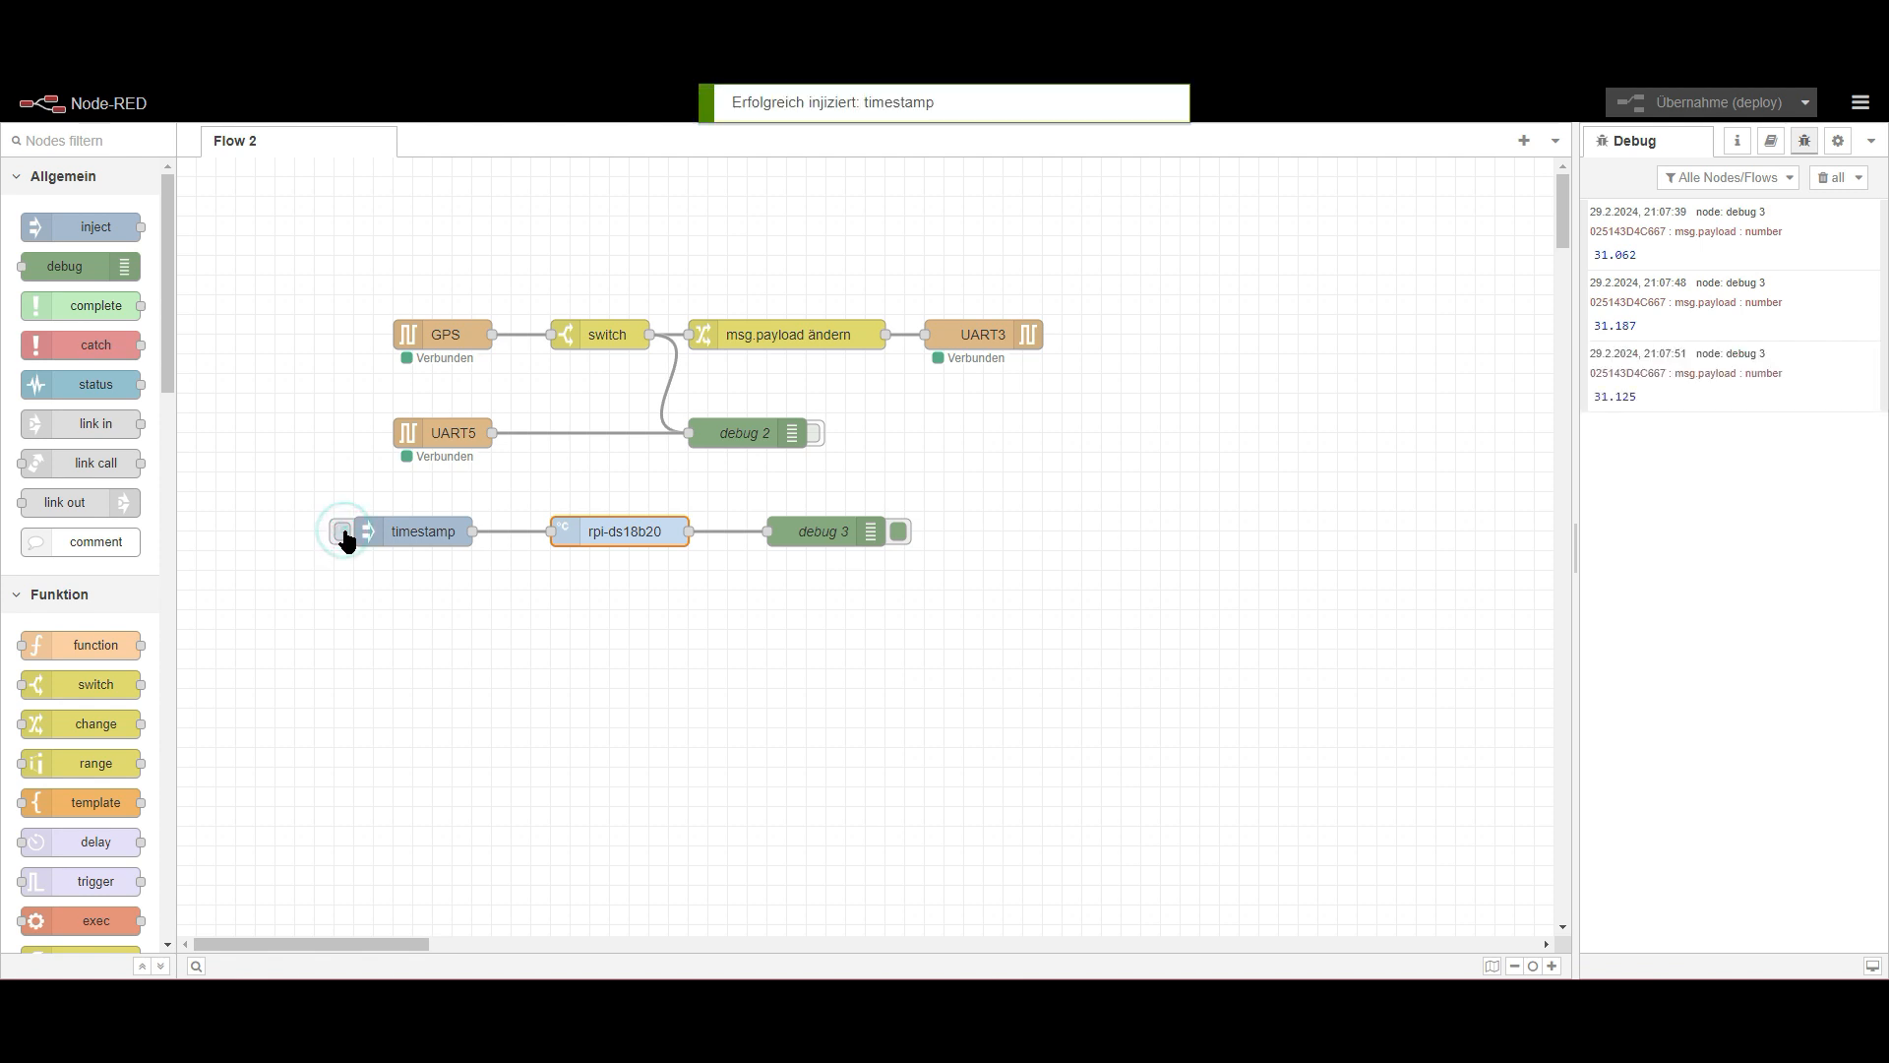
left_click(343, 532)
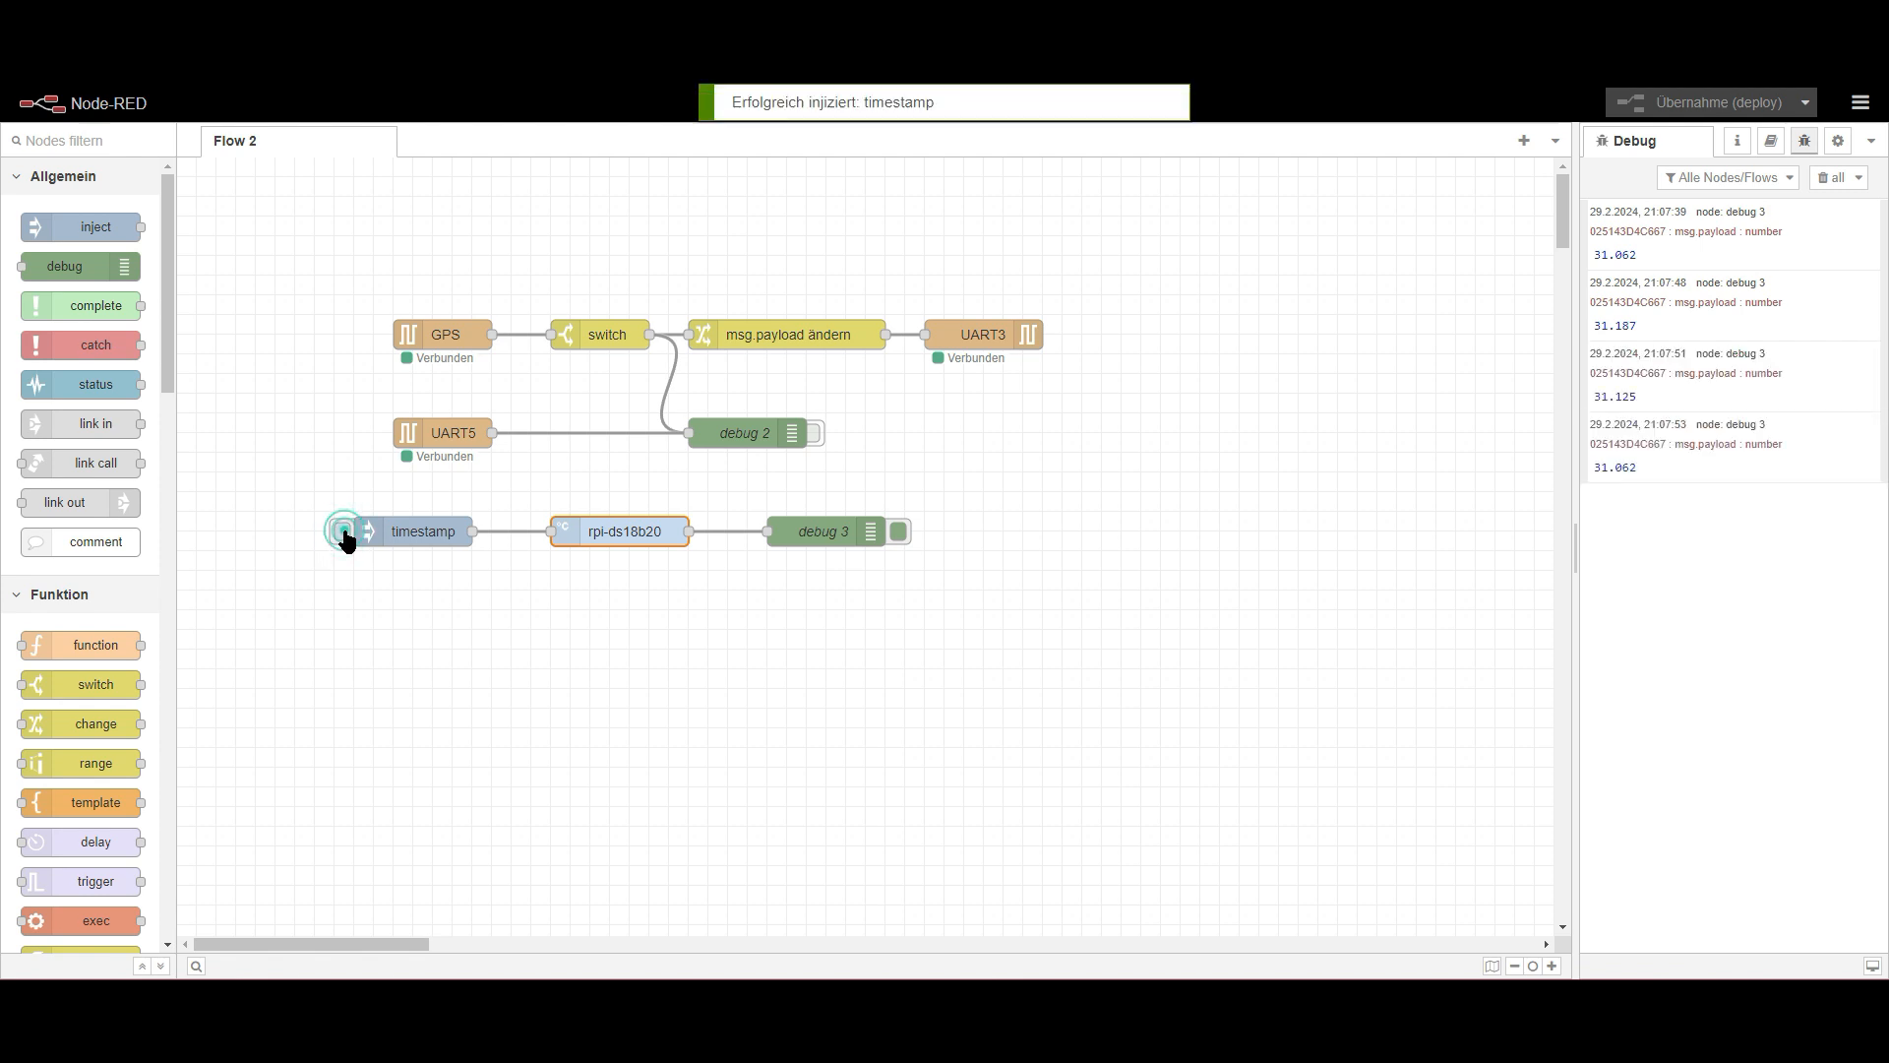
- Make the timestamp inject repeat at a 1-second interval
double_click(423, 531)
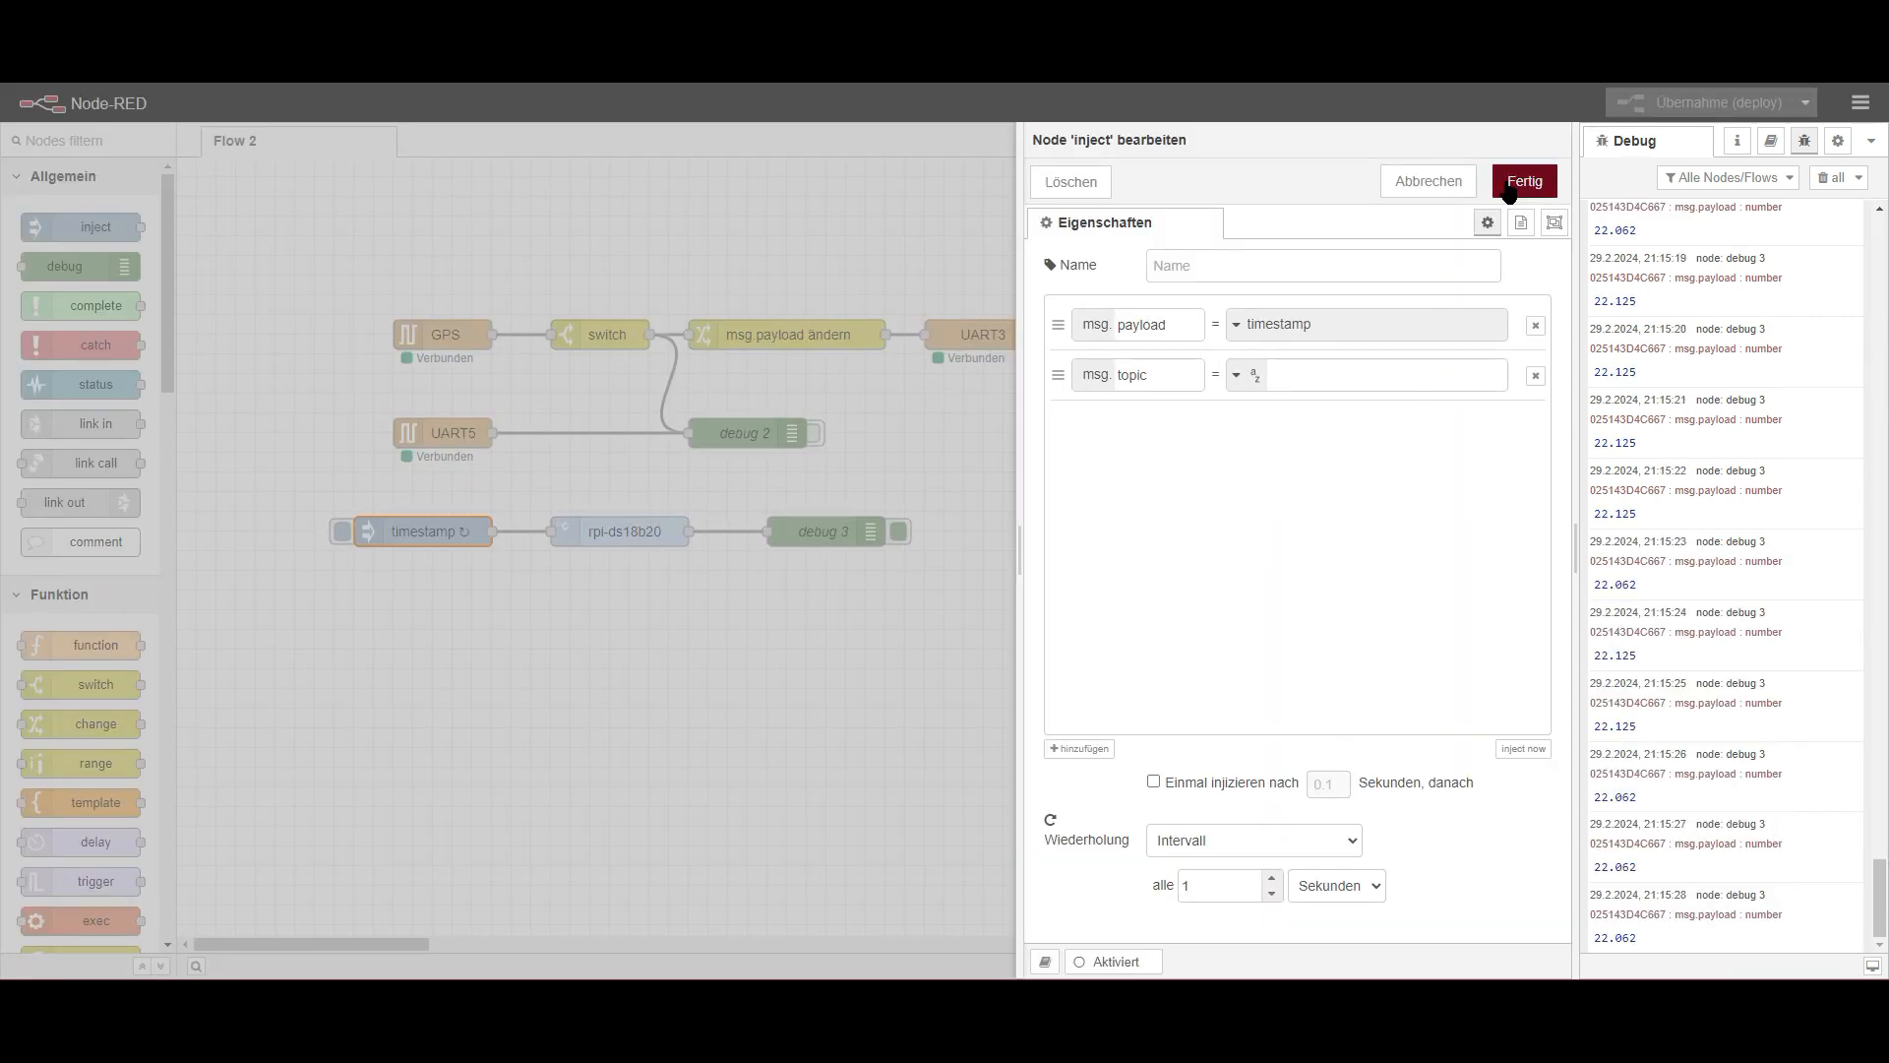
left_click(1522, 181)
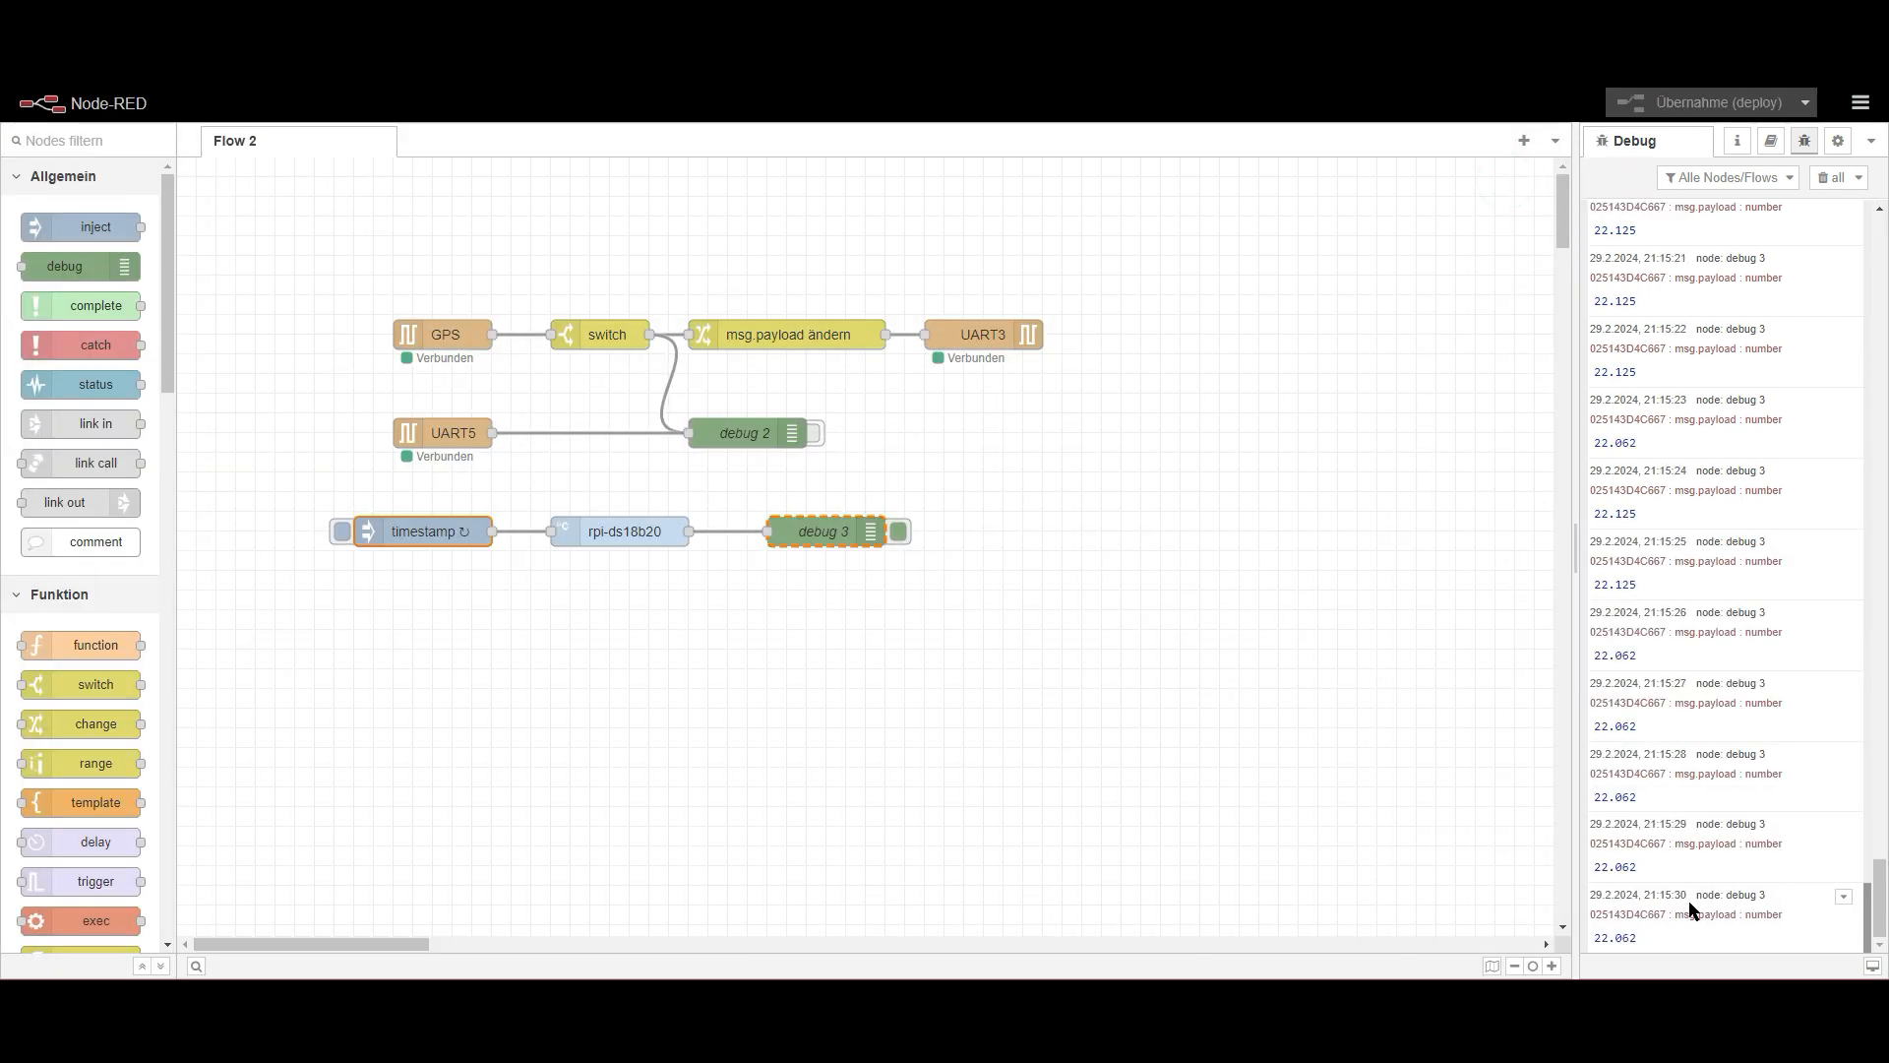